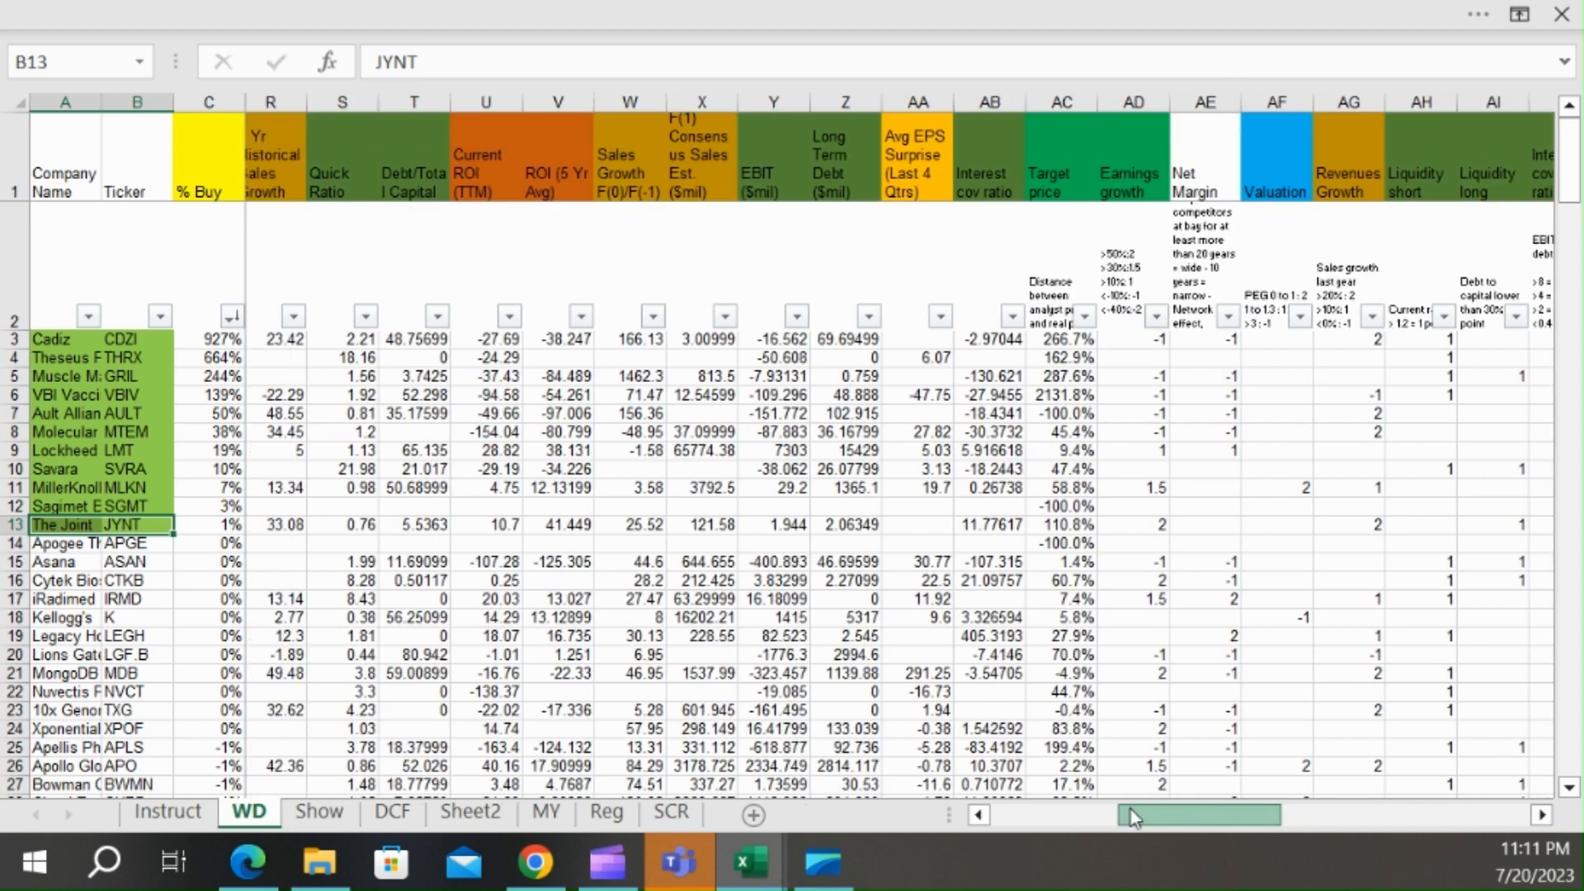
- Review Cadiz's net margin, F2 consensus estimate and EBIT figures across the row
scroll("left", 3)
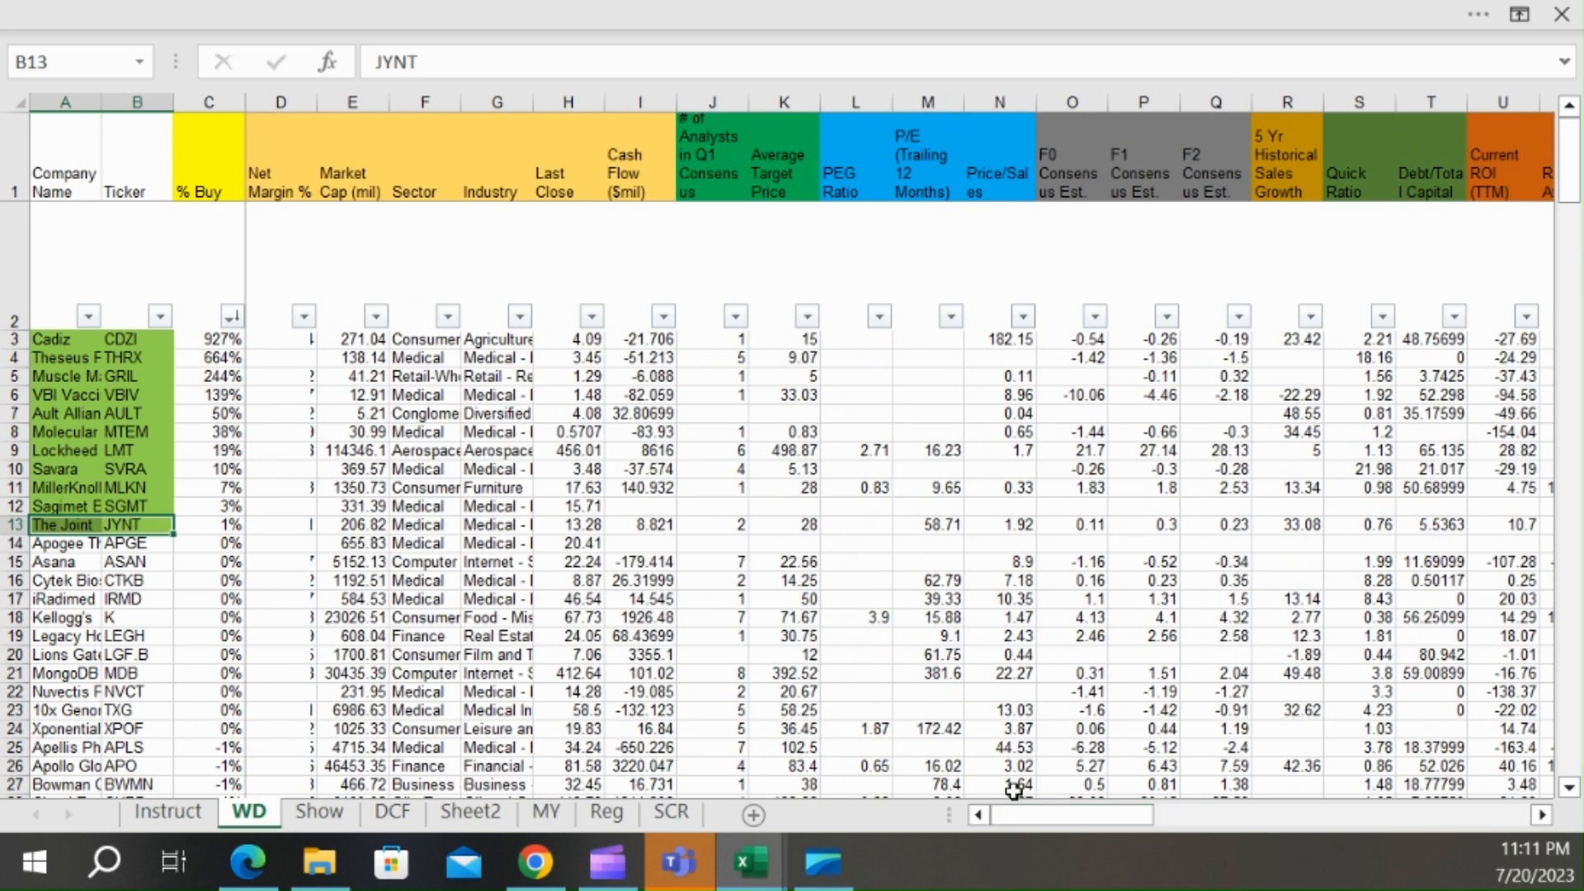
left_click(281, 338)
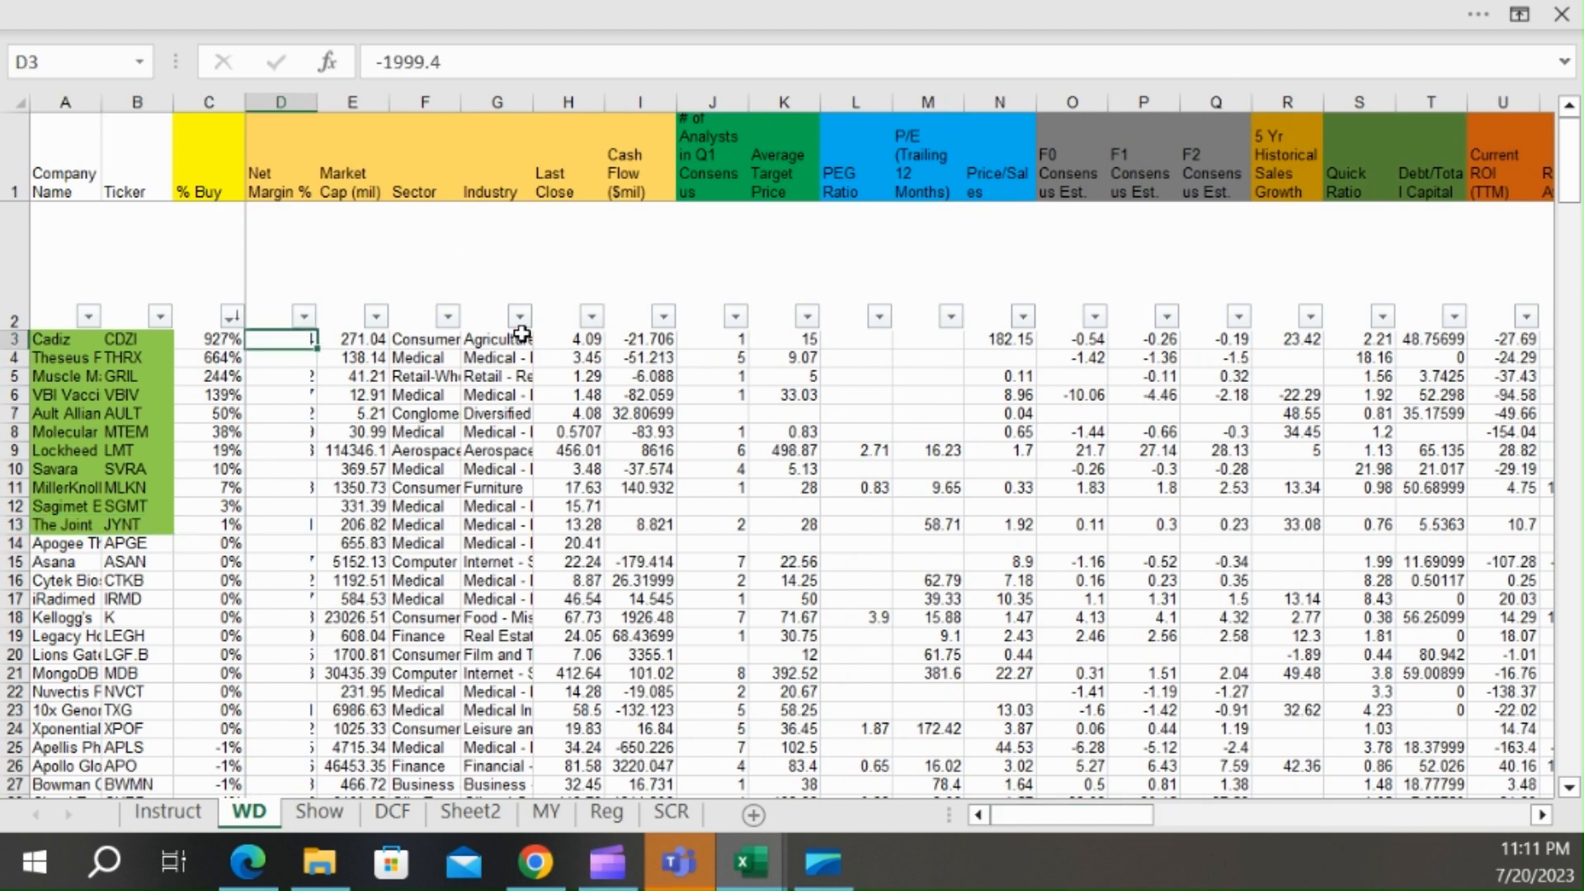
left_click(1216, 338)
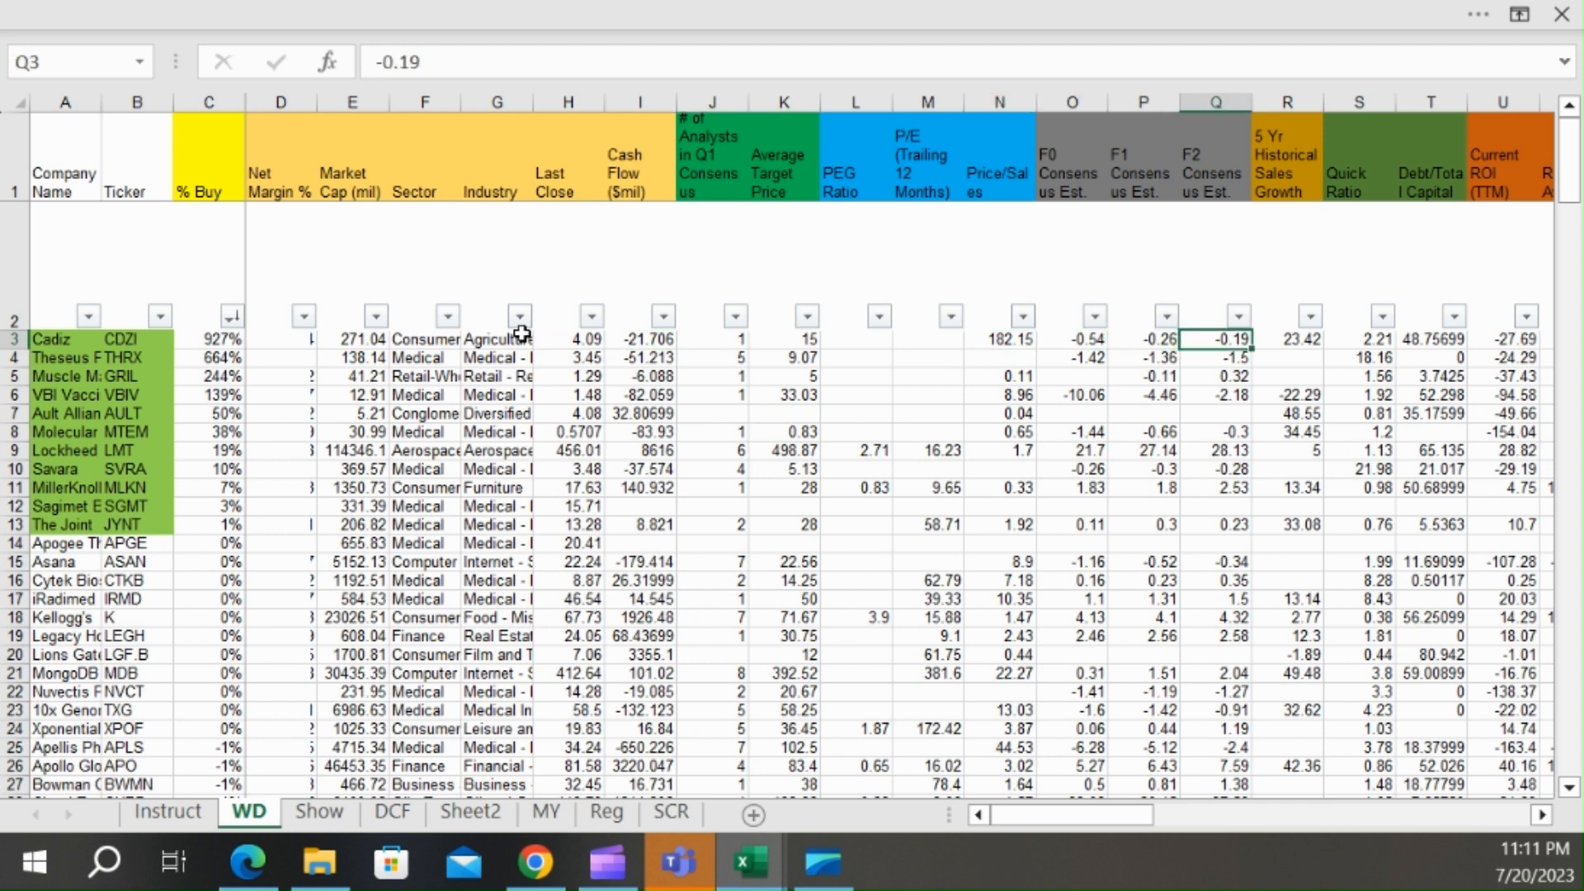
scroll("right", 3)
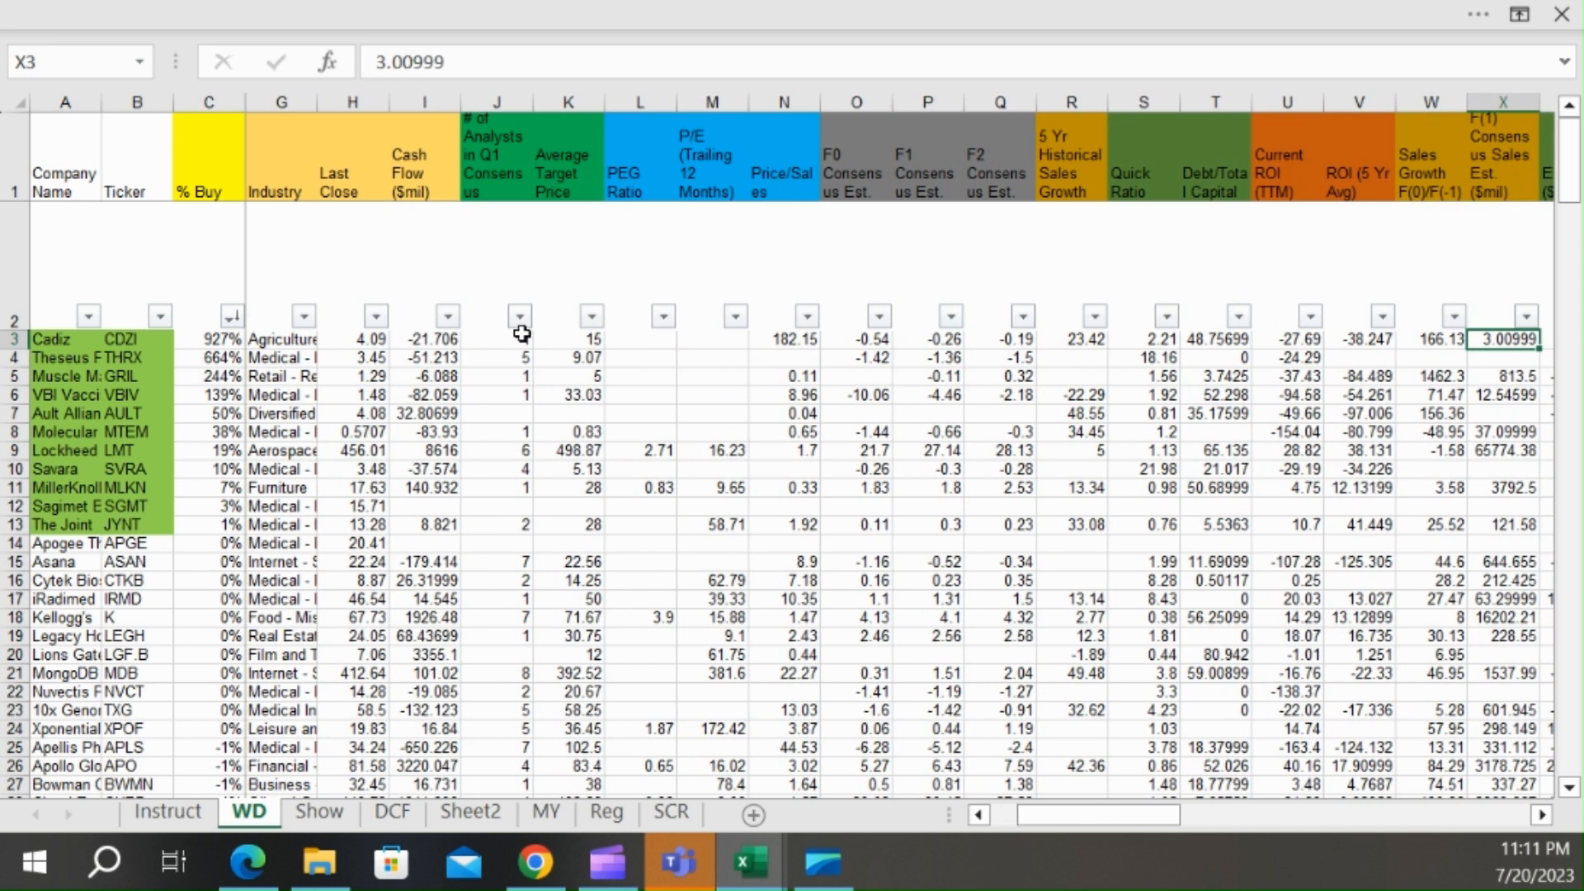
left_click(1510, 337)
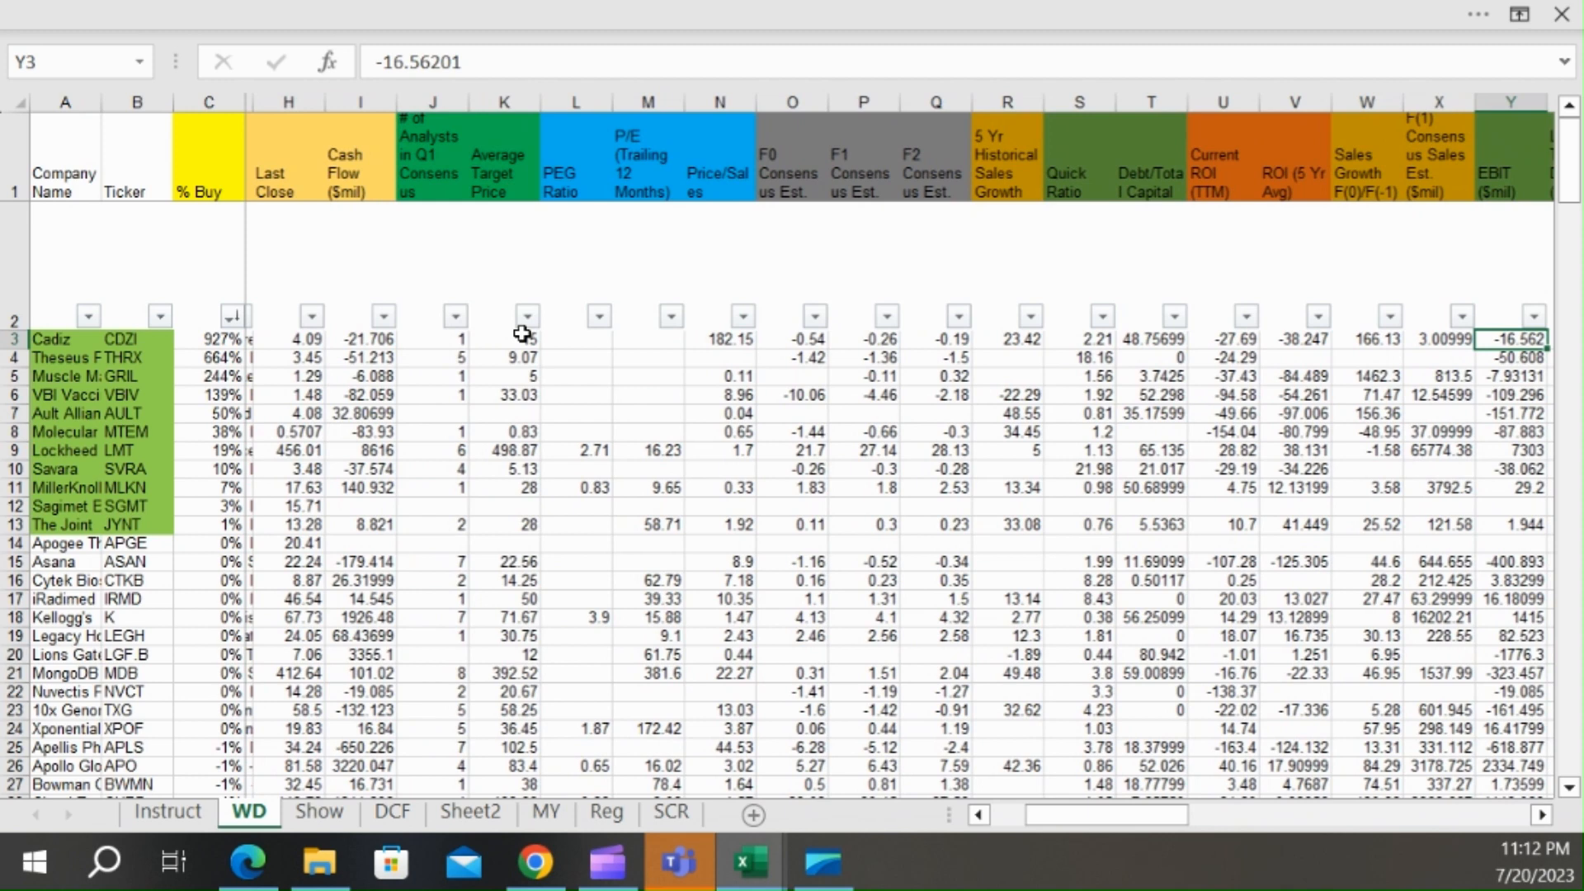
scroll("right", 3)
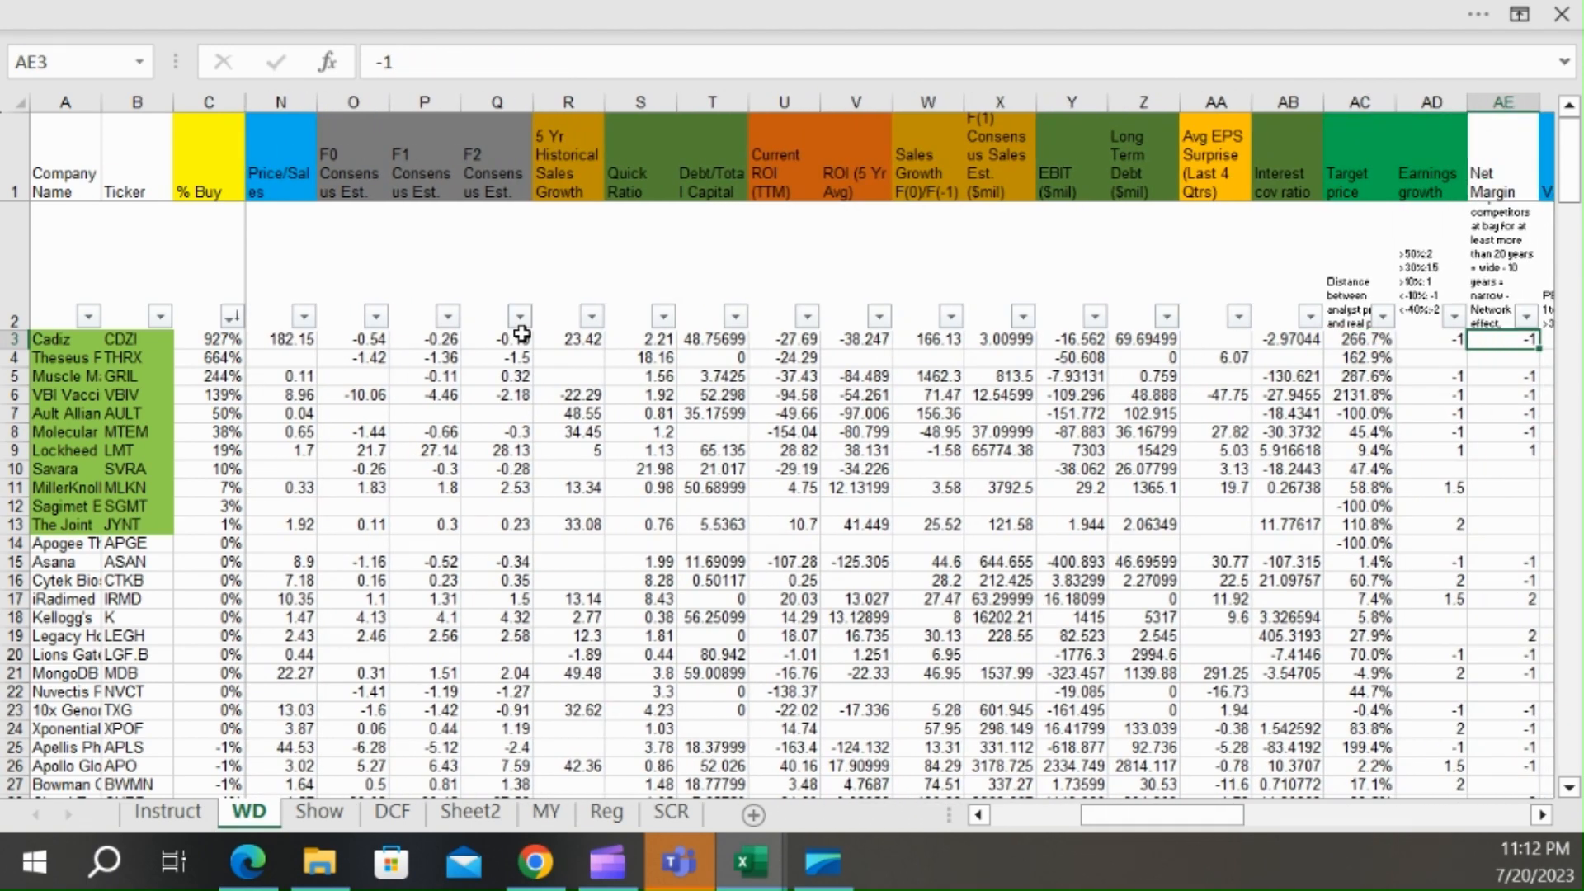
- Apply the green-white-red colour scale to the Let's Wealth score column
left_click(1285, 338)
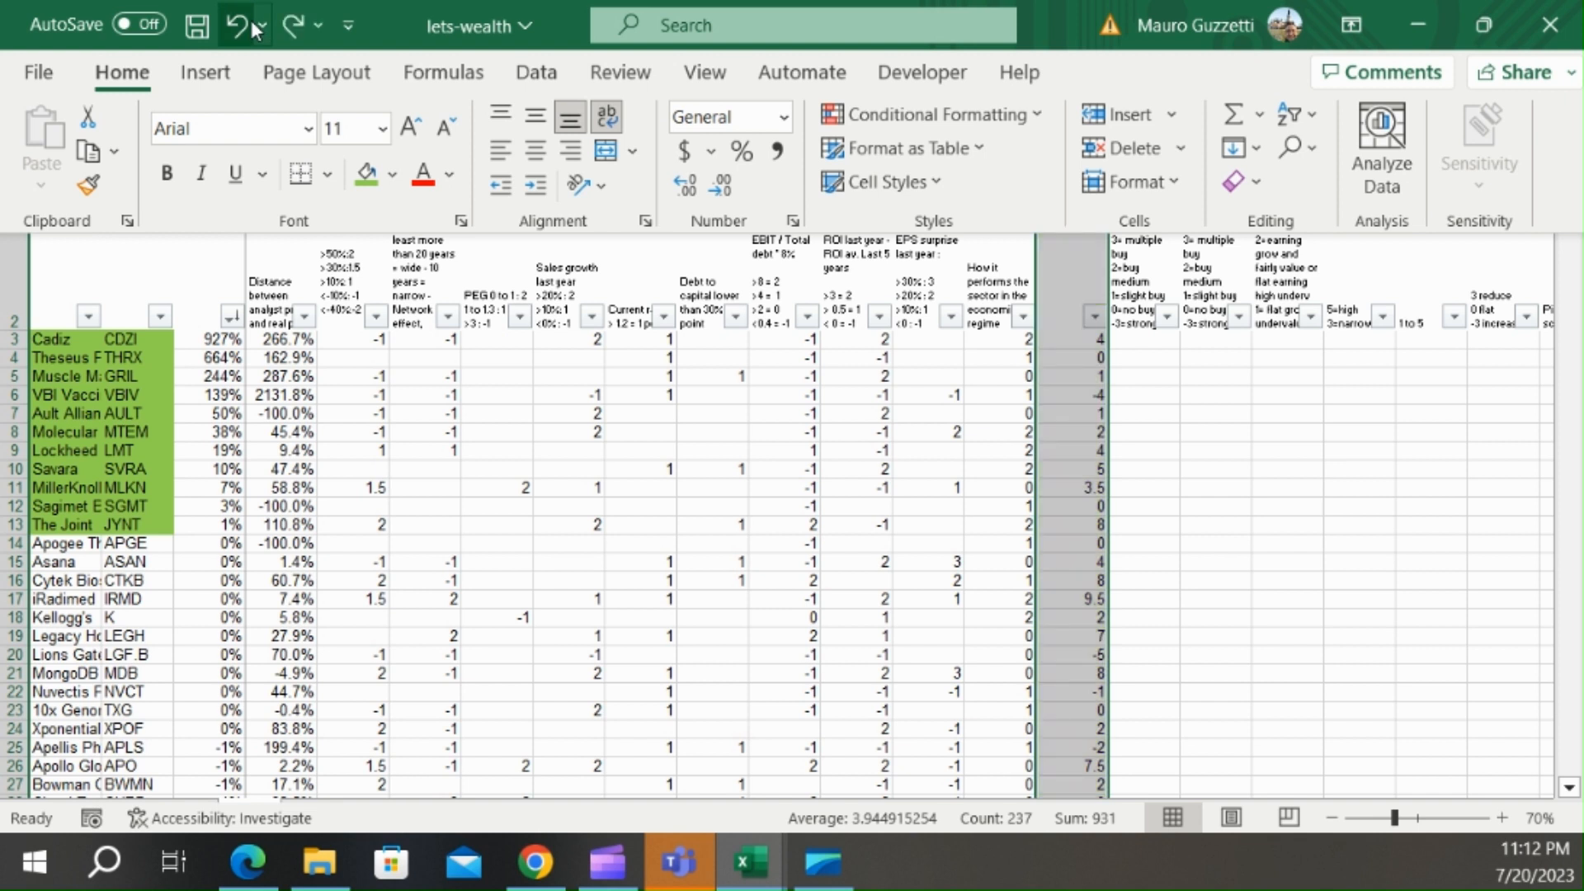
left_click(931, 114)
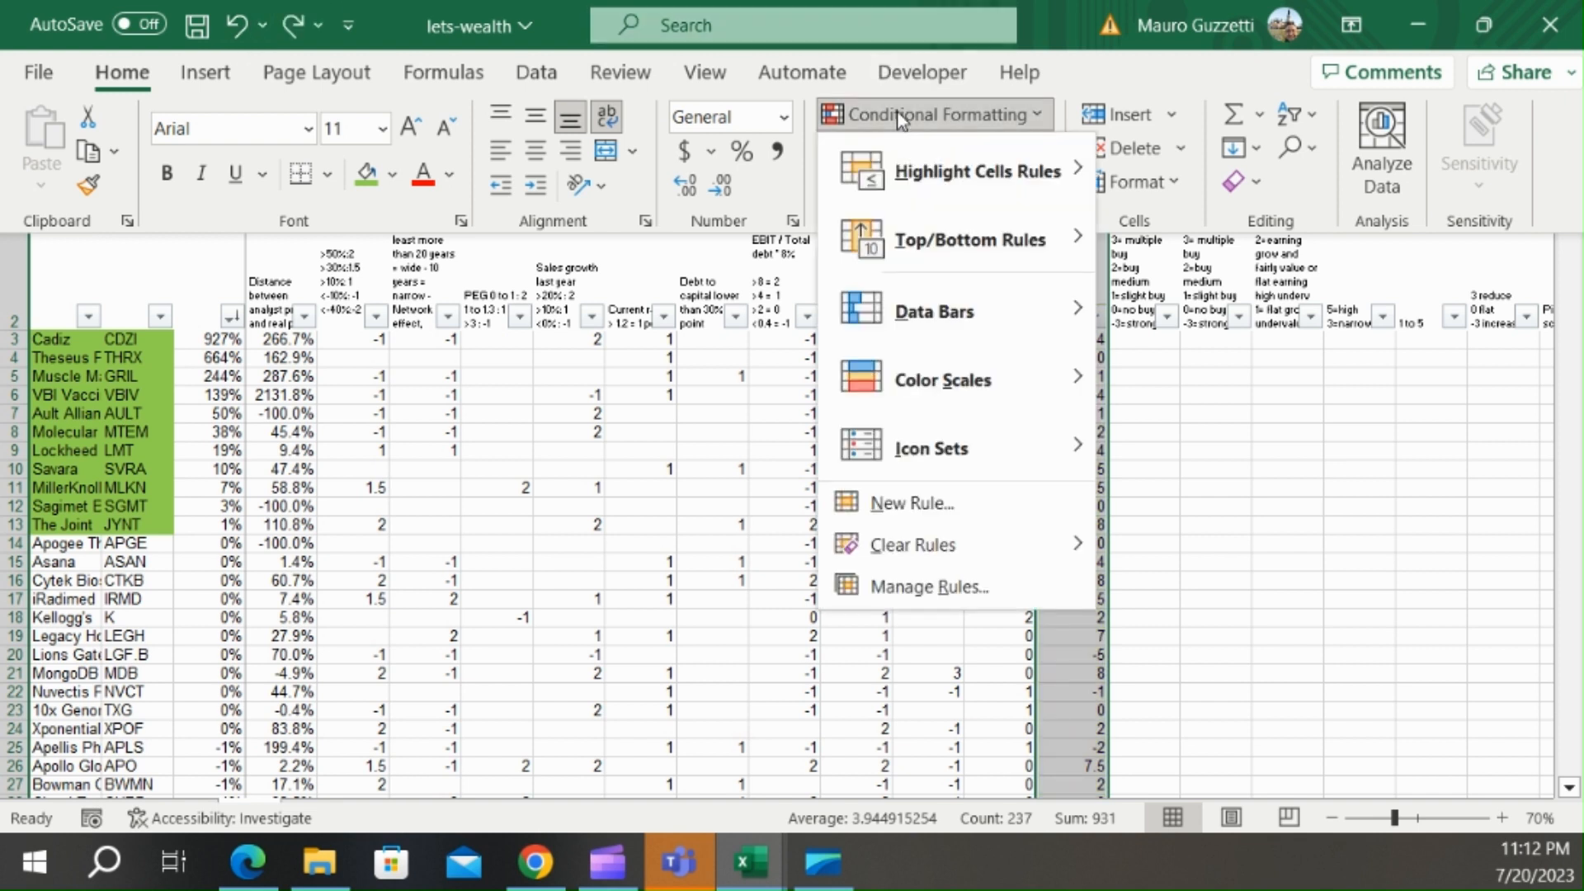
mouse_move(944, 380)
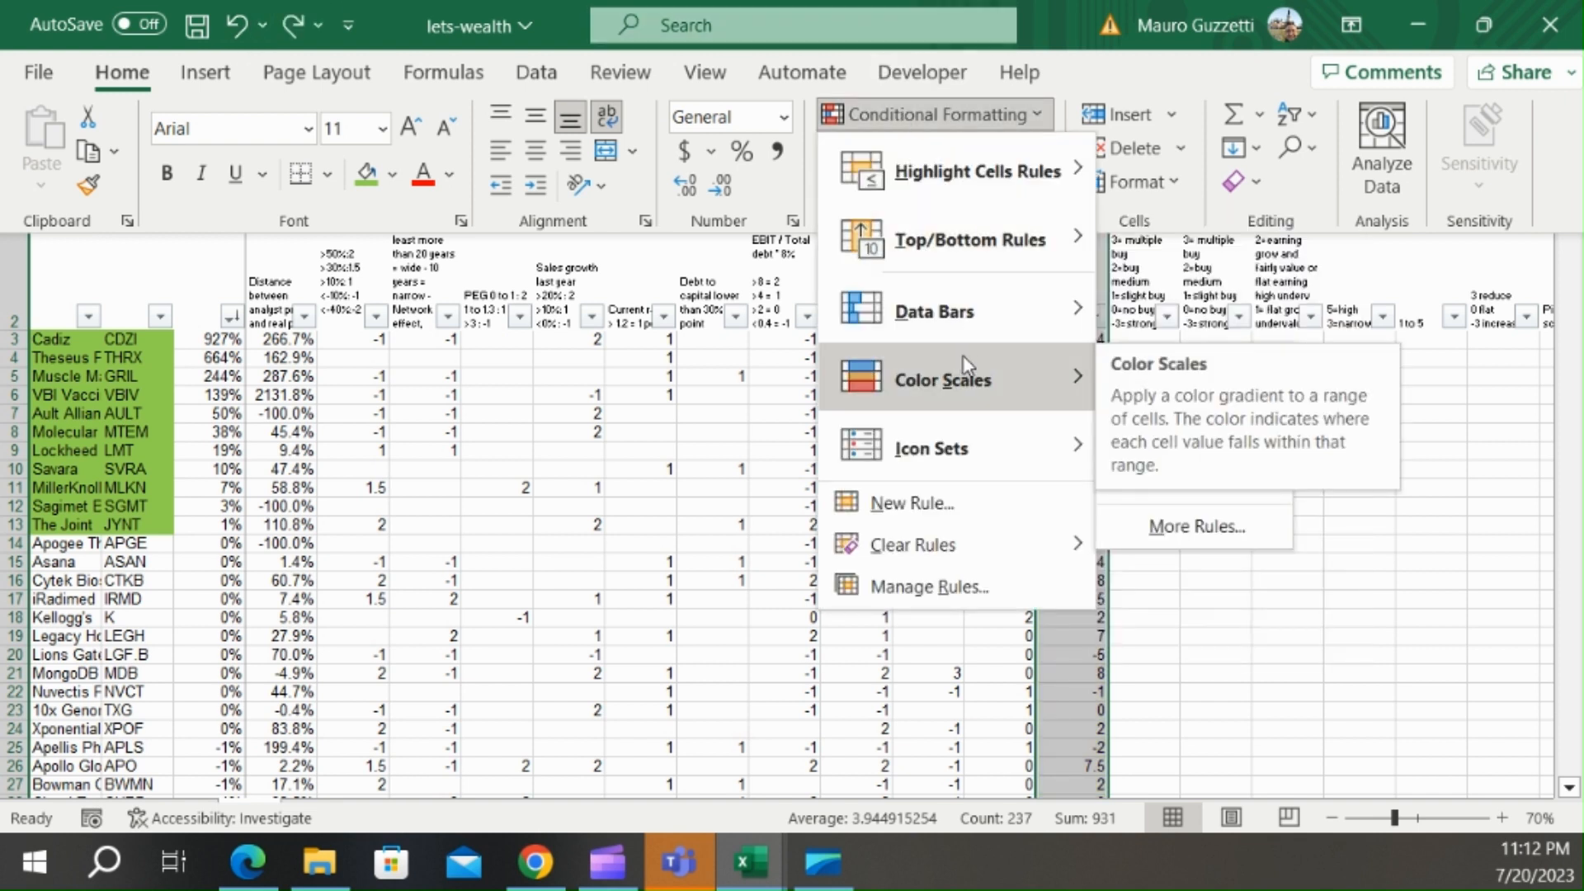
mouse_move(1065, 393)
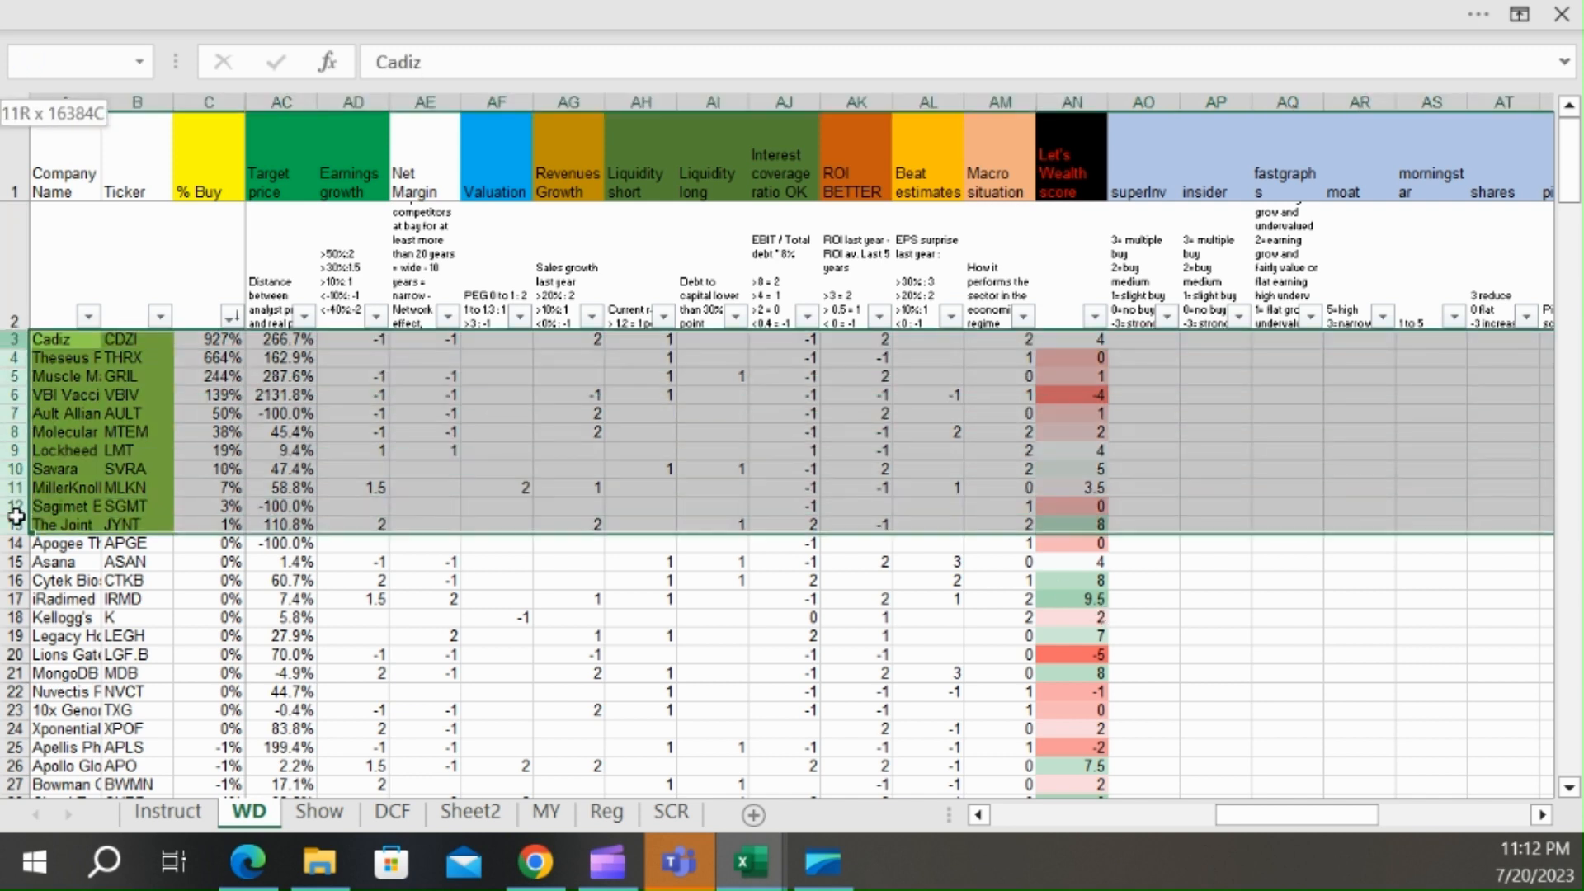
left_click(64, 339)
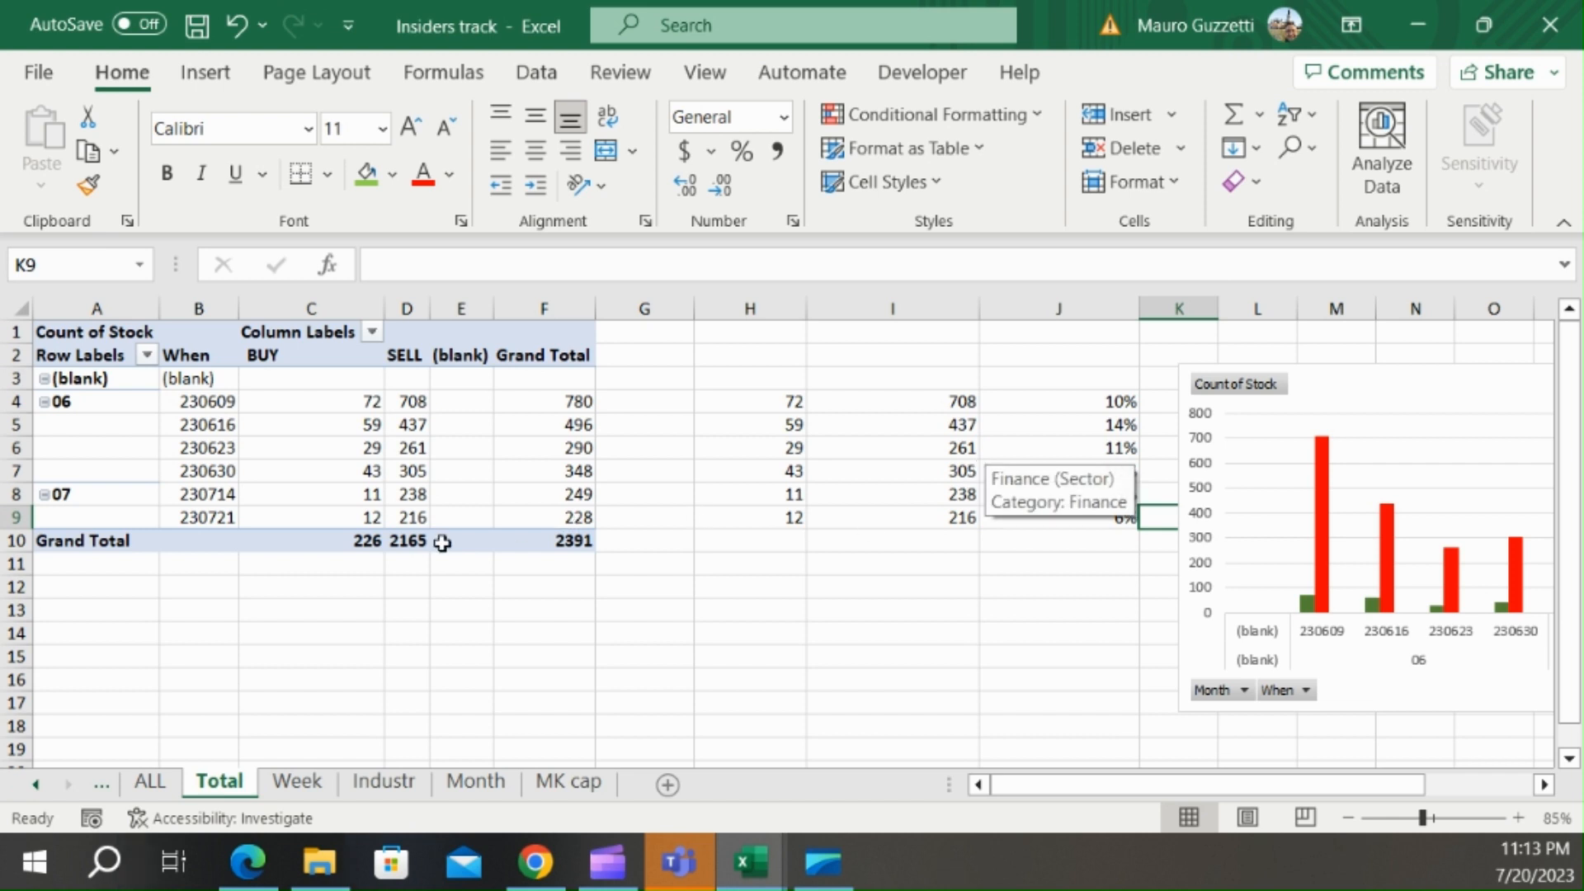
- Shade the weekly buy percentages J4:J9 green on the Insiders track Total sheet, checking the latest week
left_click(312, 516)
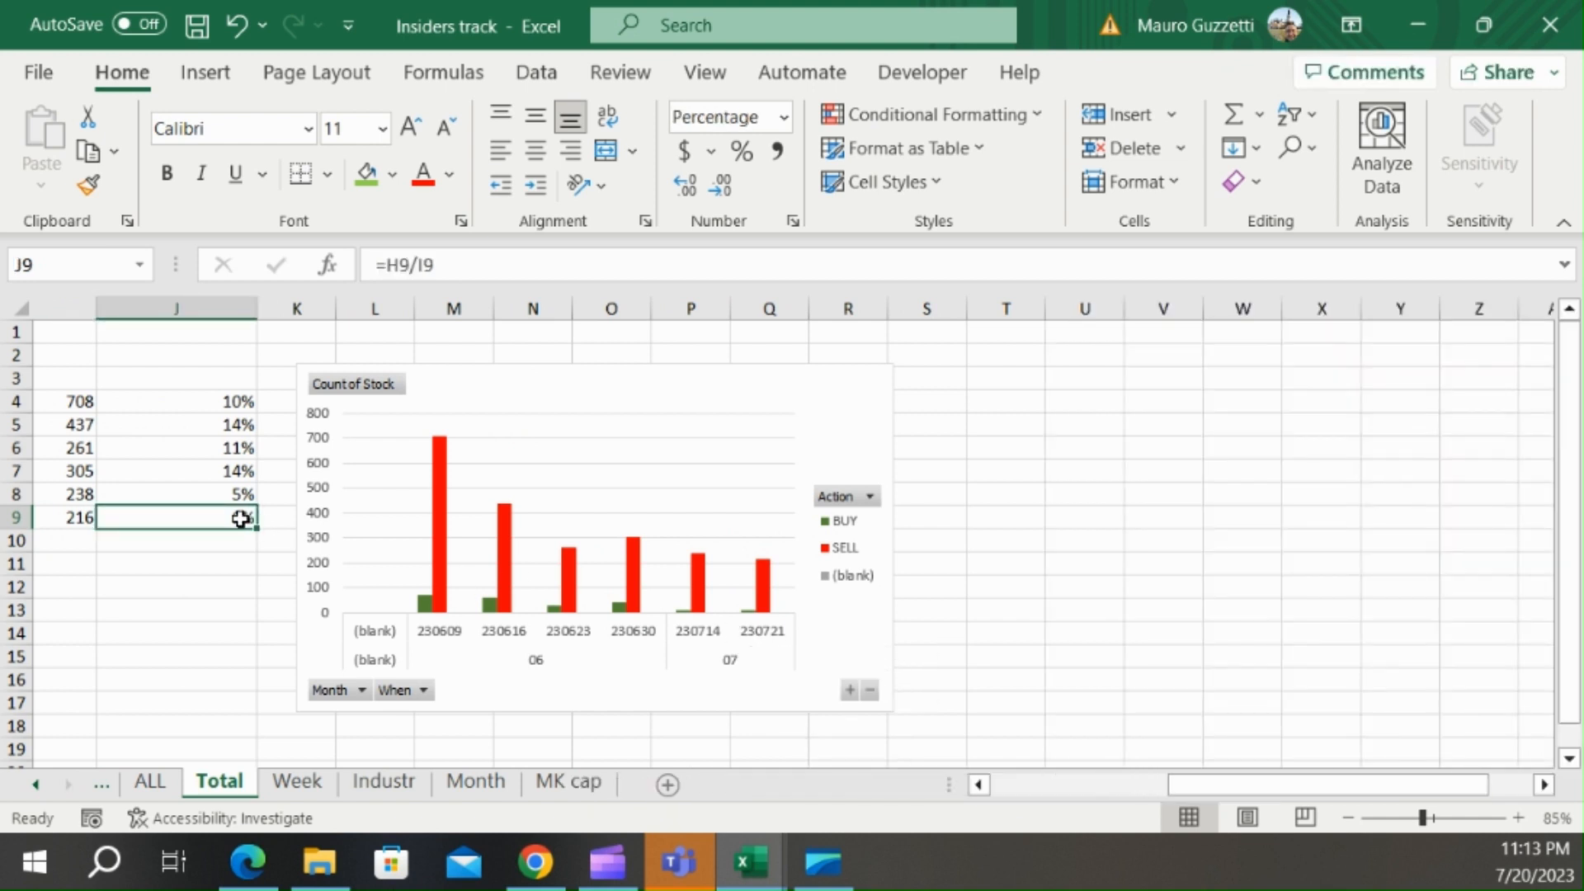
scroll("left", 3)
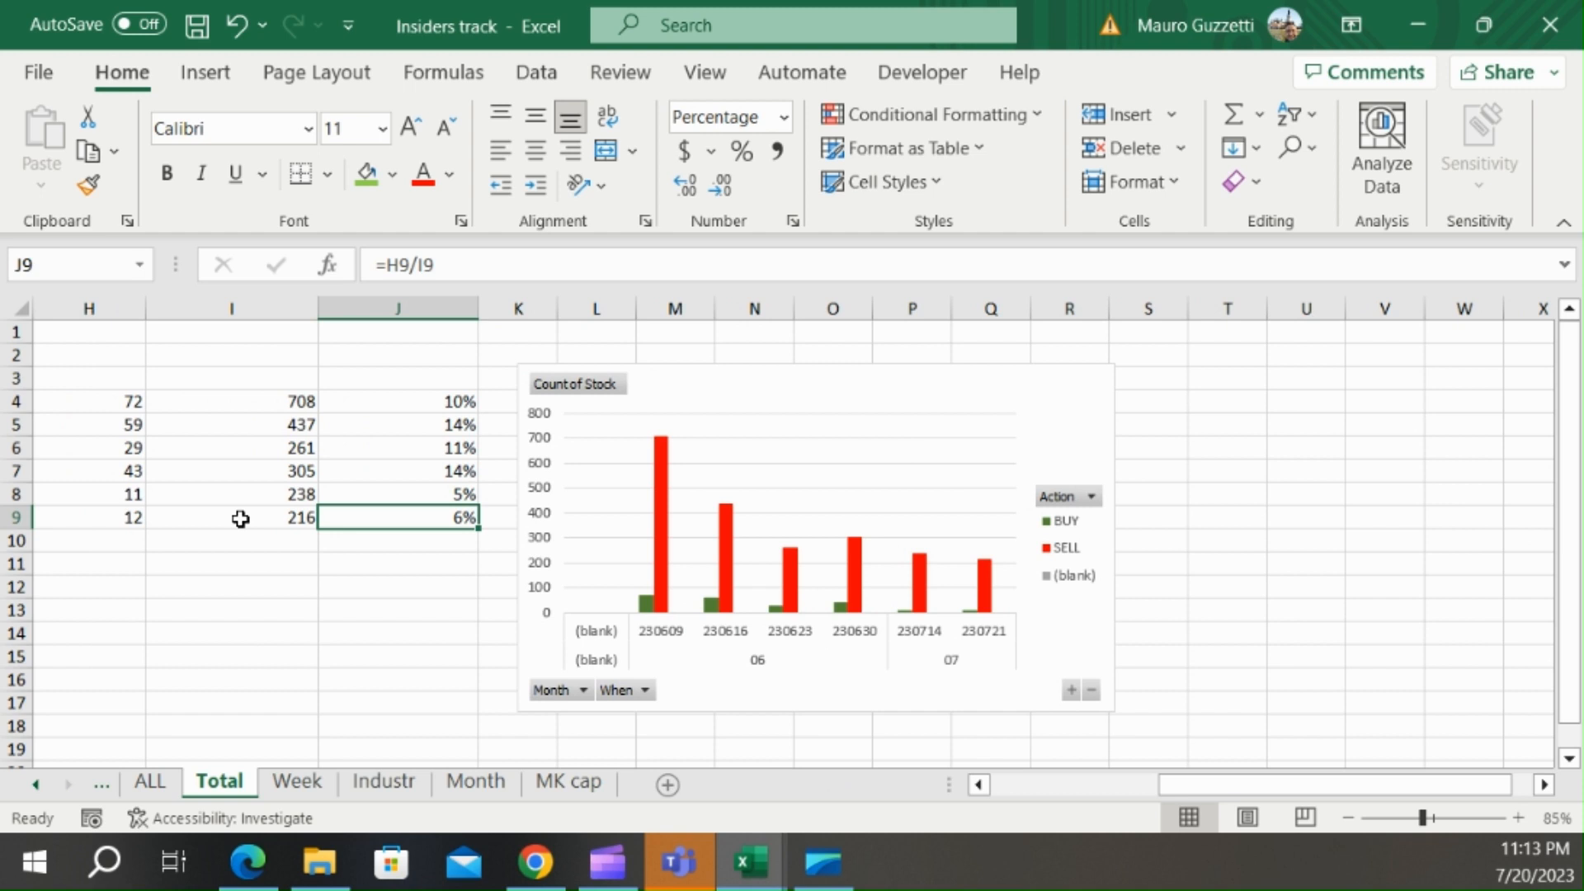
left_click(231, 516)
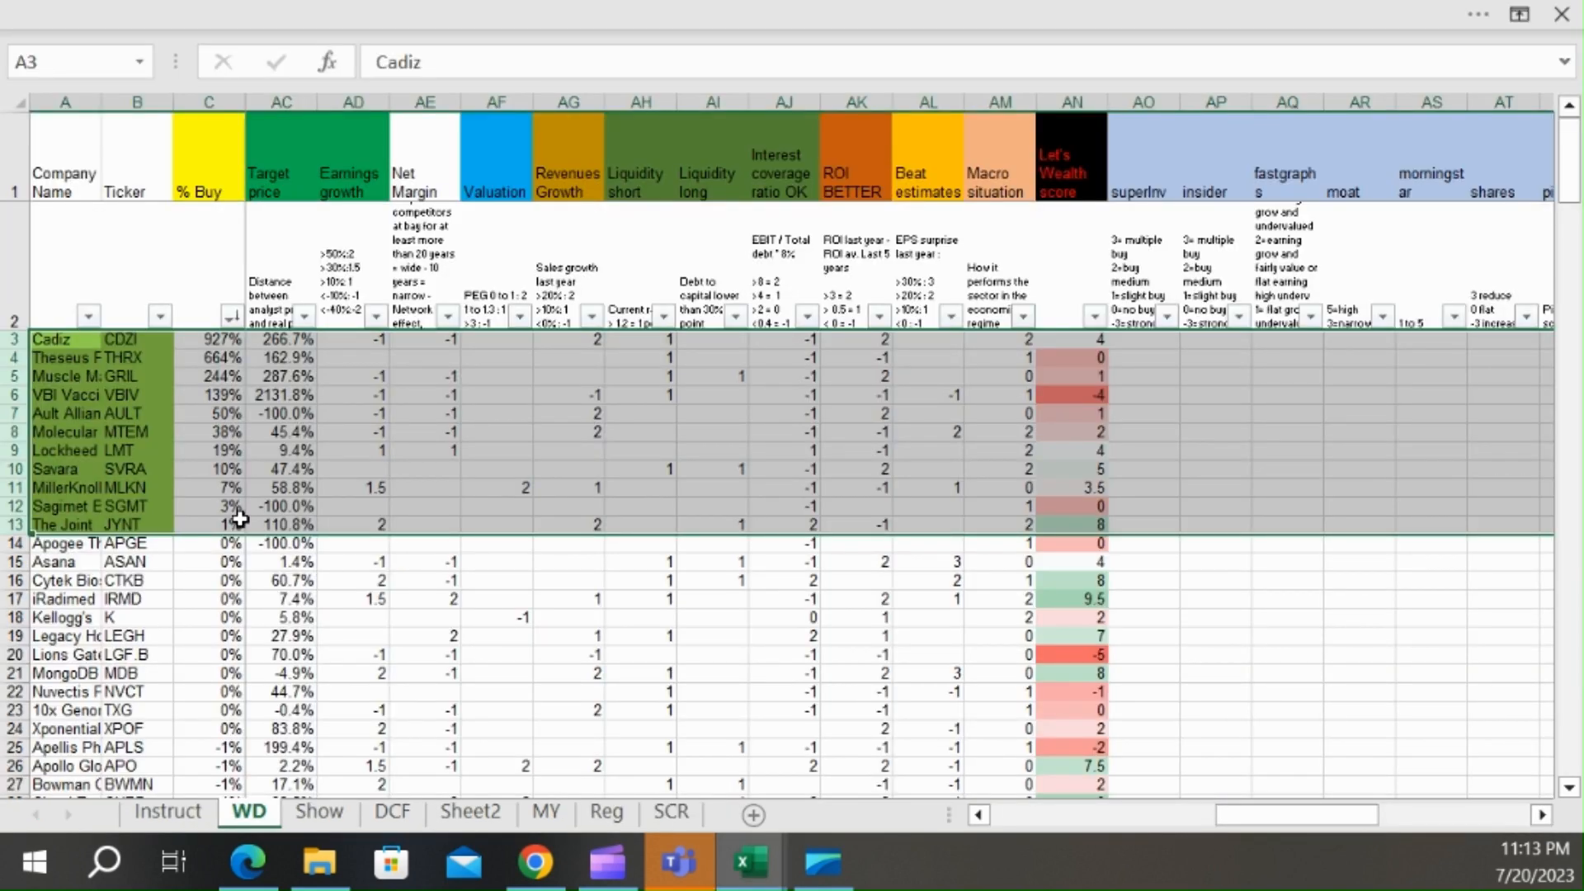
left_click(218, 781)
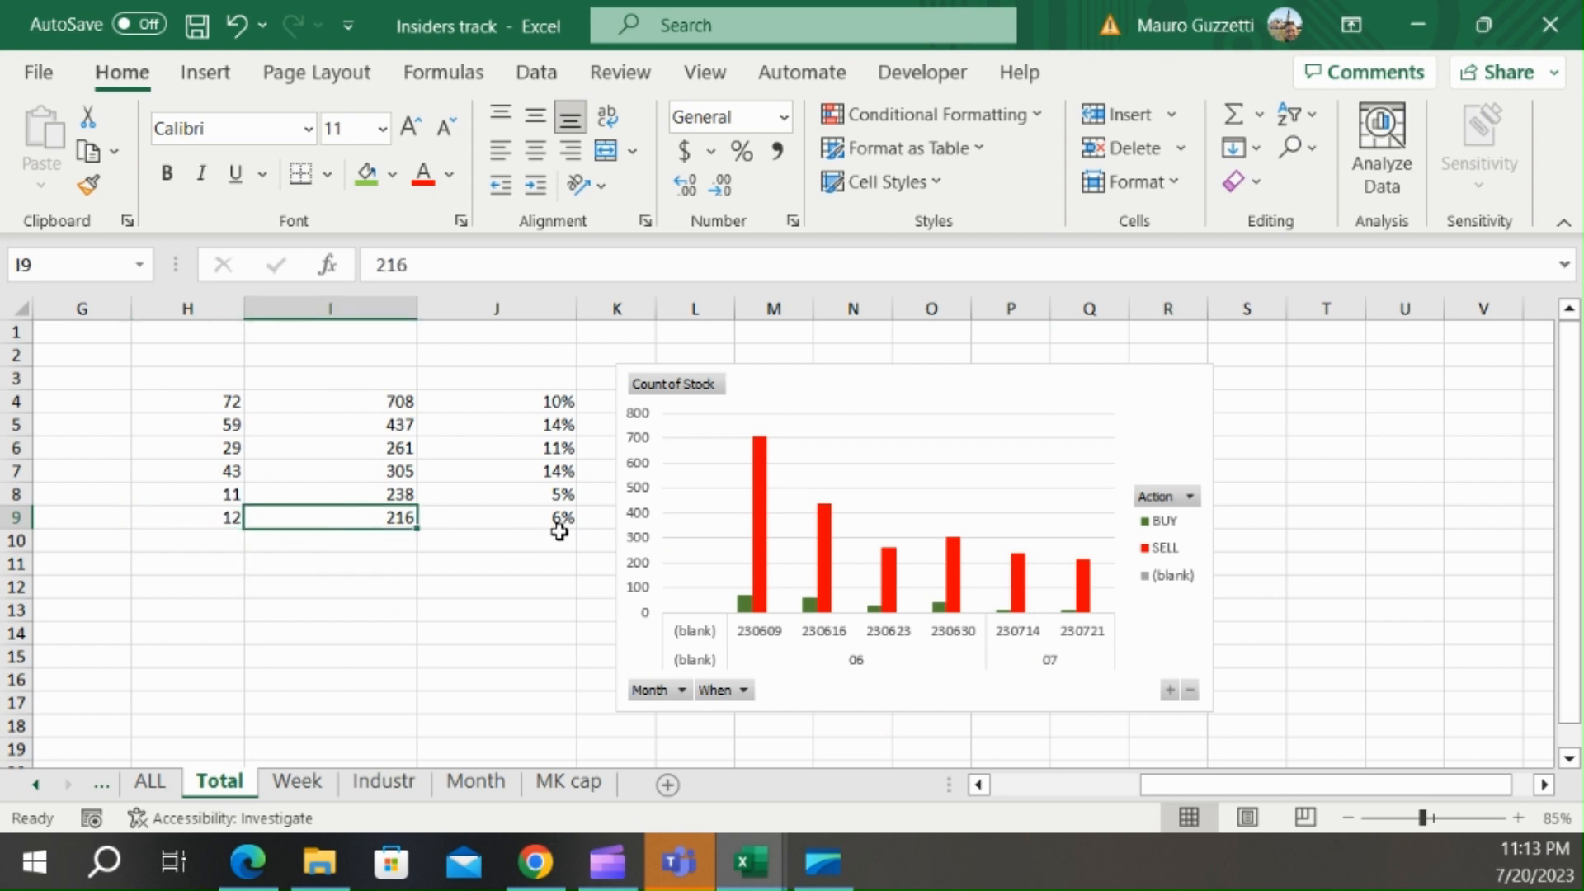
left_click(495, 516)
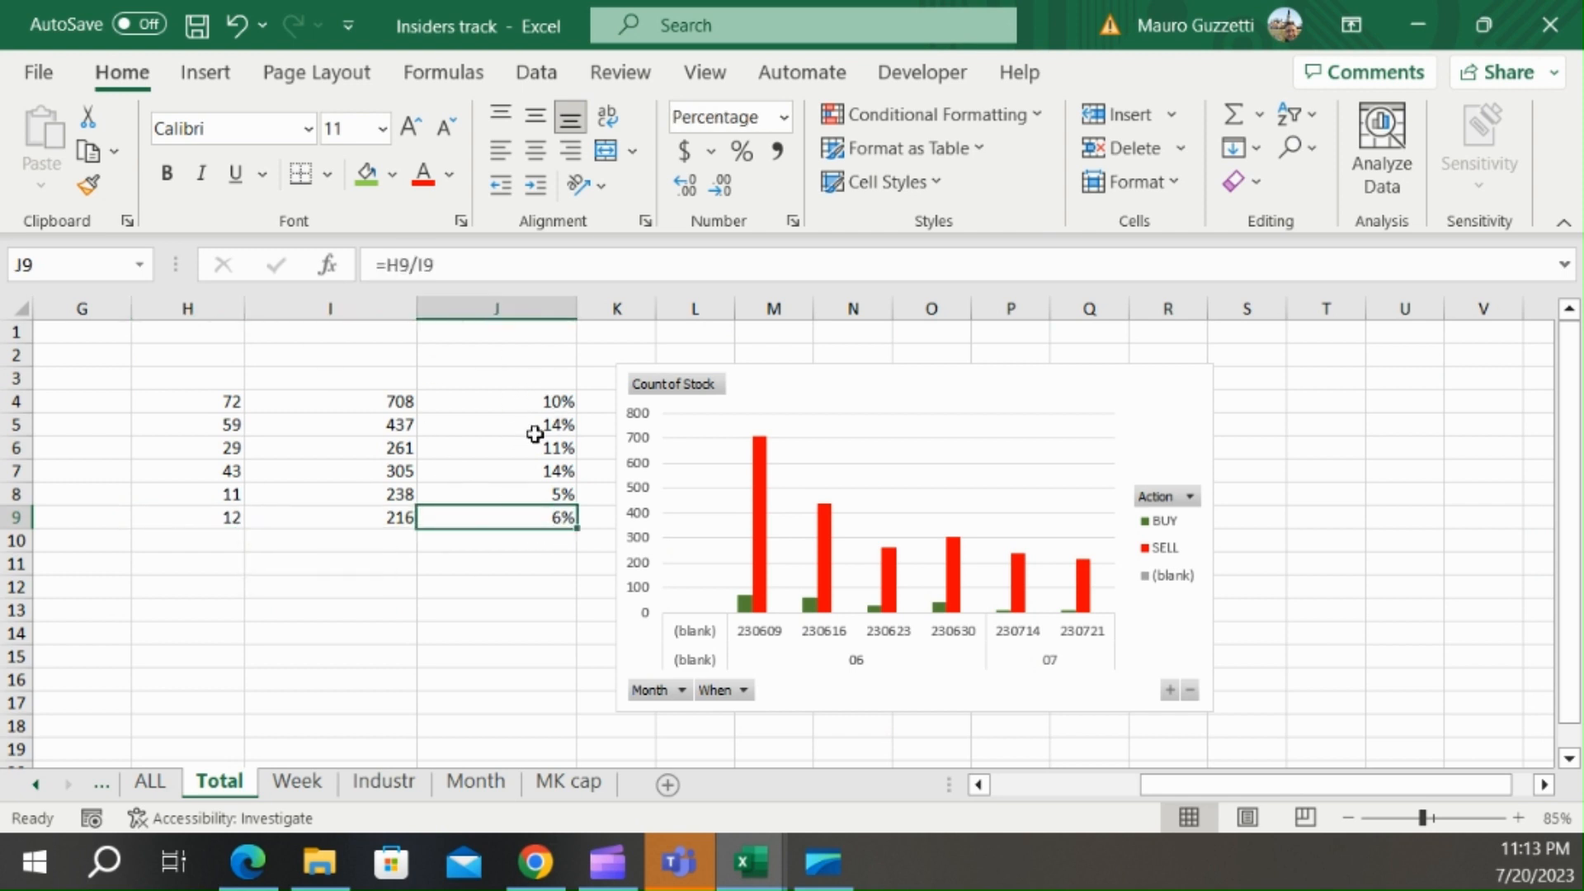
mouse_move(790, 551)
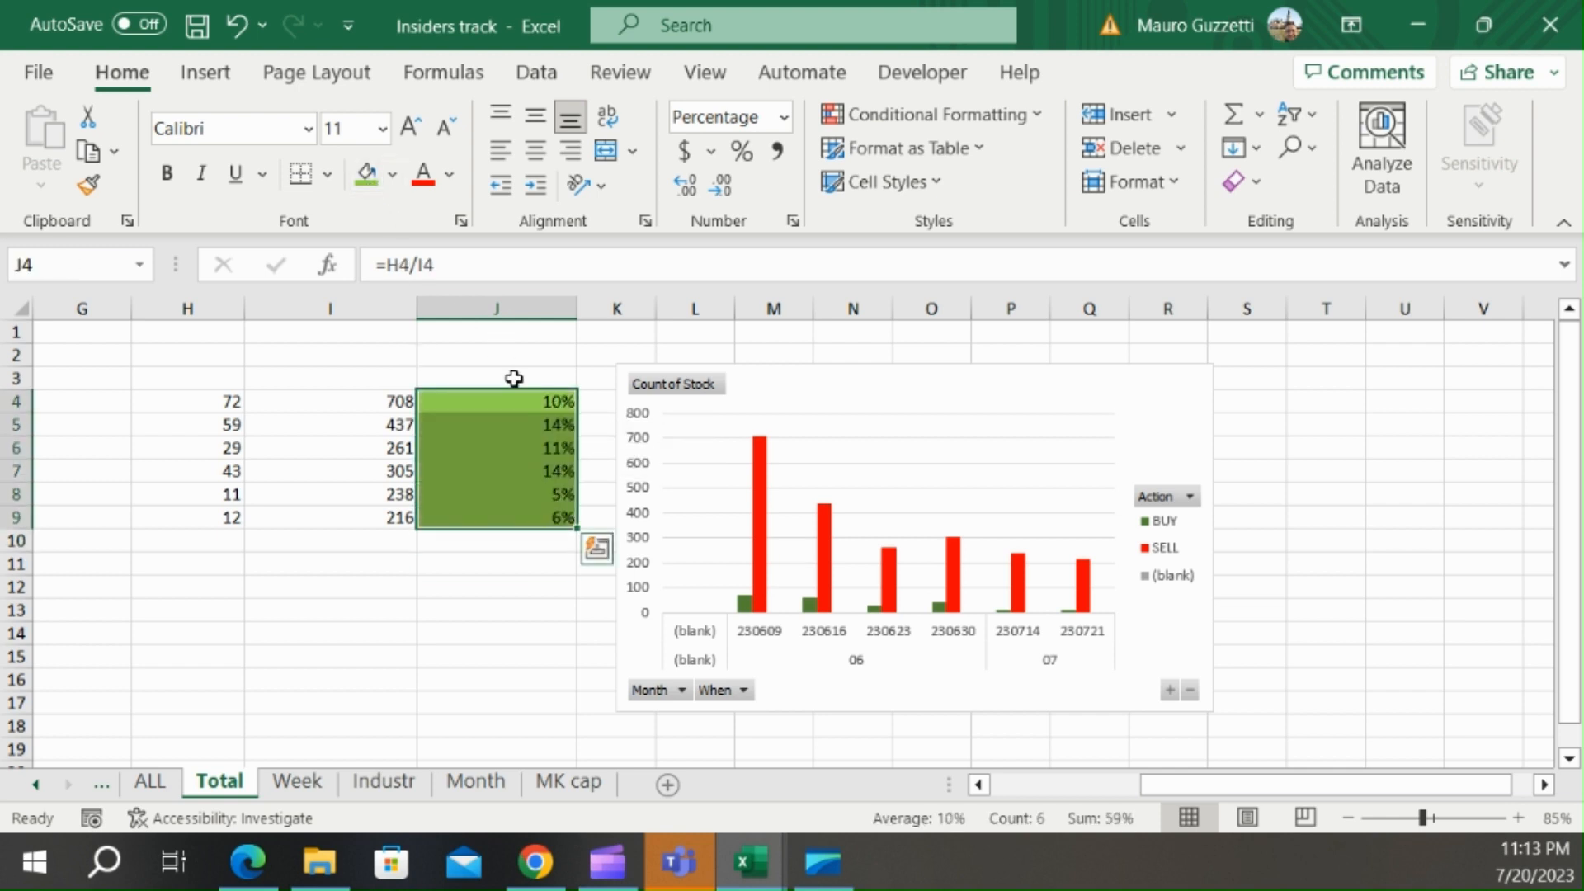
scroll("left", 3)
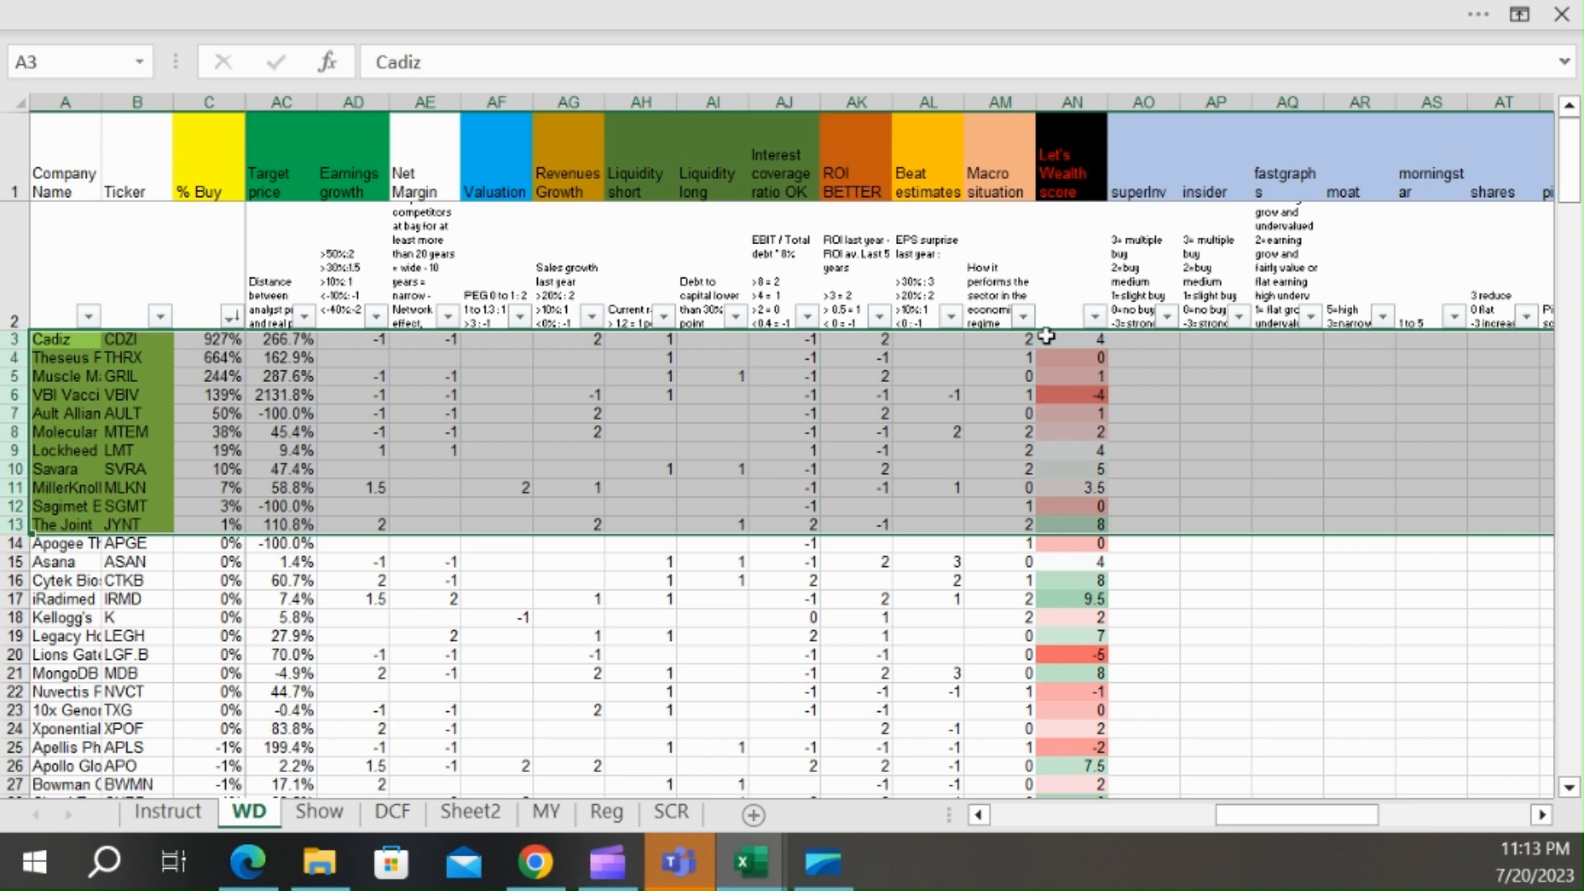
- Check Cadiz's Let's Wealth score and name, then bring up its Finviz CDZI quote in Chrome
left_click(1070, 336)
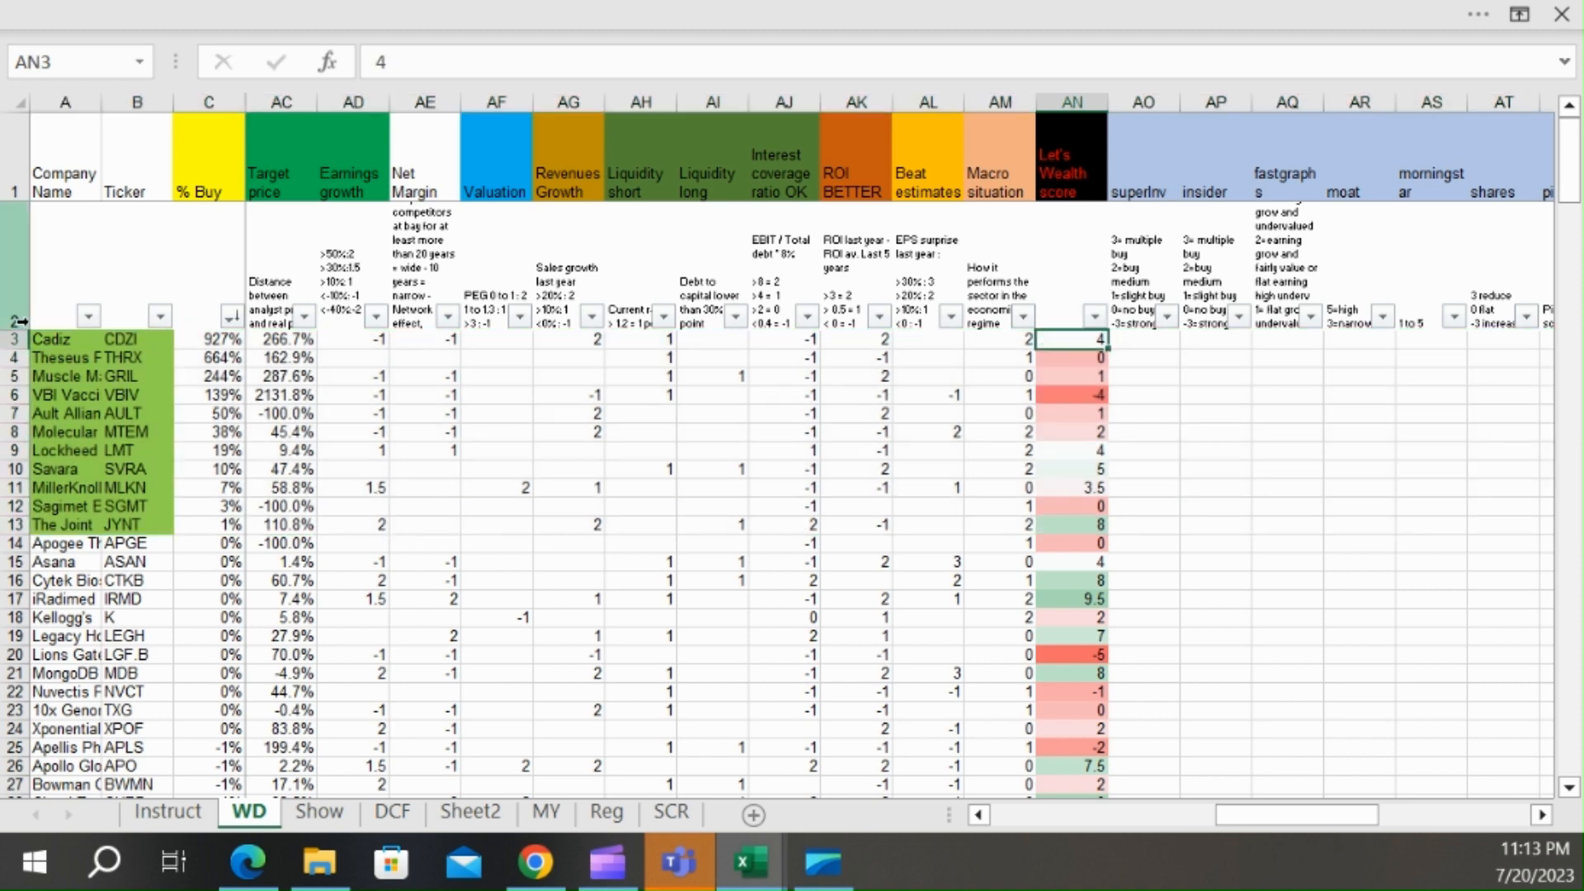
left_click(65, 339)
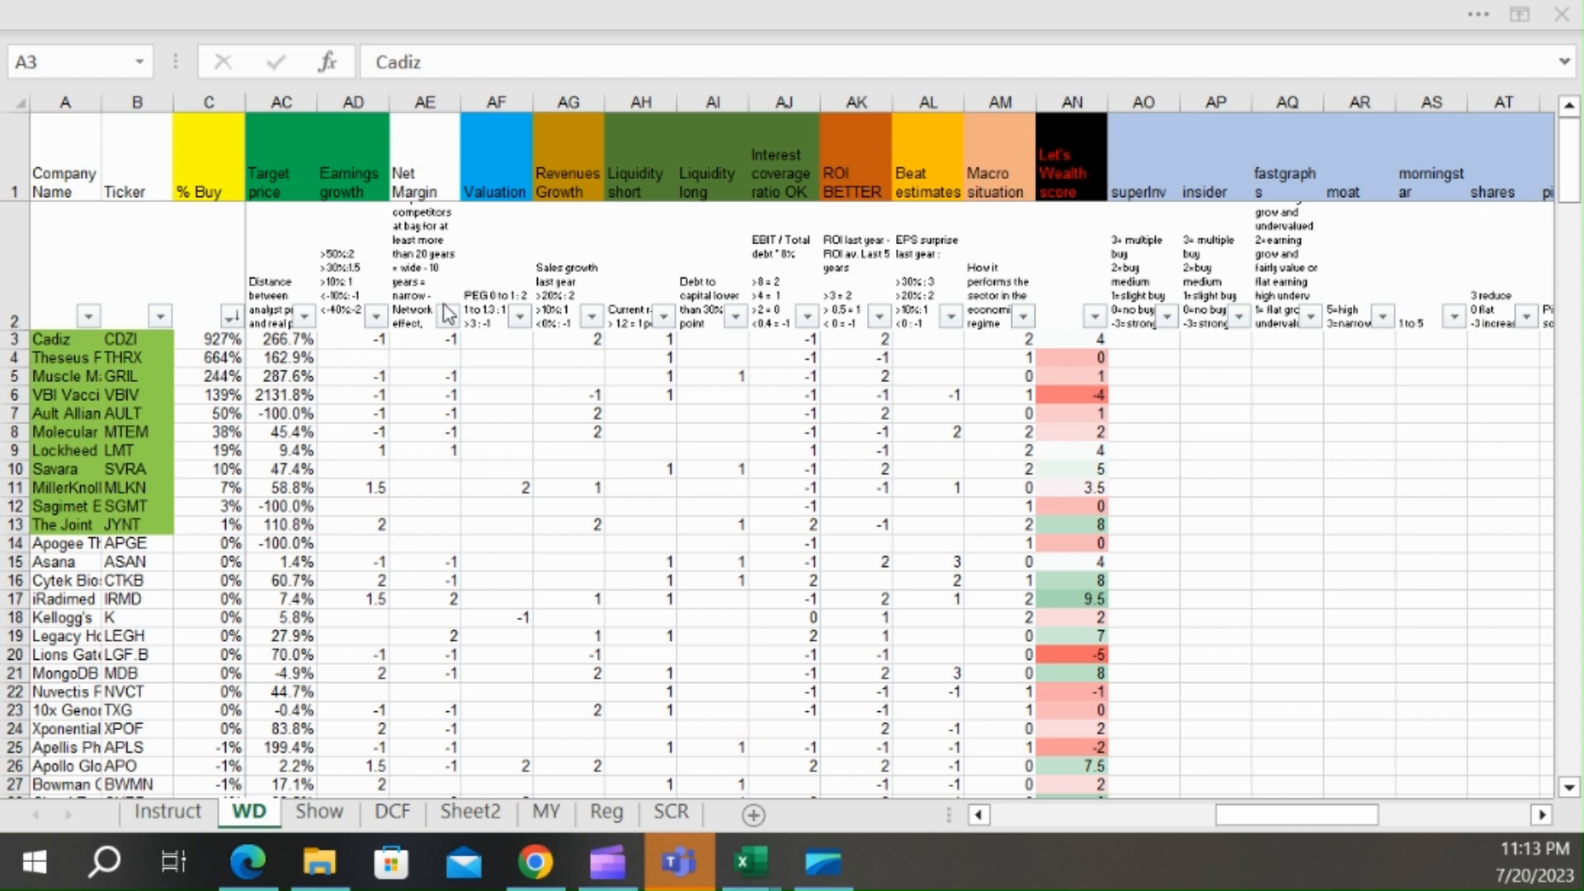
left_click(533, 862)
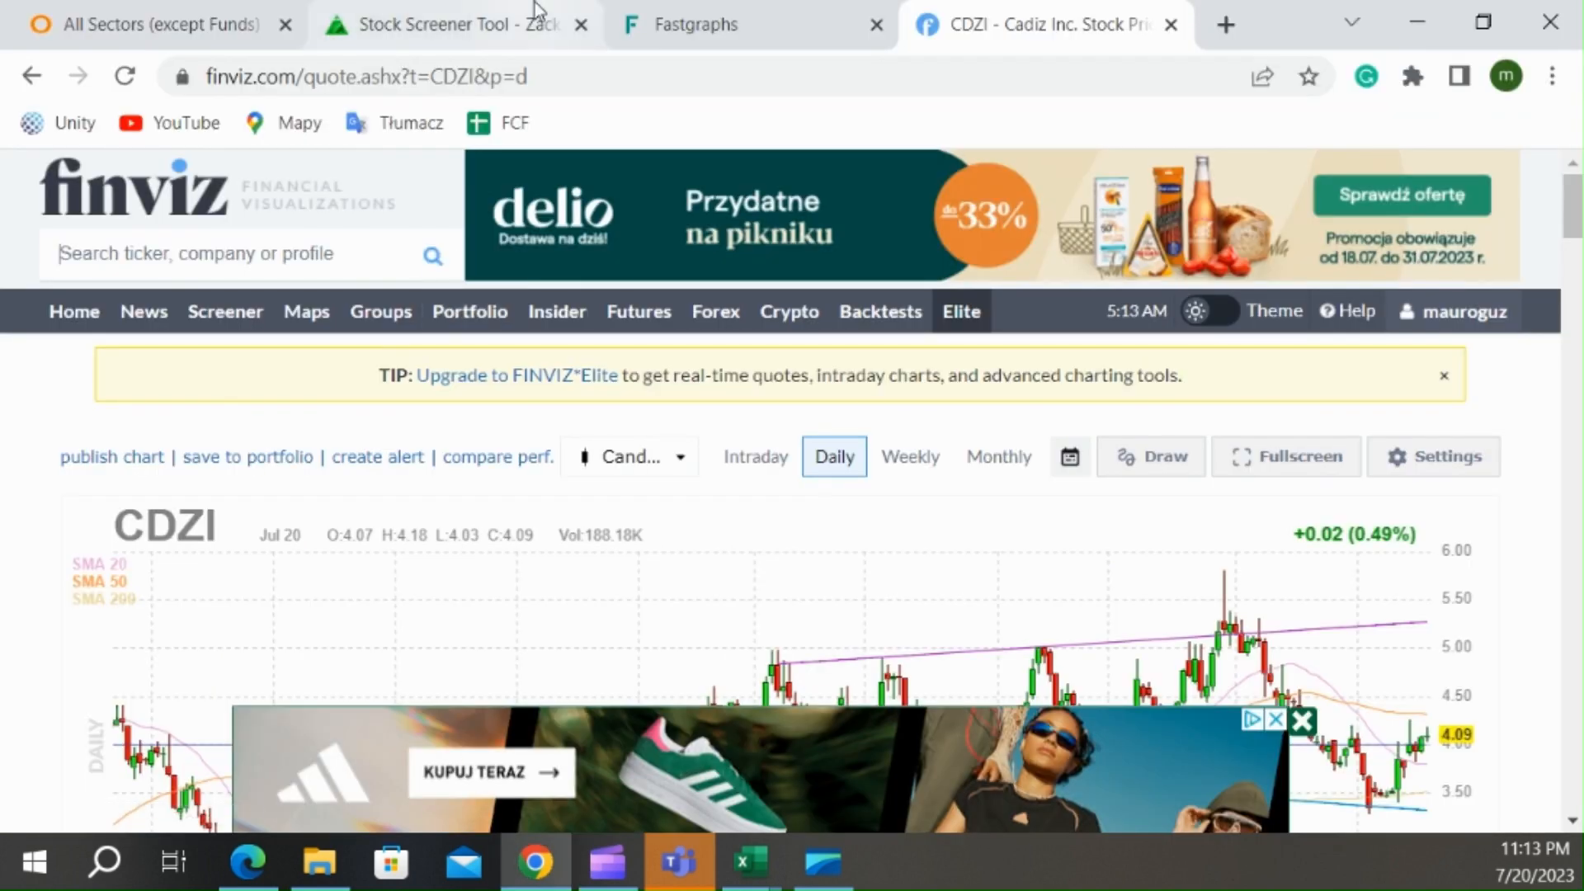
- Review Cadiz's max-period Fastgraphs price graph and forecasting calculator
left_click(751, 24)
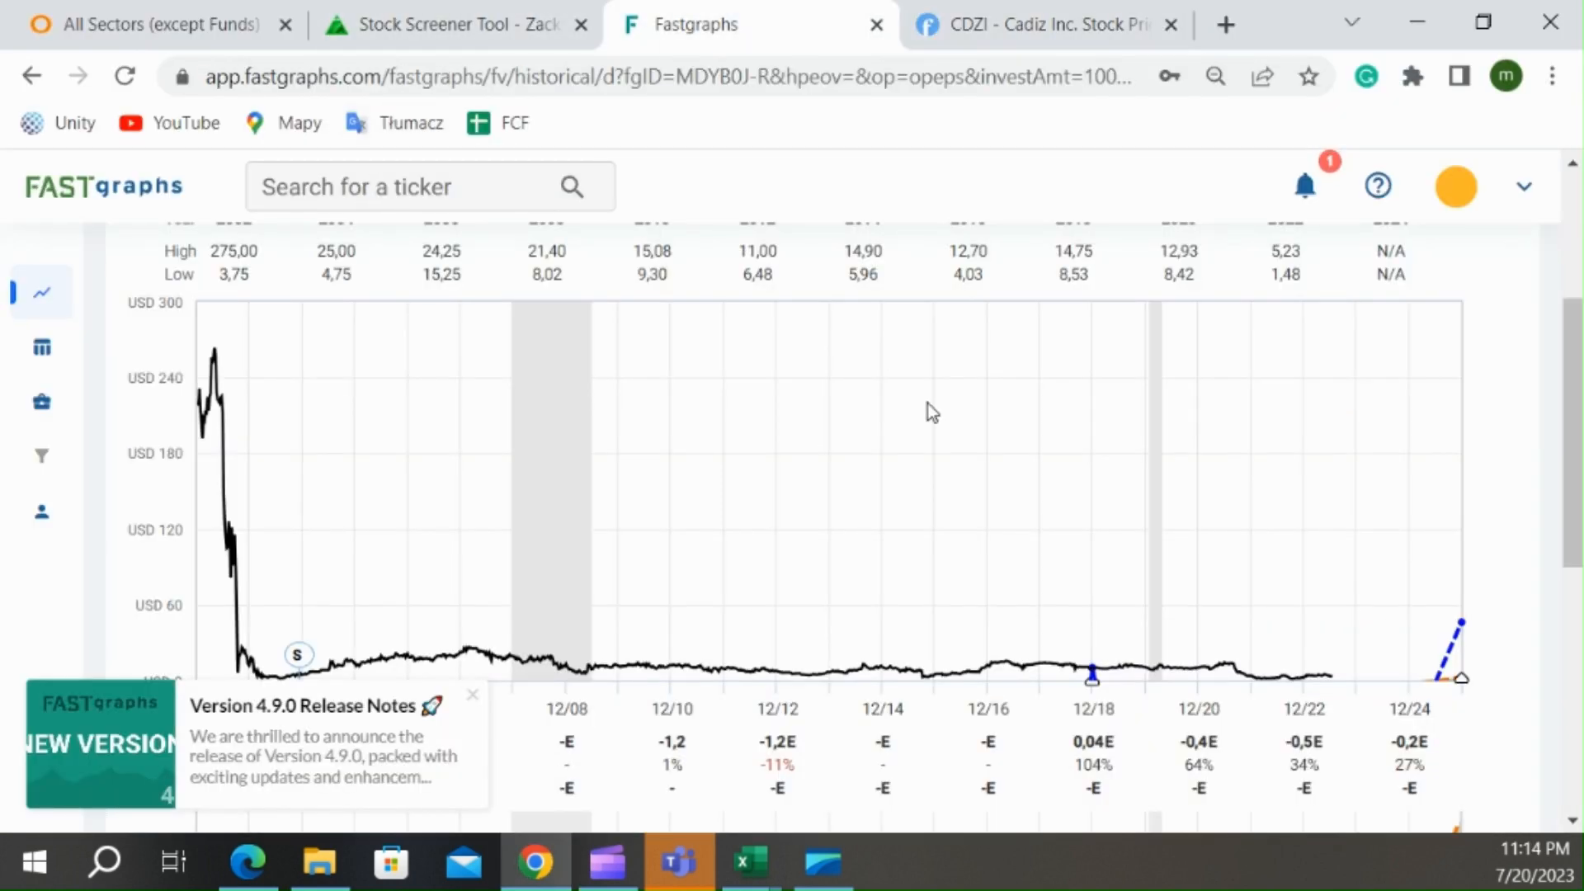
scroll("down", 3)
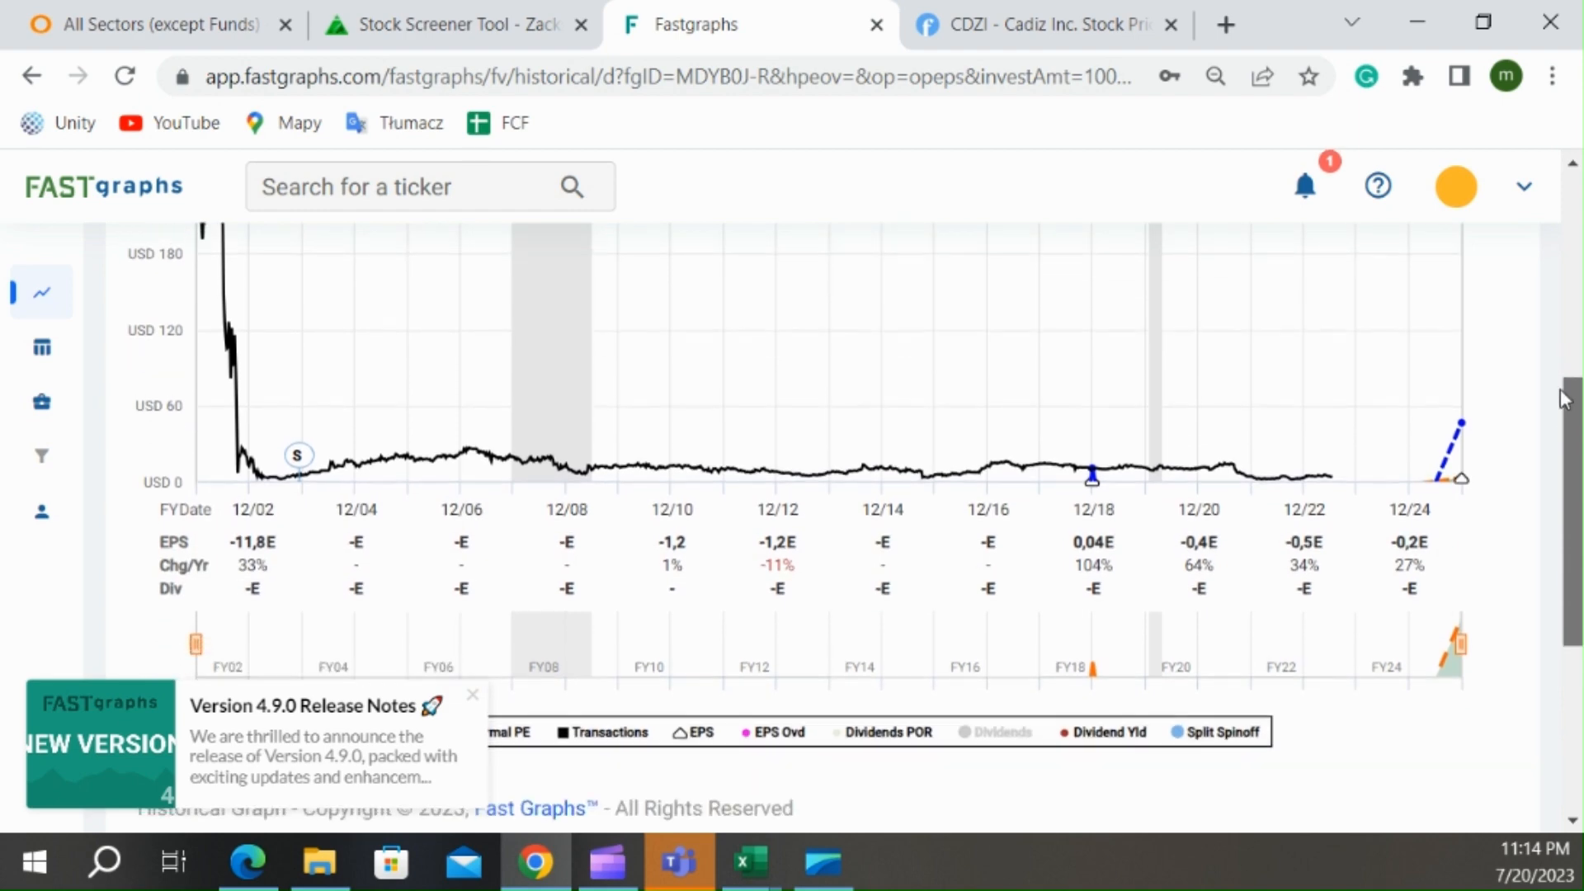
scroll("up", 3)
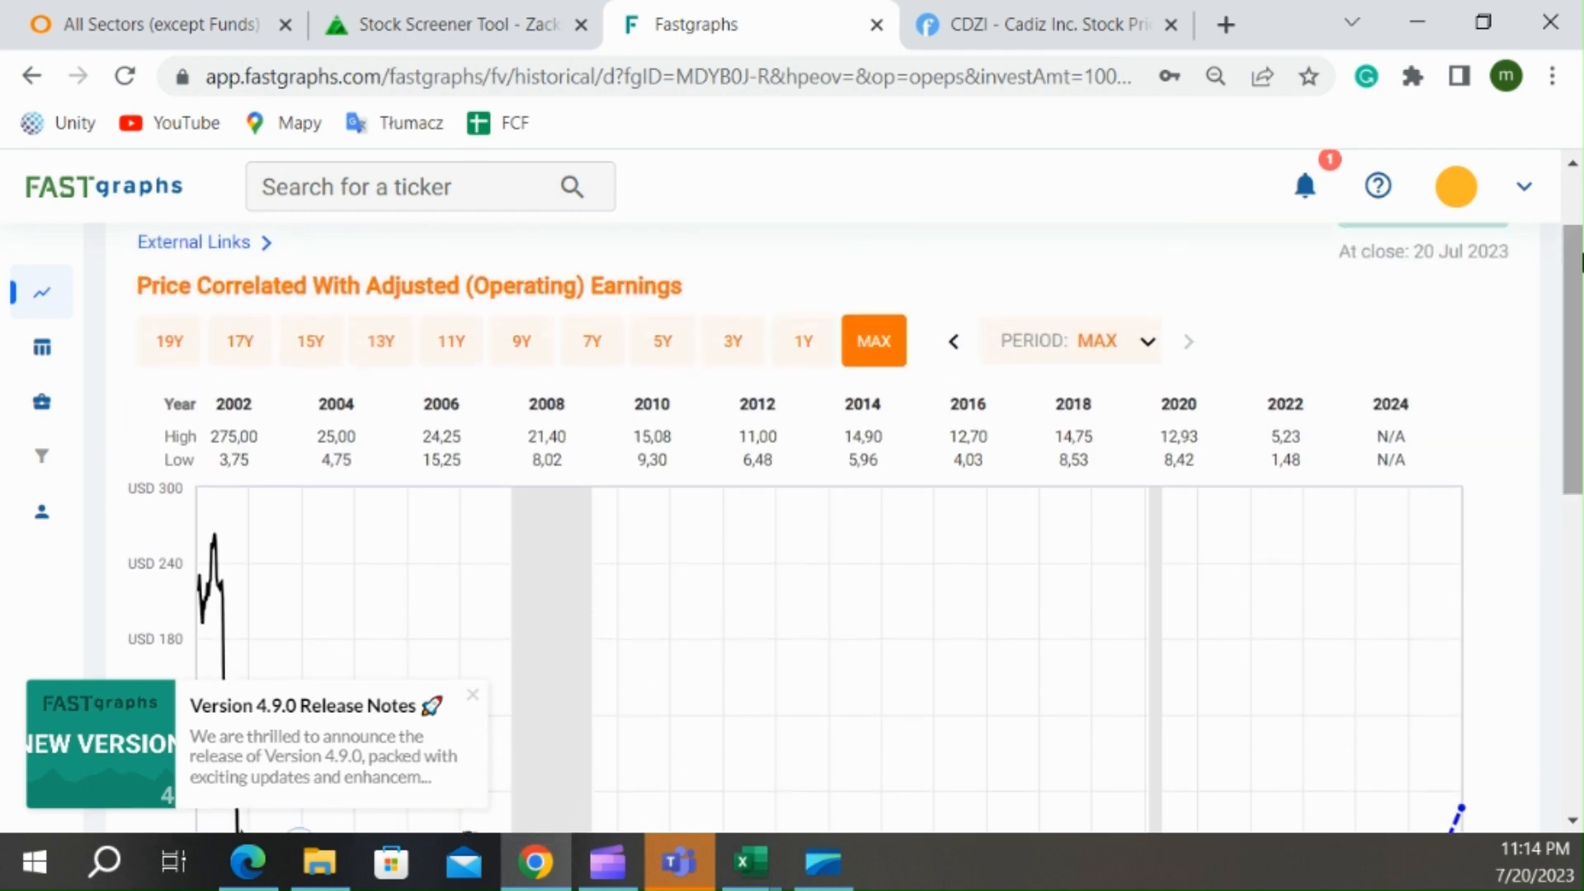
left_click(115, 442)
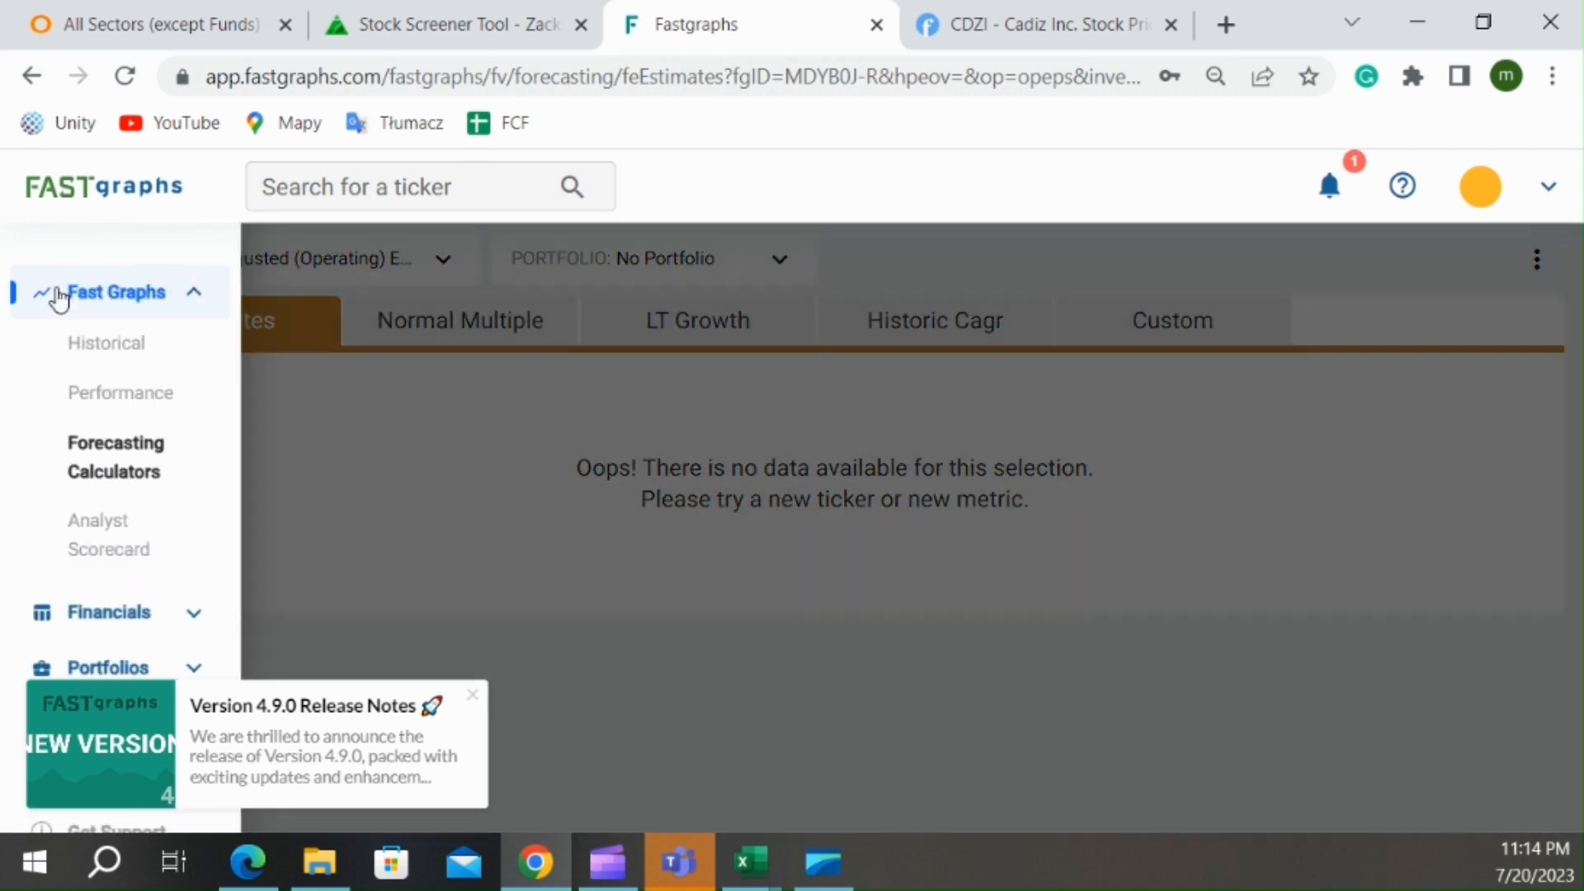
left_click(106, 343)
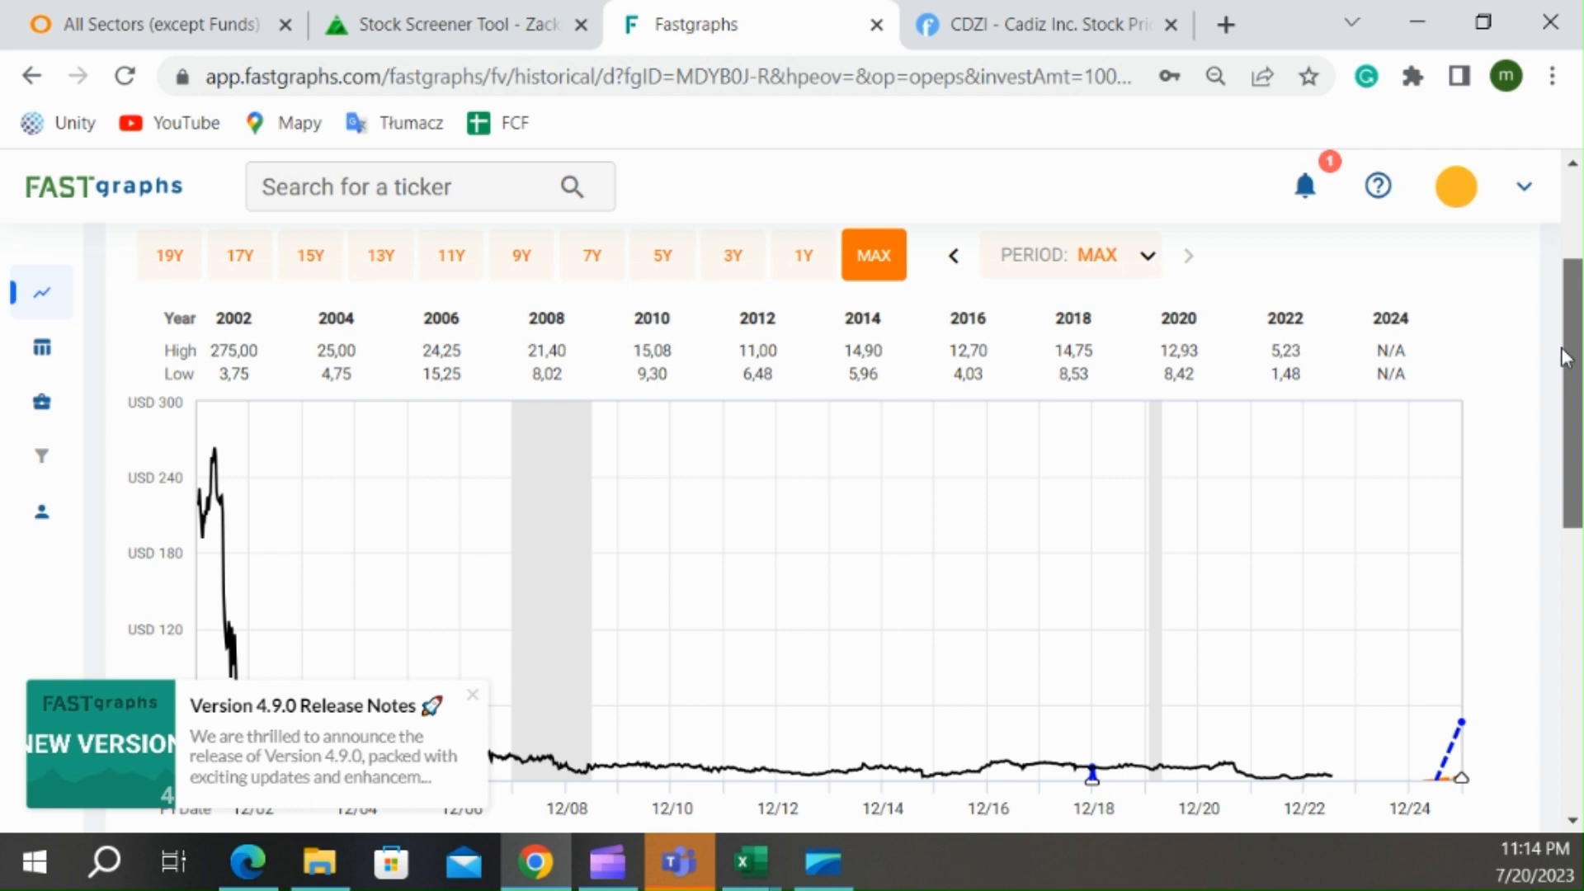
- Limit Cadiz's graph to the last five years, then return to the WD screening sheet
left_click(664, 254)
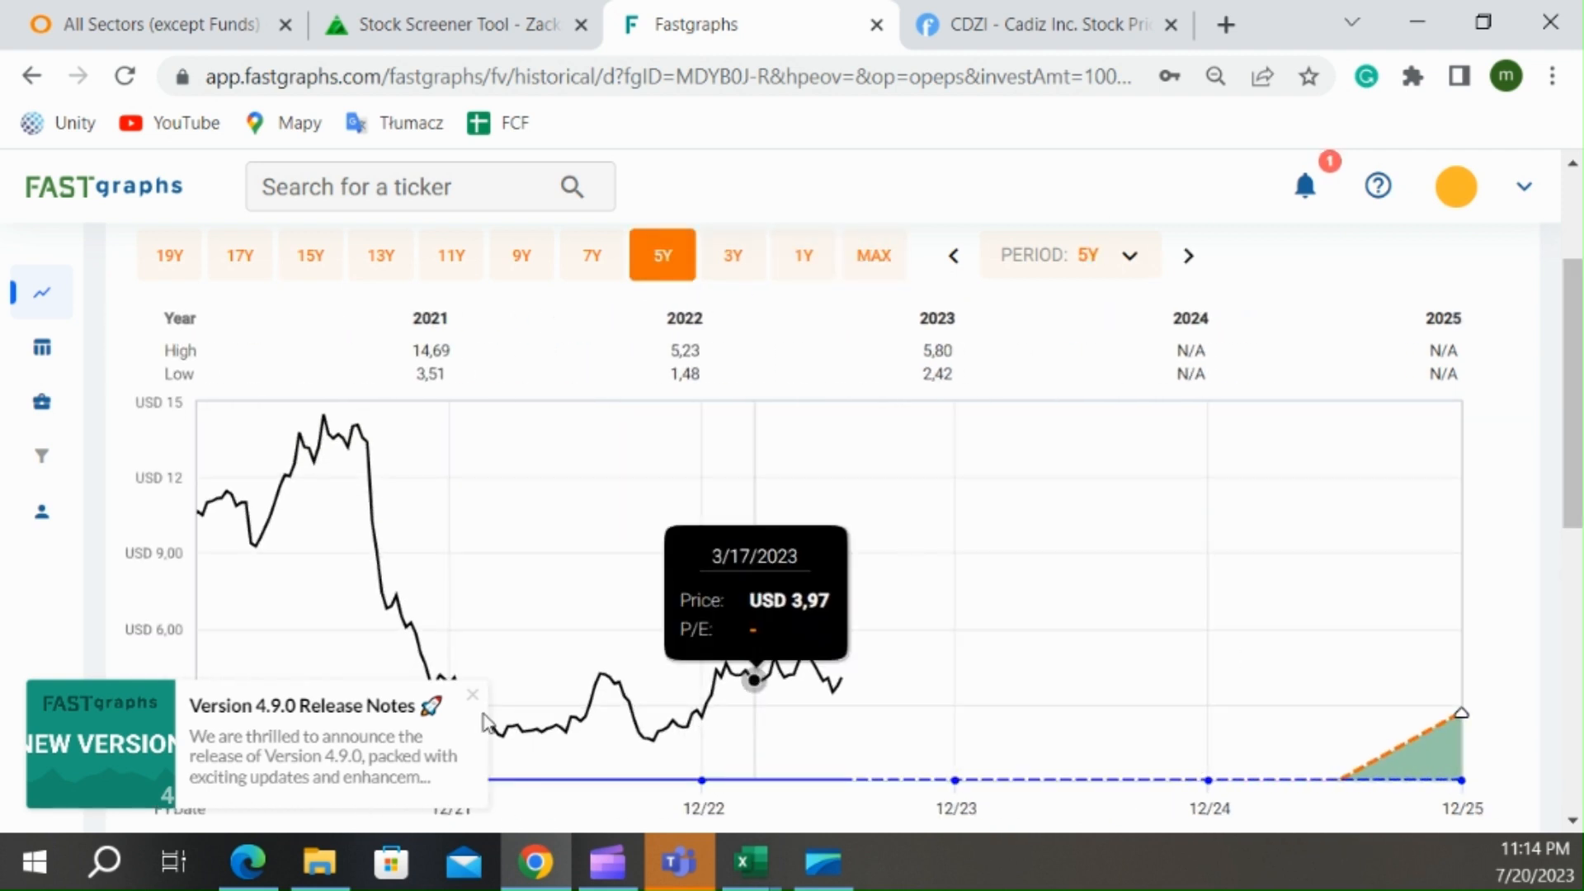
mouse_move(477, 709)
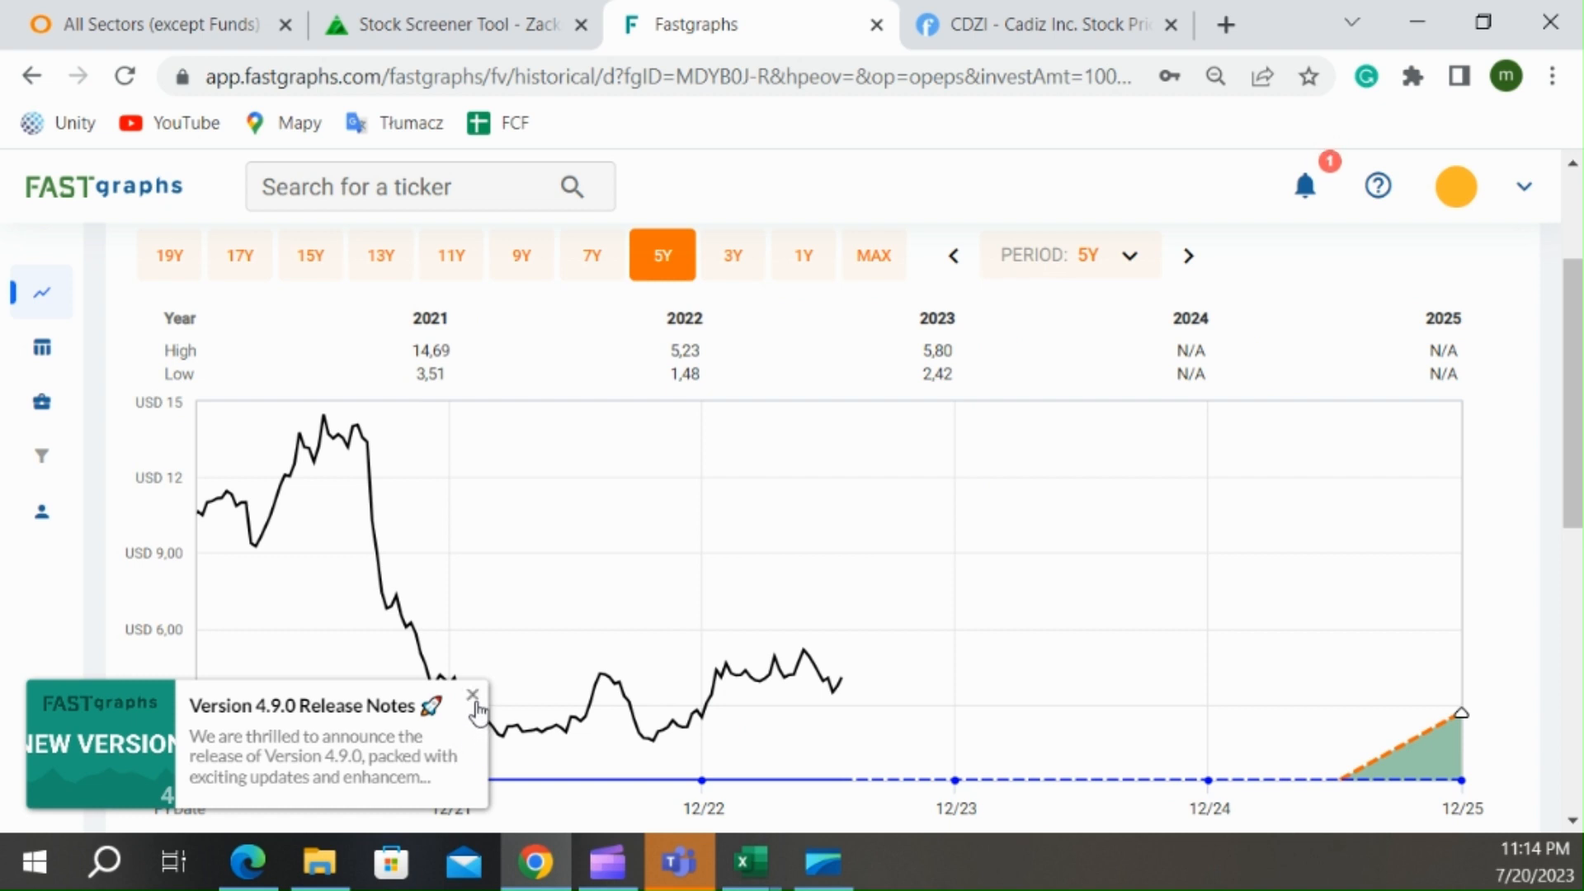
left_click(471, 696)
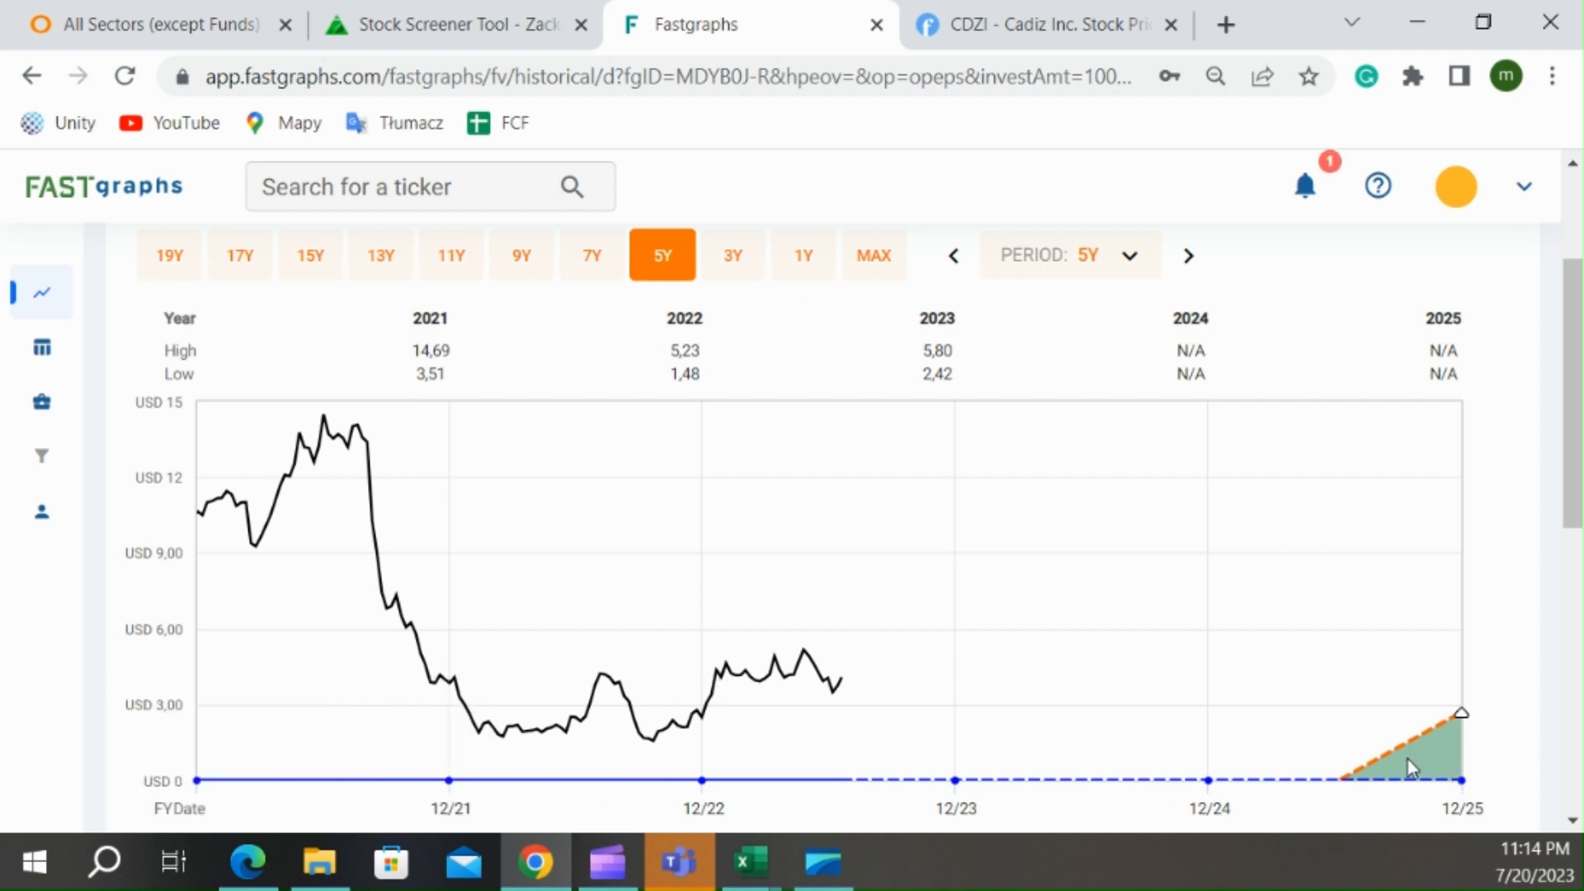
mouse_move(1412, 766)
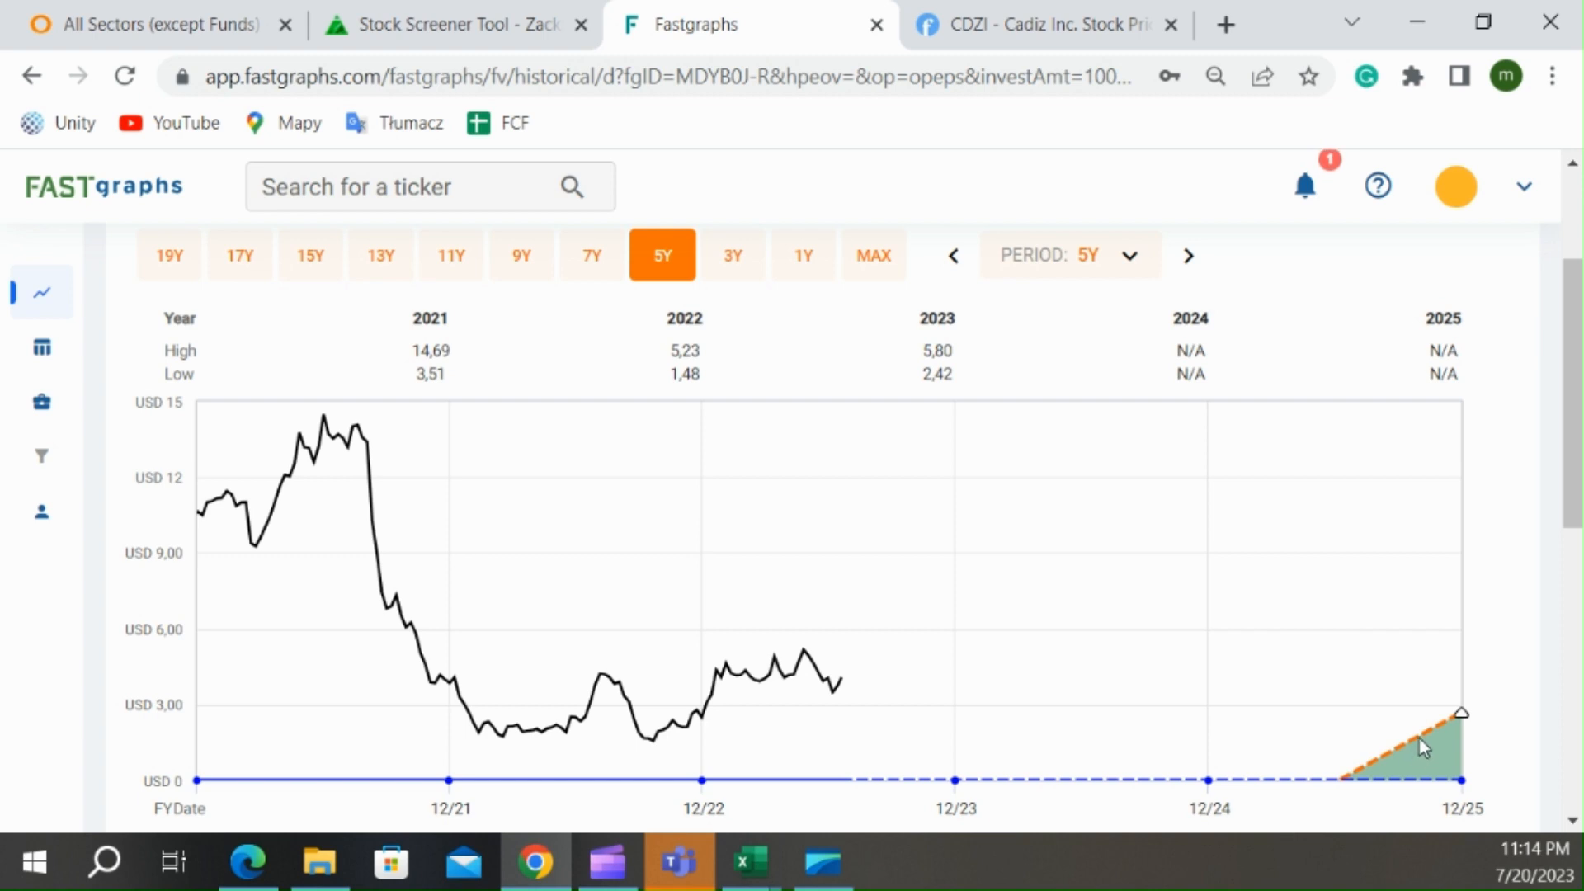
mouse_move(1212, 587)
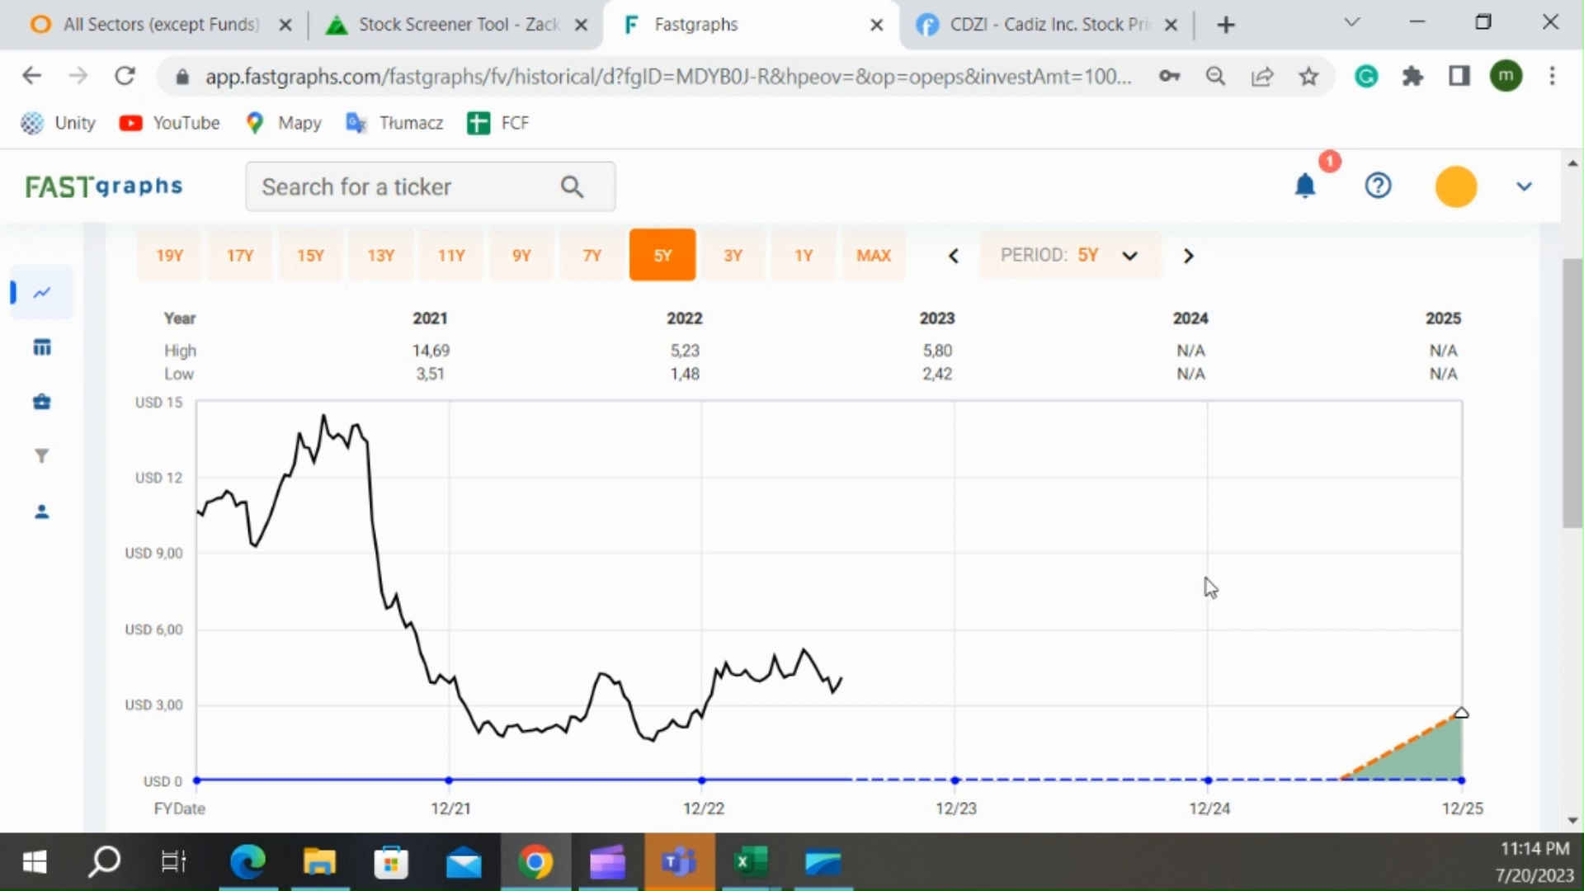
mouse_move(1403, 797)
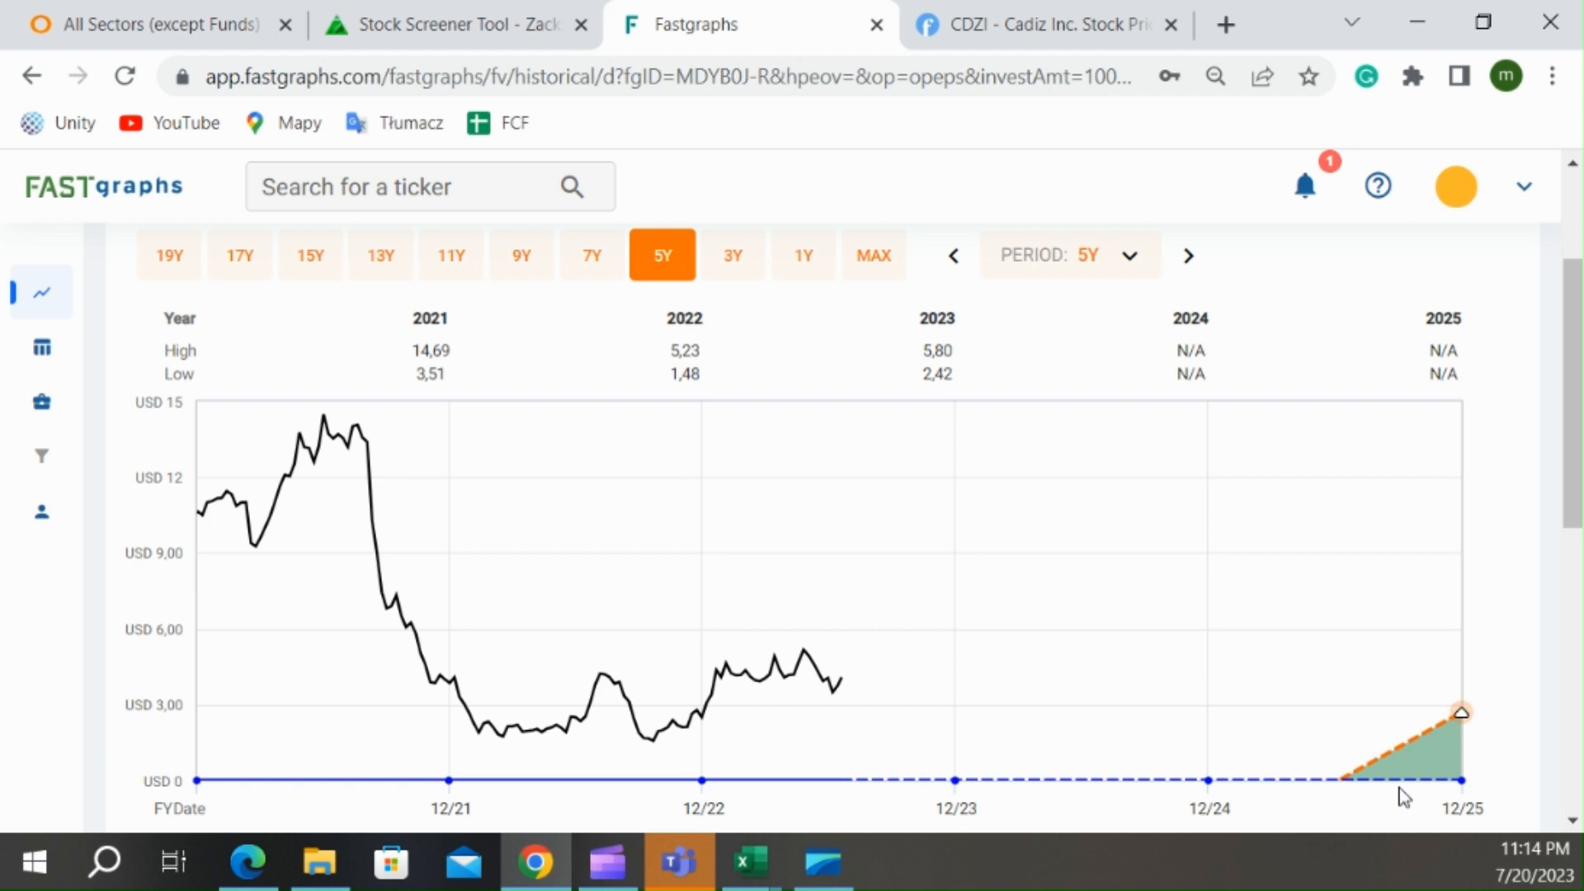
left_click(746, 861)
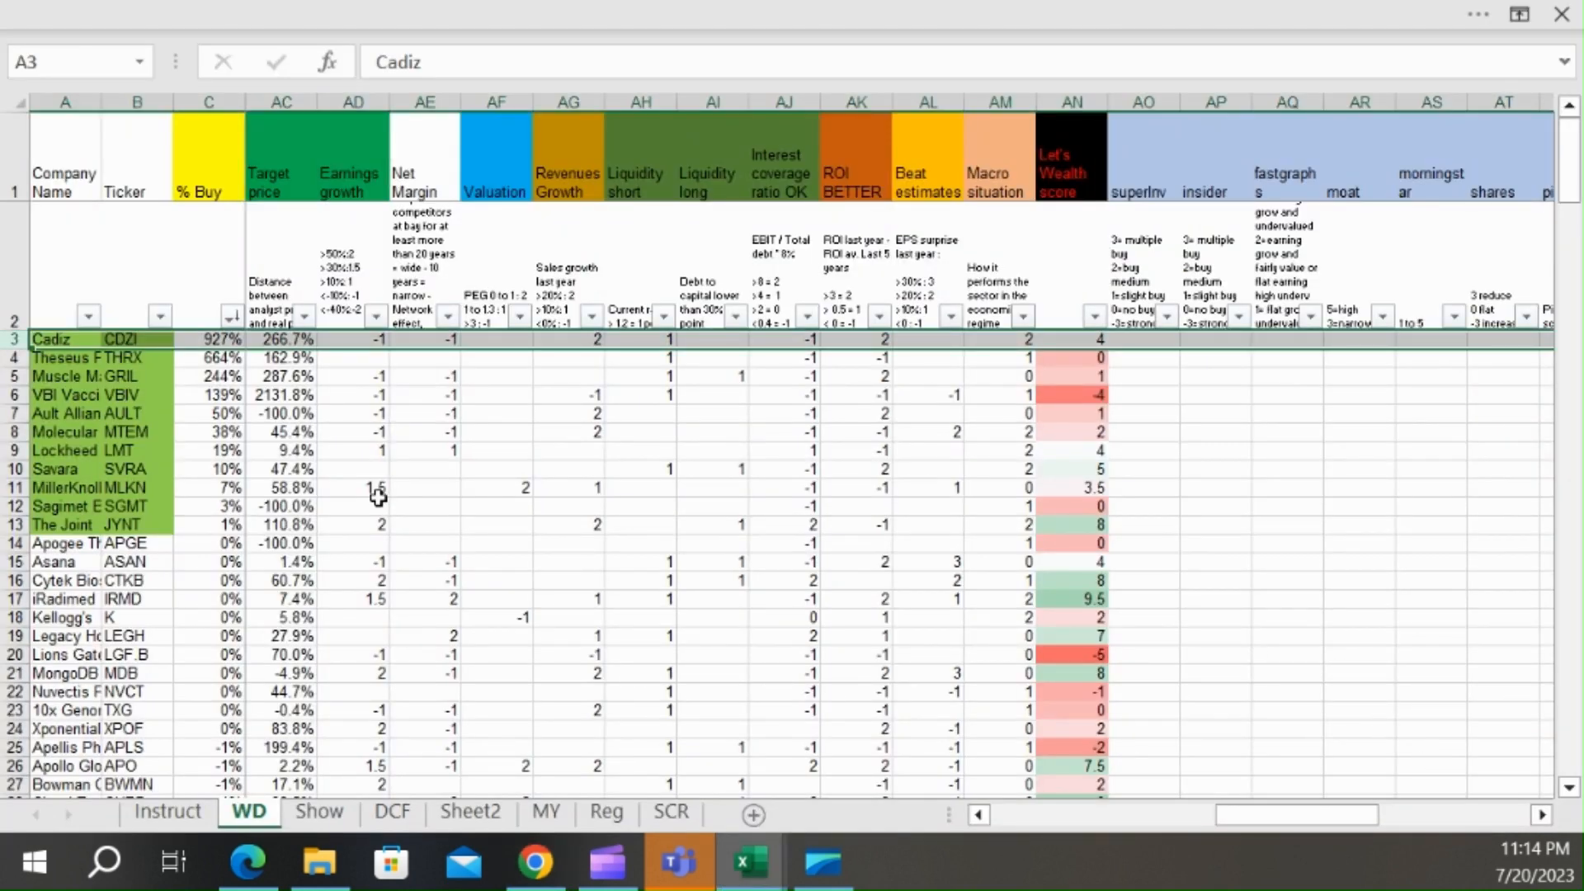
- Autofit column A to show full company names and take THRX as the next ticker to check
left_click(137, 358)
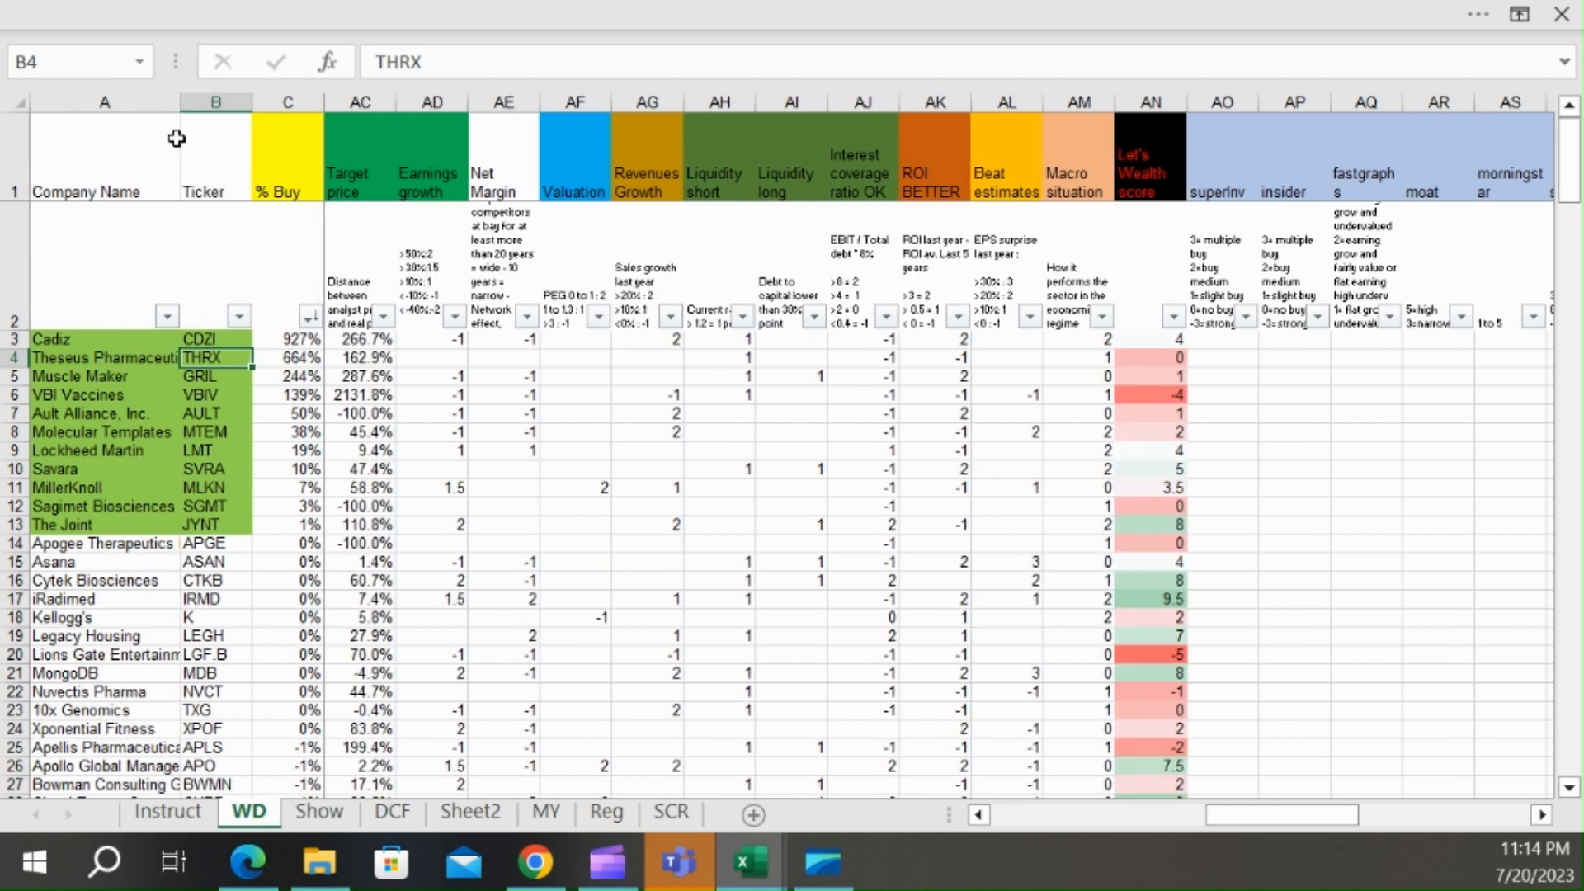
left_click(104, 162)
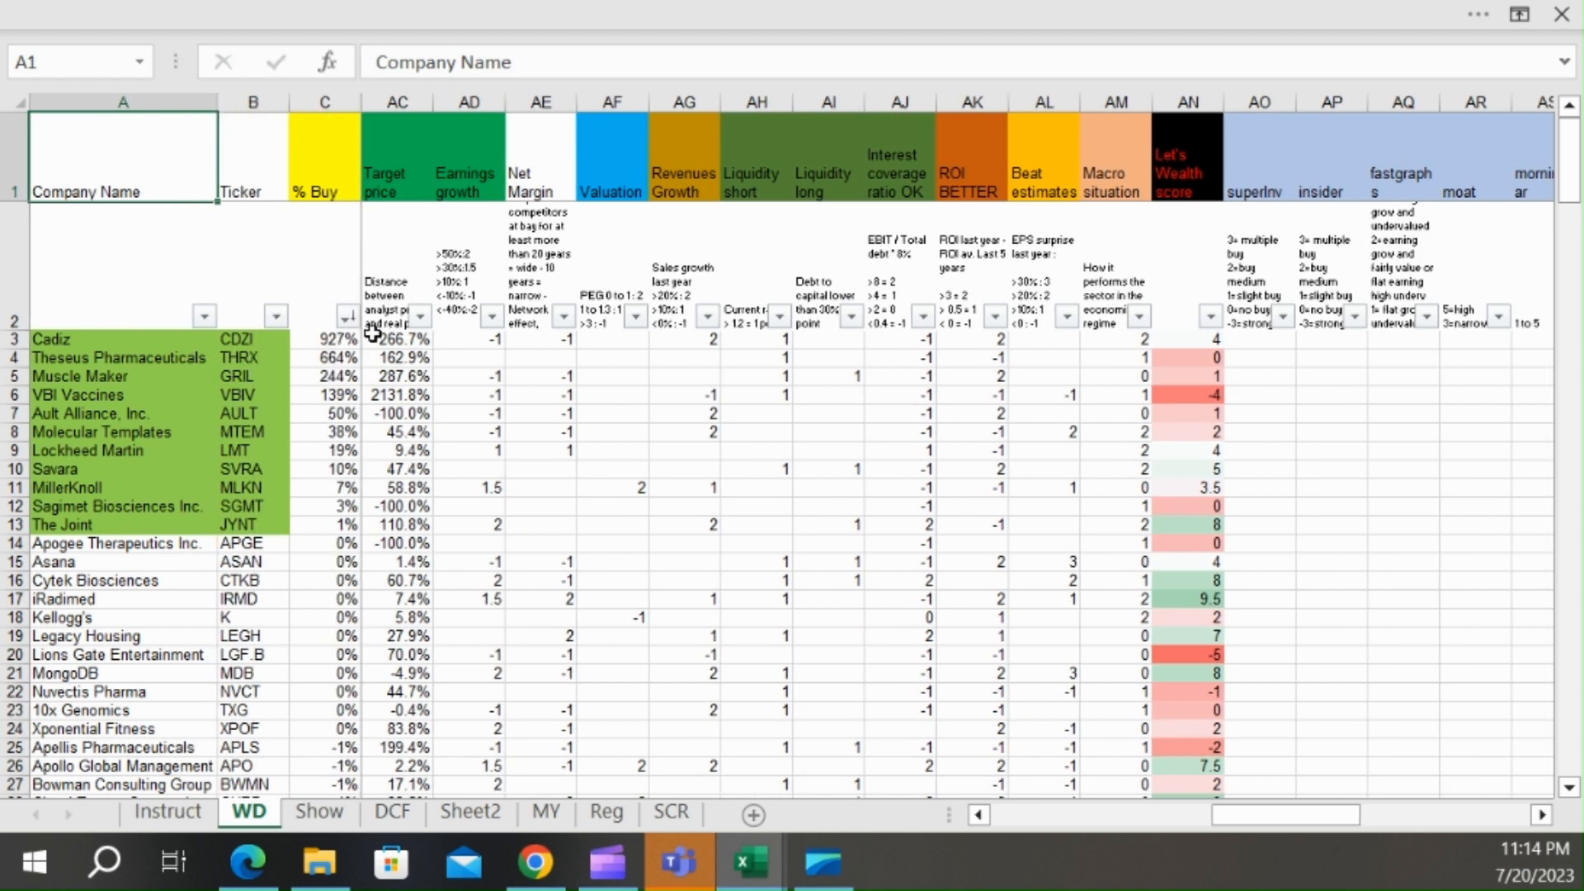
left_click(253, 356)
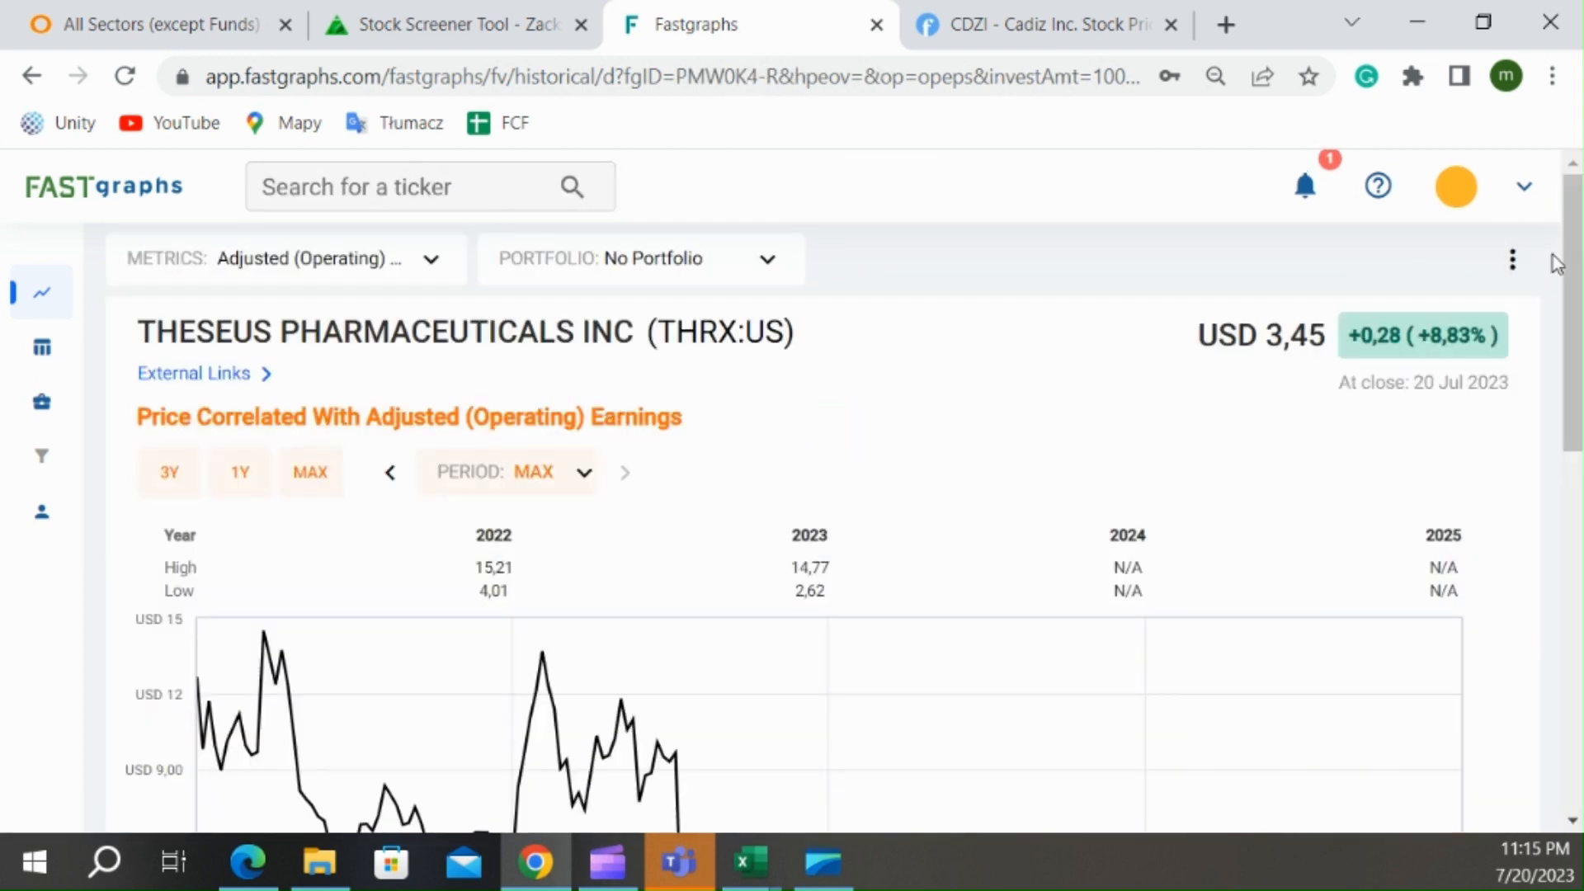
- Review Theseus Pharmaceuticals' negative EPS estimates through 2025, then return to the WD sheet
scroll("down", 3)
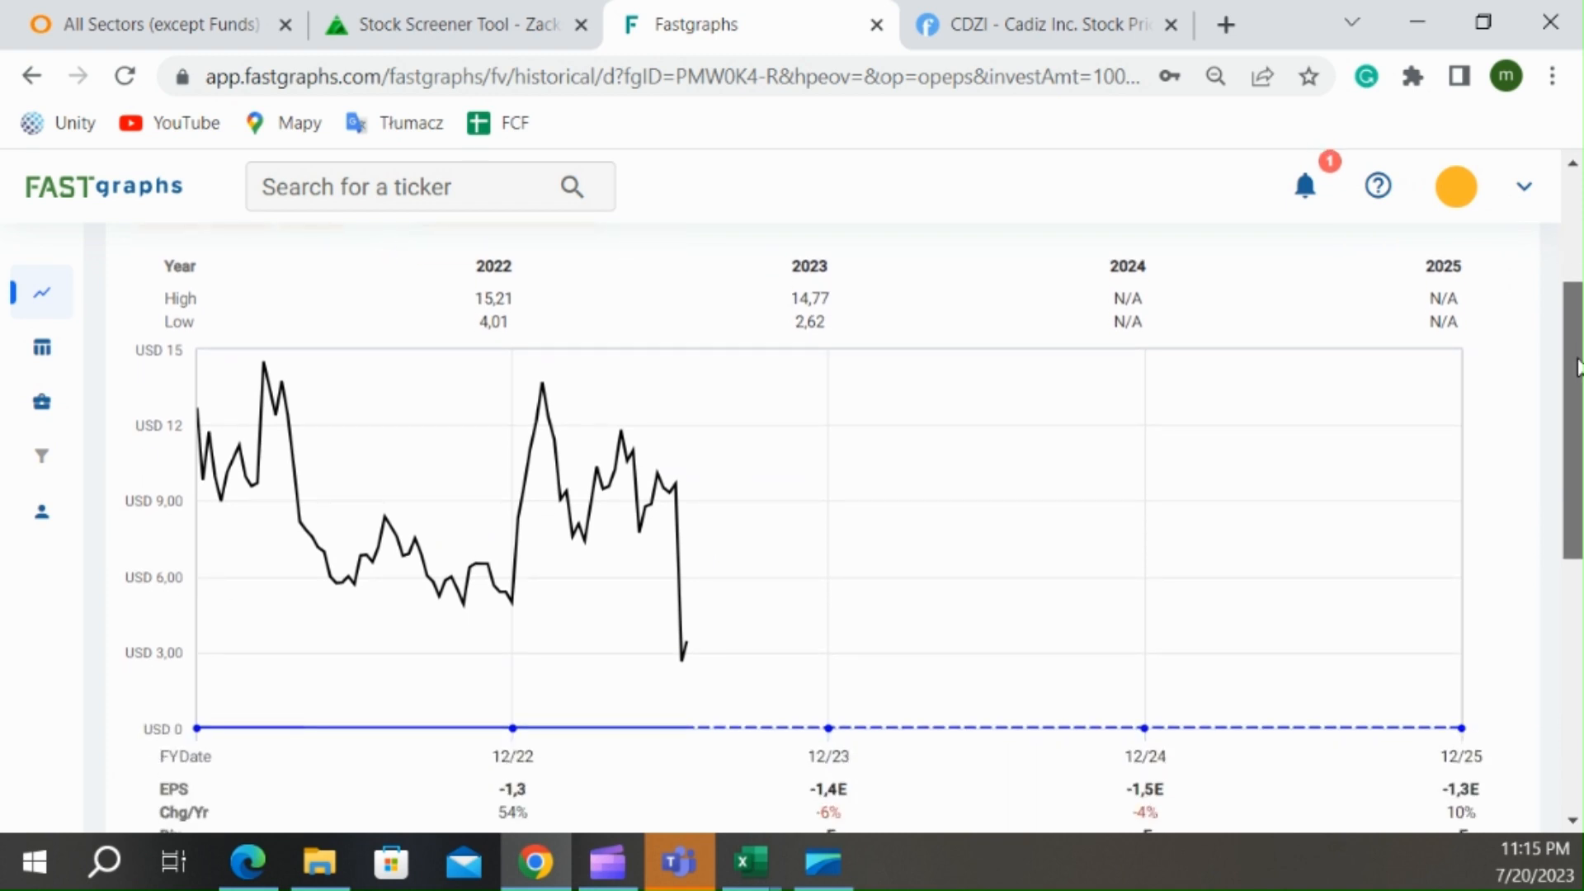
scroll("down", 3)
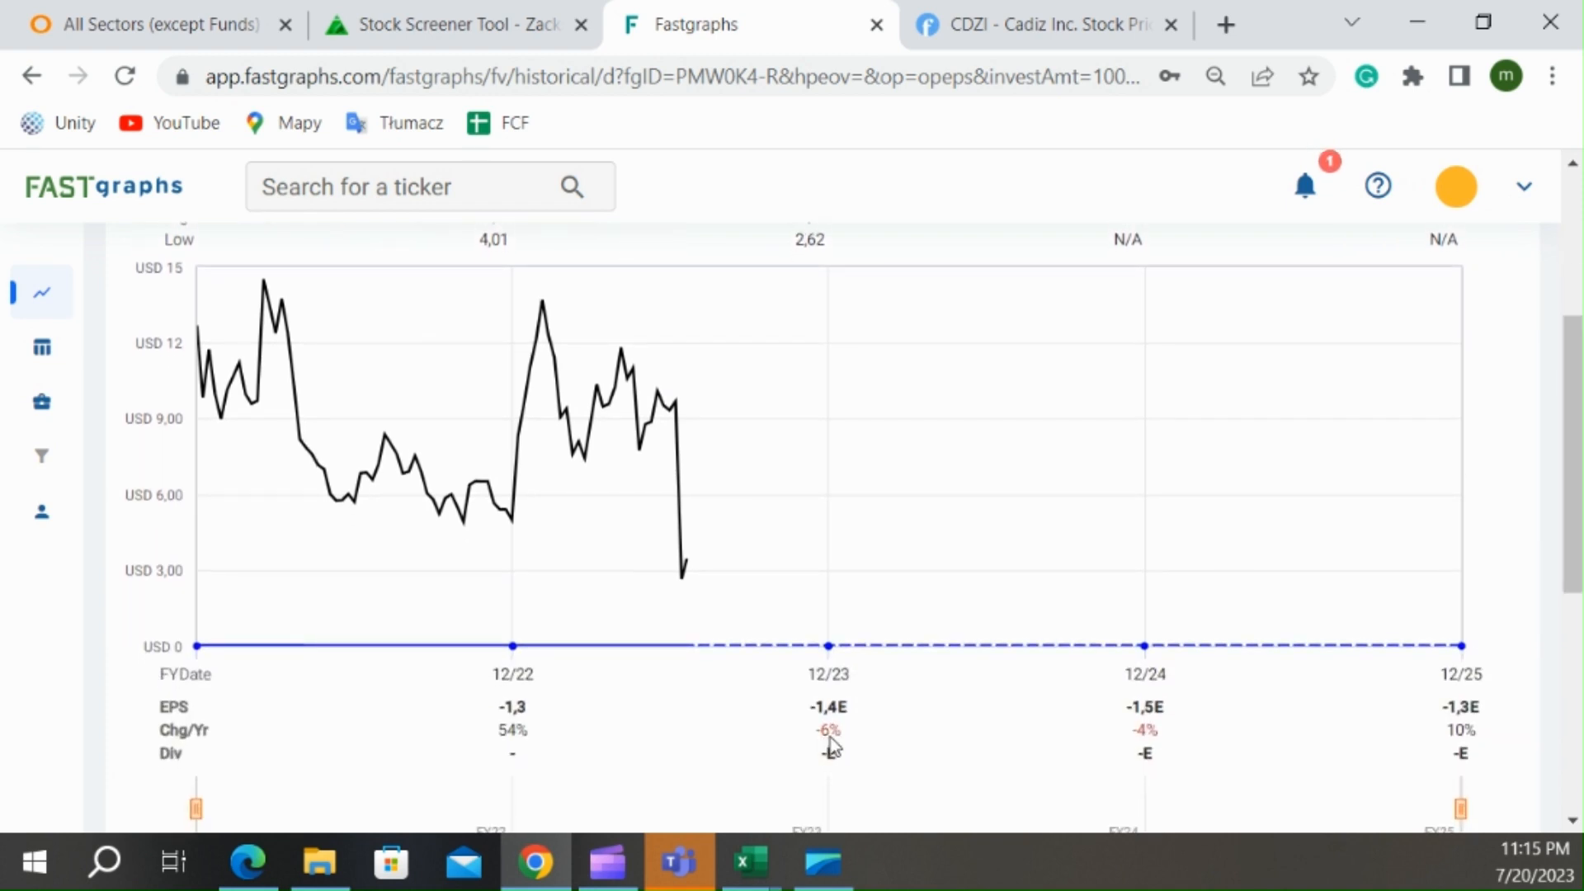
mouse_move(1158, 736)
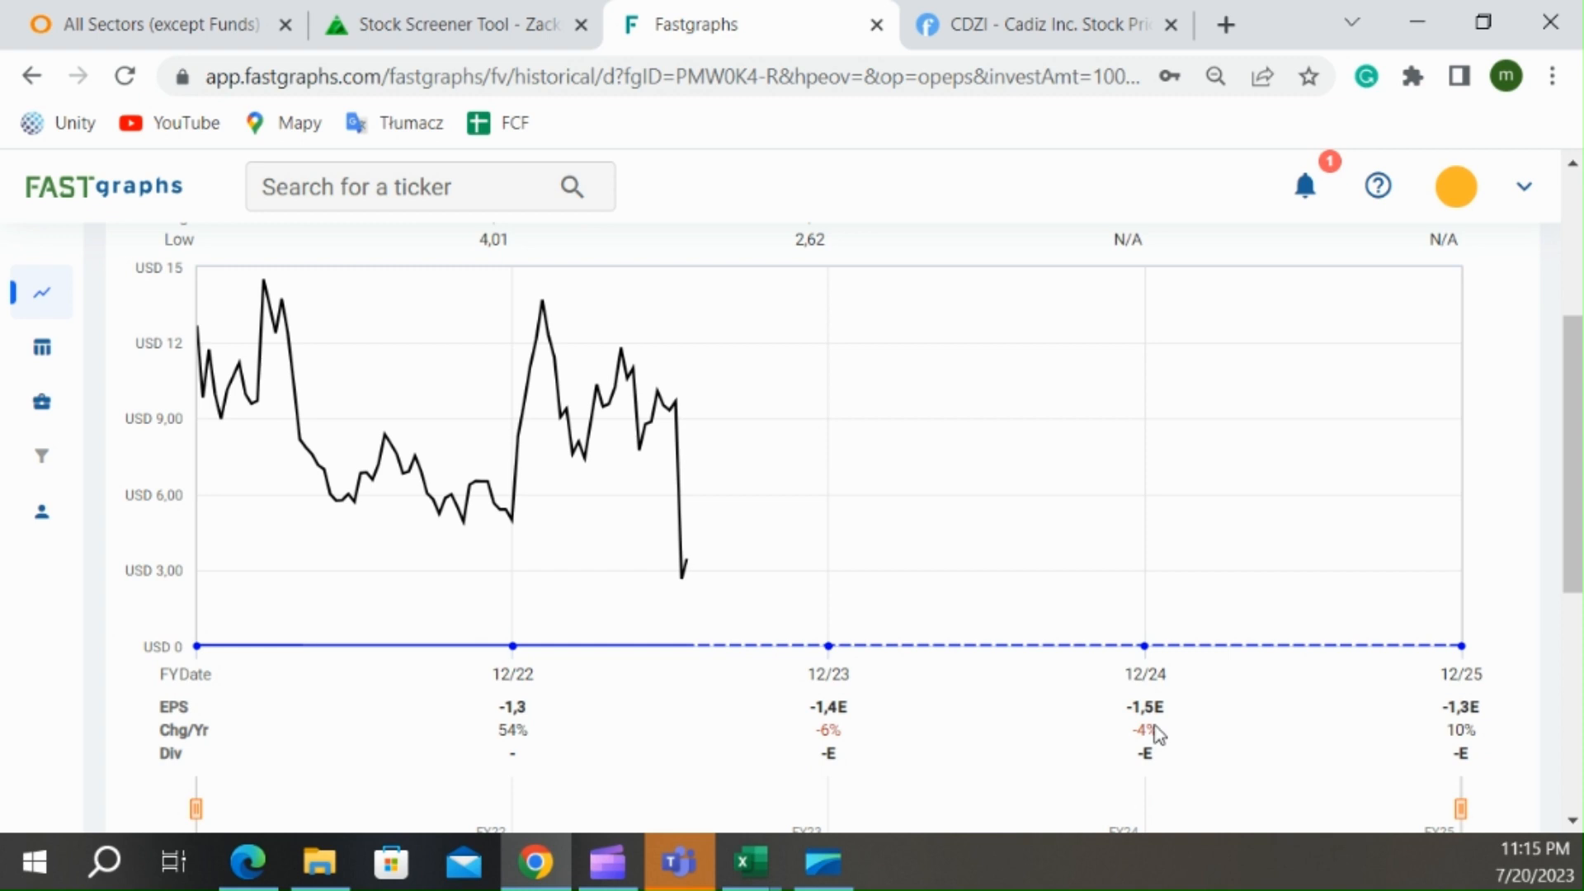
mouse_move(1461, 726)
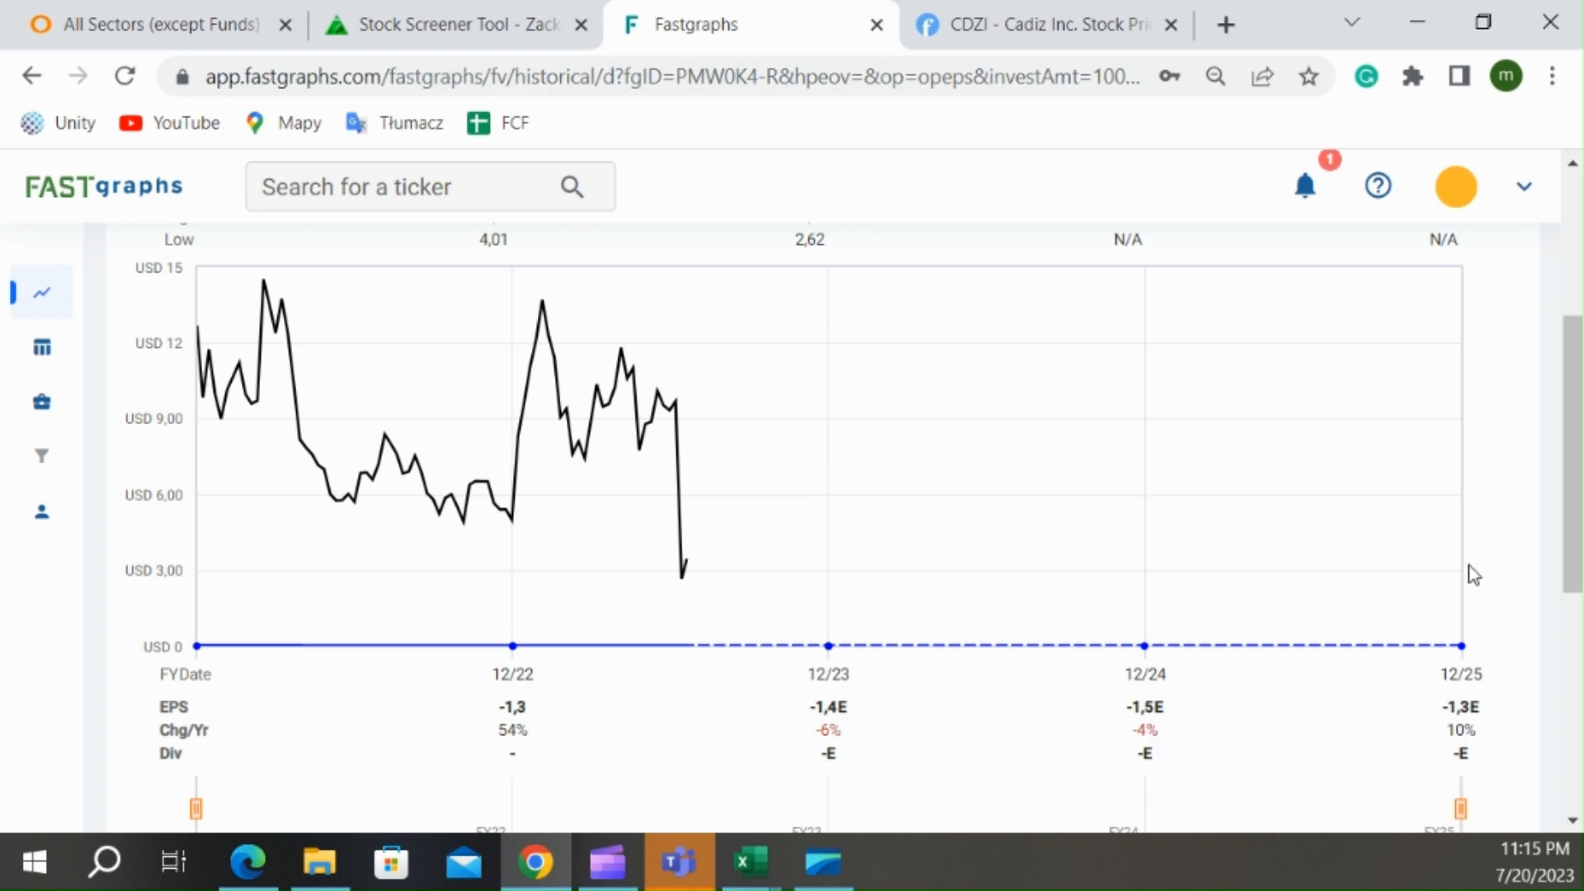
mouse_move(1531, 413)
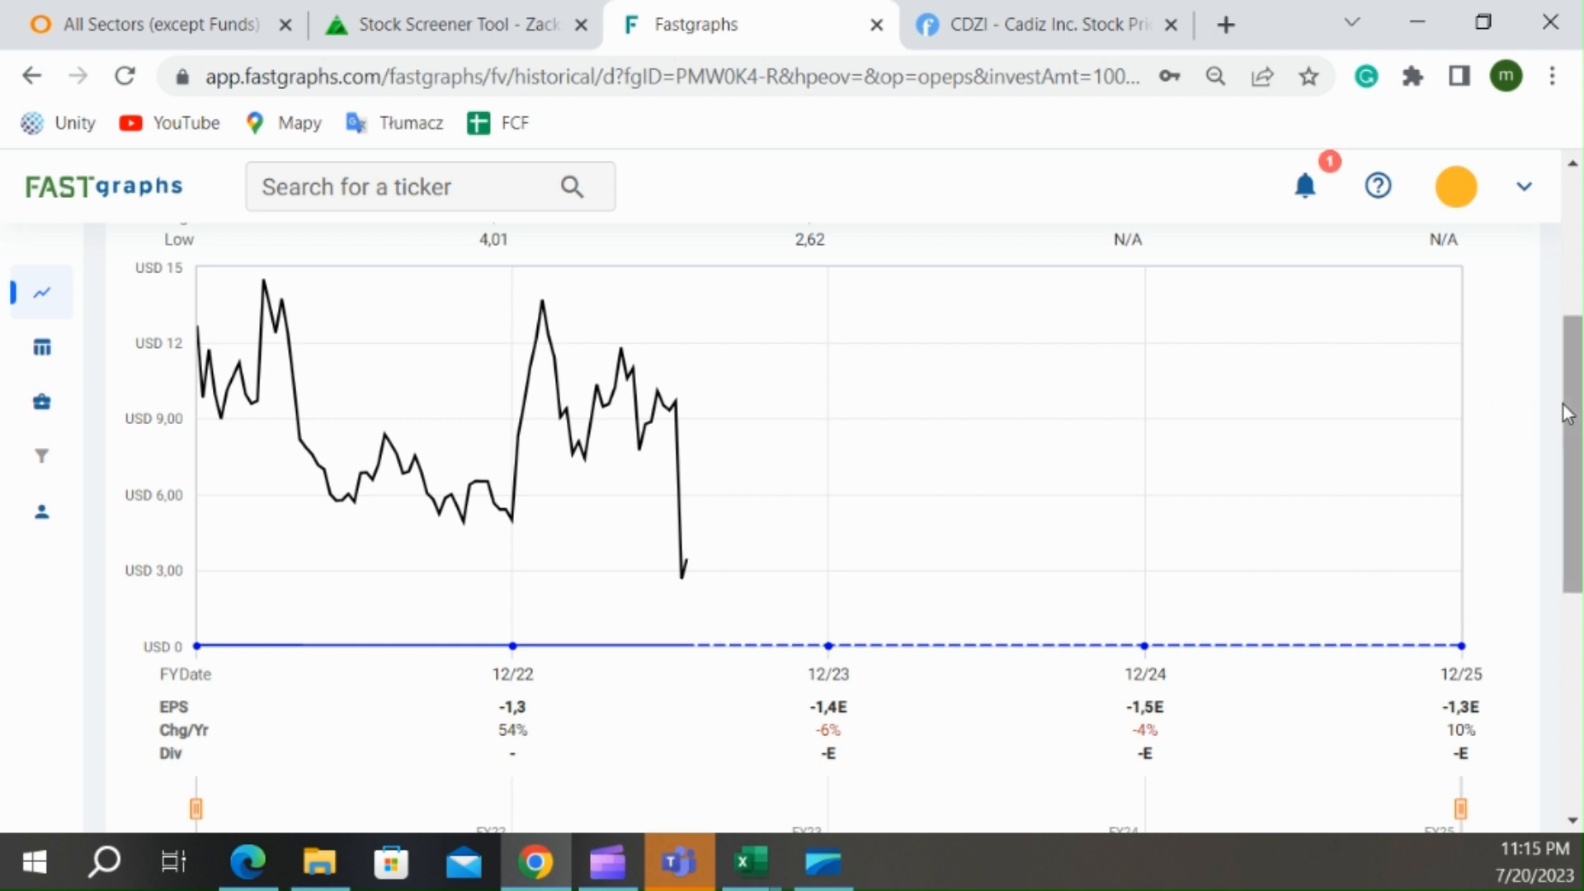
left_click(750, 862)
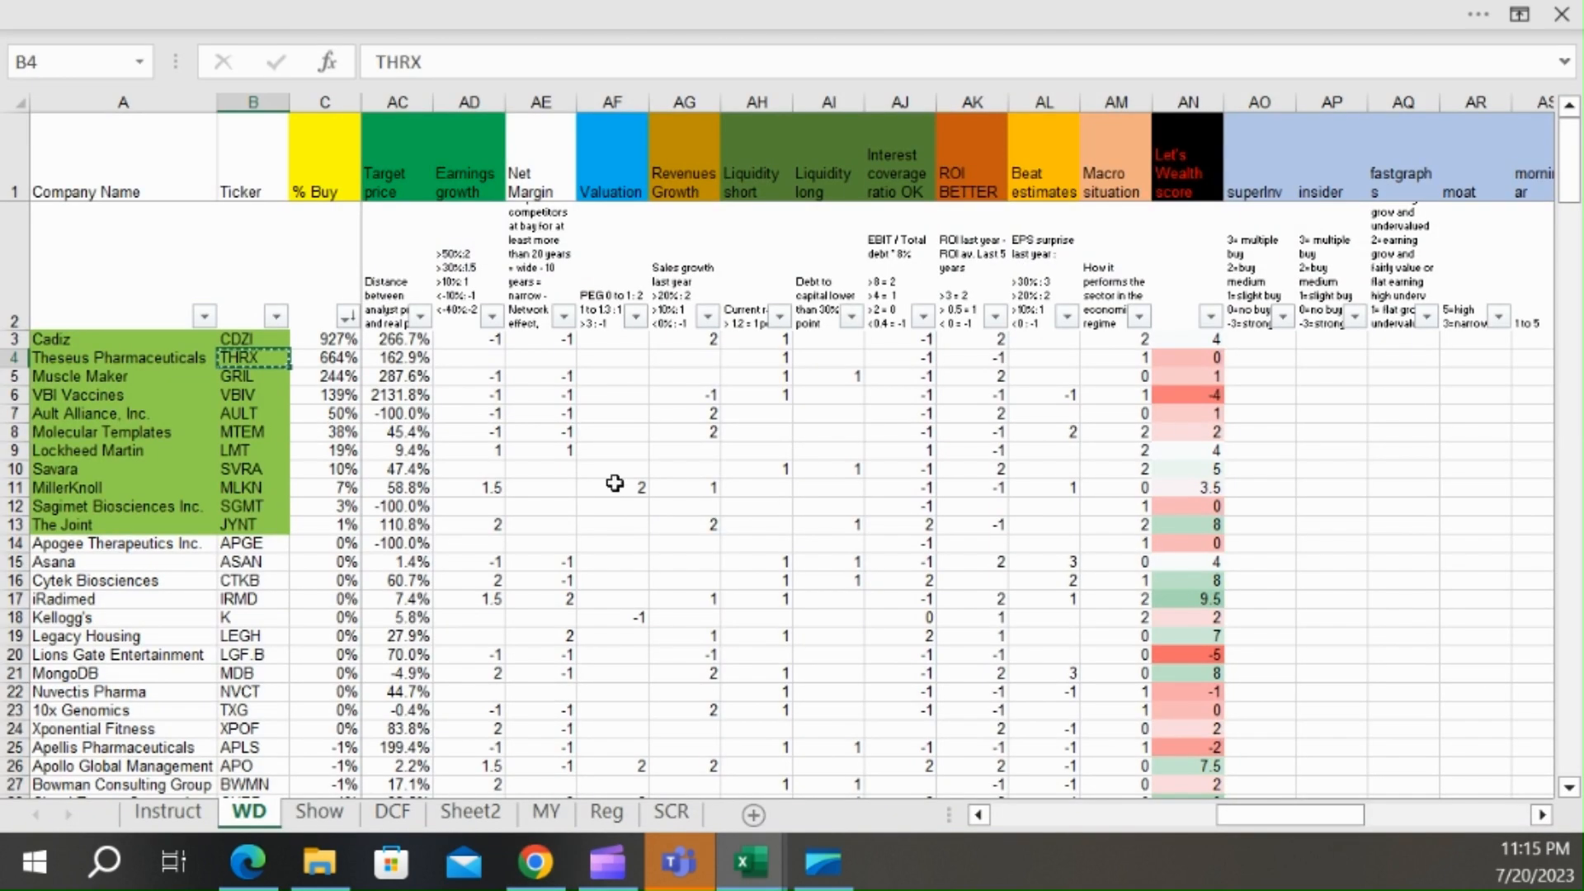
- Take Muscle Maker's GRIL ticker in B5 as the next stock for Fastgraphs
left_click(253, 376)
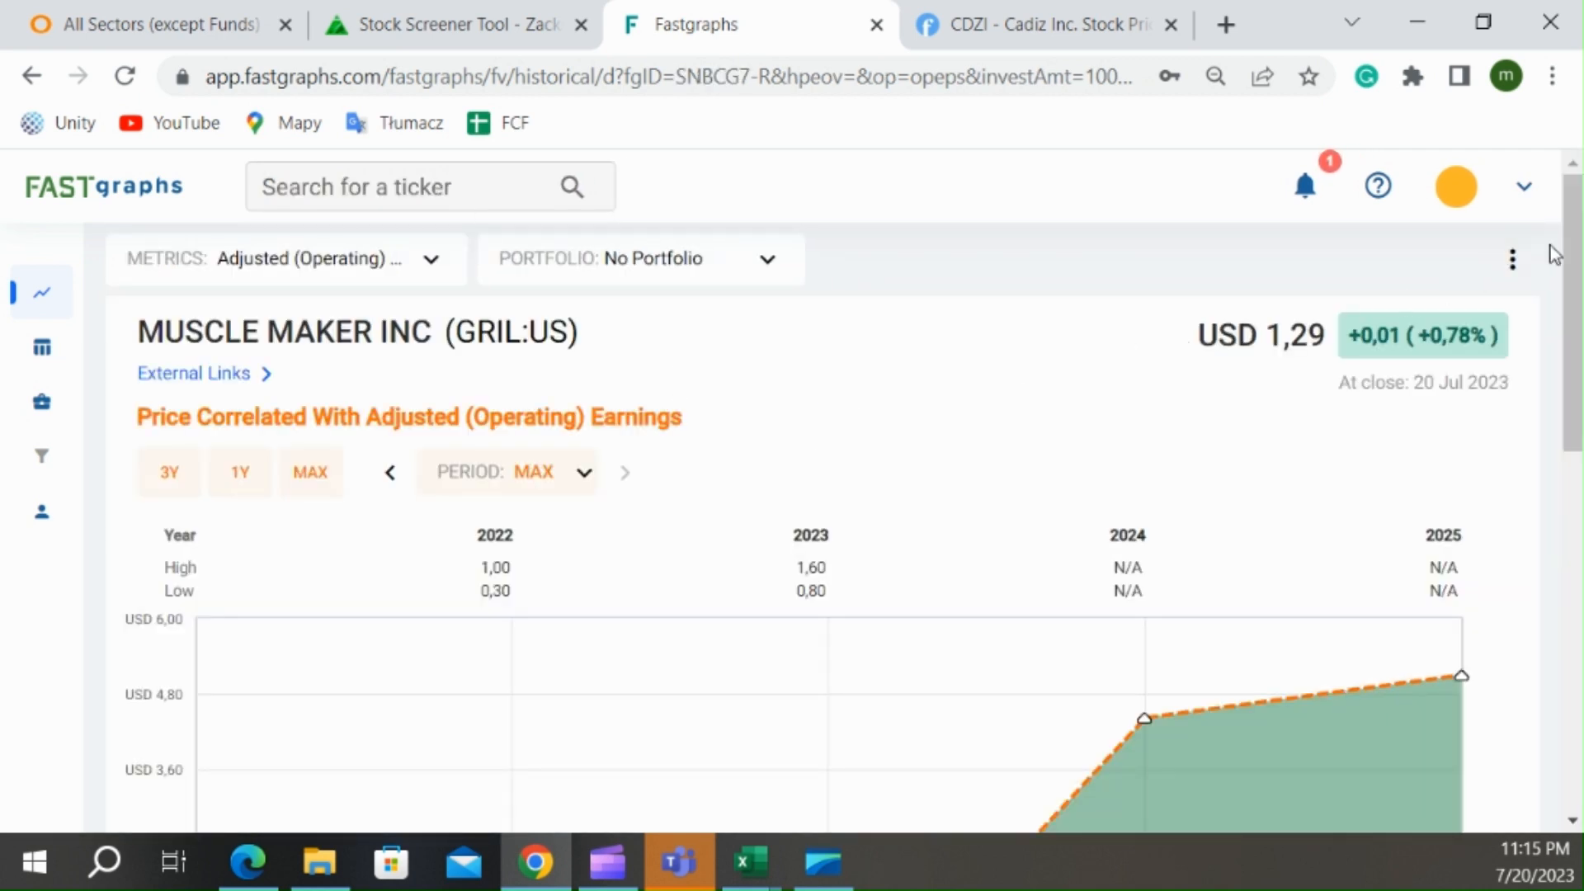
- Review Muscle Maker's analyst EPS estimates turning positive in 2024, then return to the WD sheet
scroll("down", 3)
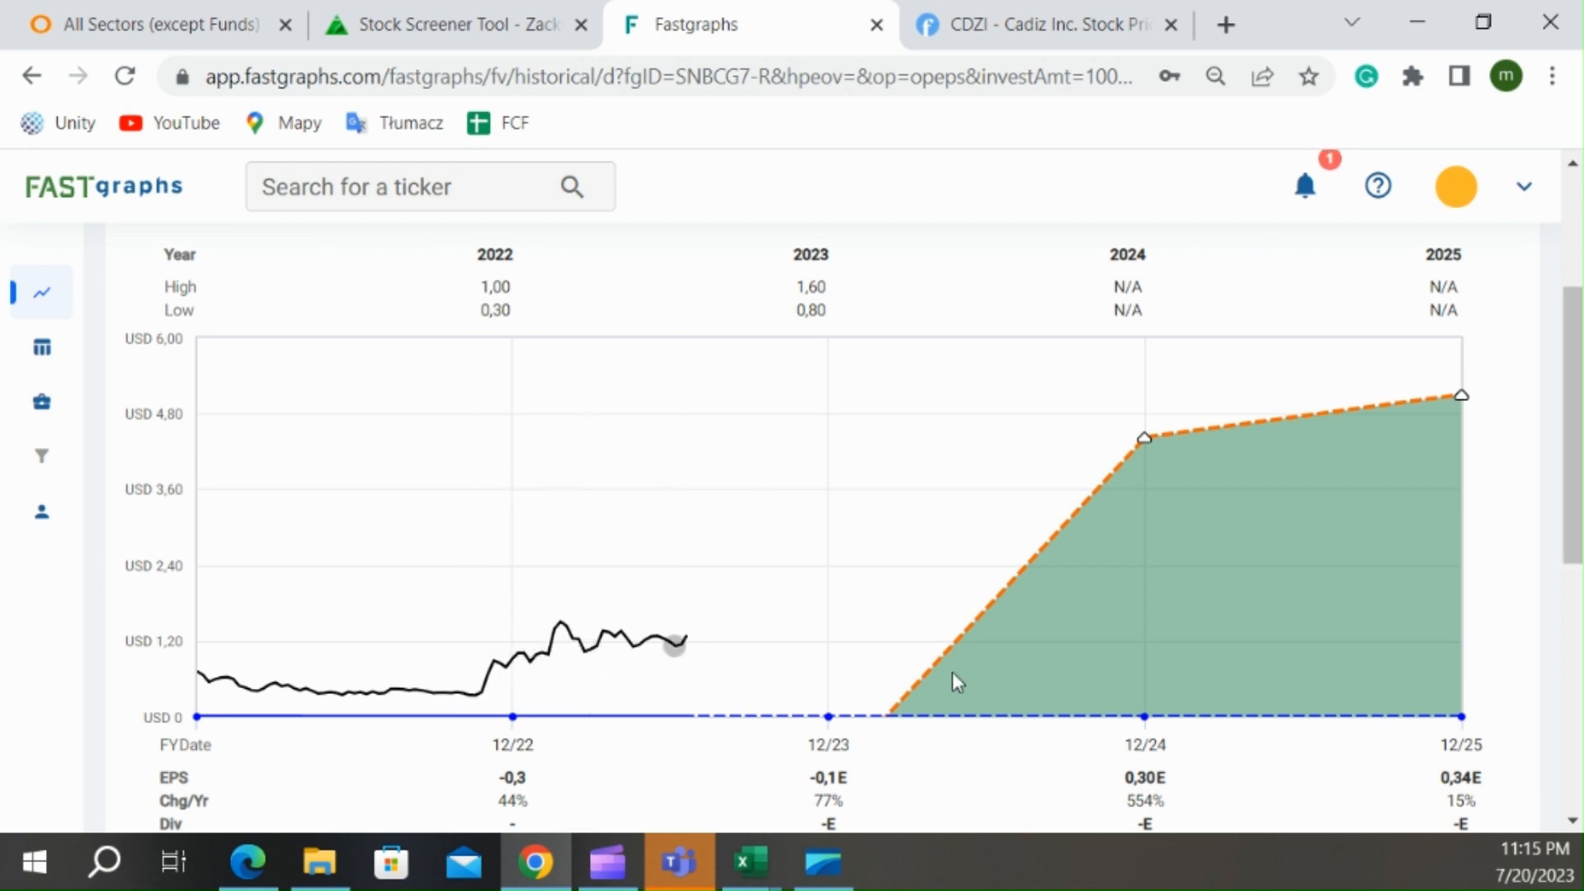
mouse_move(1205, 460)
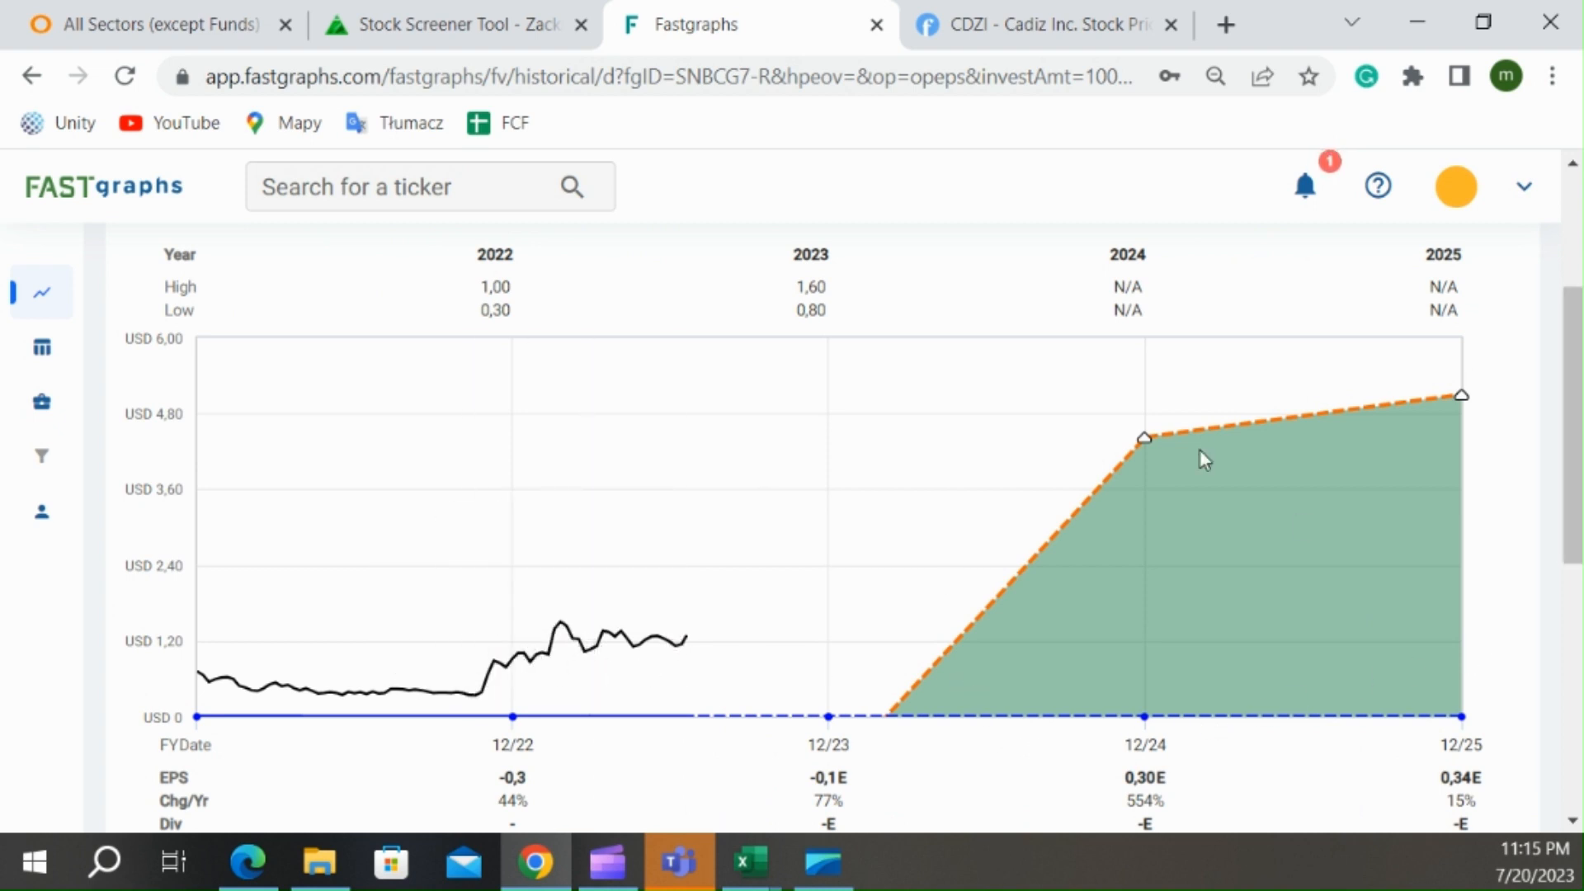
scroll("down", 3)
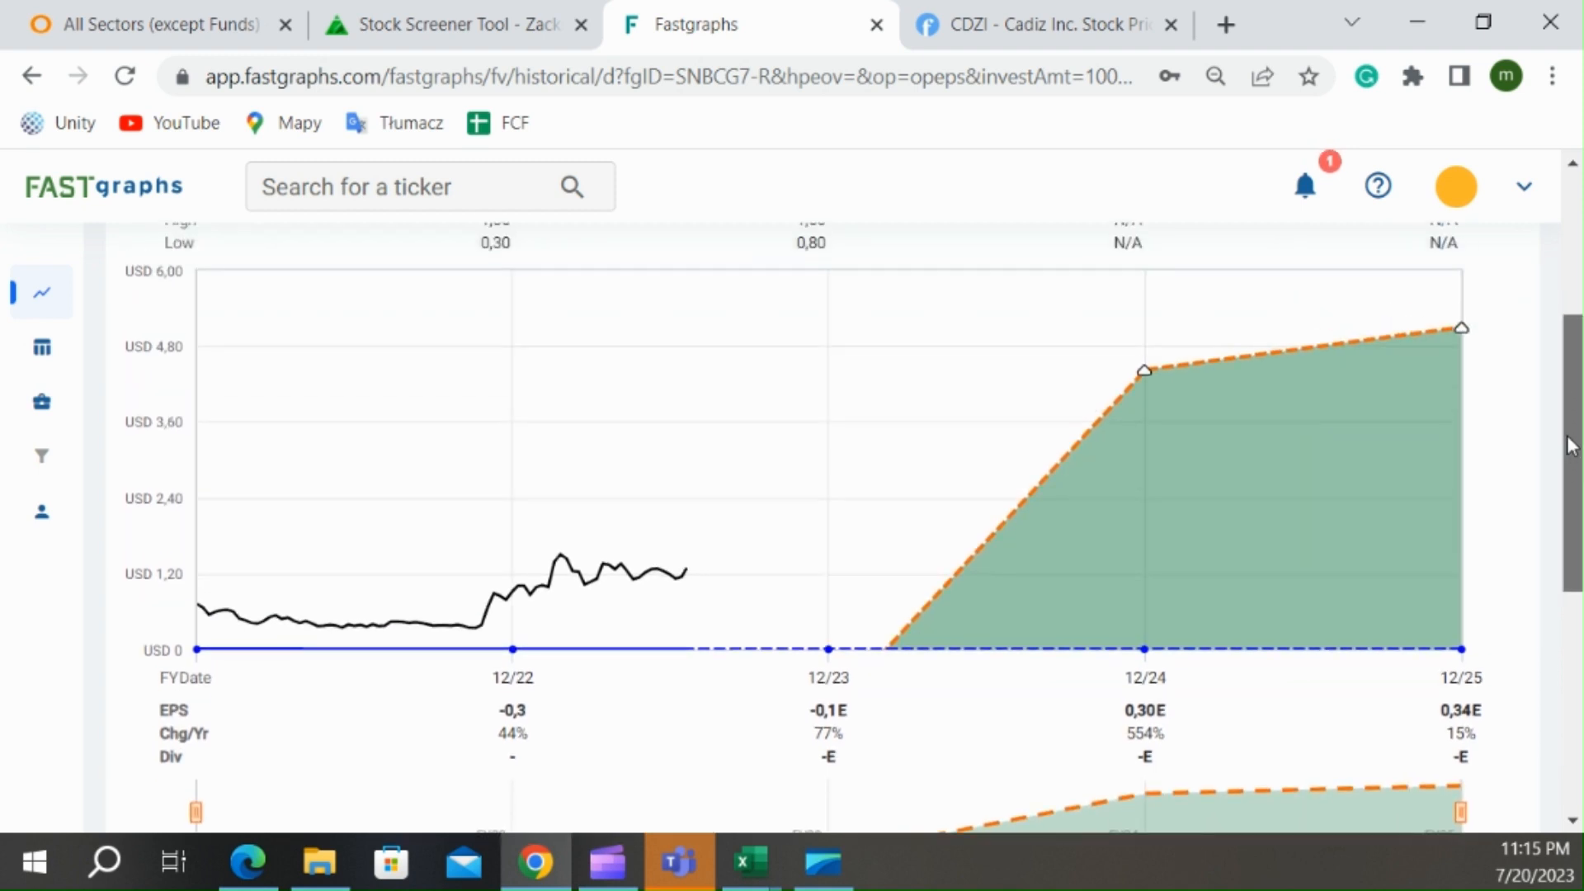
scroll("up", 3)
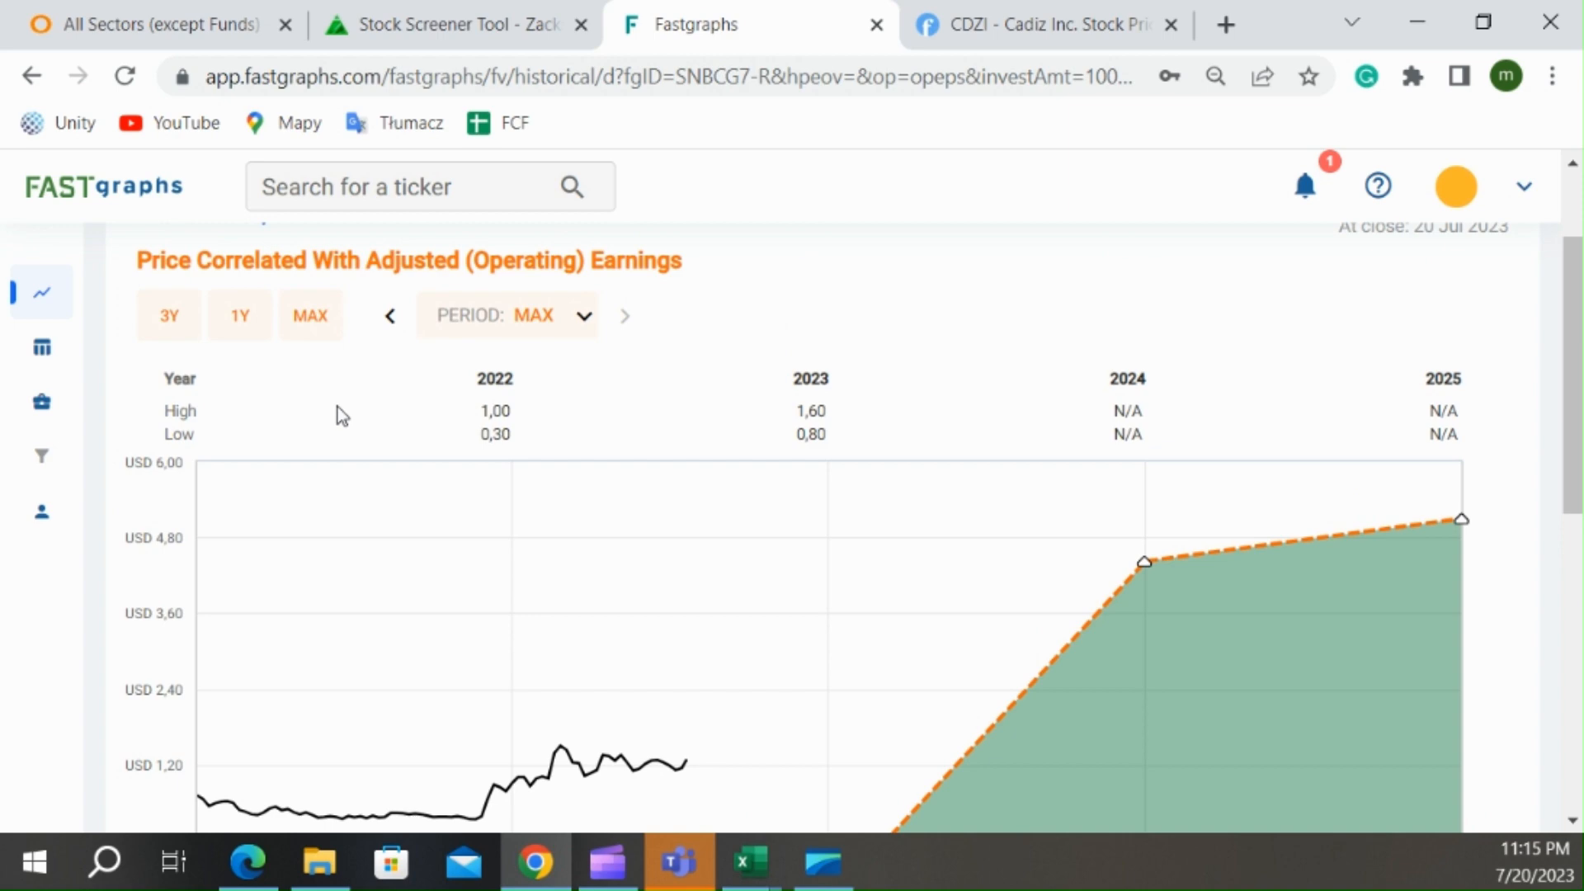
left_click(115, 442)
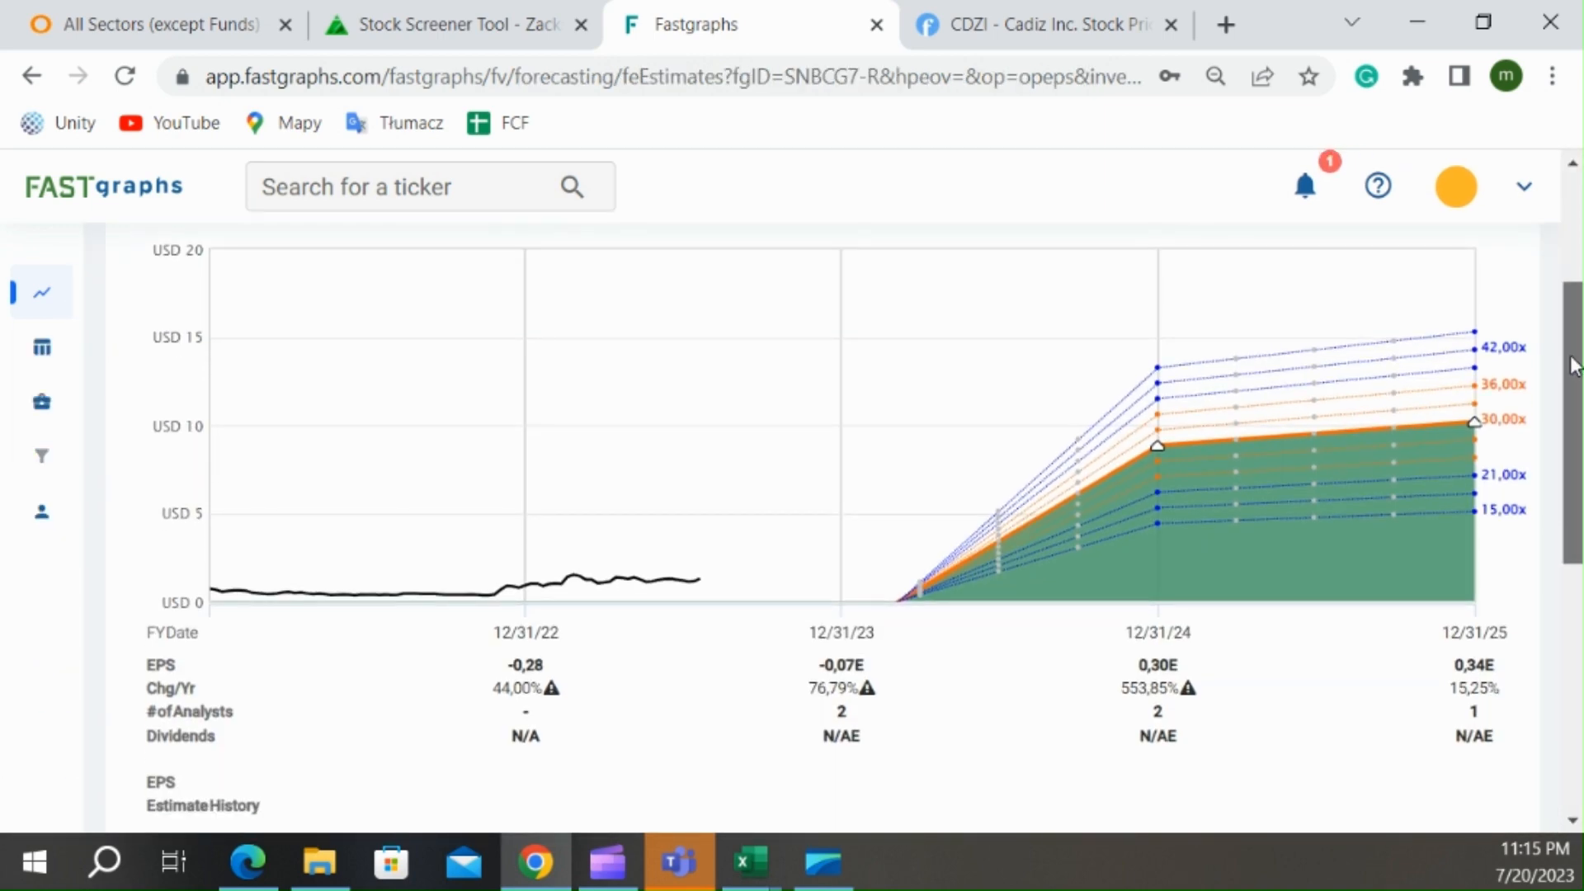
mouse_move(1268, 738)
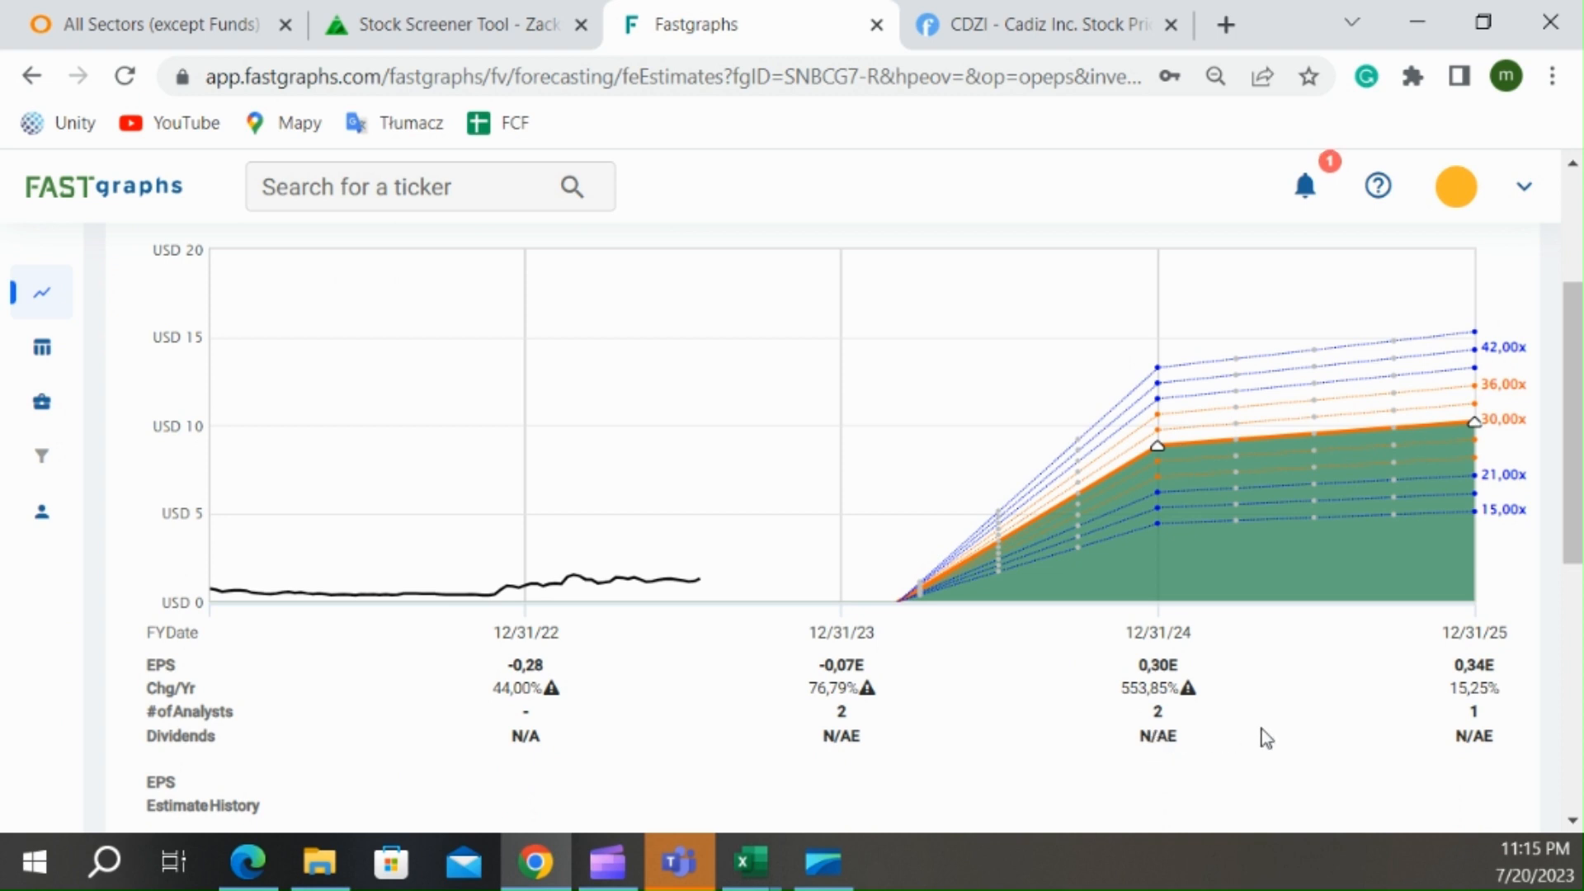
mouse_move(1128, 760)
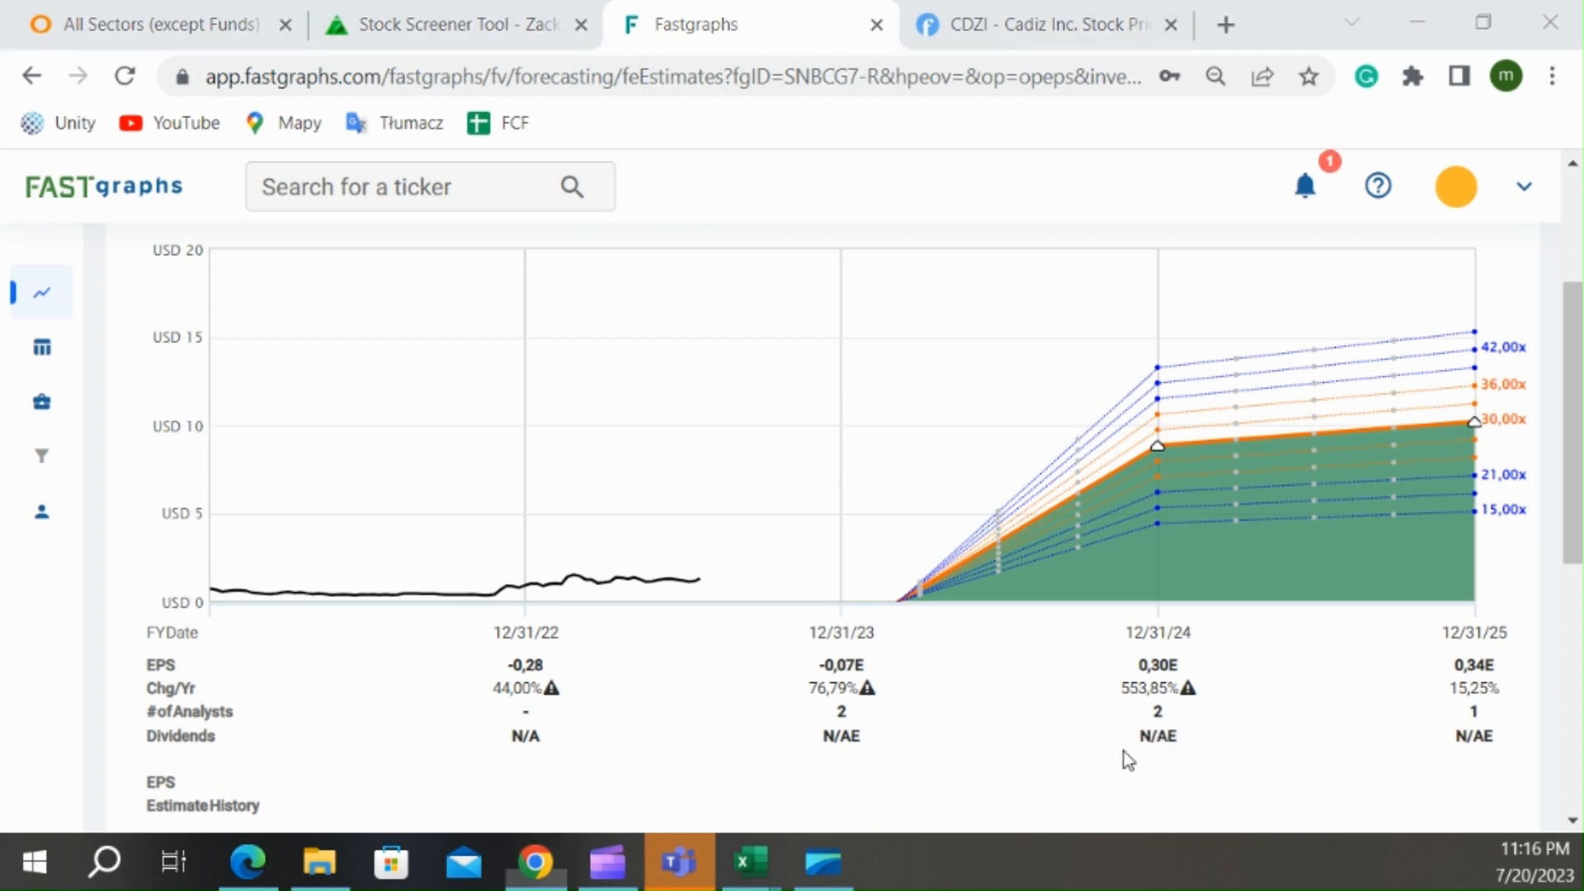
left_click(749, 863)
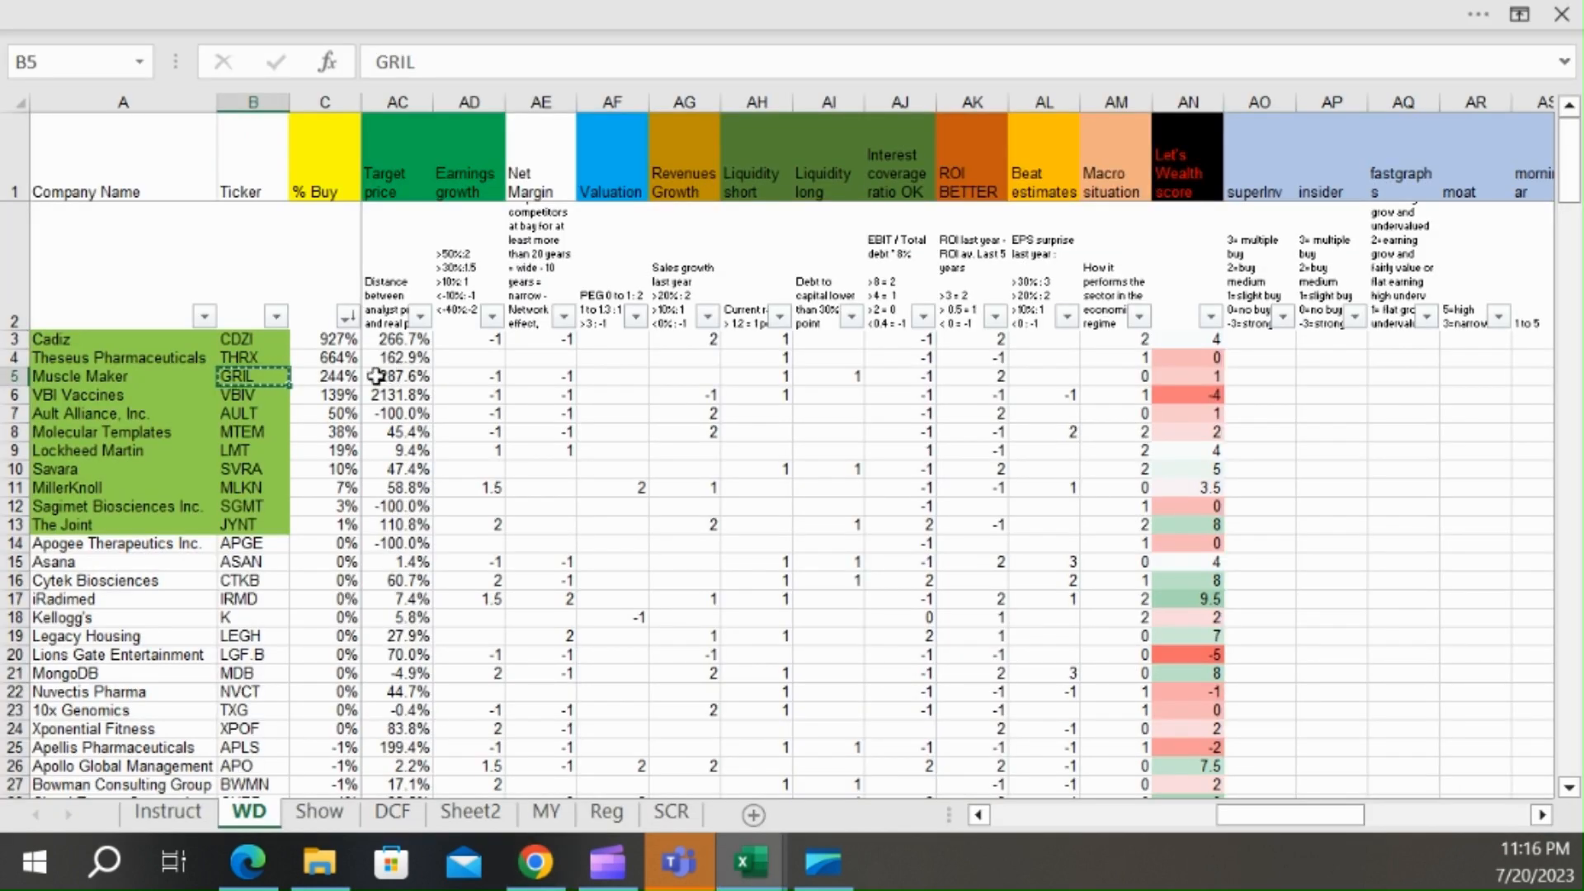
- Check Muscle Maker's Let's Wealth, ROI, interest coverage, valuation and long-term liquidity scores
left_click(1186, 376)
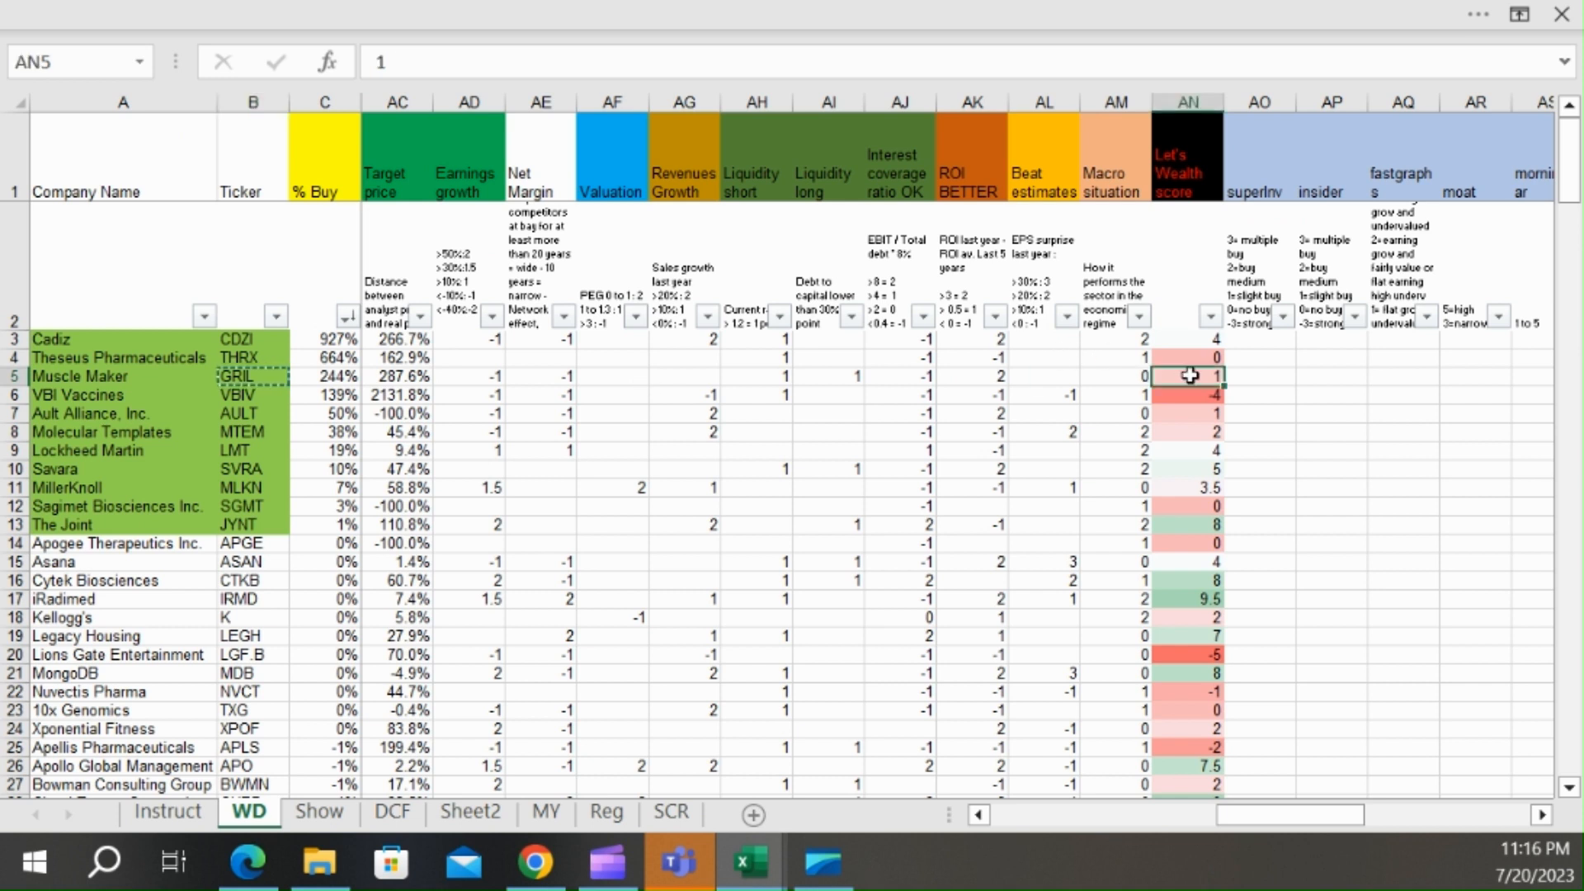
mouse_move(1072, 377)
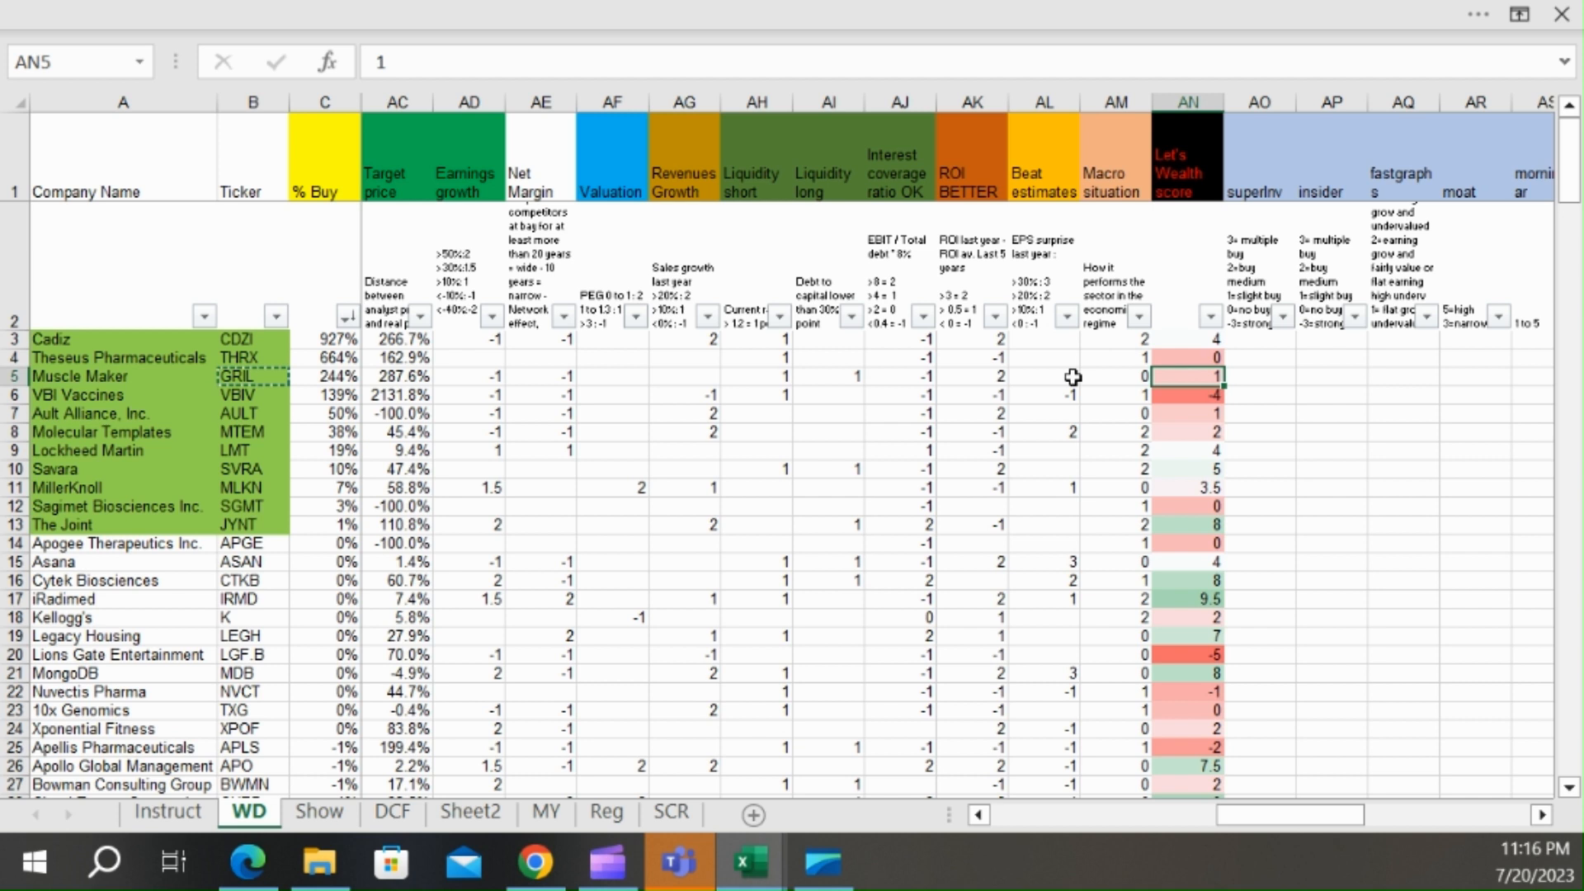
left_click(970, 377)
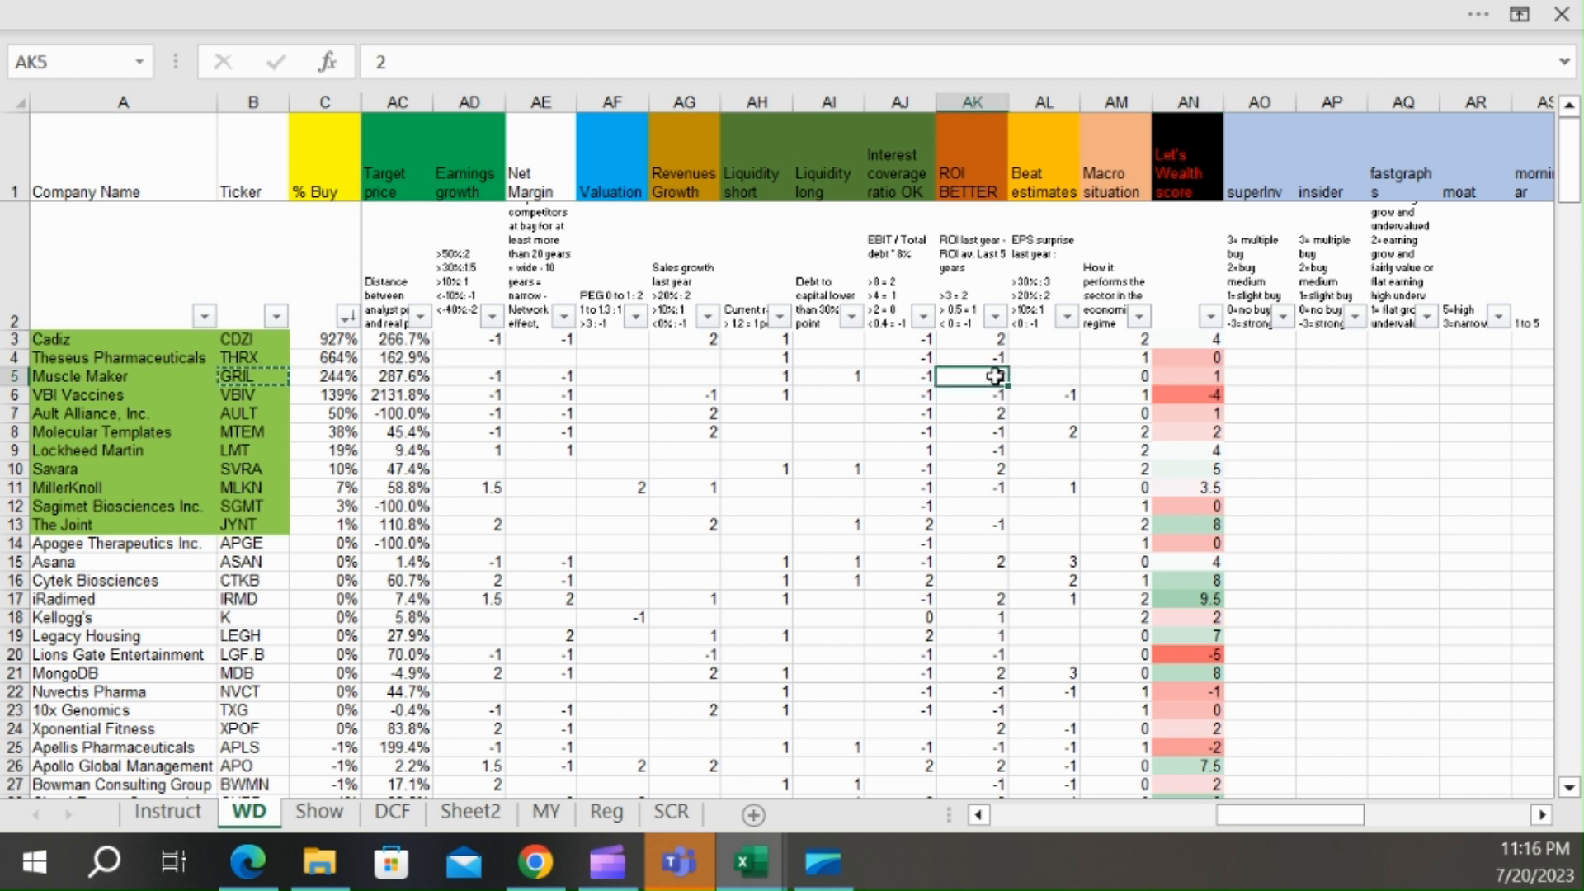
left_click(897, 376)
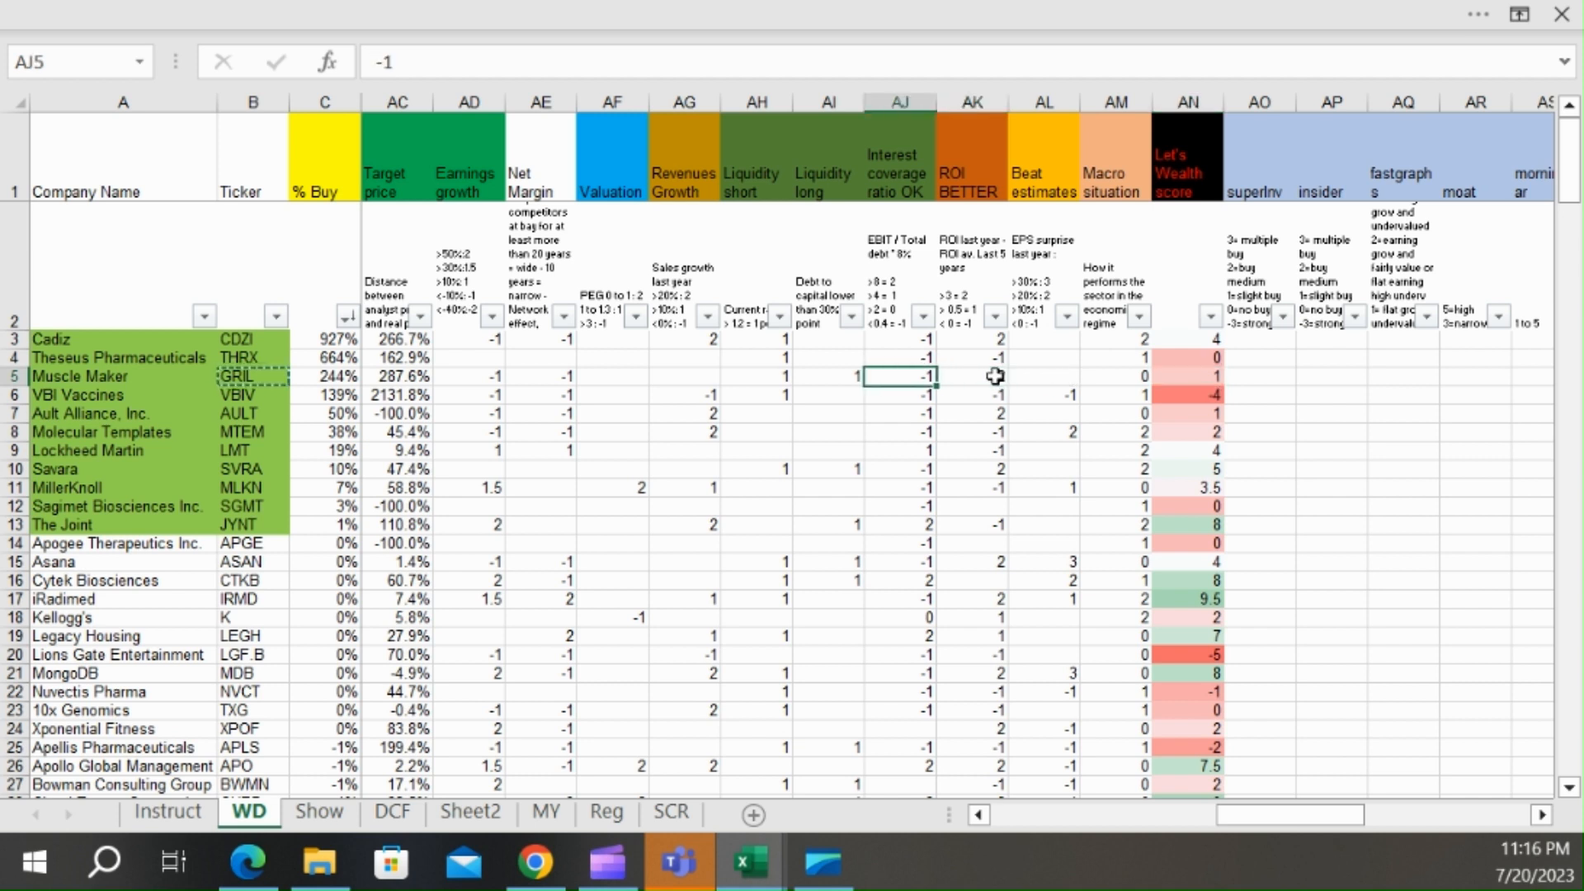
left_click(612, 377)
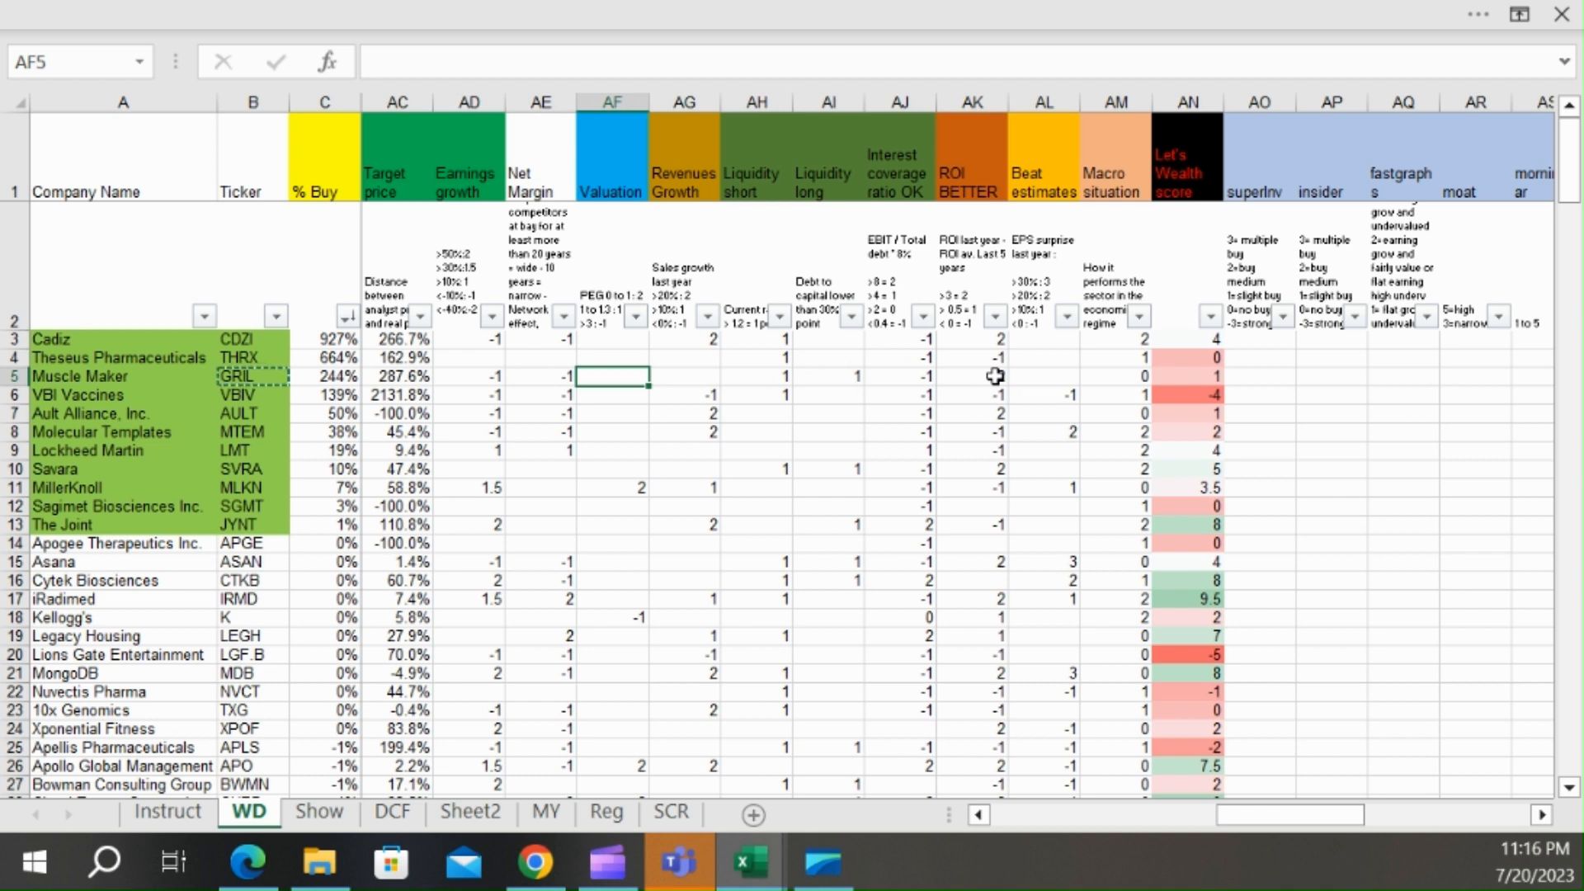
left_click(826, 376)
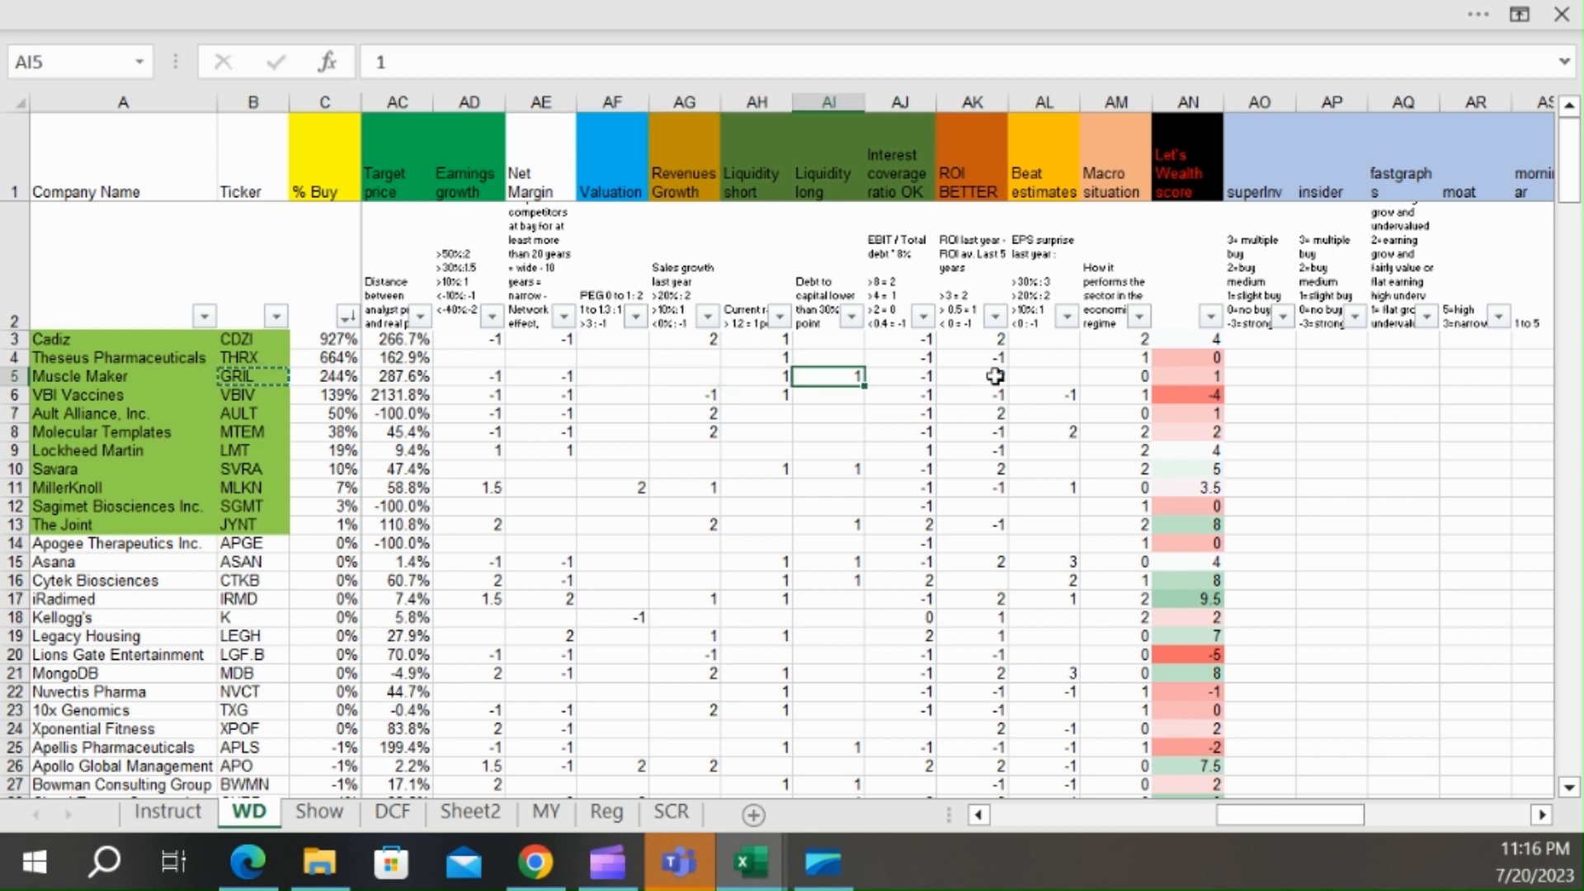
- Open Muscle Maker's company website from its Fastgraphs External Links
left_click(1257, 377)
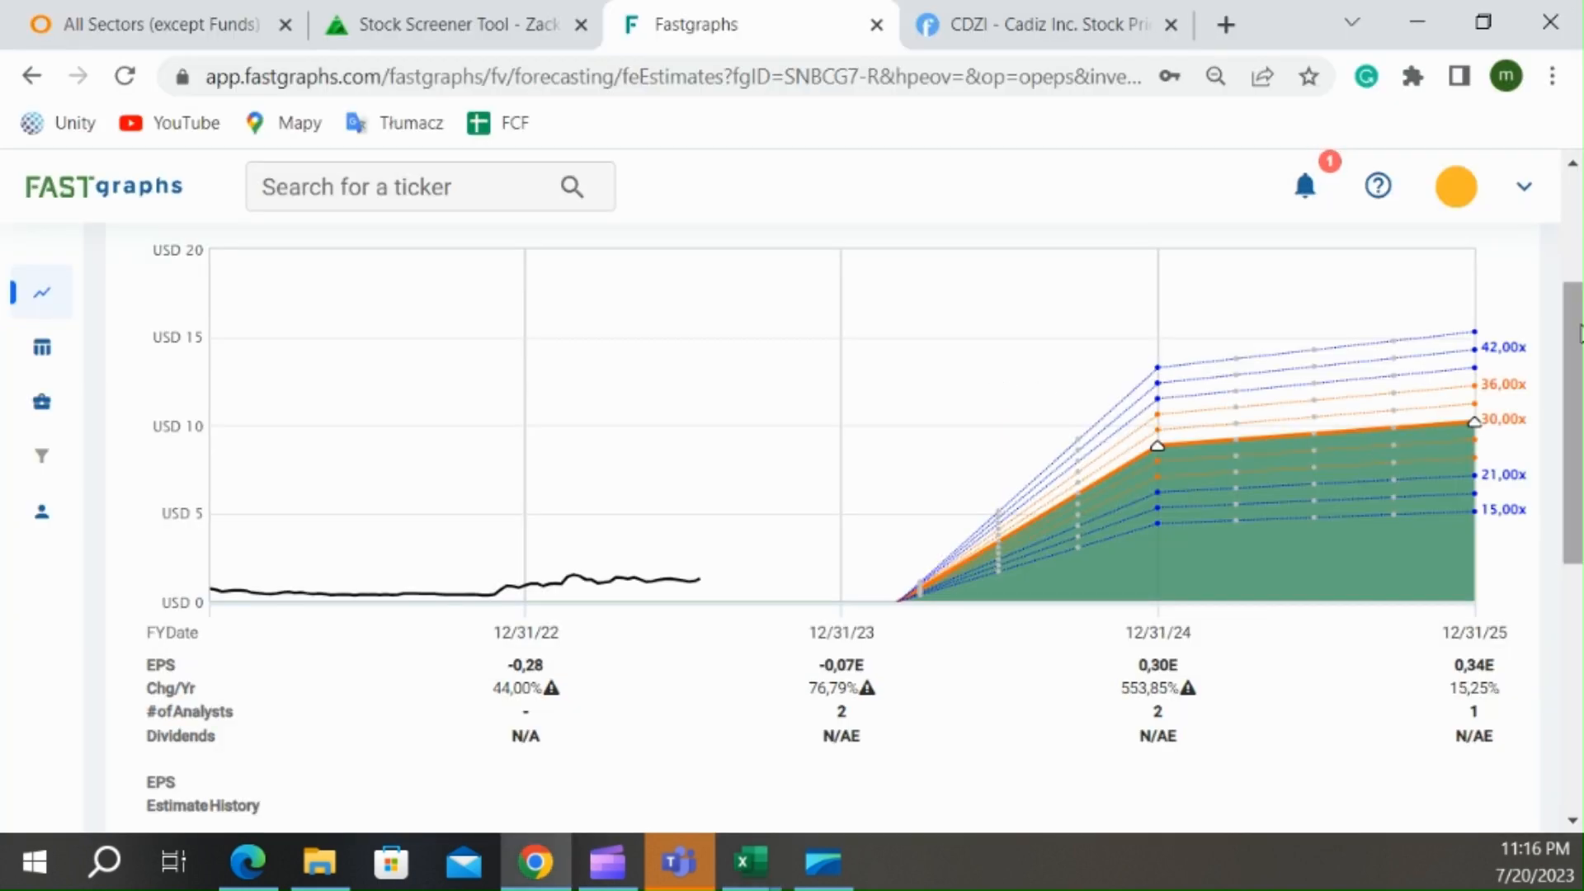
scroll("up", 3)
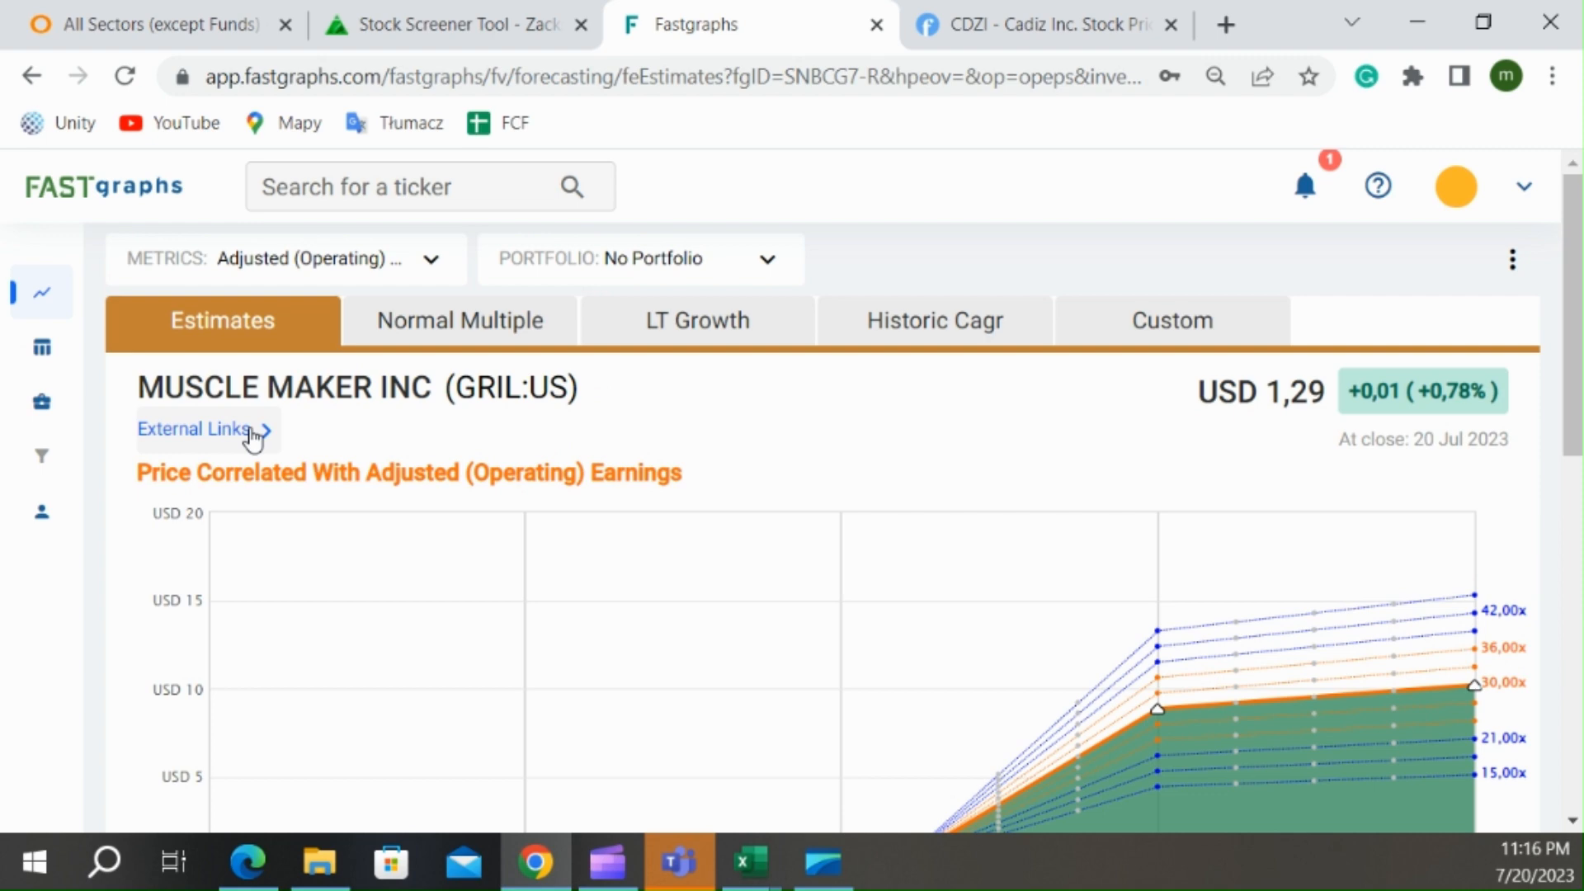
left_click(195, 429)
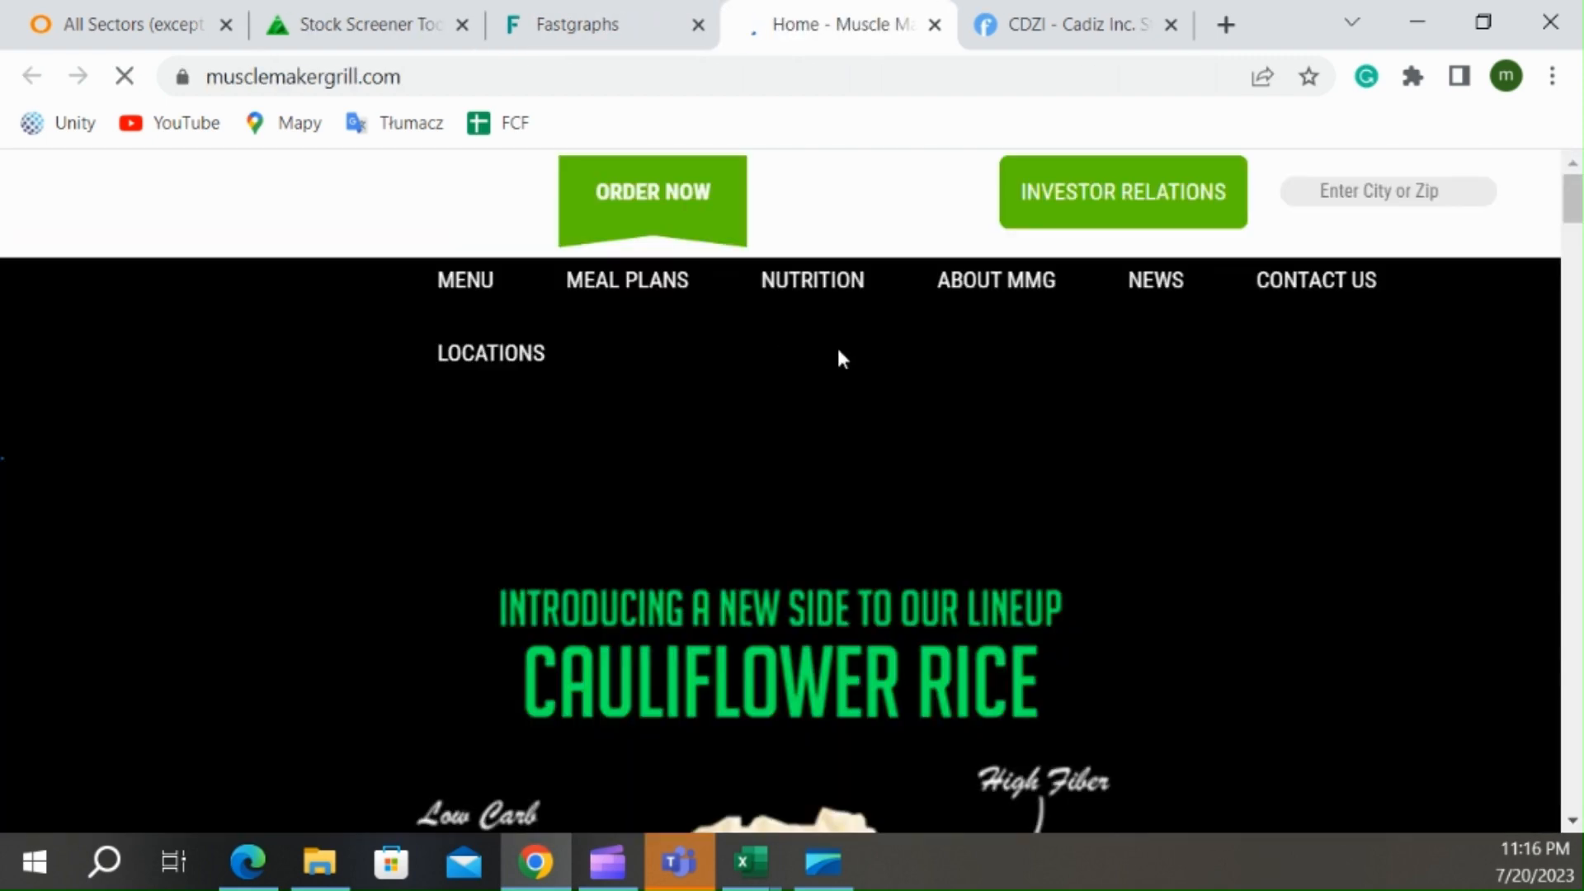
- Browse the Muscle Maker Grill homepage through its promotions, meal plan and rewards sections
scroll("up", 3)
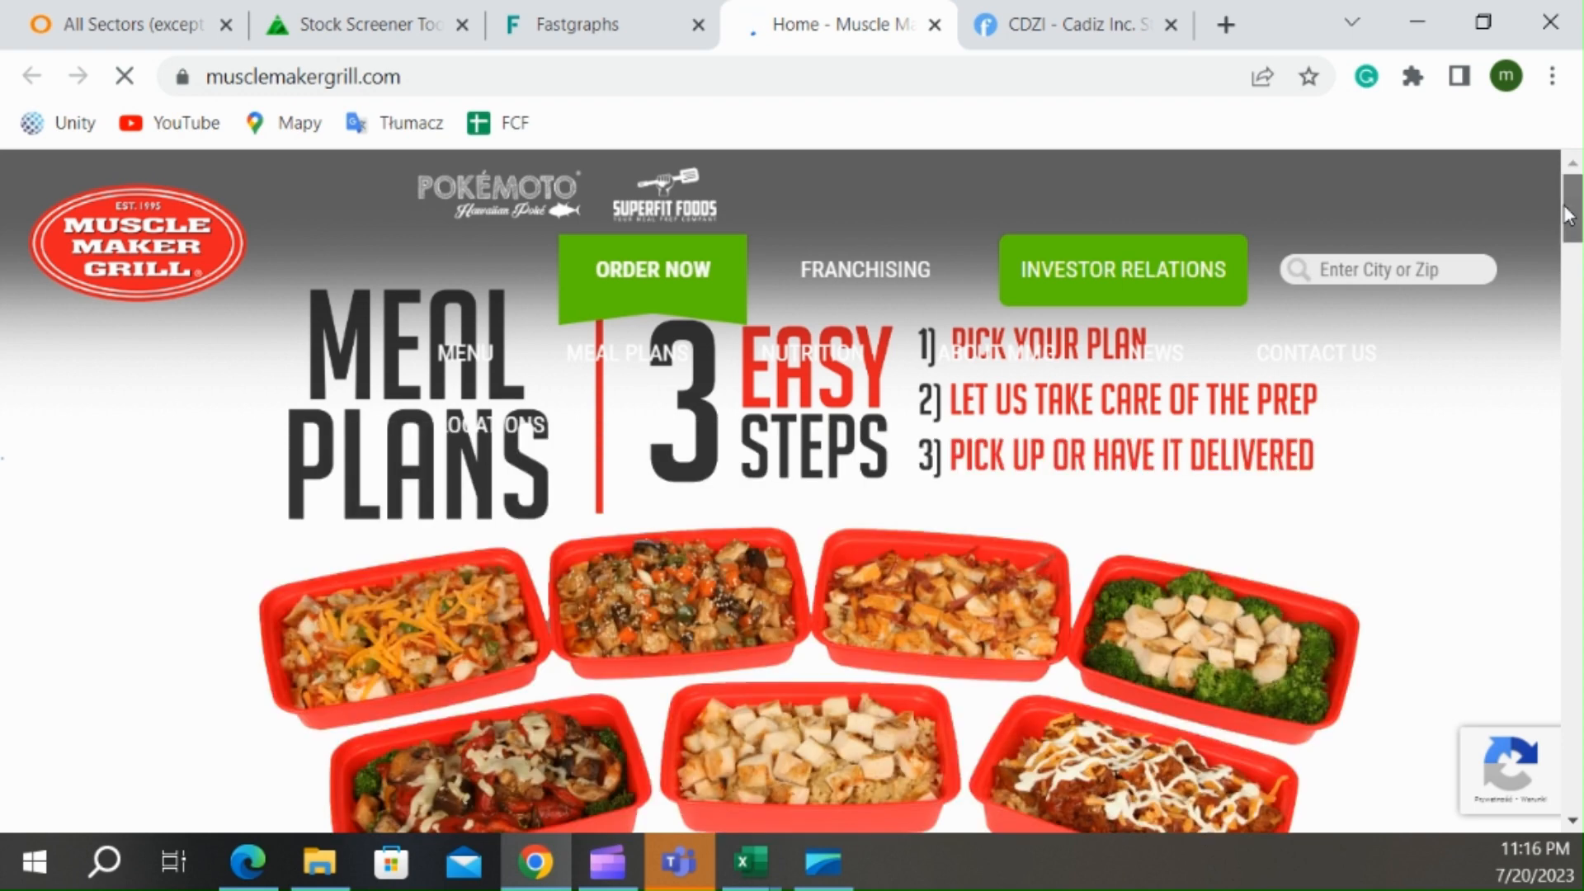
scroll("down", 3)
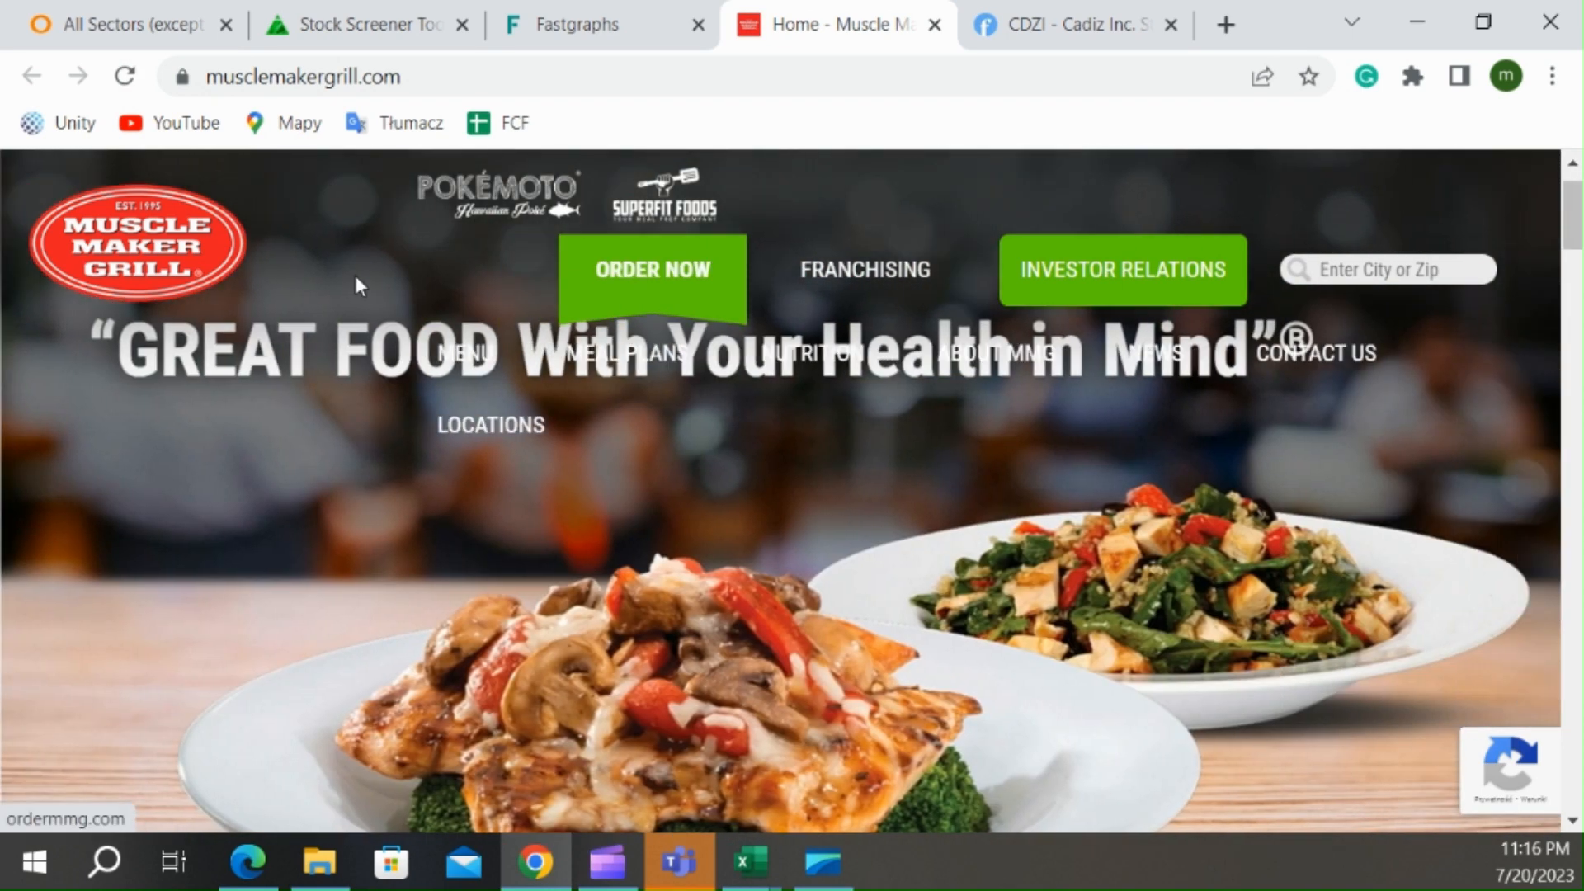
mouse_move(136, 214)
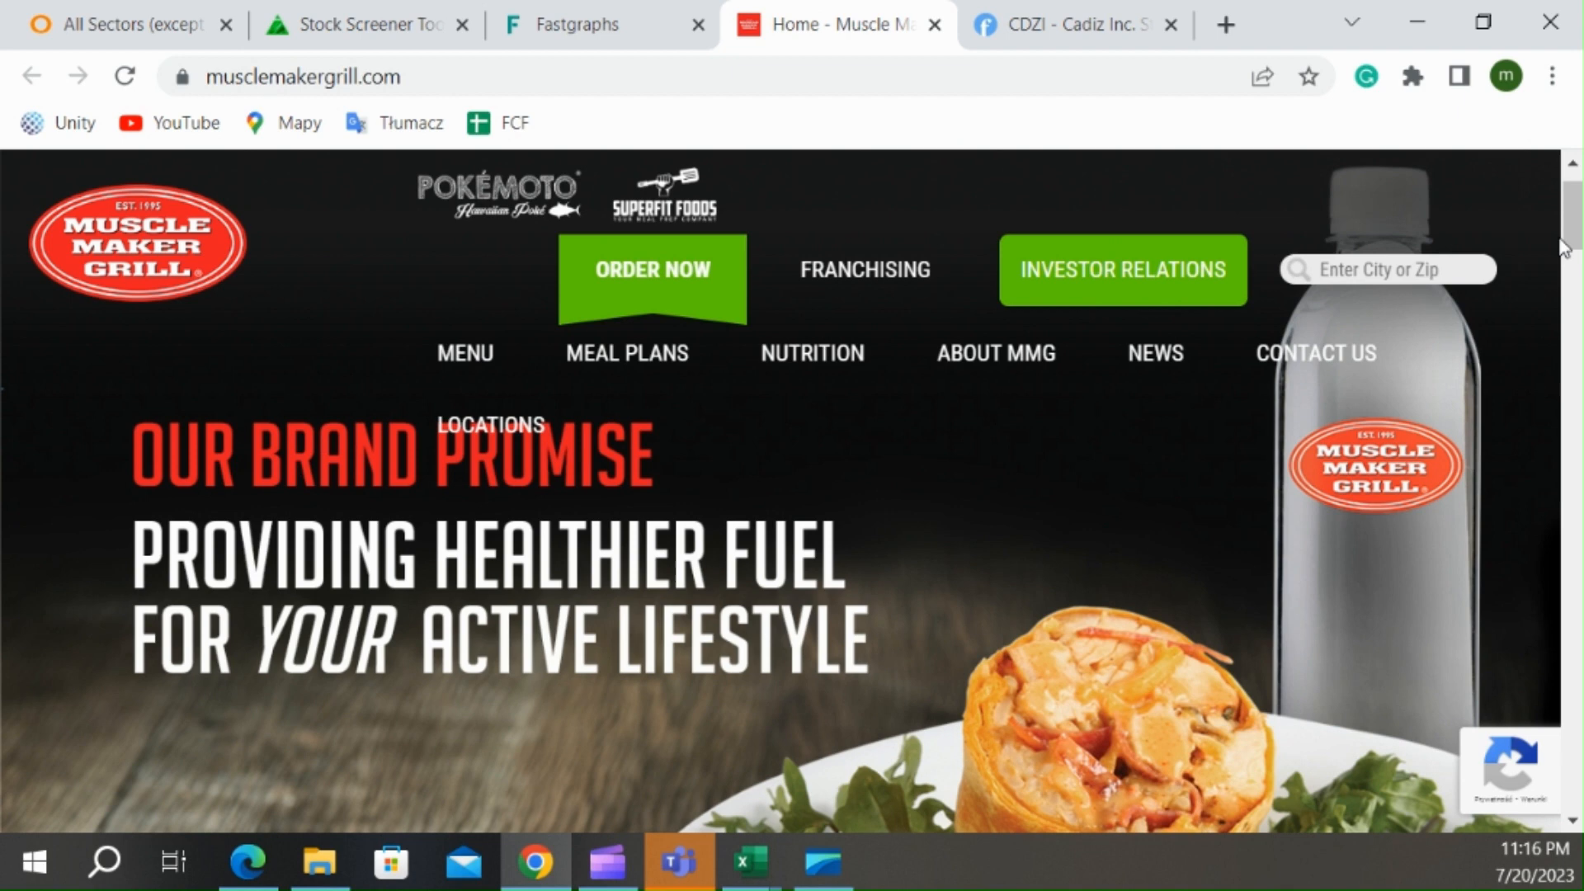
scroll("down", 3)
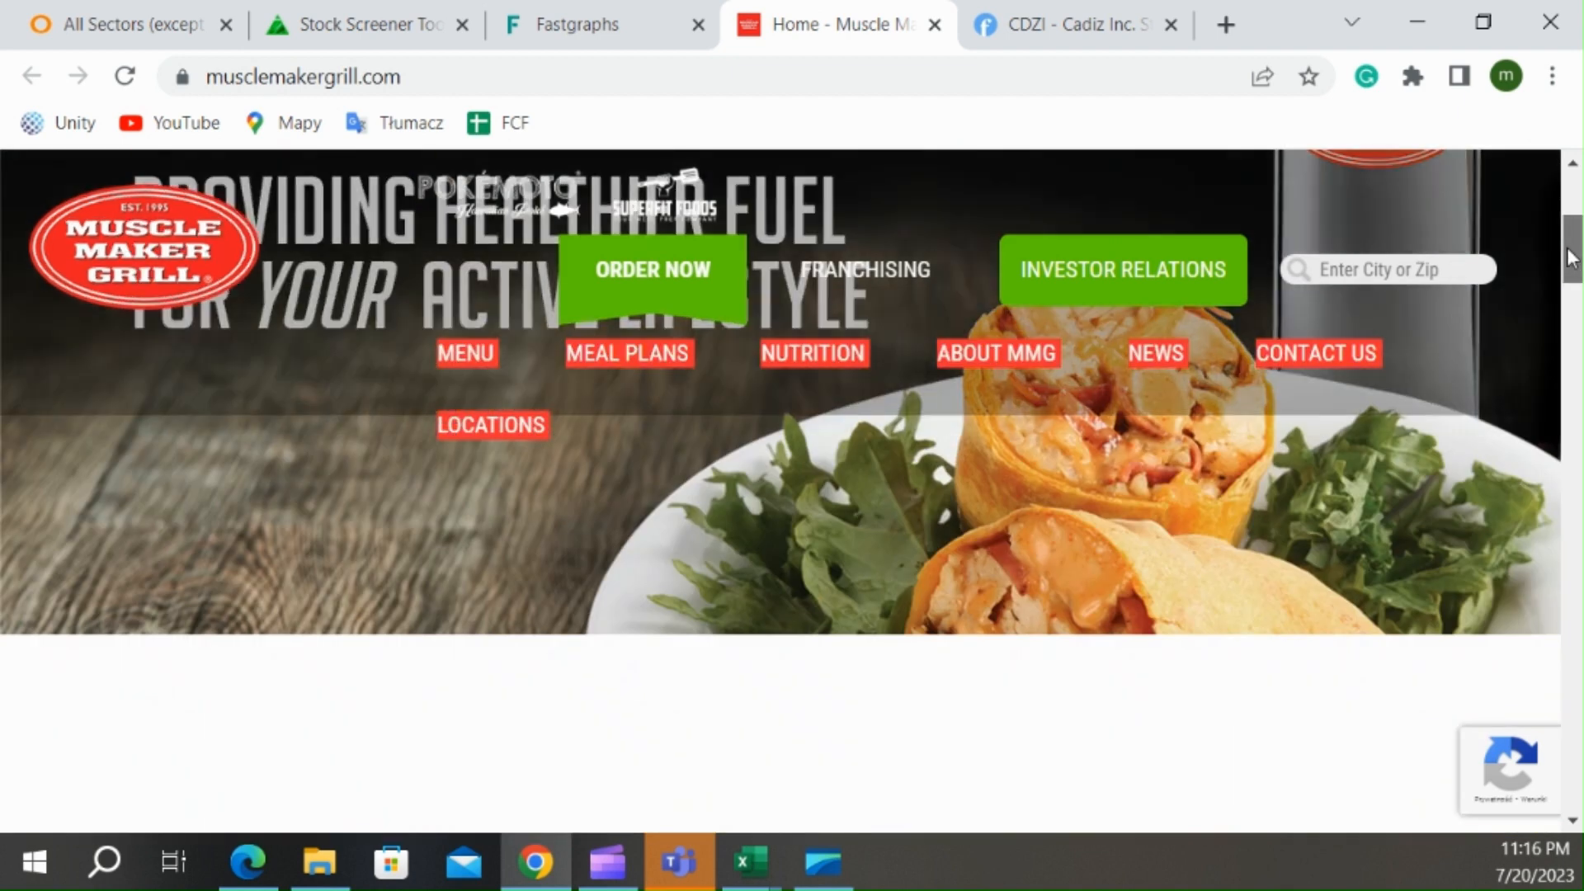
scroll("down", 3)
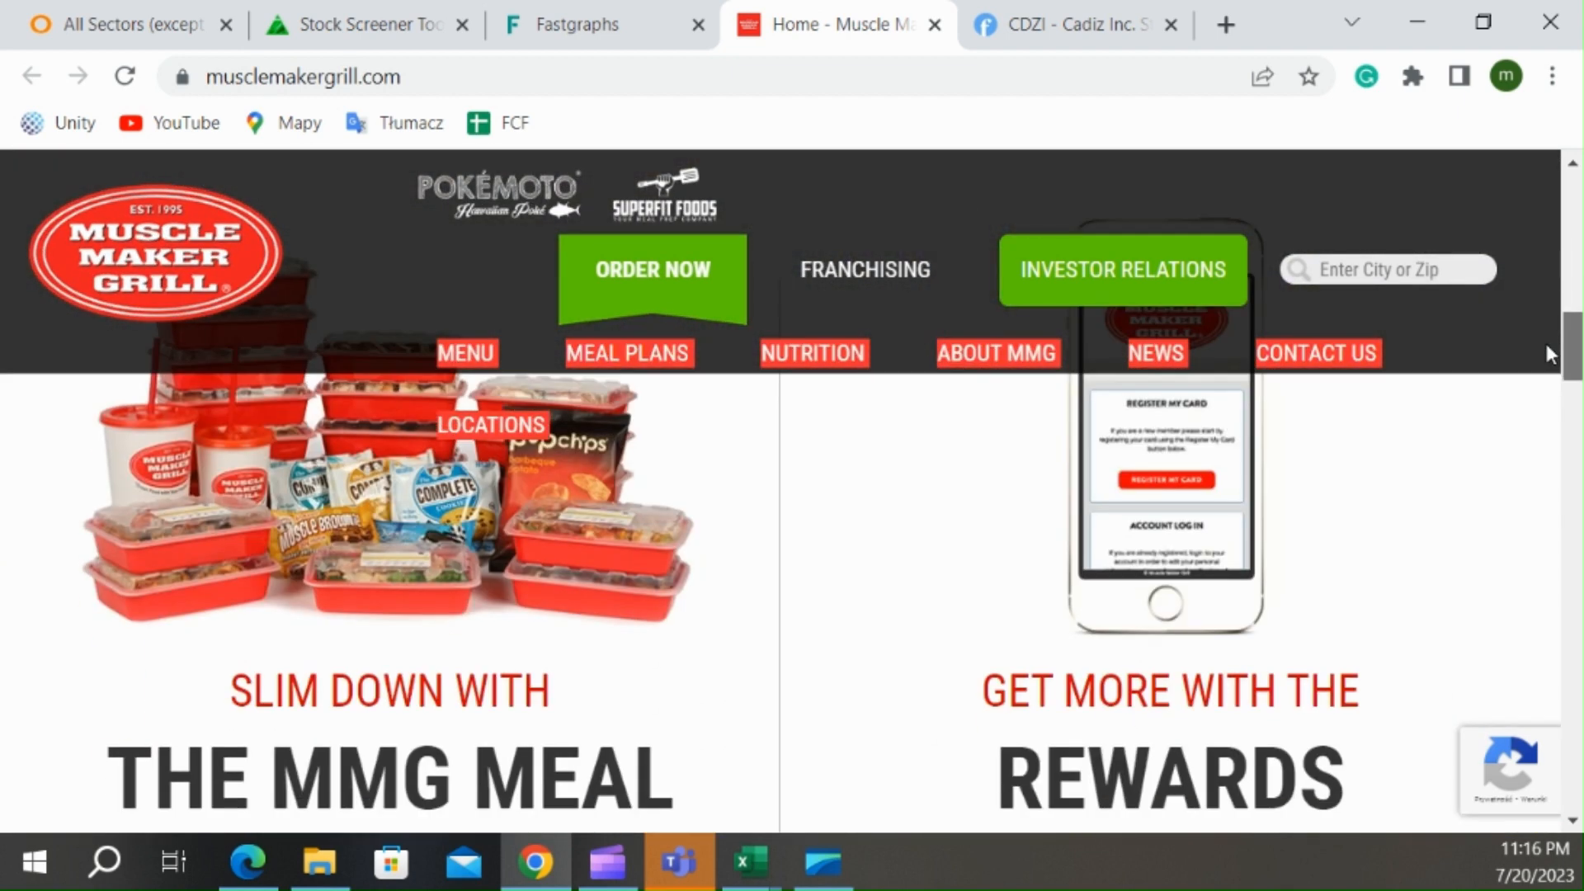
scroll("down", 3)
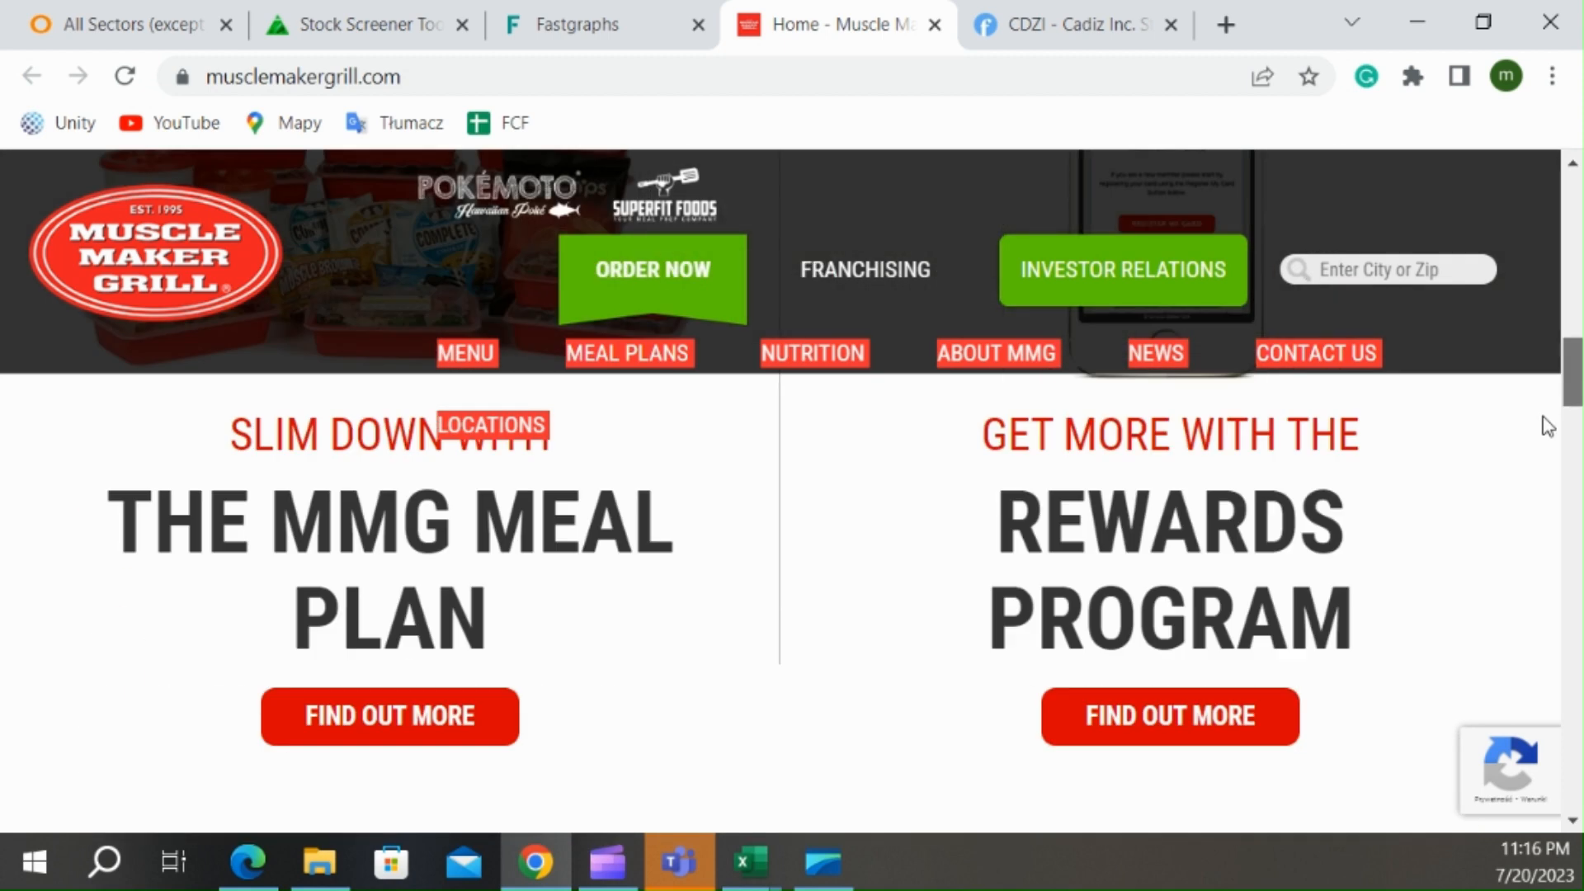
scroll("up", 3)
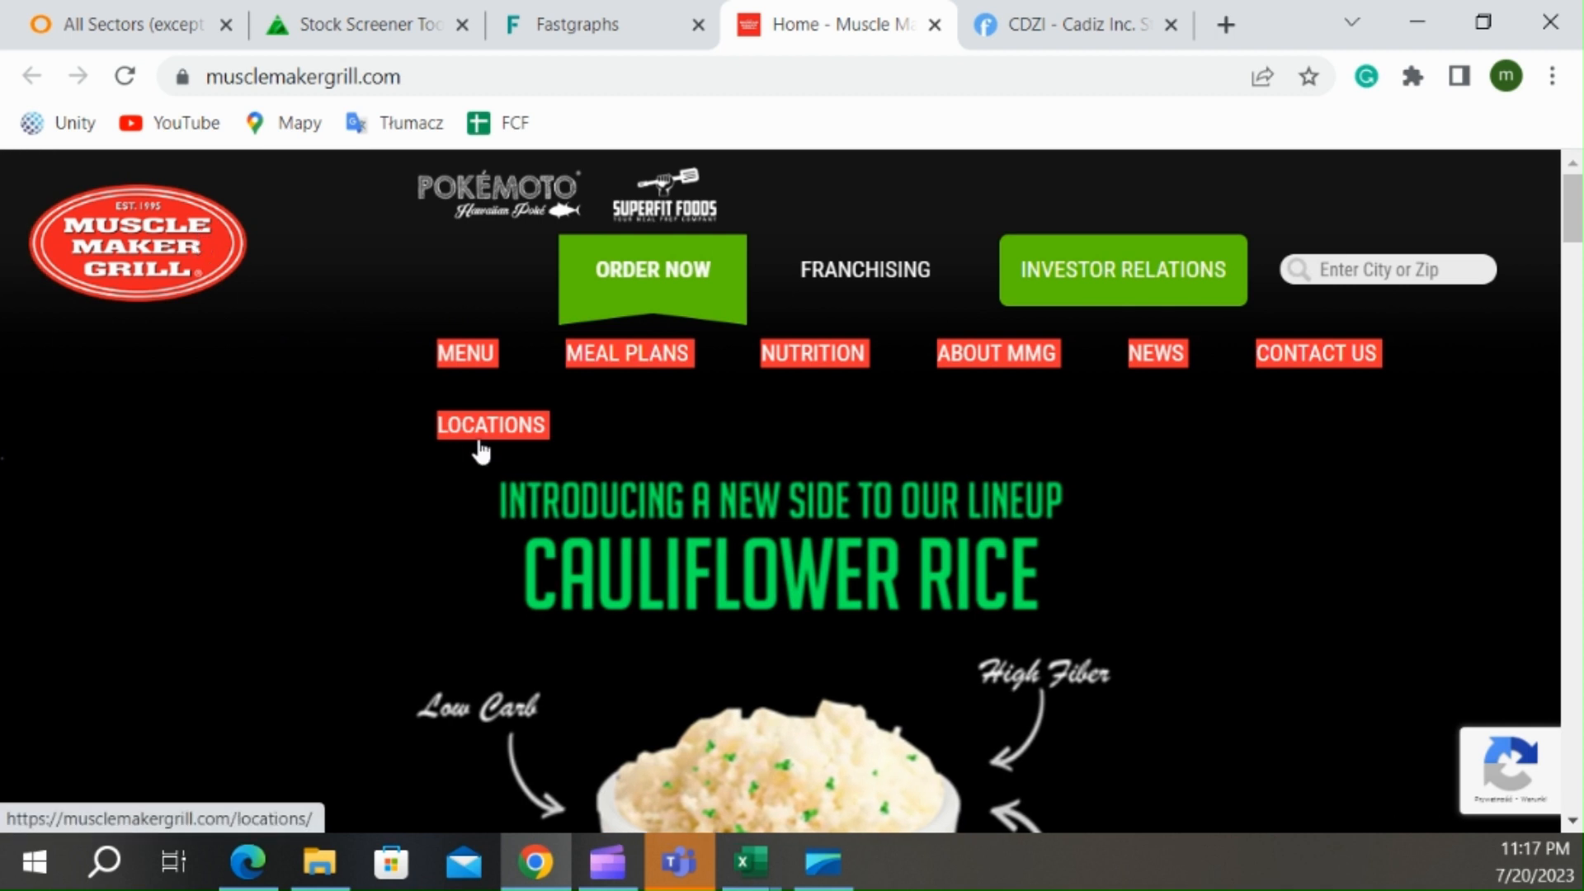
mouse_move(854, 353)
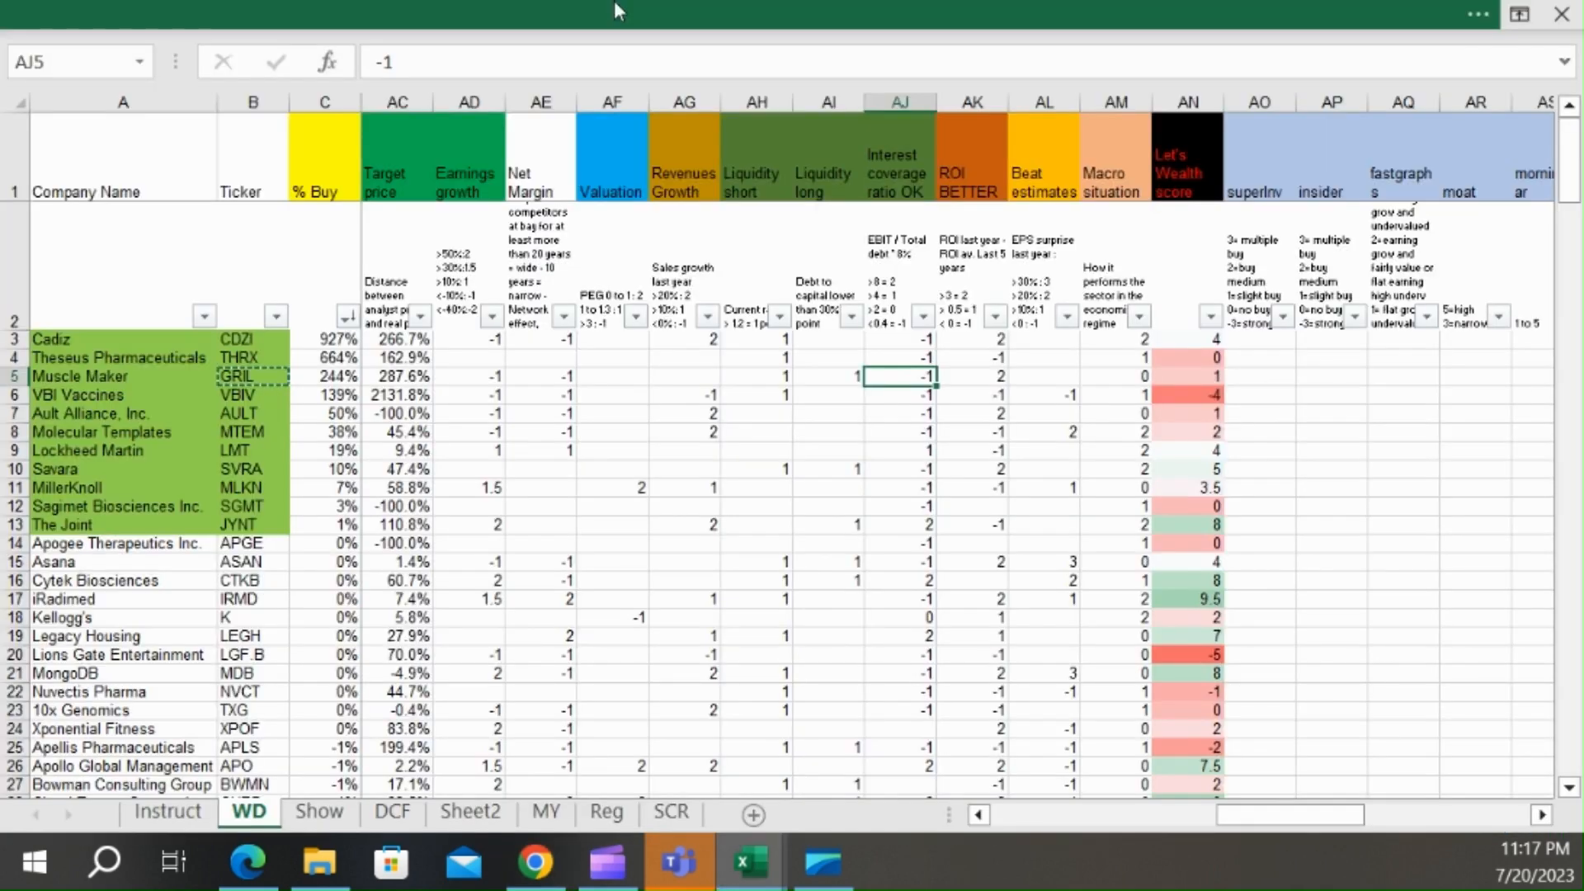
mouse_move(308, 457)
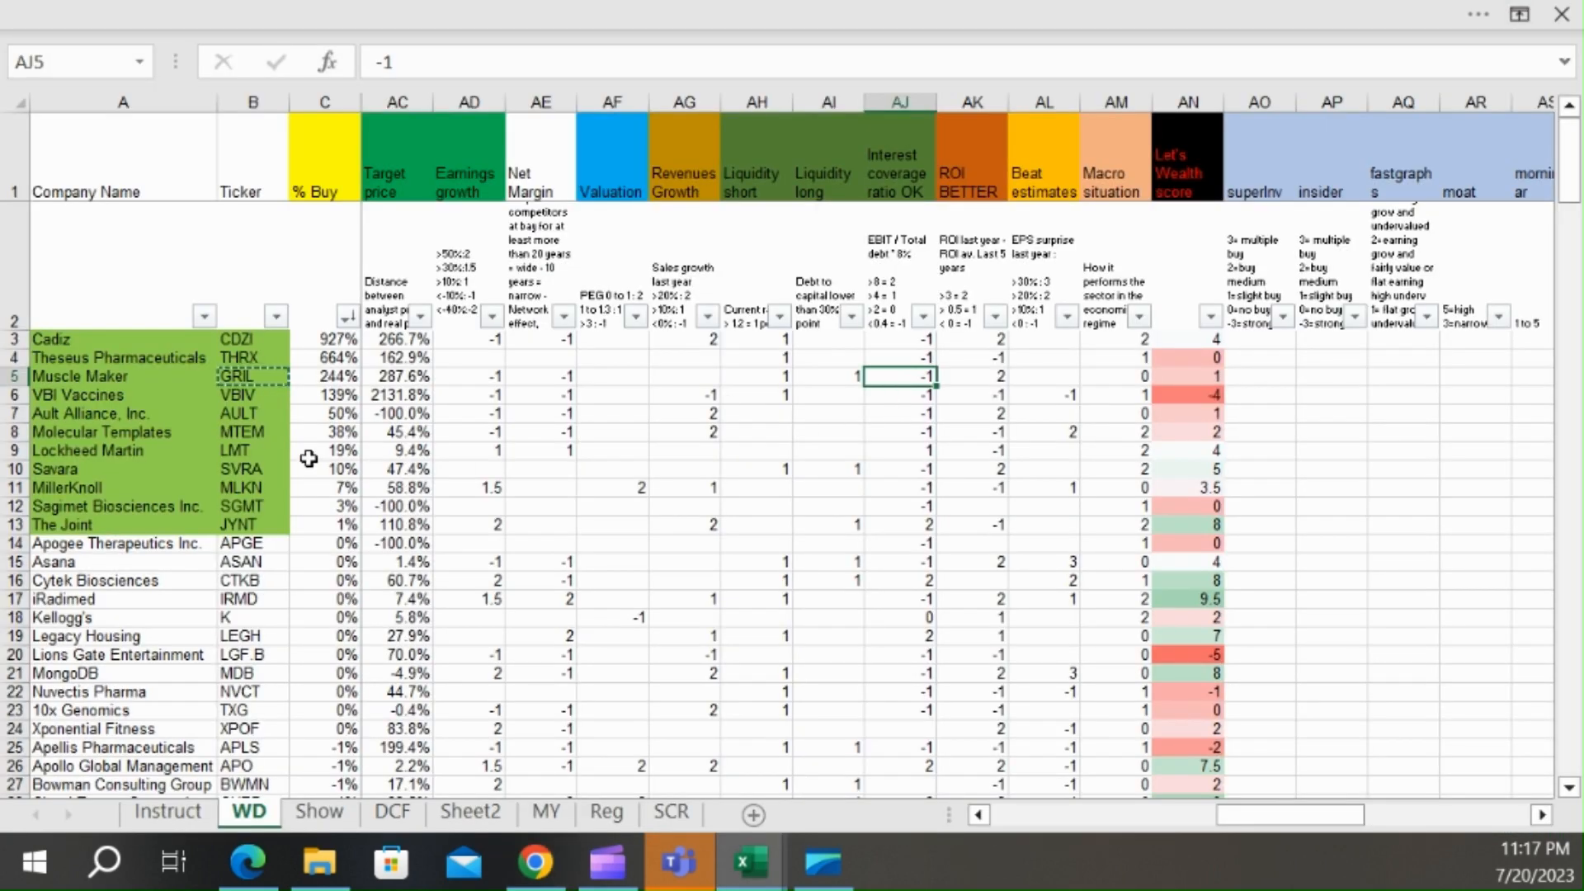
- Copy VBI Vaccines' ticker VBIV from cell B6 of the WD screening sheet
left_click(253, 394)
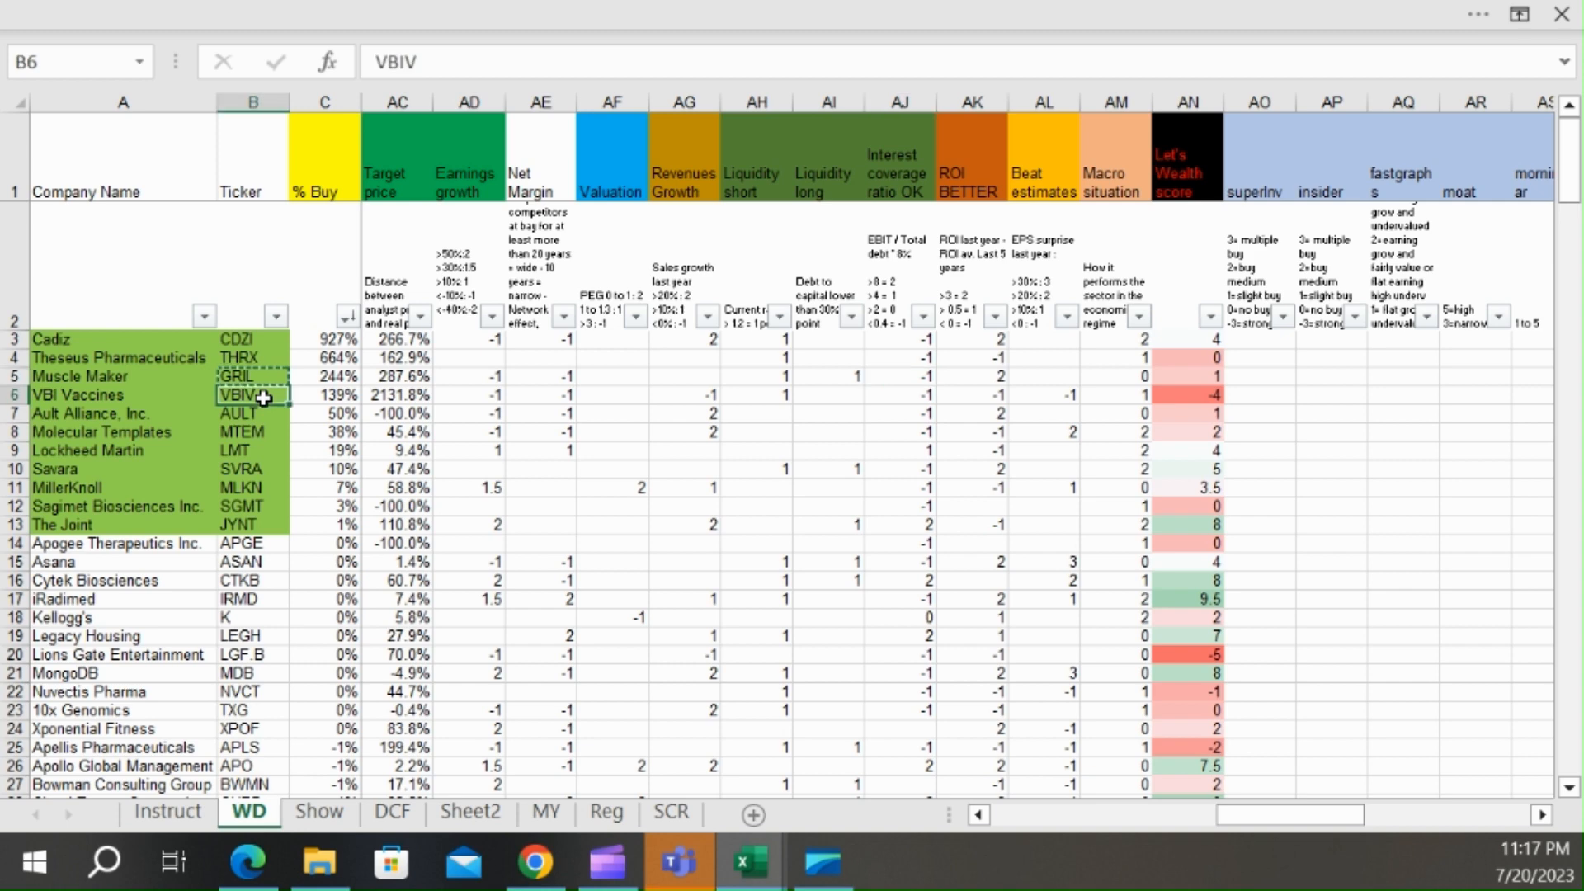
mouse_move(551, 360)
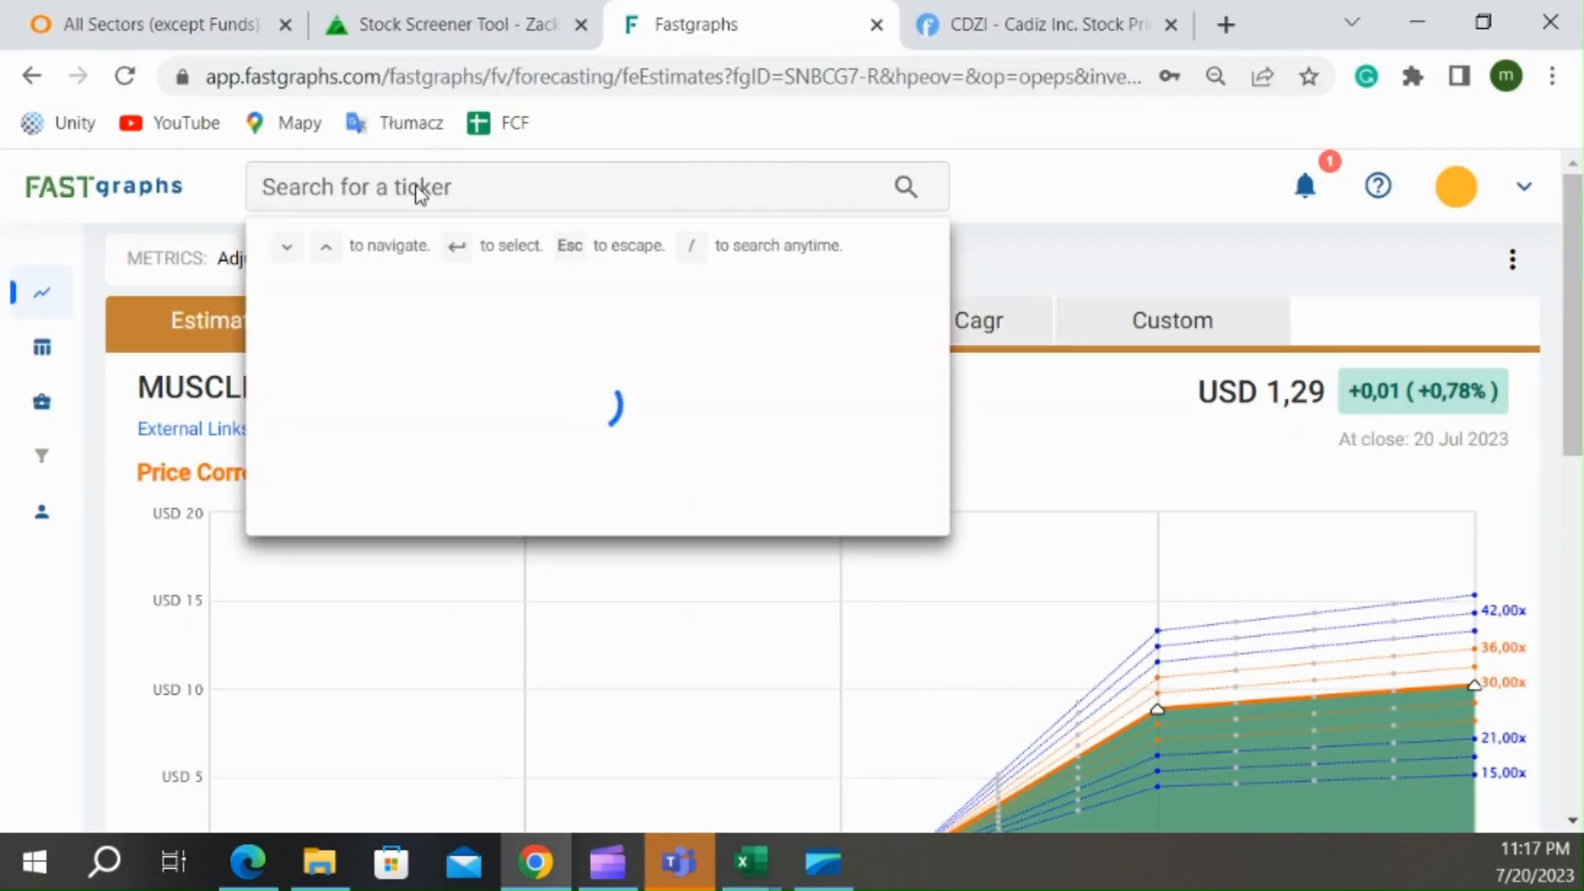
- Look up VBIV in Fastgraphs to see VBI Vaccines' EPS estimates, then copy AULT from Excel
type("VBIV")
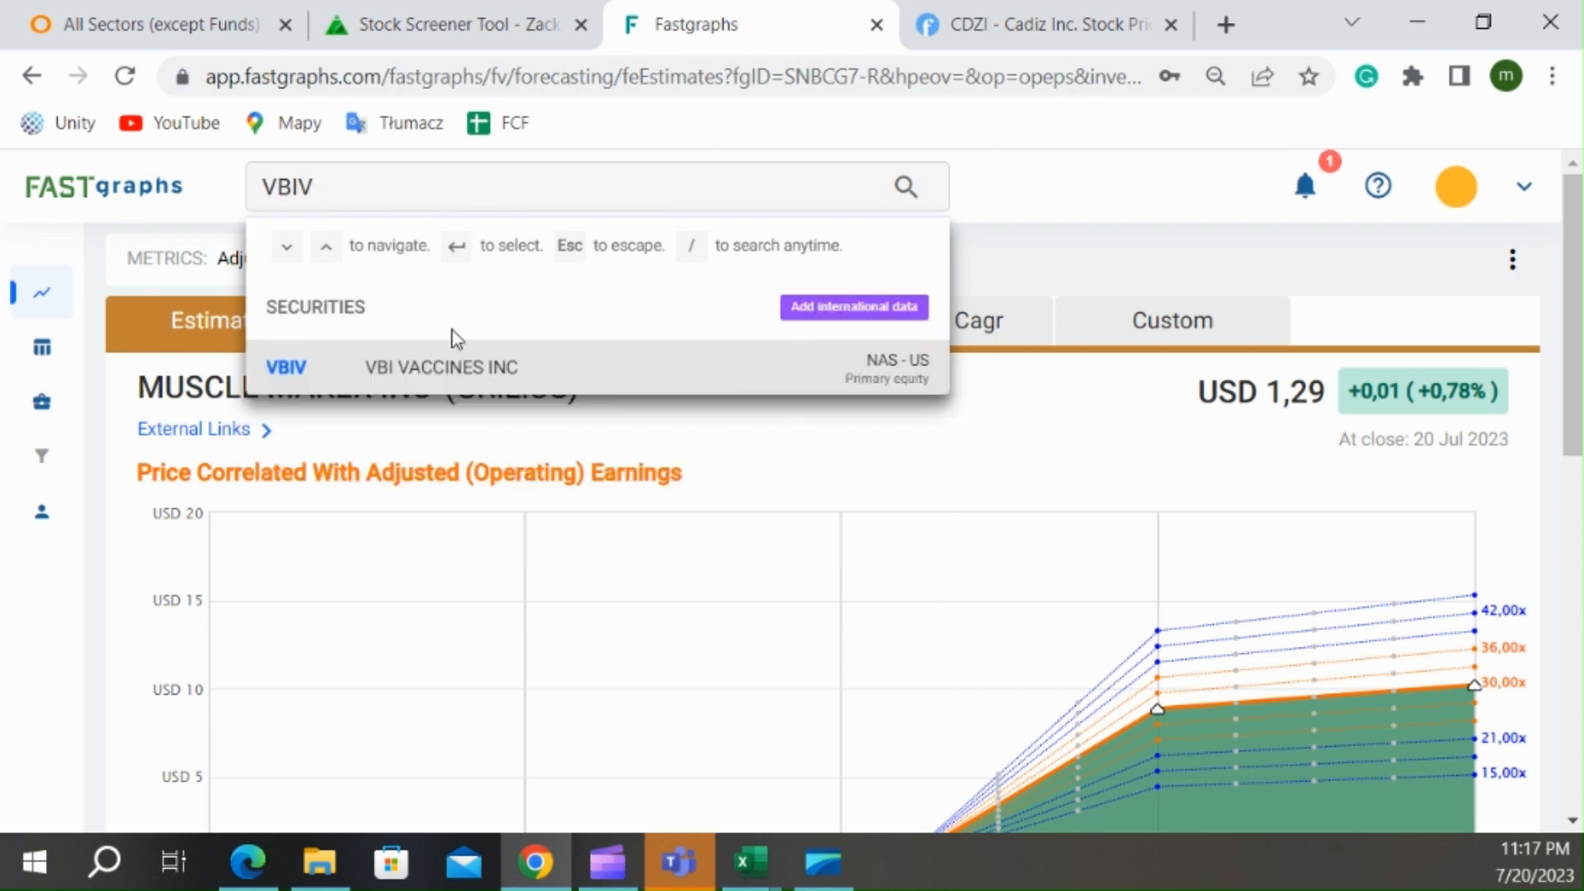
left_click(440, 366)
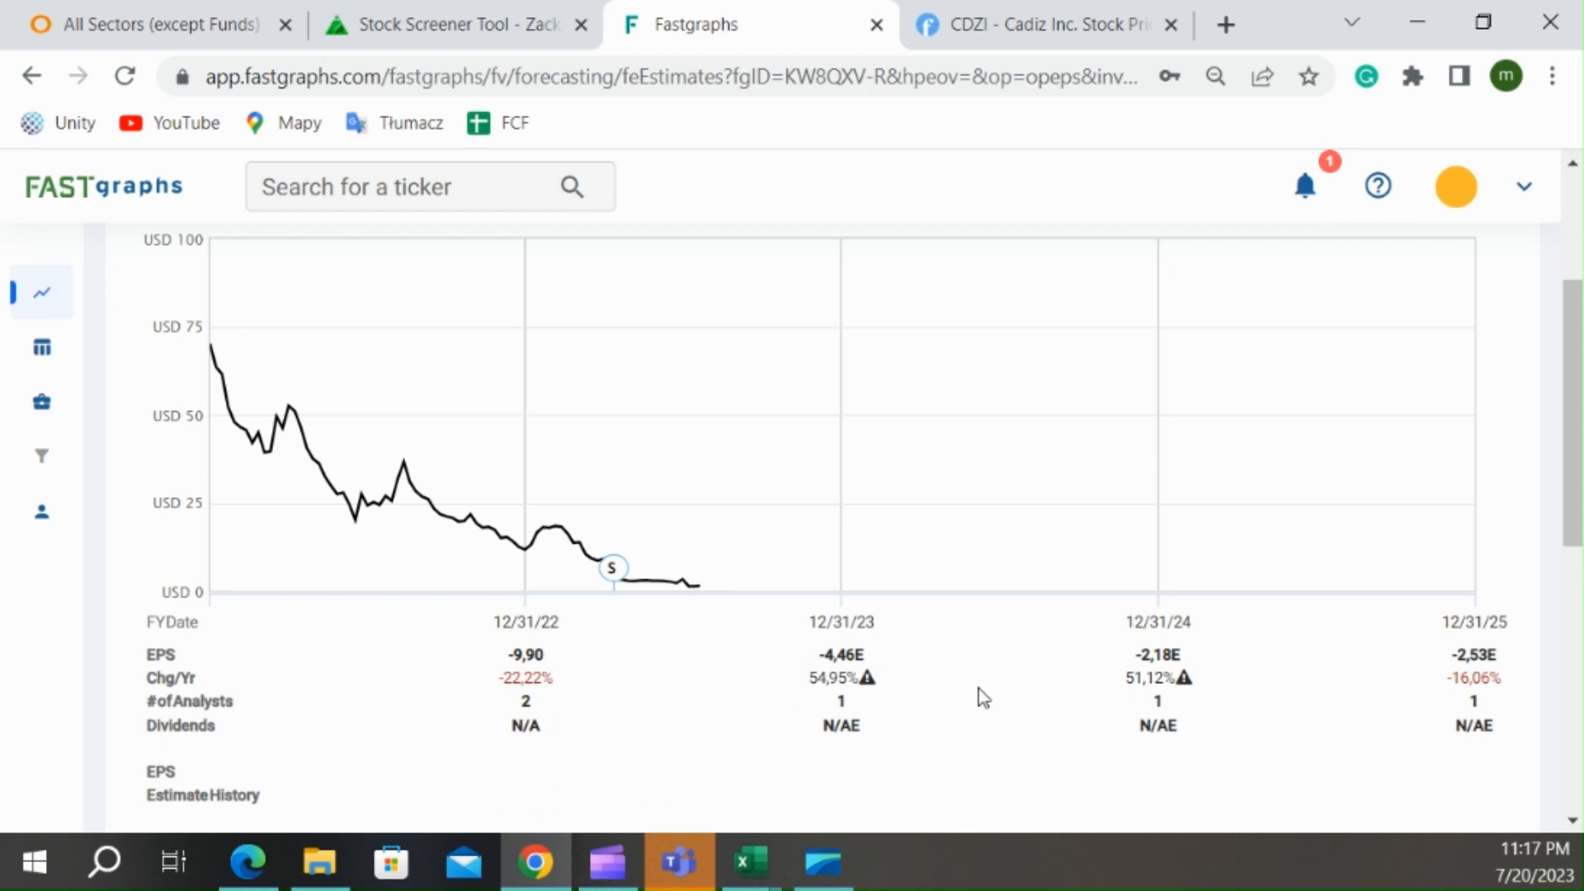
mouse_move(1452, 663)
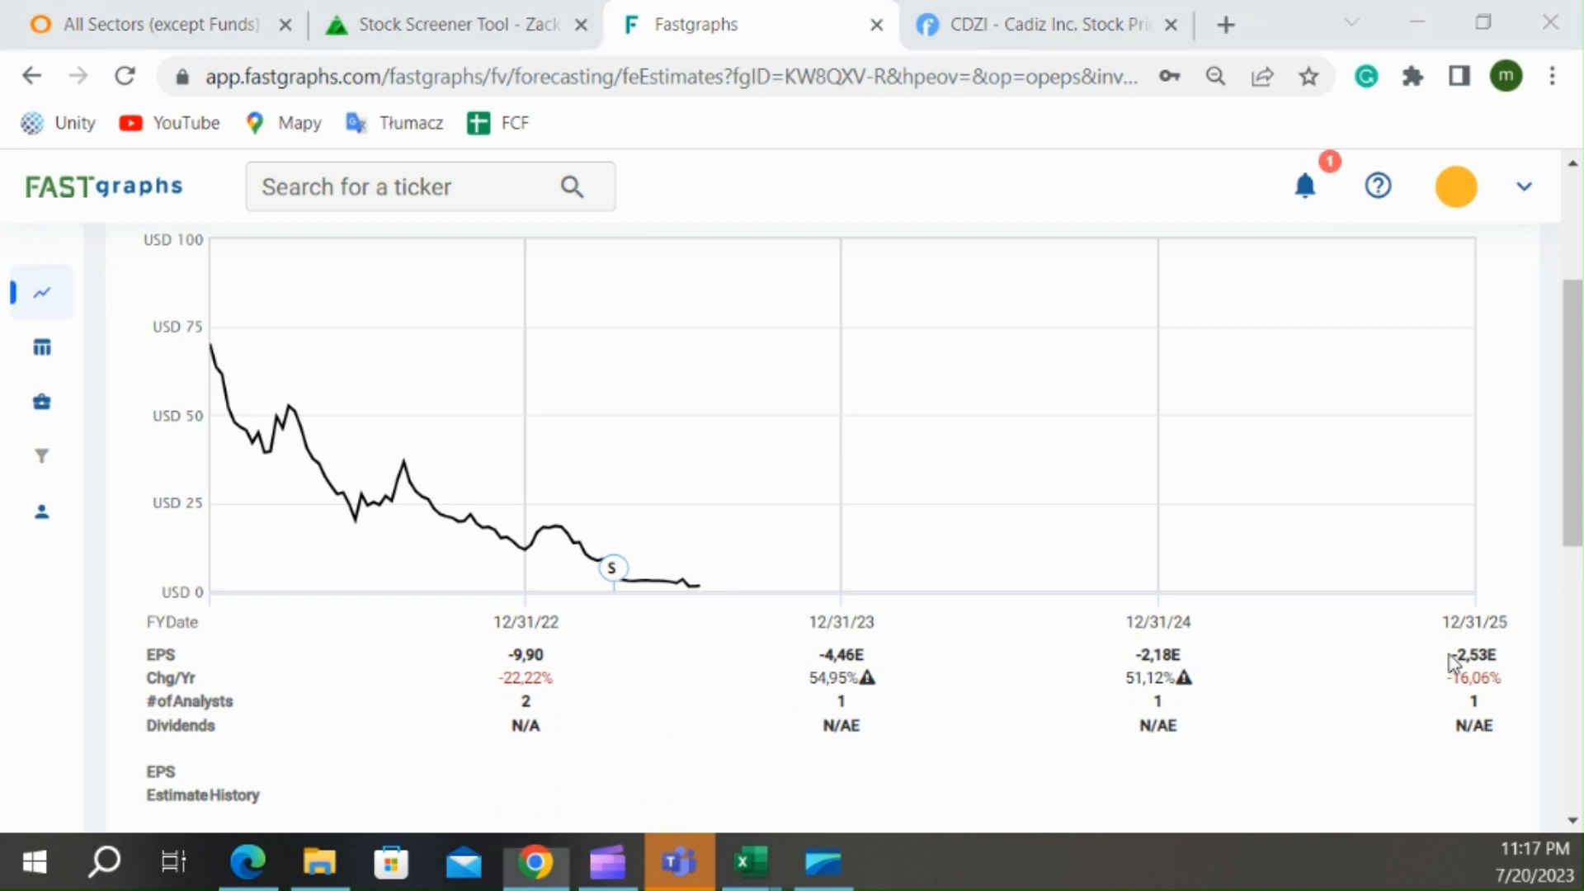
left_click(747, 861)
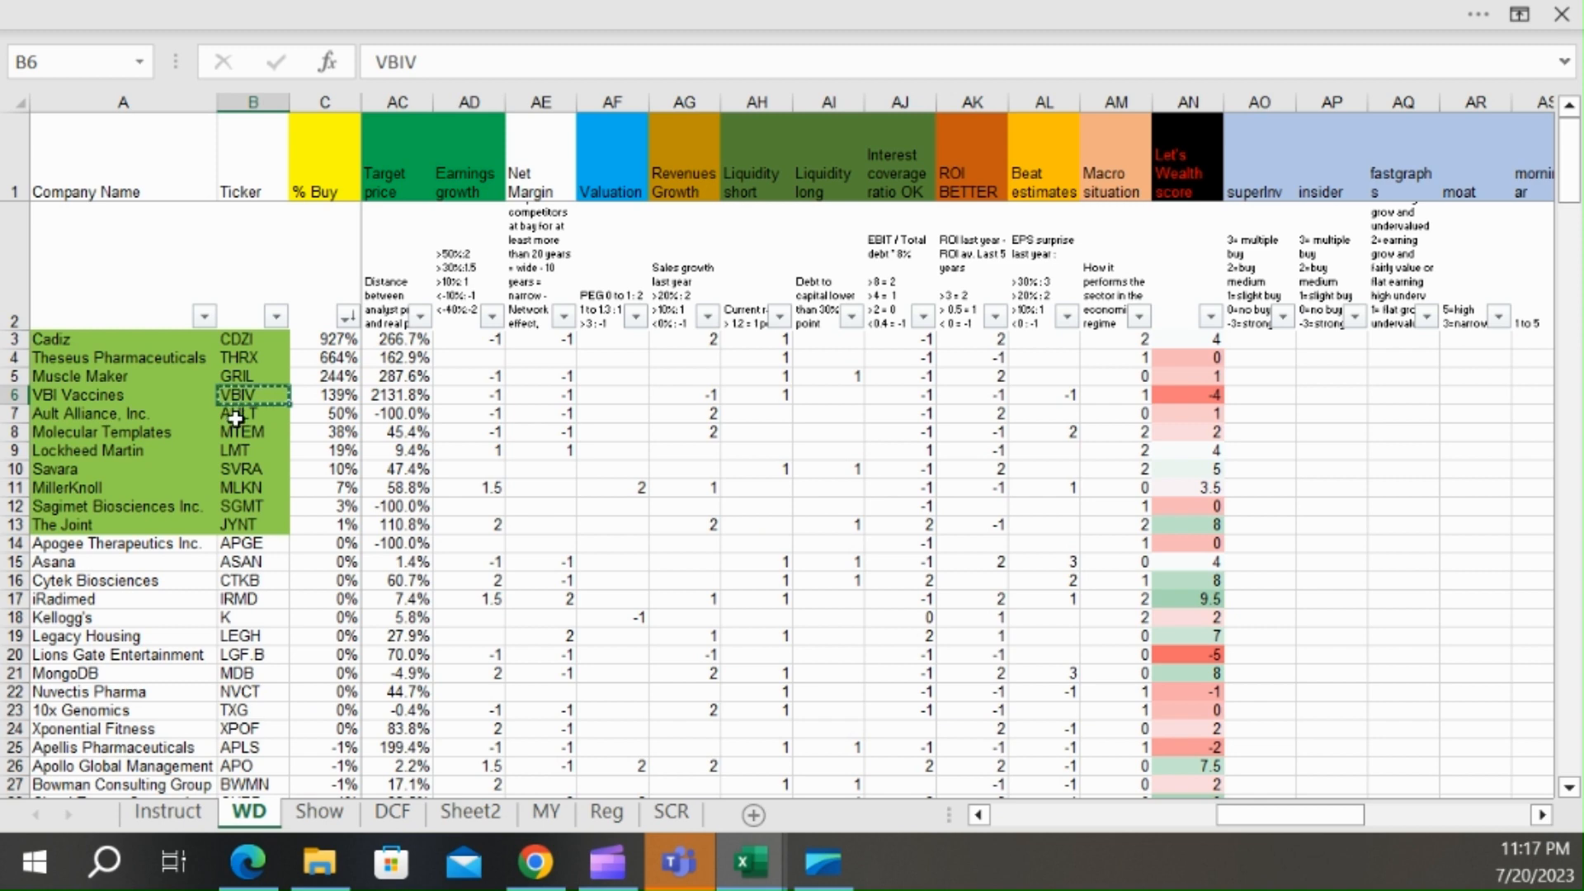
left_click(251, 412)
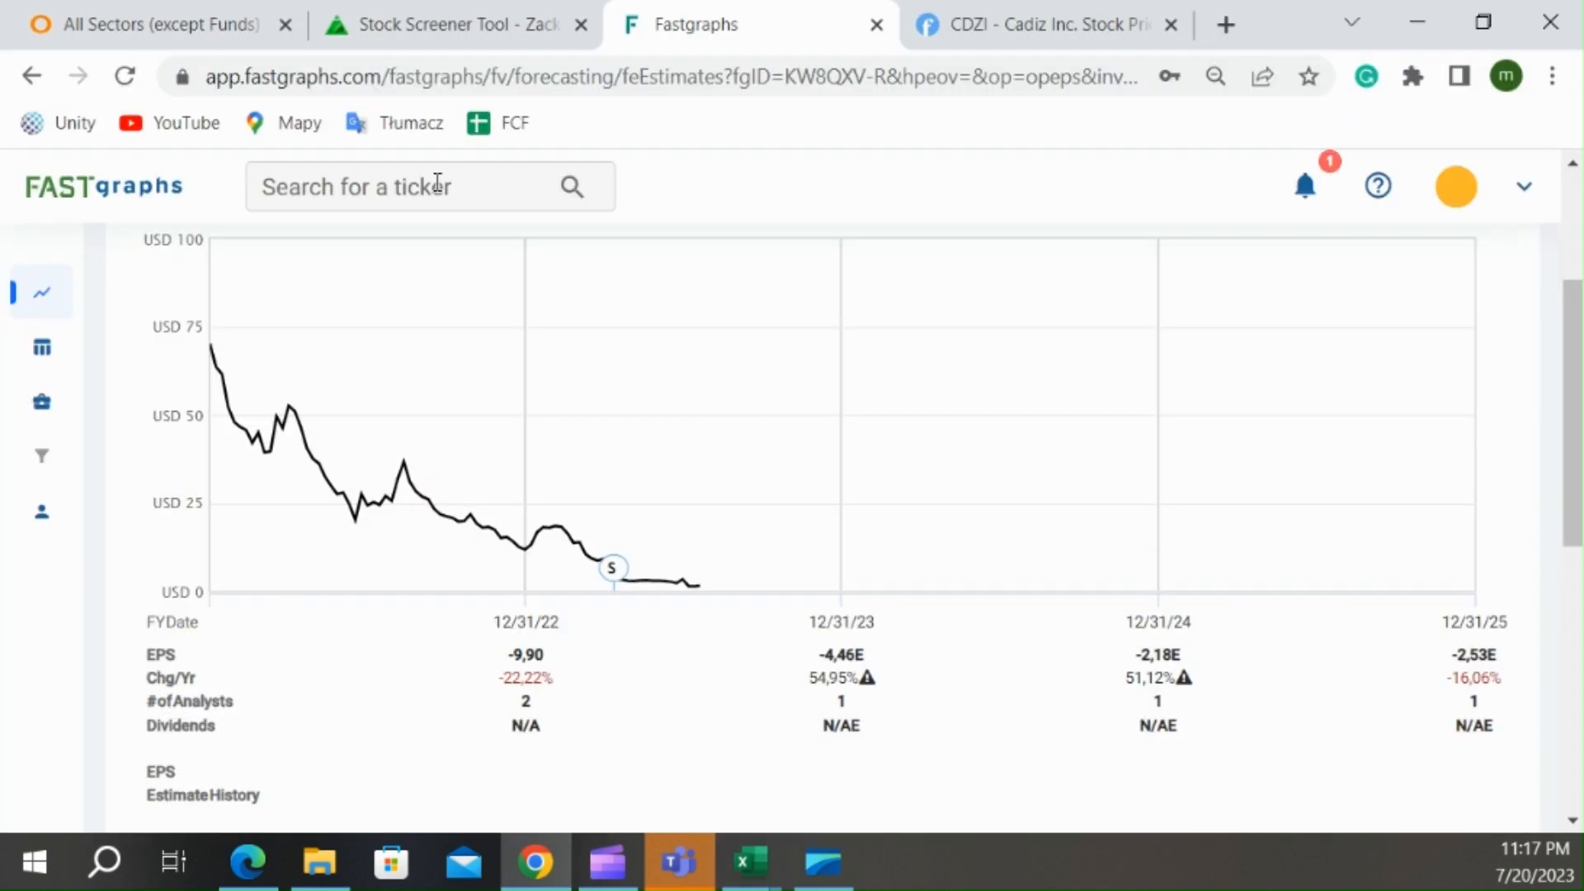
- Look up AULT to review Ault Alliance's chart and estimates, then copy MTEM from Excel
type("AULT")
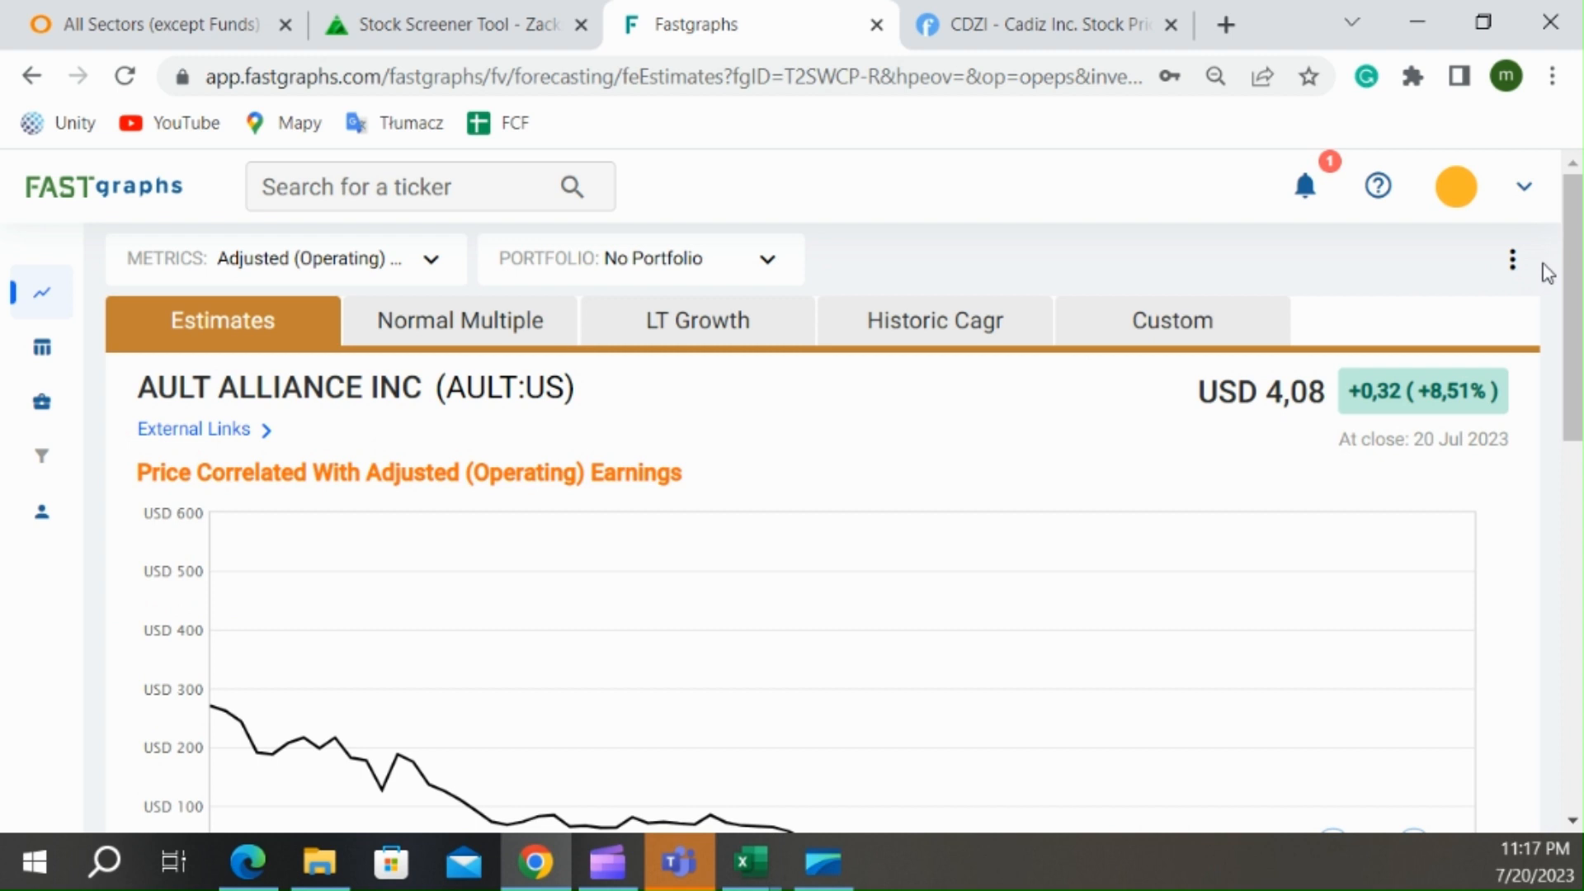
scroll("down", 3)
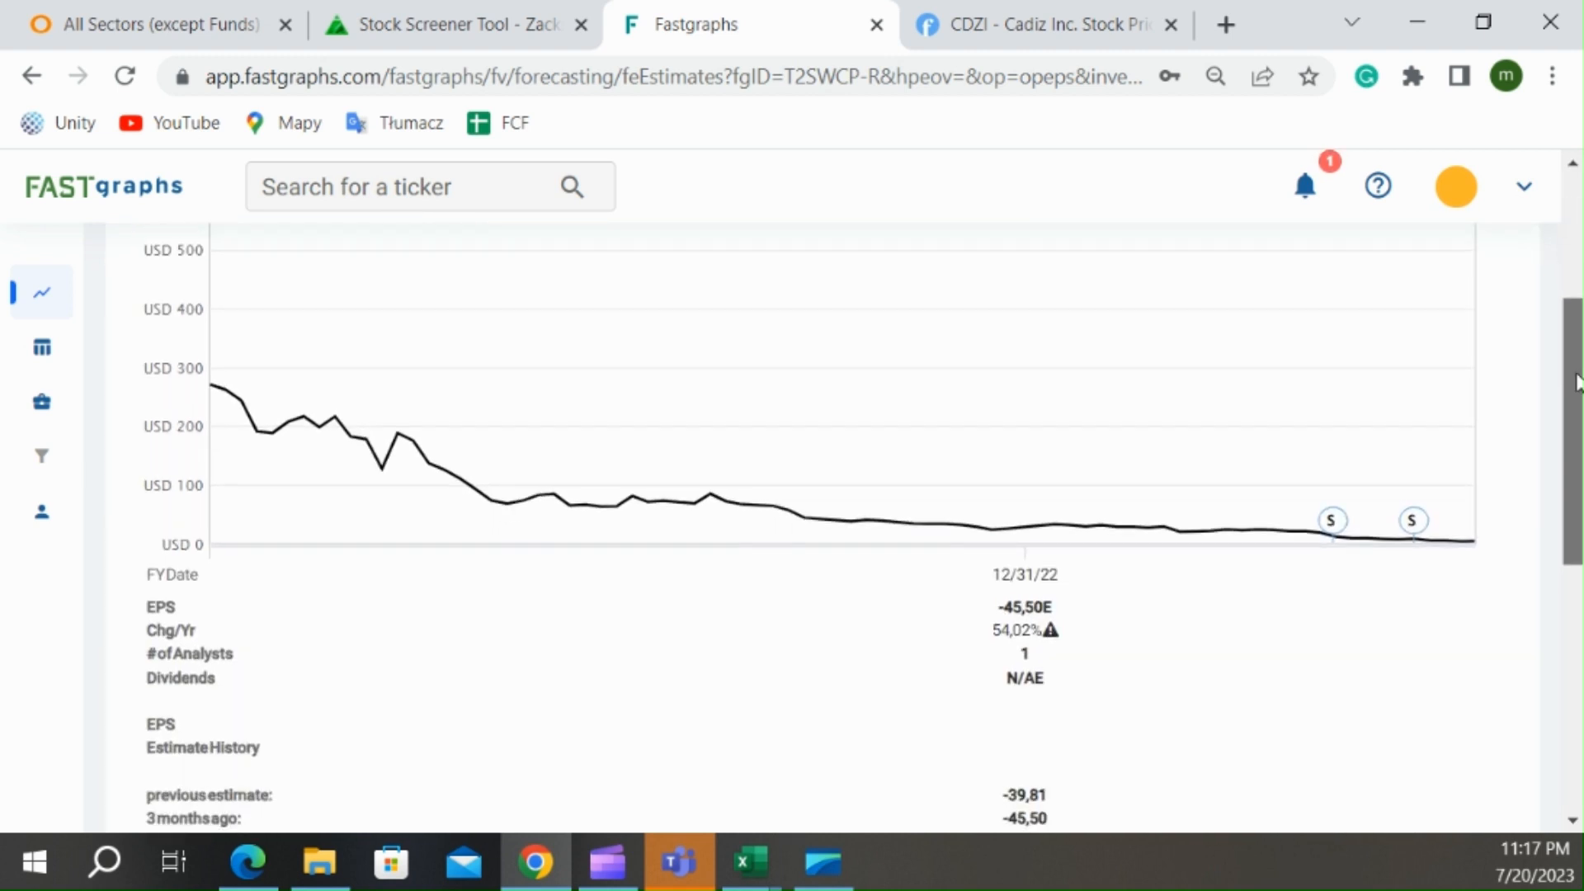
scroll("up", 3)
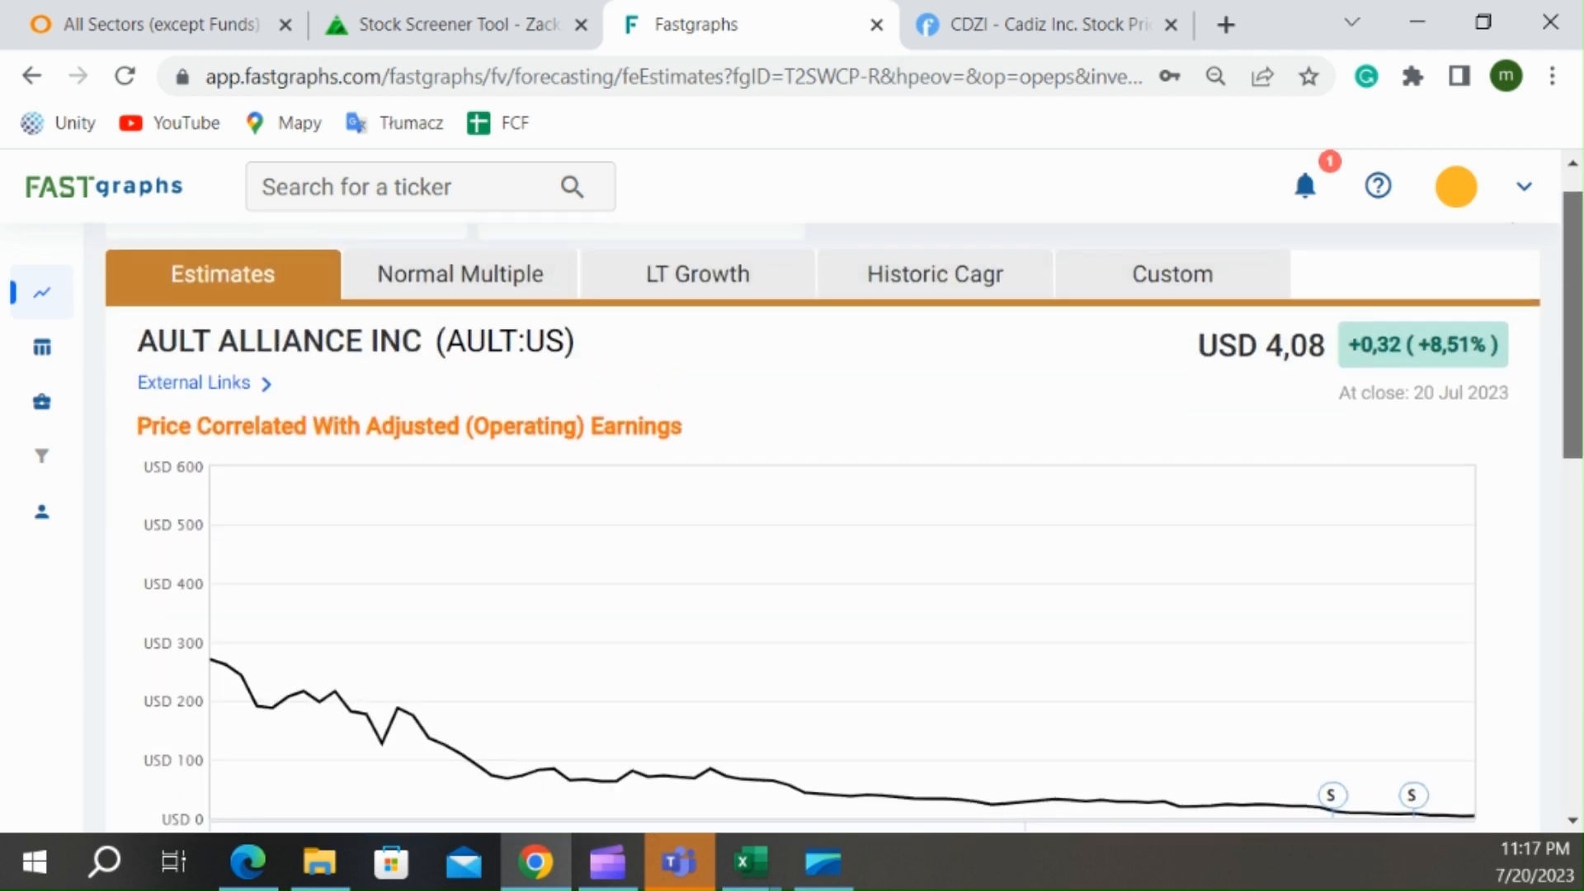
scroll("down", 3)
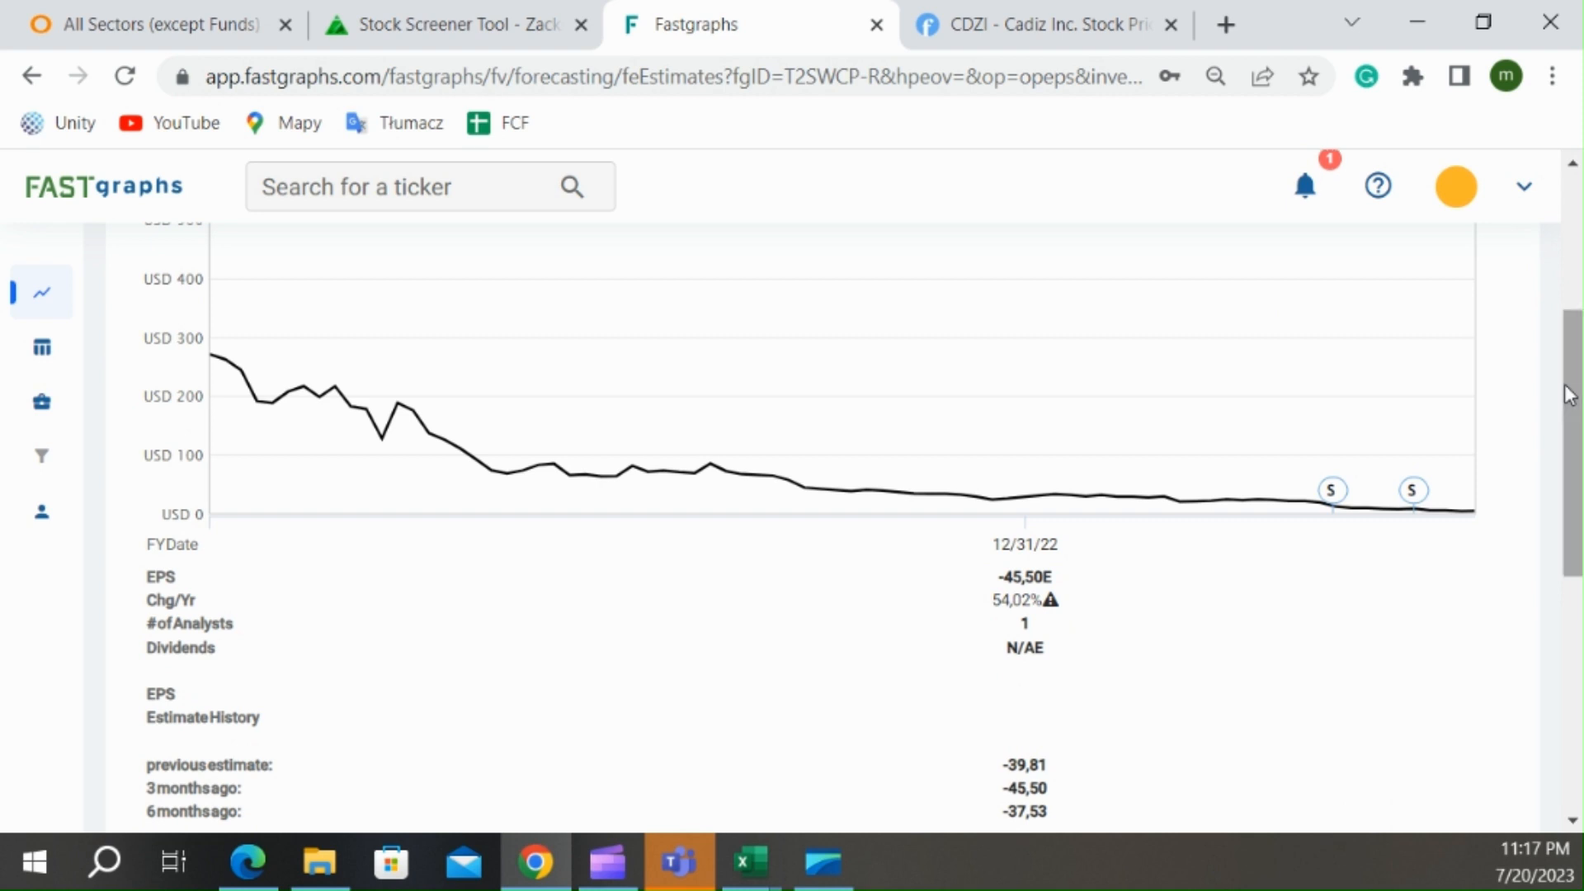
left_click(749, 861)
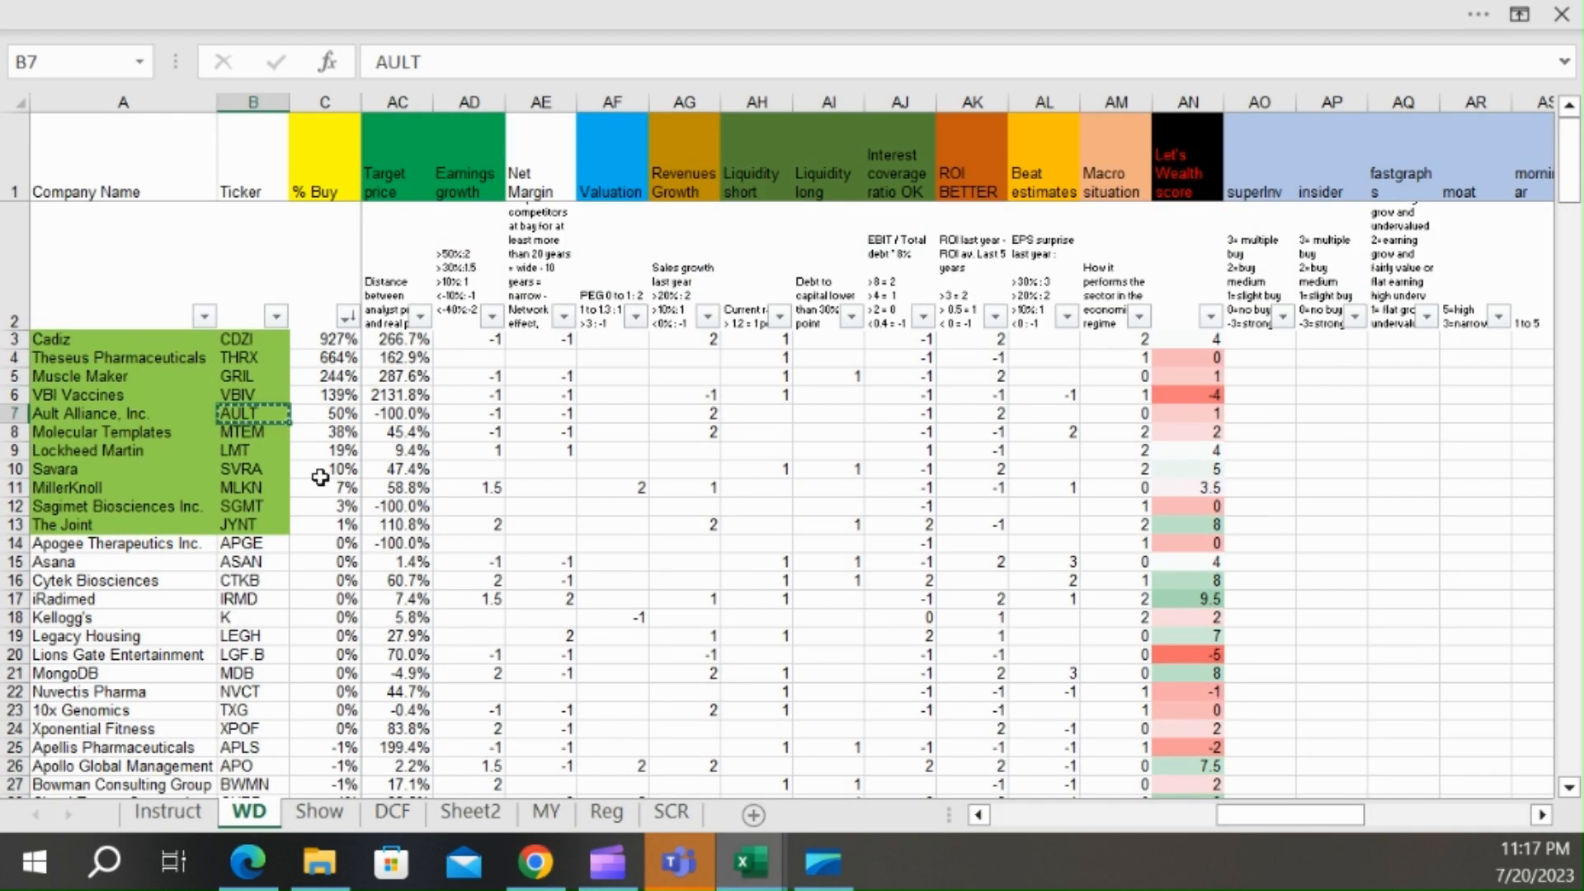
left_click(253, 433)
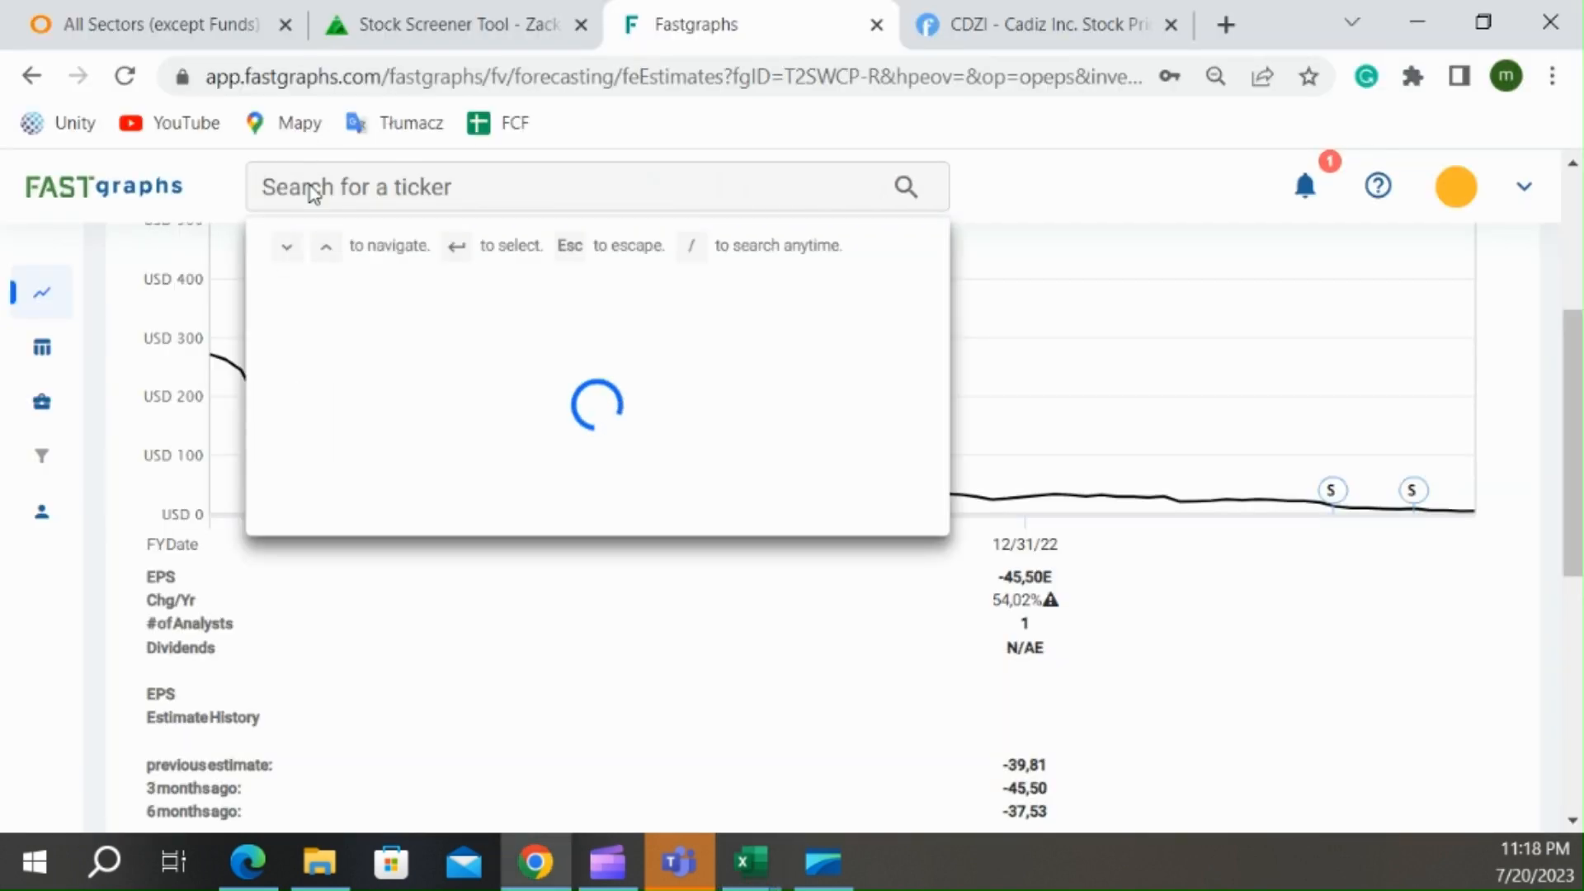
- Look up MTEM and switch Molecular Templates to the historical price and earnings chart
type("MTEM")
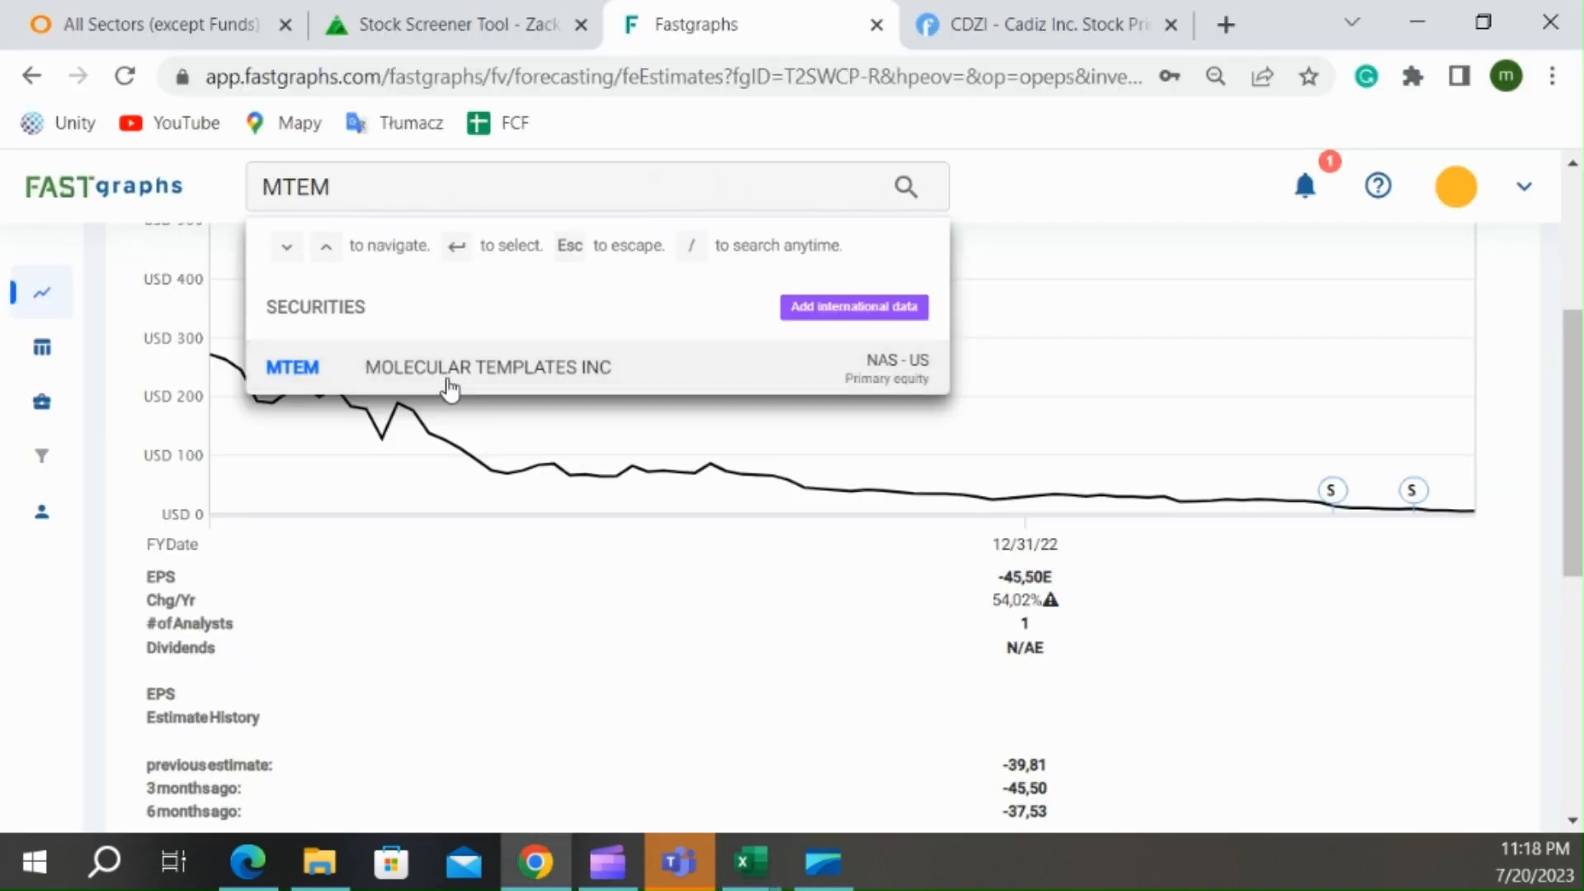
left_click(487, 367)
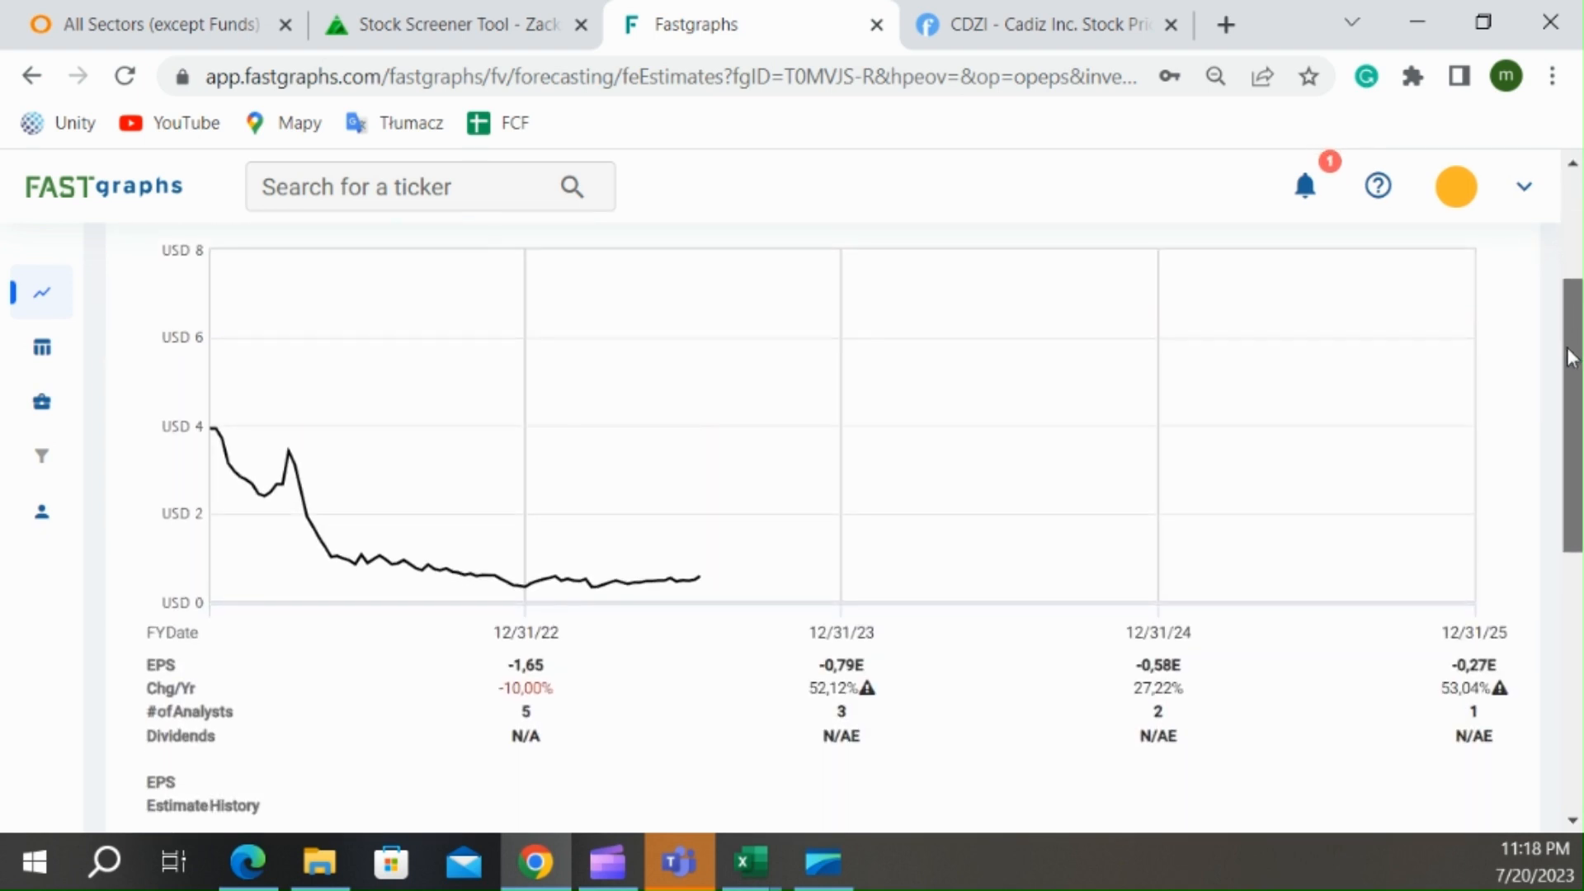
mouse_move(1233, 678)
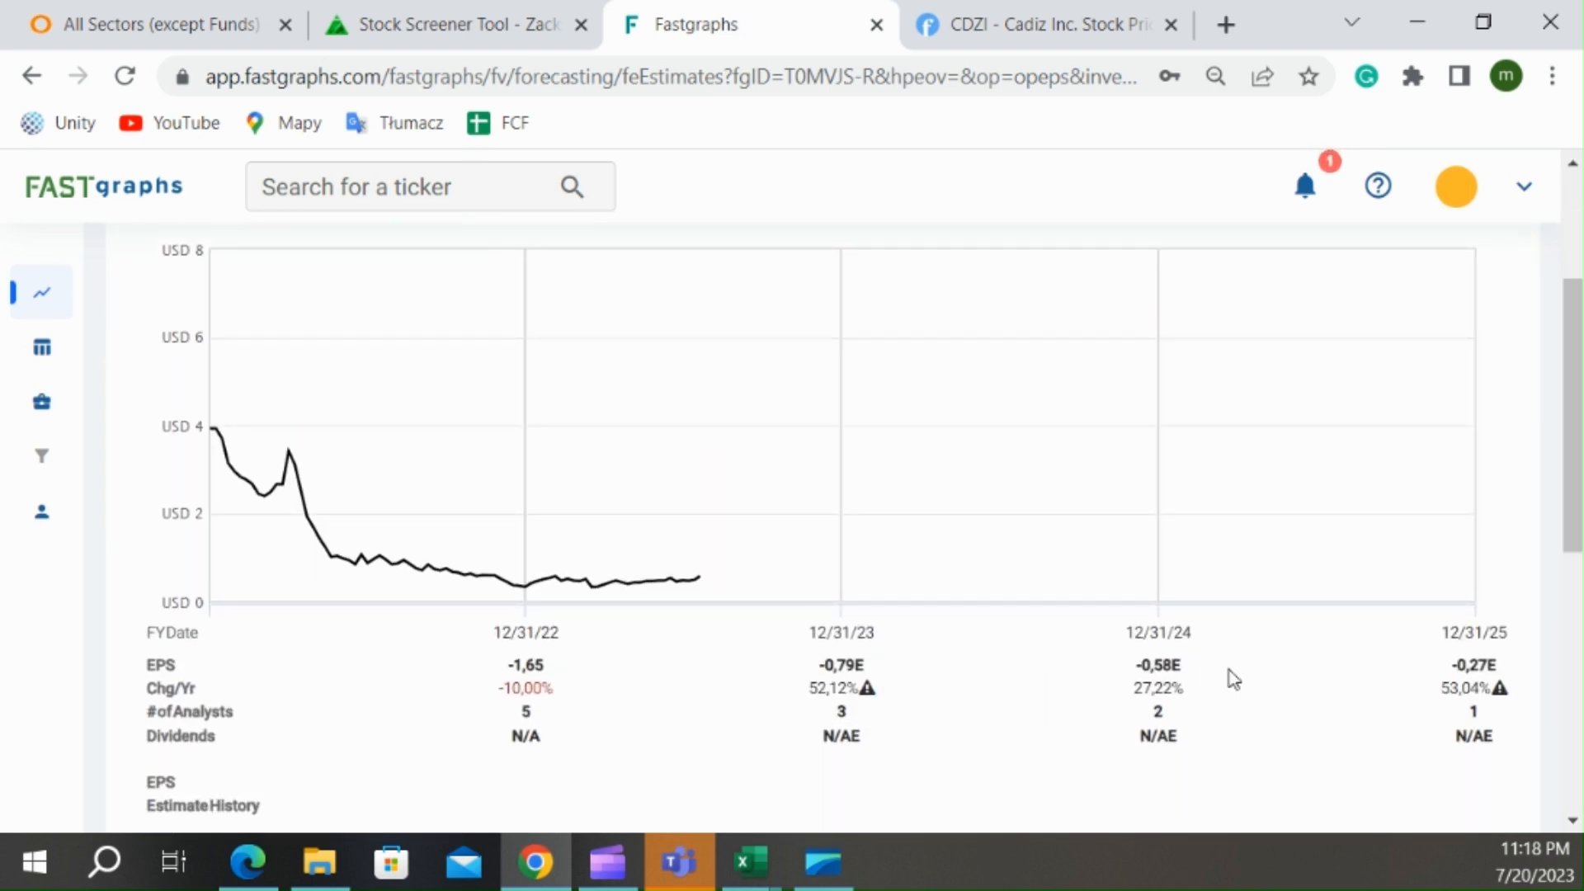
mouse_move(1375, 670)
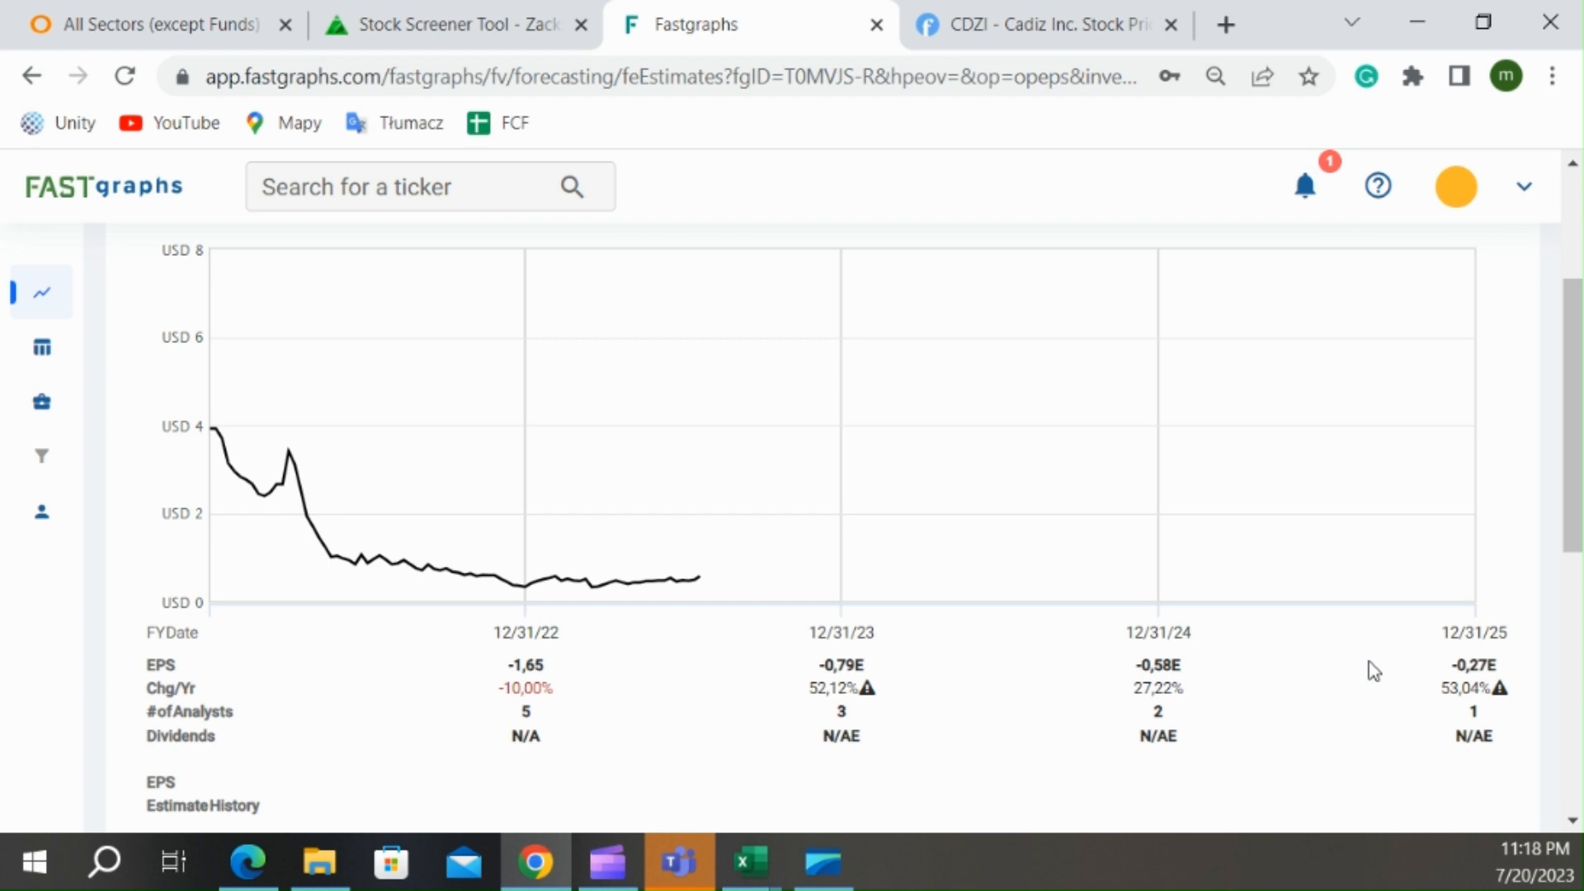
left_click(42, 292)
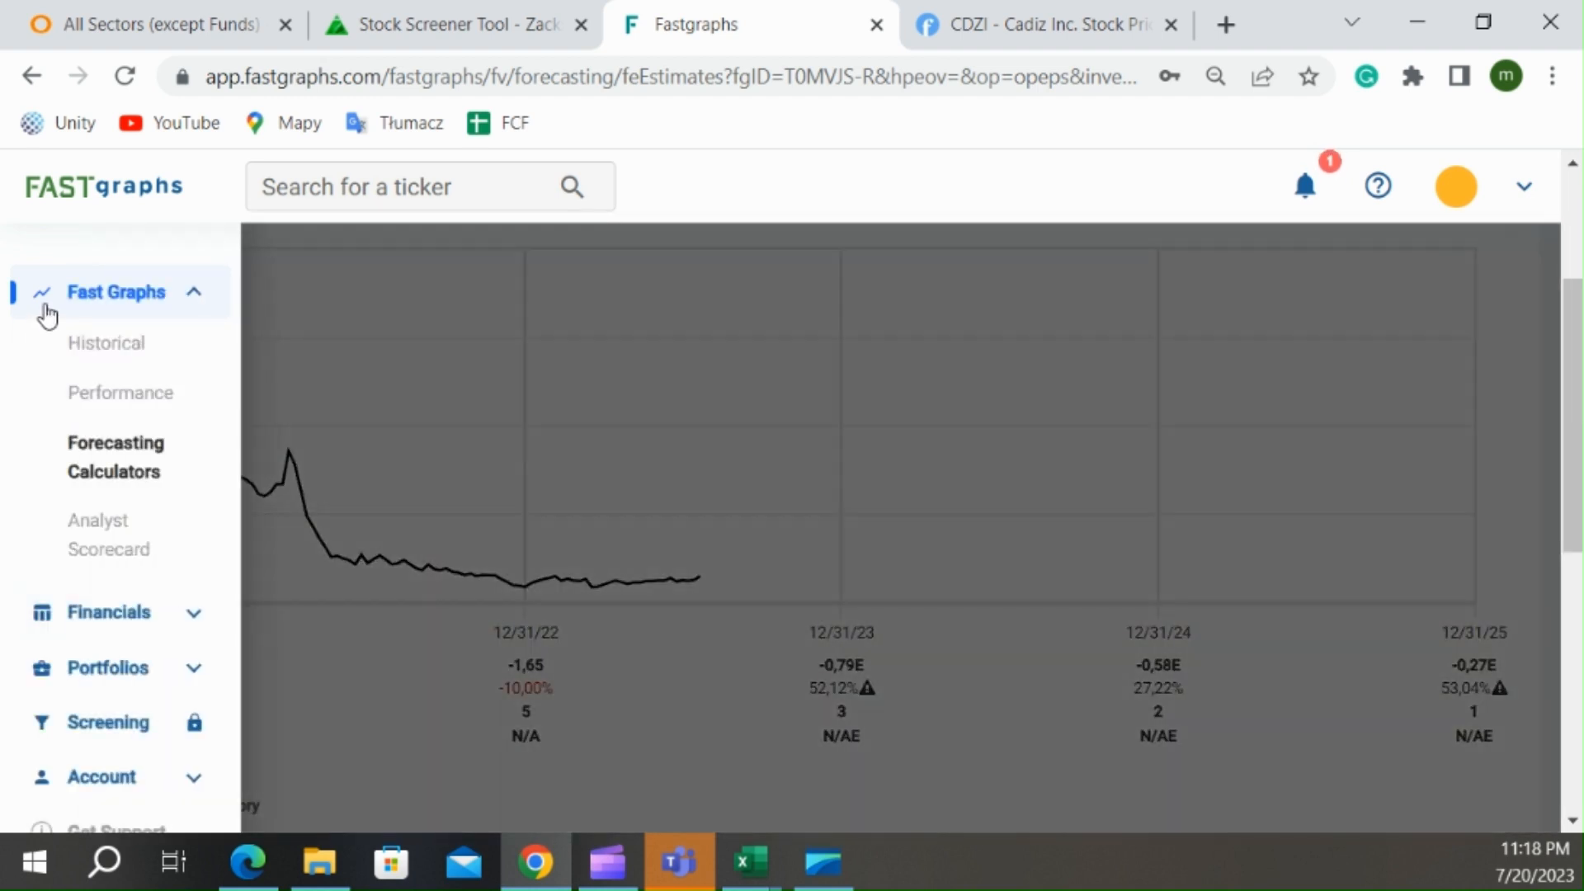
left_click(105, 343)
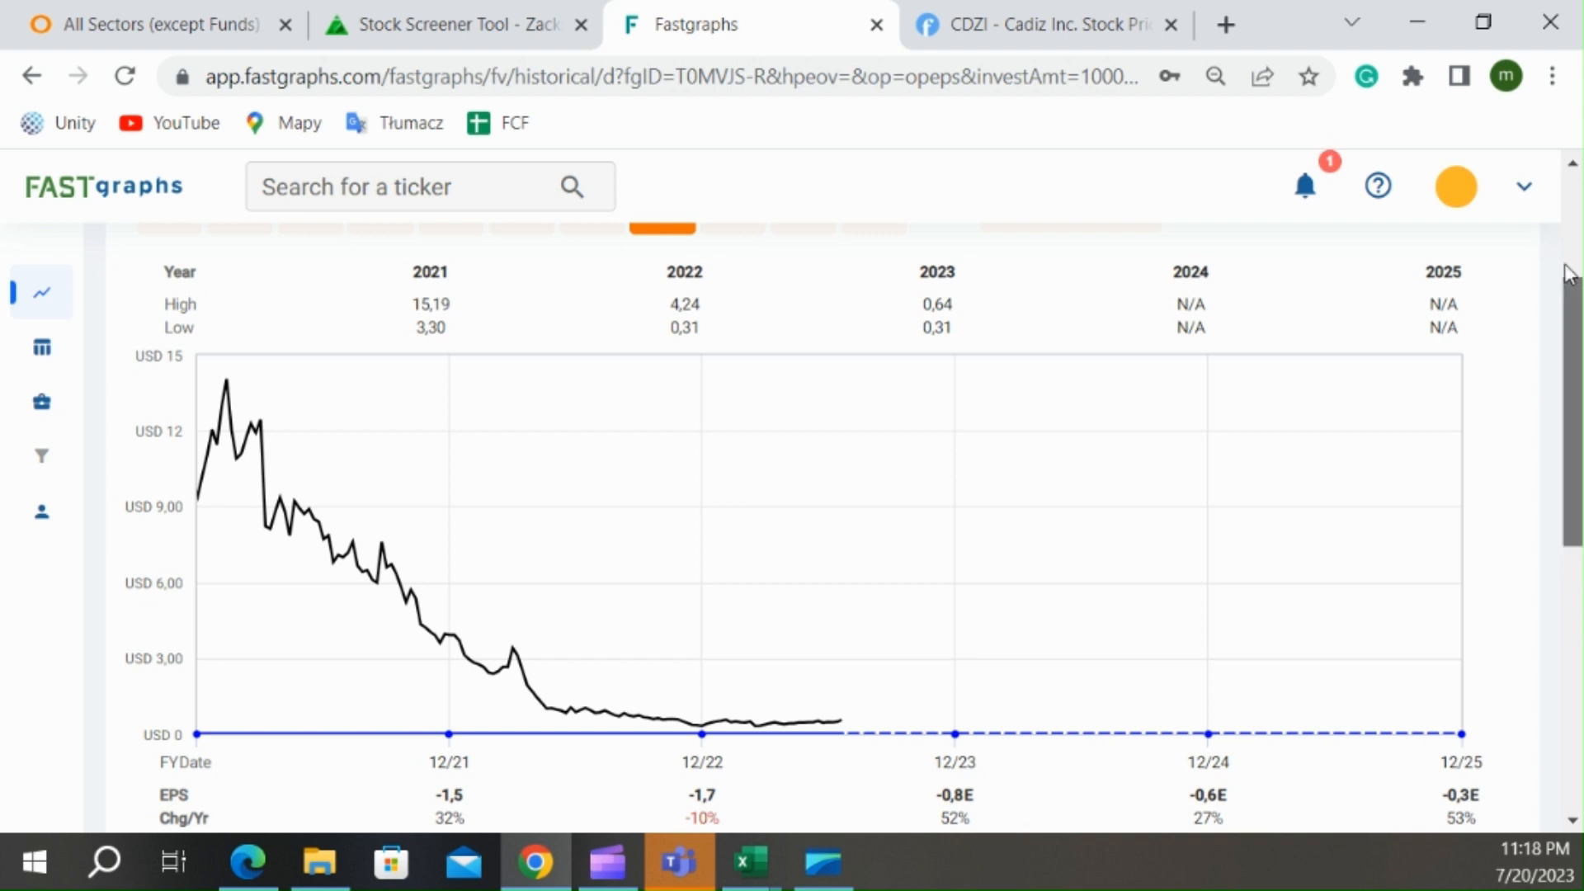
- Extend the historical chart to the MAX period back to 2006, then copy LMT from Excel
scroll("up", 3)
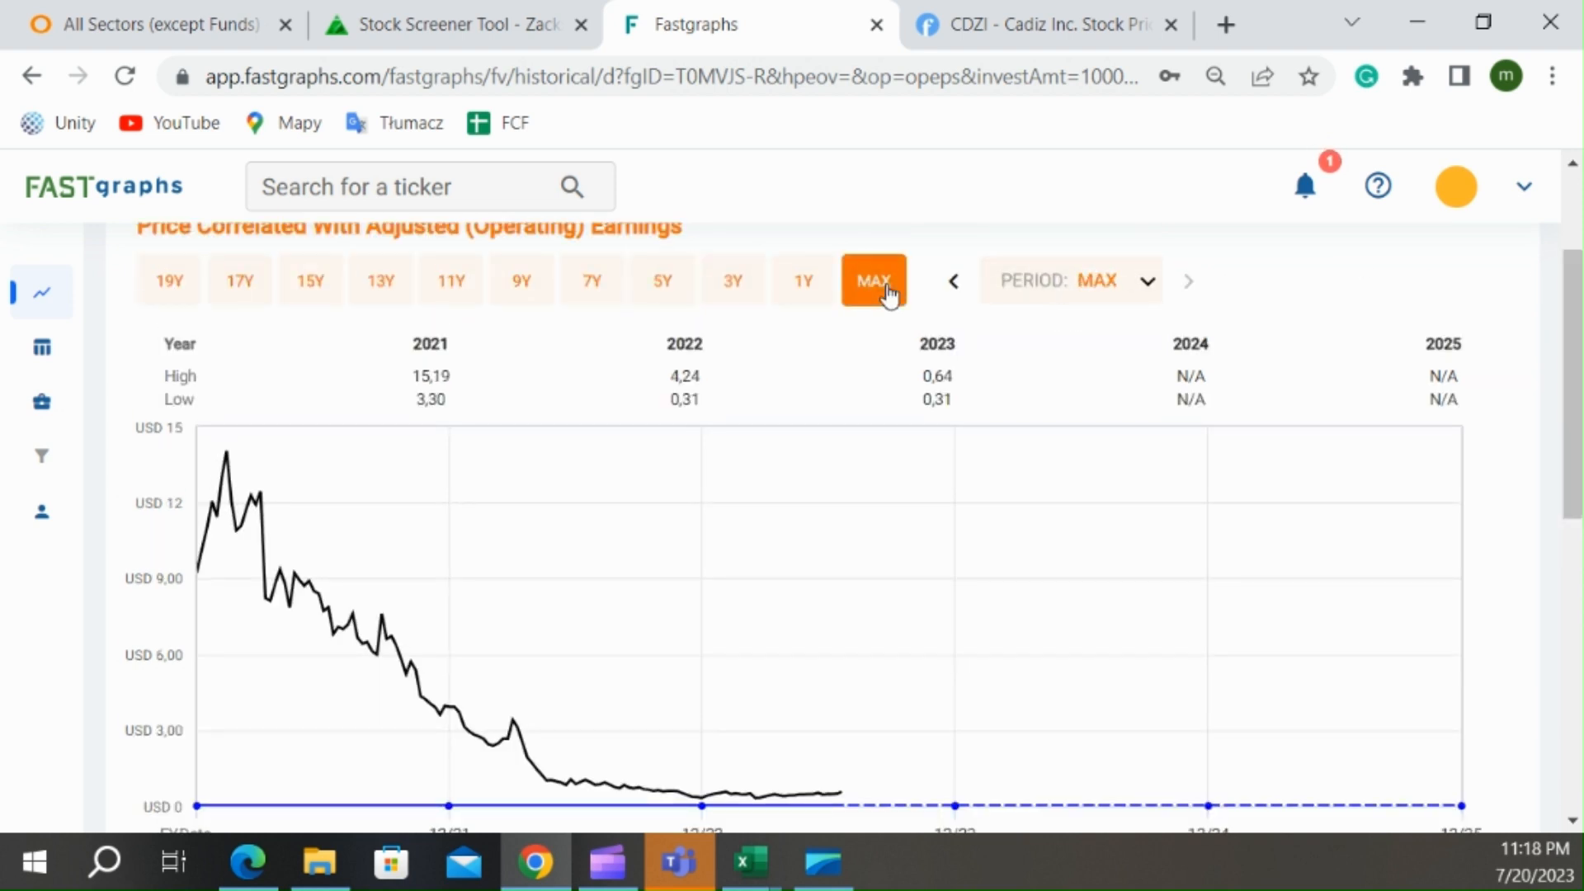
left_click(871, 280)
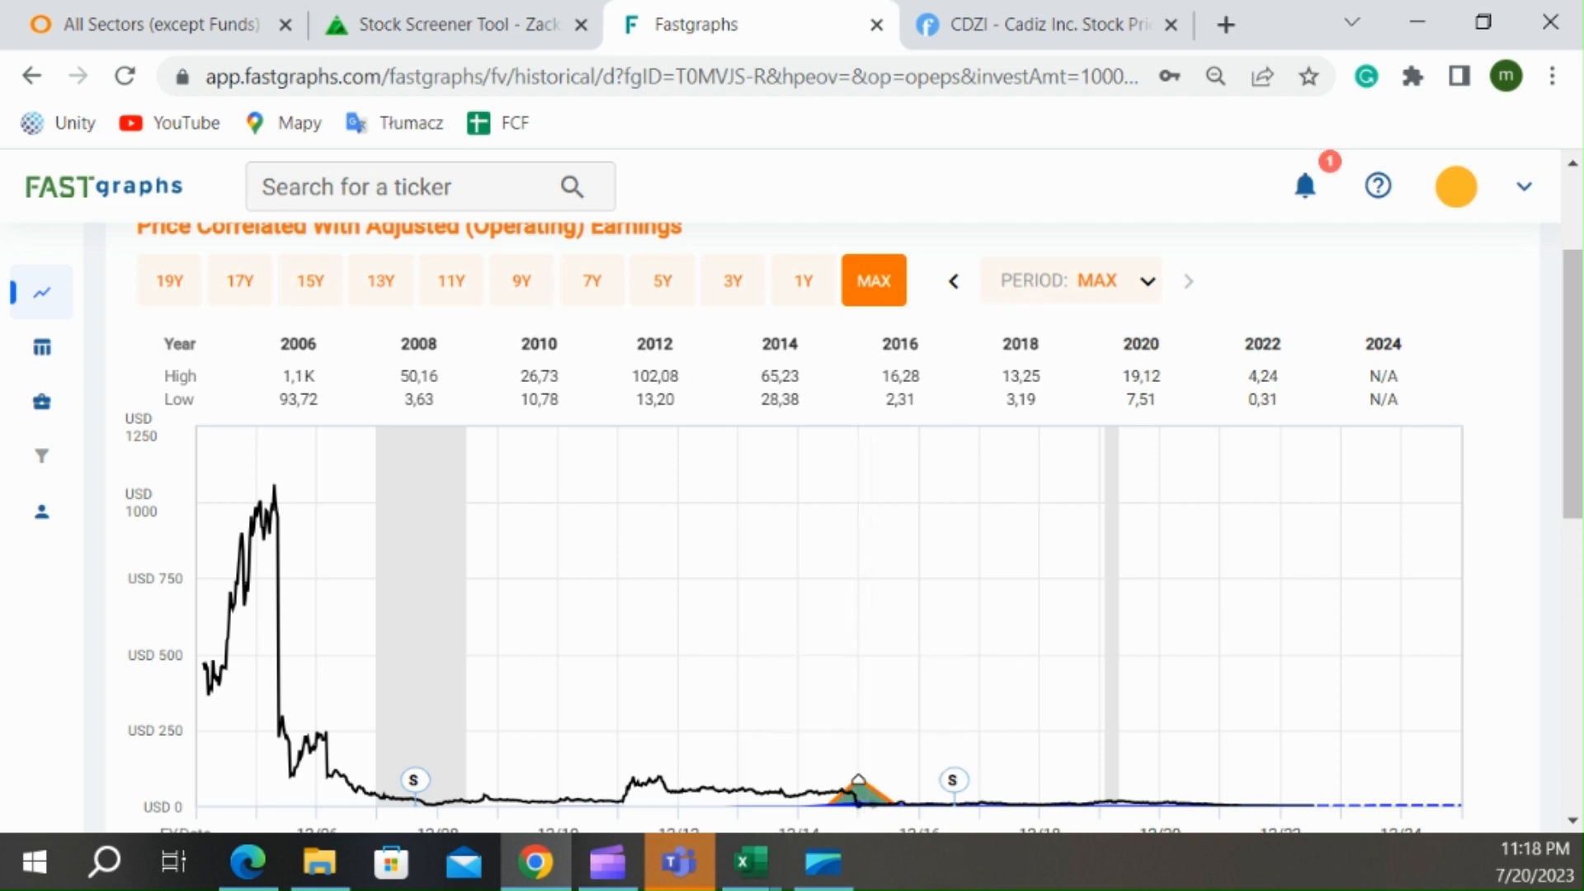
scroll("down", 3)
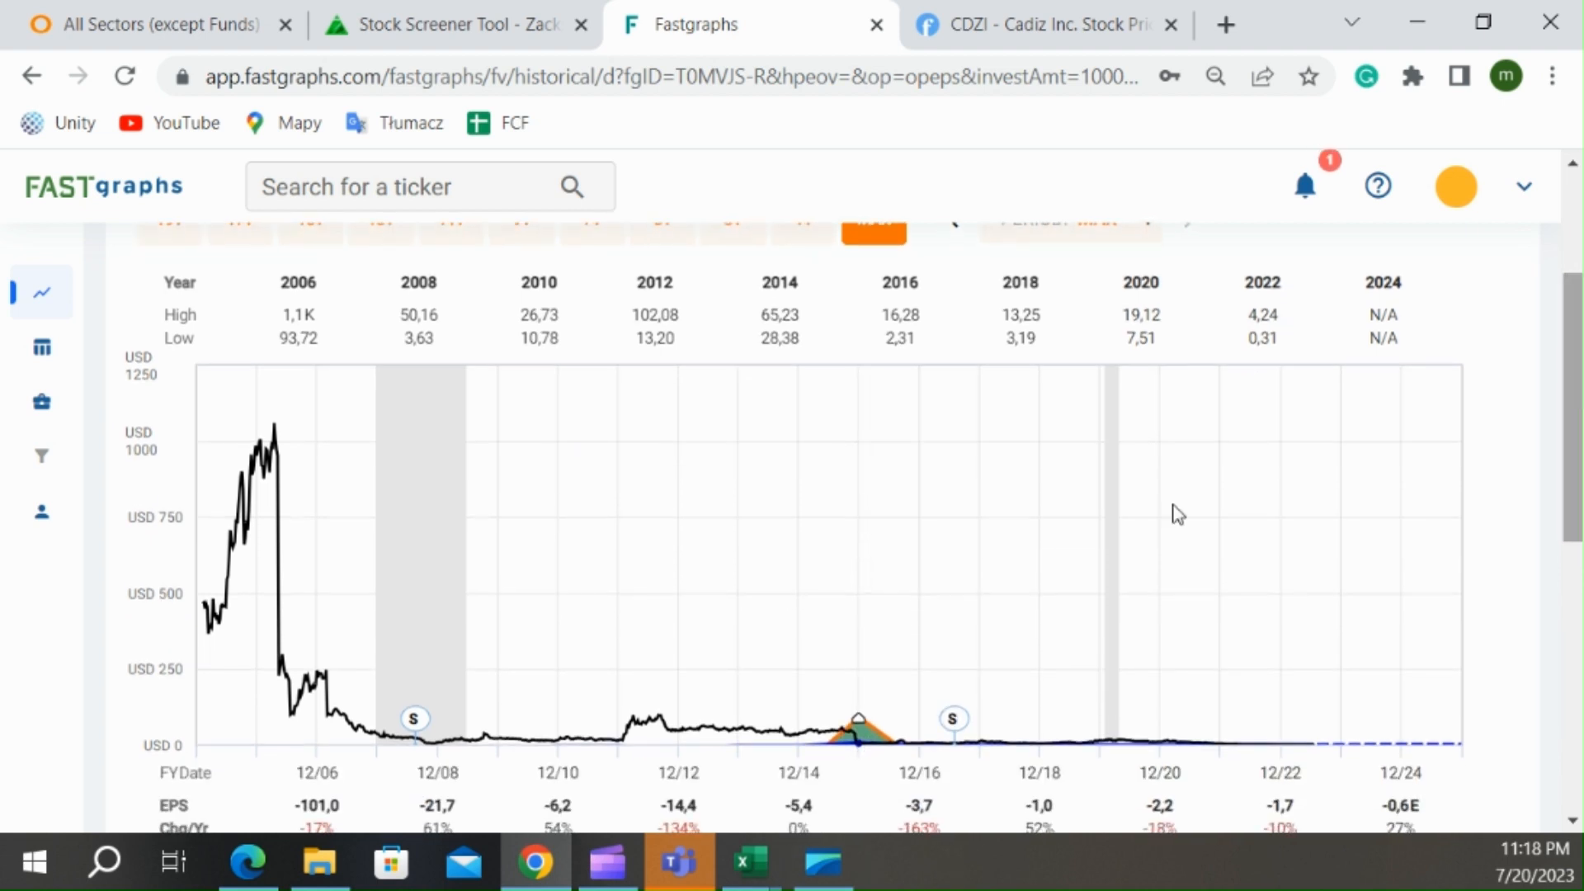
left_click(746, 861)
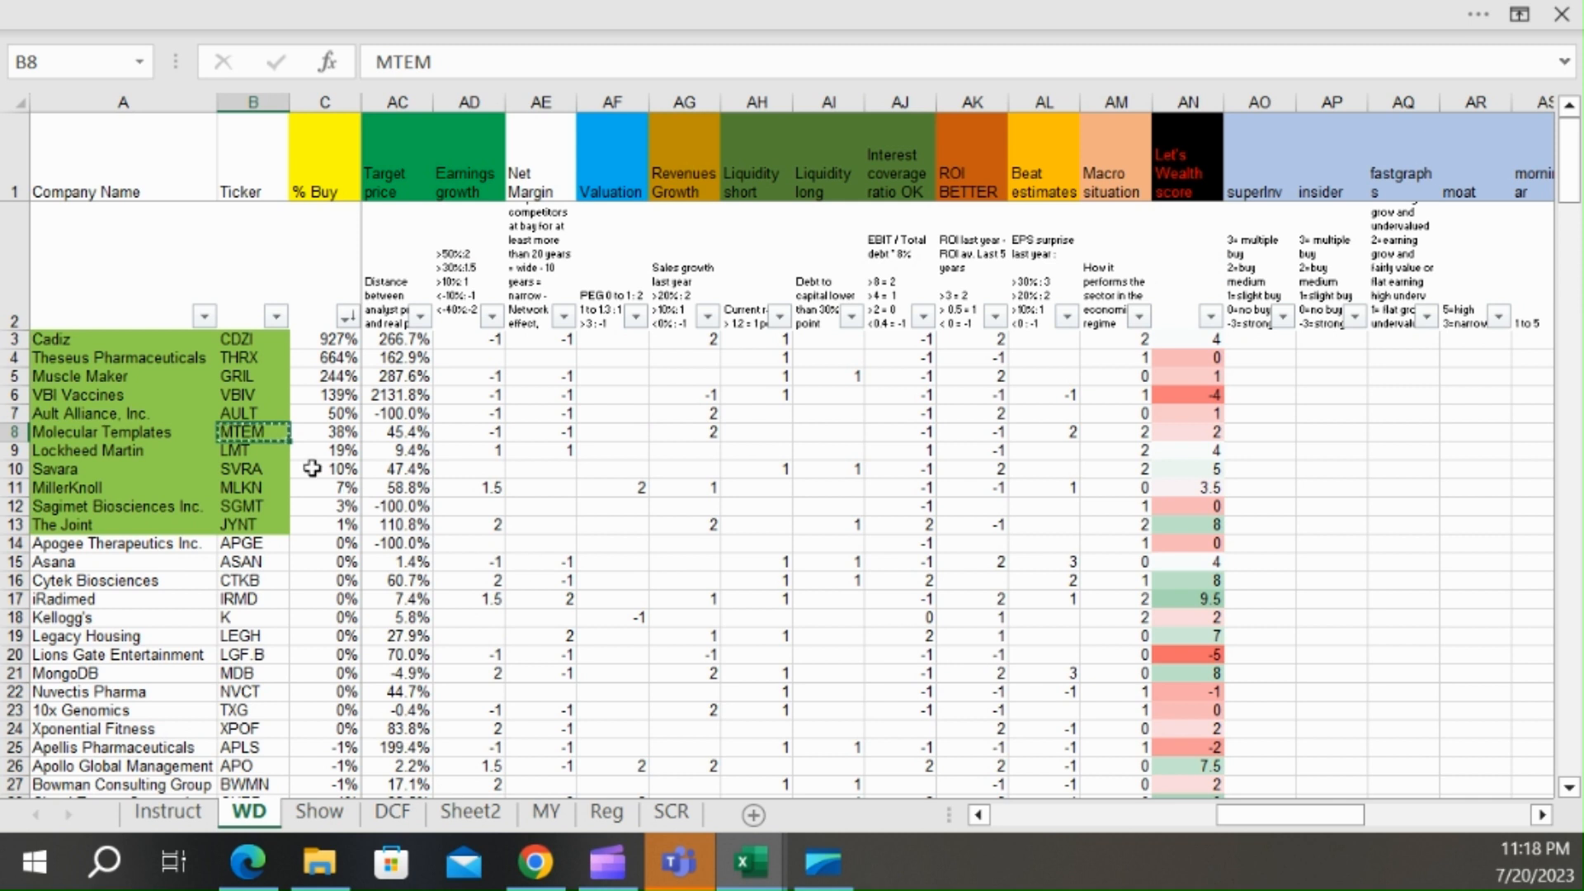
left_click(251, 449)
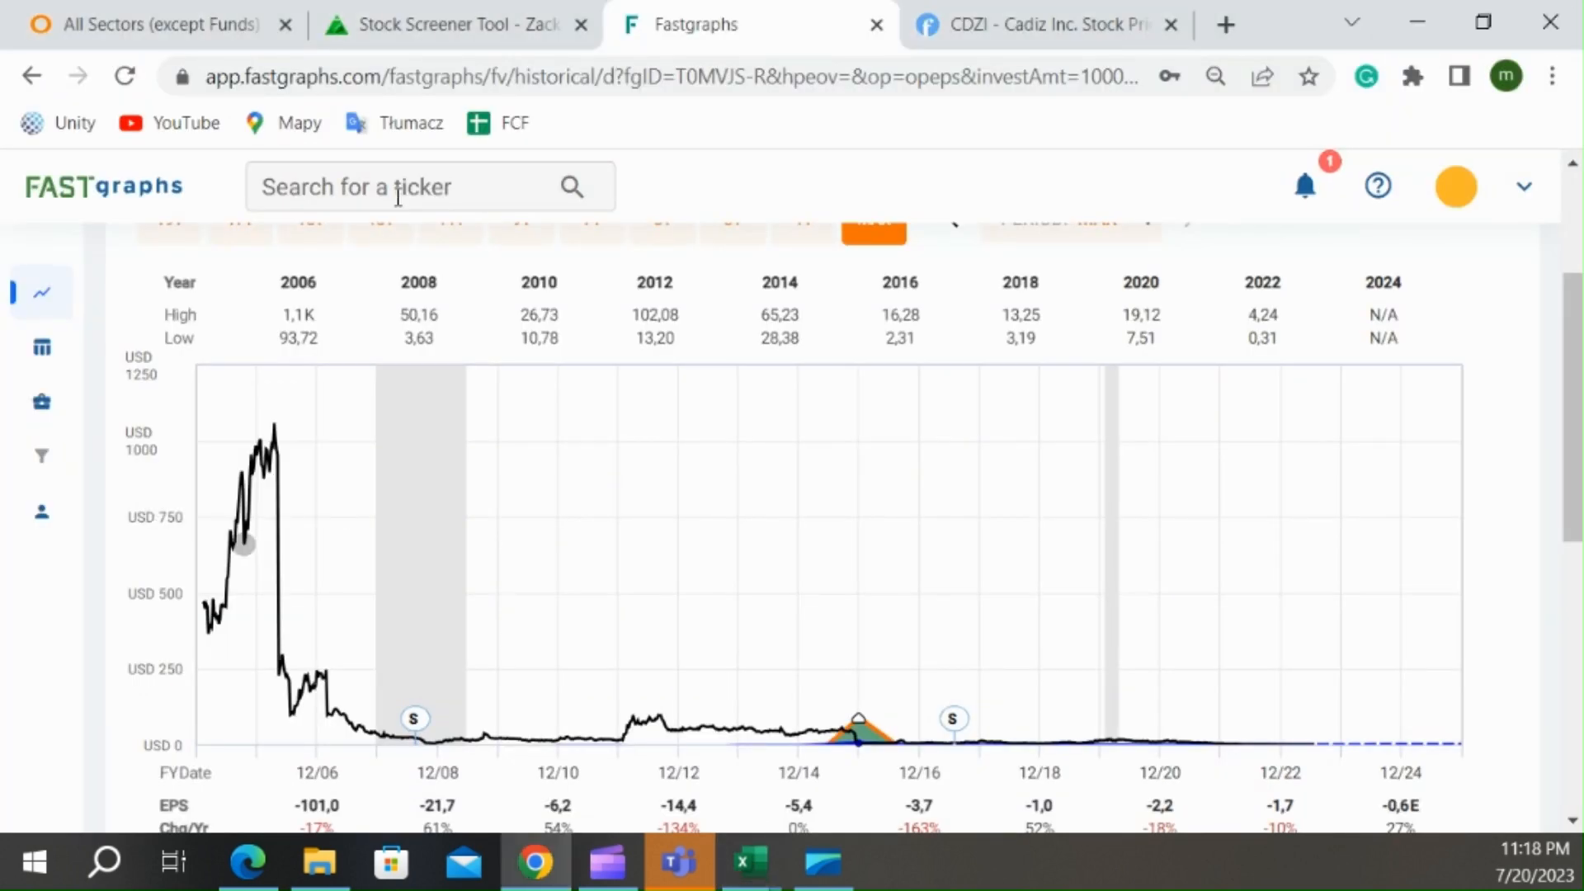
- Look up LMT to show Lockheed Martin's historical chart at maximum history
type("LMT")
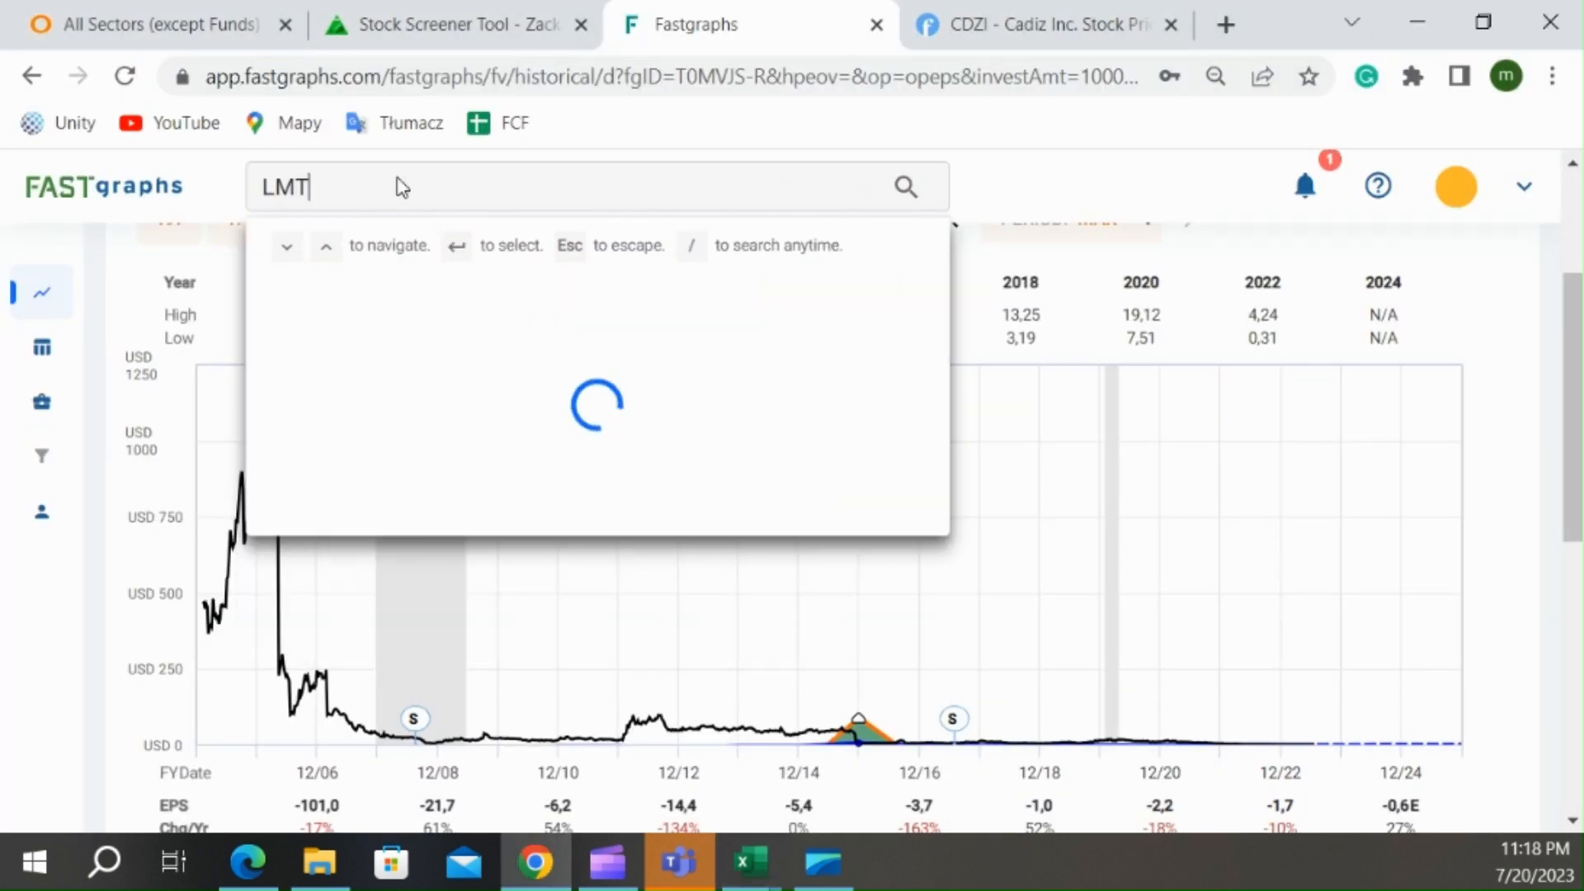
key("Return")
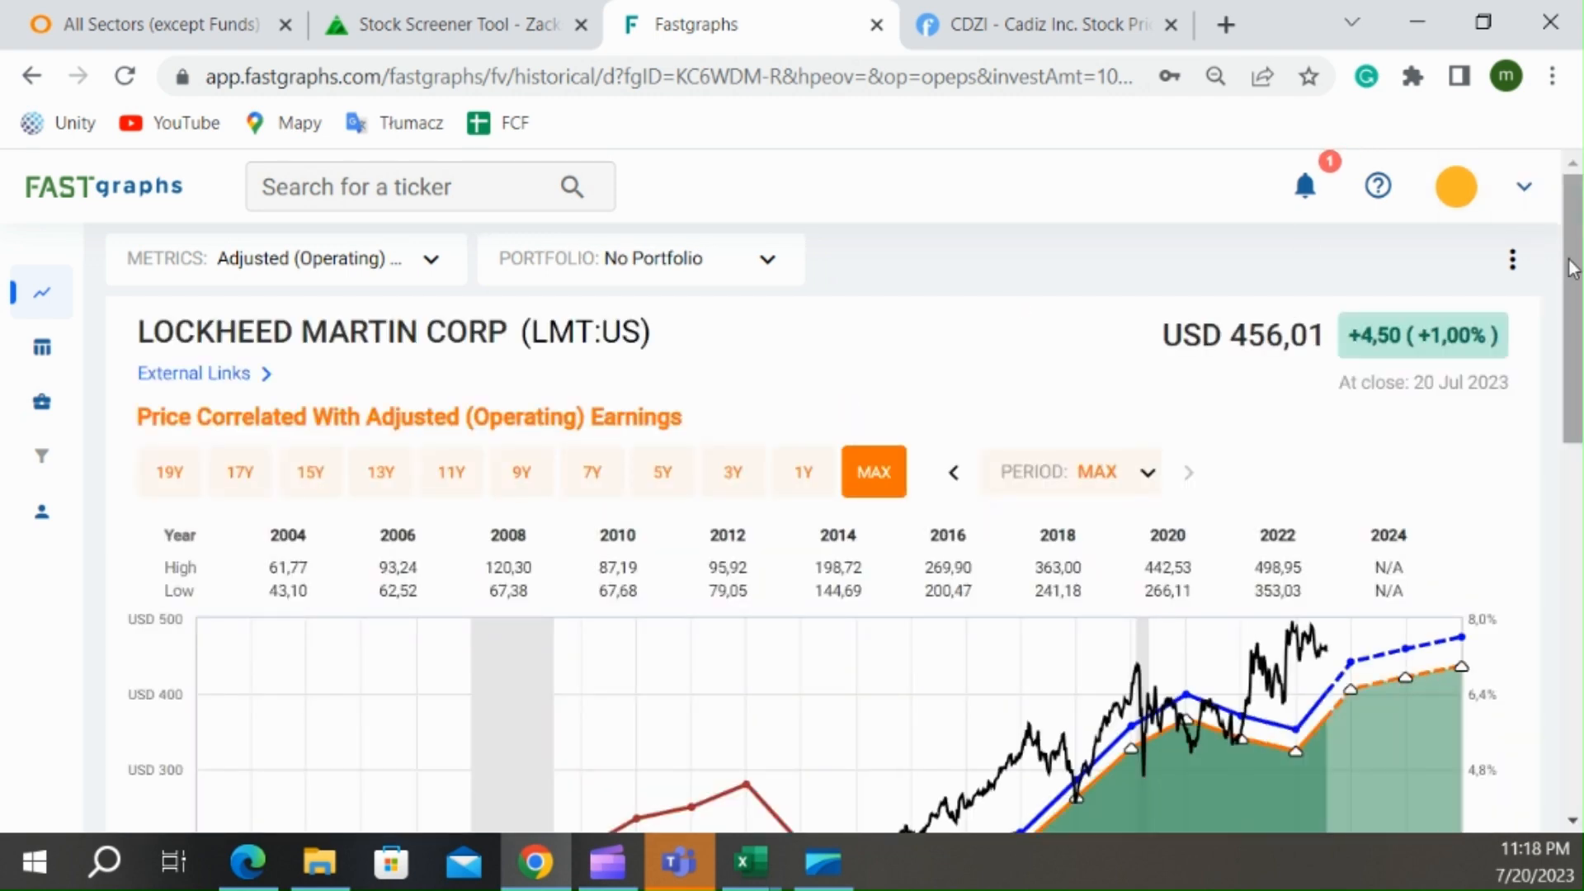
scroll("down", 3)
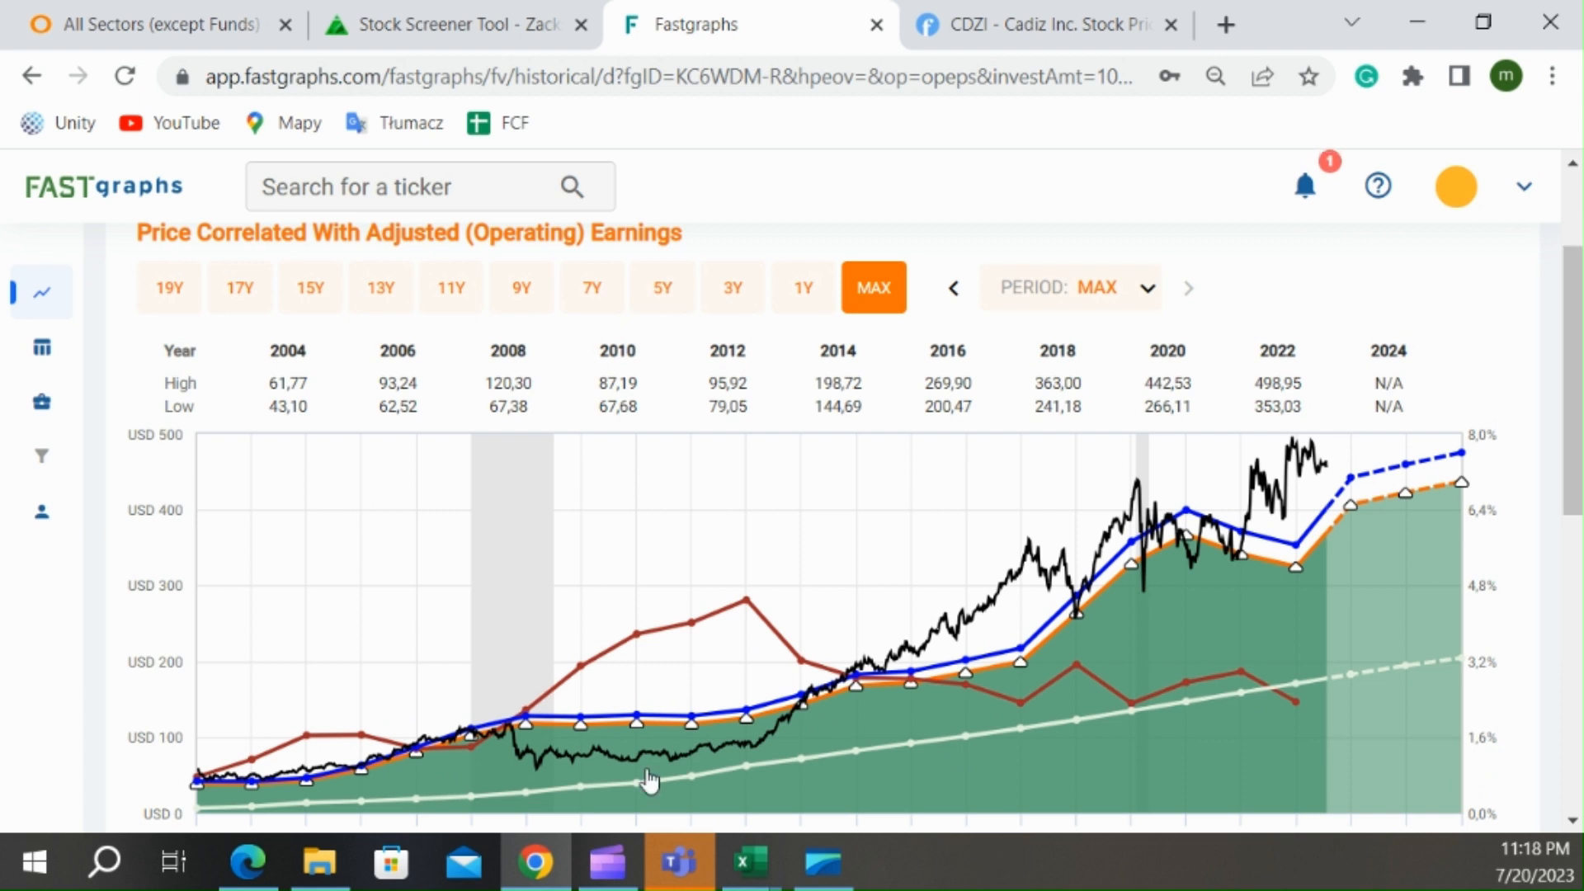
mouse_move(1076, 662)
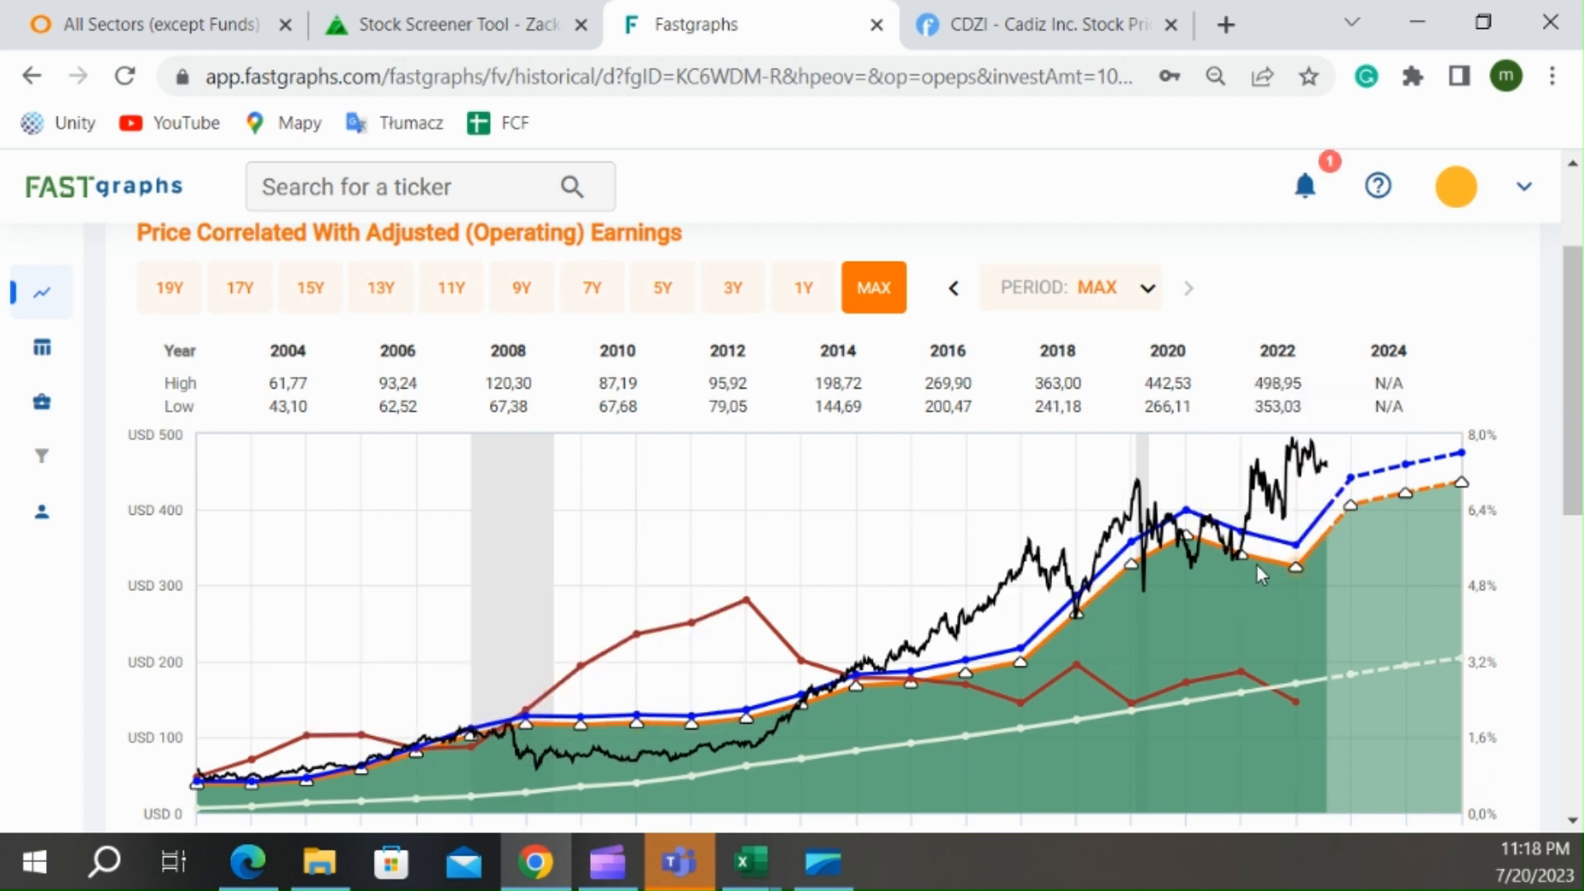
mouse_move(1319, 476)
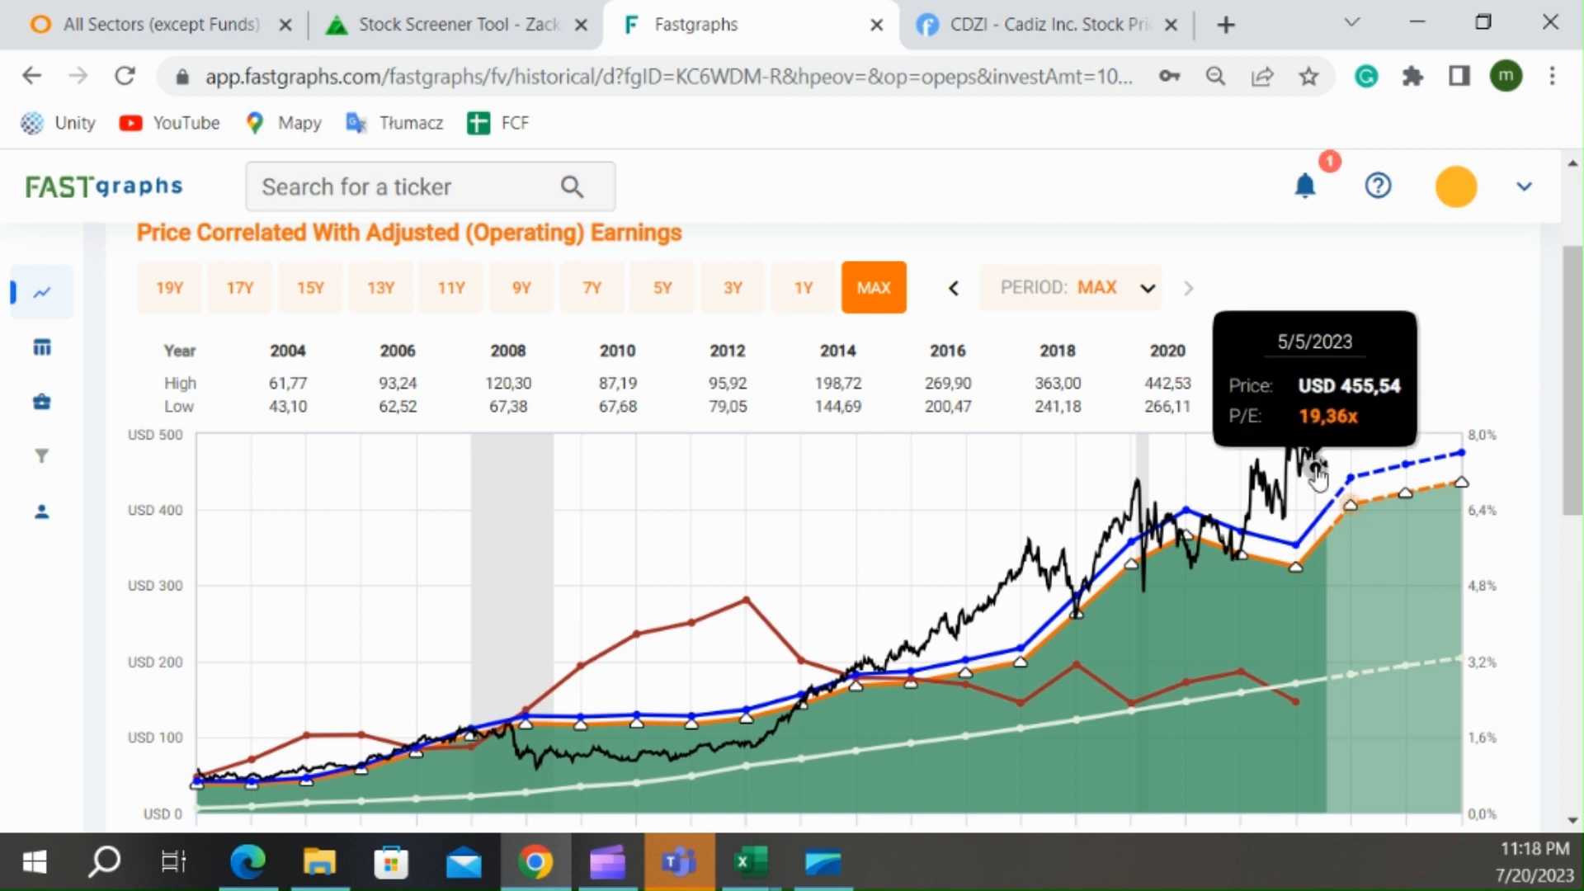
mouse_move(1323, 465)
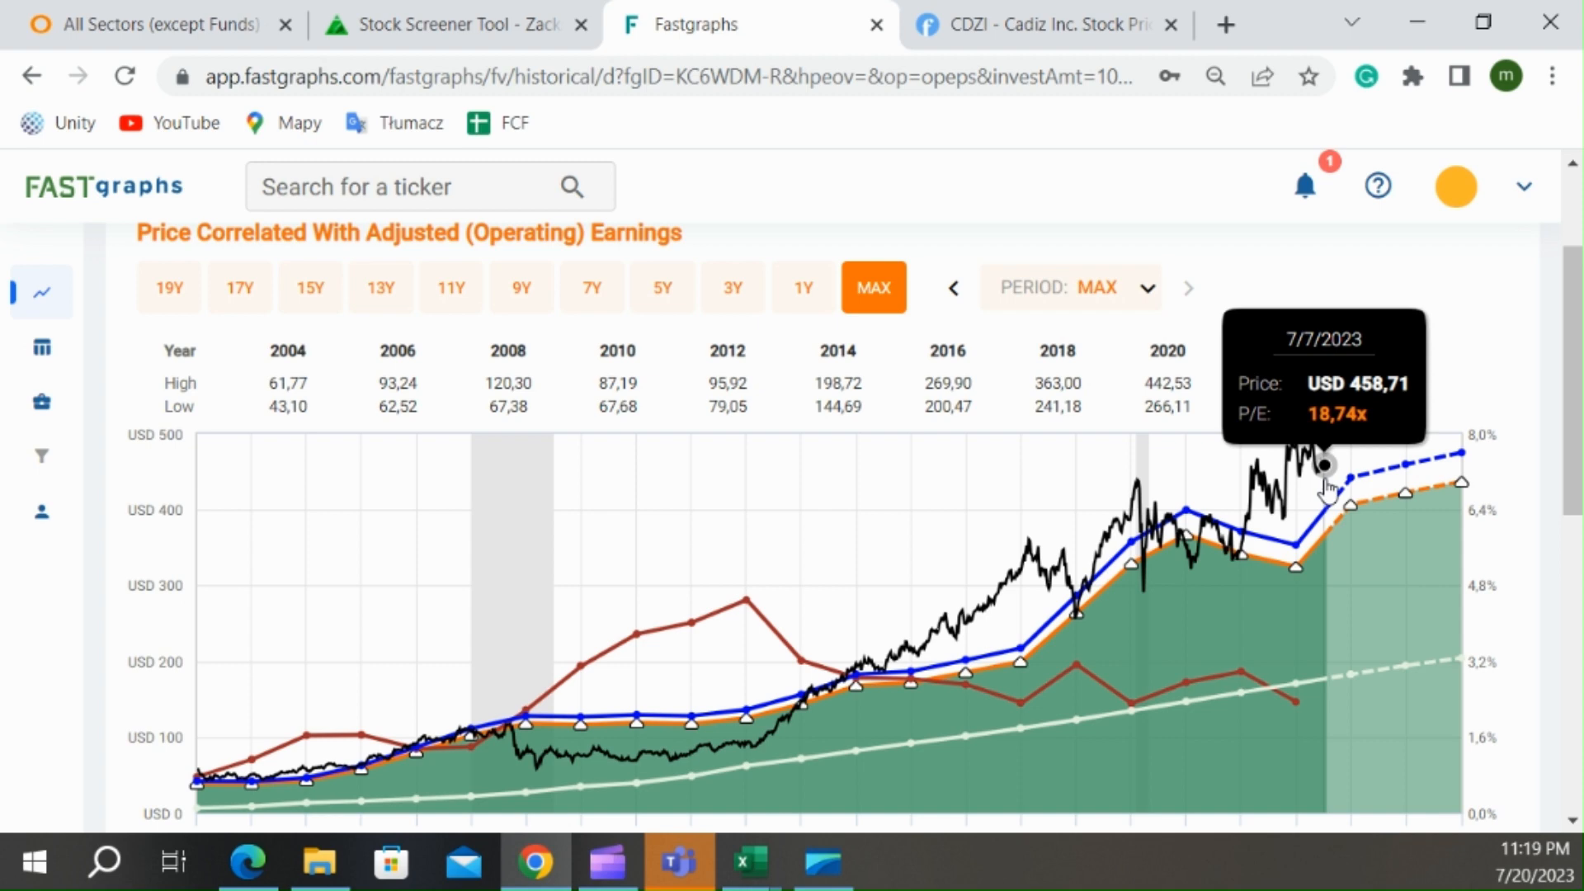
- Narrow the chart to 5Y, then 3Y, then settle on a 9Y span (2017–2025)
left_click(662, 287)
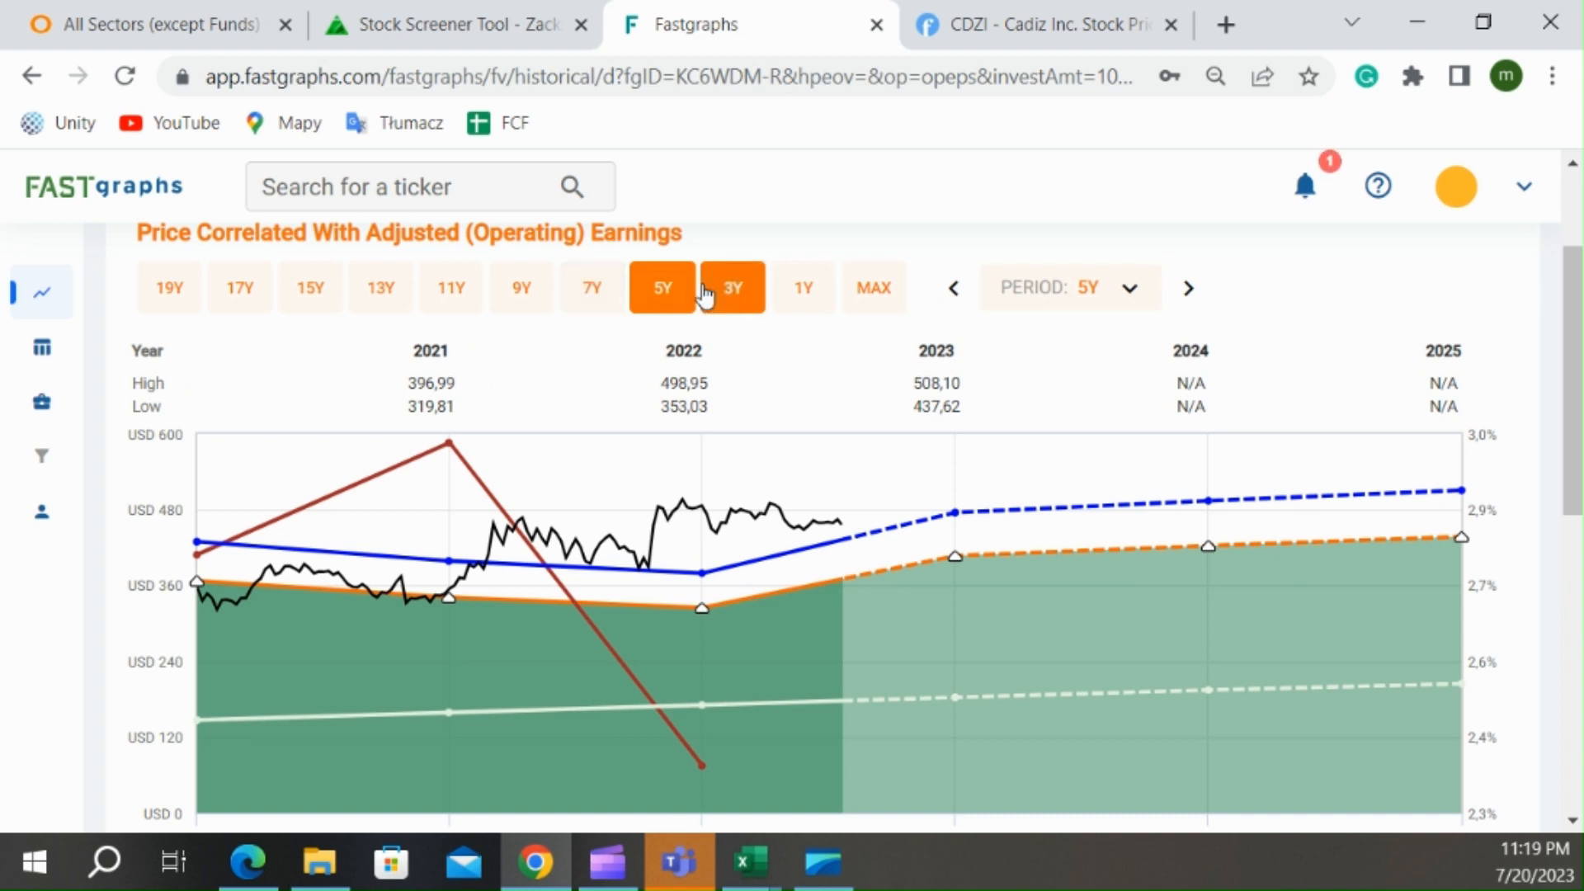
mouse_move(483, 569)
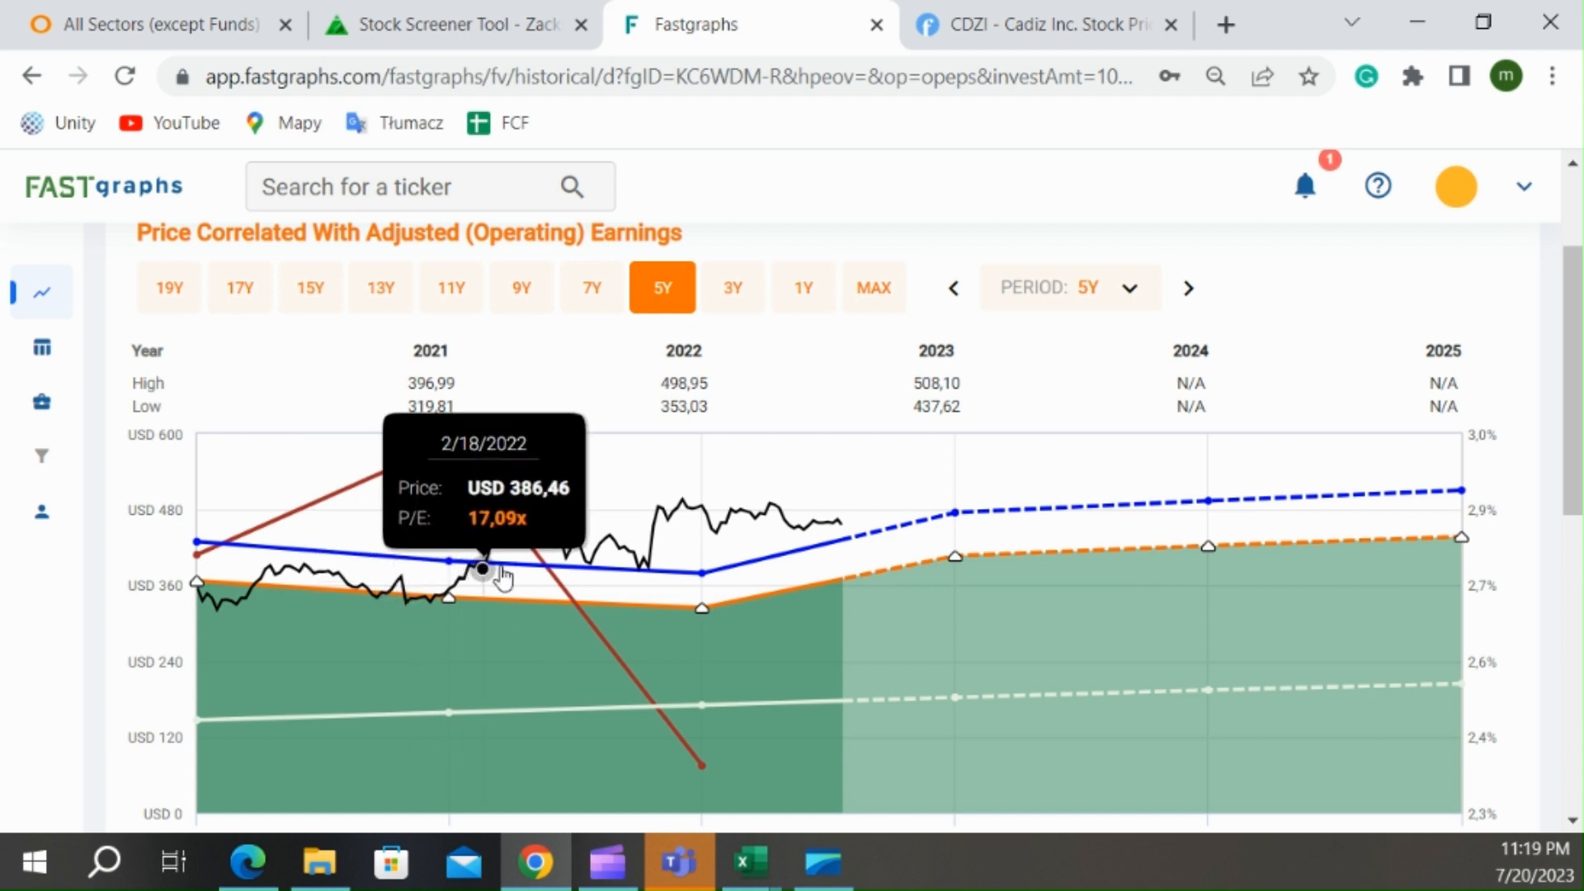
mouse_move(843, 513)
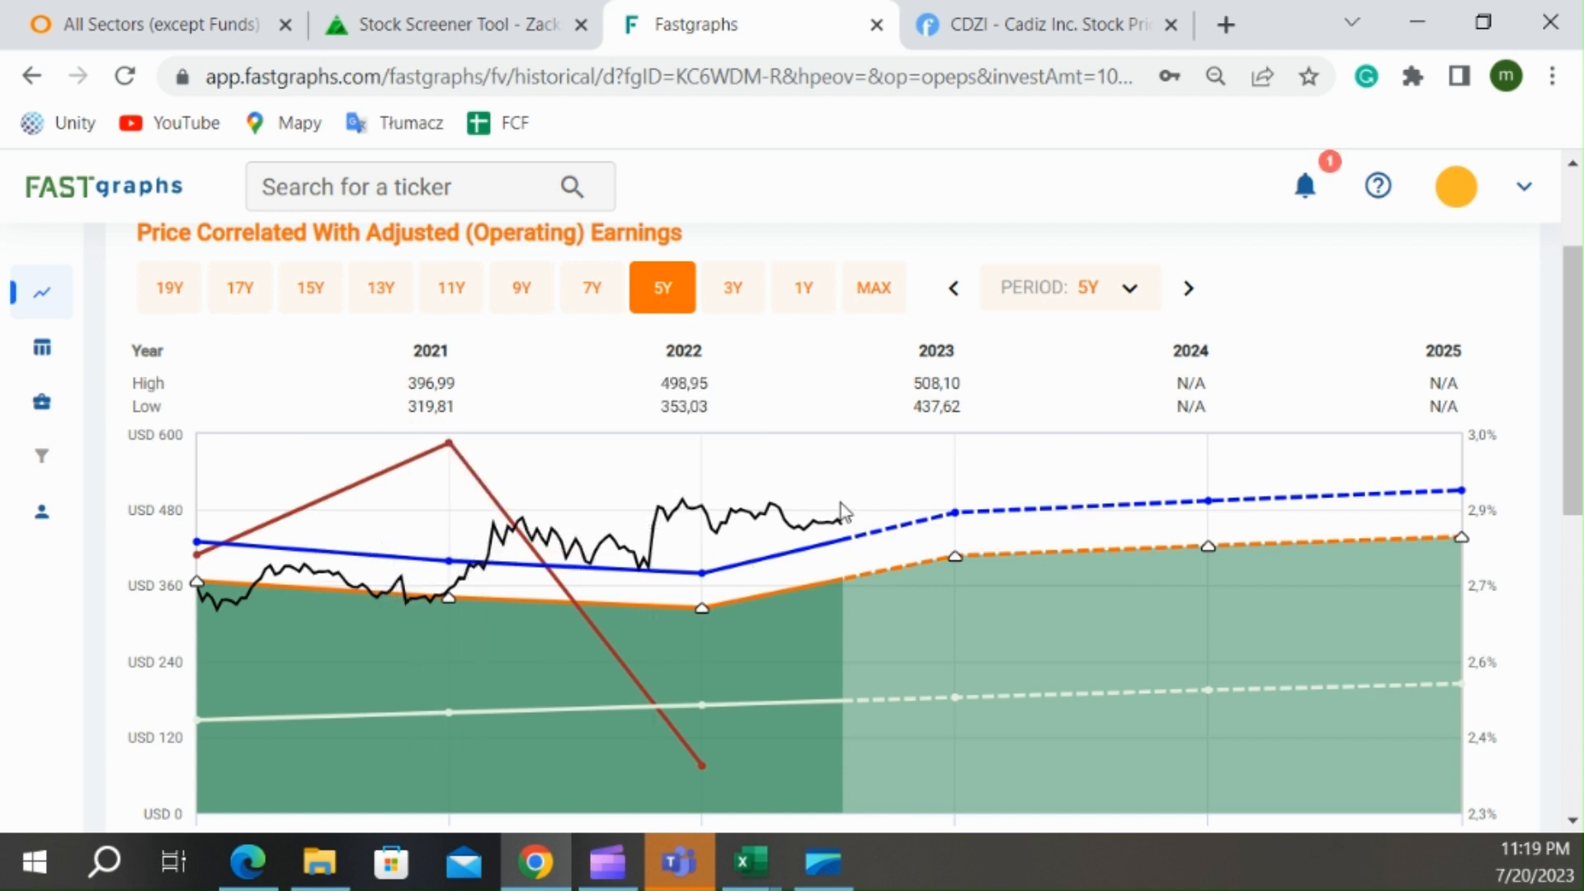
left_click(733, 287)
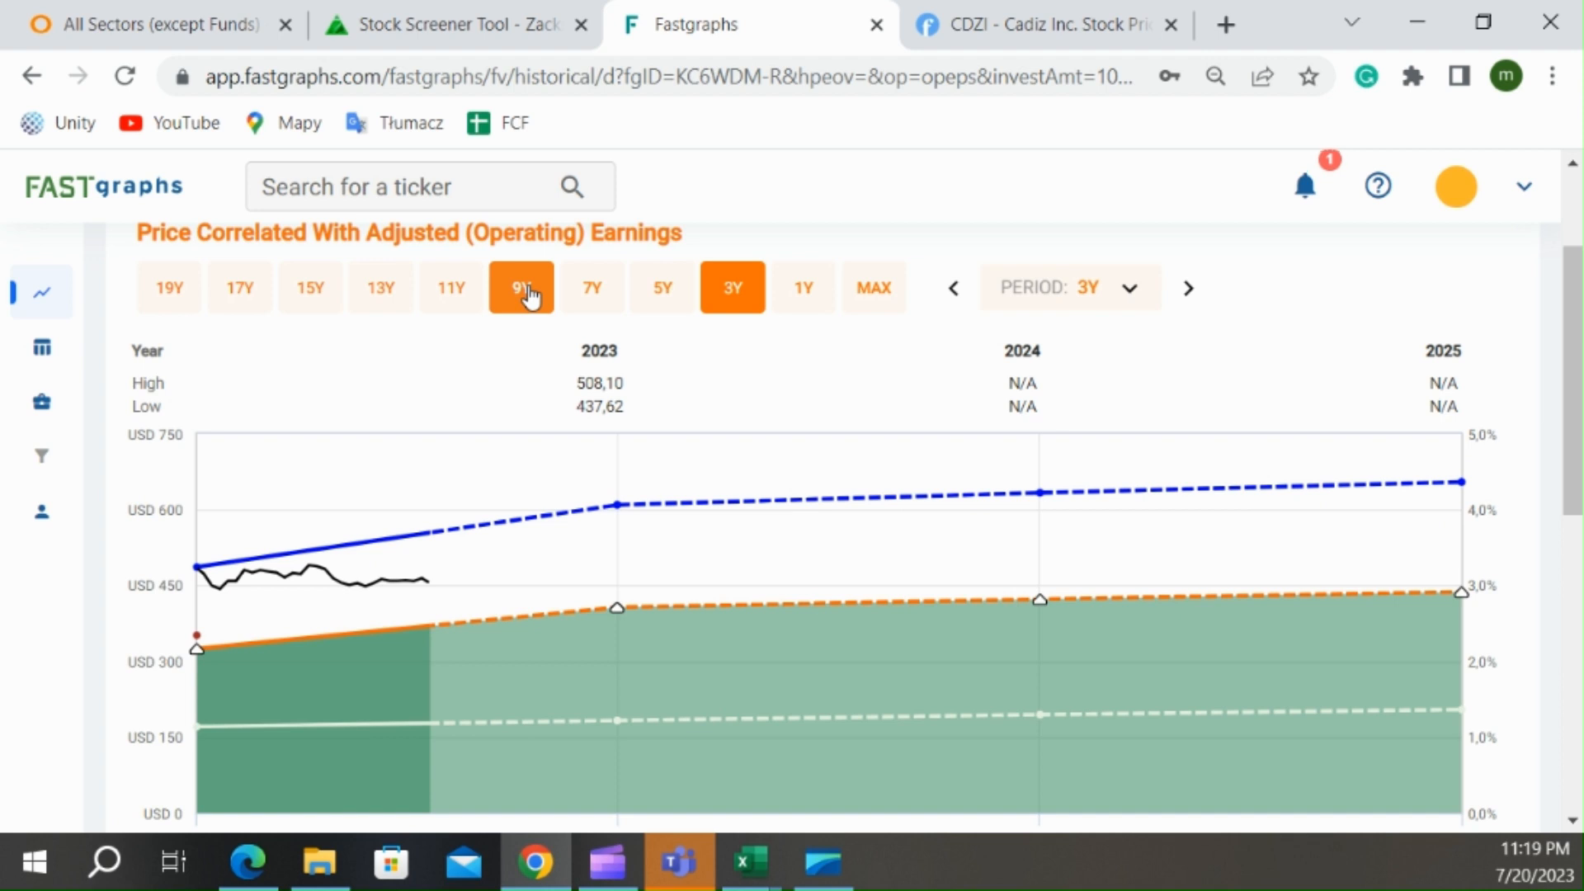
left_click(520, 288)
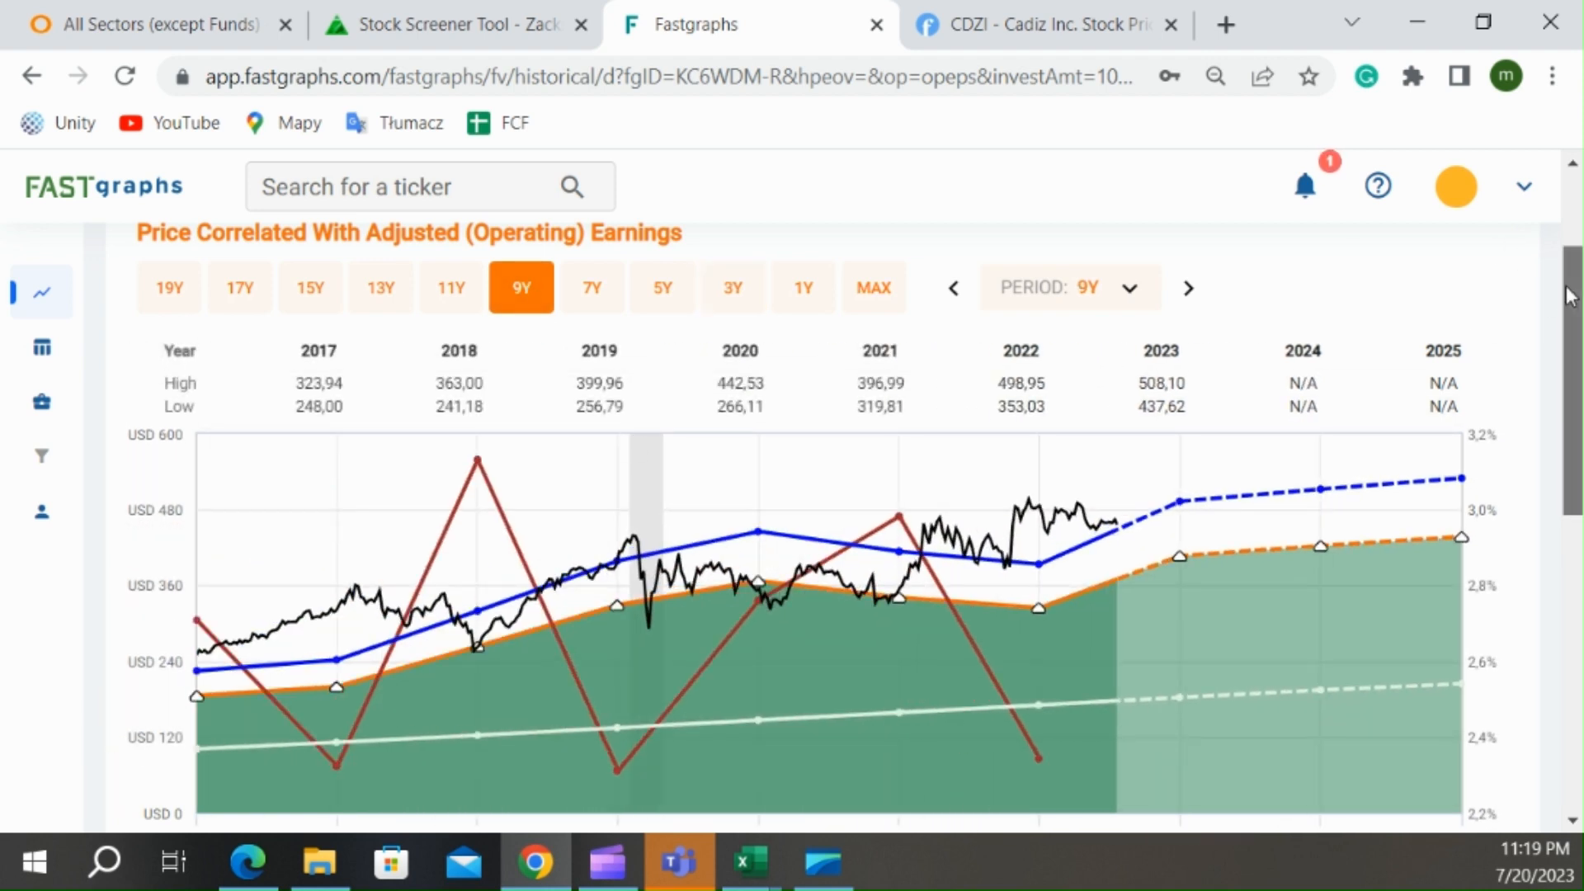
scroll("down", 3)
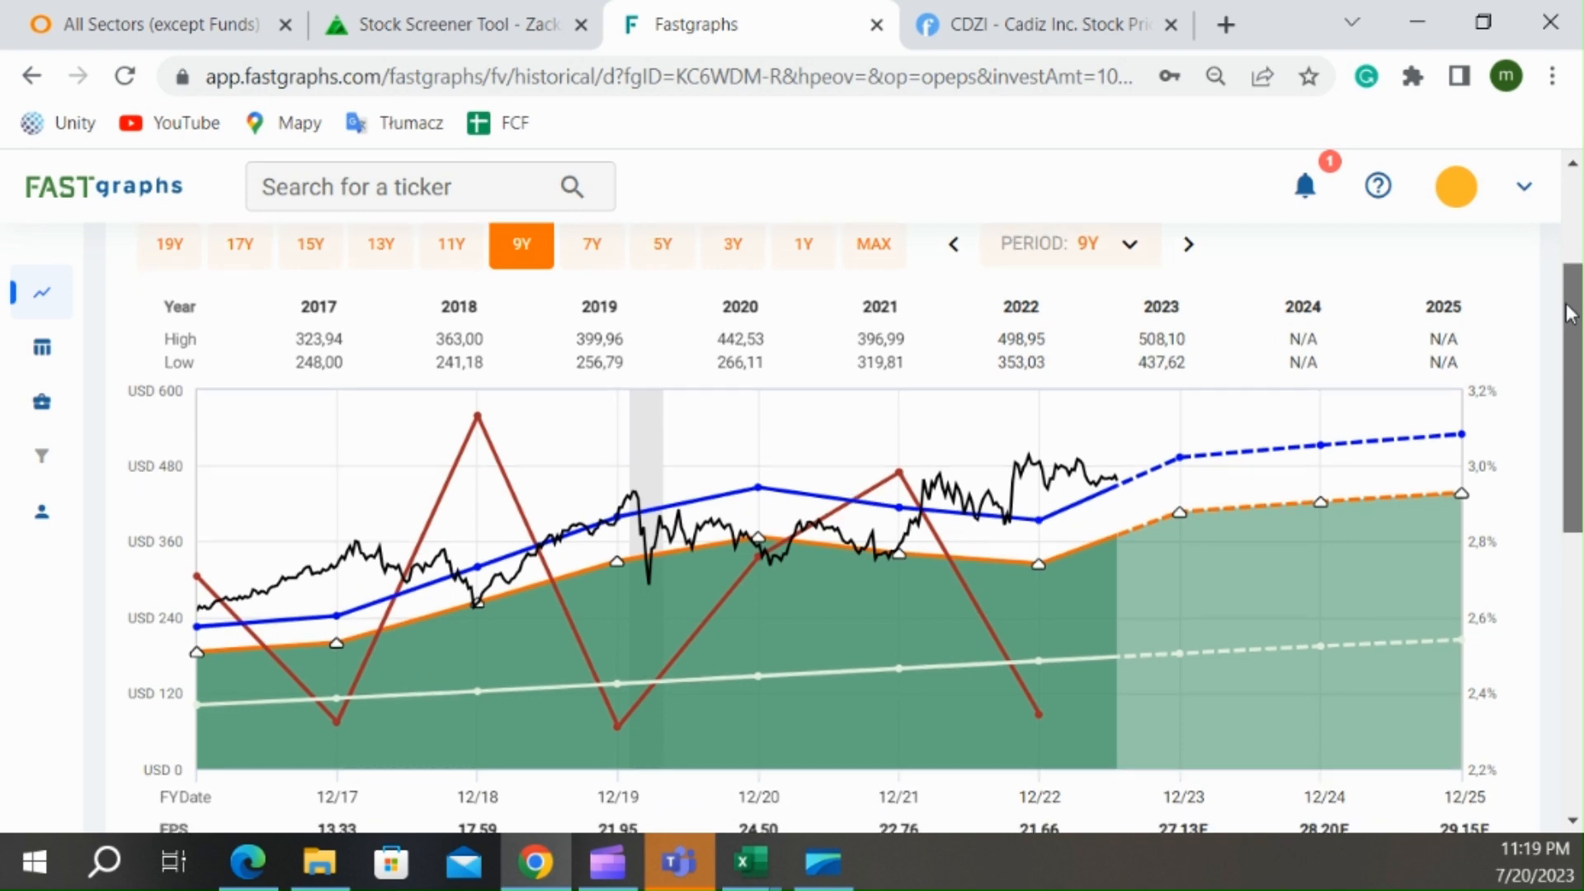
- Show Lockheed Martin's Forecasting Calculators with price correlated to Free Cash Flow to Equity, then switch to Excel
left_click(39, 290)
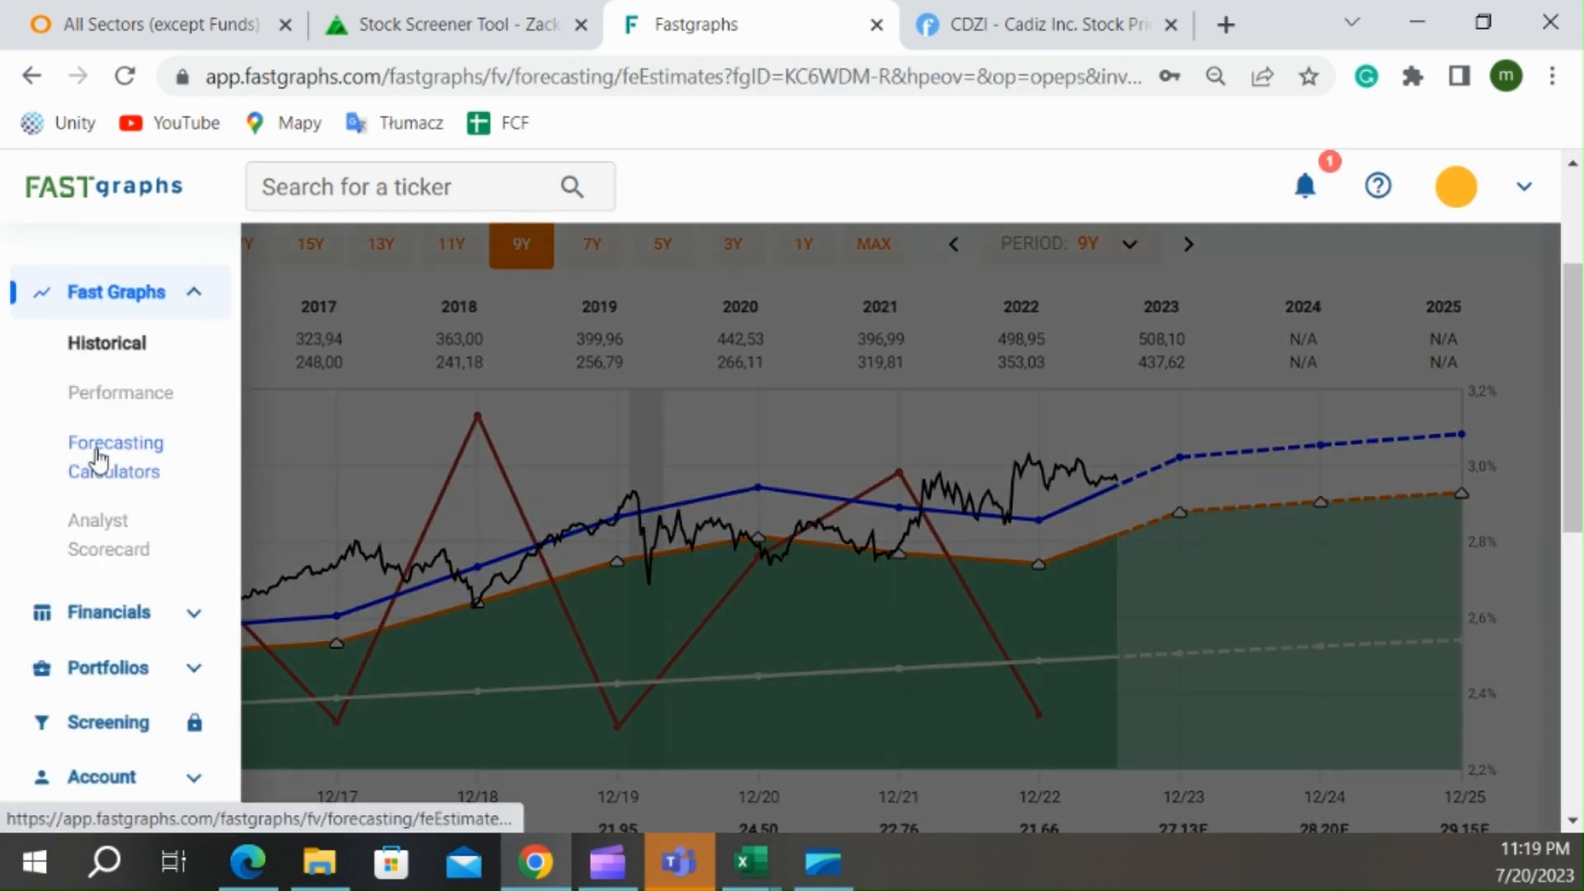
left_click(115, 442)
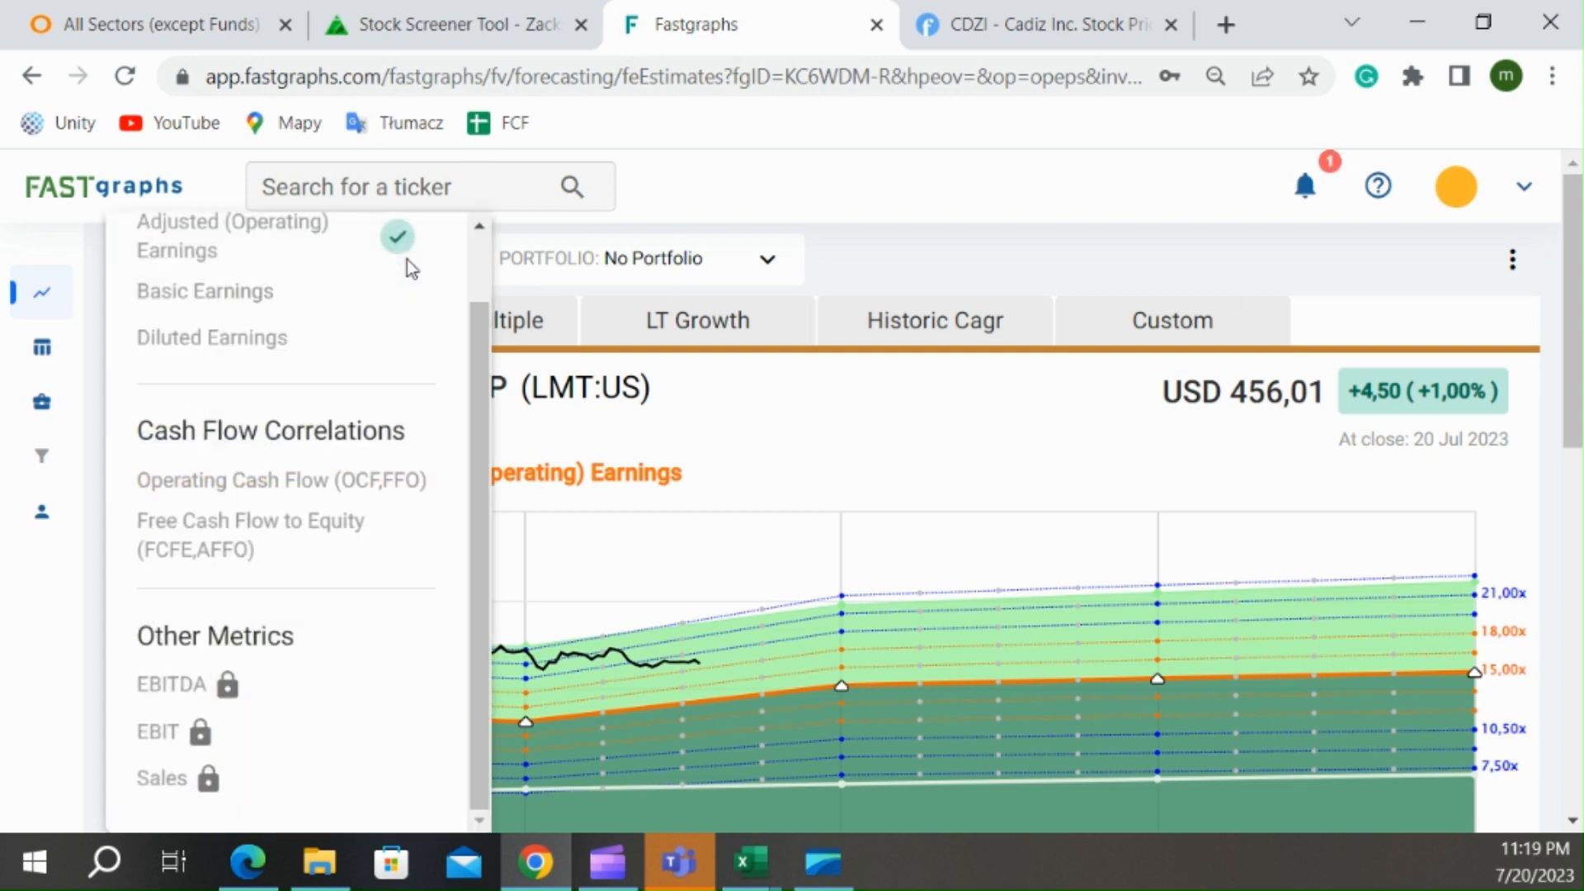
left_click(249, 535)
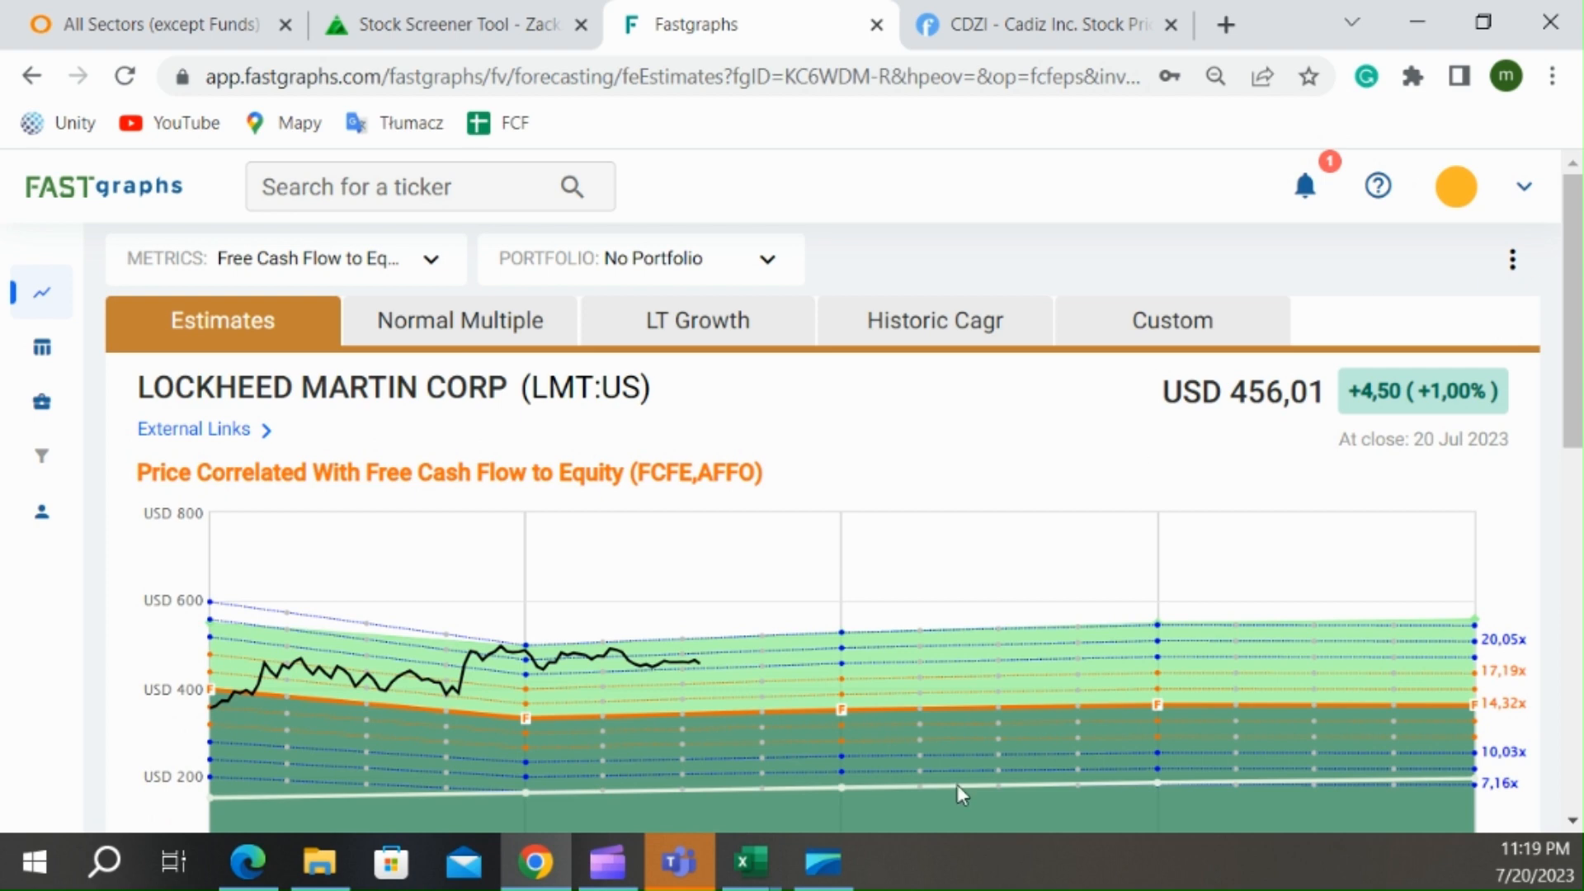
scroll("down", 3)
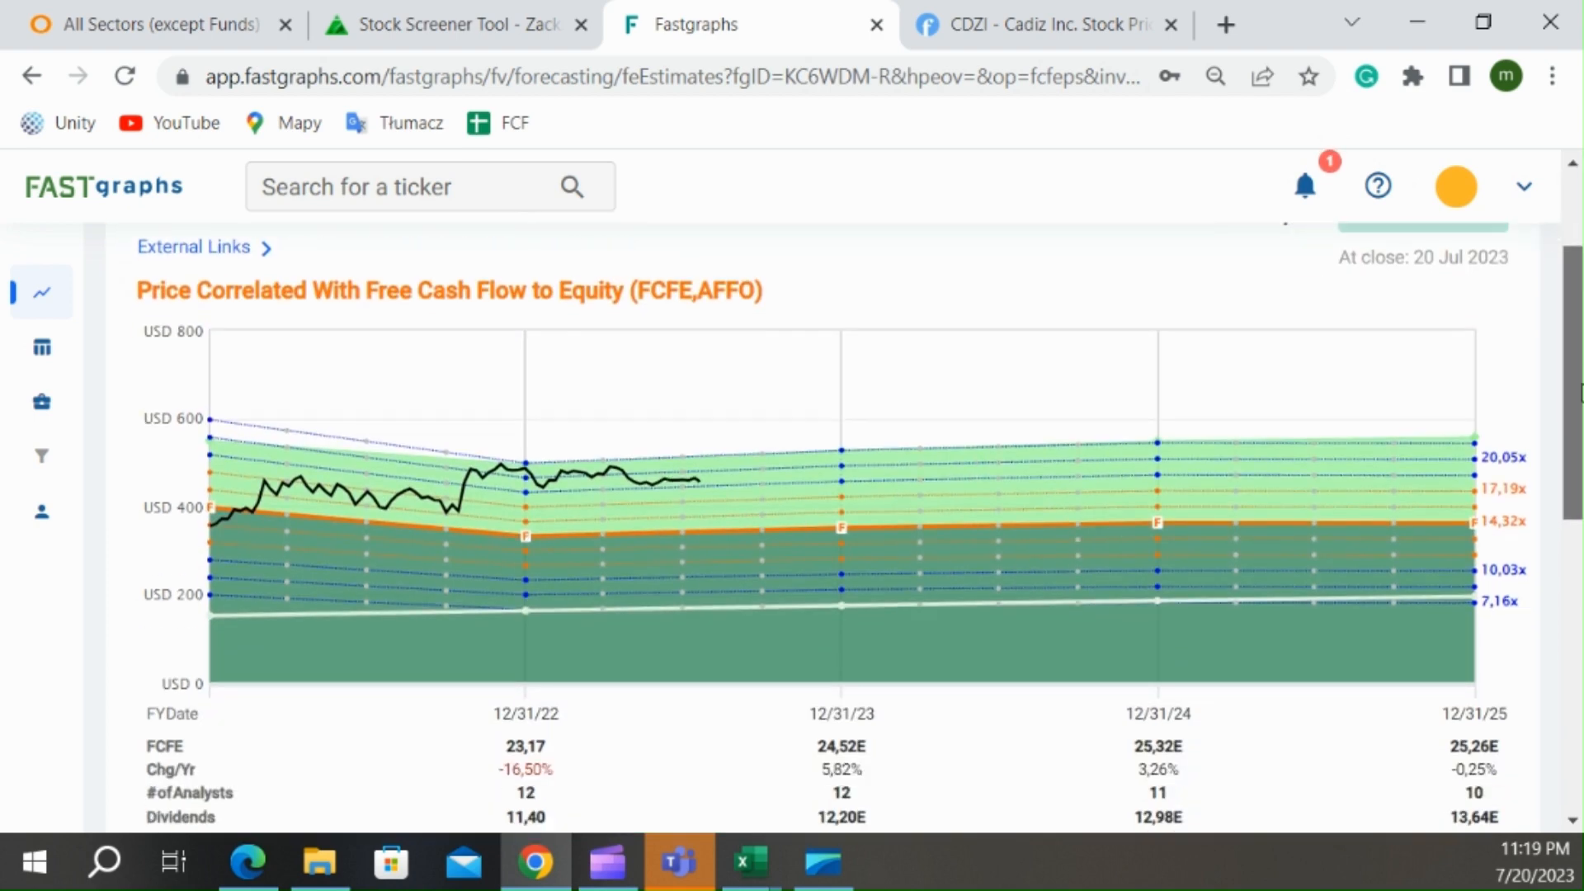
scroll("down", 3)
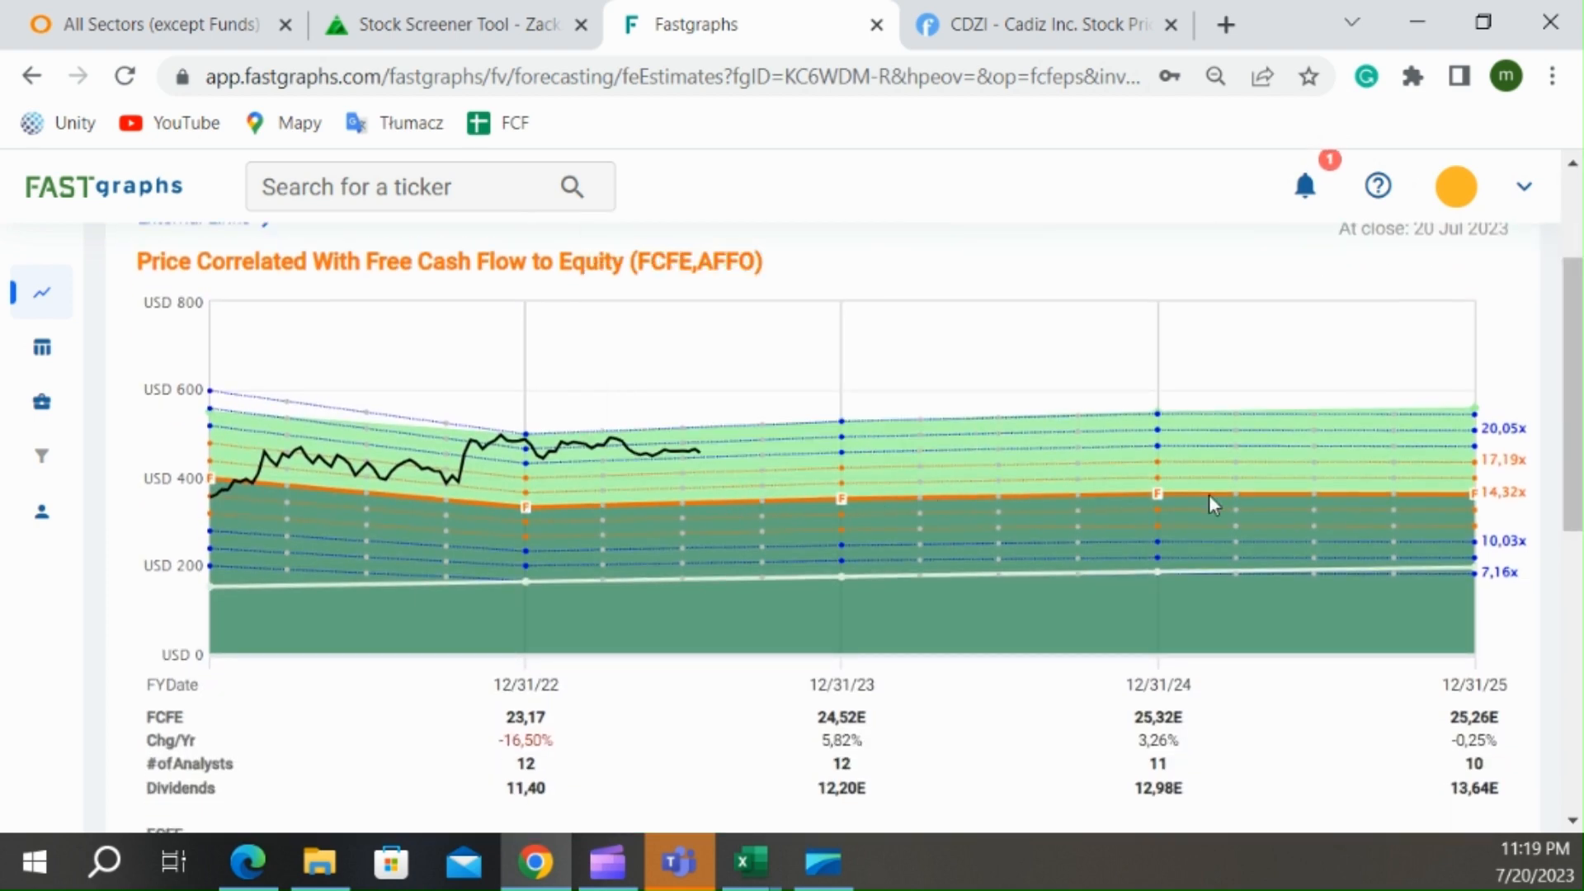
mouse_move(738, 460)
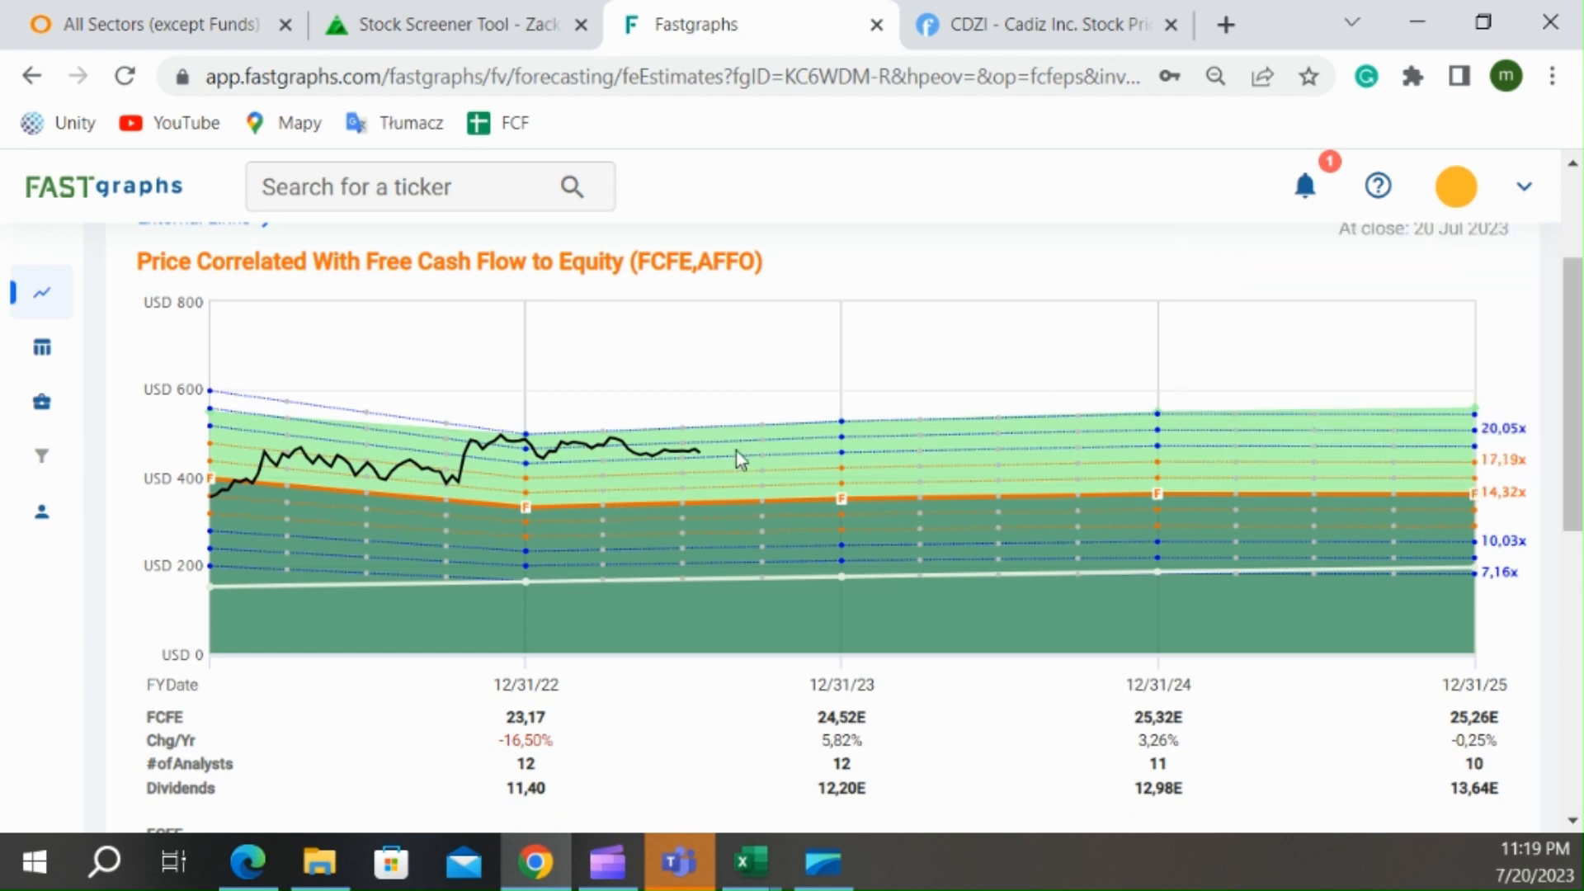
mouse_move(895, 447)
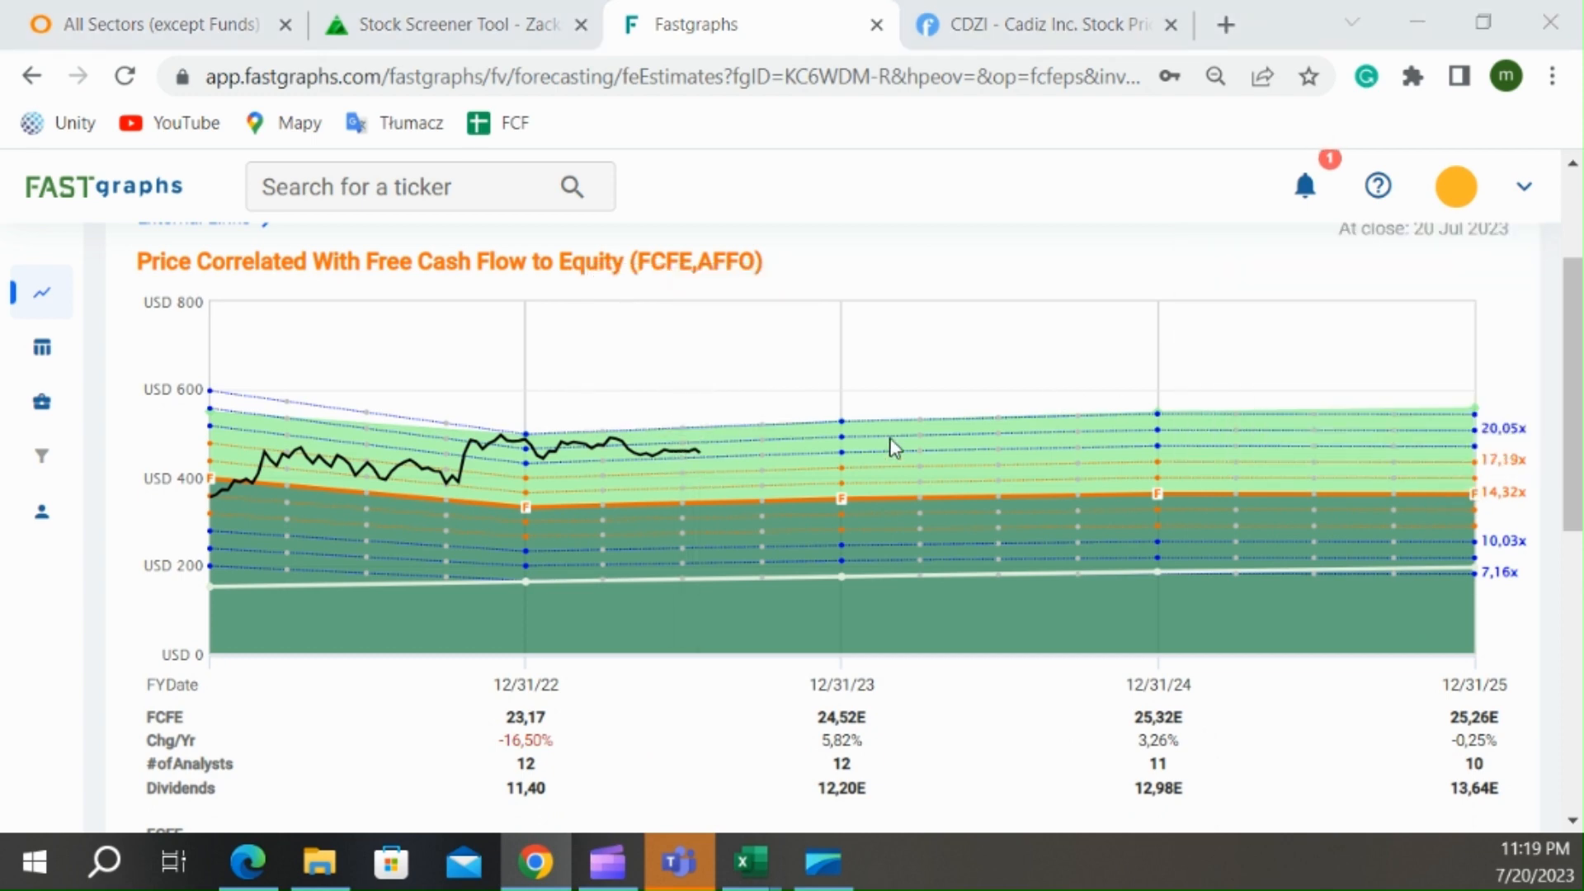
left_click(749, 862)
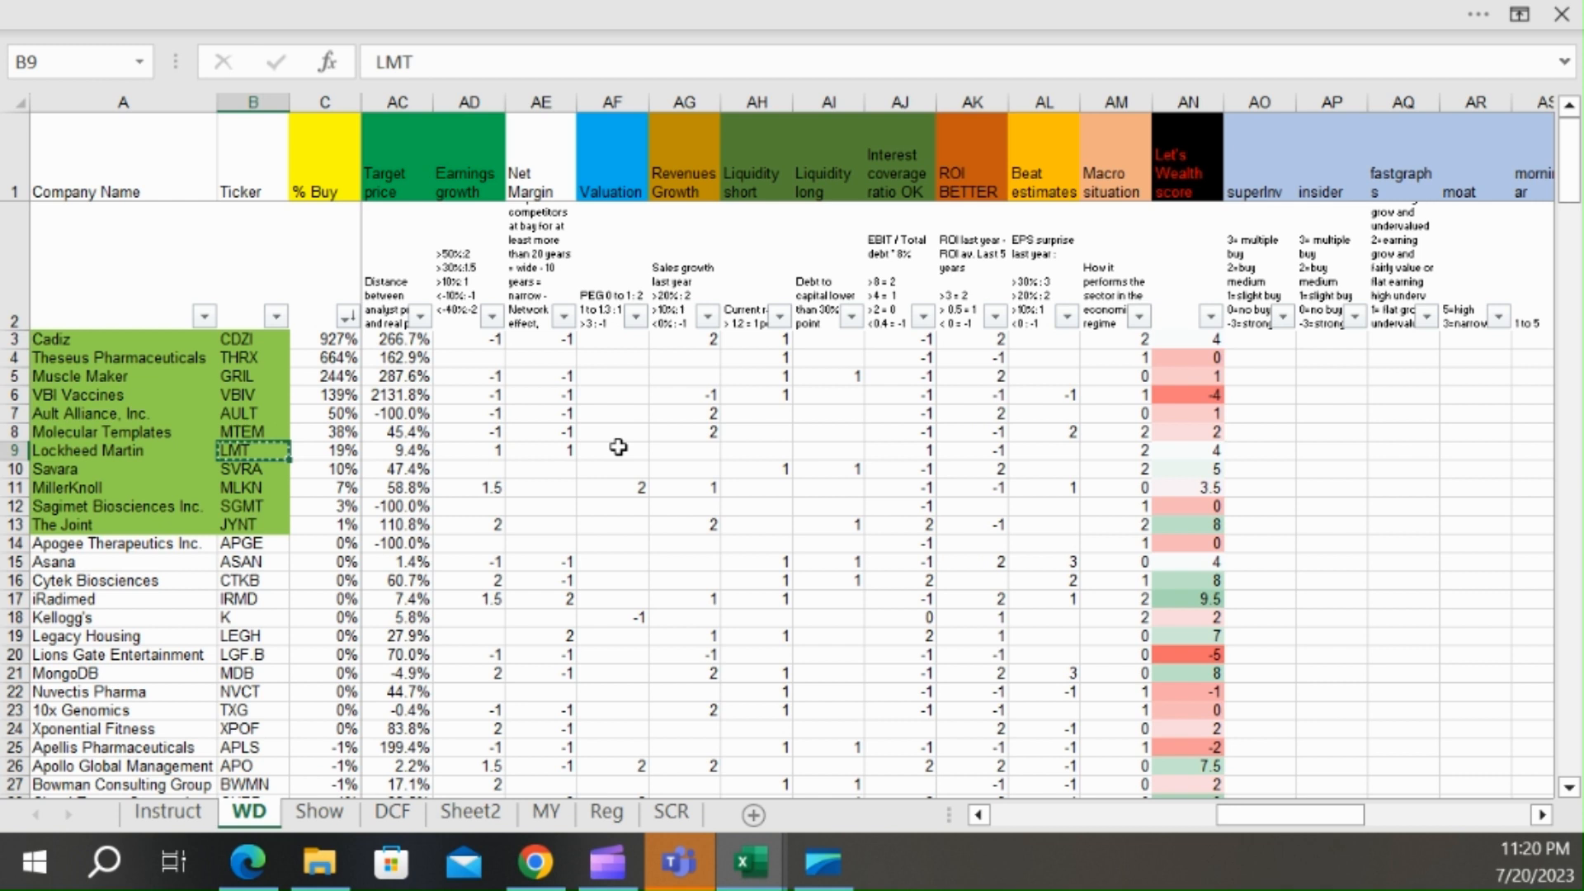
- Note the next ticker SVRA after Lockheed Martin's row, then return to the Fastgraphs forecast chart
left_click(86, 449)
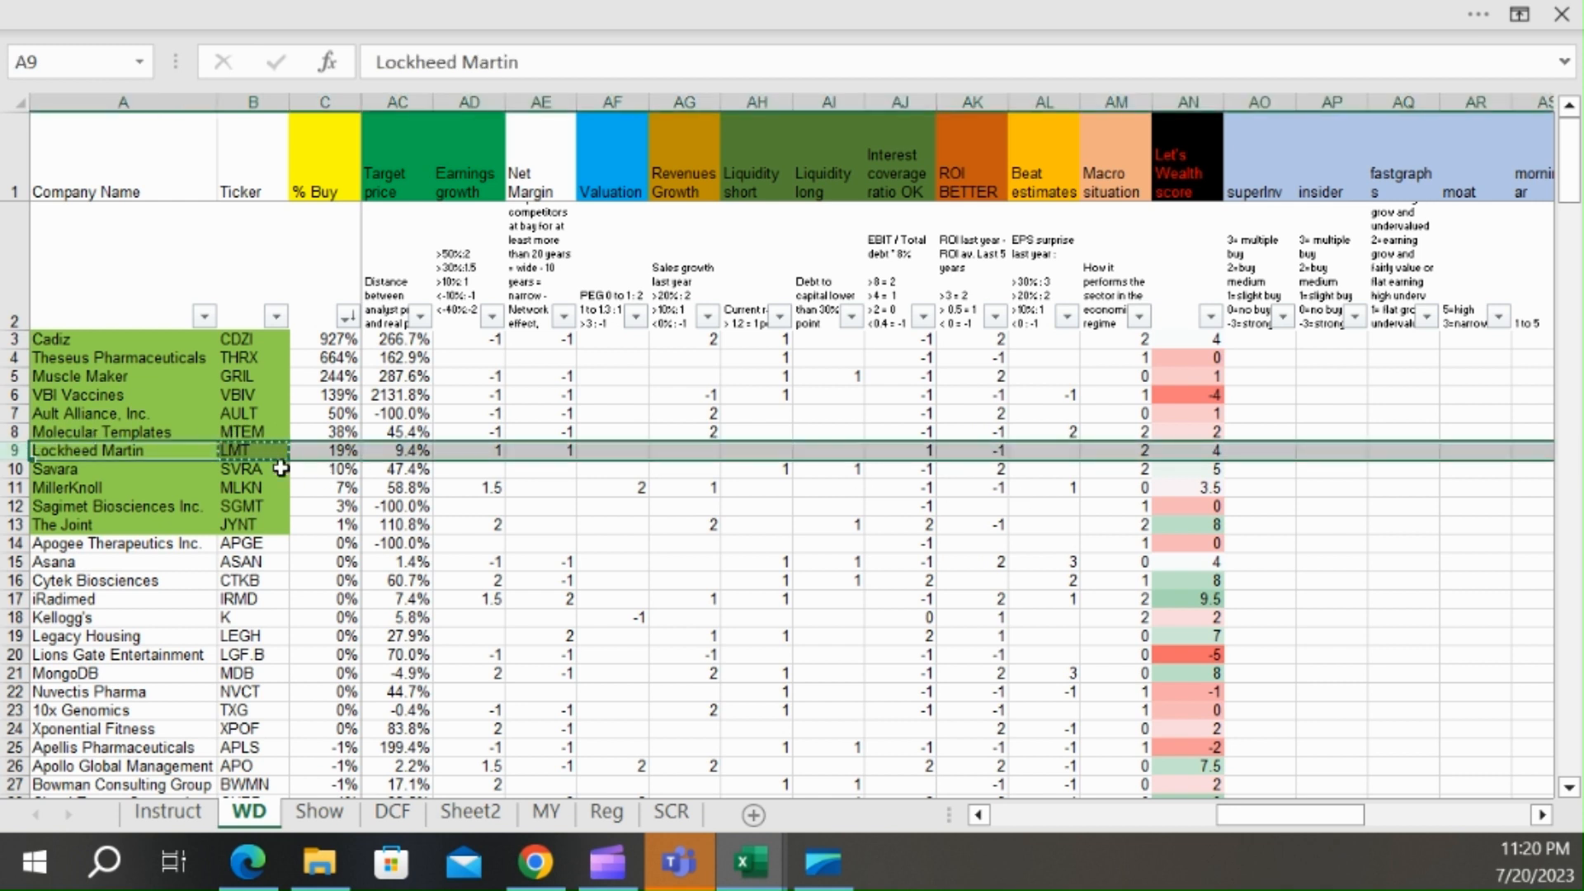
left_click(233, 468)
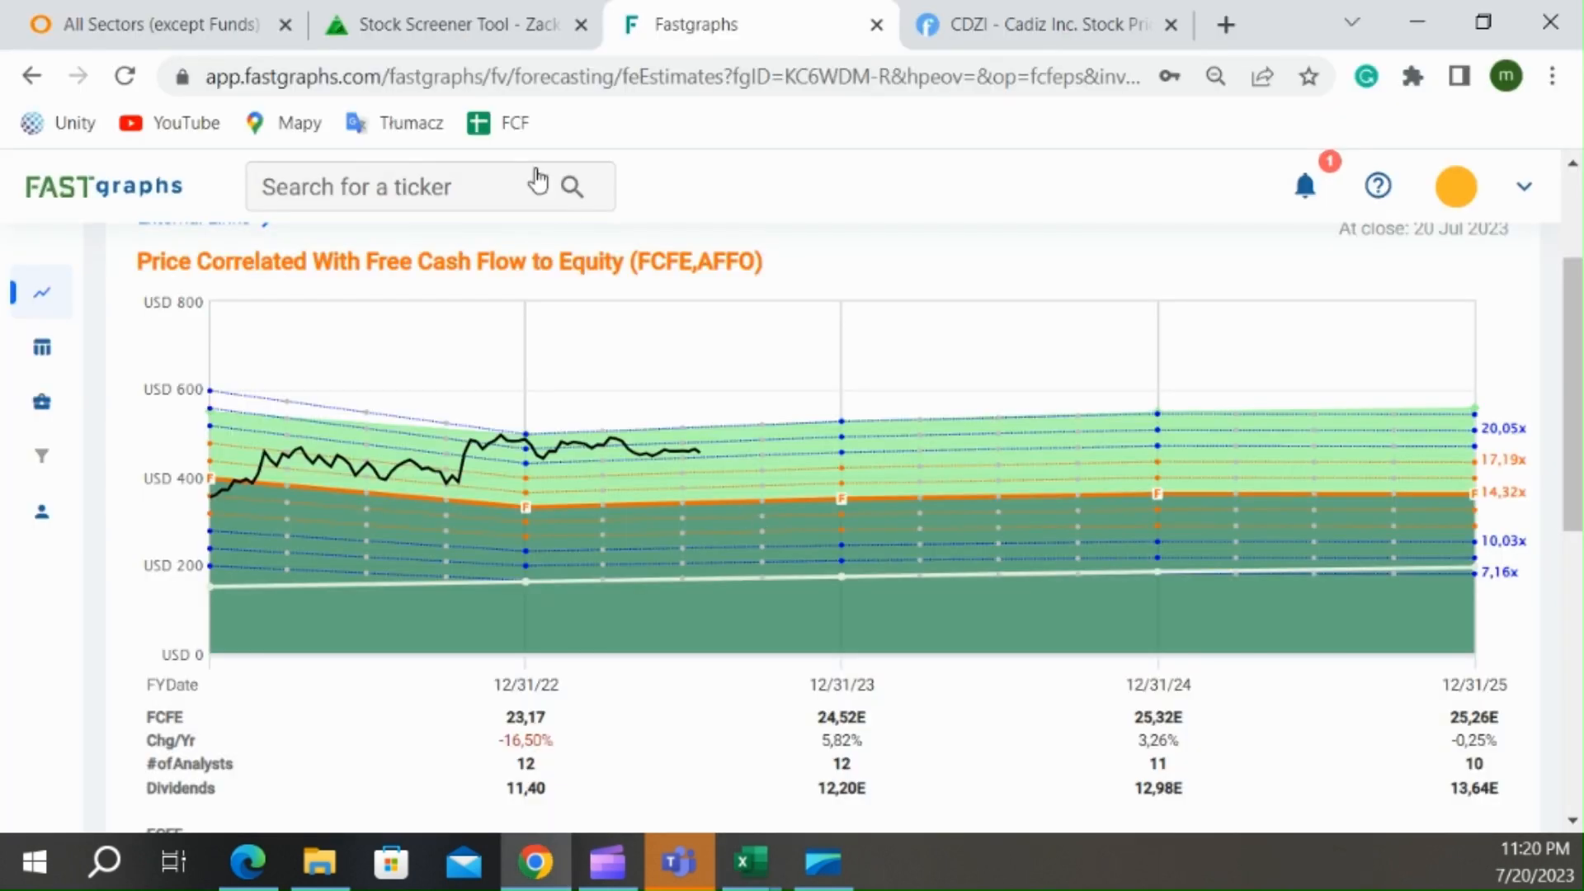
- Look up SVRA with METRICS set to Adjusted (Operating) Earnings and review Savara's negative EPS estimates
type("SVRA")
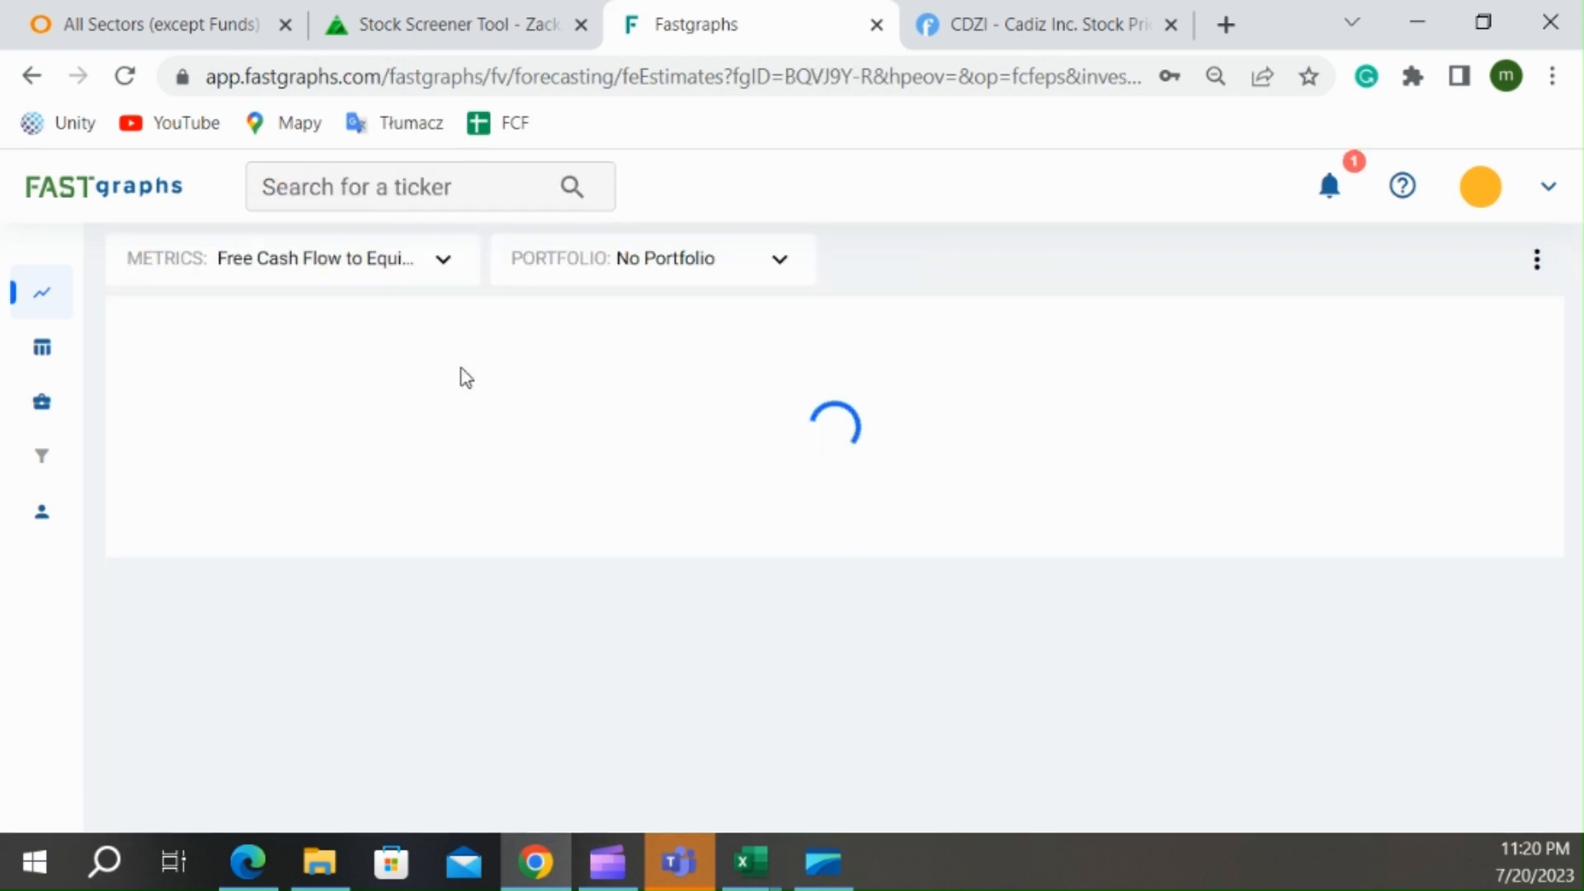
left_click(292, 259)
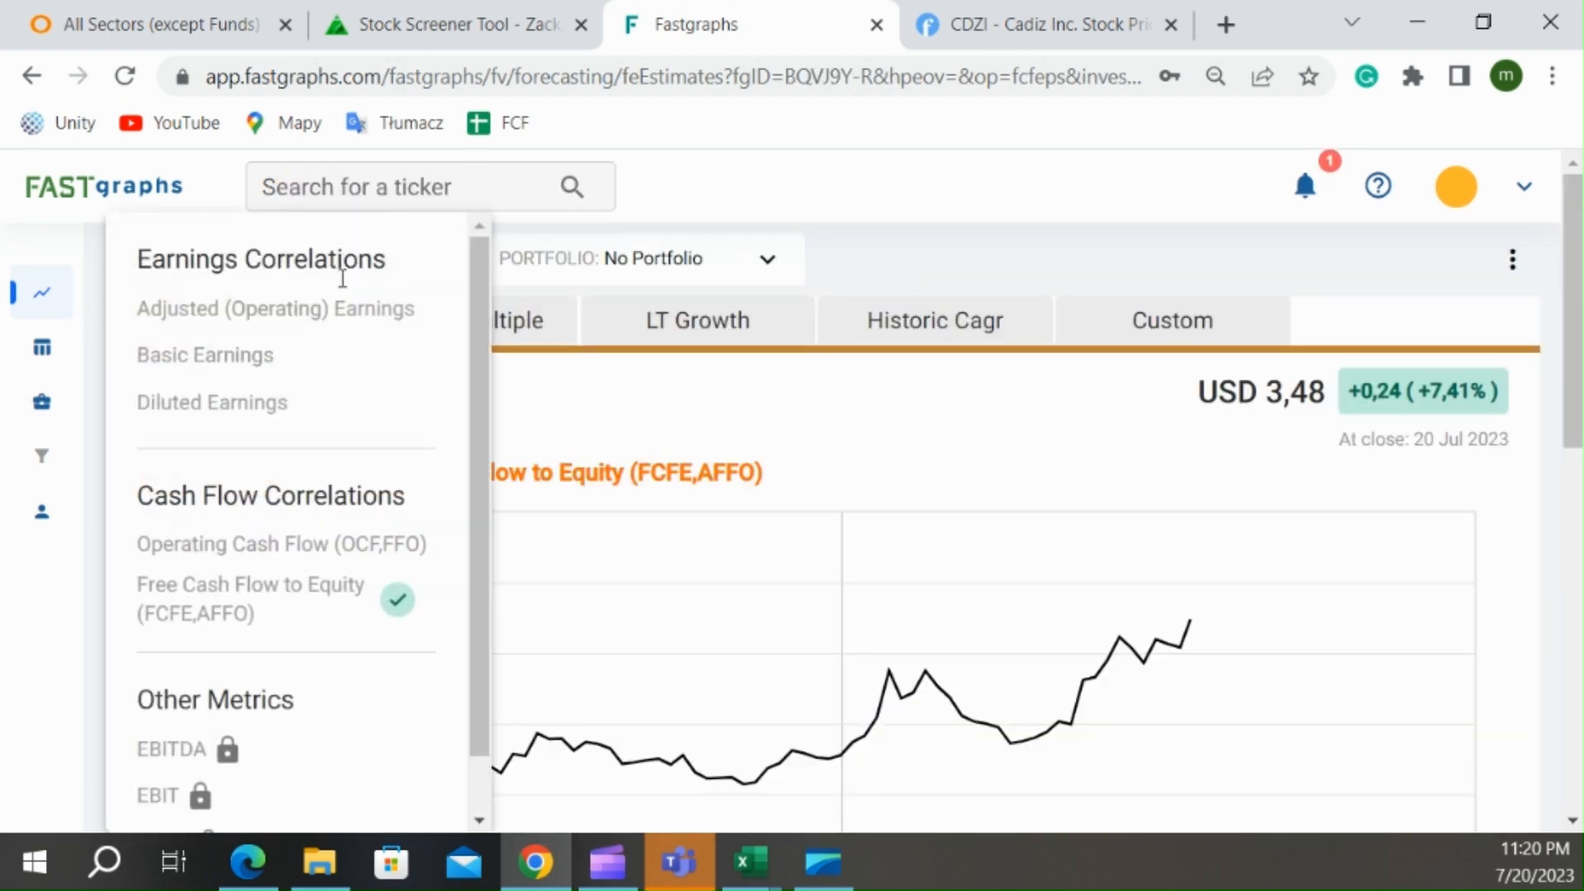
left_click(276, 309)
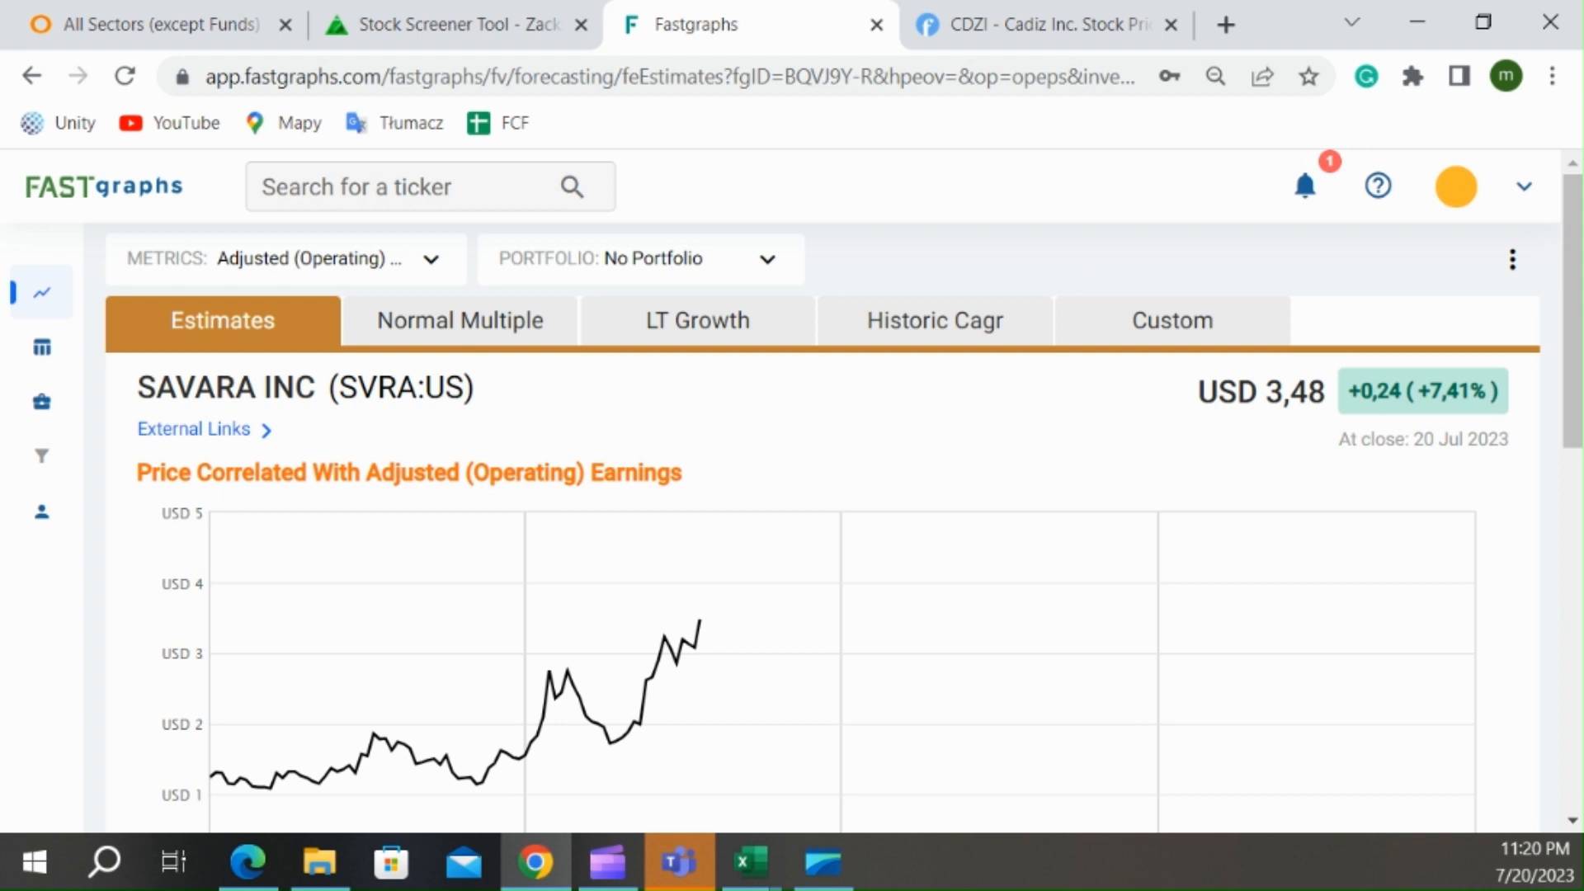
scroll("down", 3)
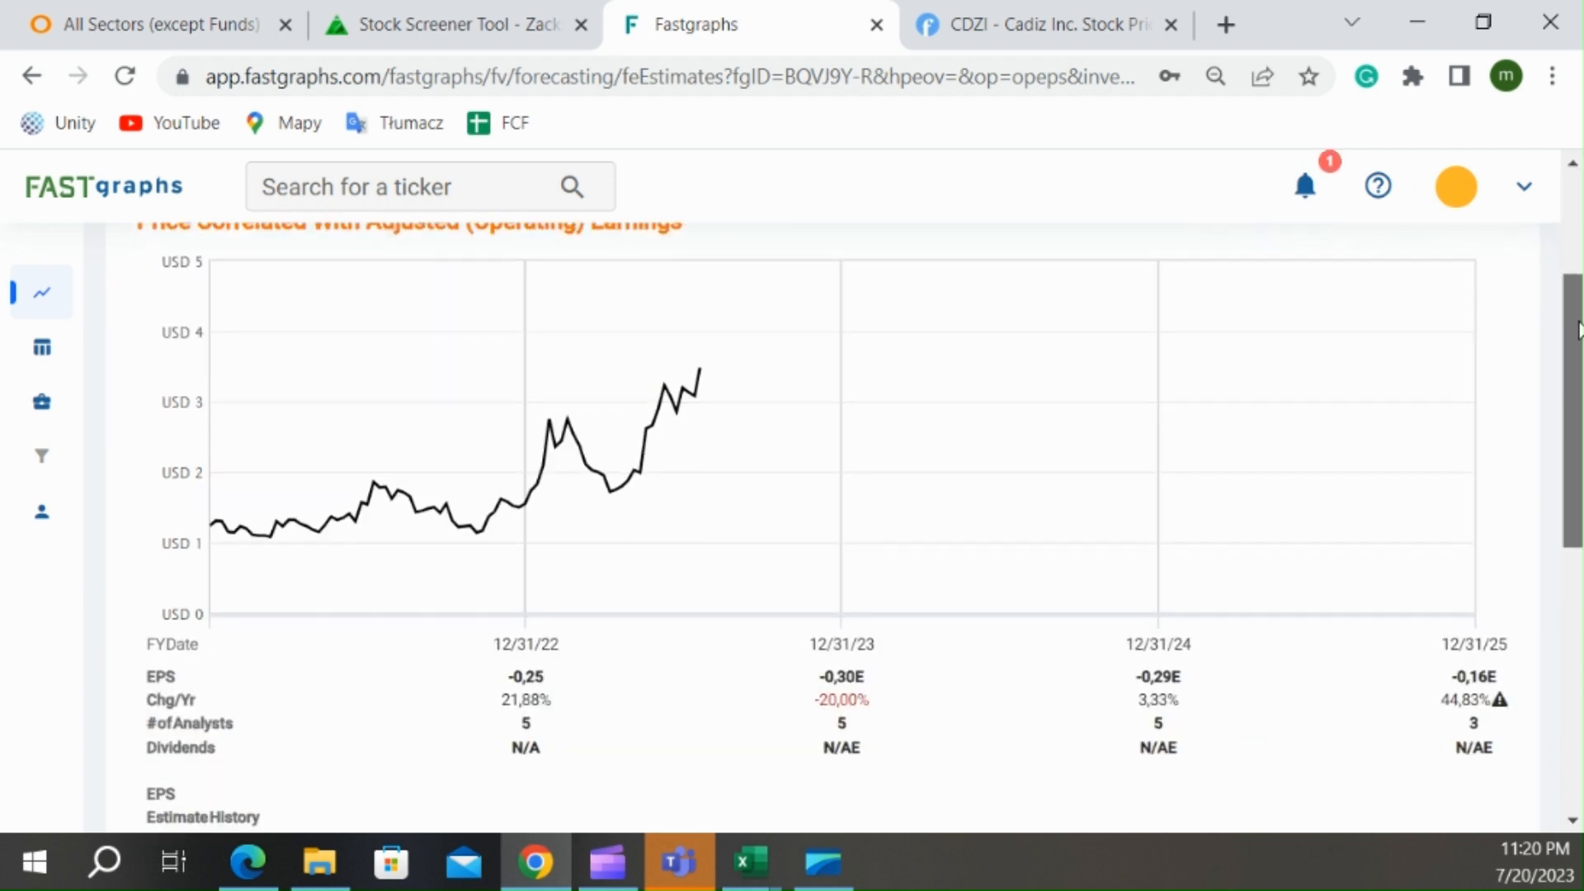
mouse_move(1162, 741)
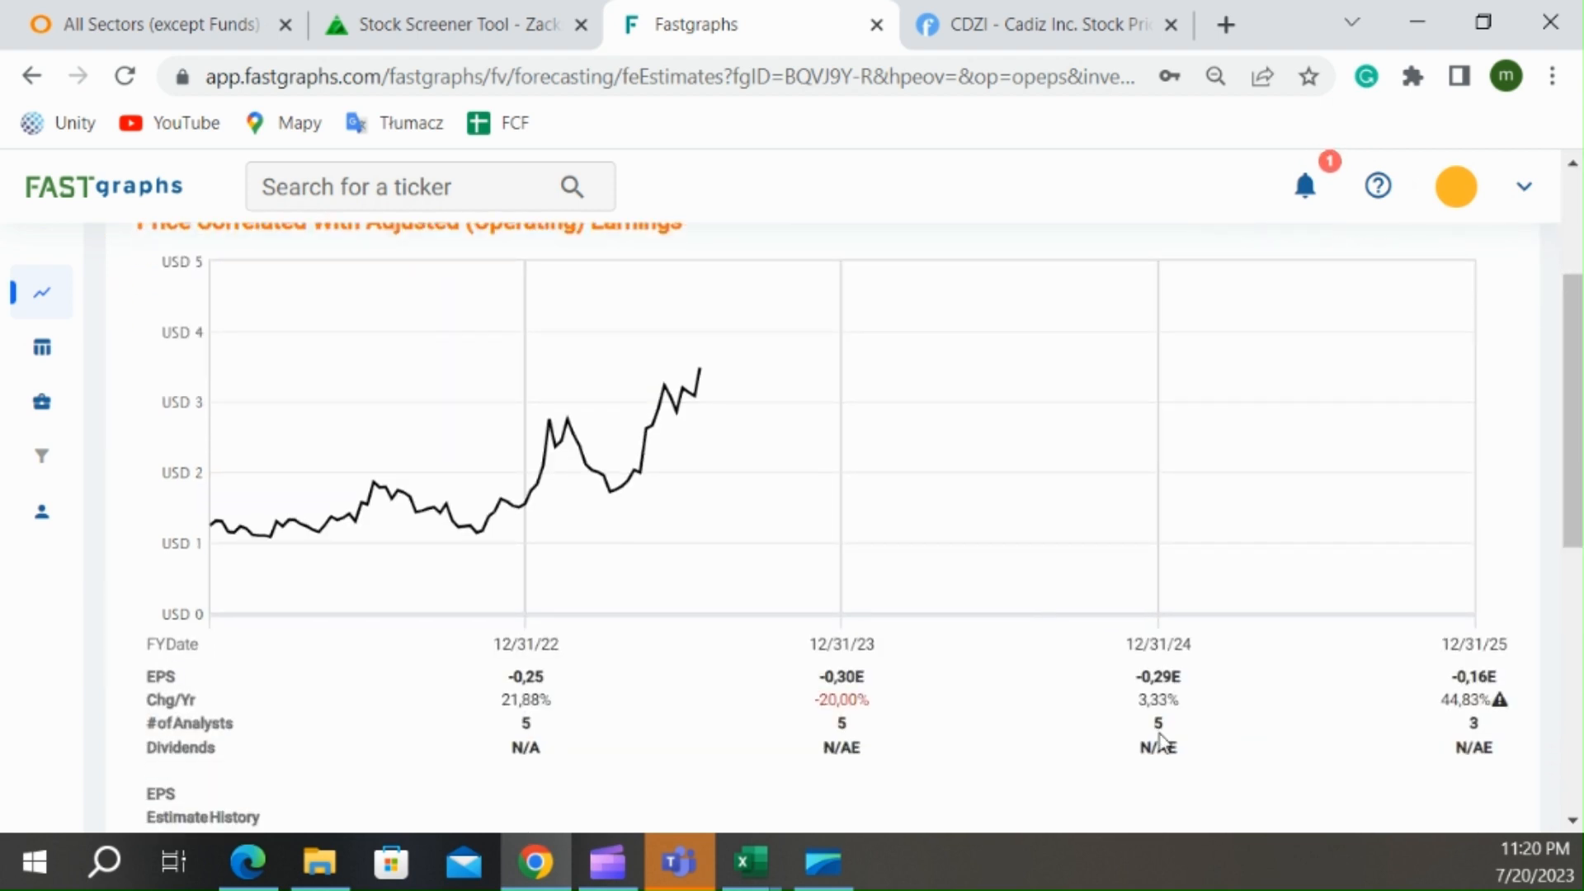
mouse_move(753, 379)
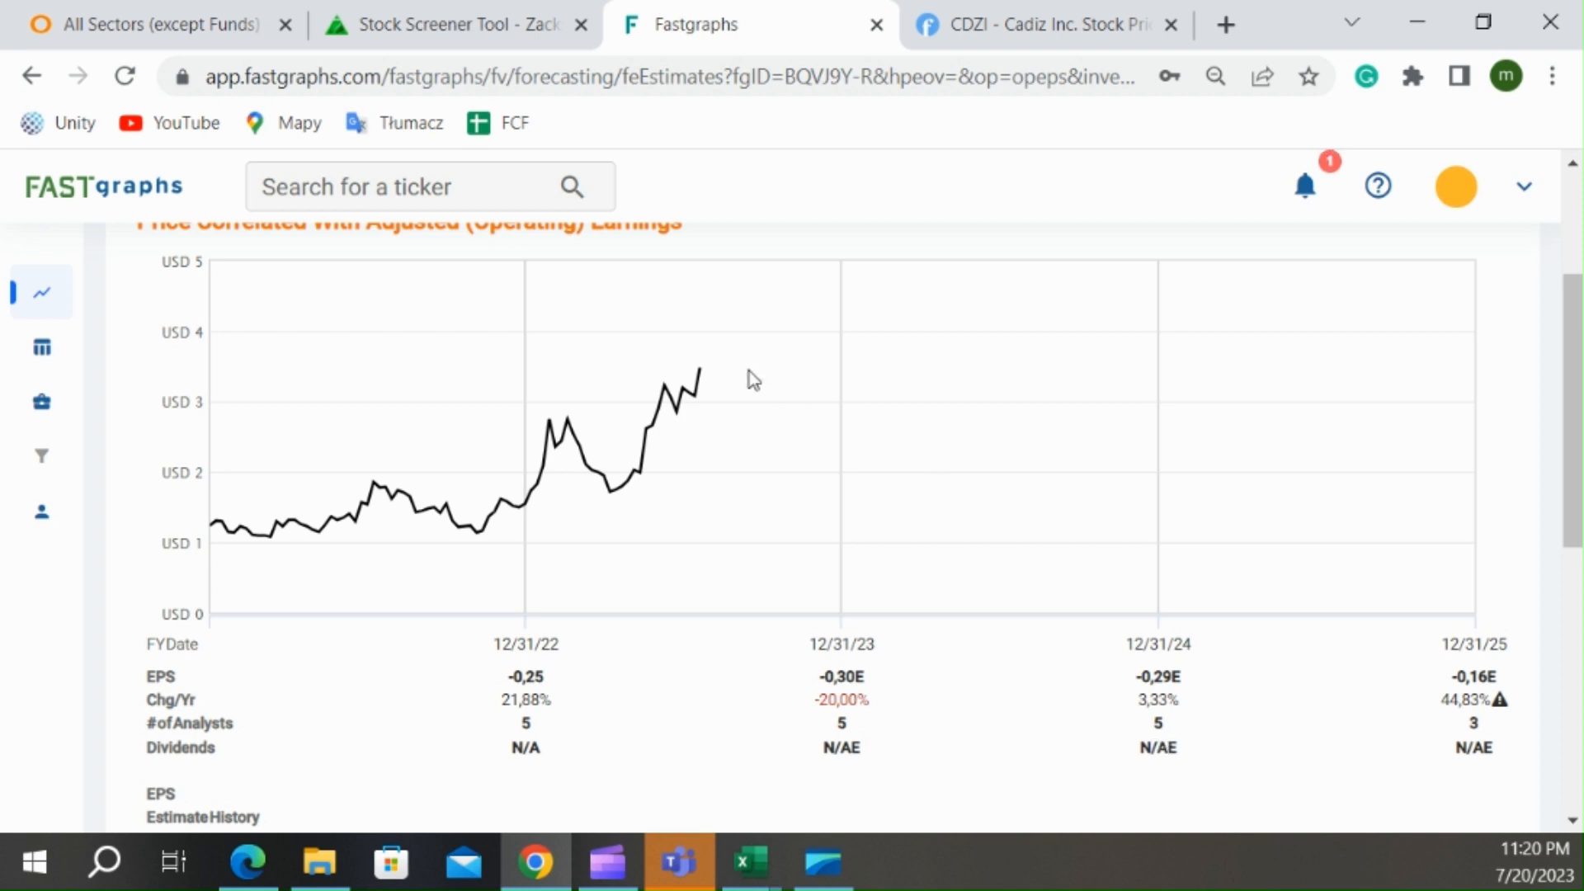
- Check Savara's row in the screening spreadsheet, then return to Fastgraphs' ticker search
left_click(748, 861)
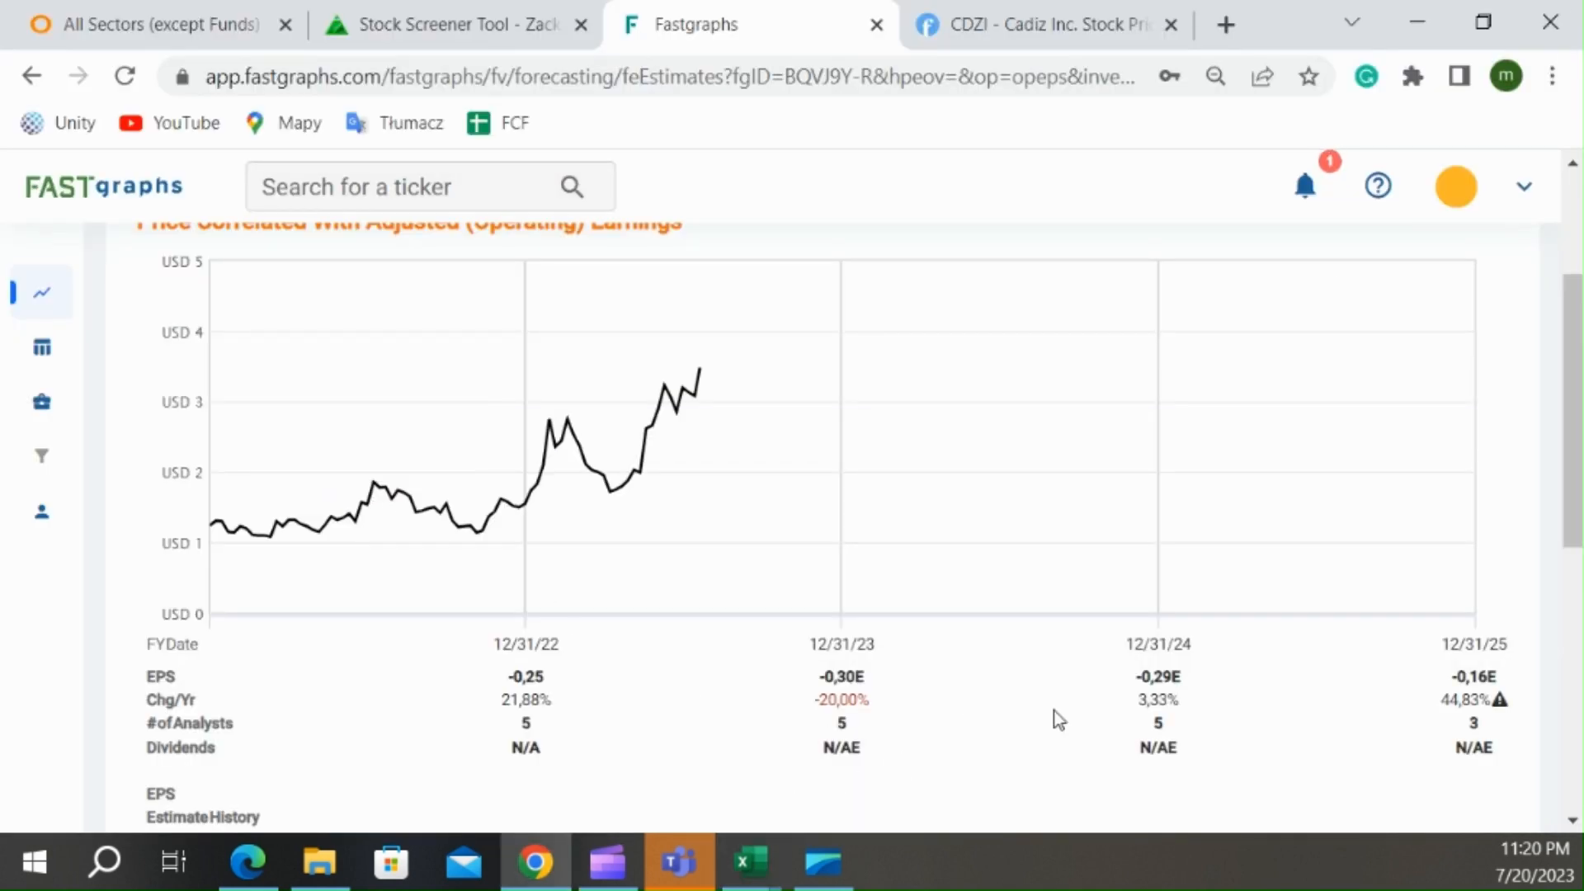
left_click(748, 862)
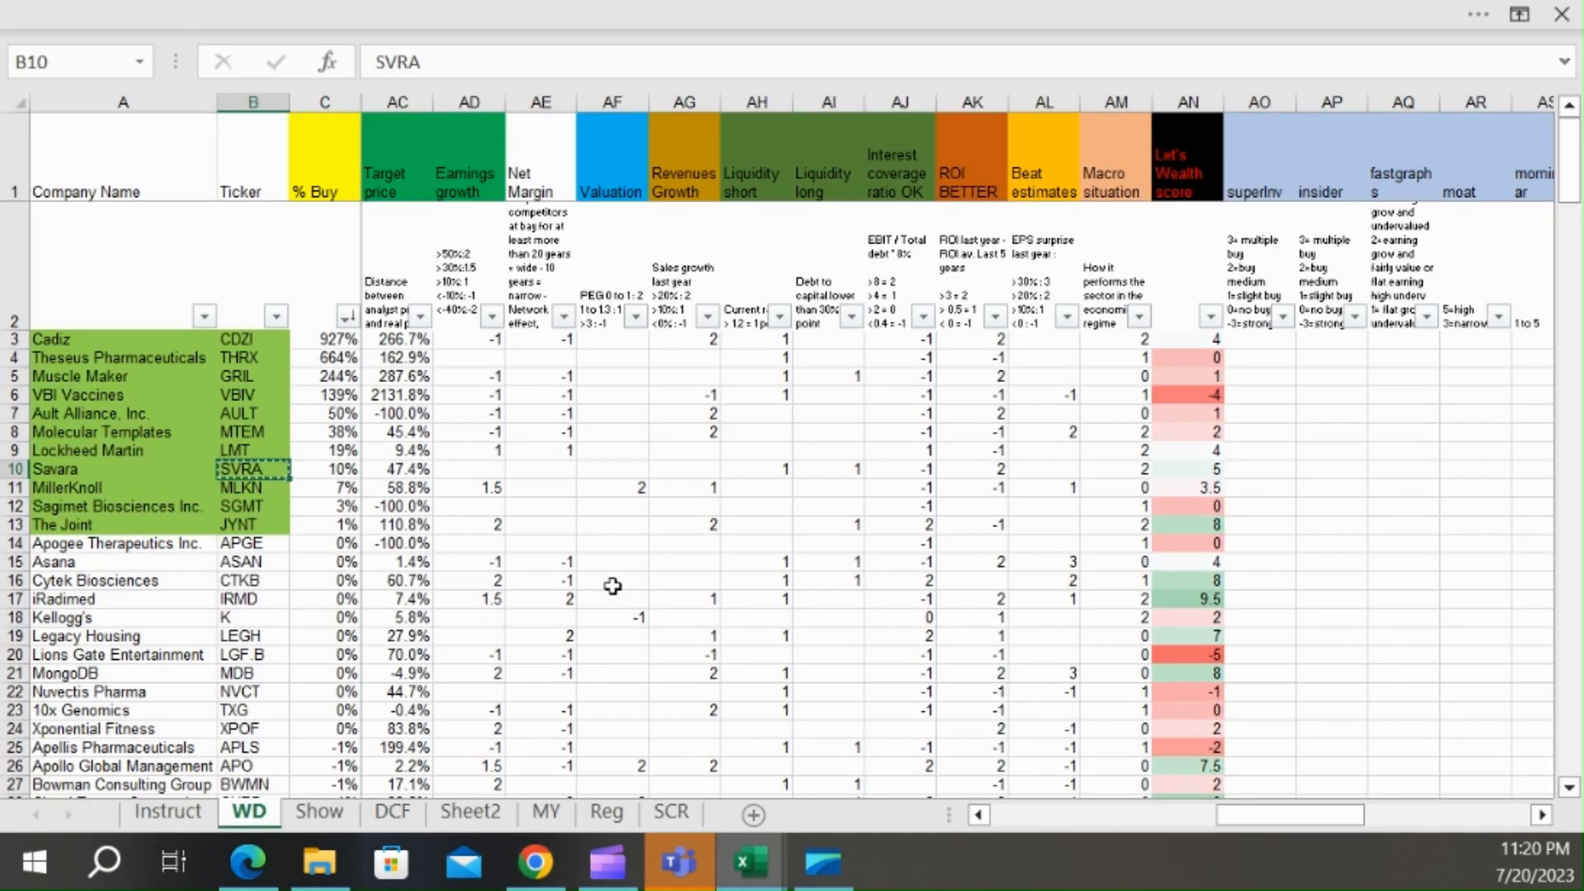
left_click(250, 487)
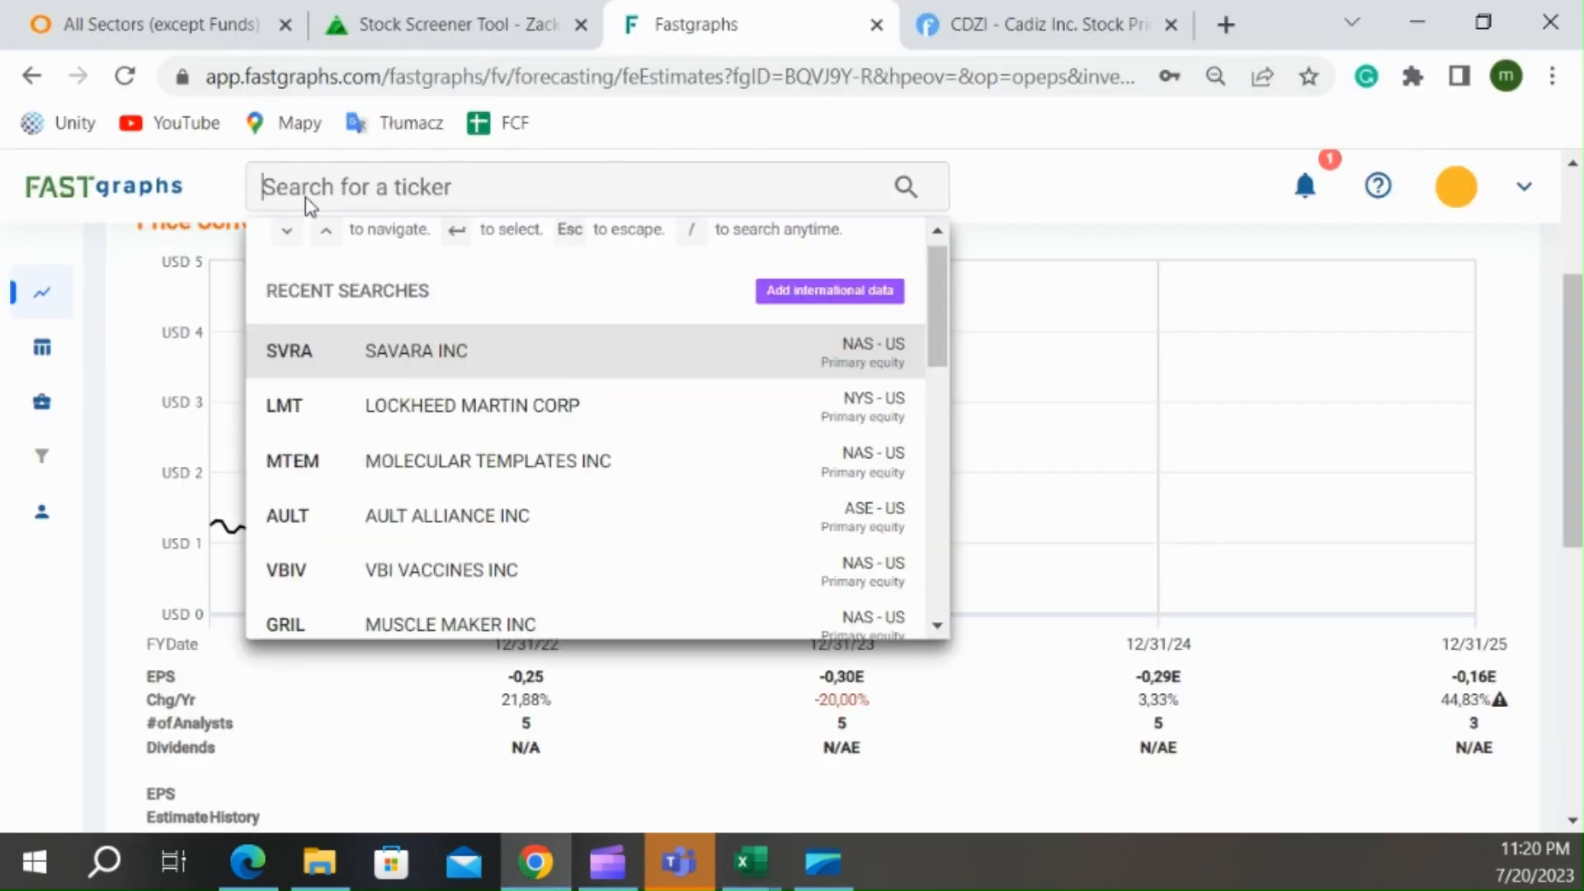
- Look up MLKN and review MillerKnoll's forecasting chart and analyst estimates
type("MLKN")
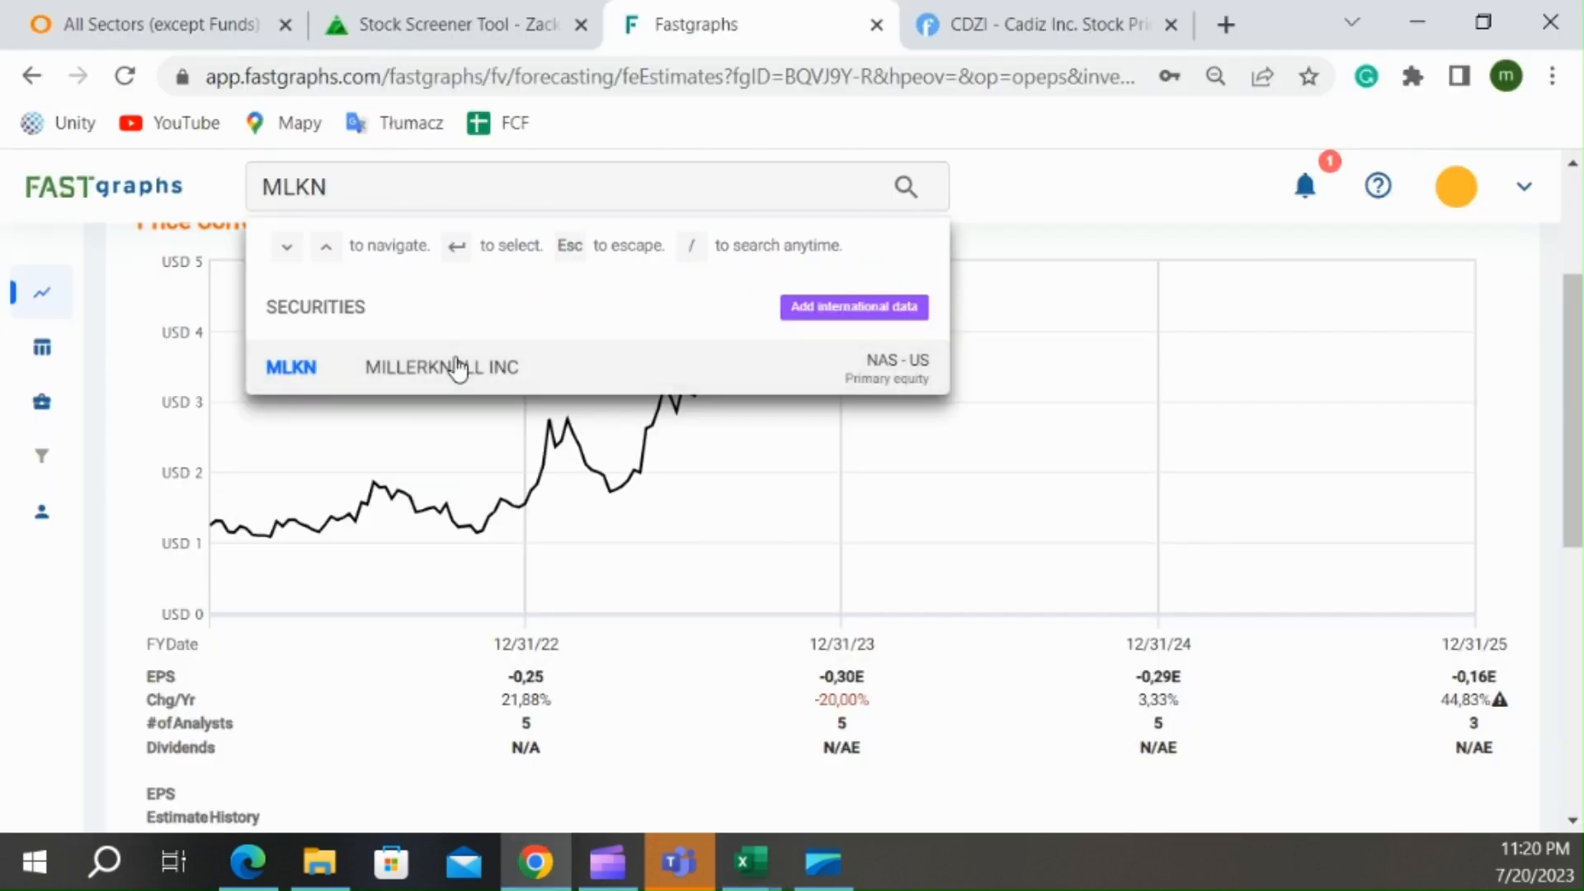
left_click(442, 367)
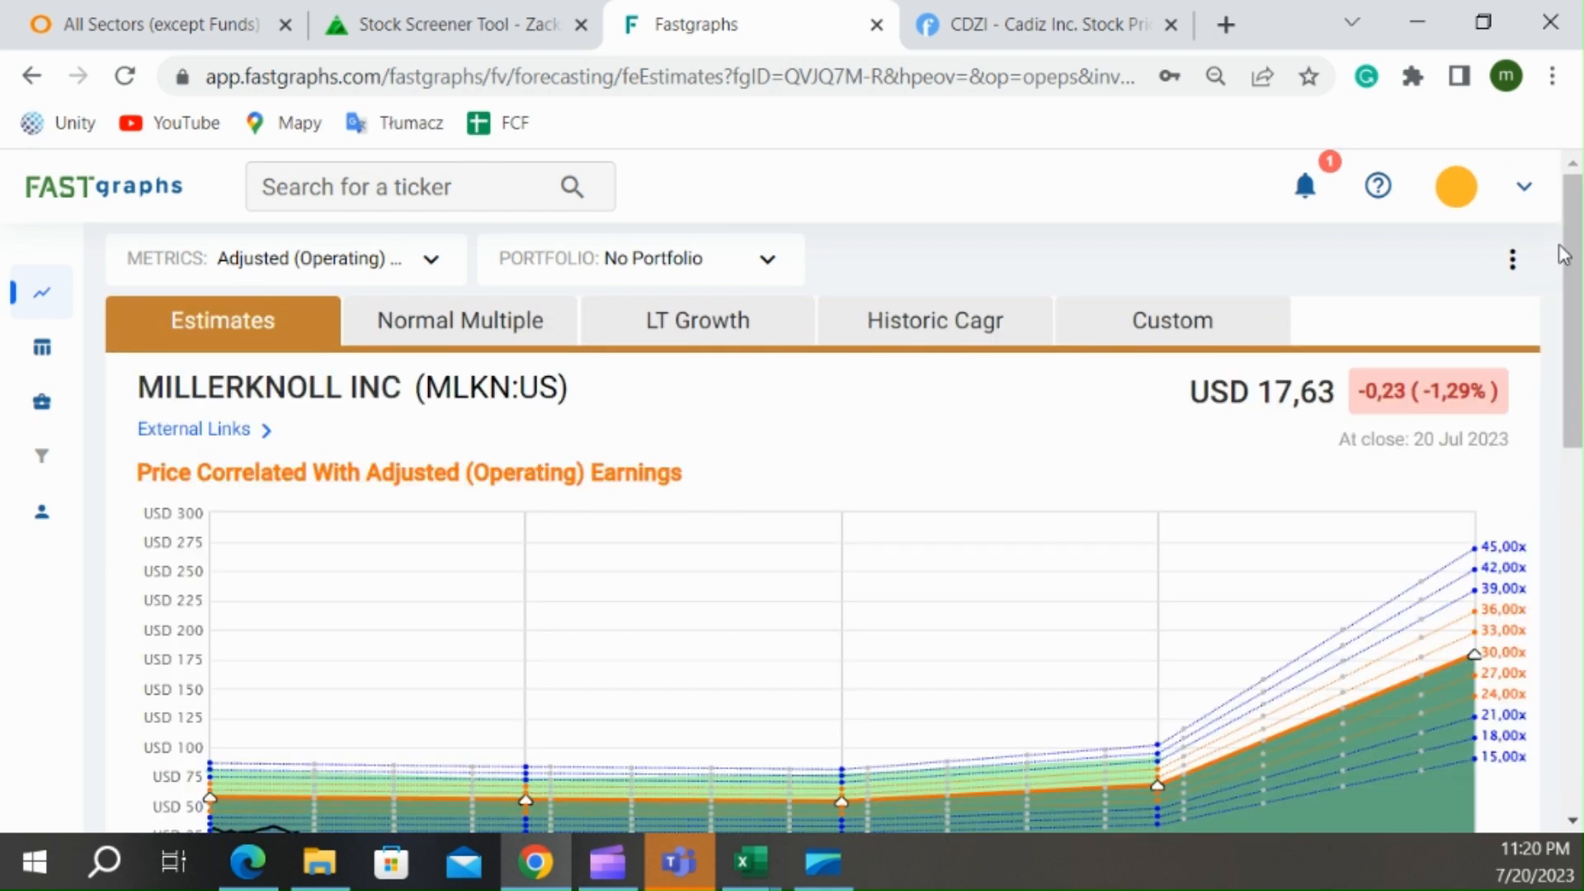
scroll("down", 3)
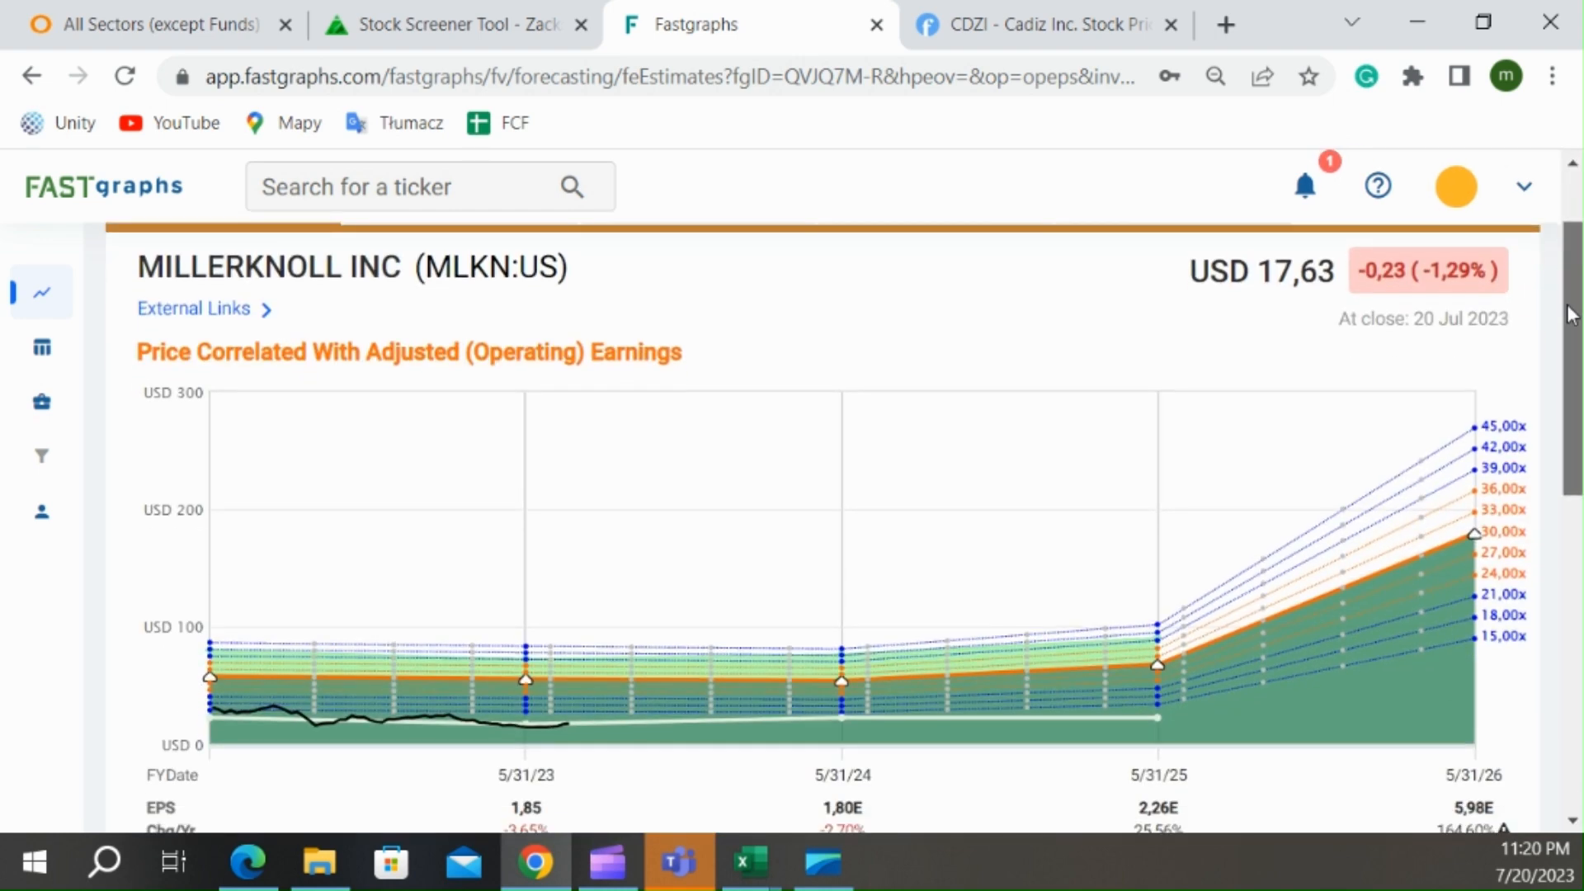
scroll("down", 3)
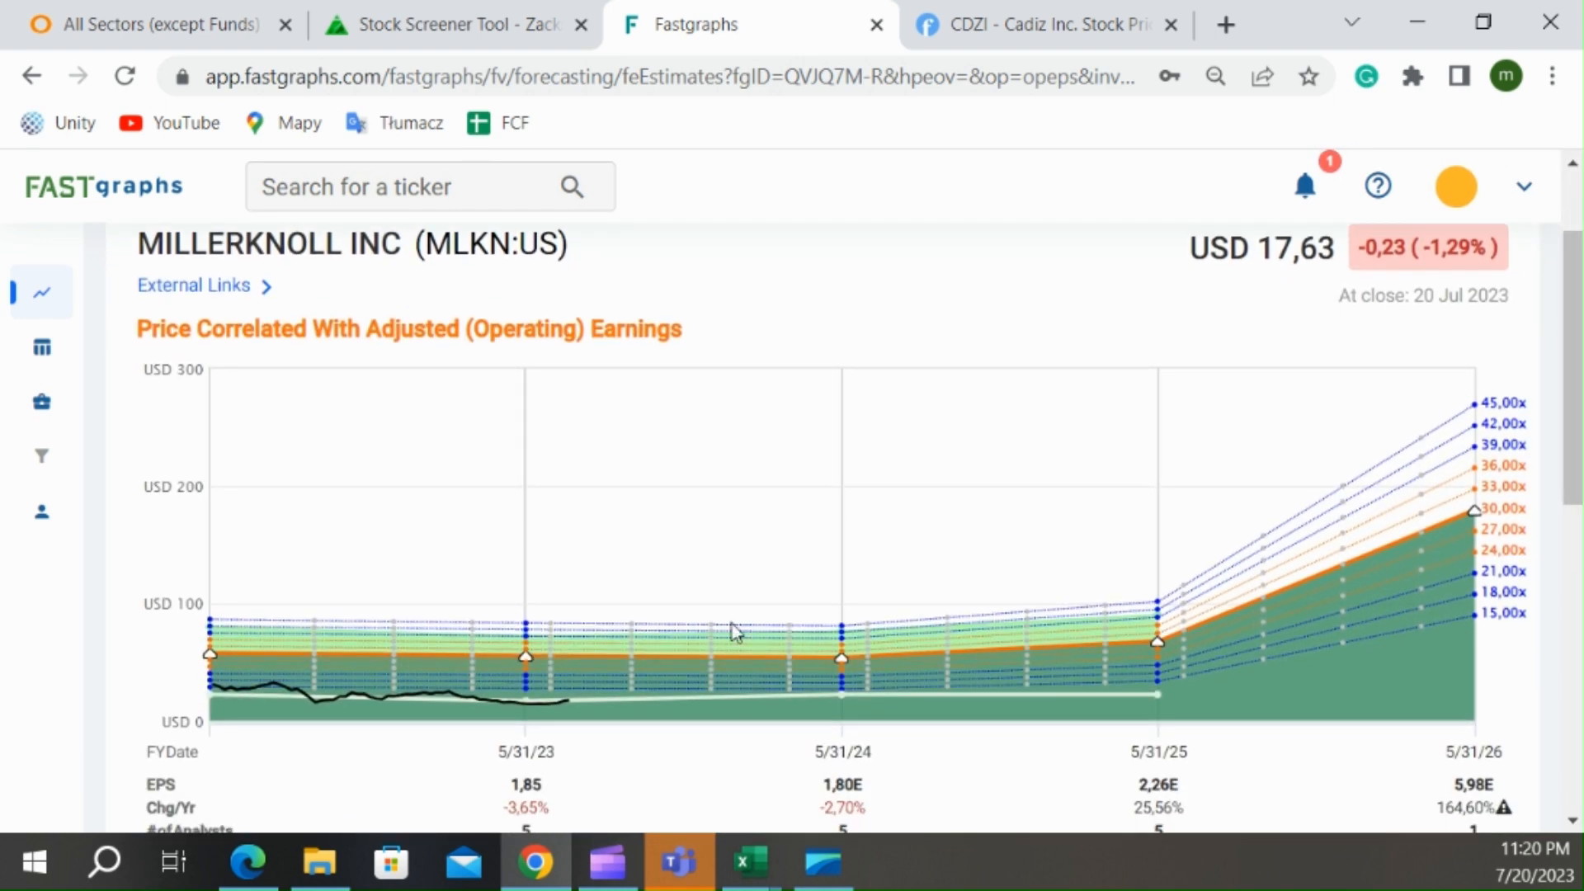
mouse_move(433, 726)
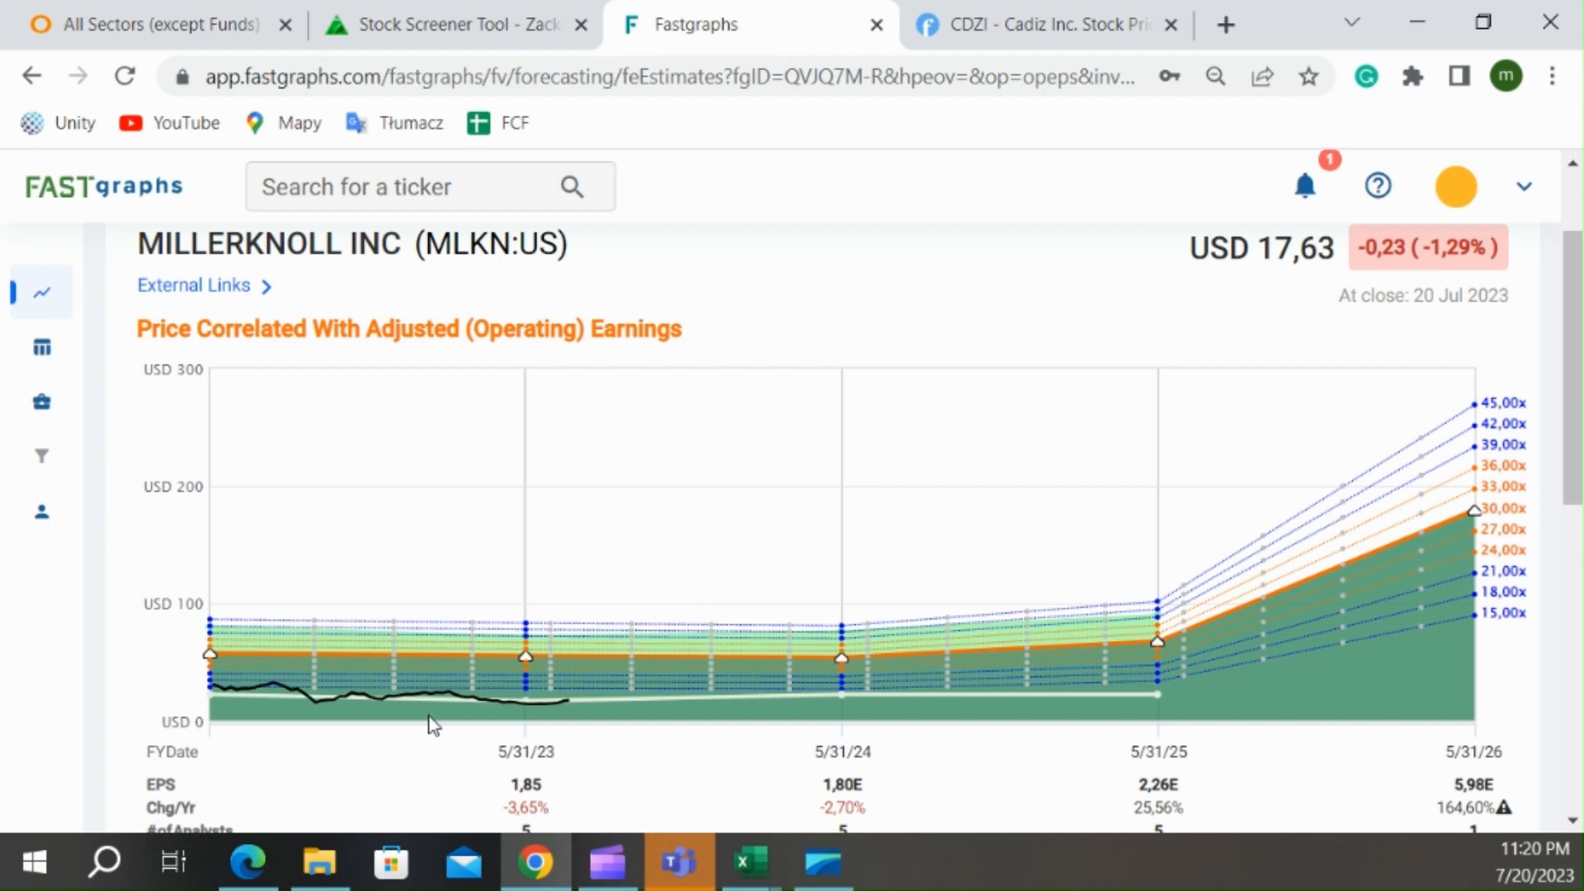
mouse_move(233, 513)
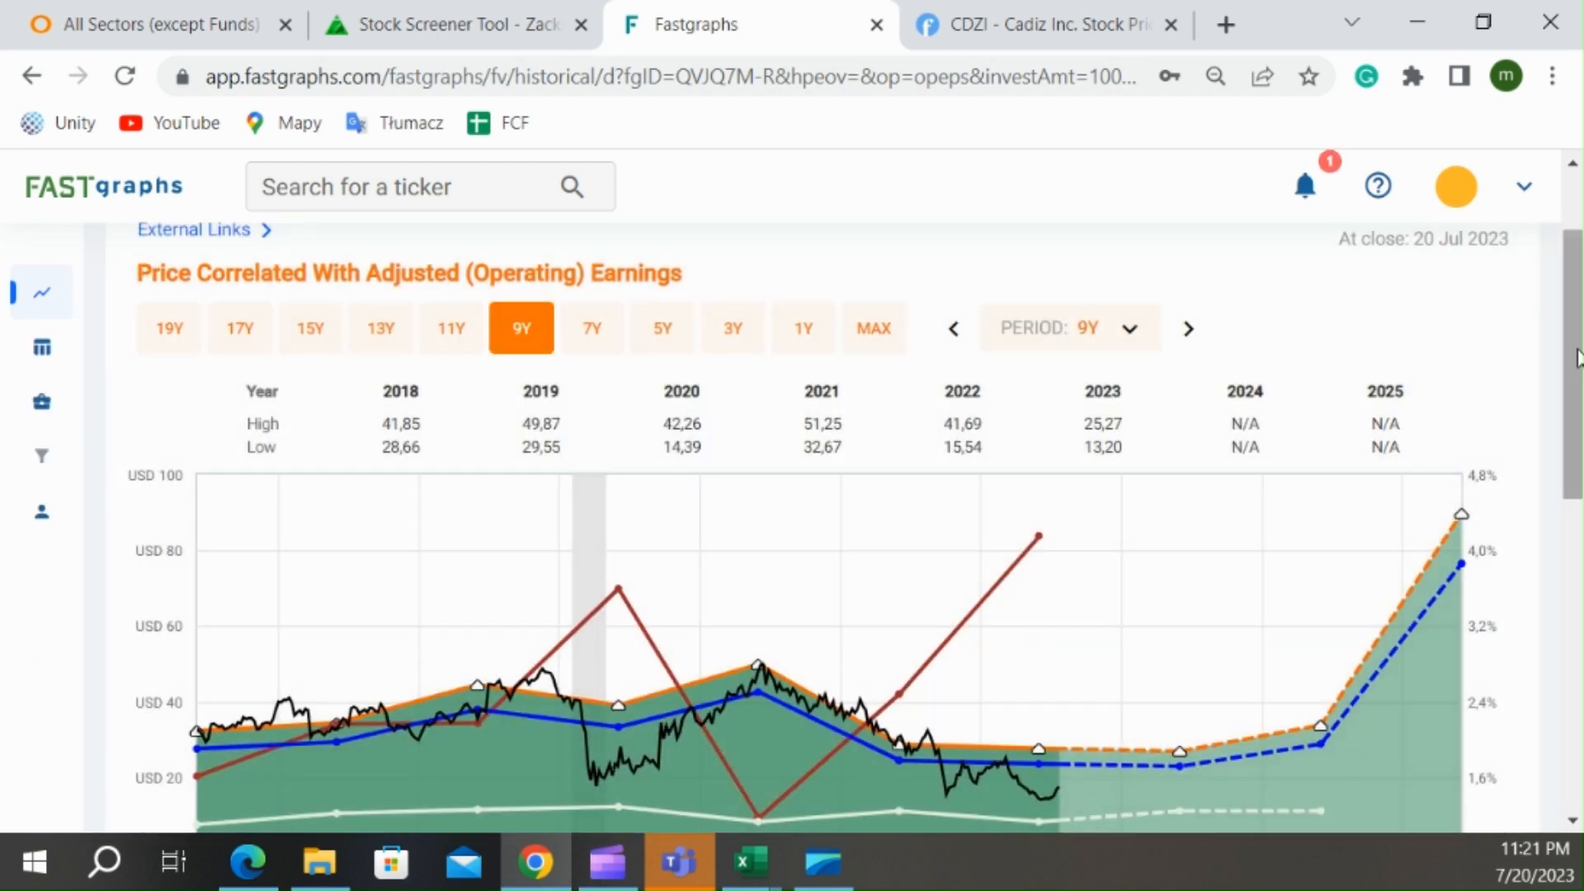
- Review MillerKnoll's nine-year historical earnings chart, then bring up its External Links list
scroll("down", 3)
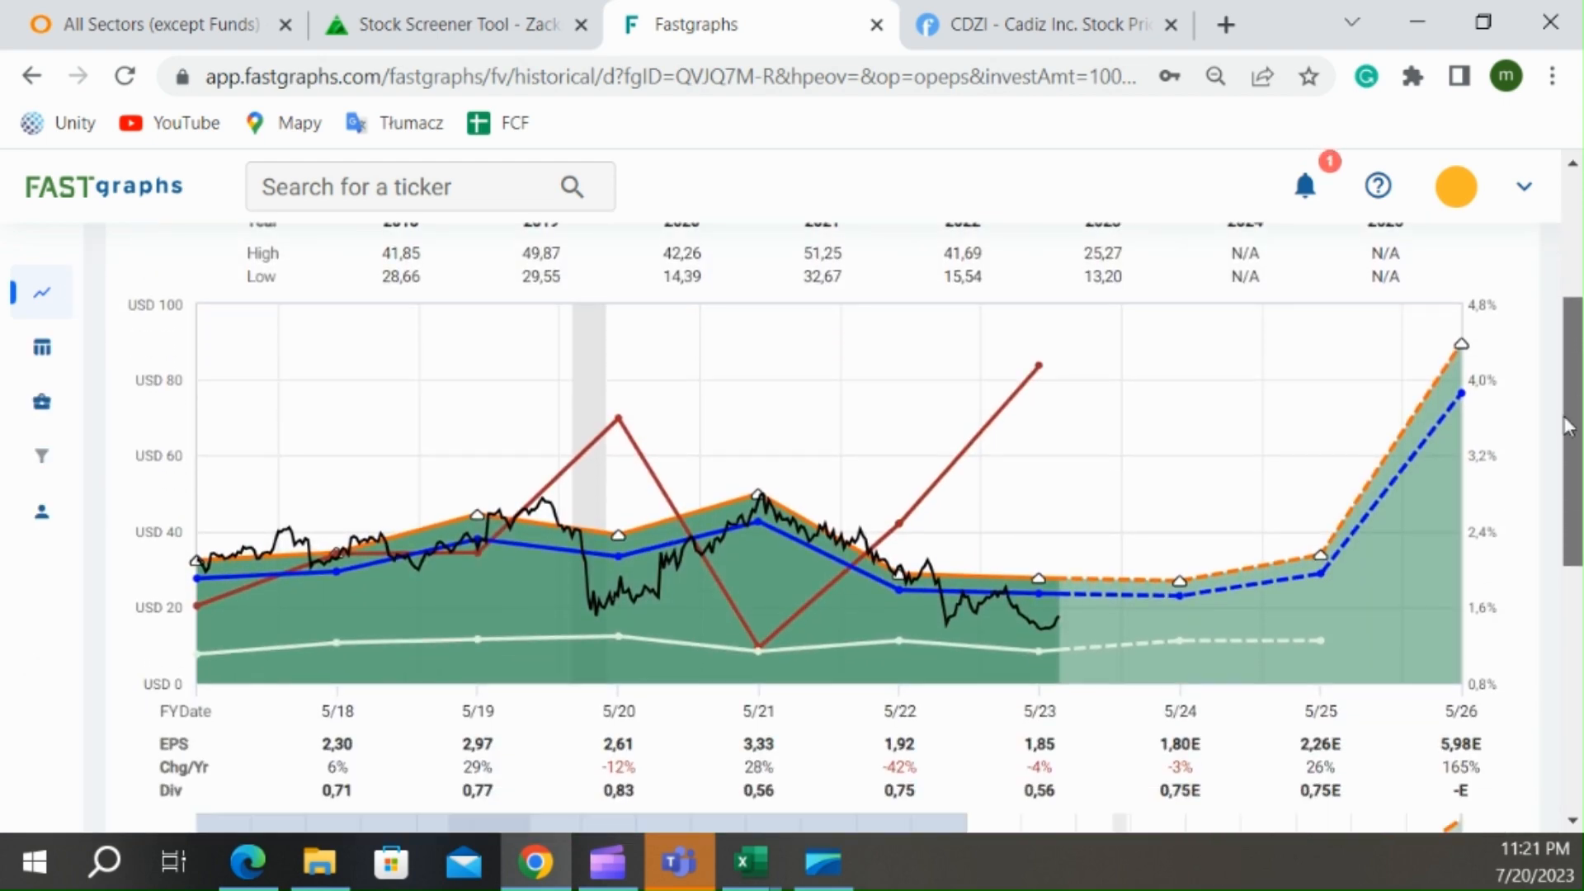
scroll("down", 3)
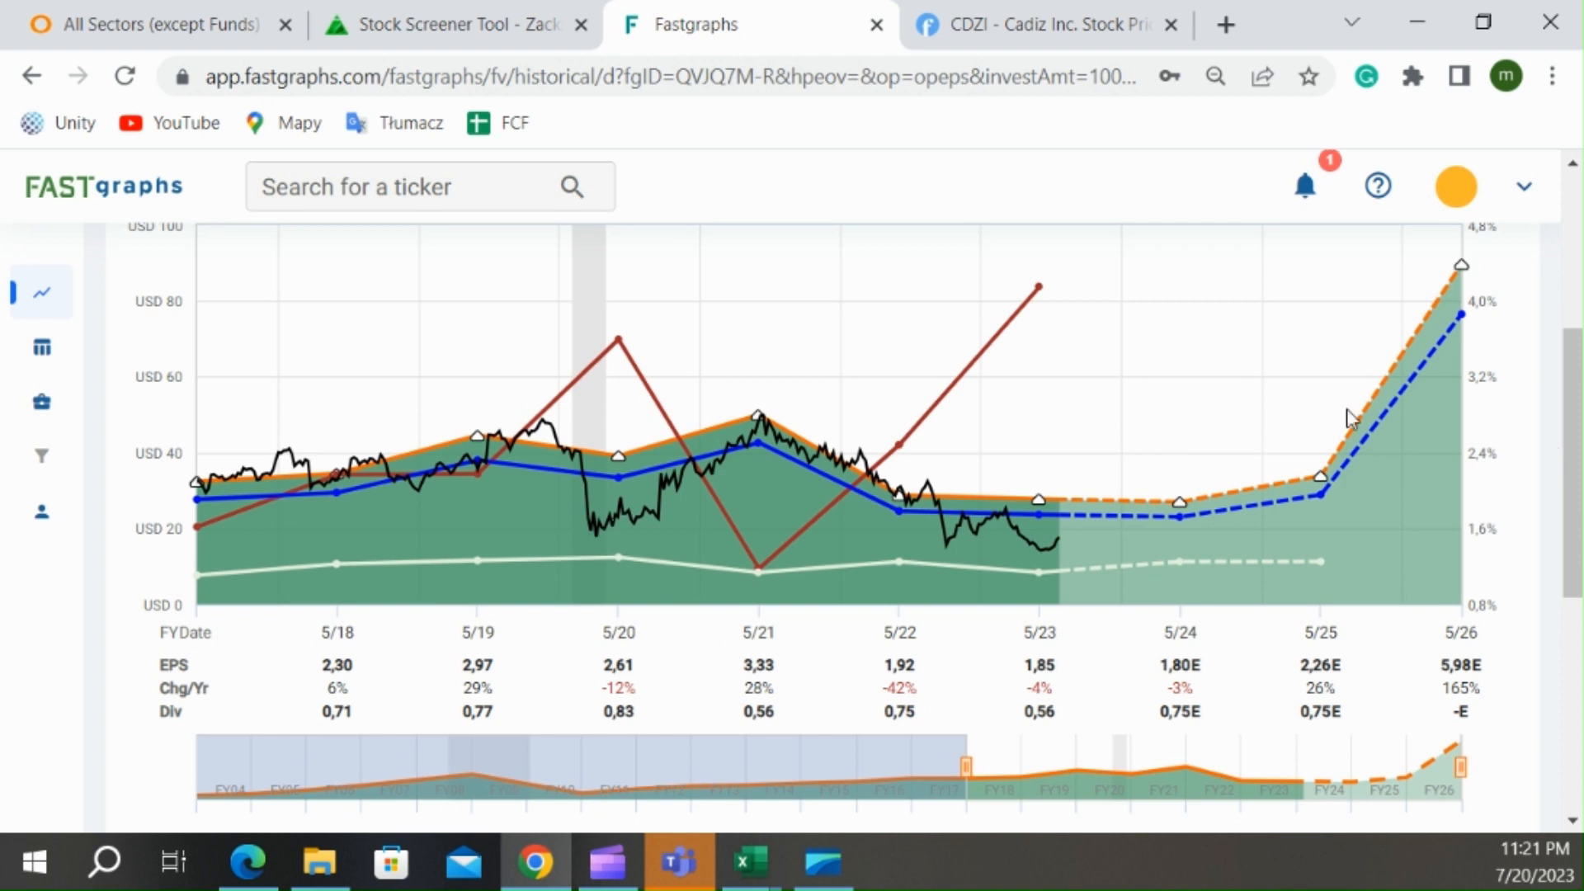
mouse_move(1448, 323)
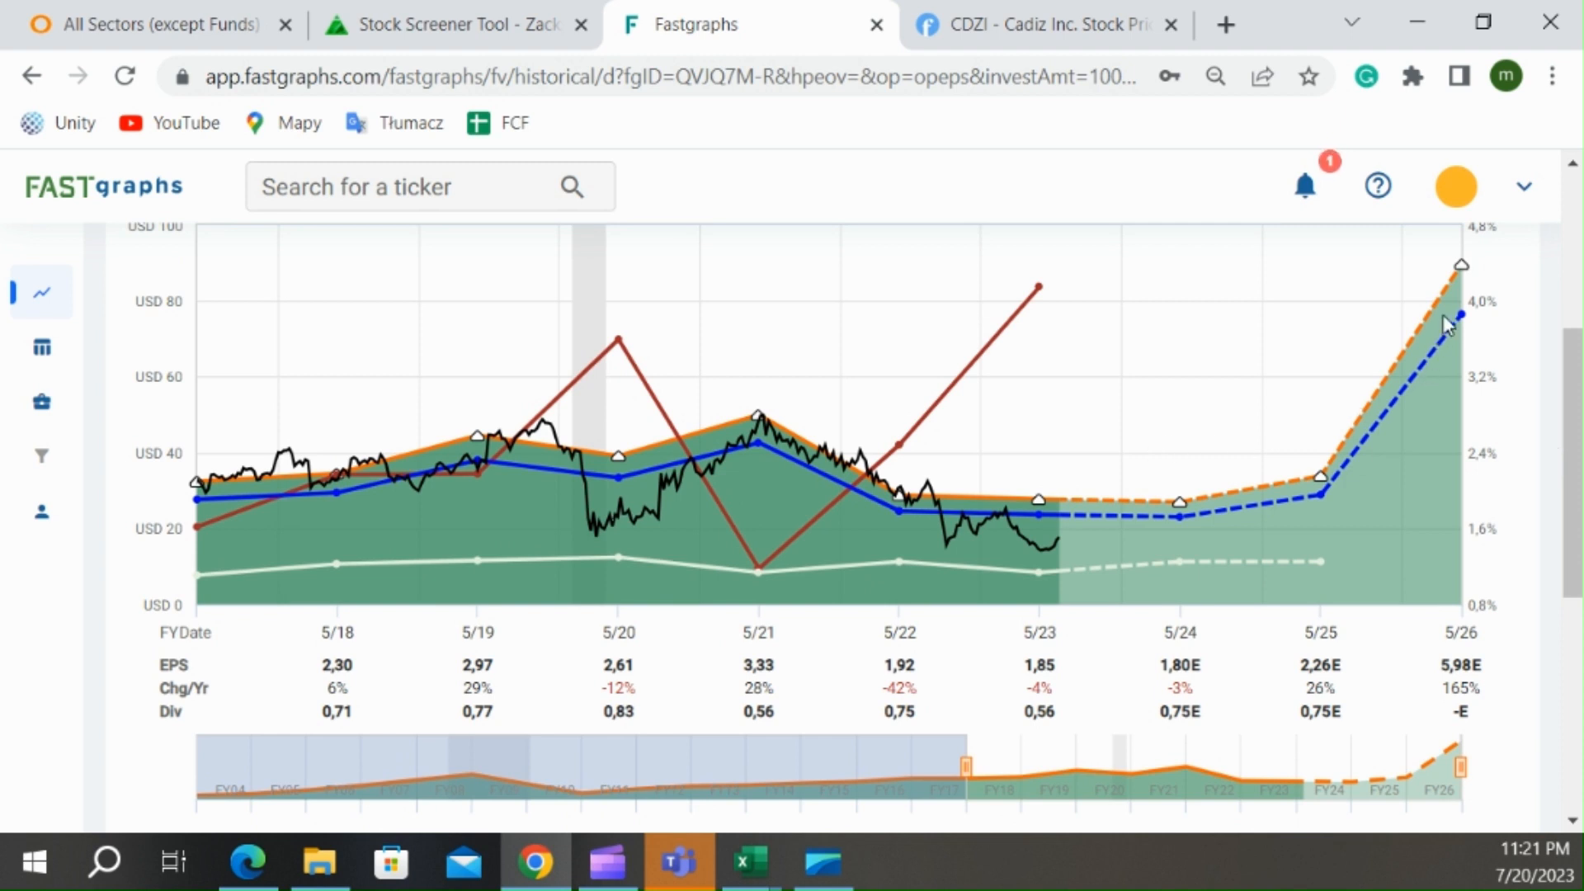
mouse_move(1460, 317)
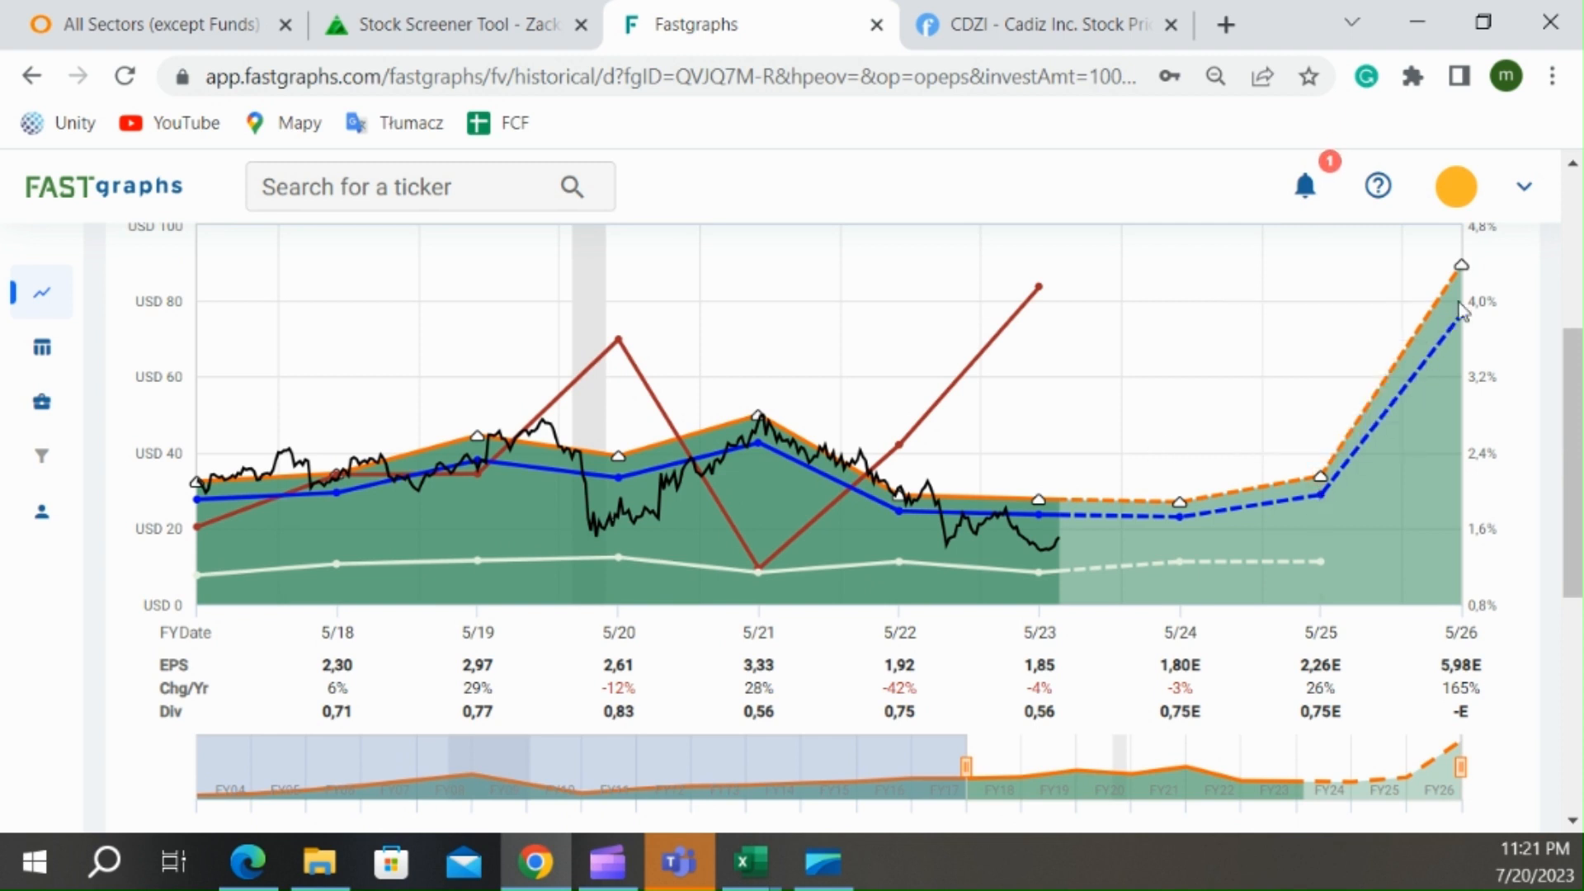
mouse_move(1058, 536)
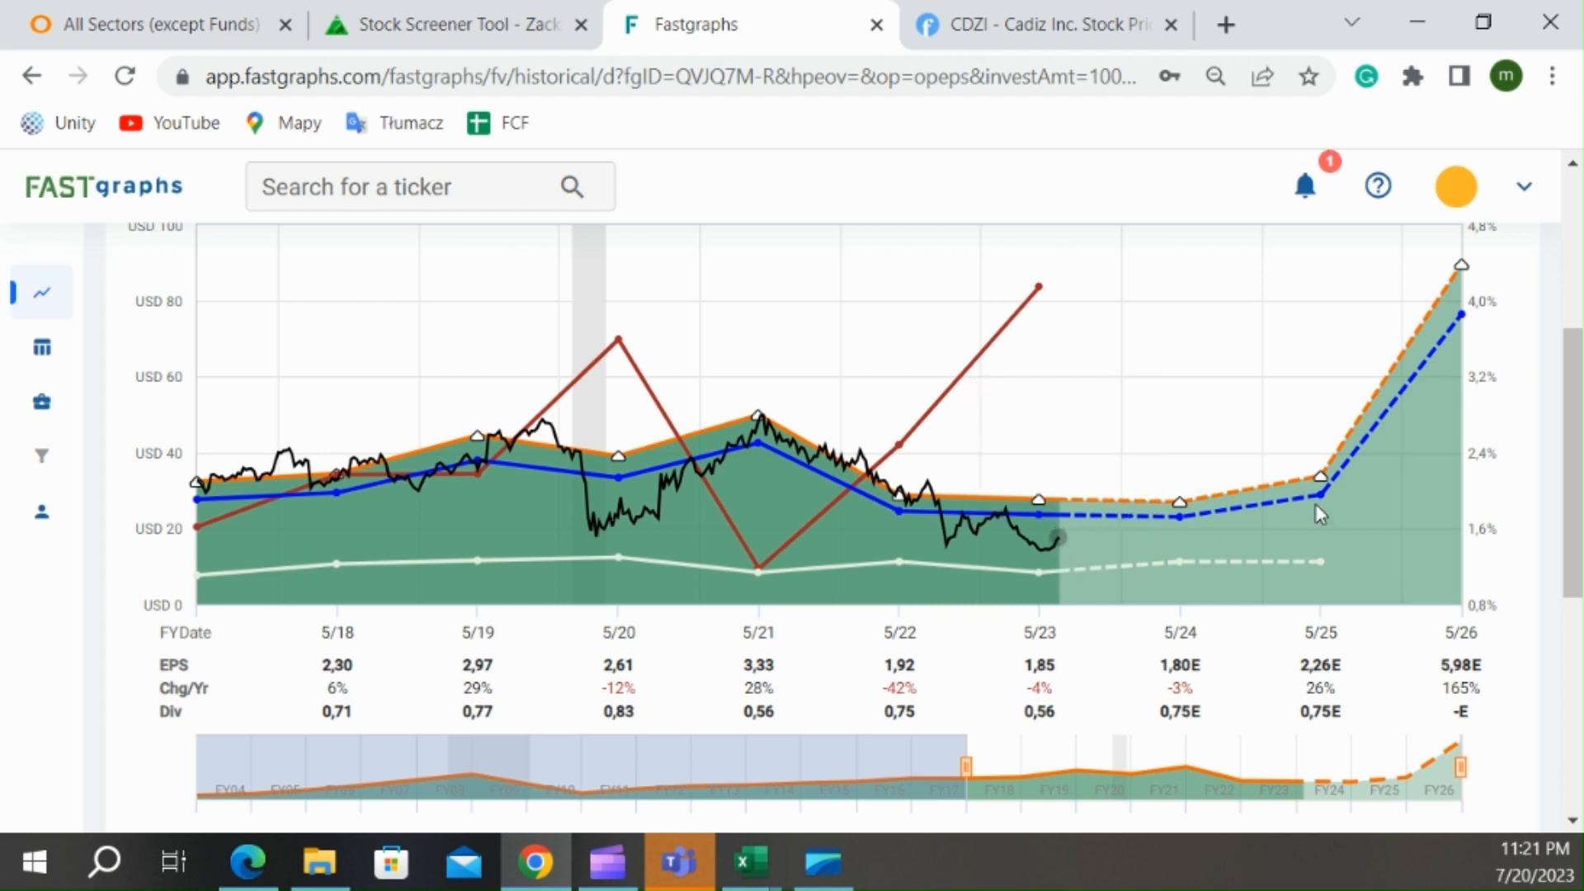
mouse_move(1566, 433)
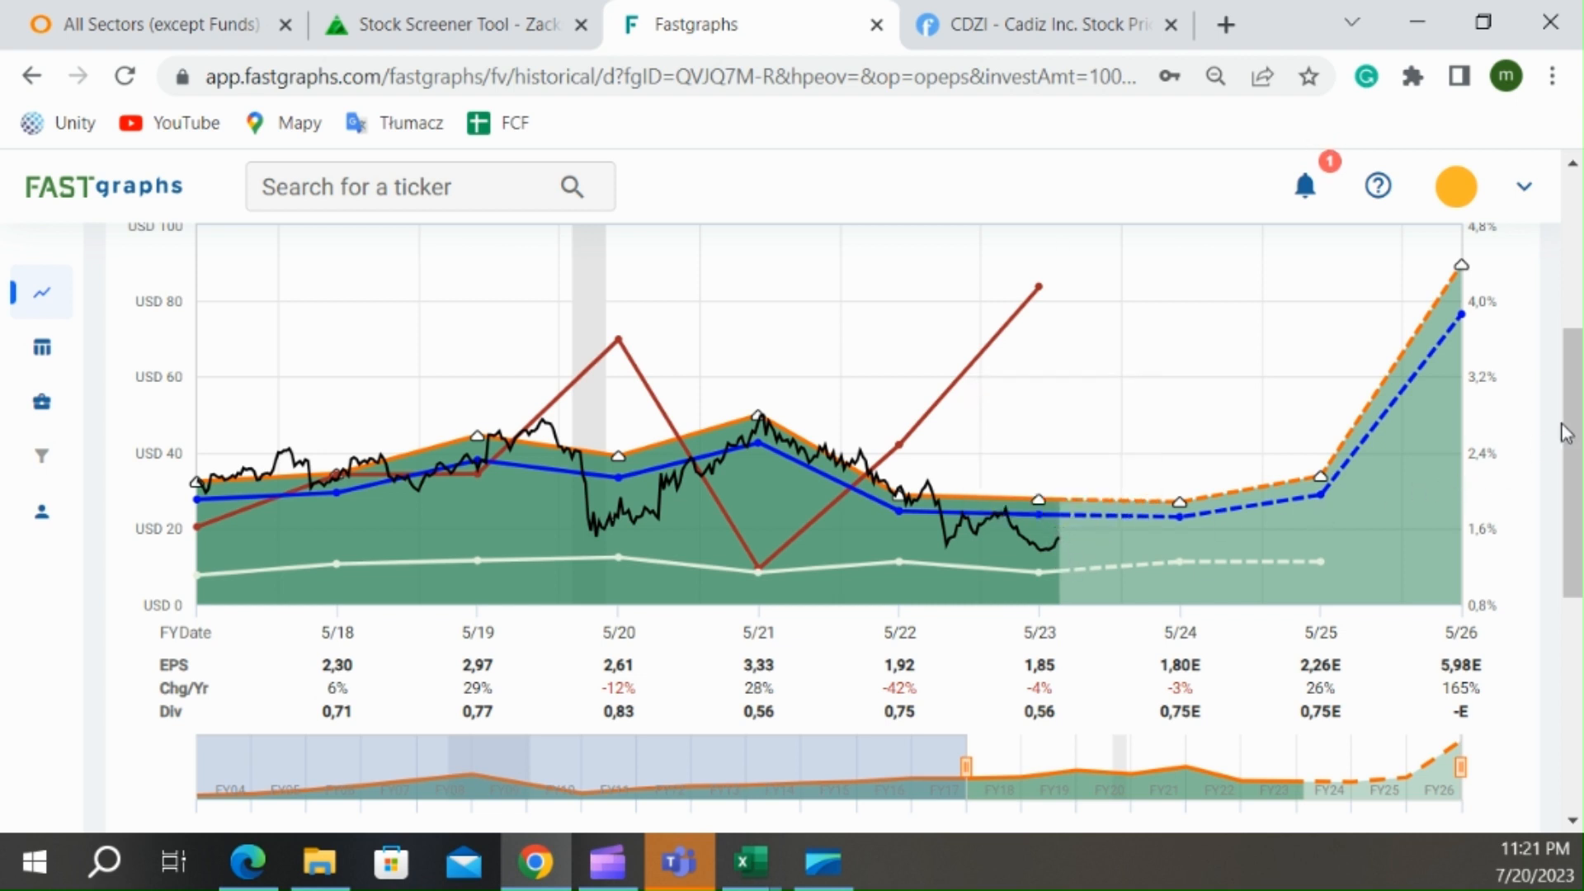
scroll("up", 3)
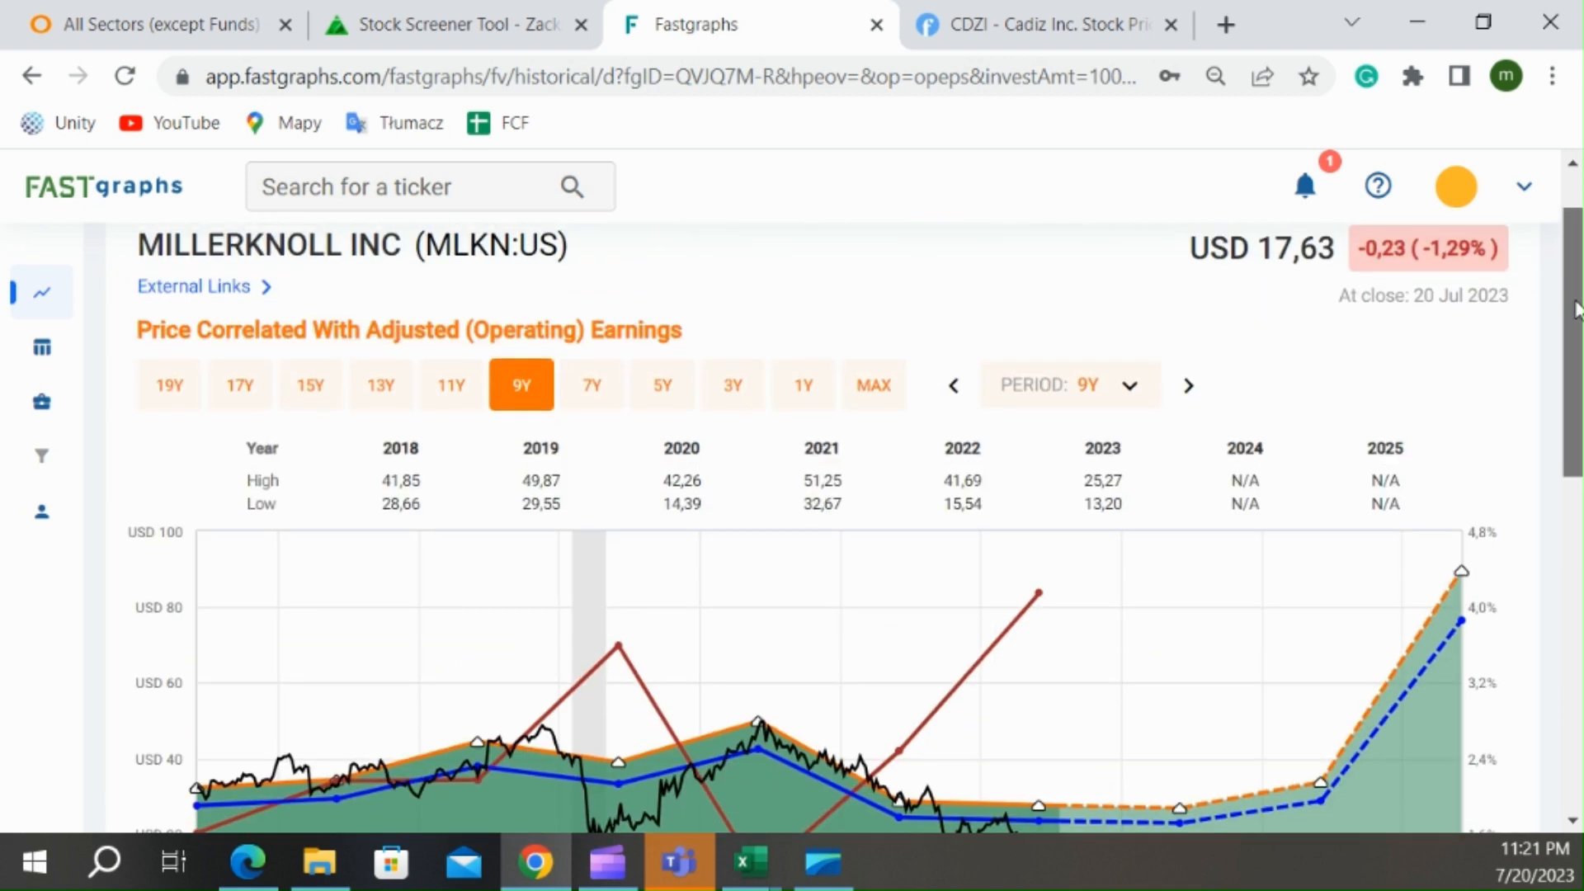
left_click(193, 285)
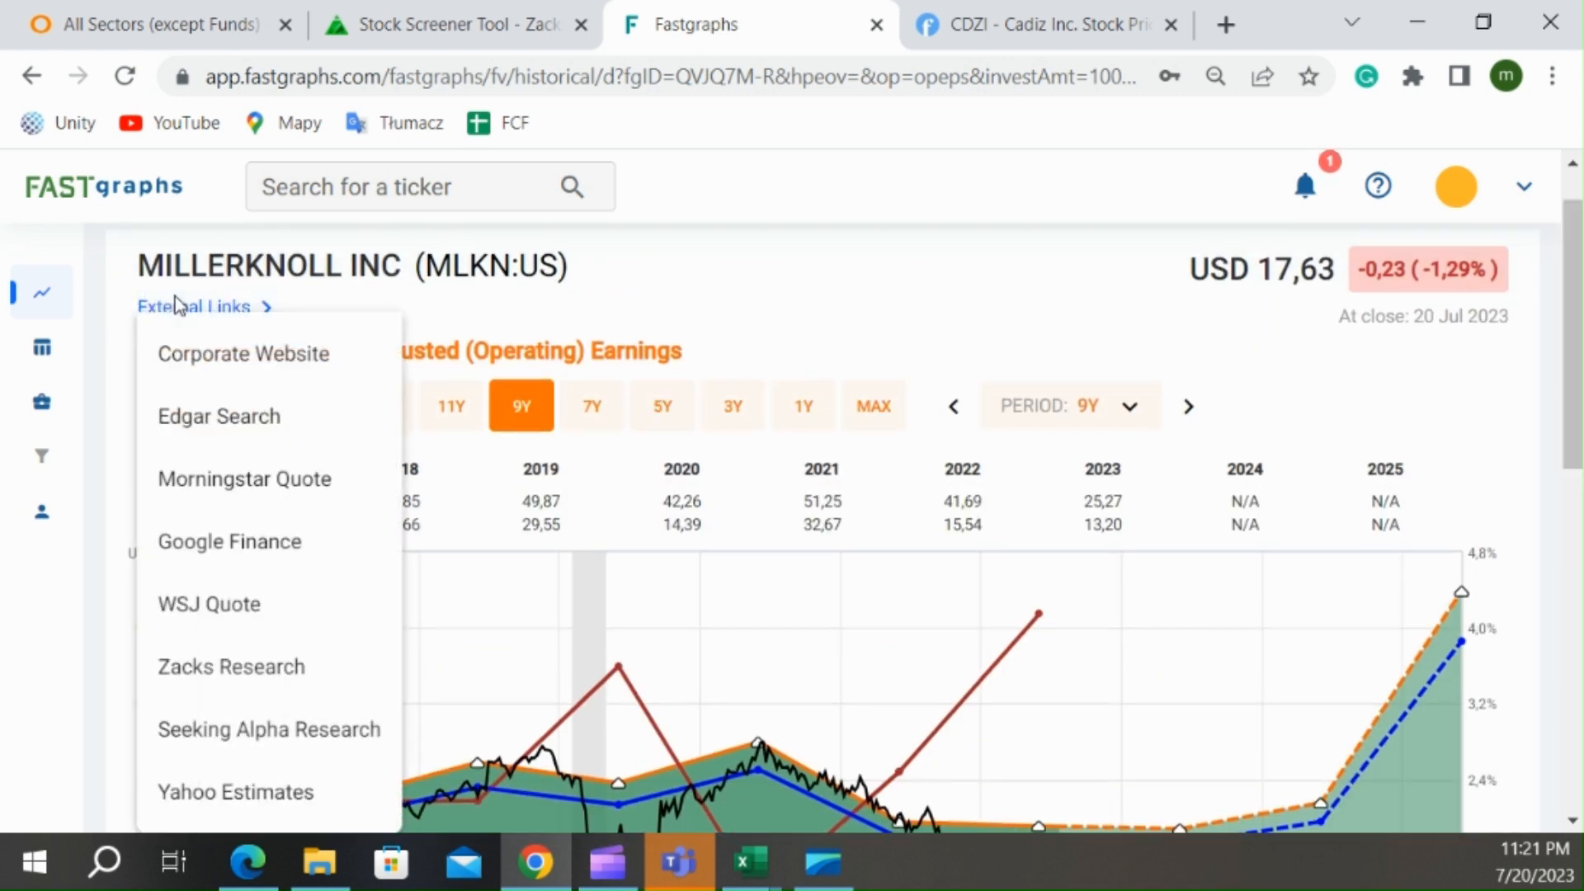
- Visit hermanmiller.com from the external links and browse its product categories
left_click(243, 354)
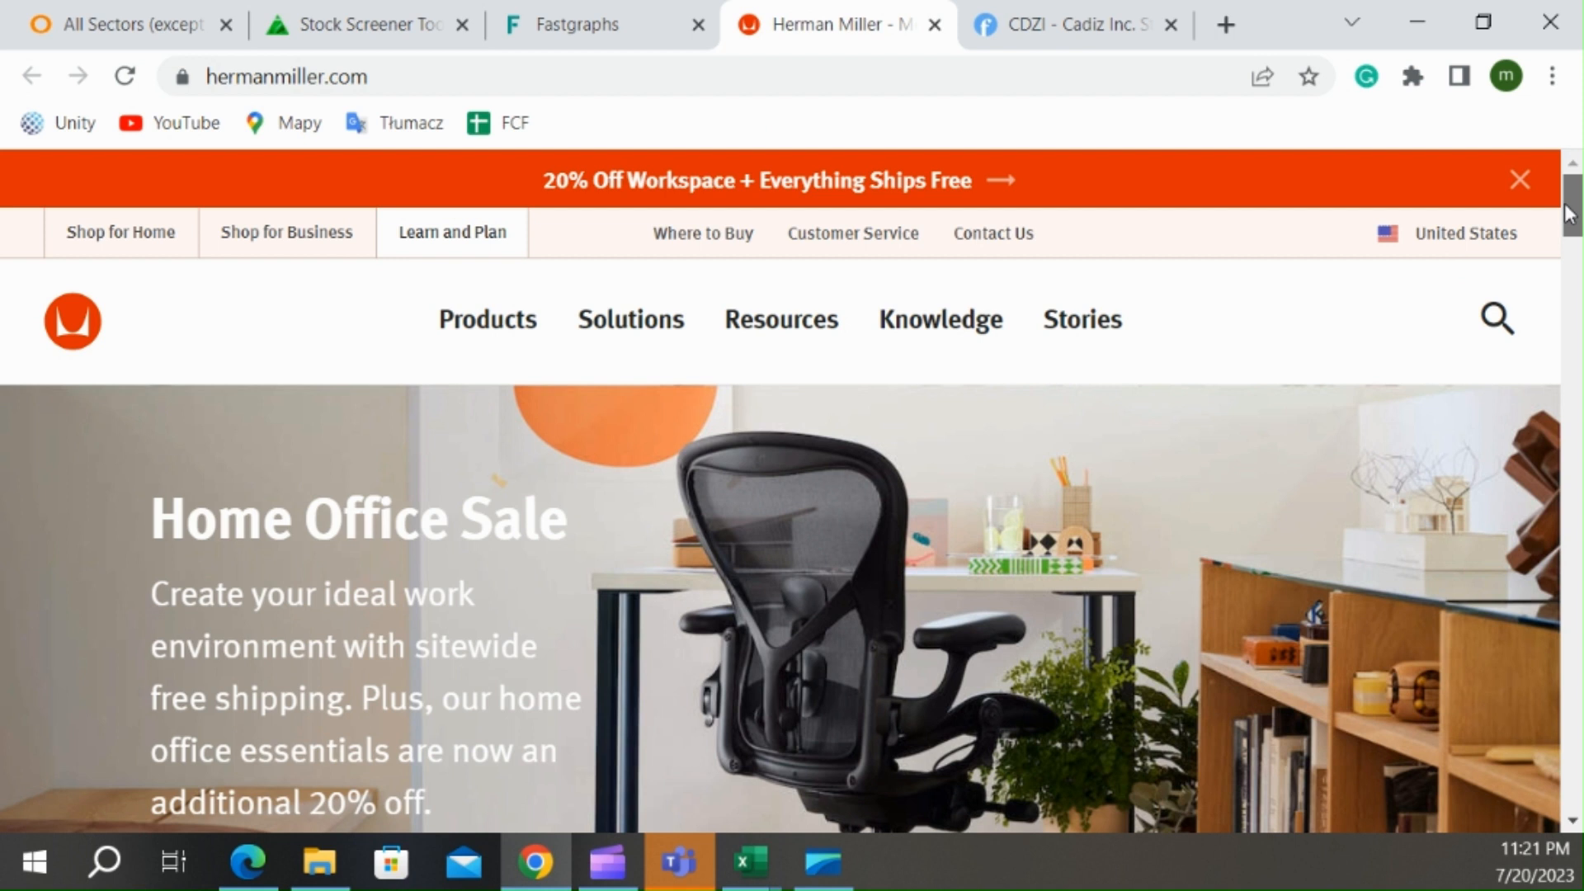
scroll("down", 3)
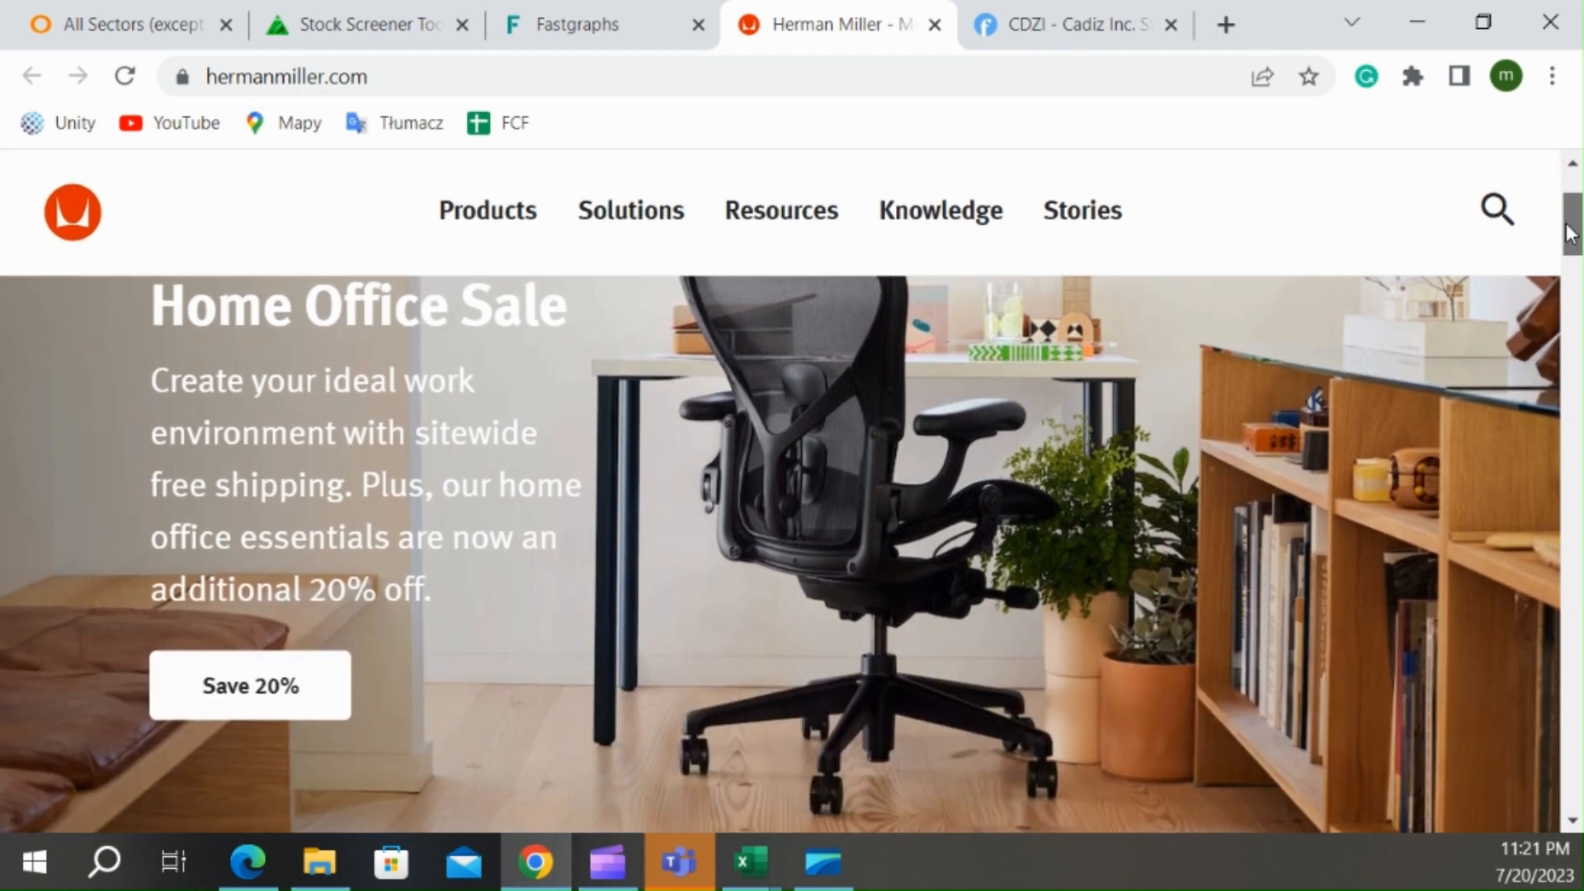
scroll("down", 3)
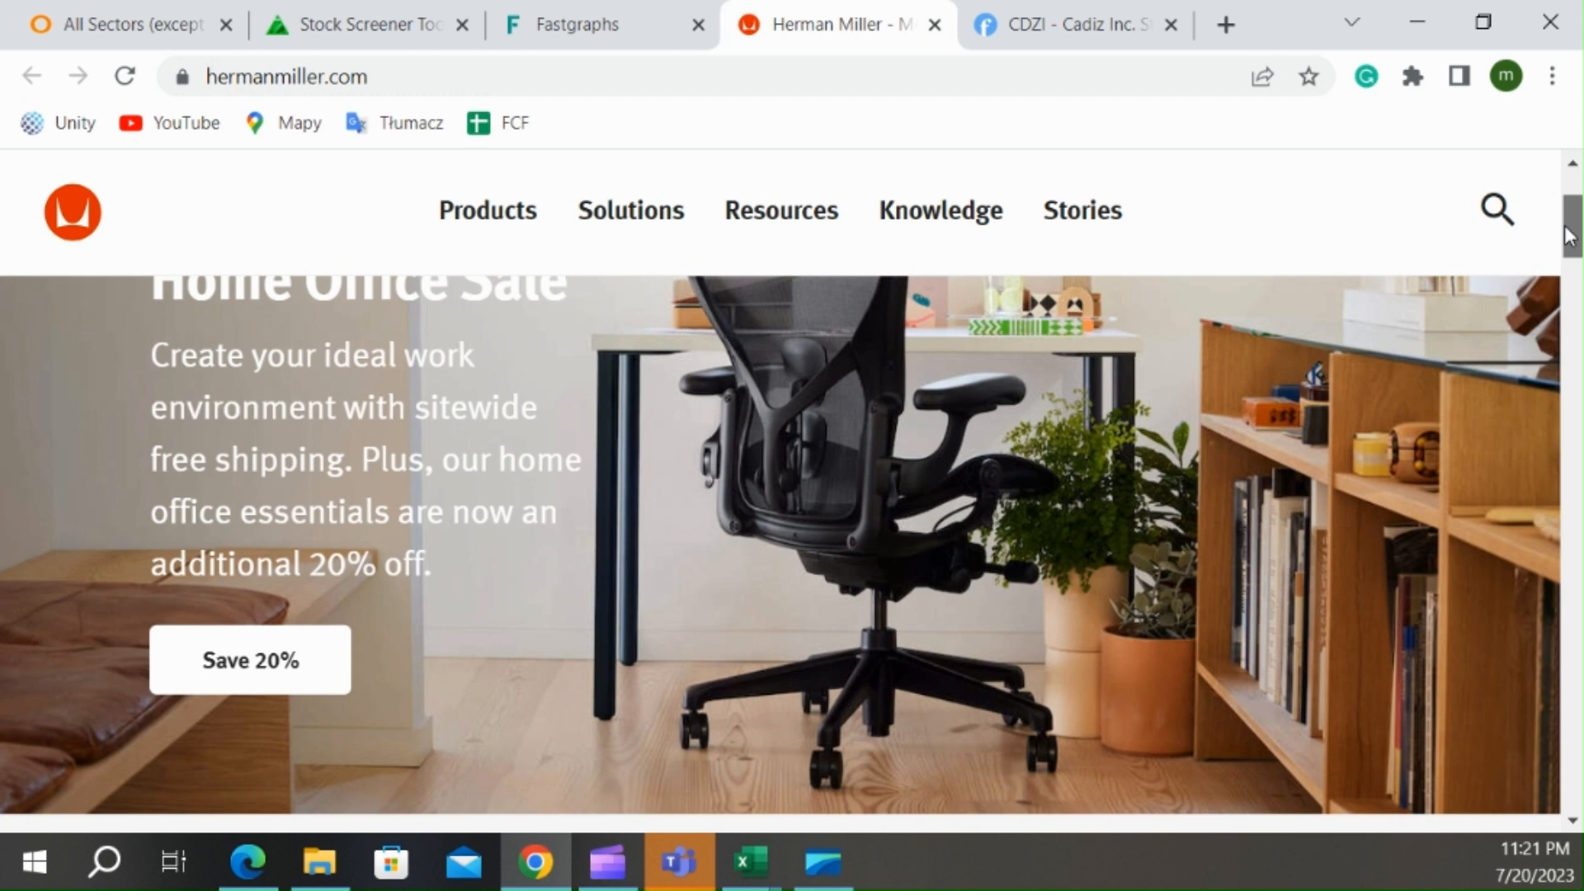
scroll("down", 3)
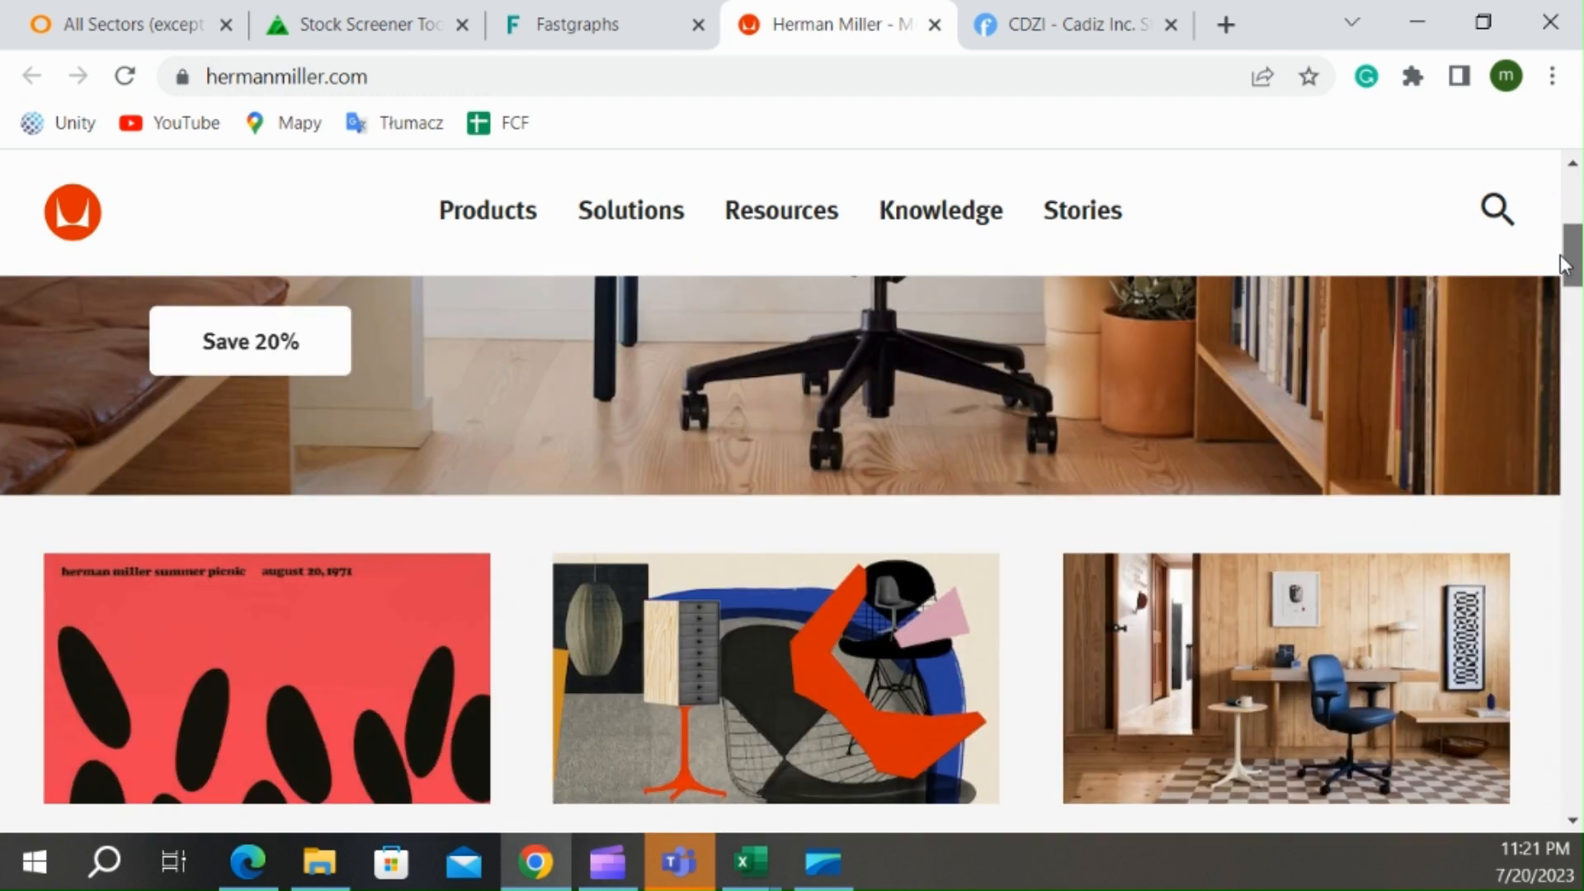
scroll("down", 3)
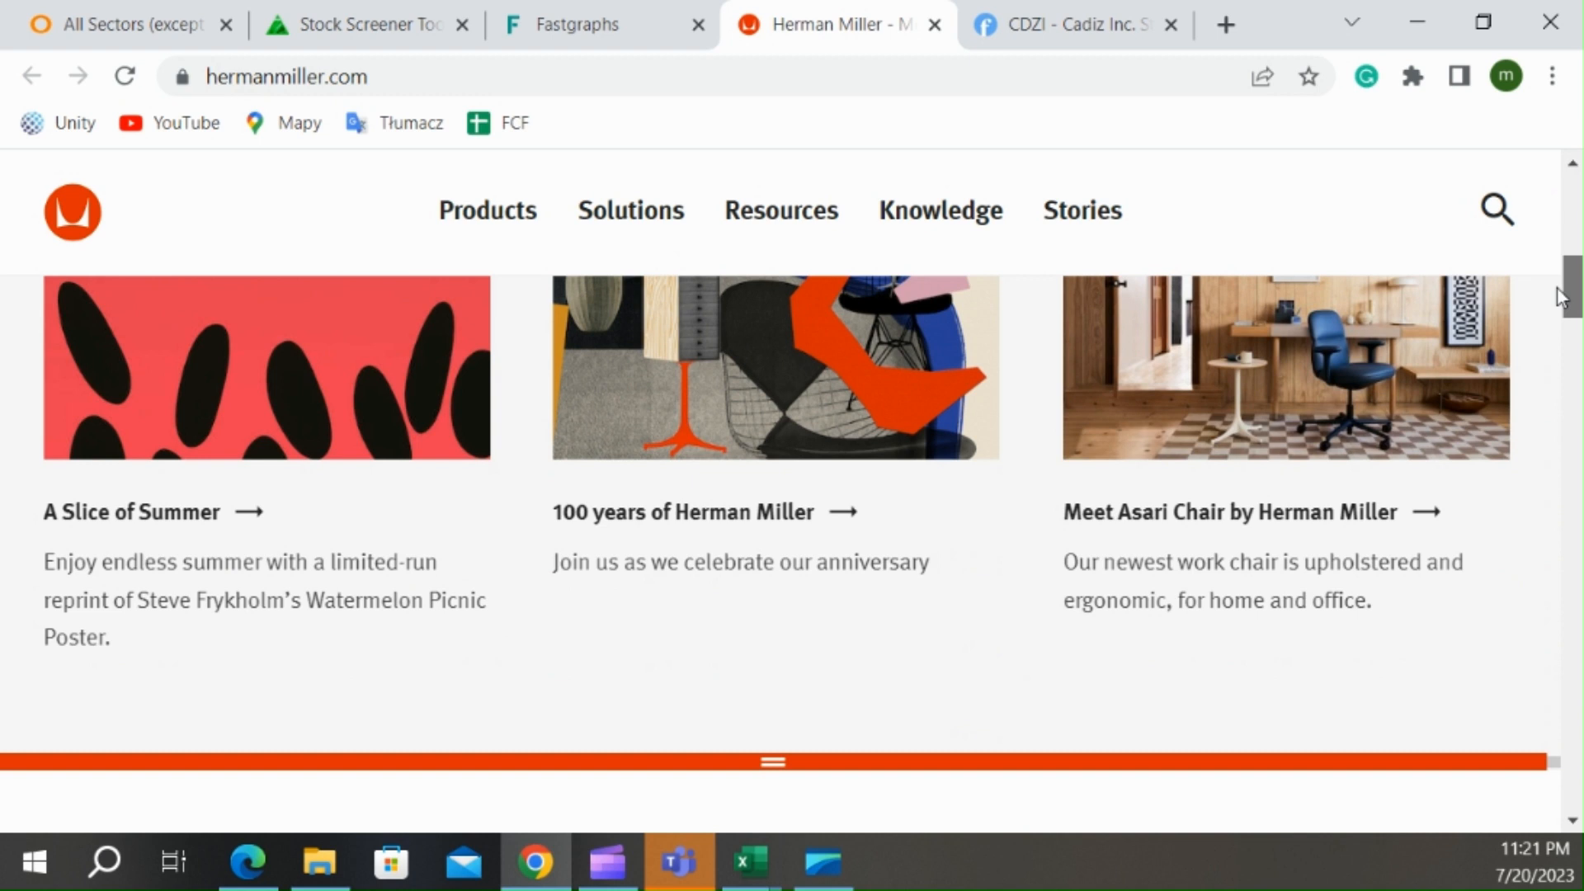
scroll("up", 3)
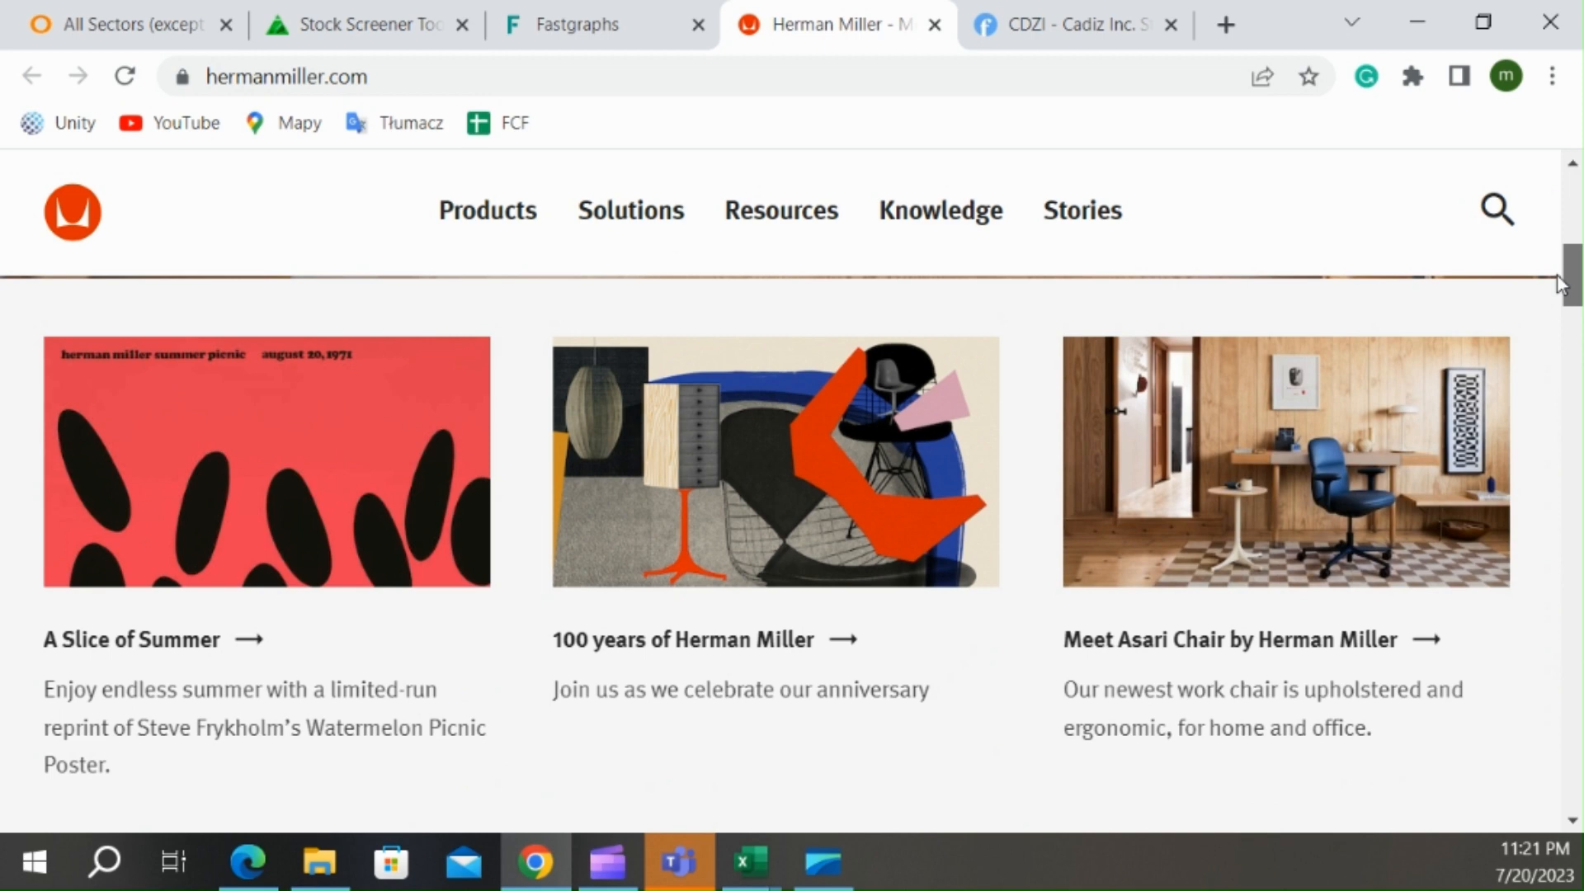
scroll("down", 3)
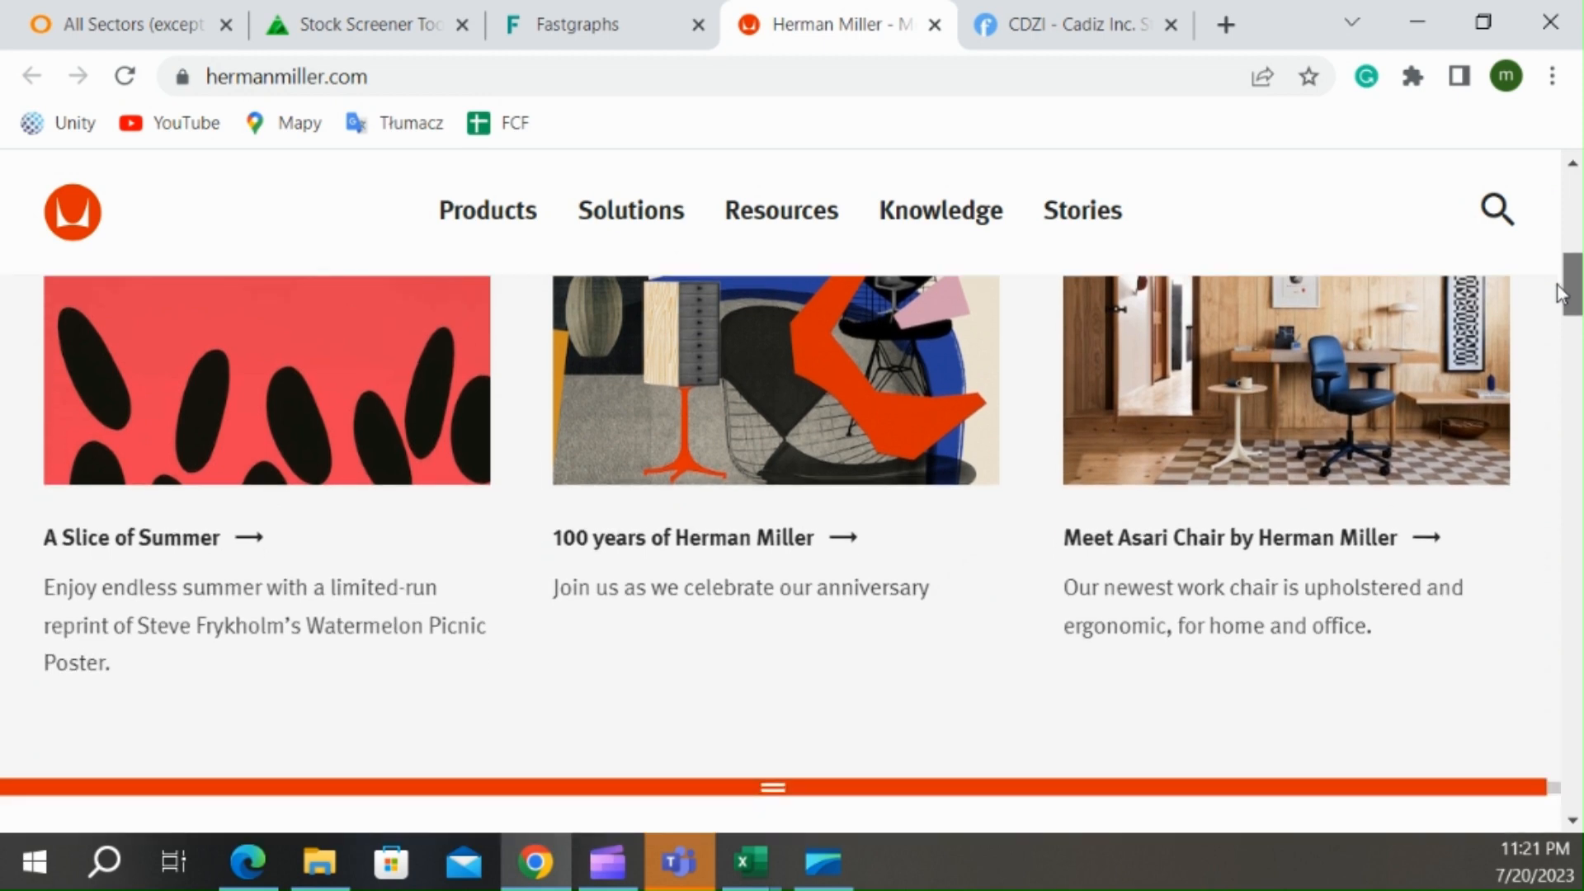
scroll("down", 3)
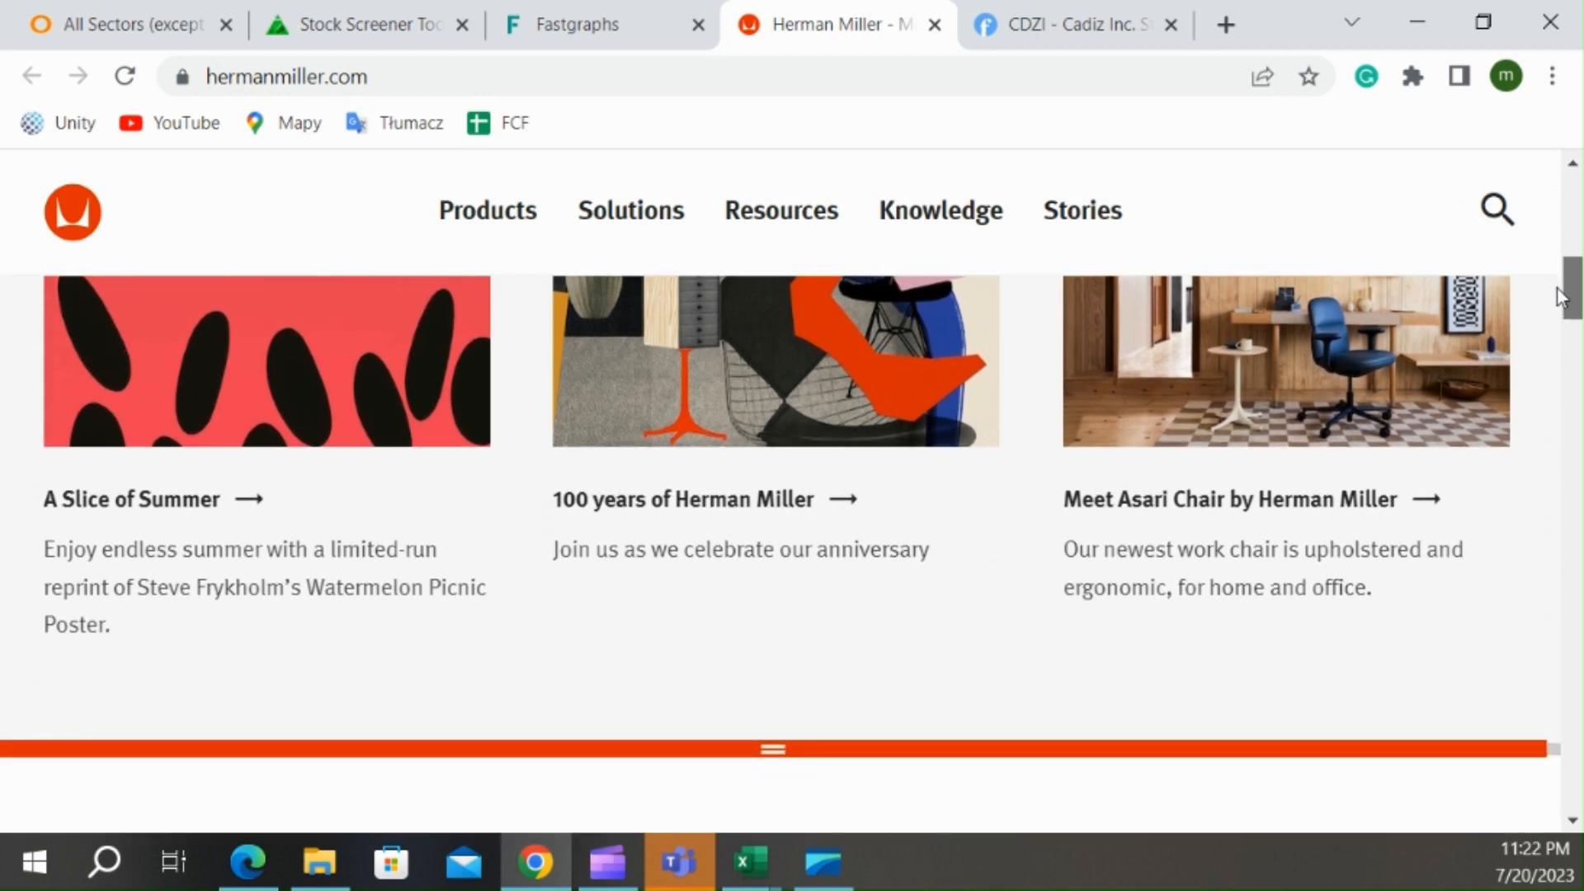
scroll("down", 3)
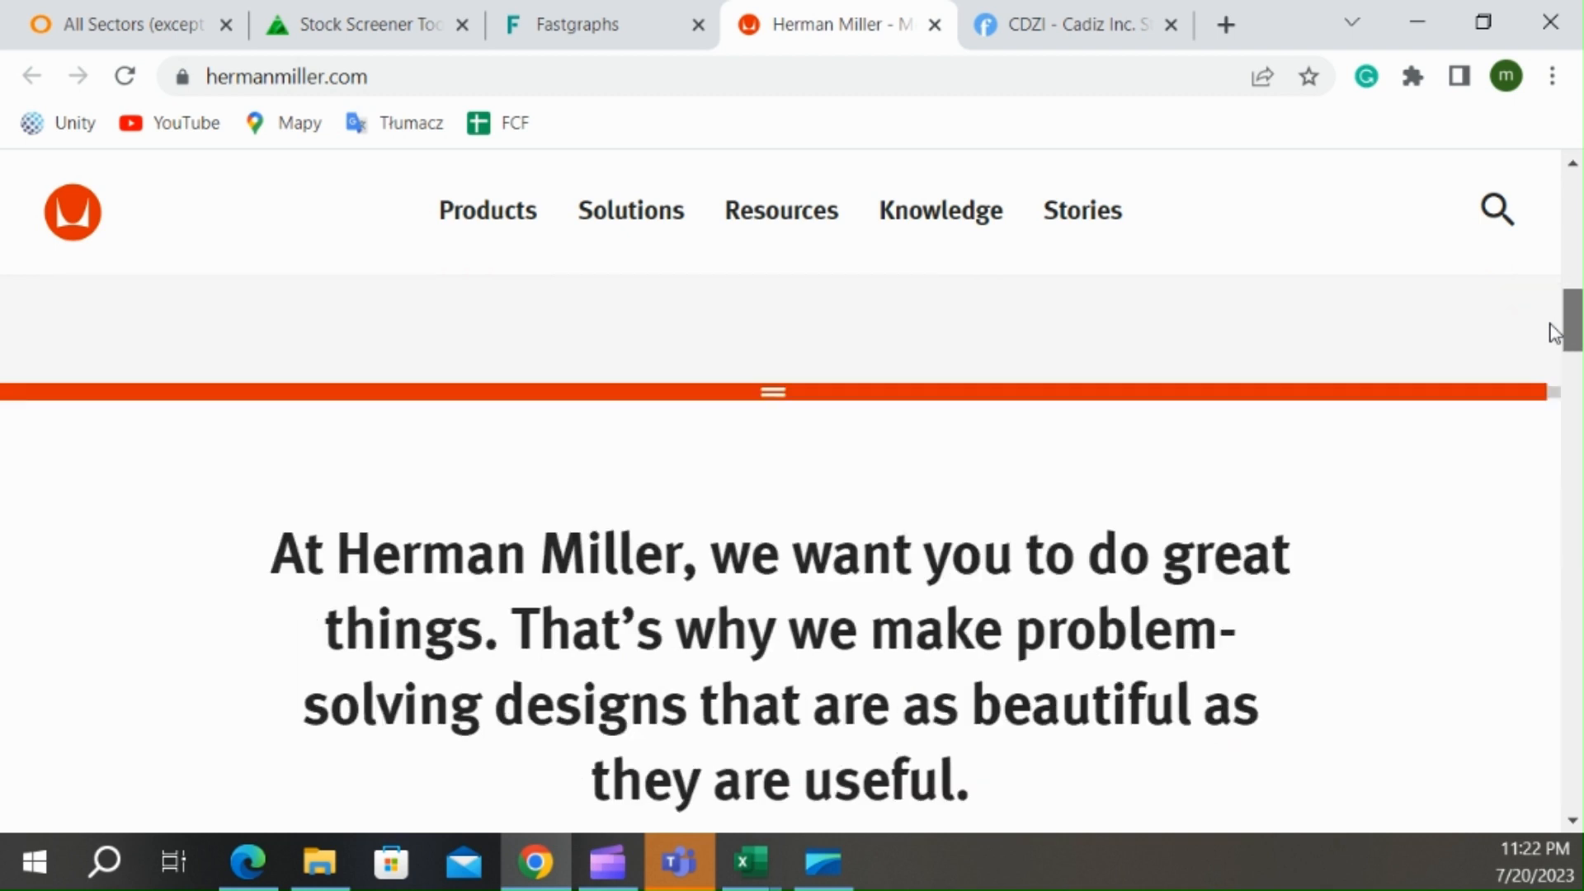
scroll("down", 3)
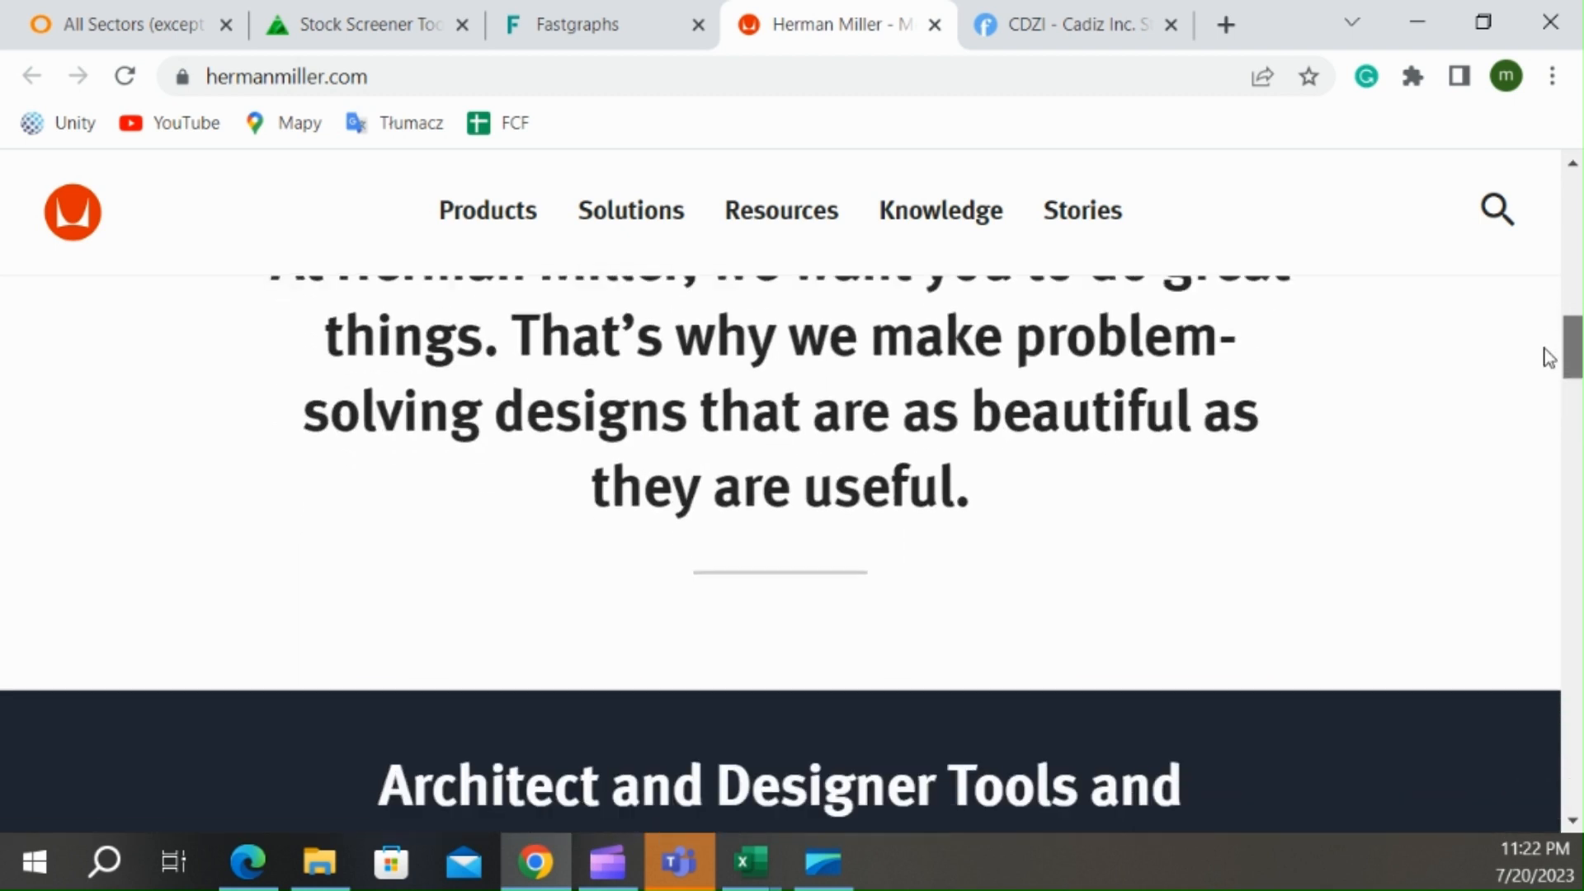
scroll("down", 3)
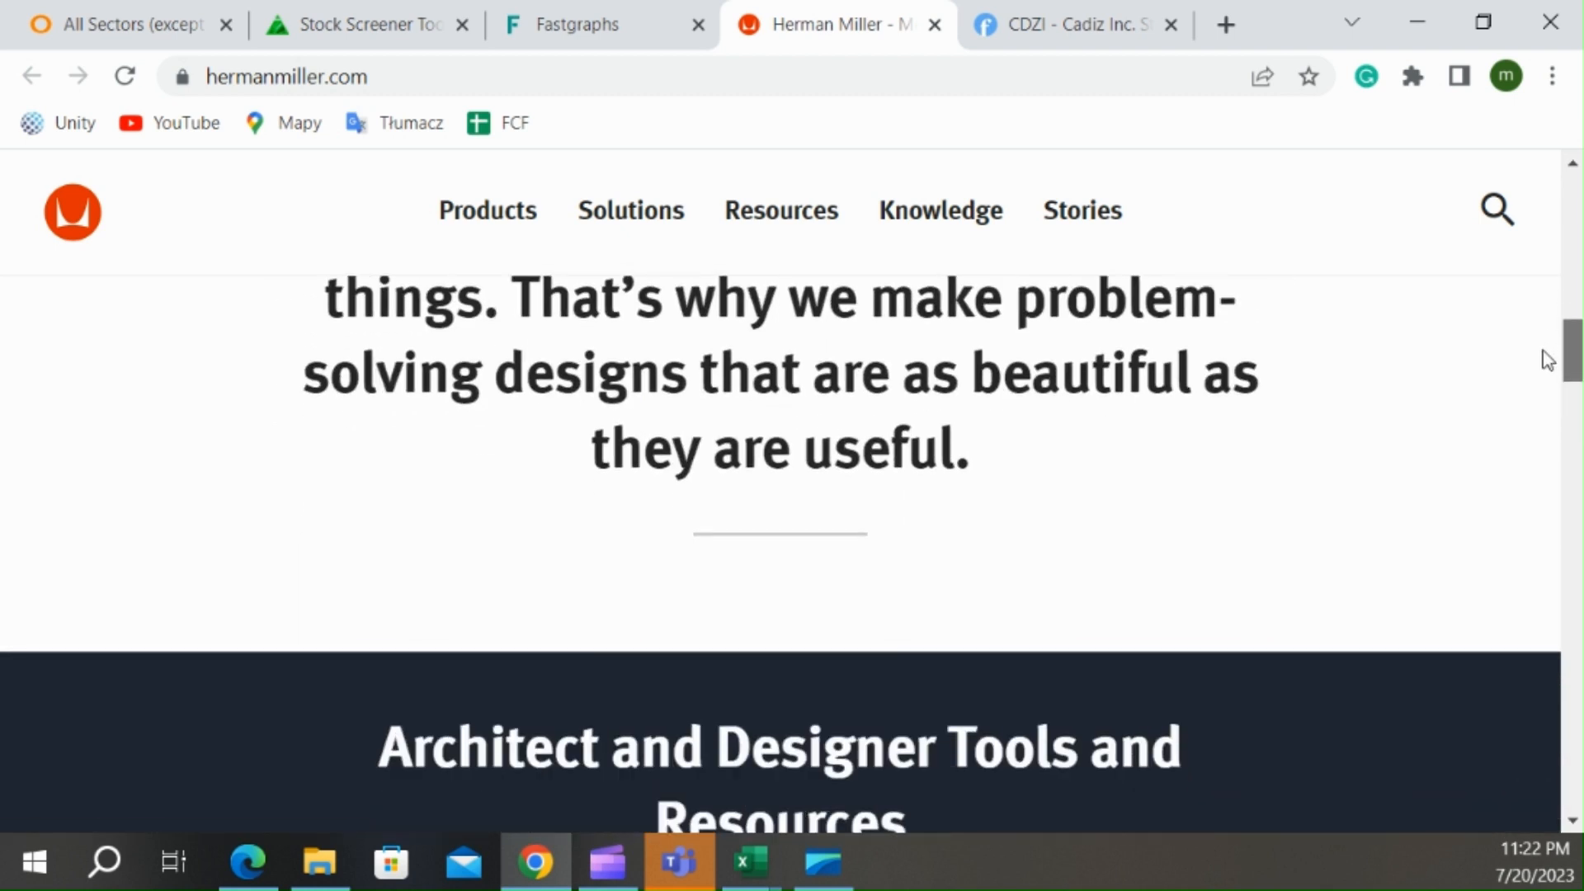
scroll("down", 3)
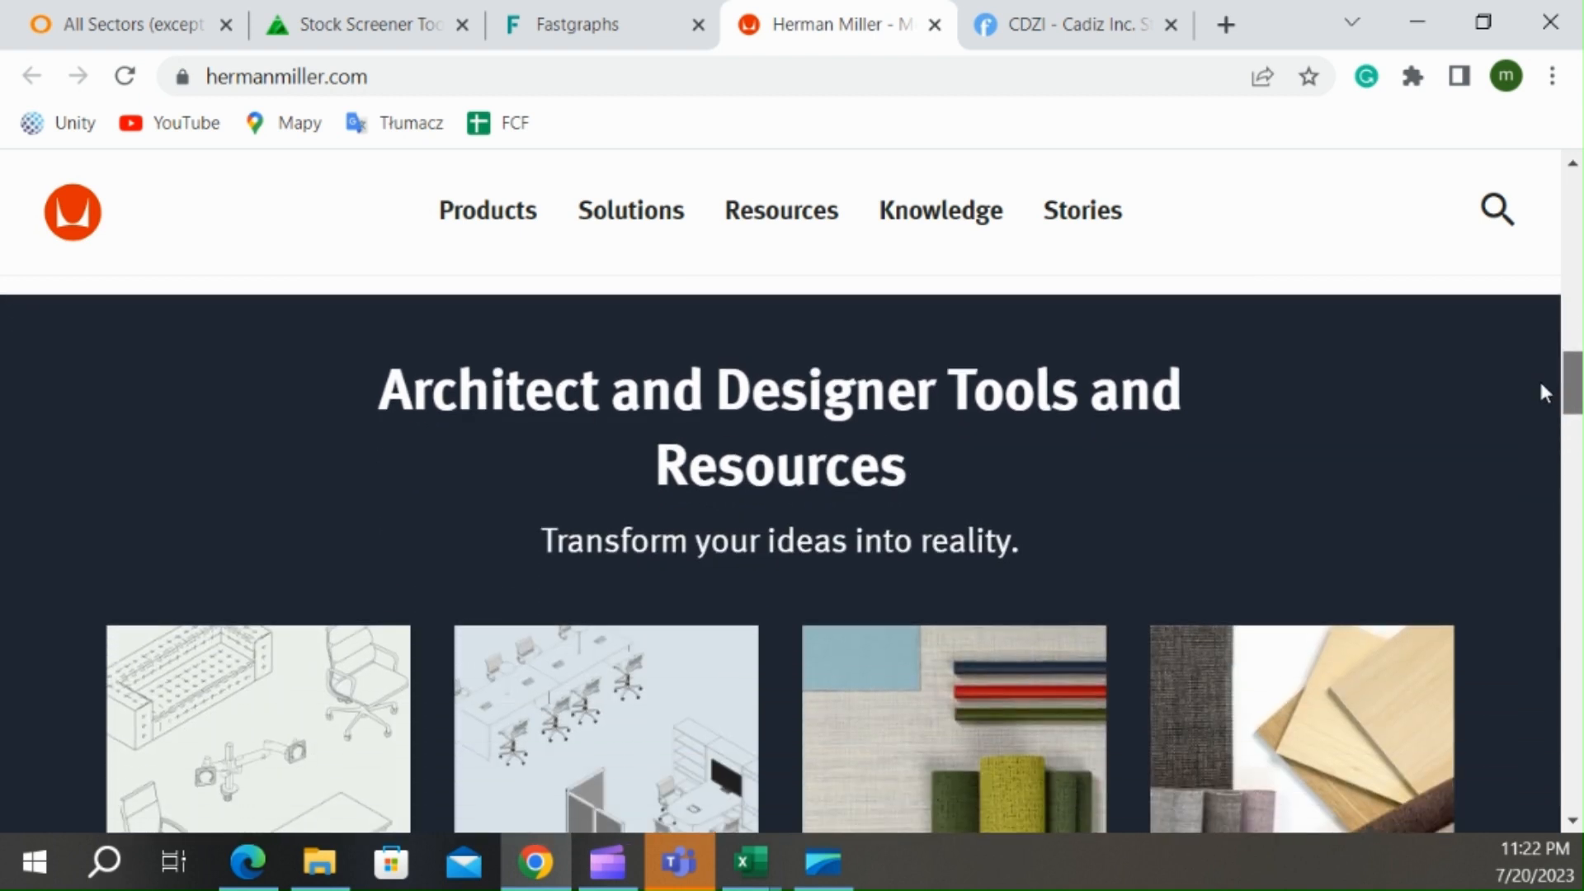
scroll("down", 3)
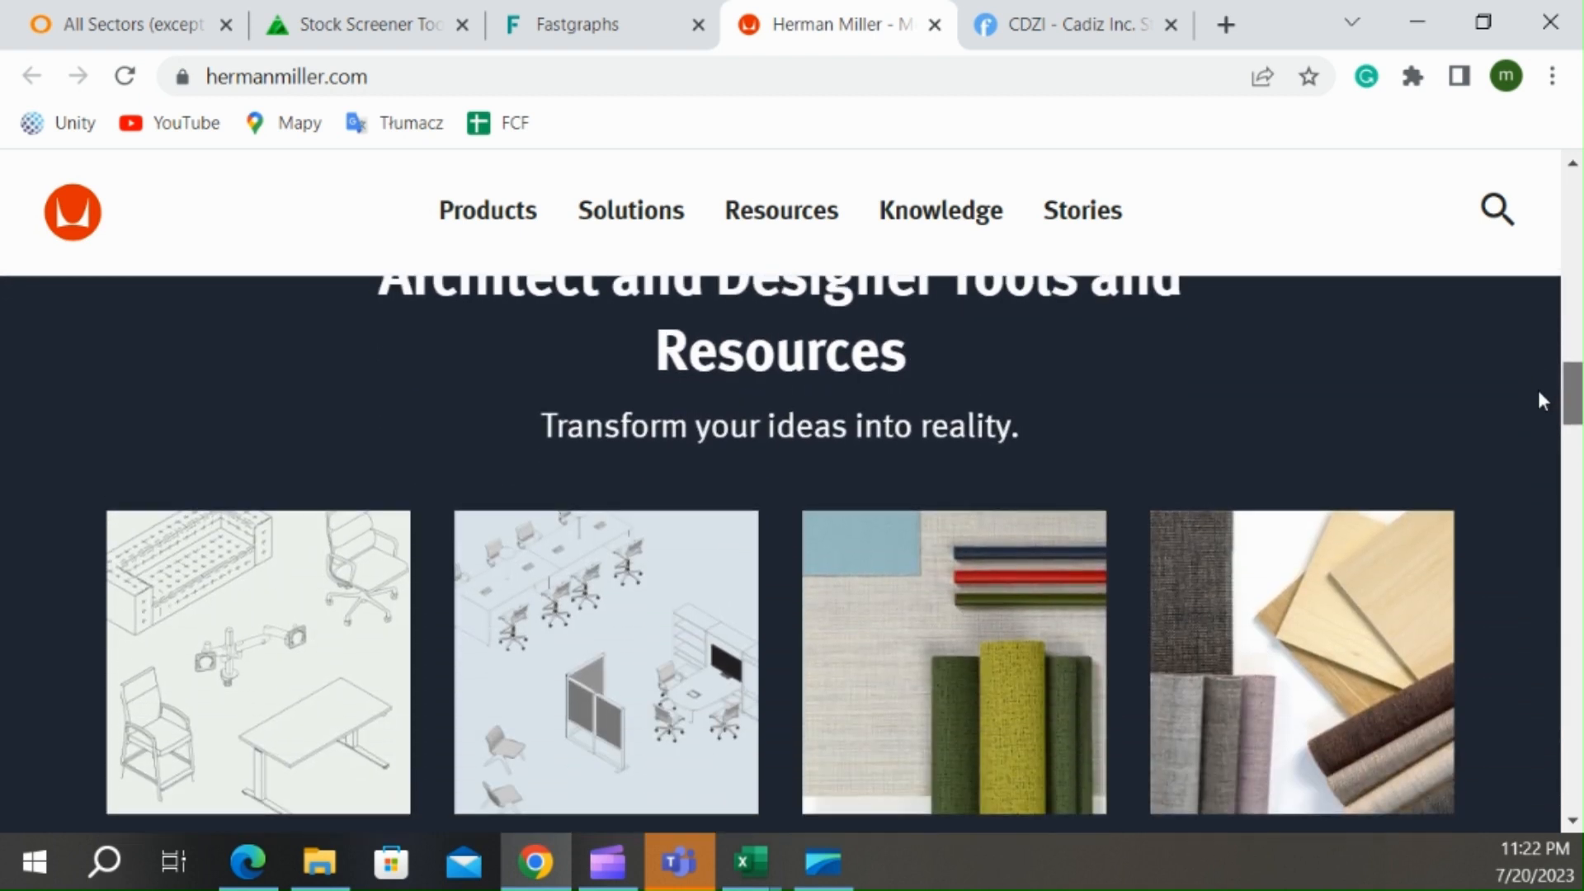
- Browse the solutions sections further down the home page, then return to the Fastgraphs MillerKnoll chart
scroll("down", 3)
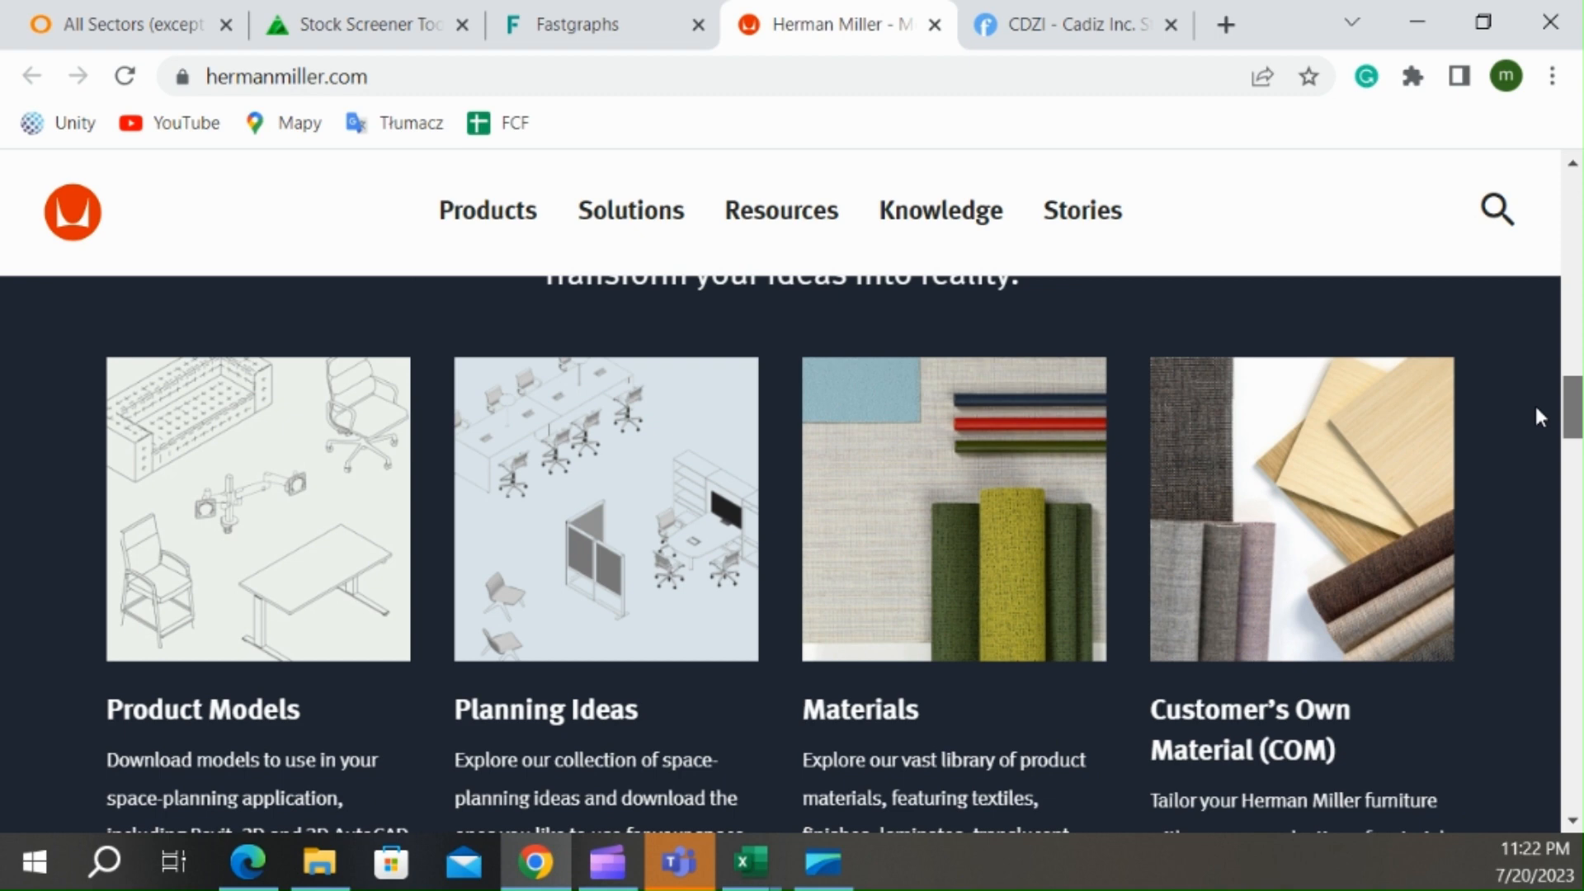
scroll("down", 3)
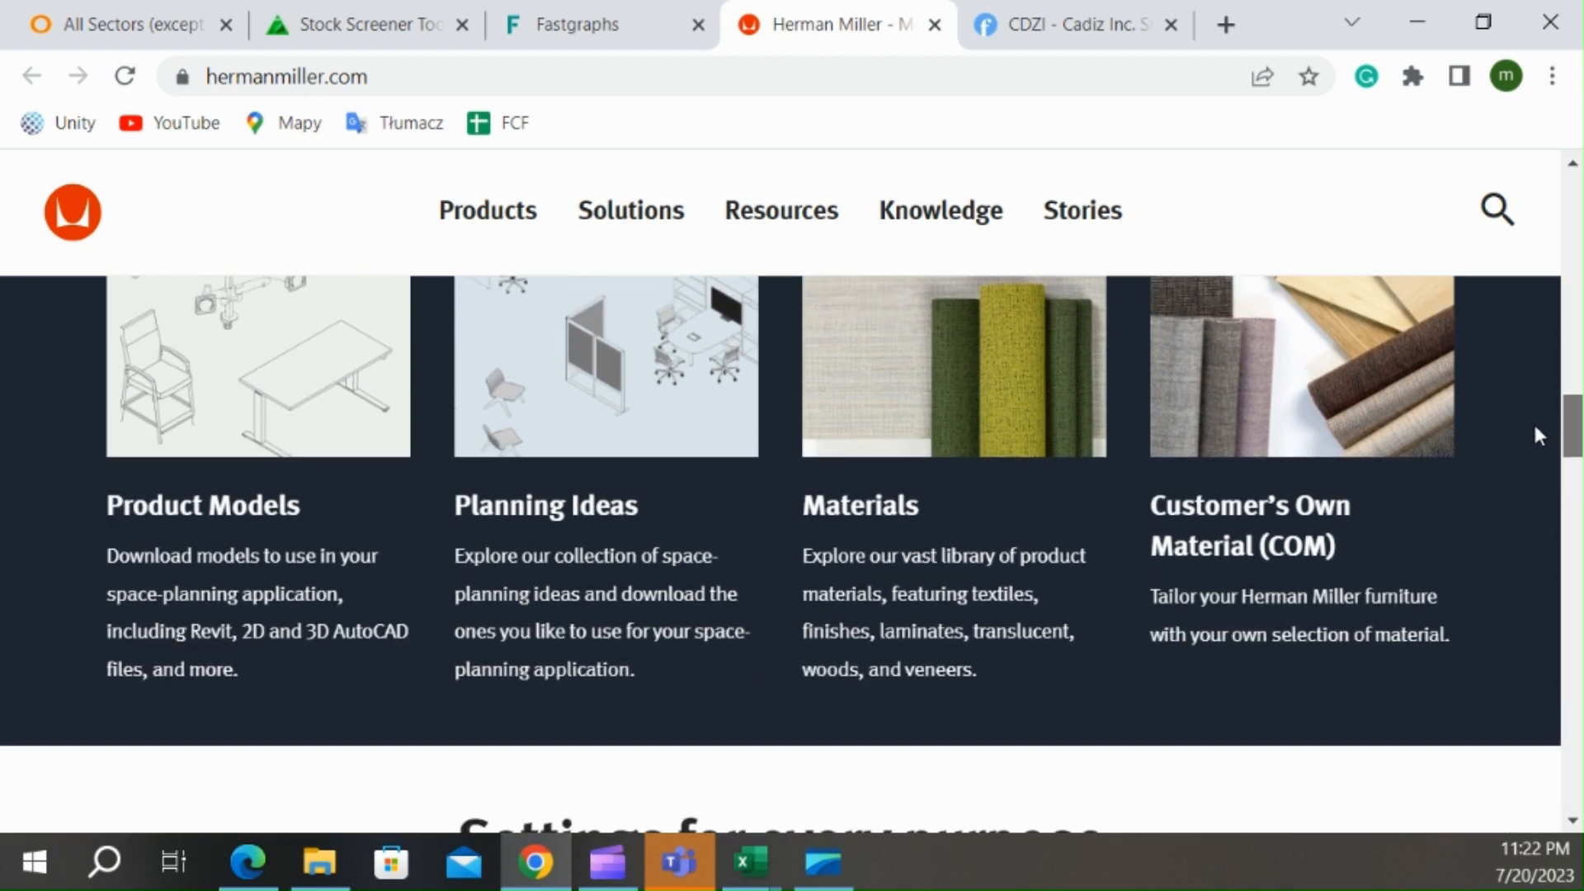
scroll("down", 3)
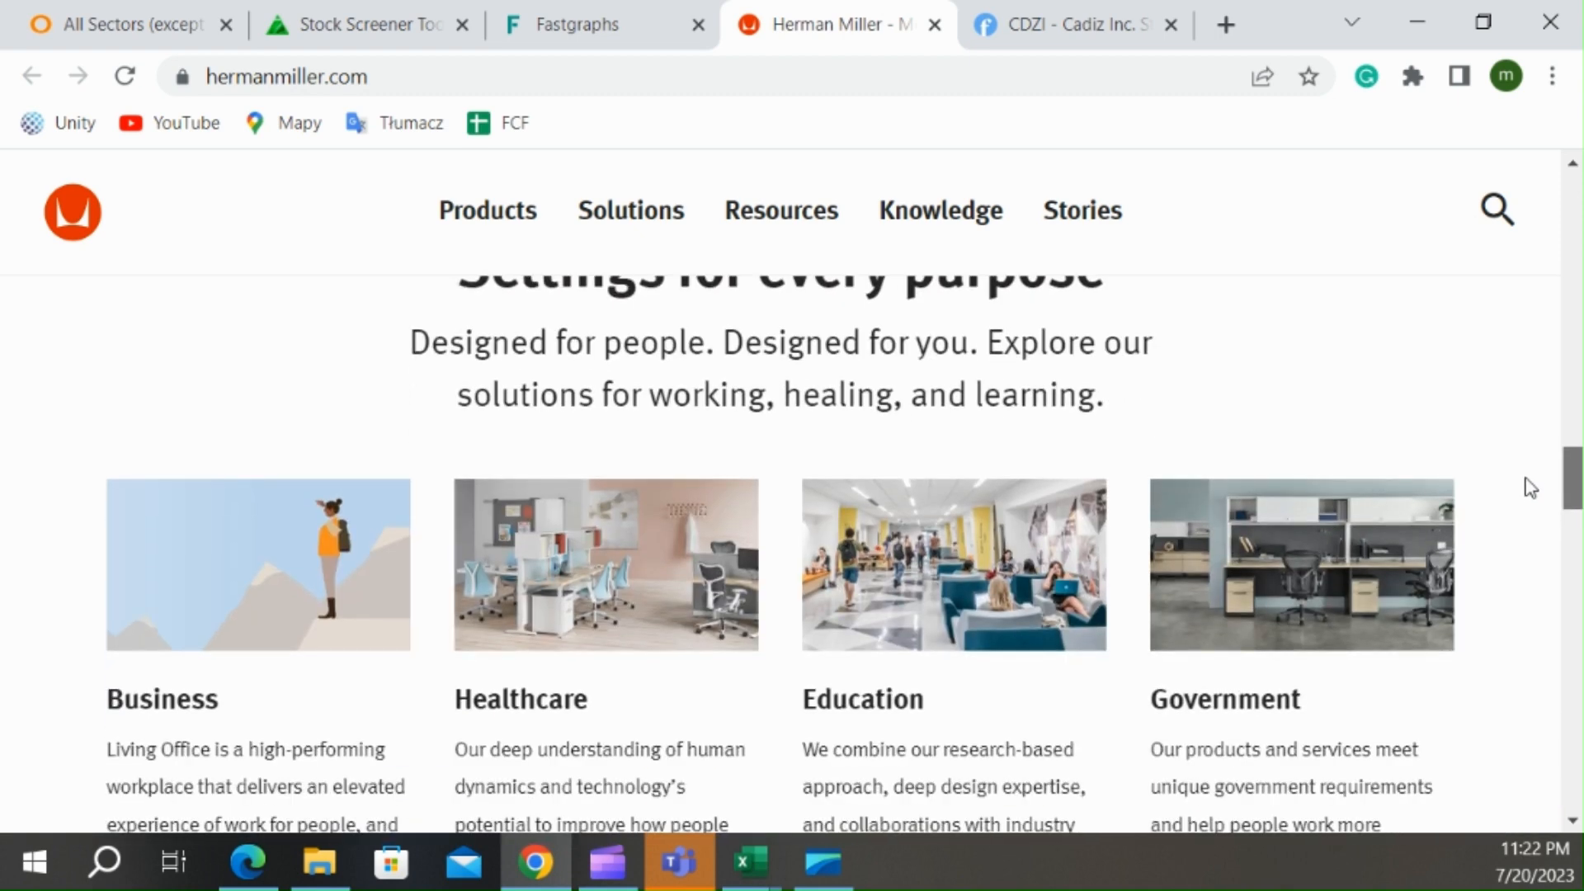
scroll("down", 3)
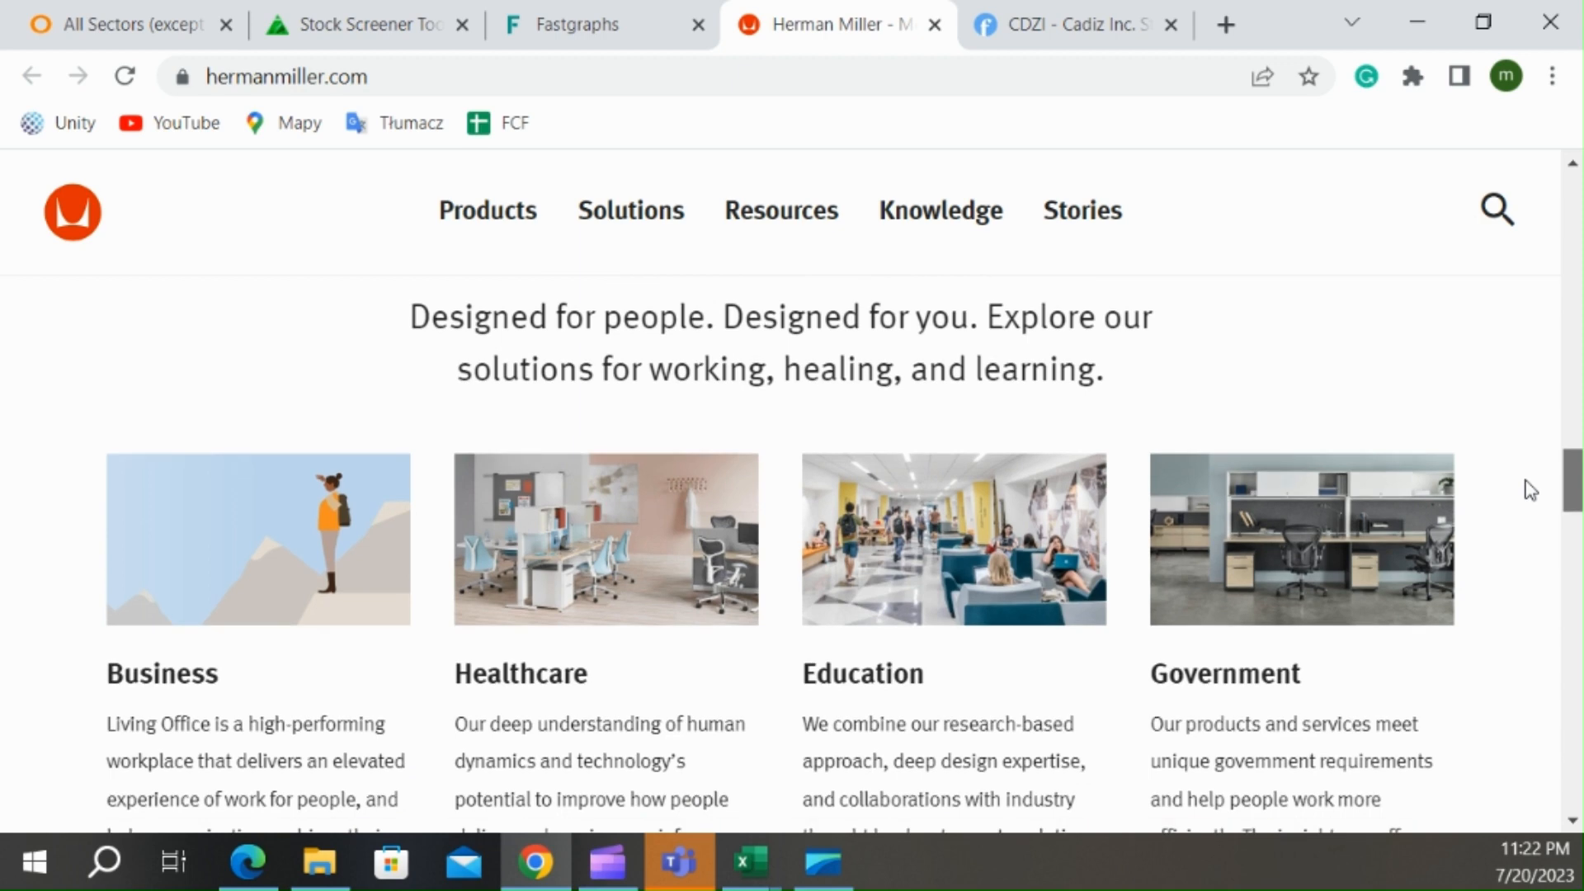
scroll("down", 3)
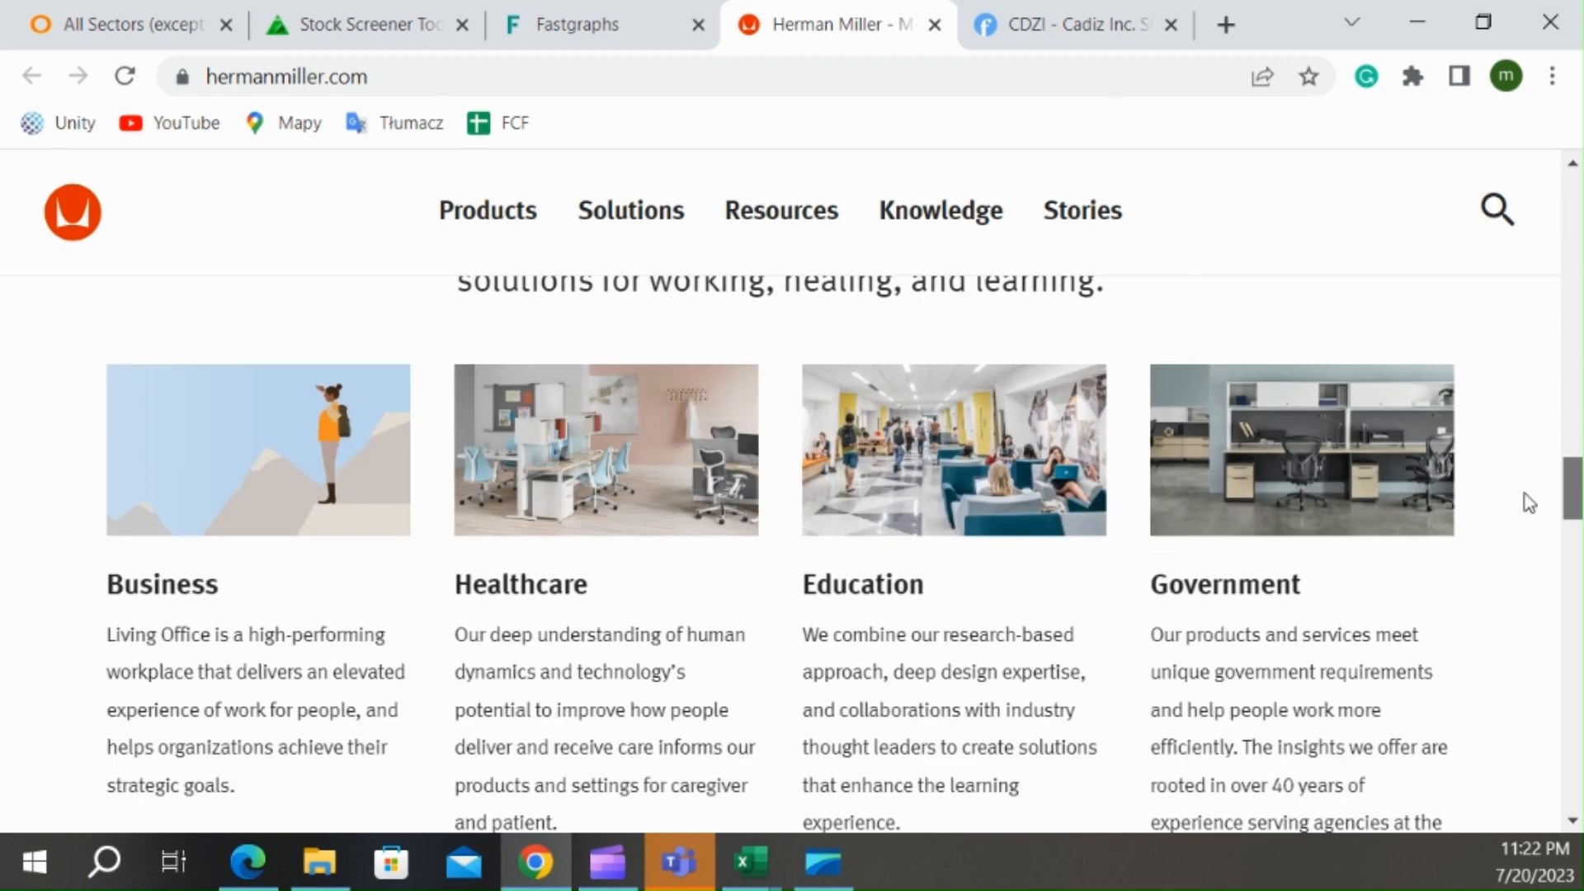
scroll("down", 3)
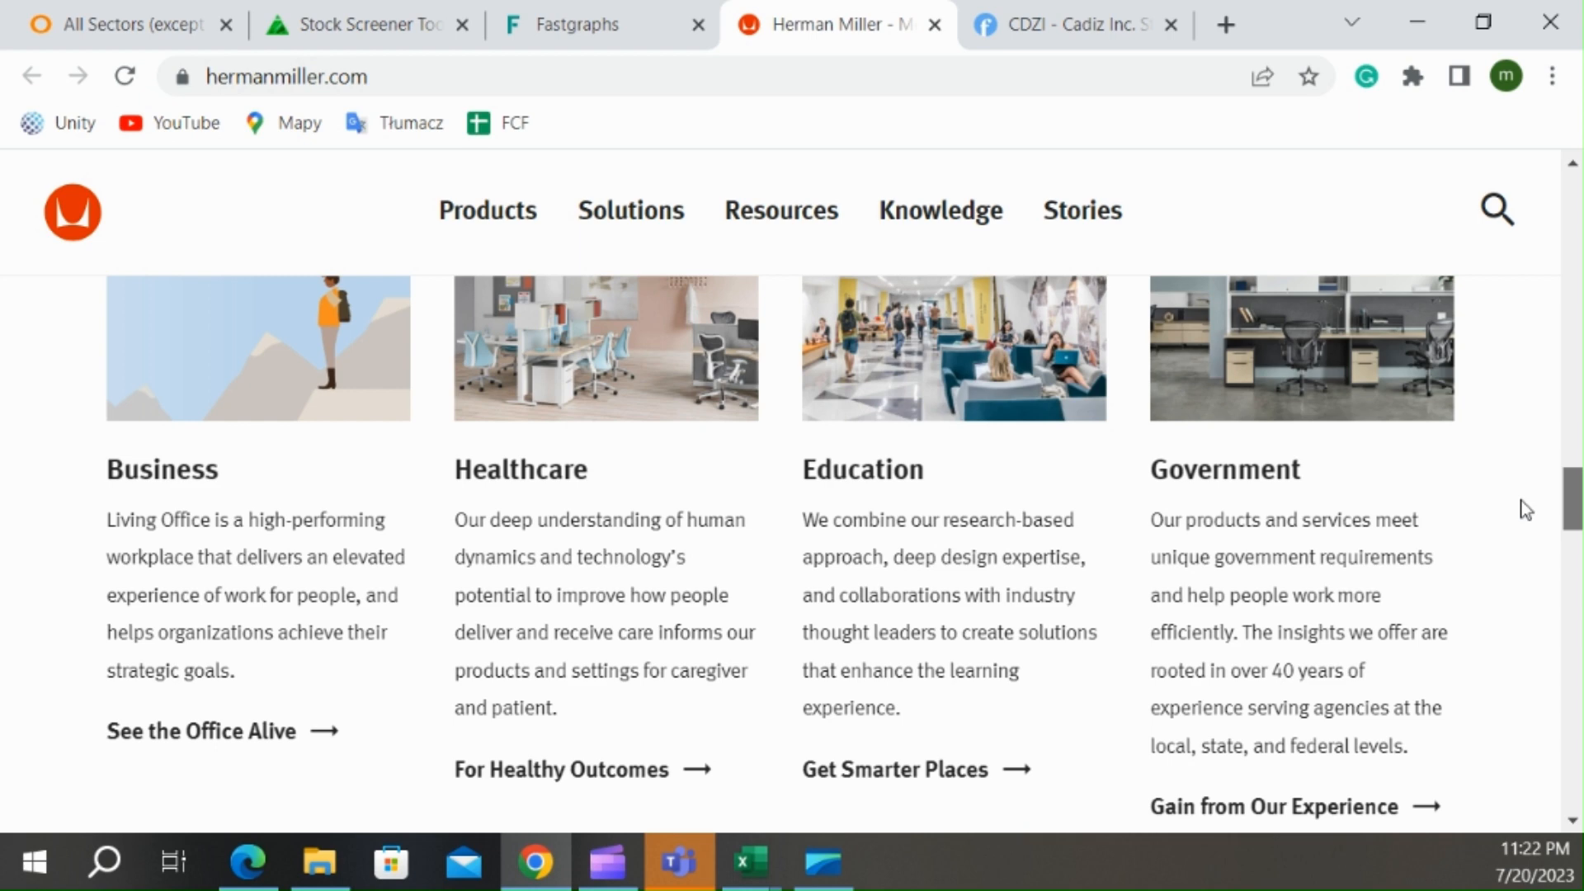
scroll("down", 3)
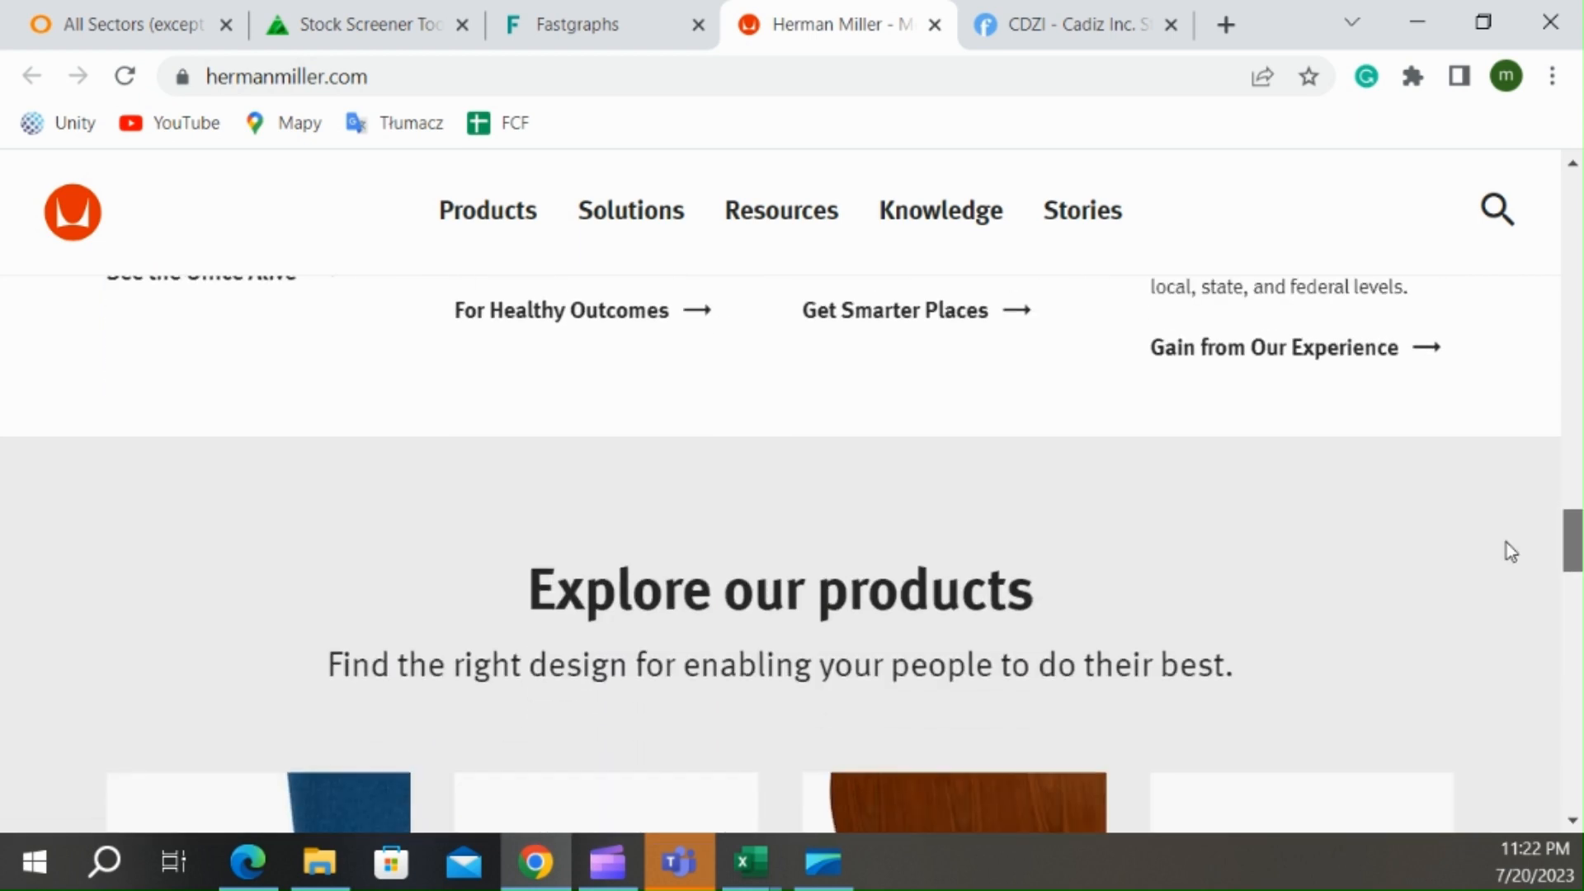
scroll("down", 3)
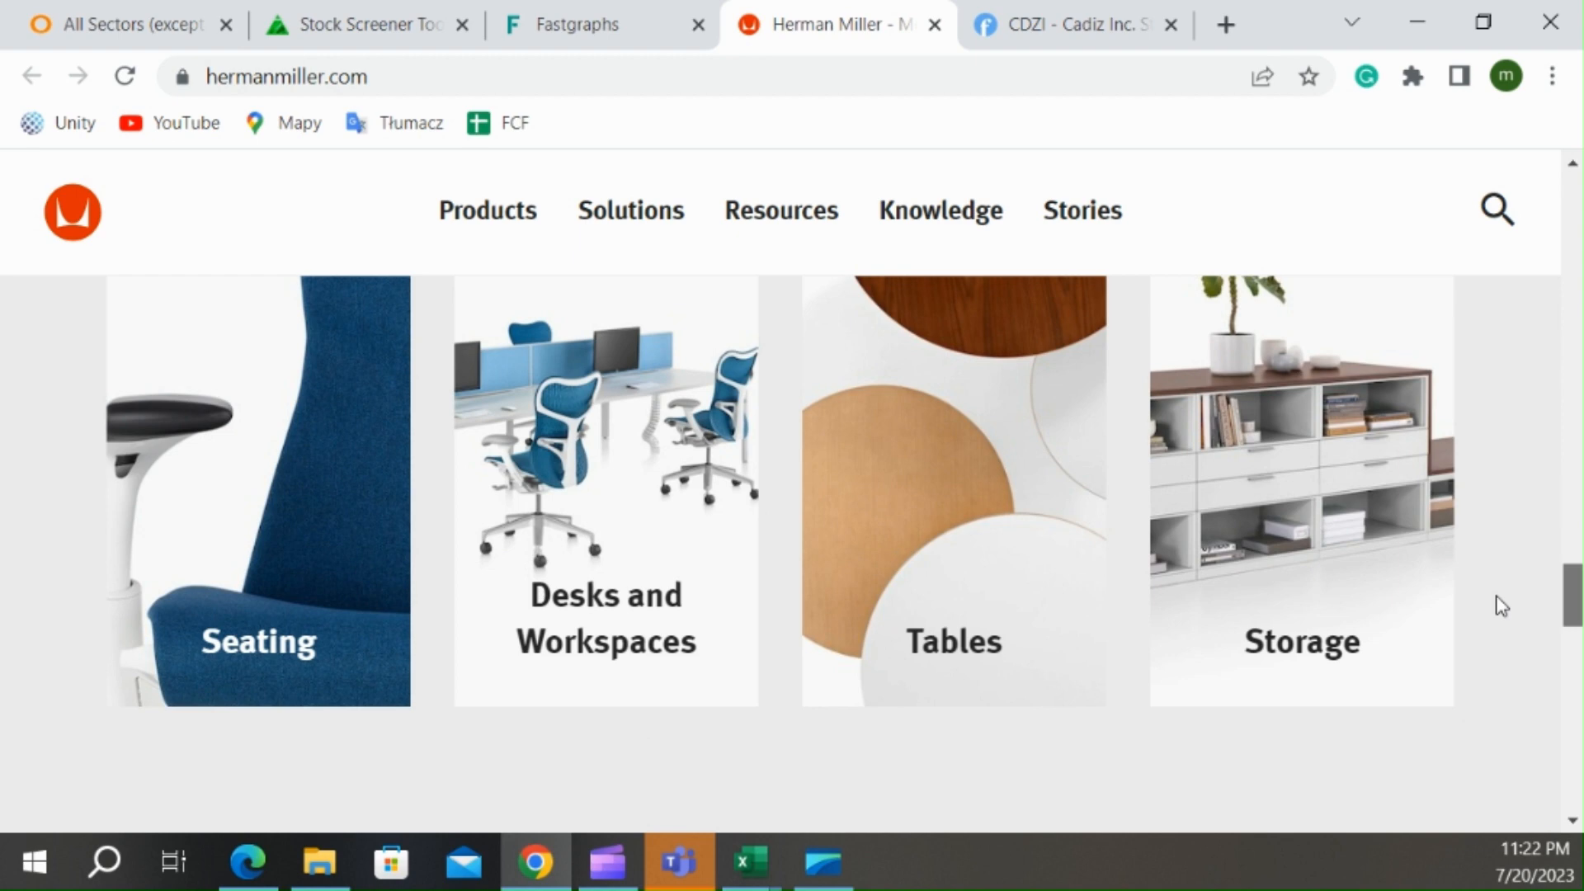
scroll("up", 3)
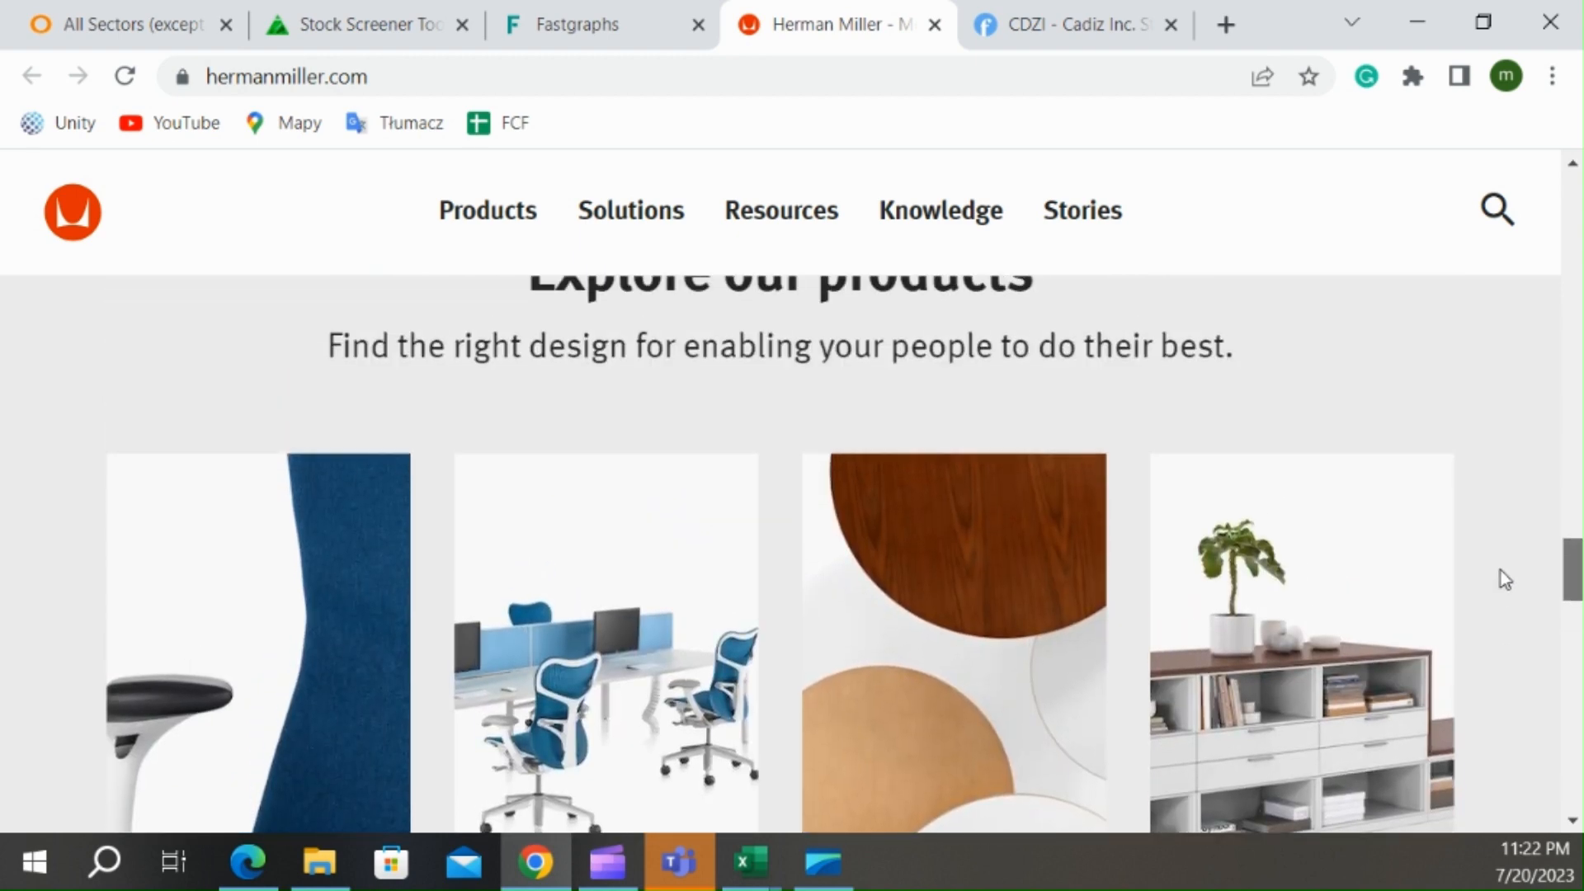
scroll("down", 3)
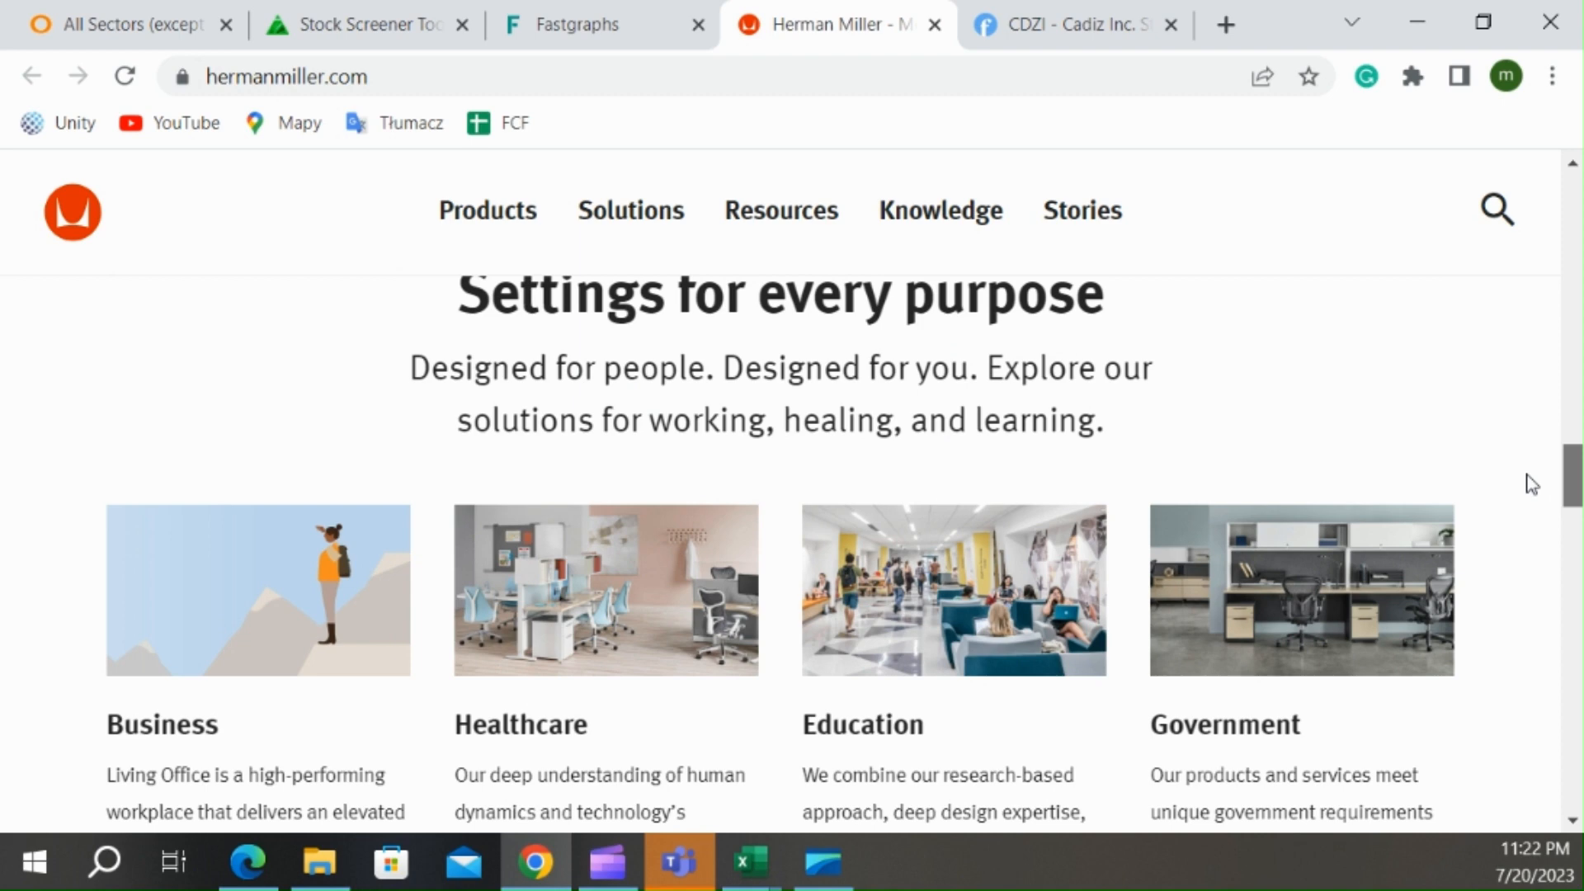
scroll("down", 3)
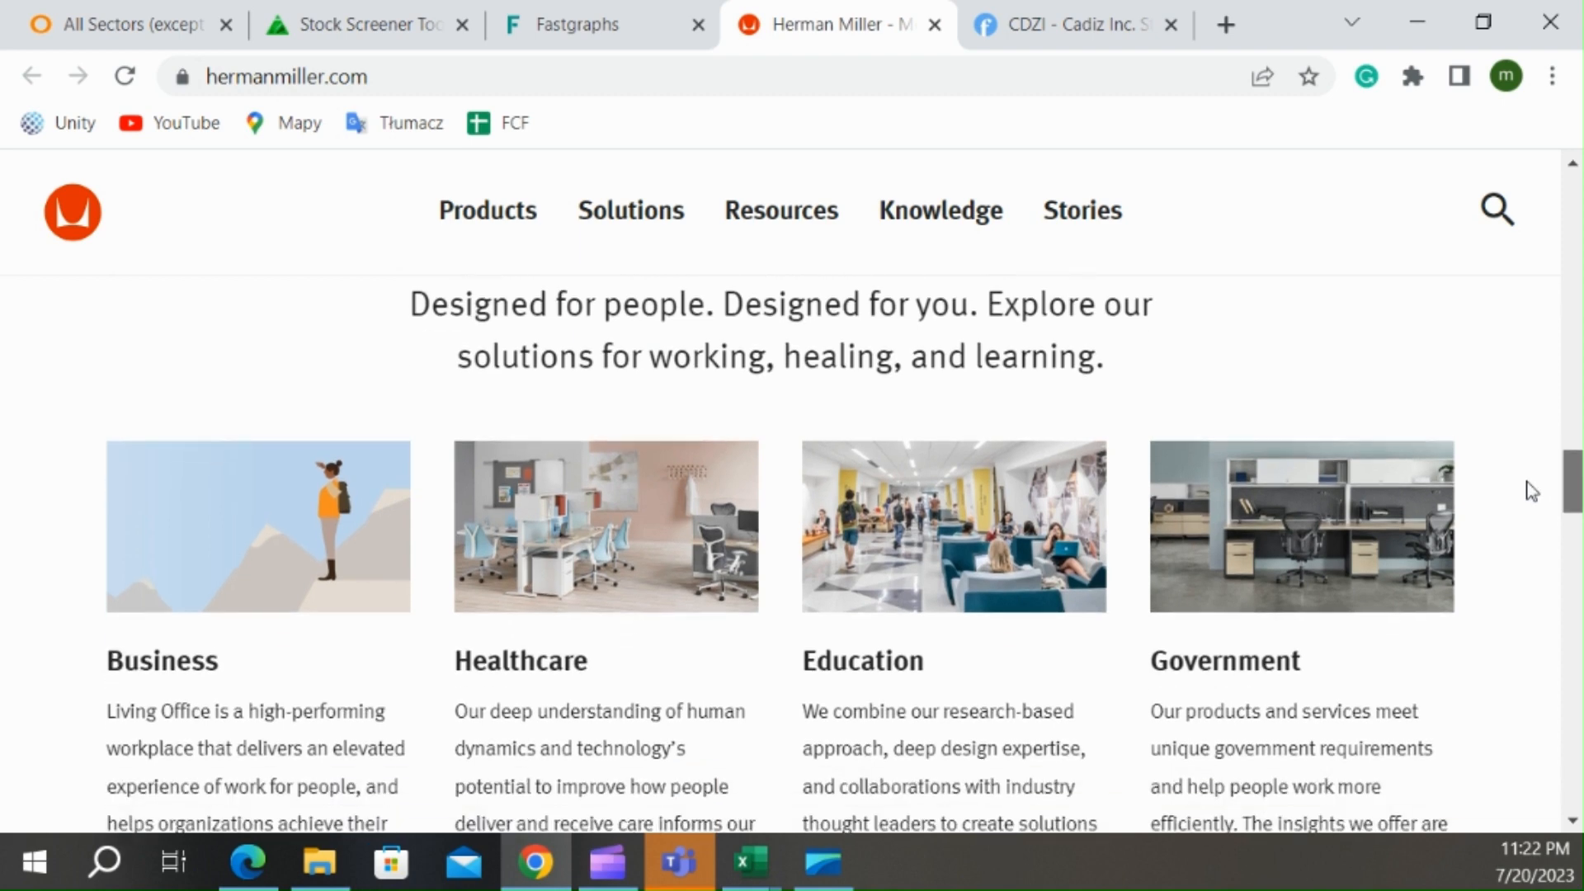
scroll("down", 3)
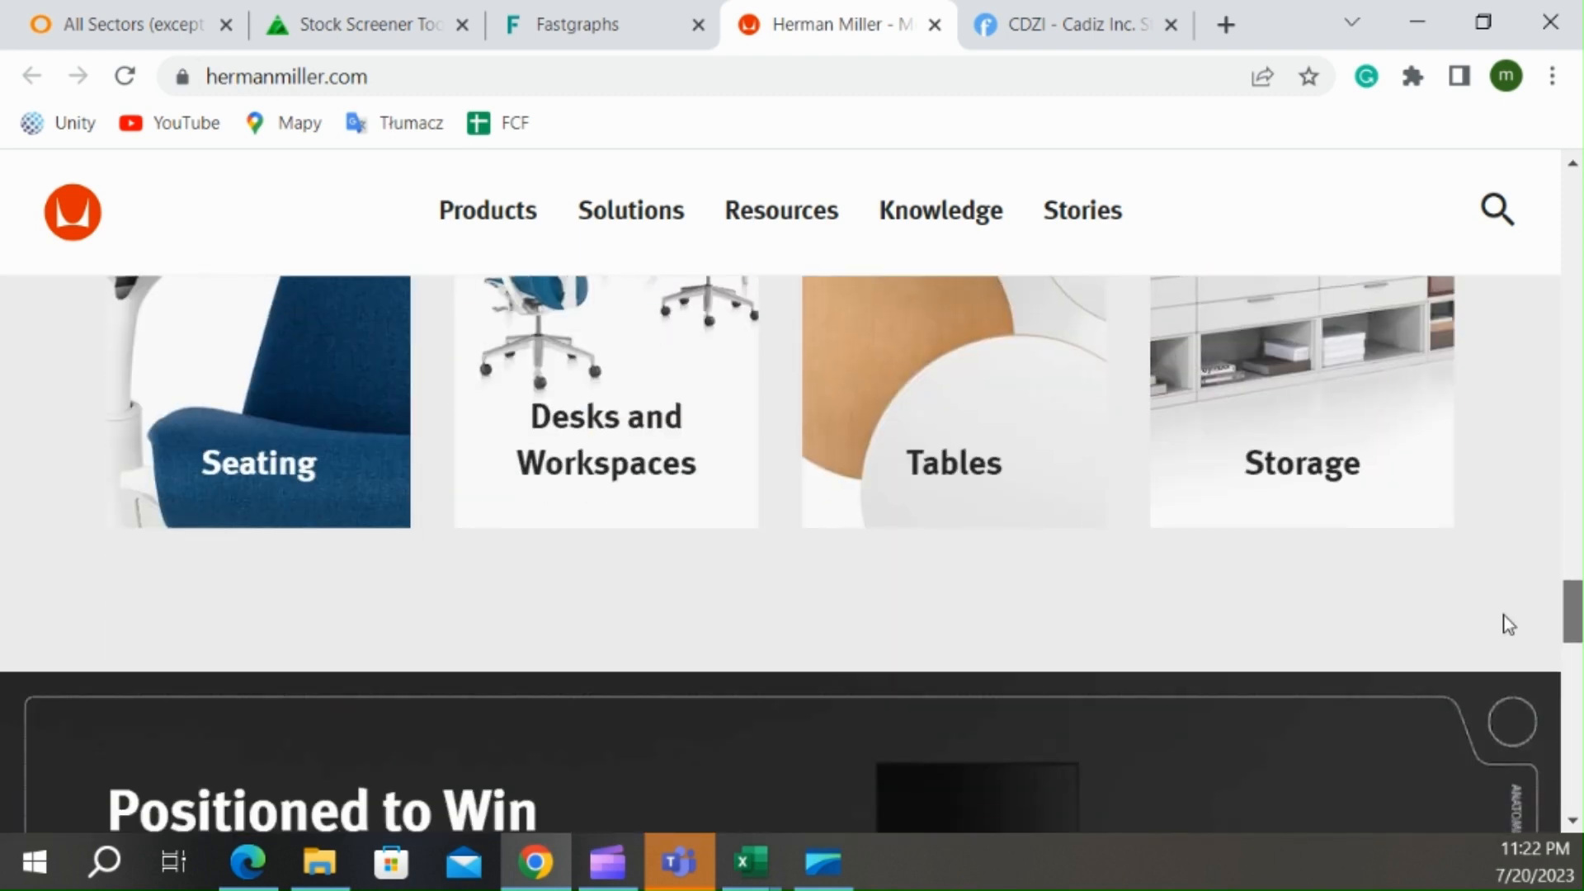
scroll("down", 3)
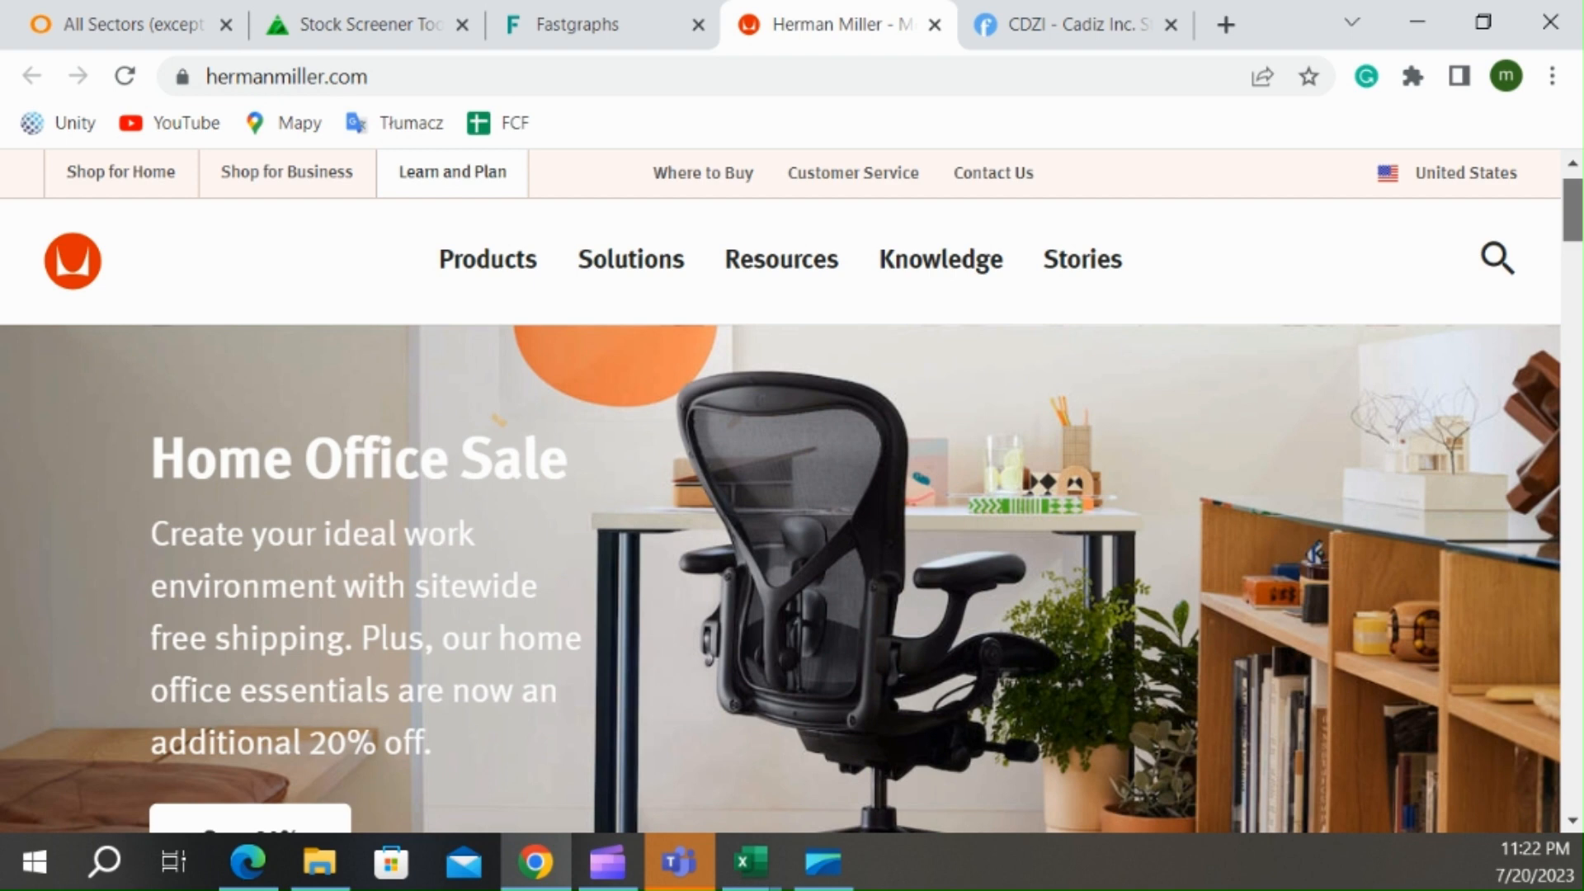
left_click(566, 25)
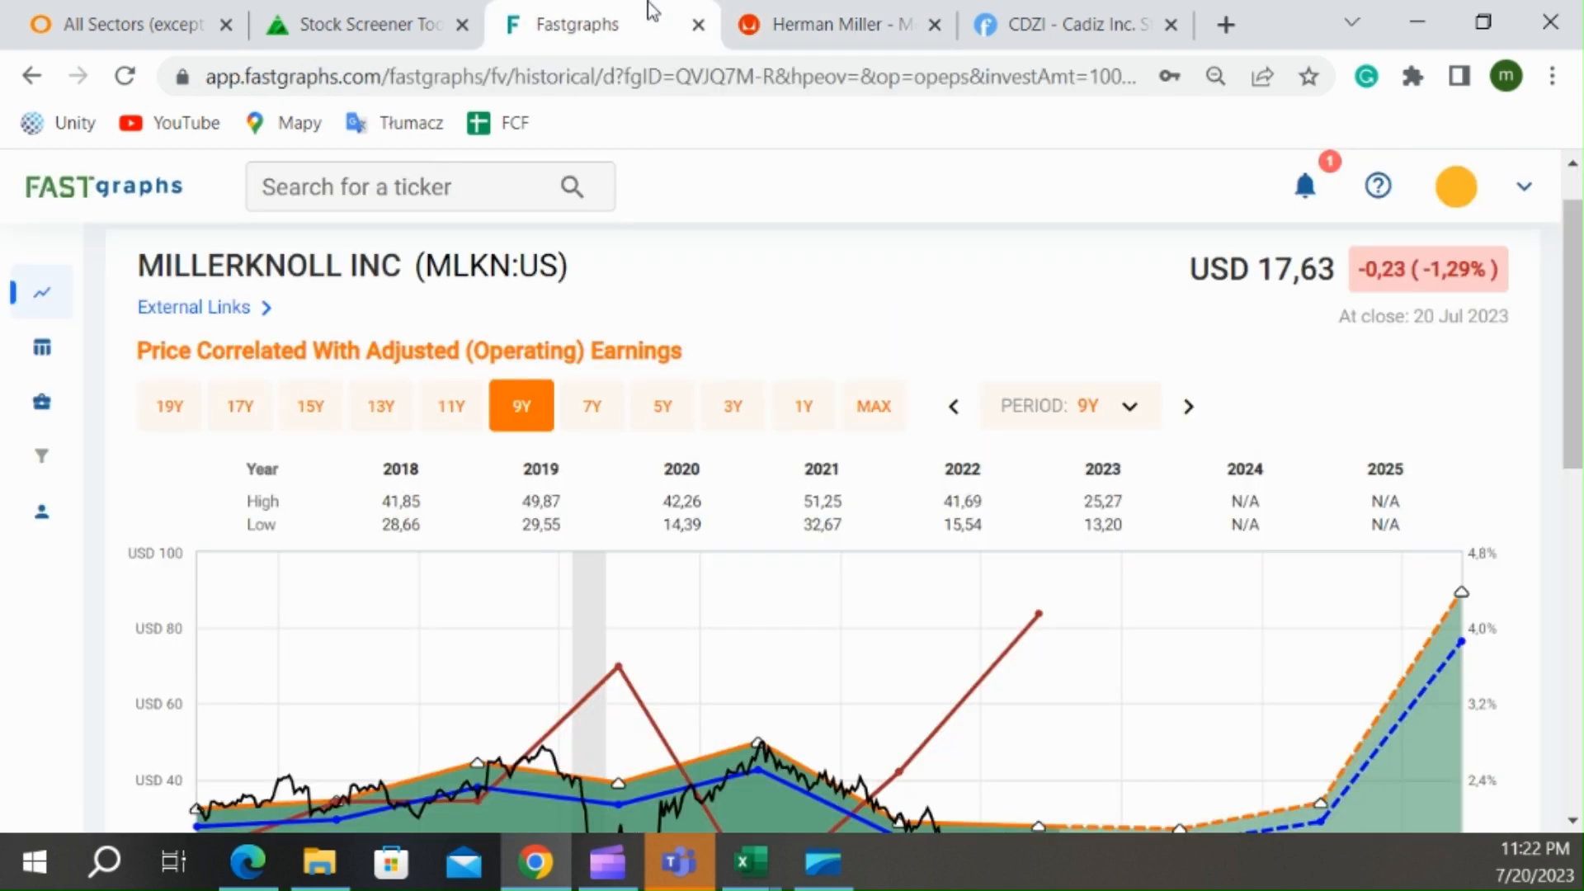
- Review MillerKnoll's EPS estimates through 2026 and estimate history, then switch to the Excel WD sheet
scroll("down", 3)
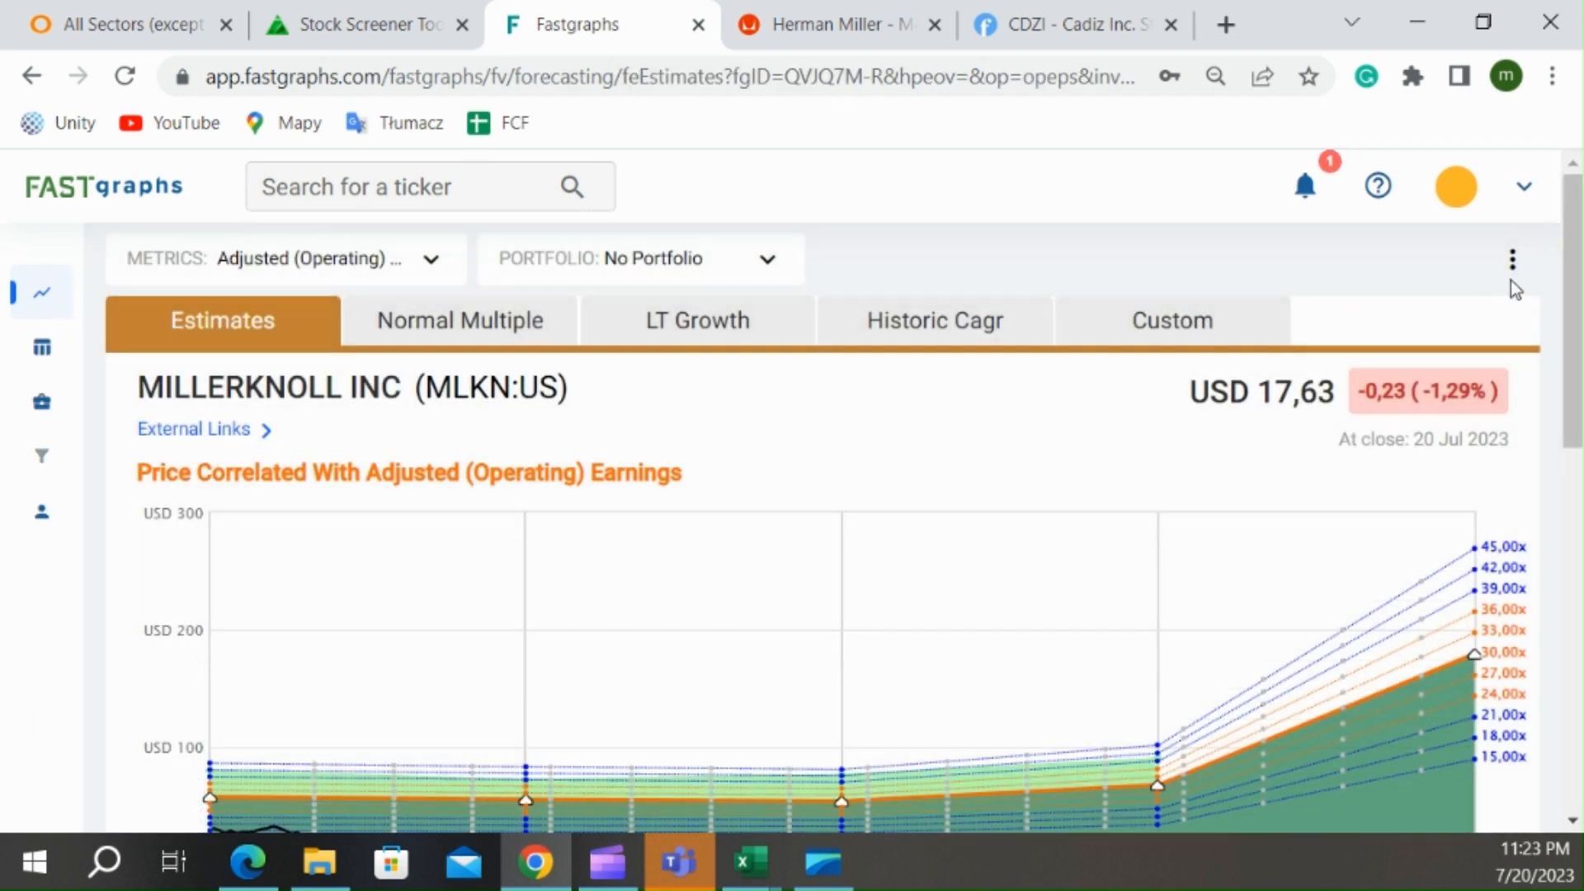
scroll("down", 3)
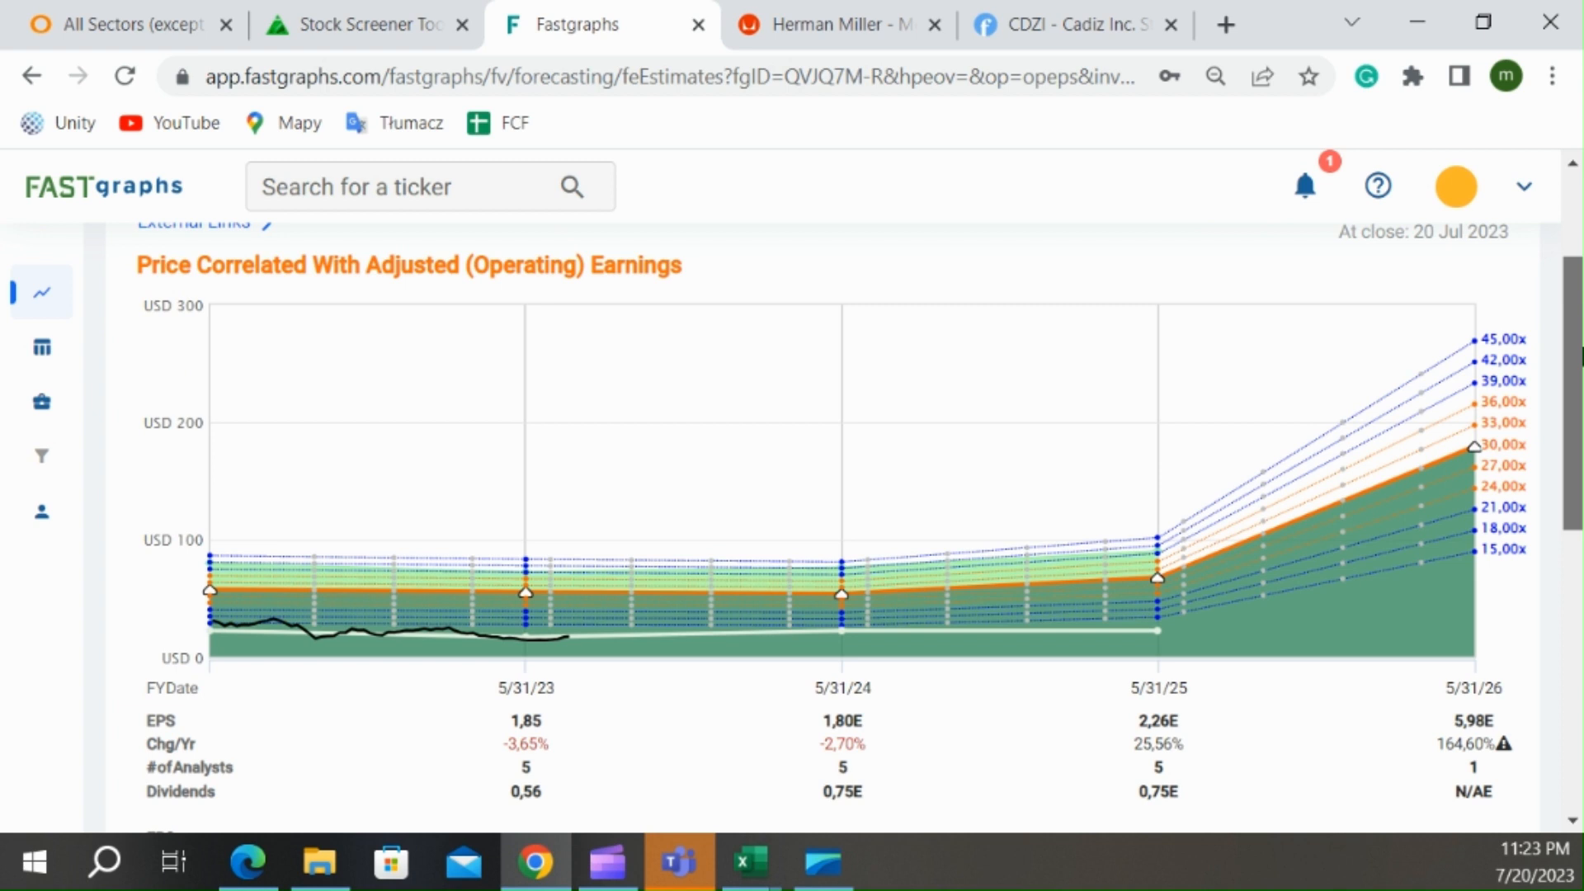
scroll("down", 3)
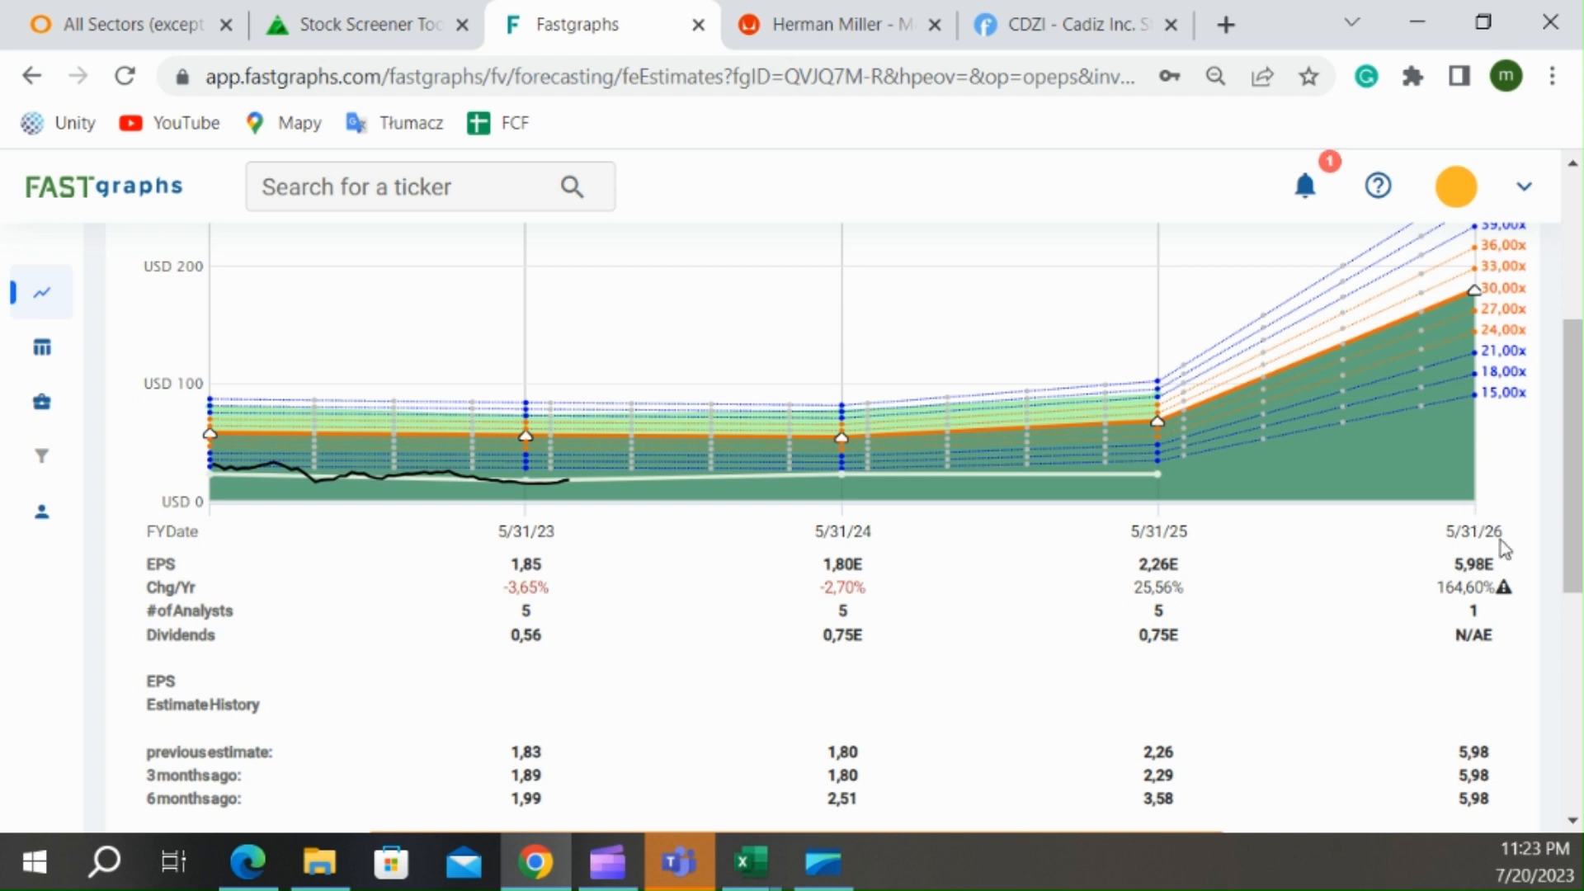
mouse_move(1257, 561)
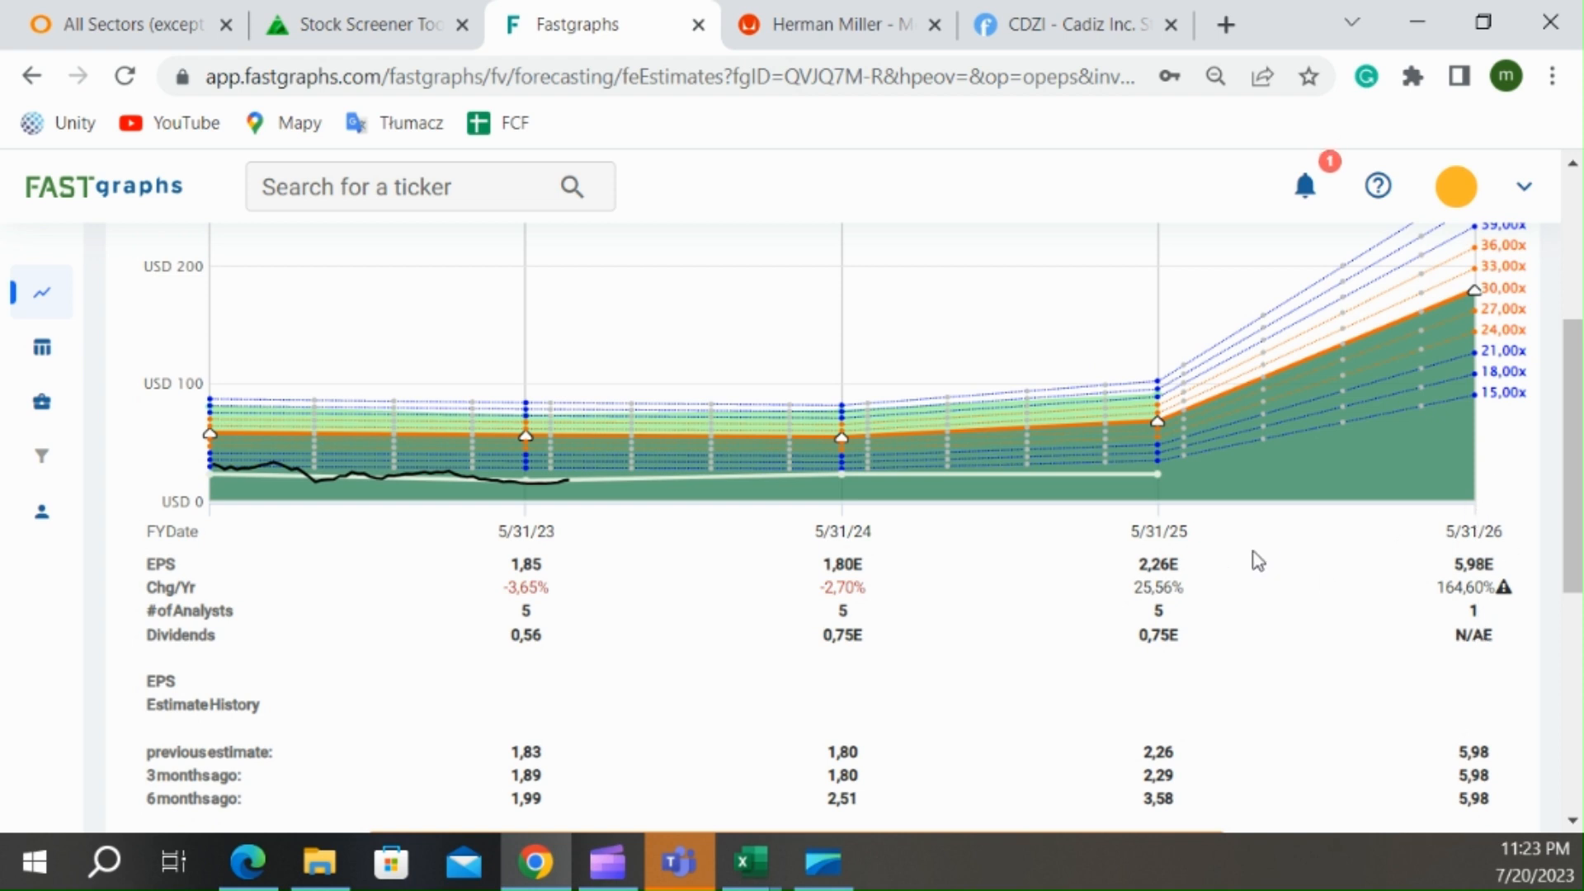
mouse_move(1128, 472)
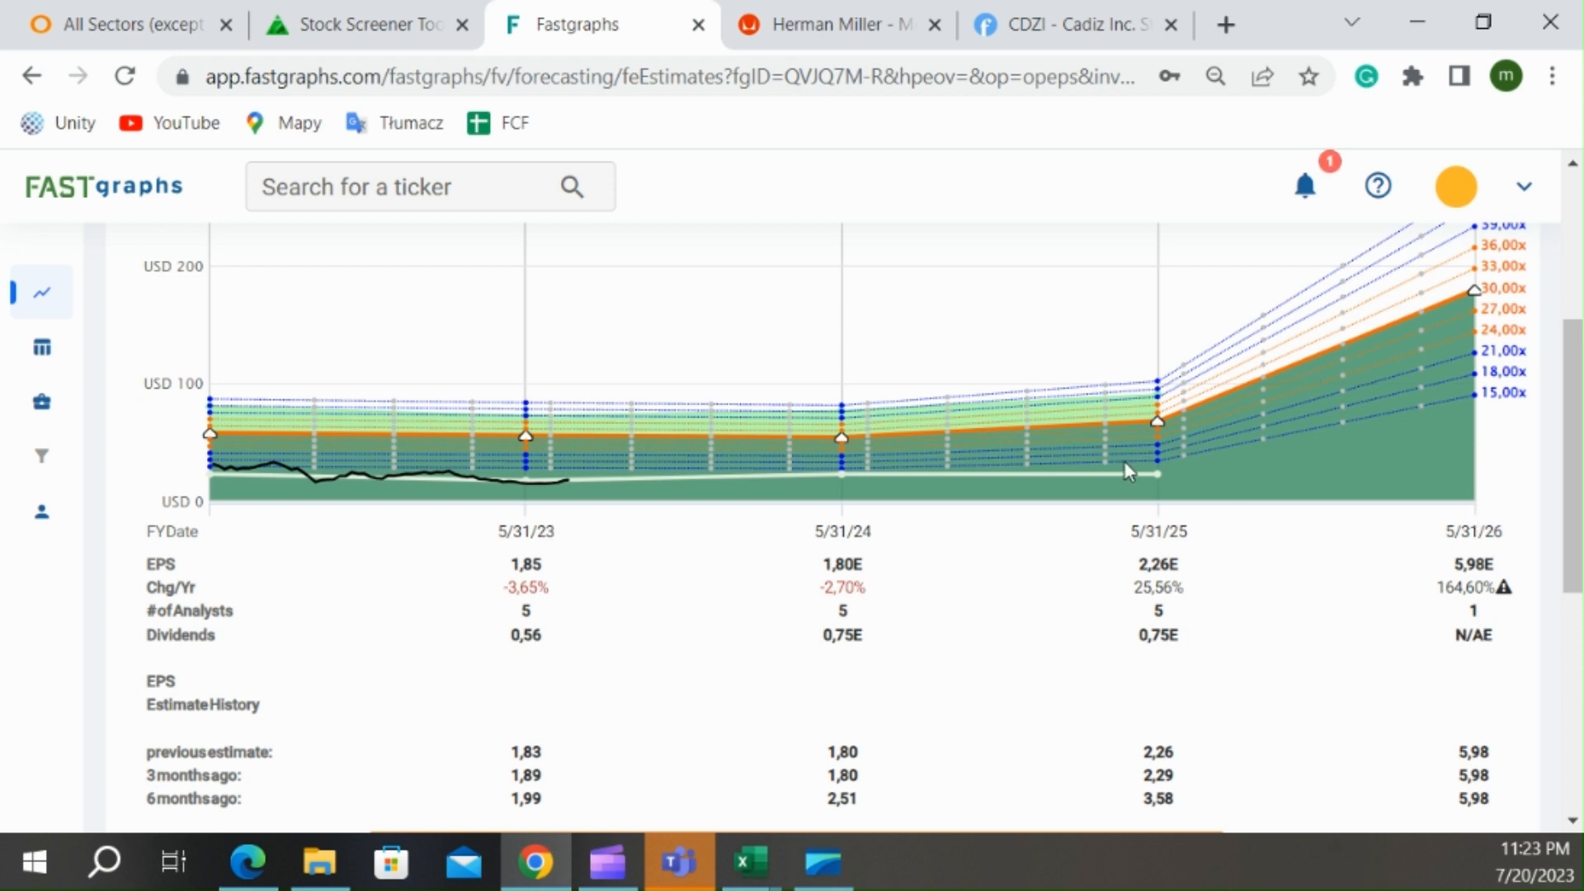
mouse_move(1057, 629)
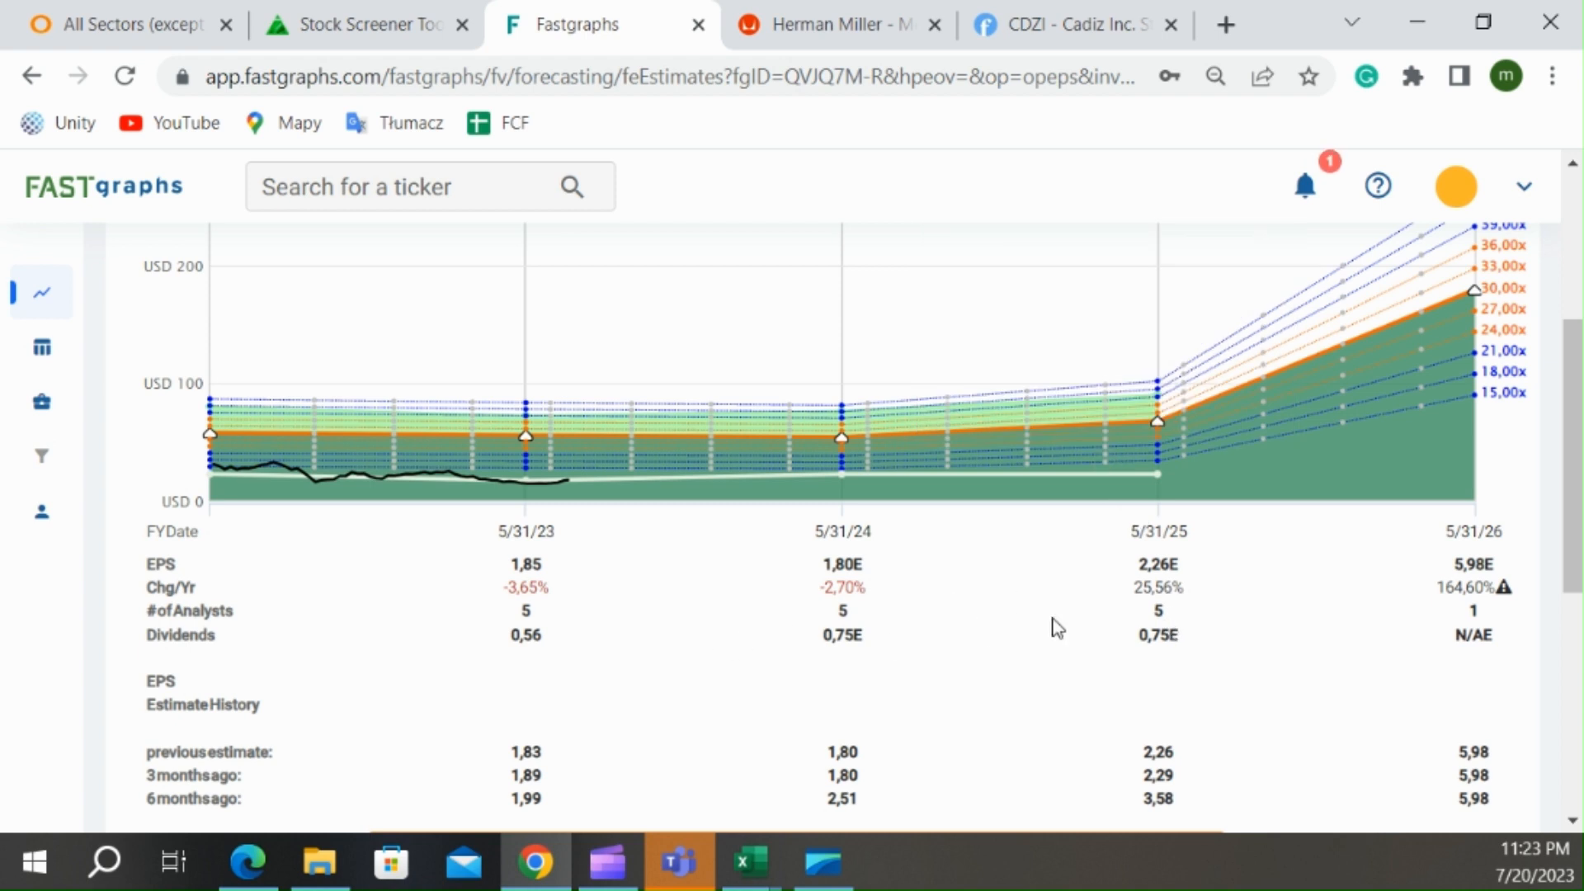
mouse_move(1163, 718)
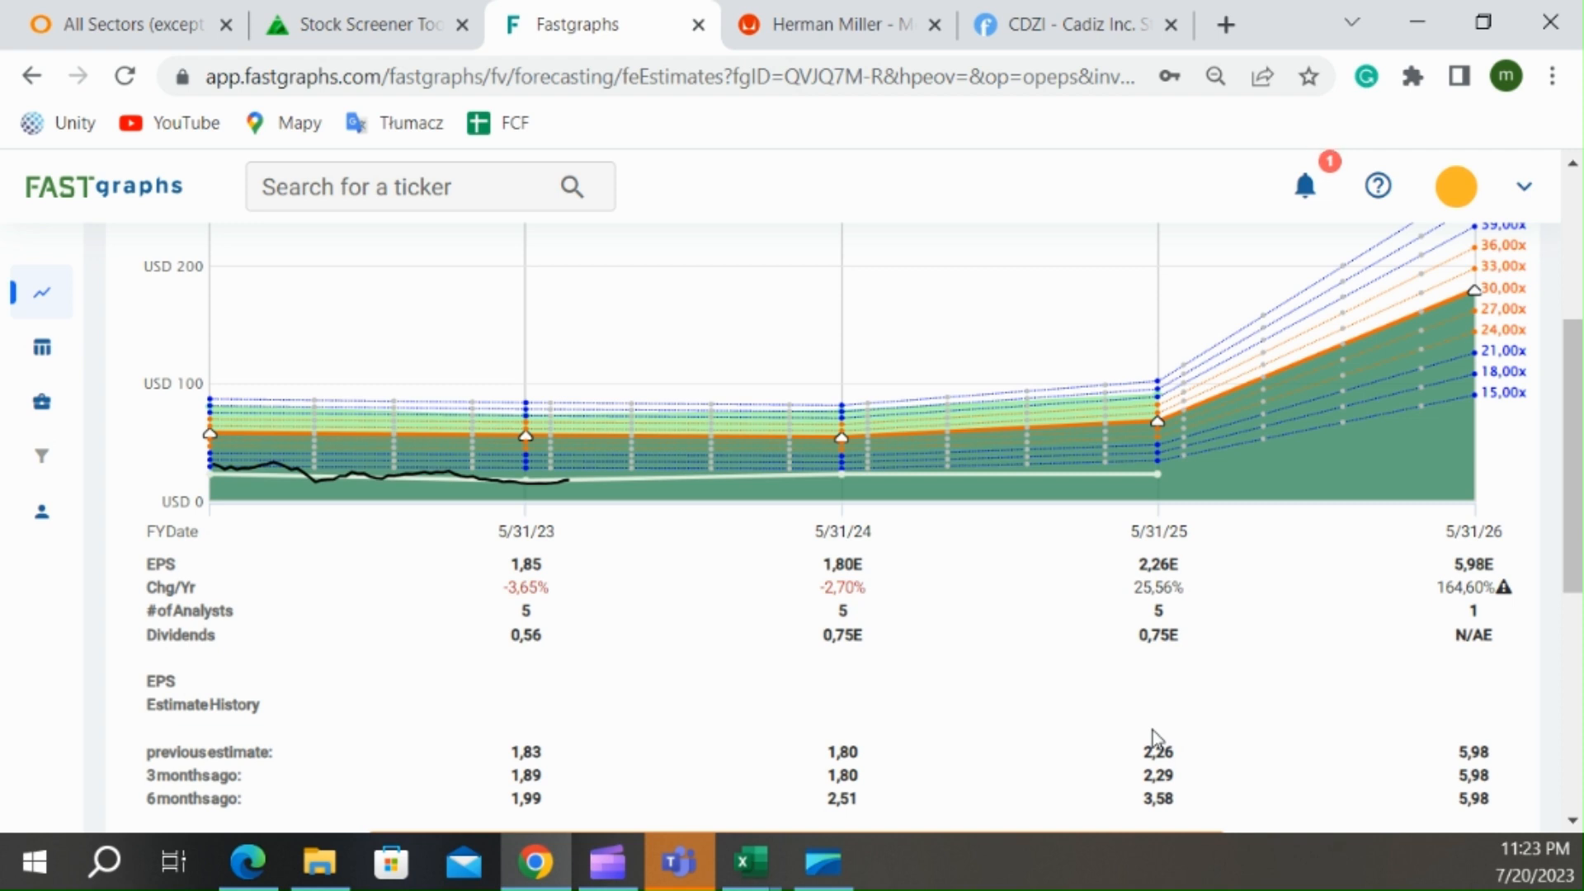
left_click(749, 862)
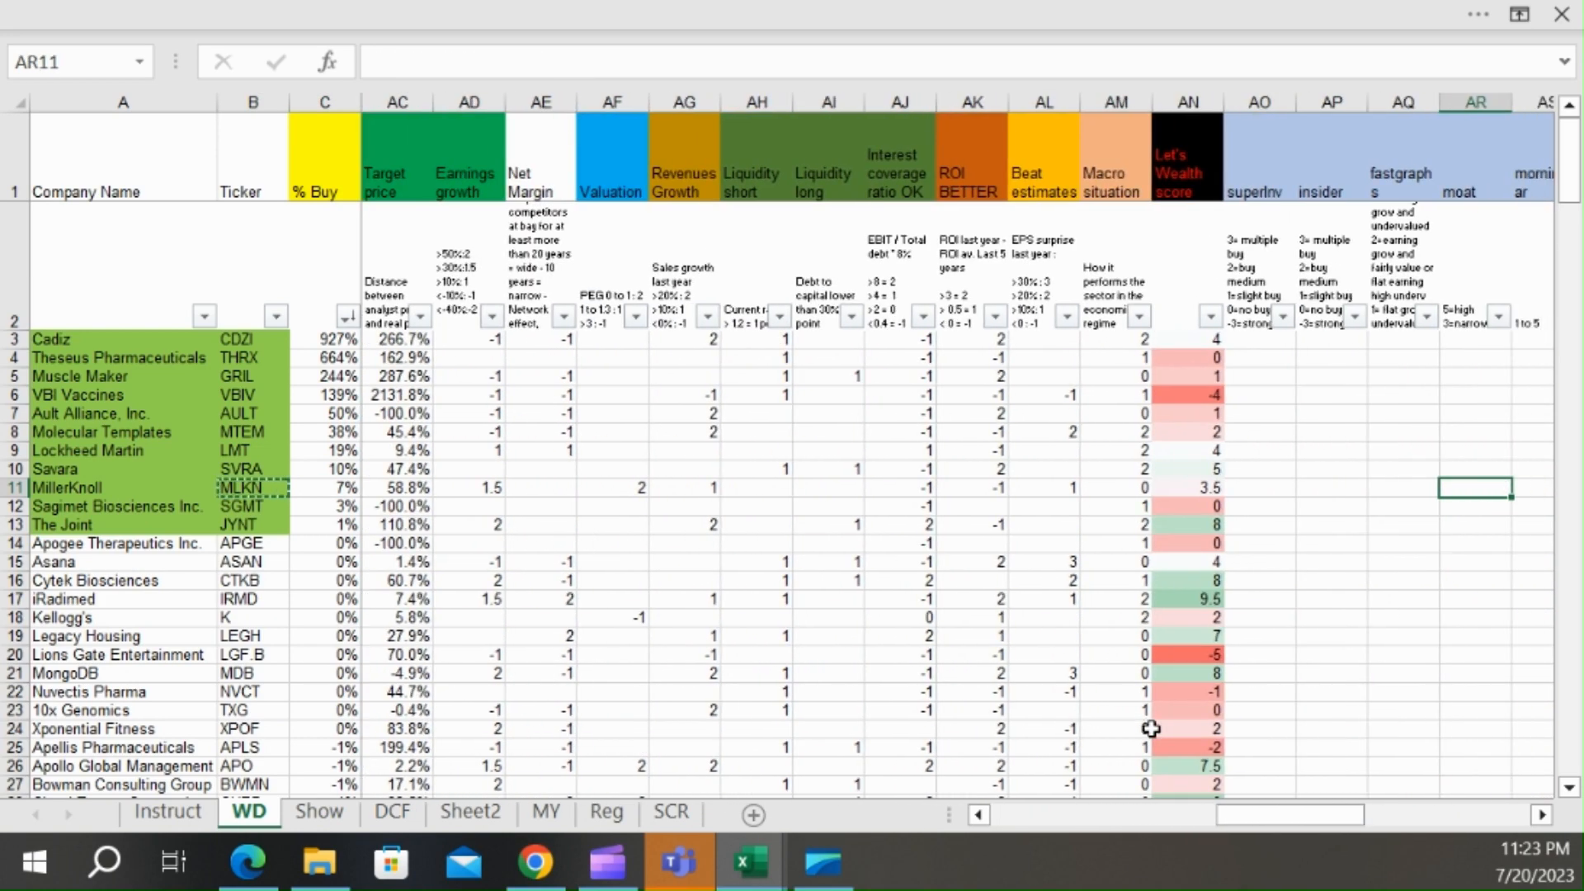
- Glance at MillerKnoll's row on the WD sheet and return to the Fastgraphs estimates page
left_click(1188, 488)
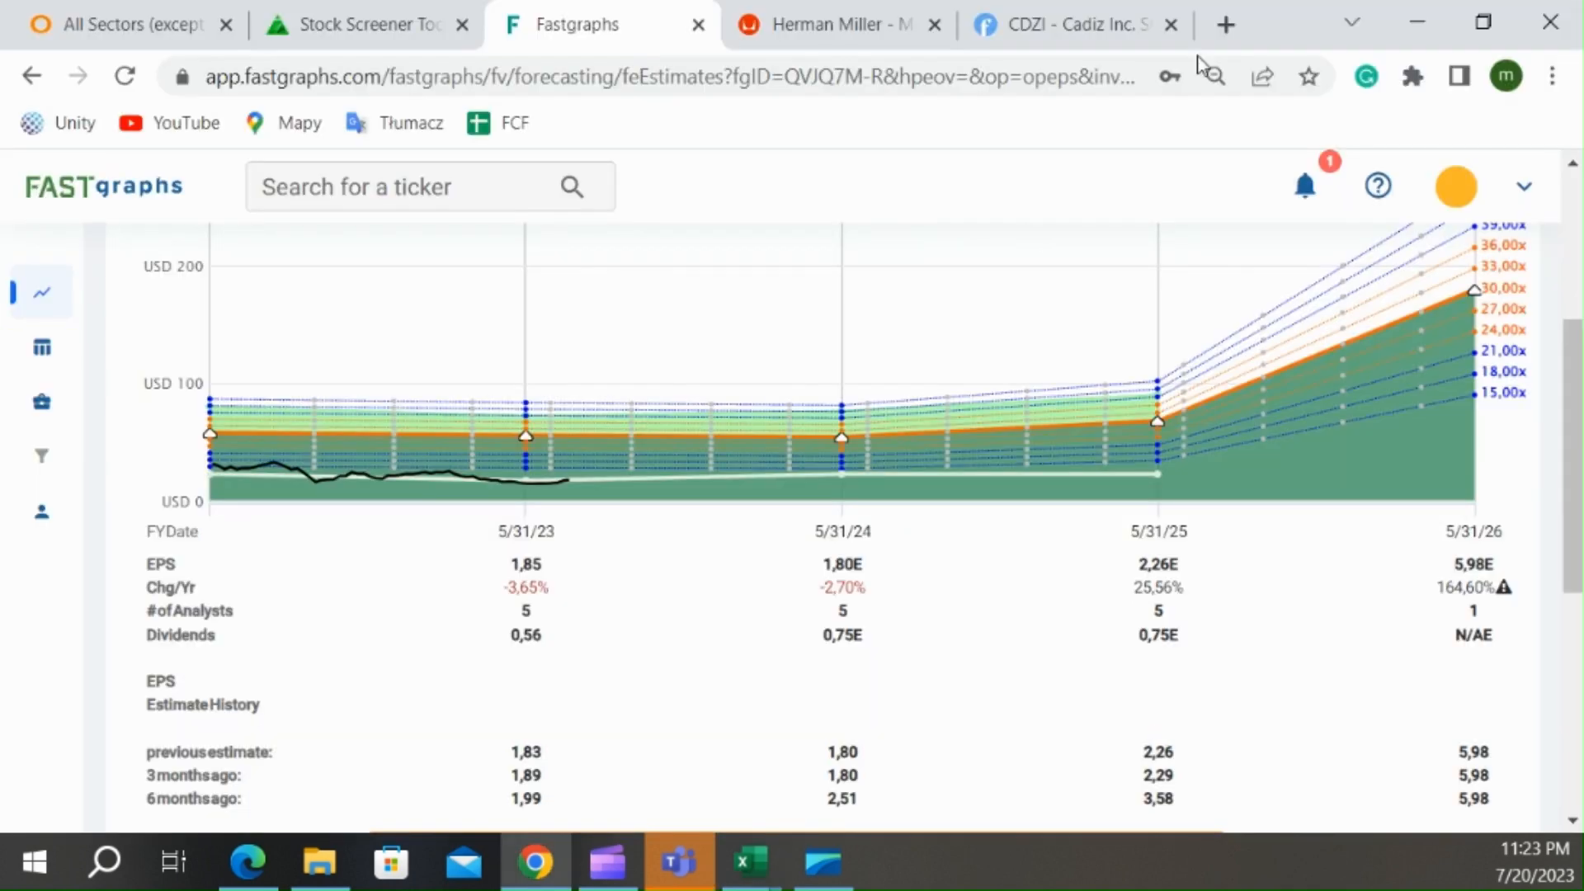
mouse_move(1071, 25)
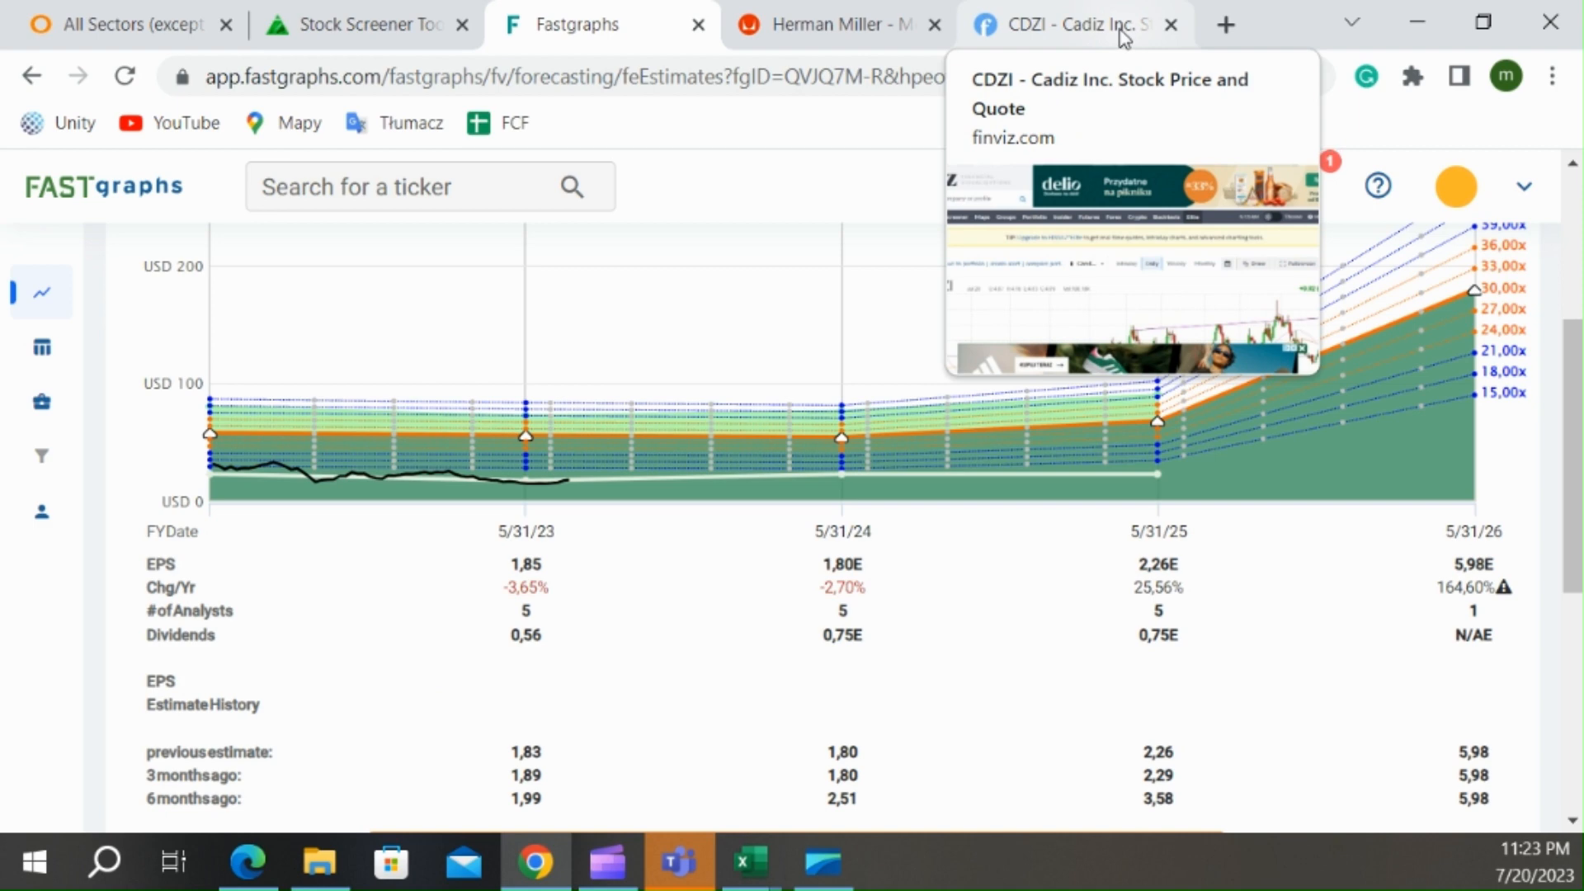
- Bring up MLKN's Finviz quote page with the monthly price chart, clearing the ad
left_click(1071, 23)
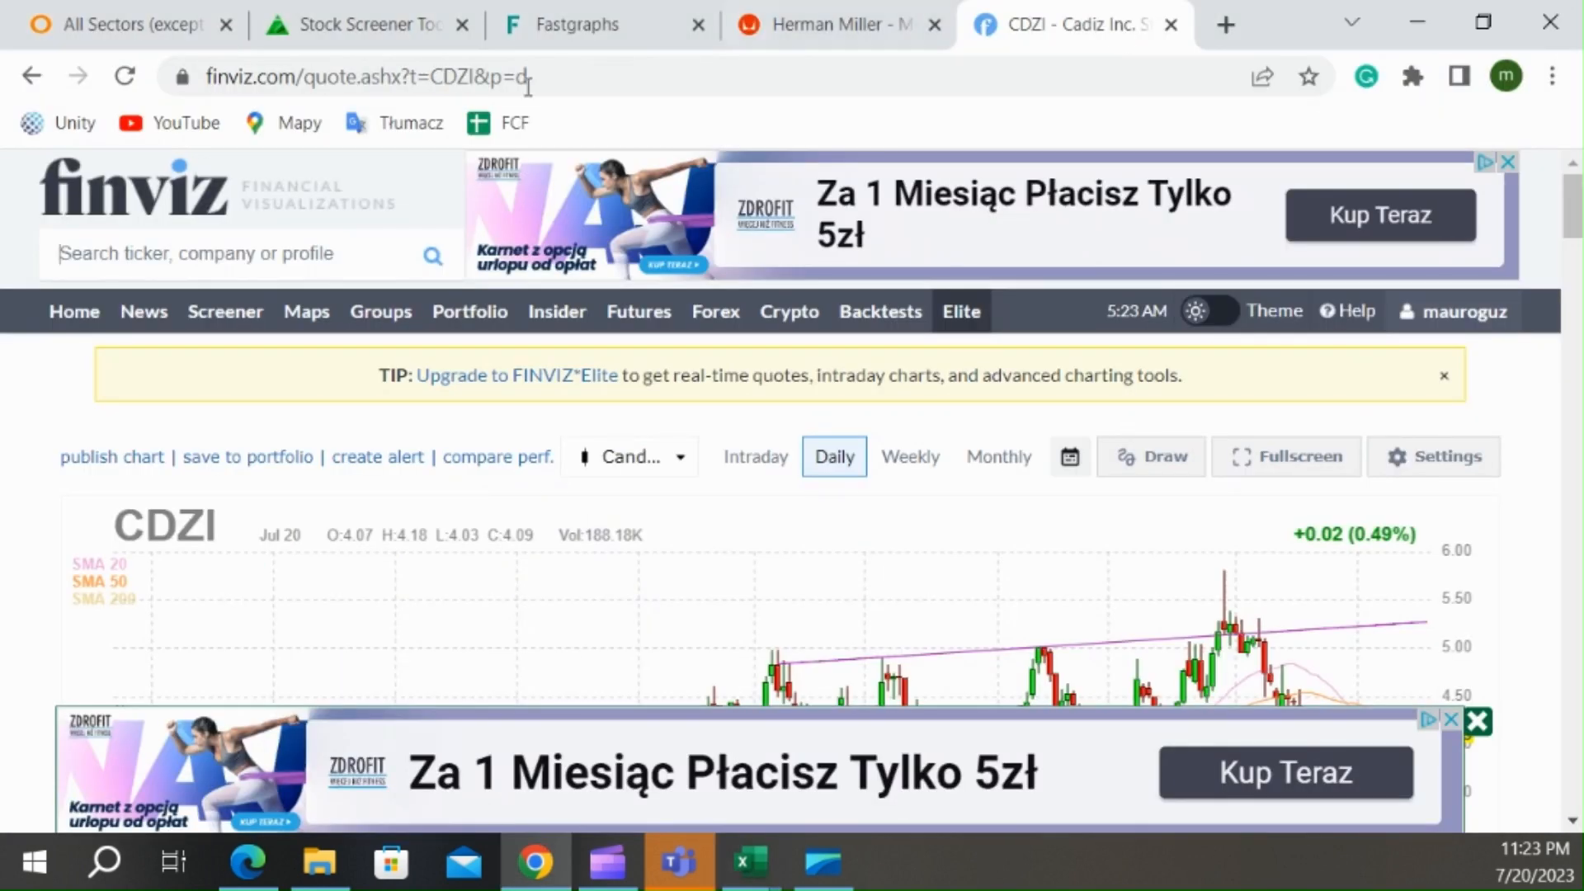
type("mlkn")
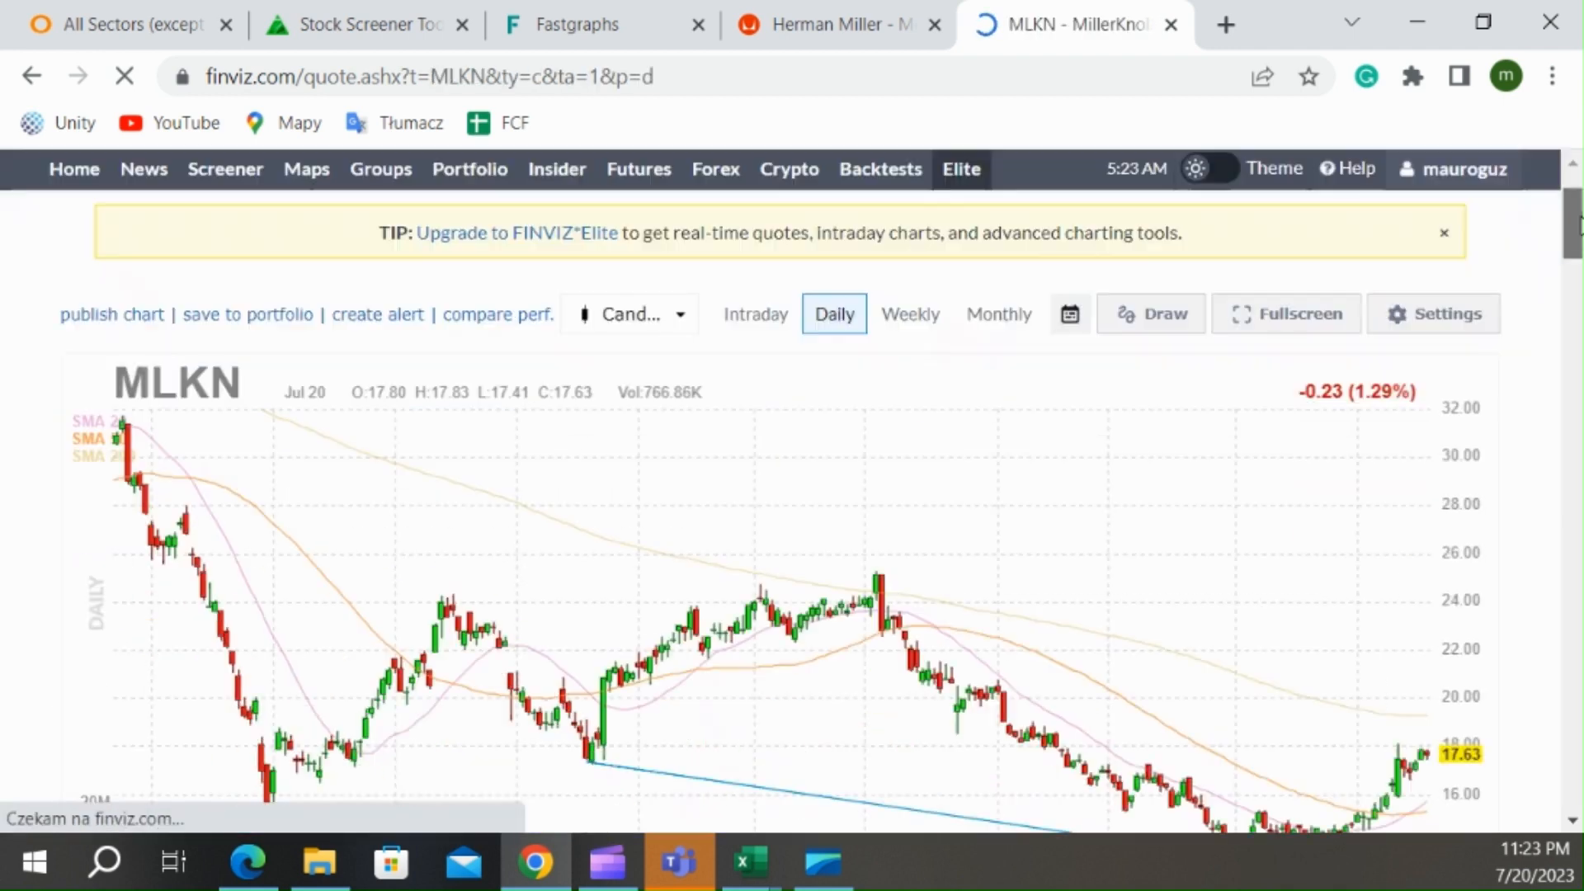
scroll("down", 3)
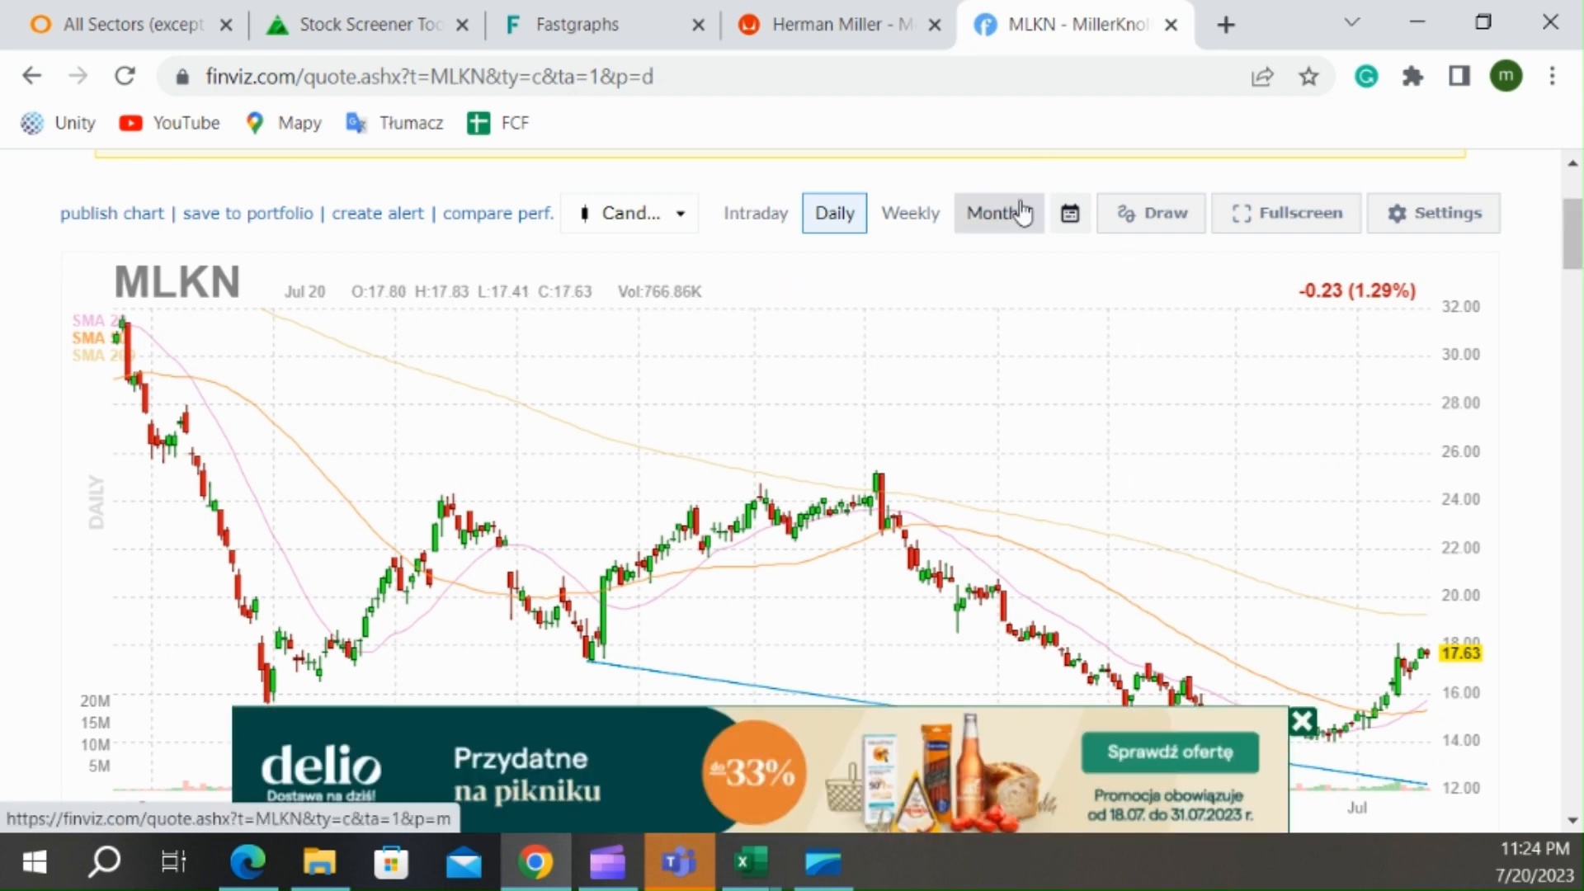
left_click(995, 213)
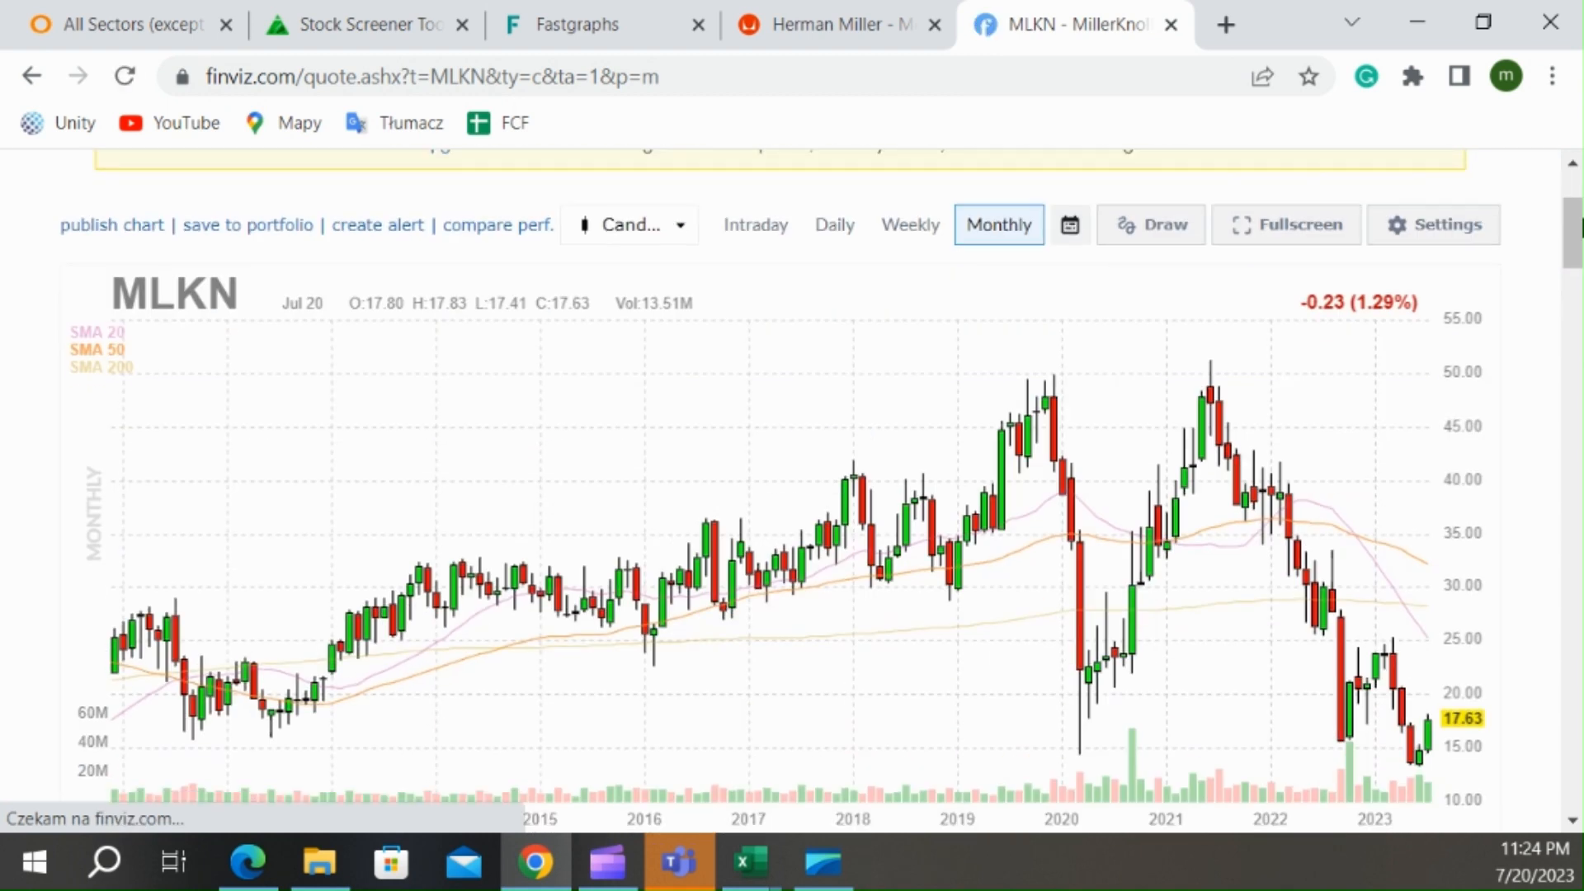
scroll("up", 3)
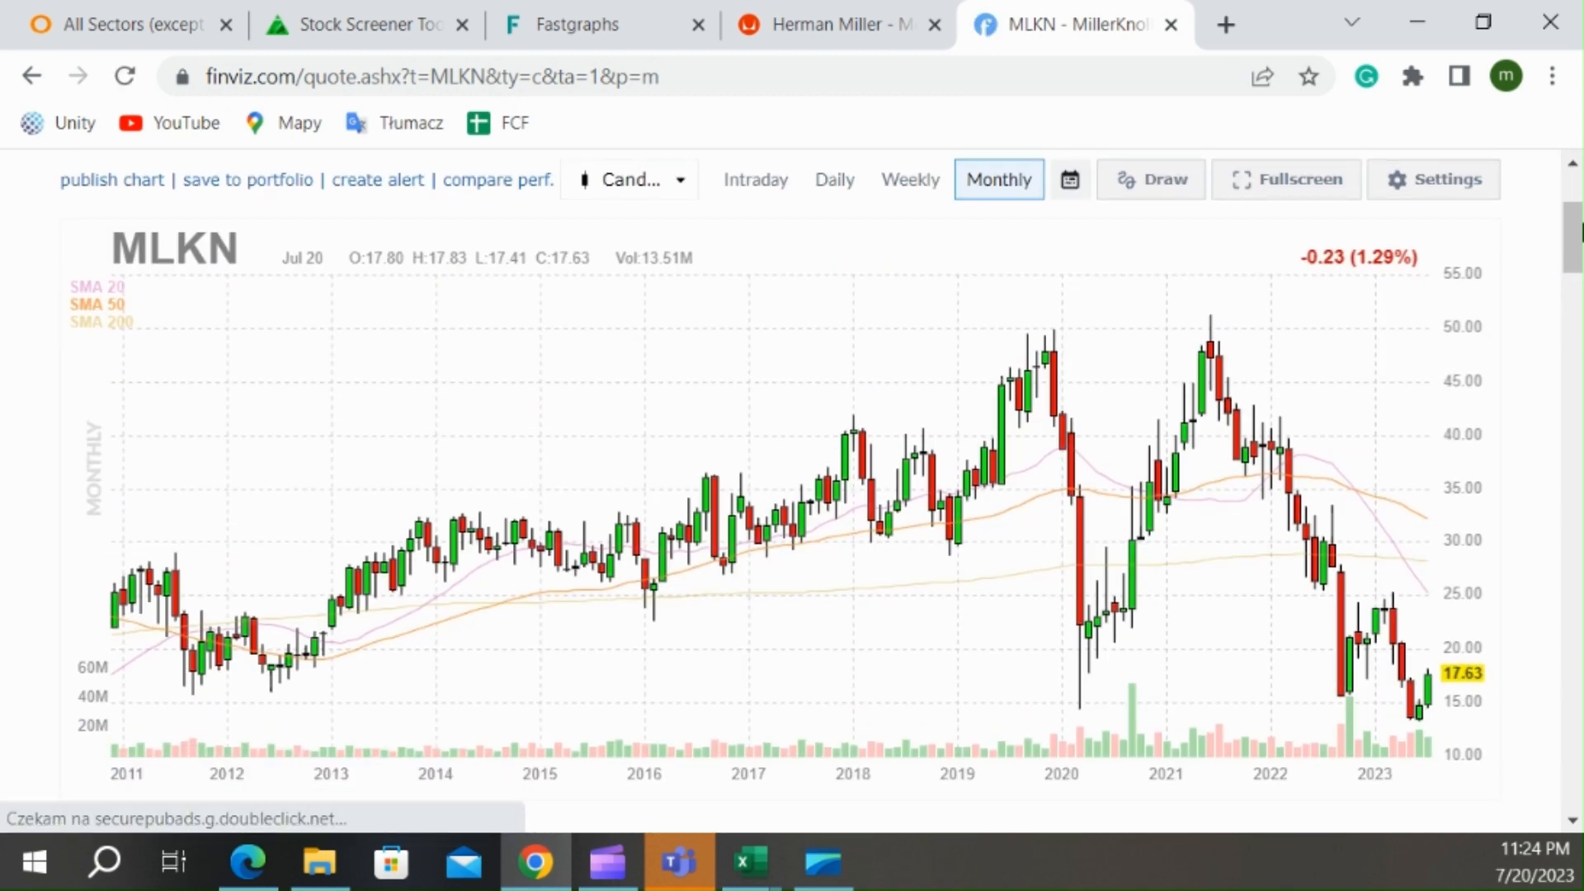
scroll("down", 3)
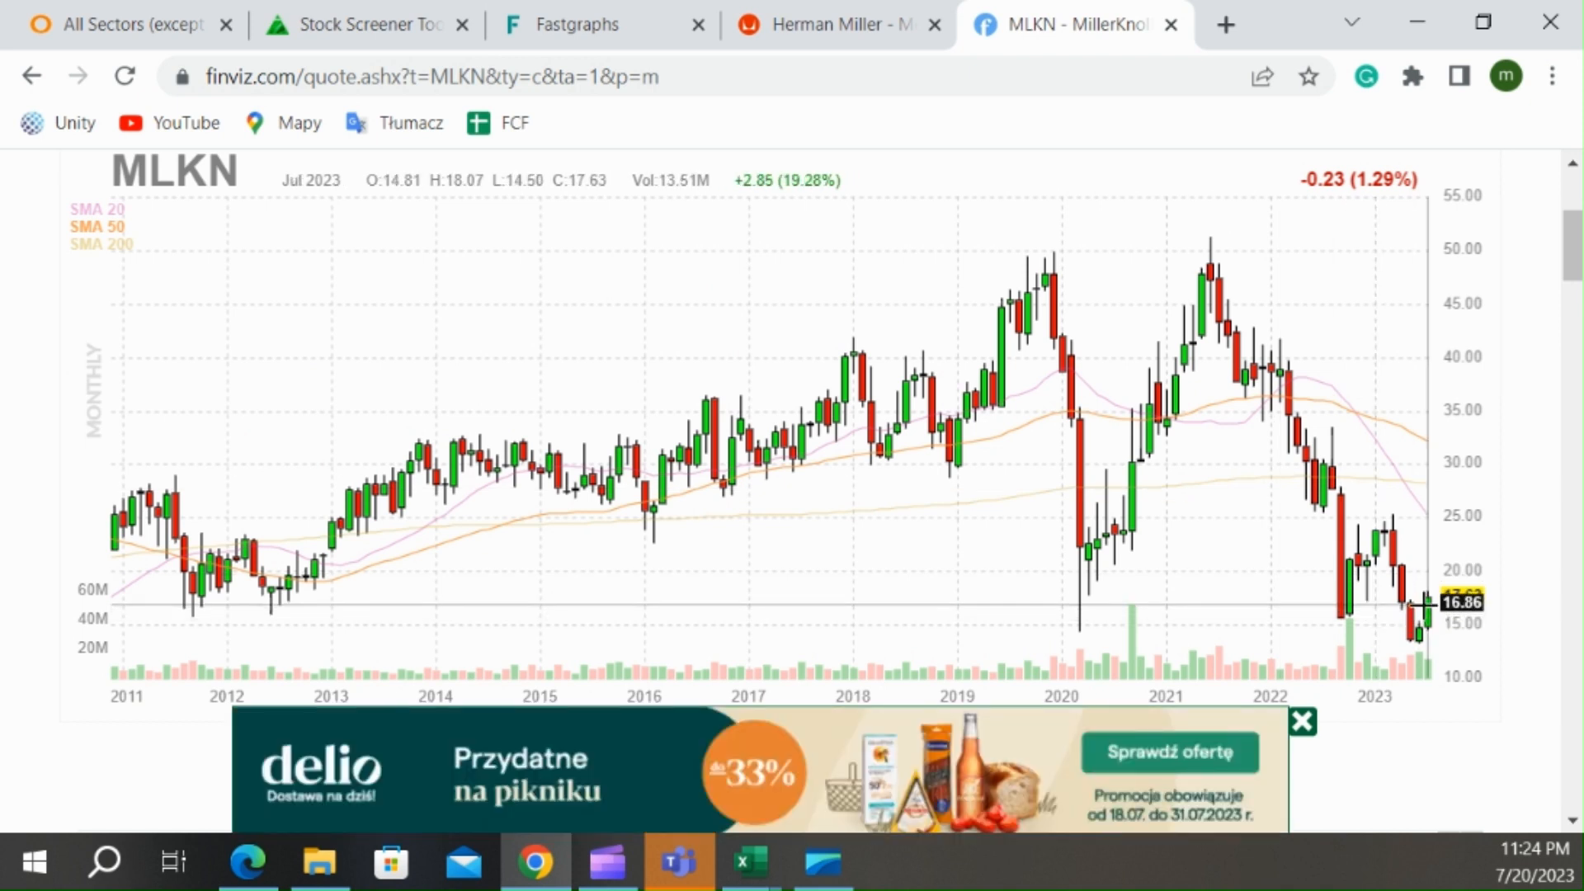
left_click(1302, 721)
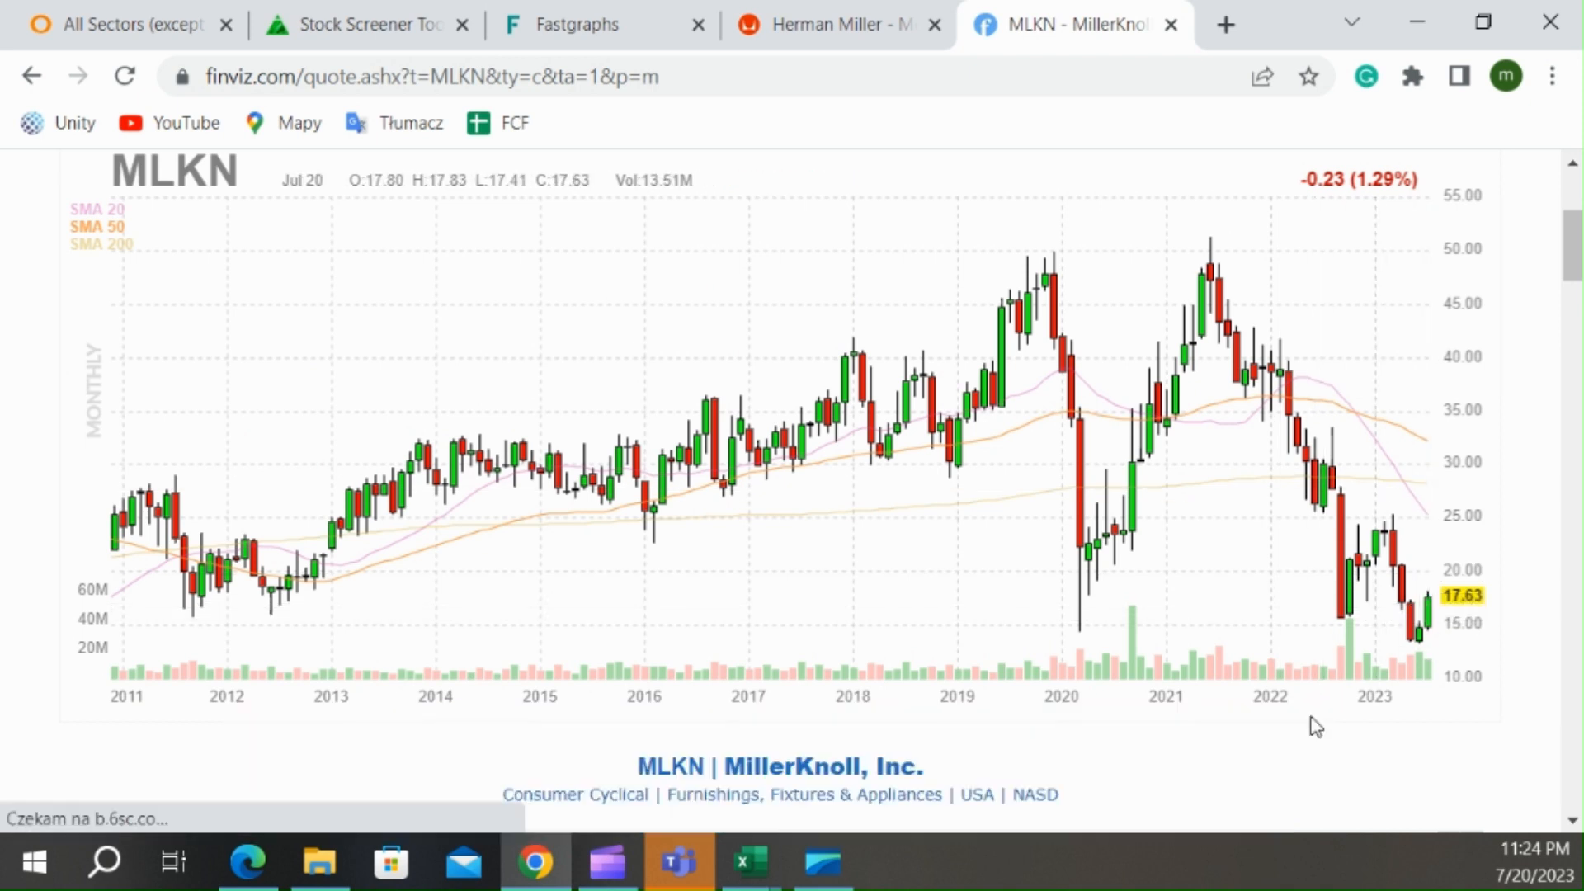
mouse_move(1571, 241)
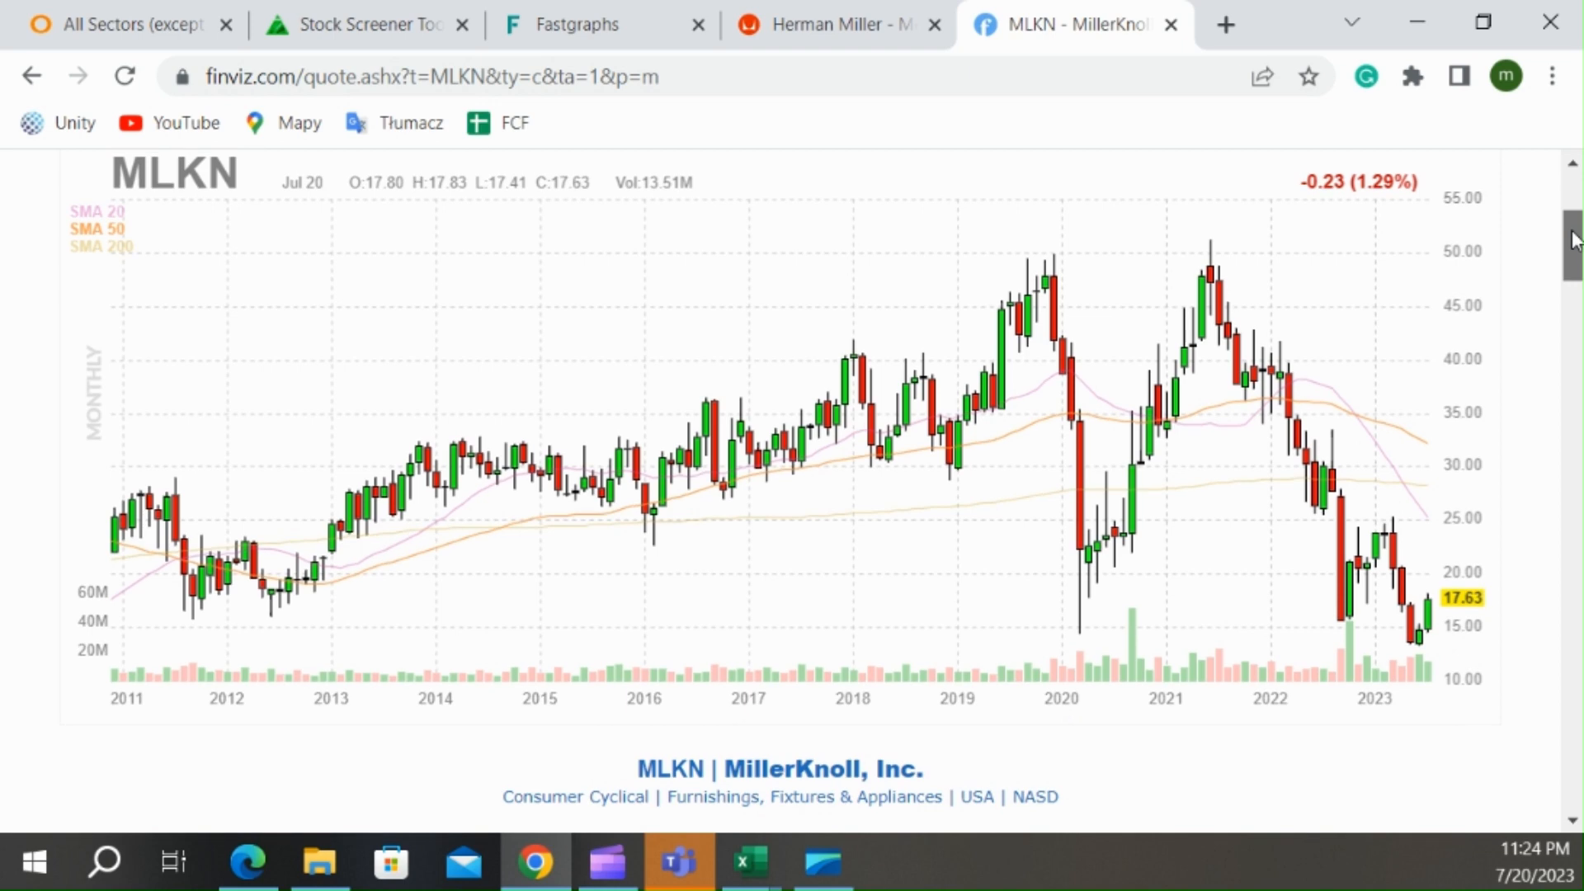
- Review MillerKnoll's fundamentals table and recent news headlines with analyst downgrades
scroll("down", 3)
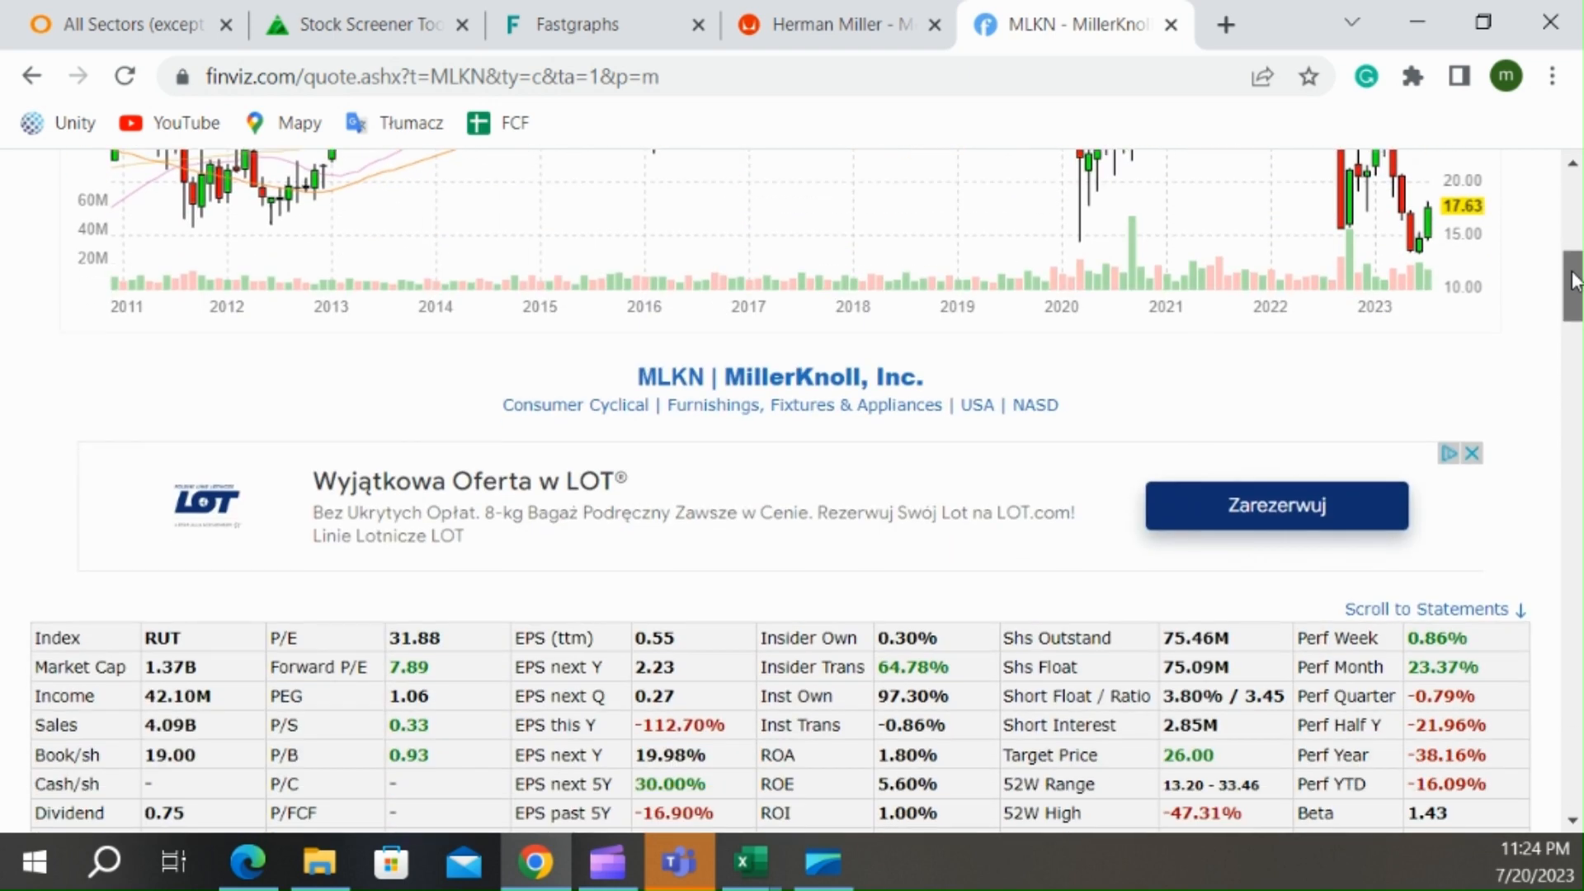
scroll("down", 3)
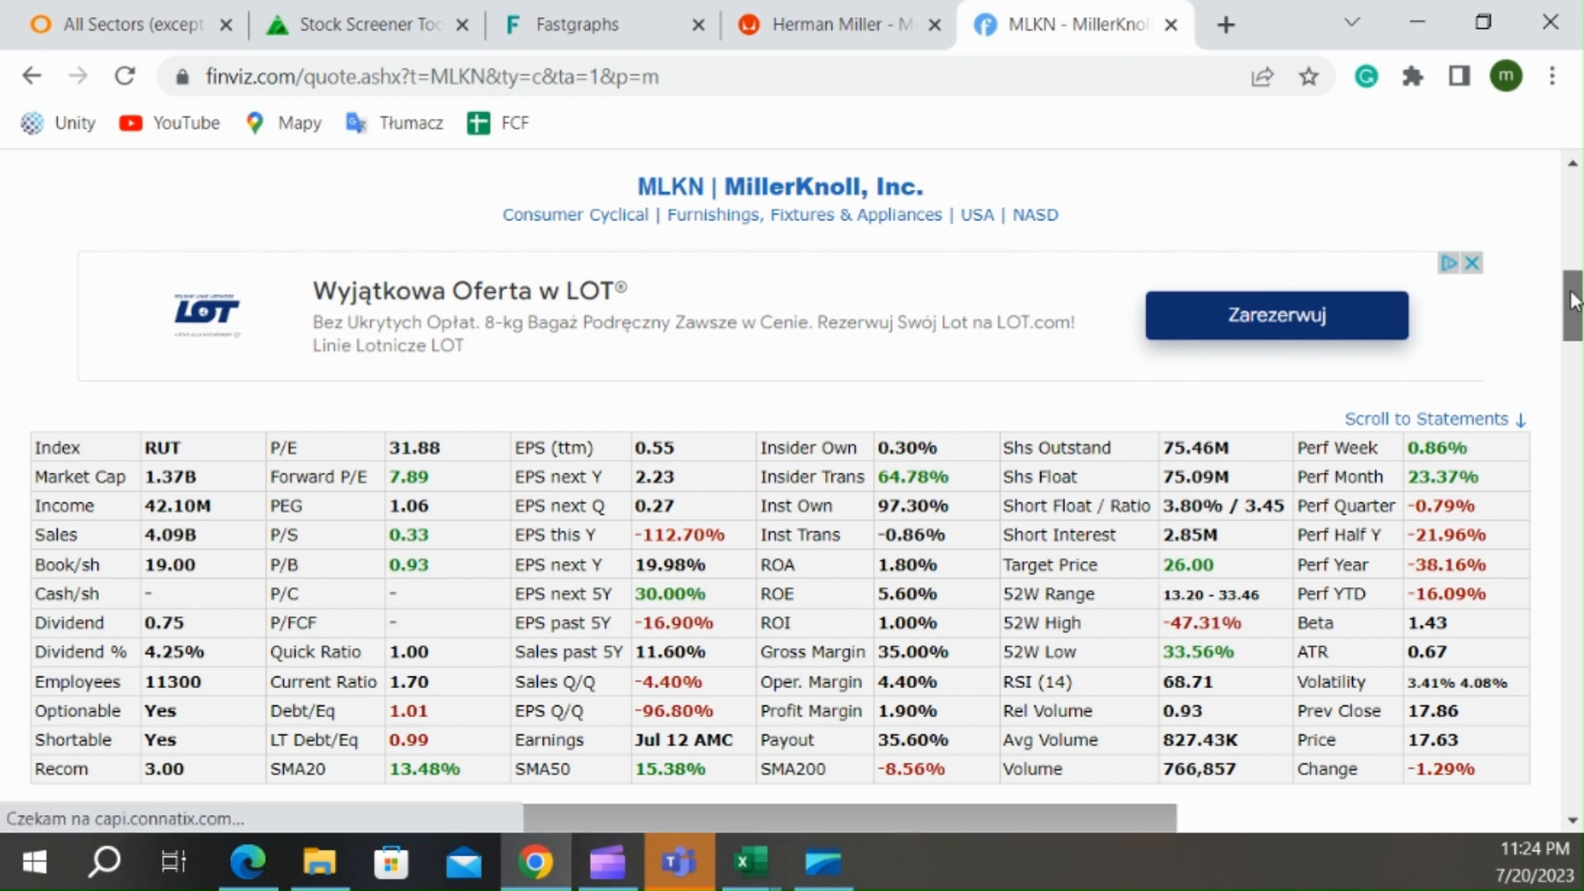
scroll("down", 3)
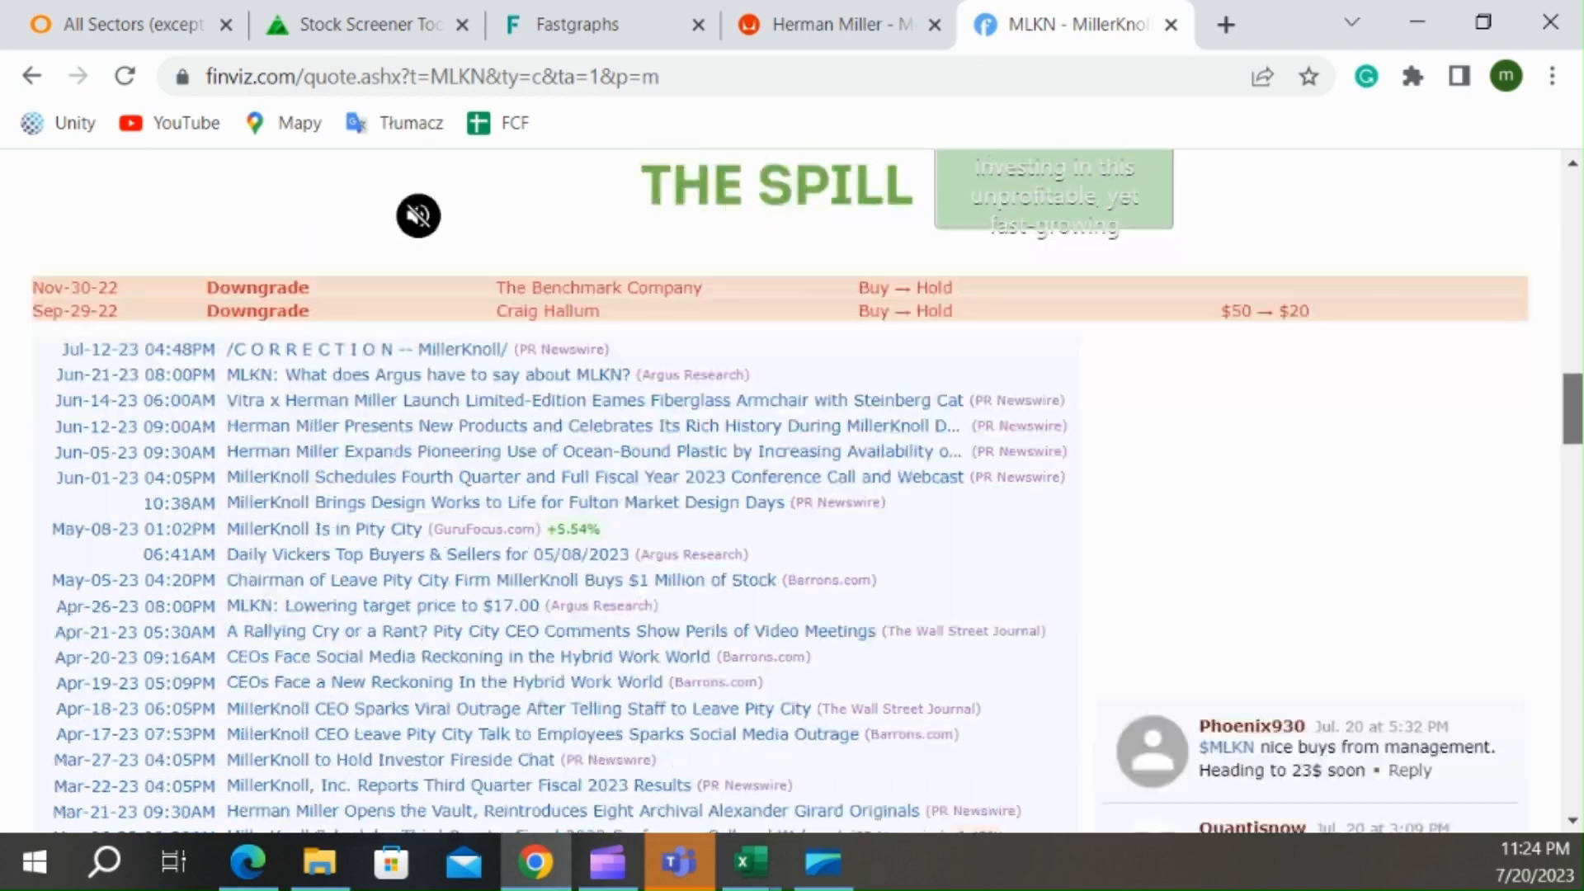
- View the Insider Trading table and highlight the 1,000,193 director purchase value
scroll("up", 3)
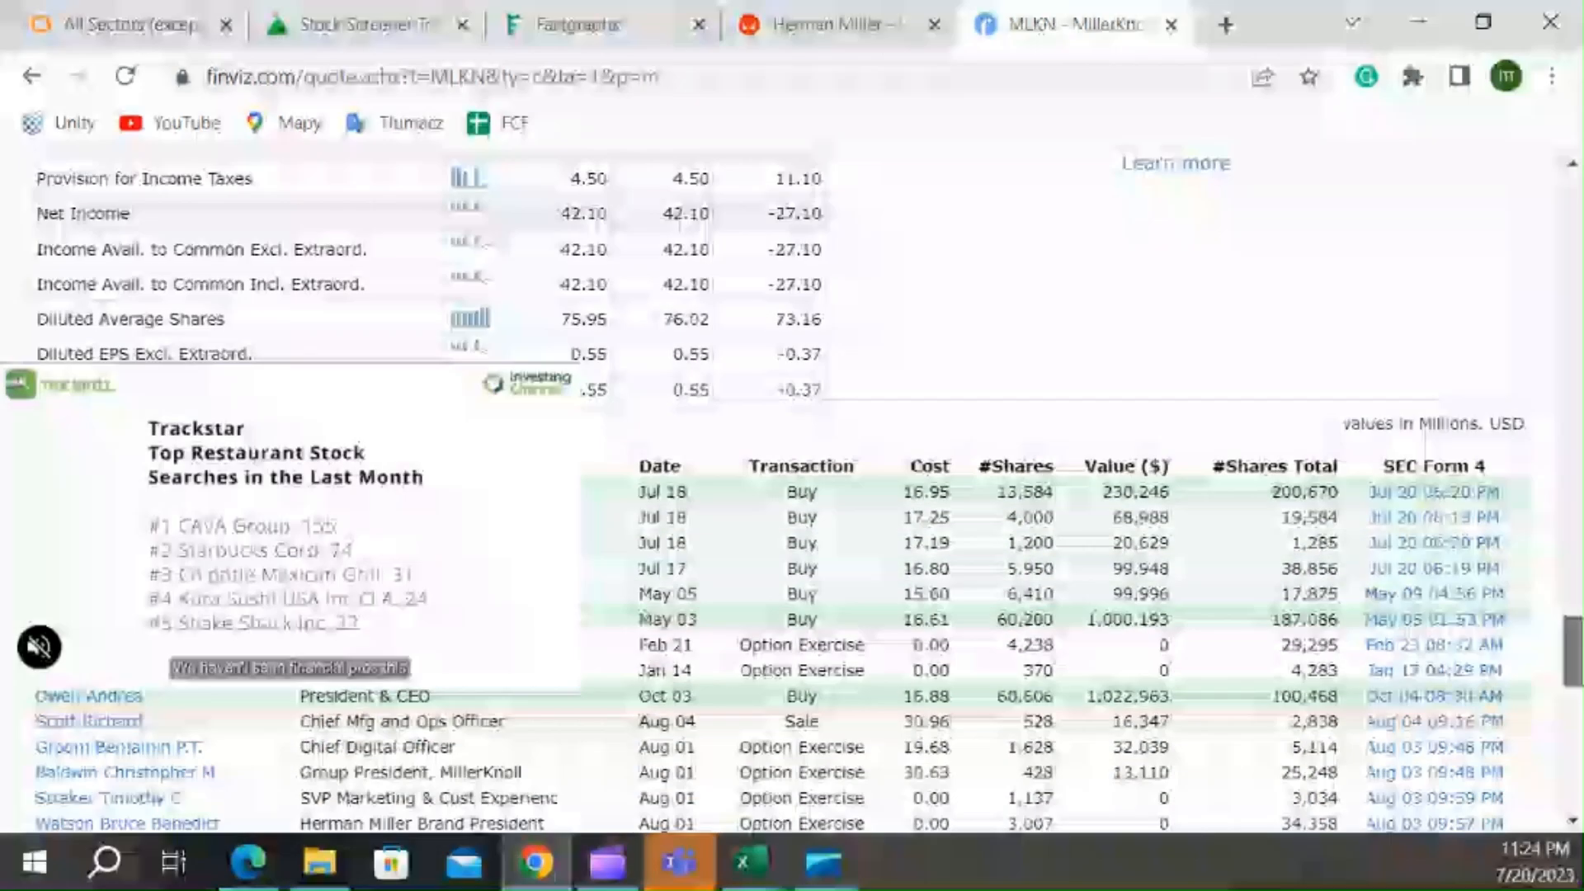
scroll("up", 3)
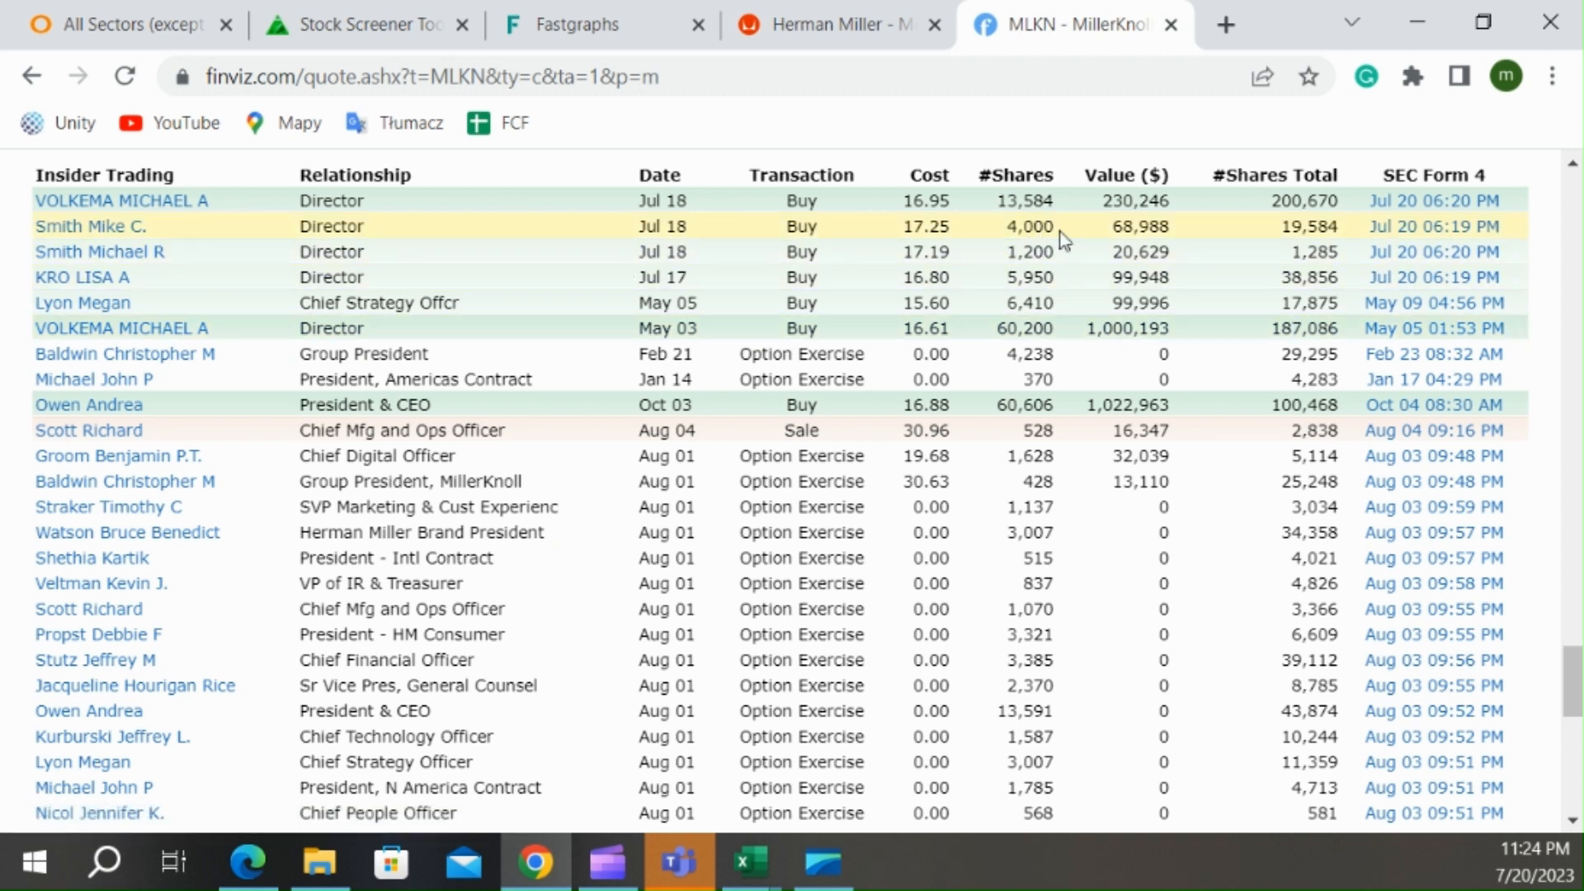
mouse_move(1186, 225)
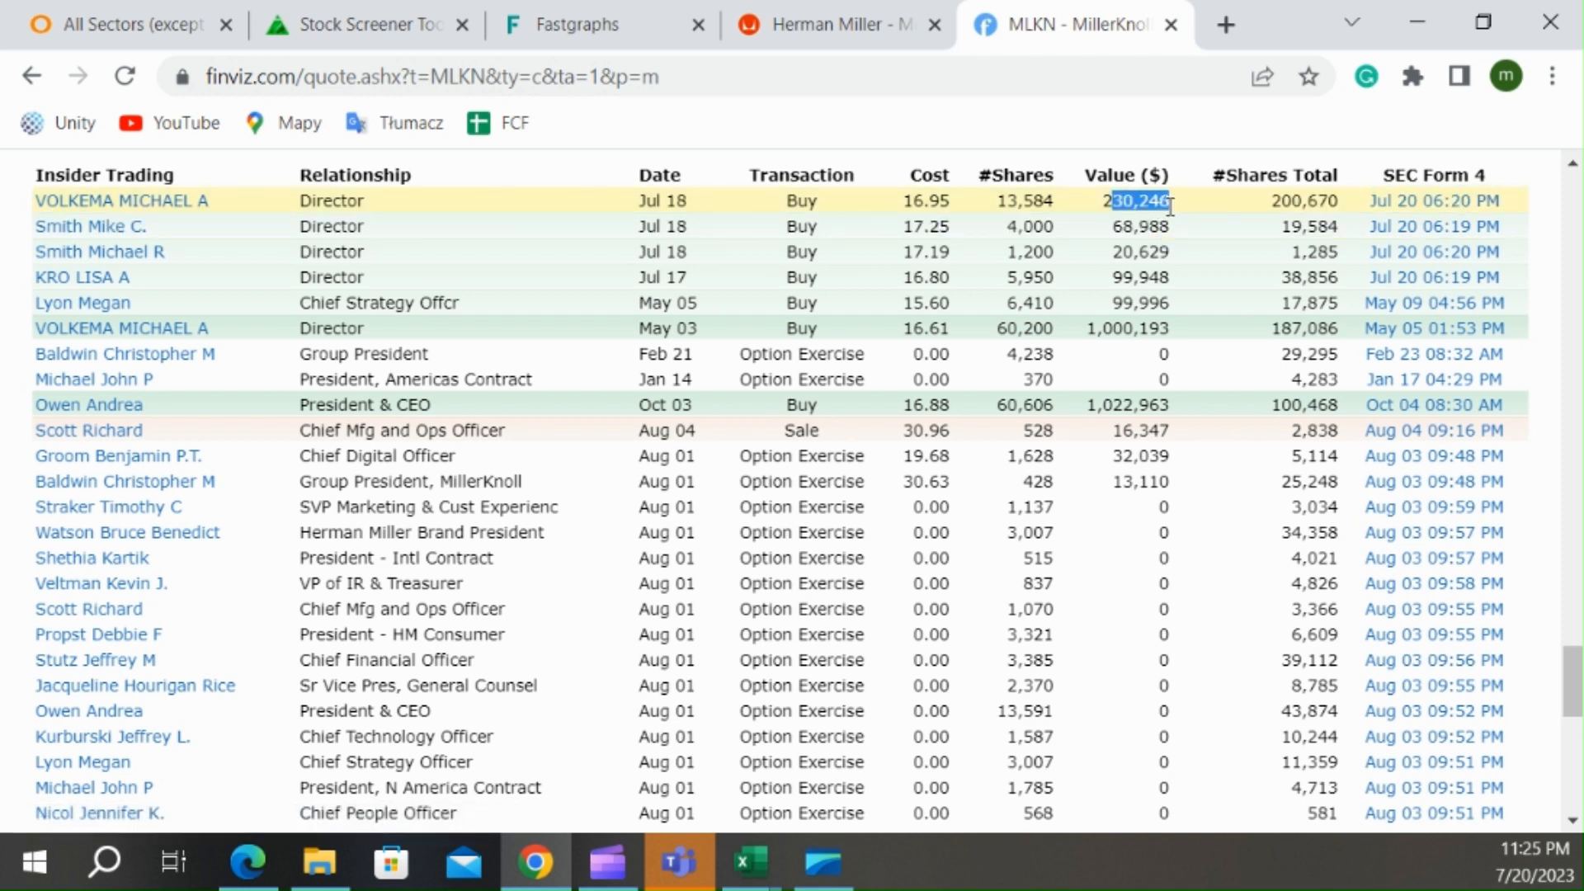
mouse_move(1132, 327)
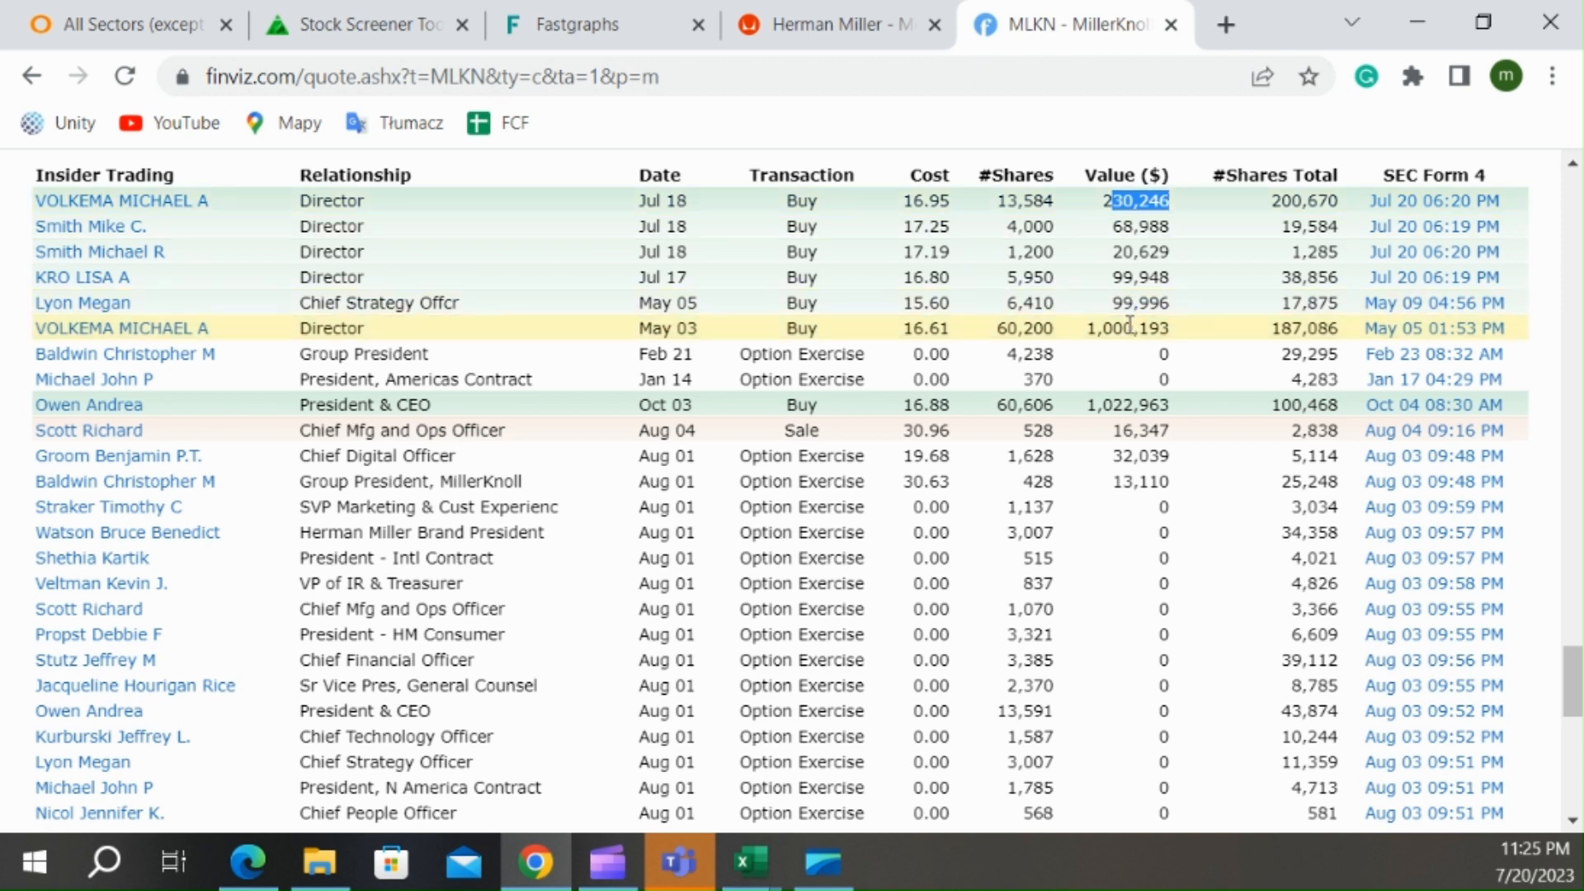
left_click(1124, 327)
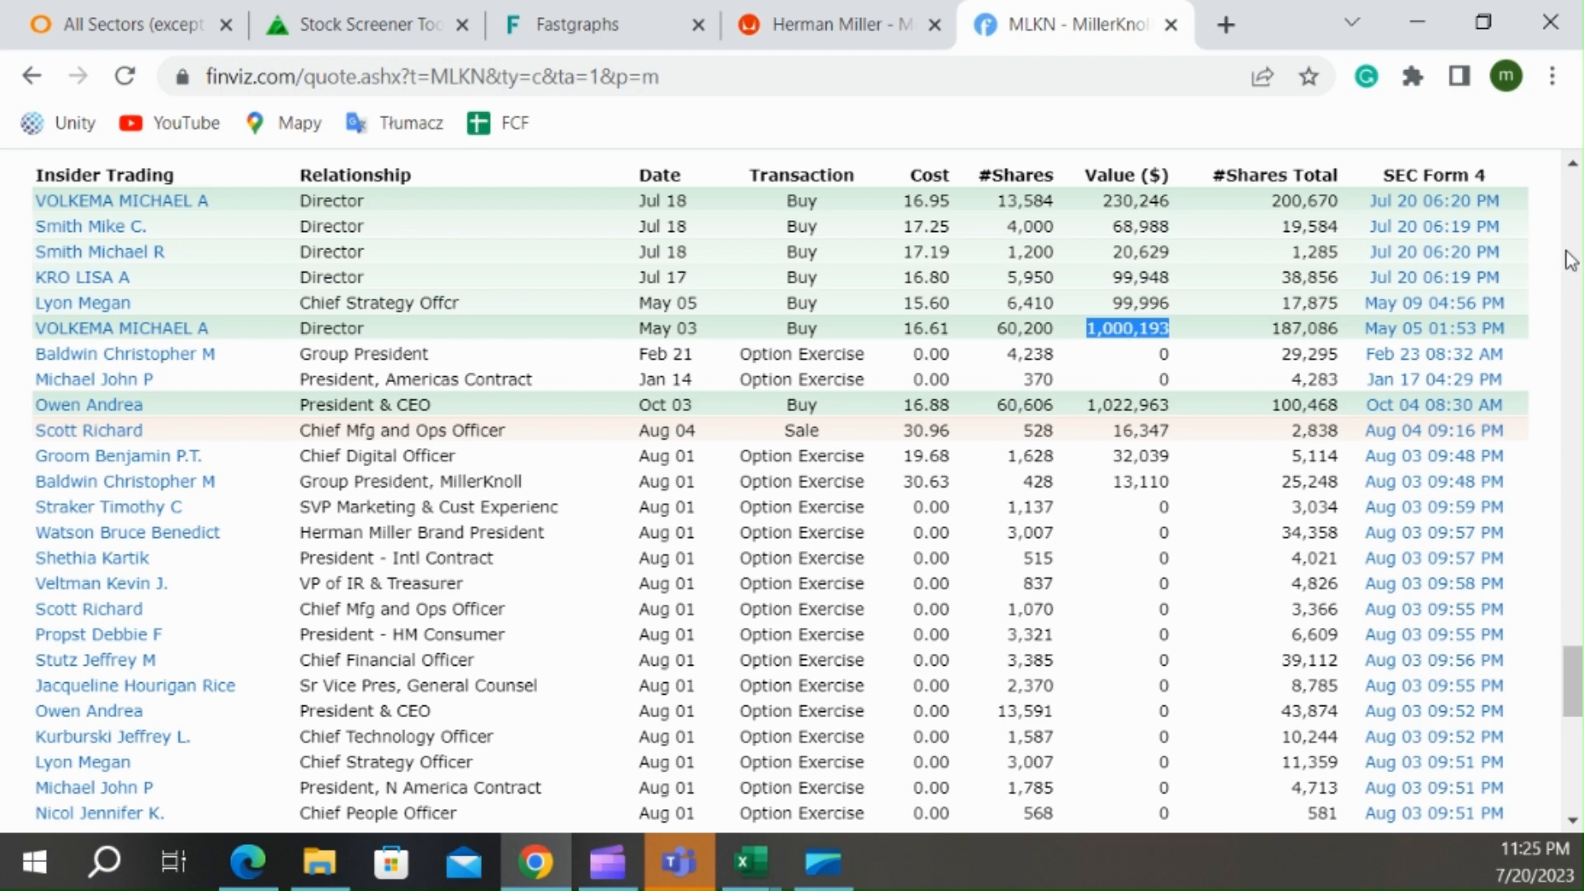
- Look over MLKN's monthly chart, then return to the WD screening sheet in Excel
scroll("up", 3)
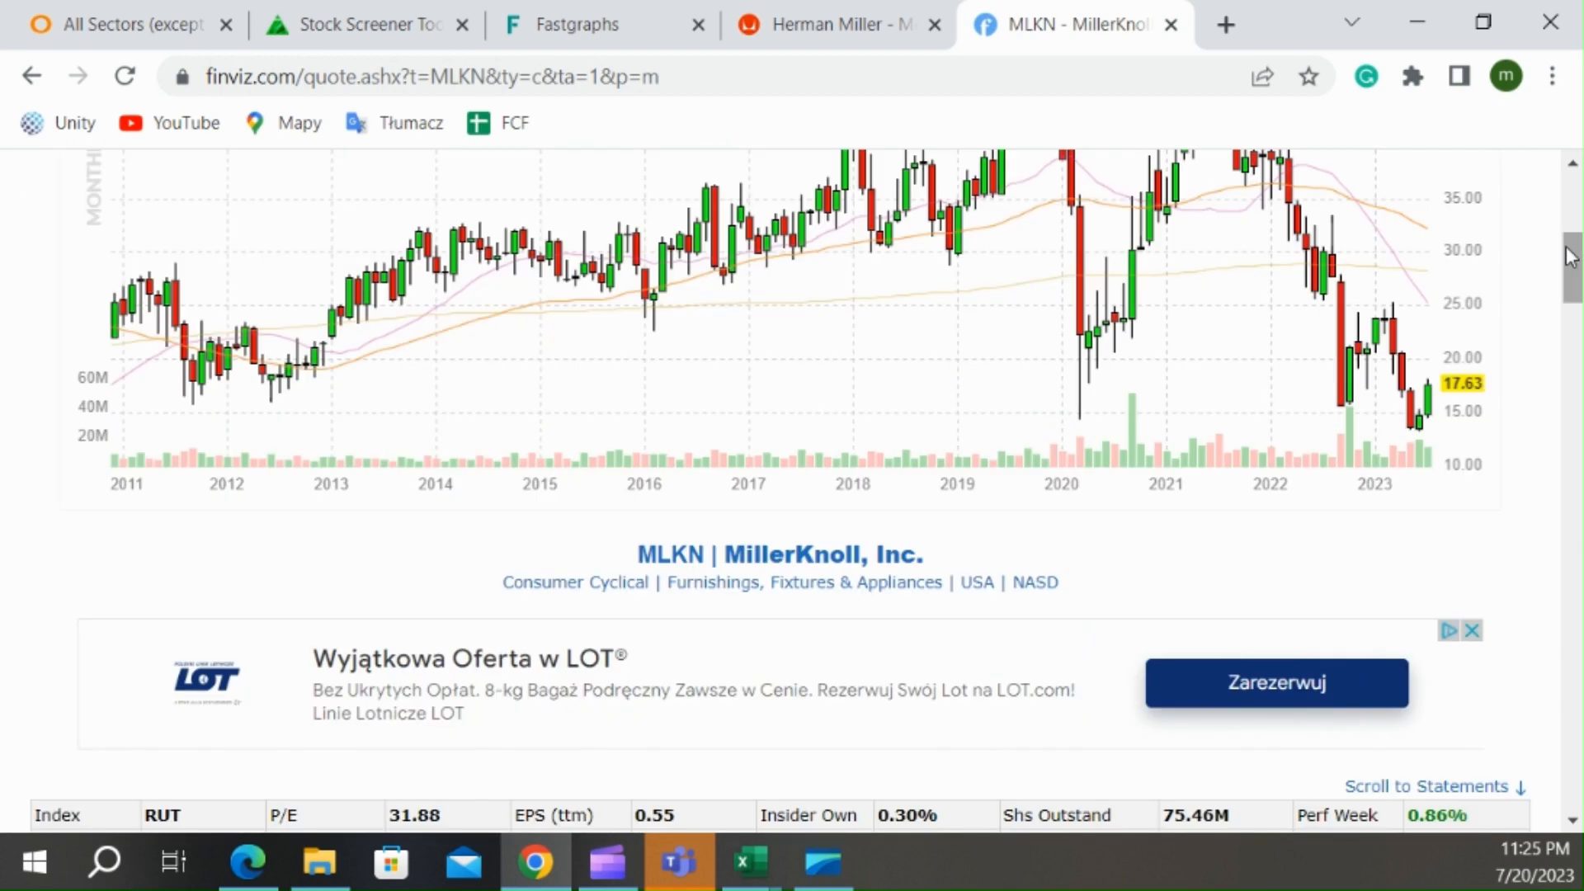
scroll("up", 3)
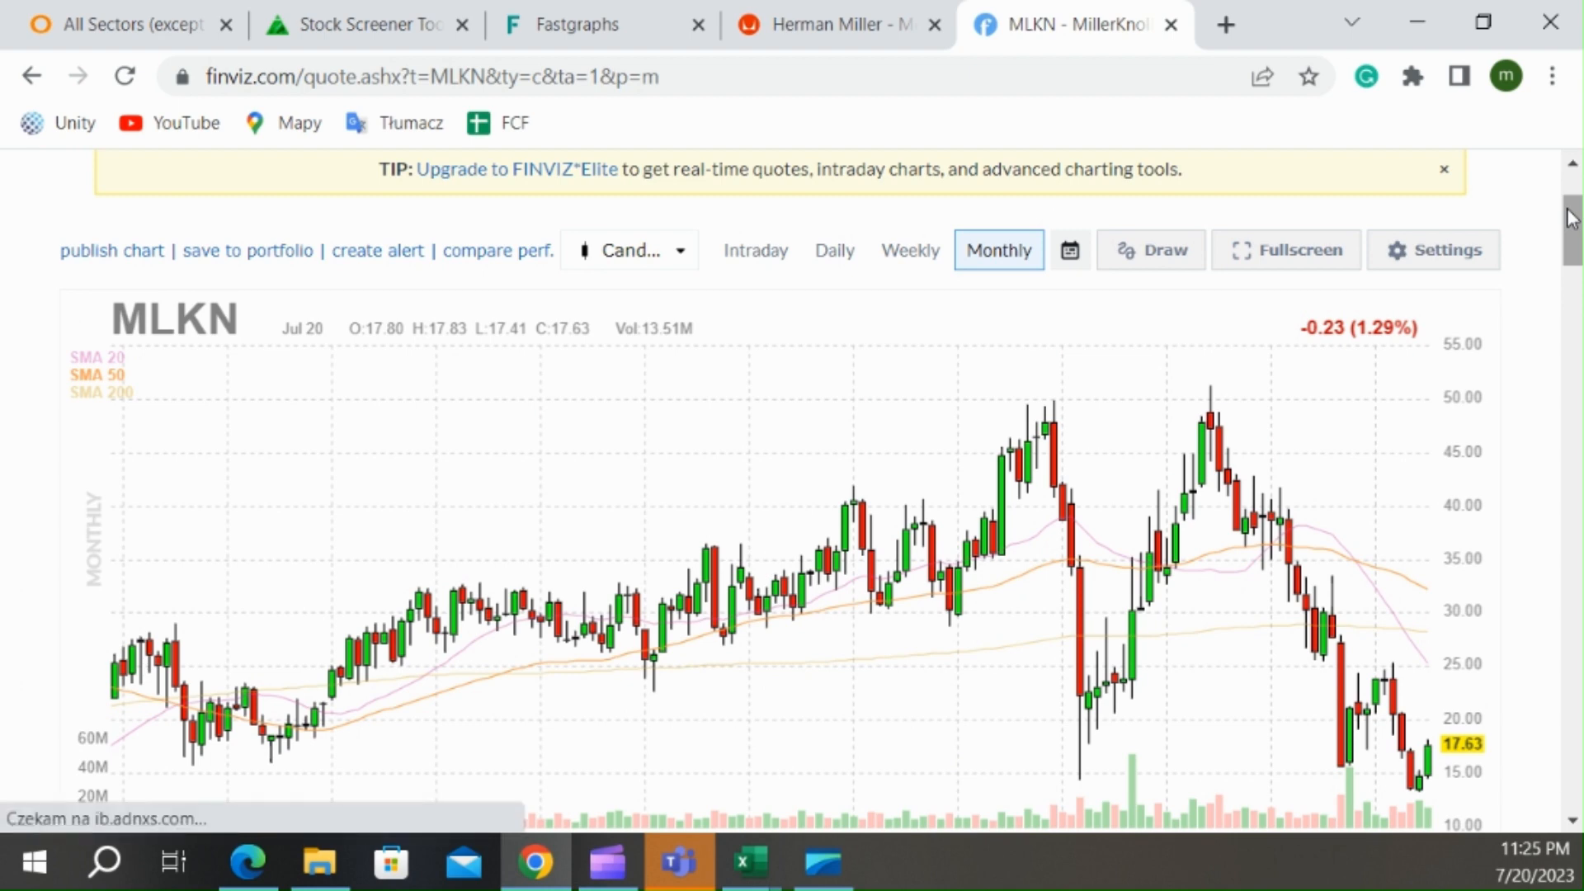
left_click(746, 863)
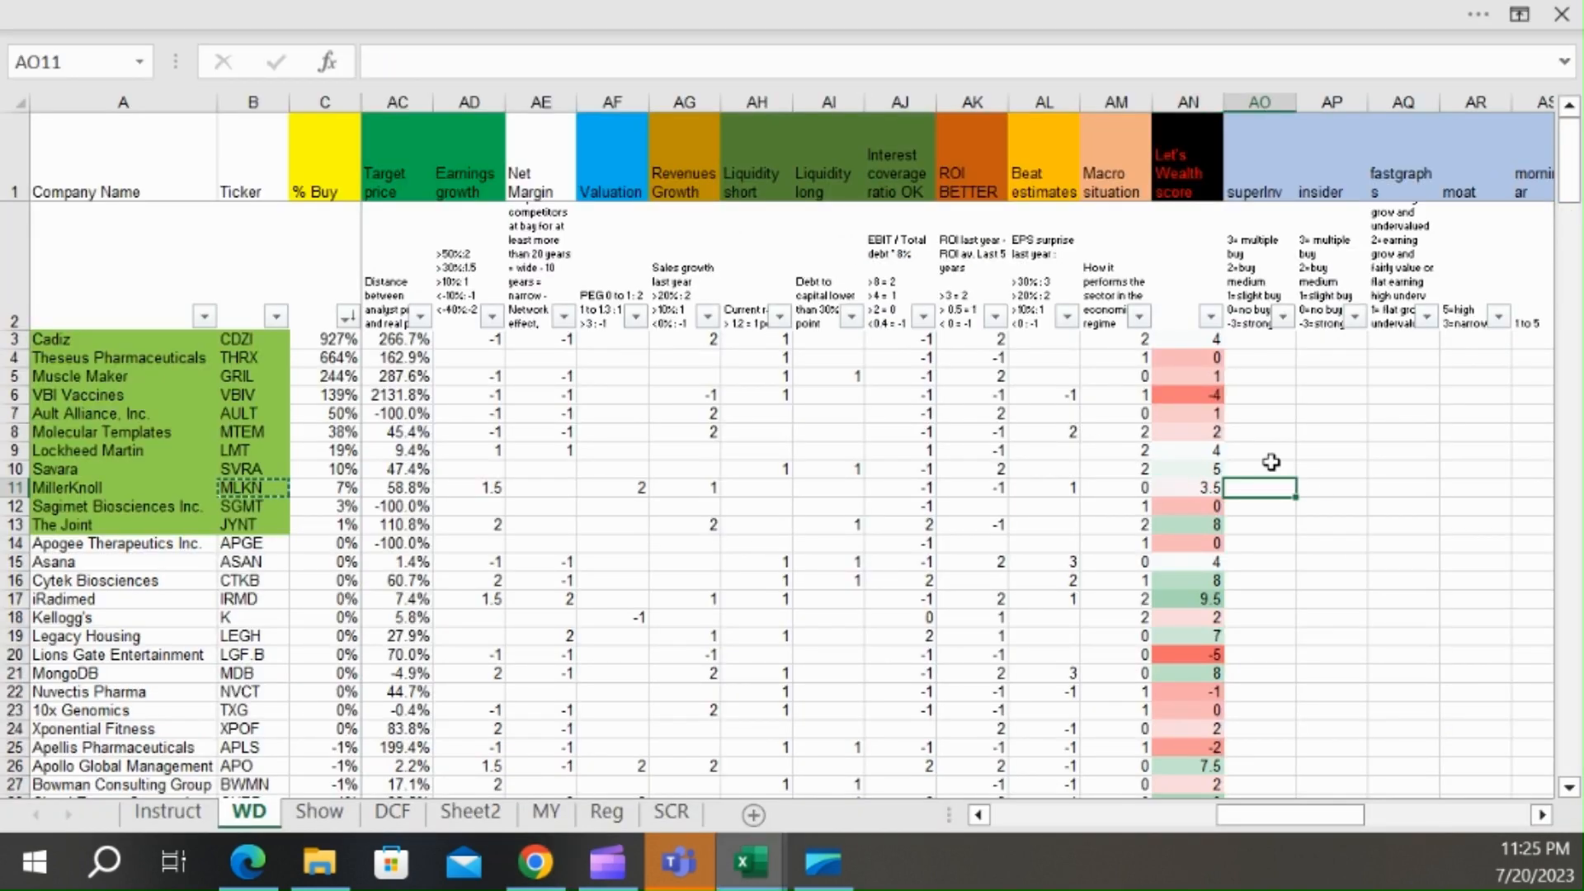
- Enter insider score 6 and Fastgraphs score 3 in MillerKnoll's row, then return to Finviz
left_click(1332, 487)
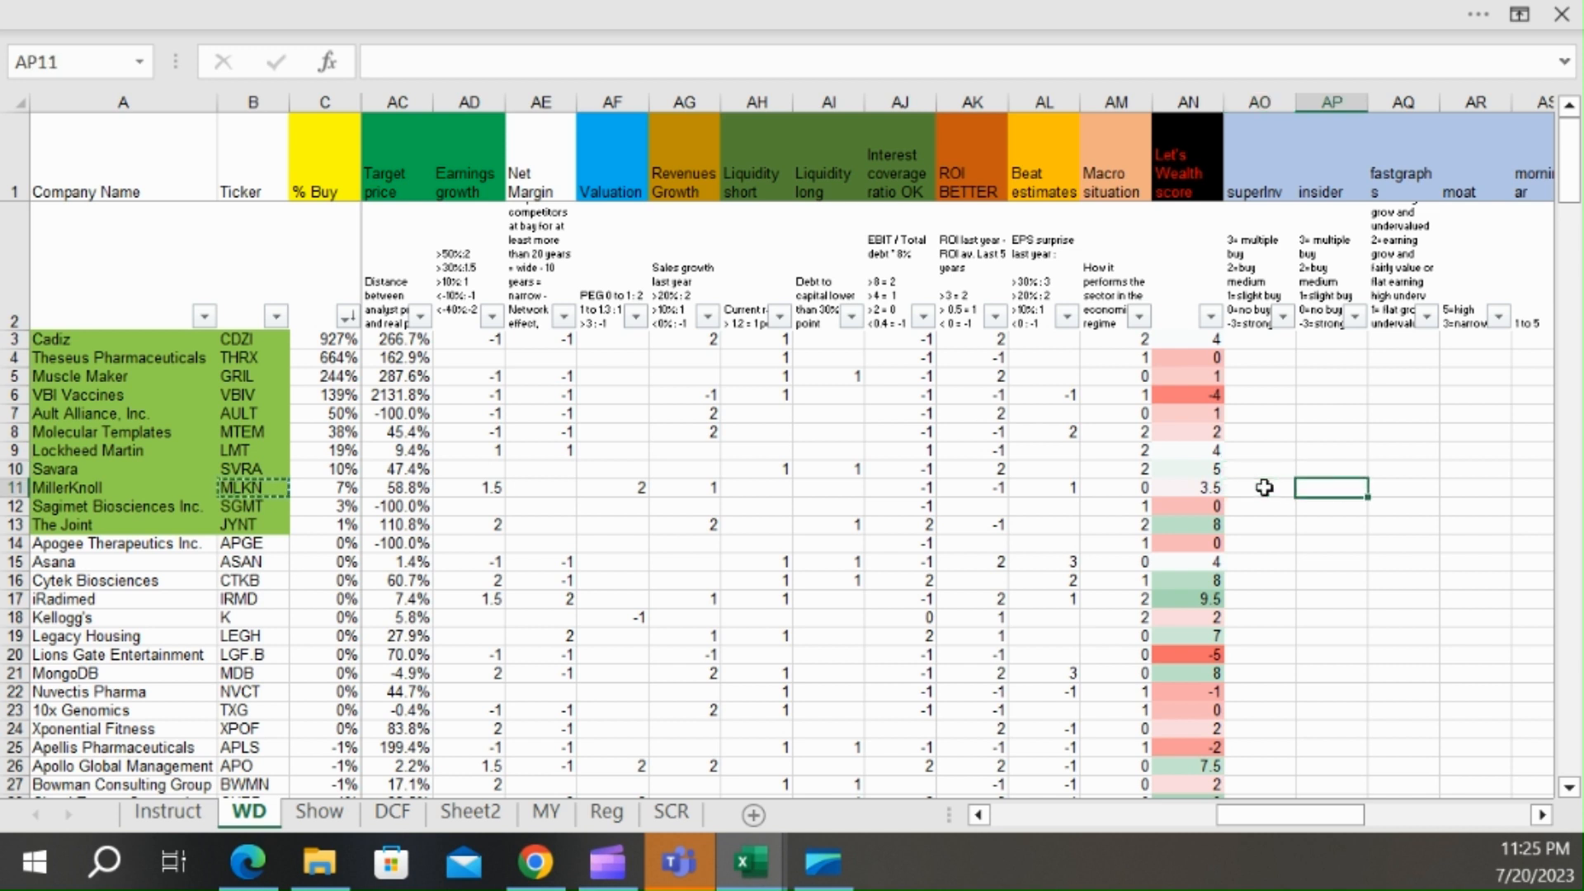
type("3")
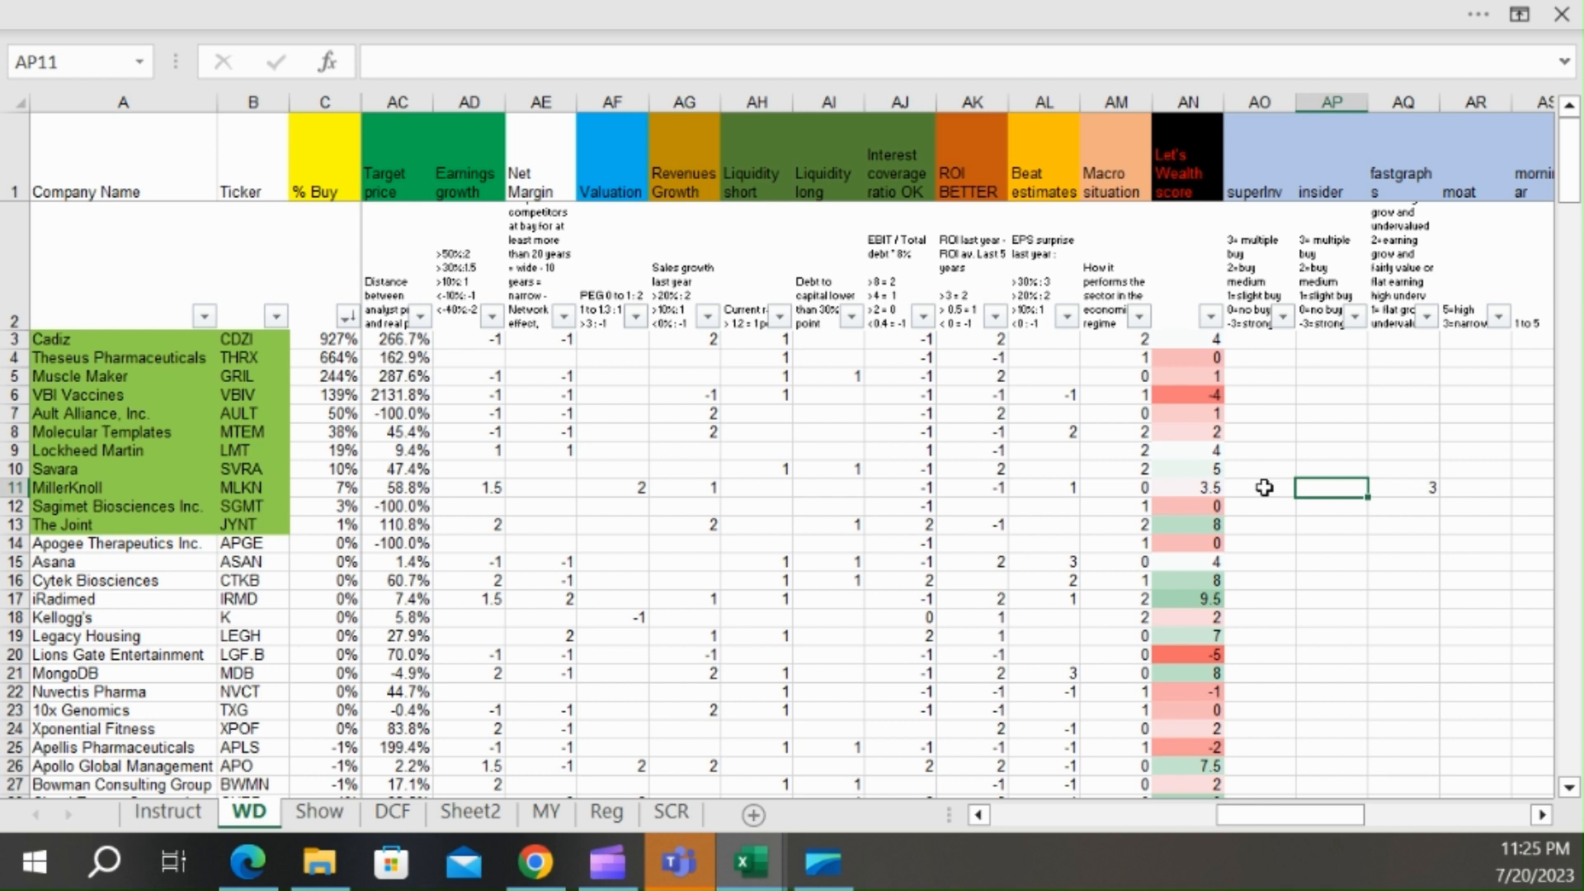
left_click(1258, 487)
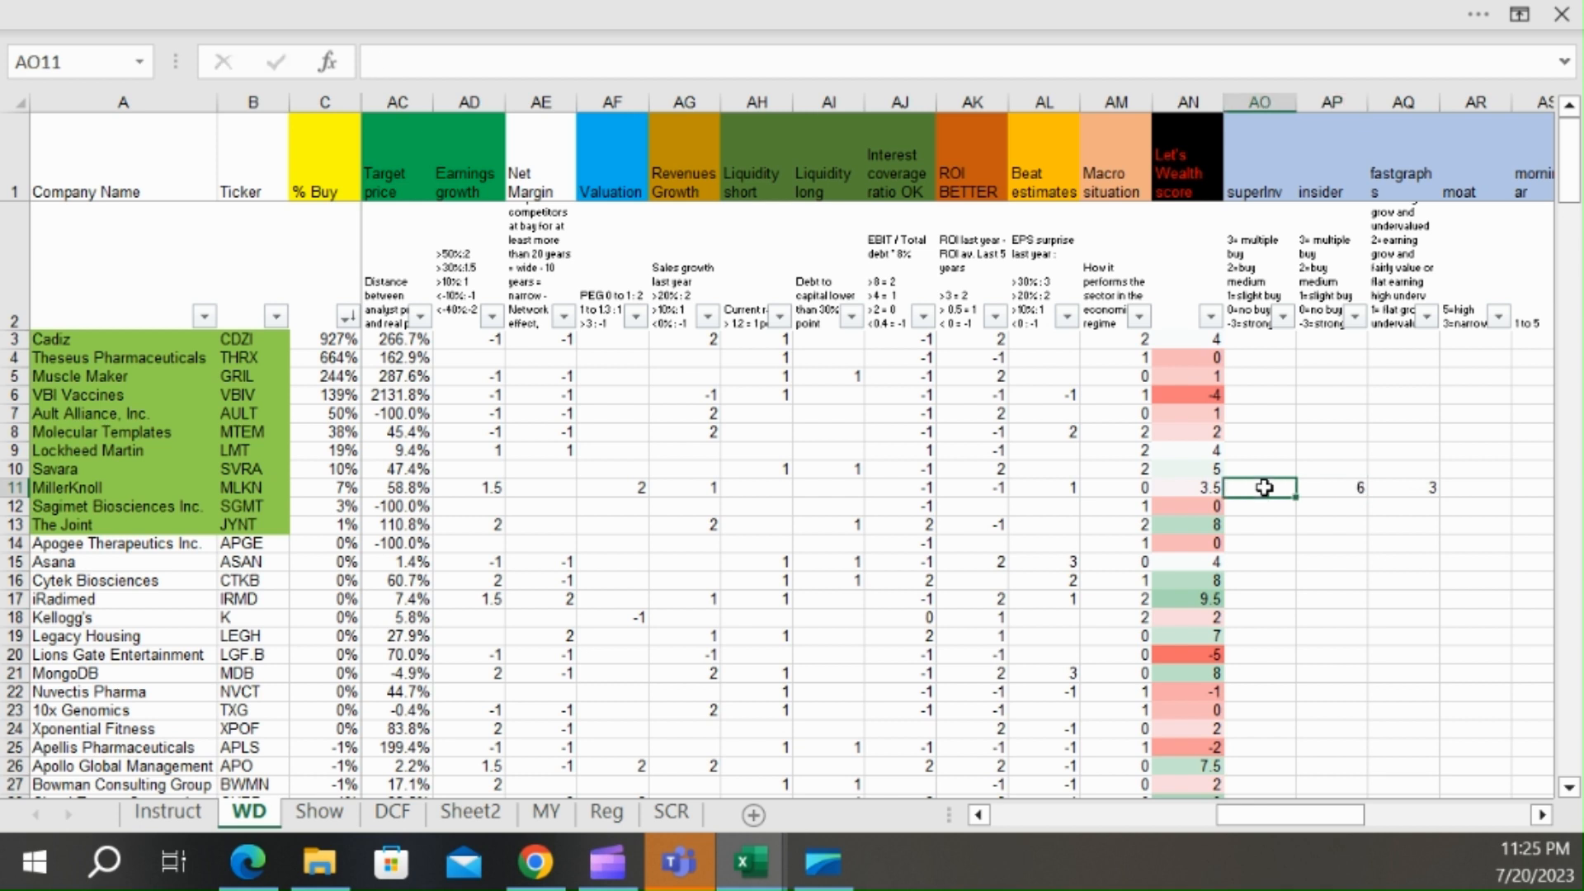
left_click(1331, 488)
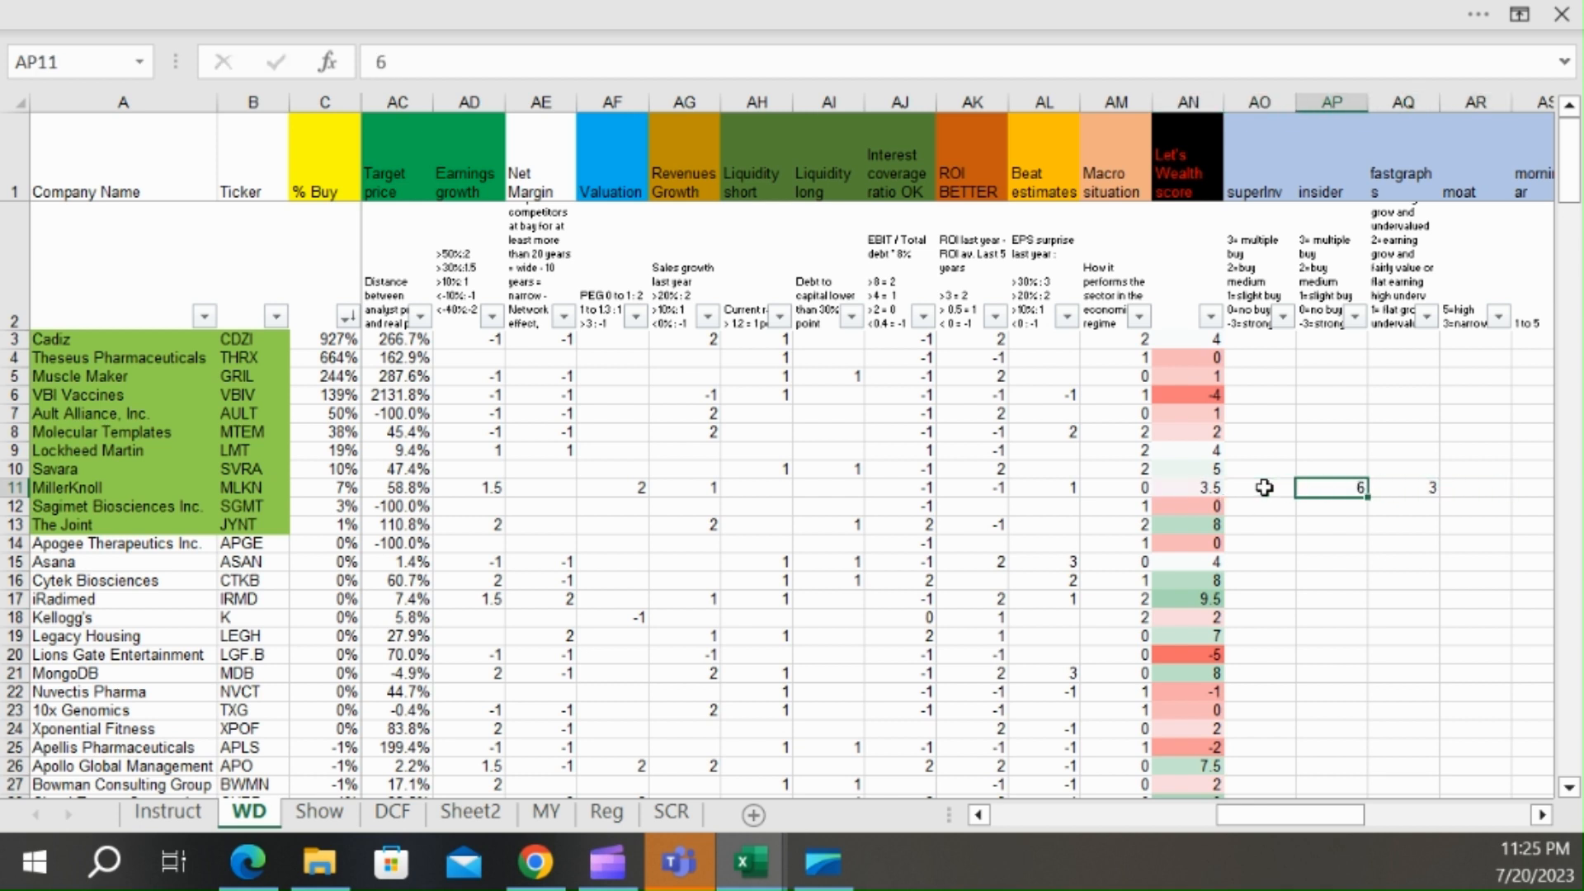
left_click(535, 863)
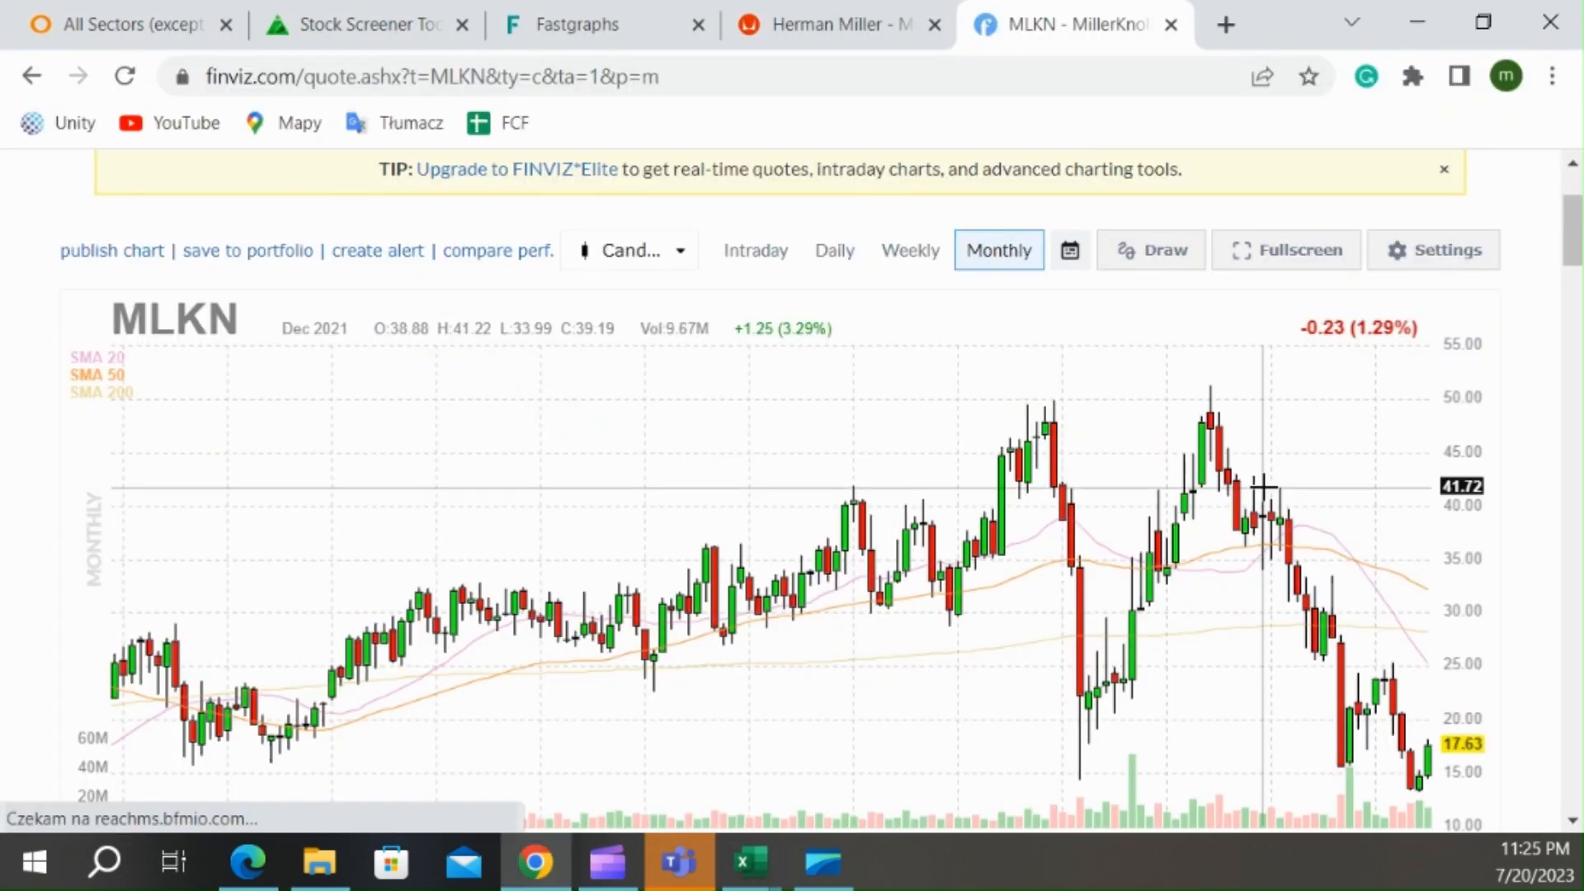
- Search MLKN on Dataroma, review its superinvestor Activity showing sells and reductions, then return to Excel
scroll("up", 3)
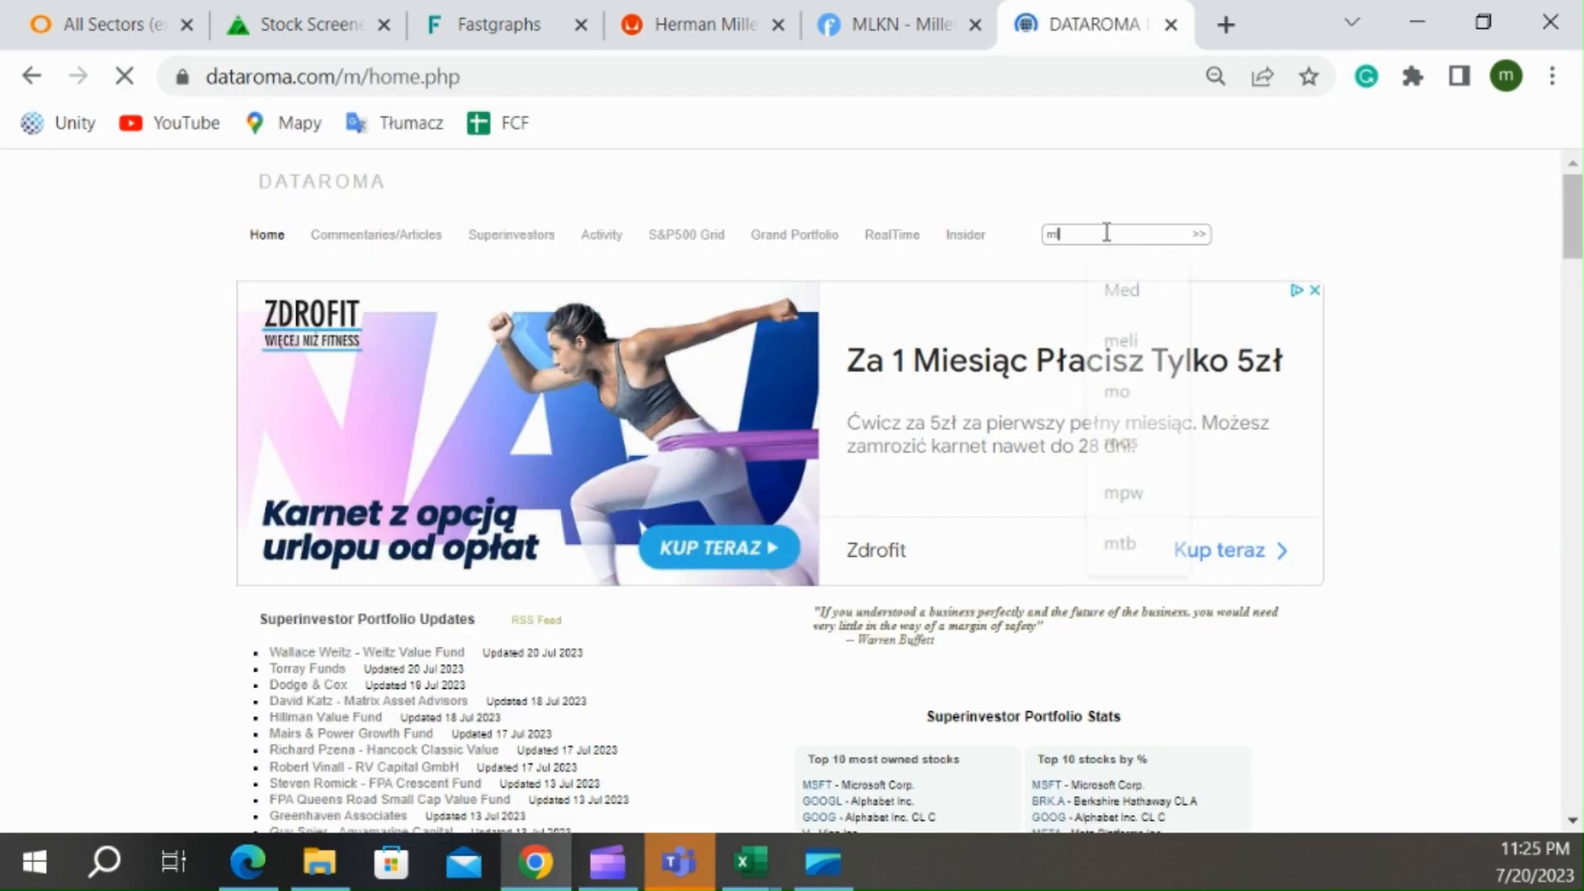
key("Return")
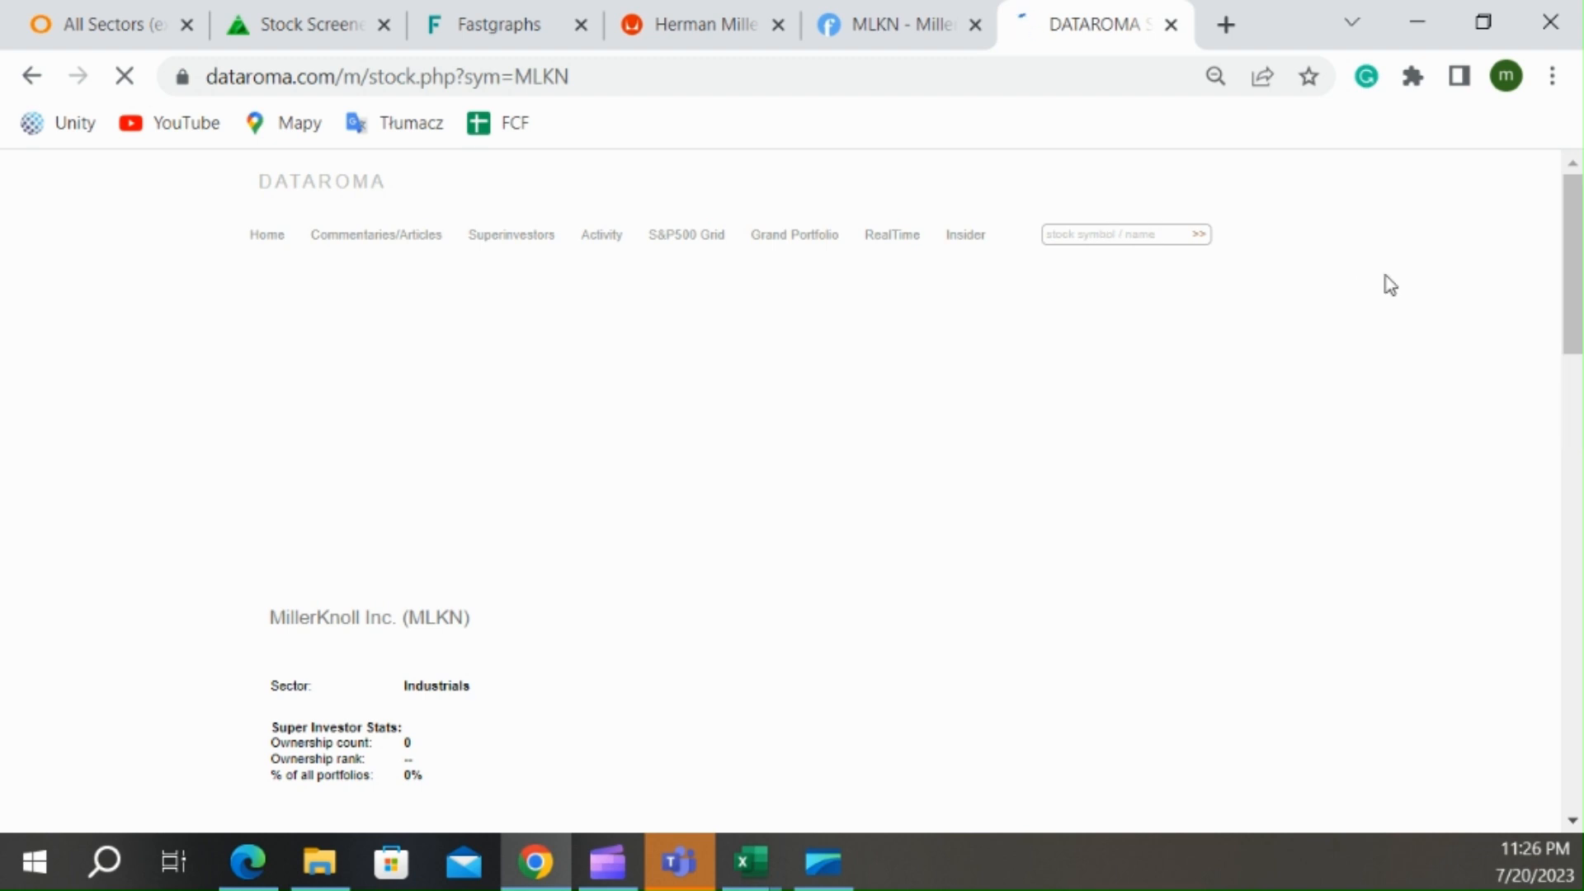
scroll("down", 3)
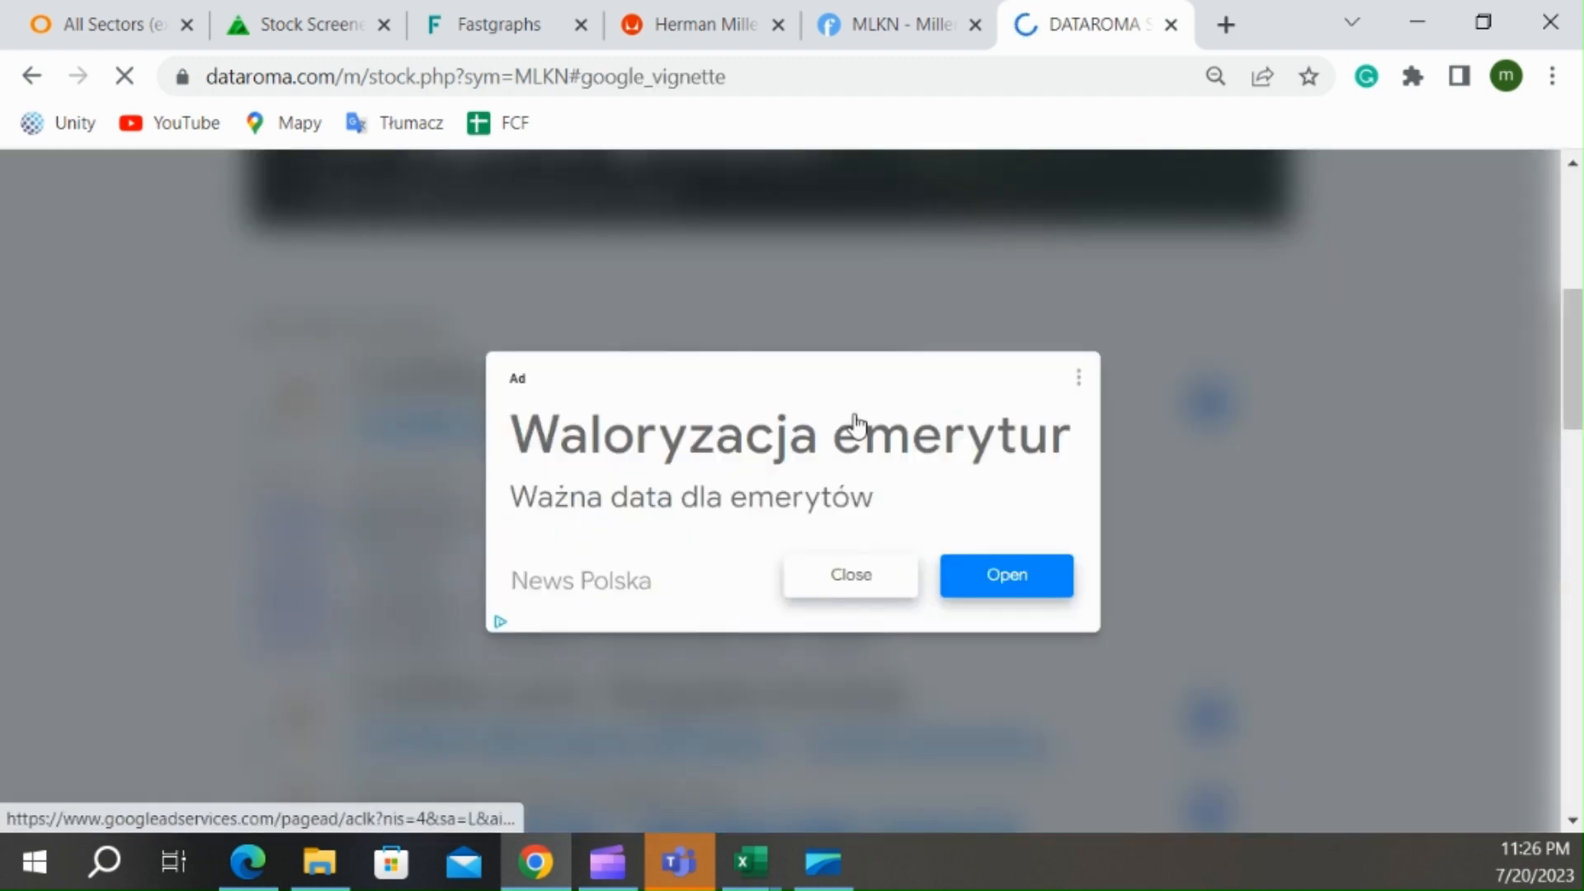
left_click(850, 574)
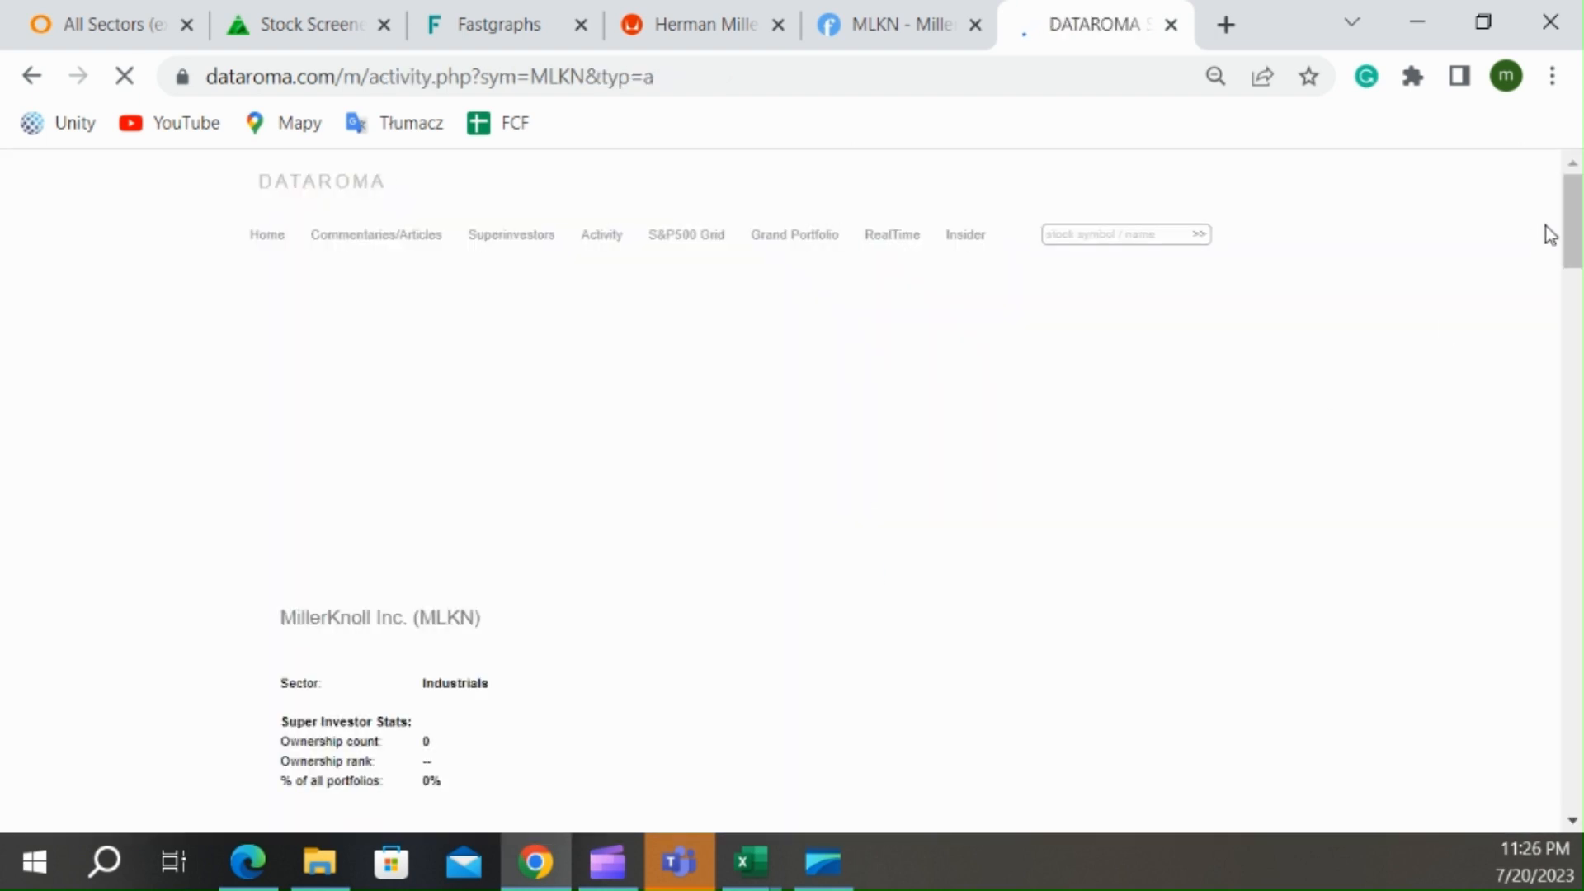
scroll("down", 3)
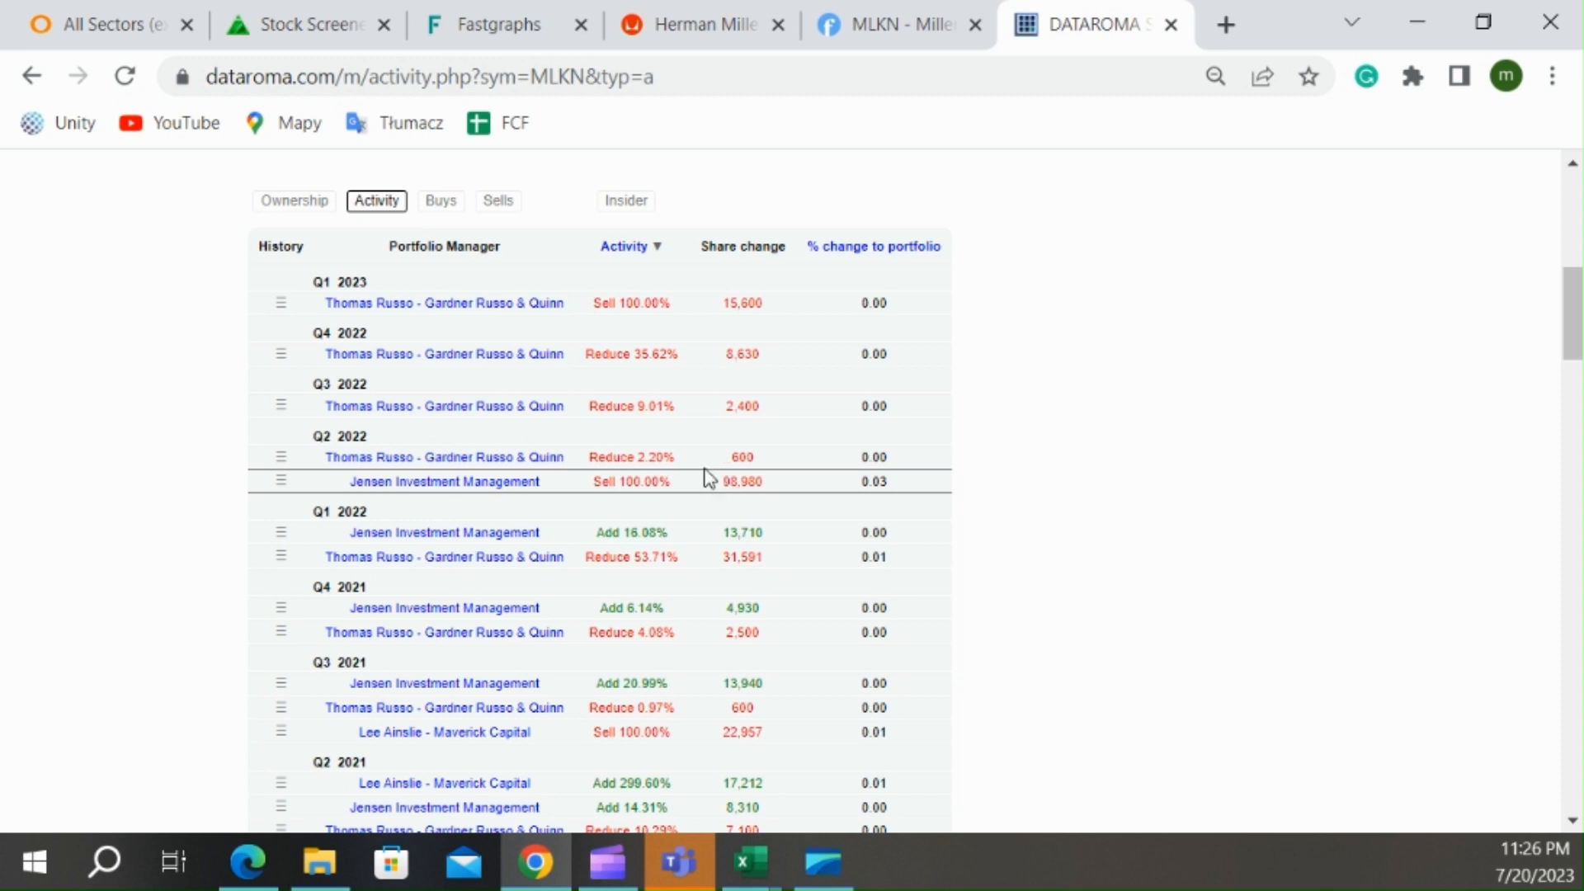
mouse_move(807, 340)
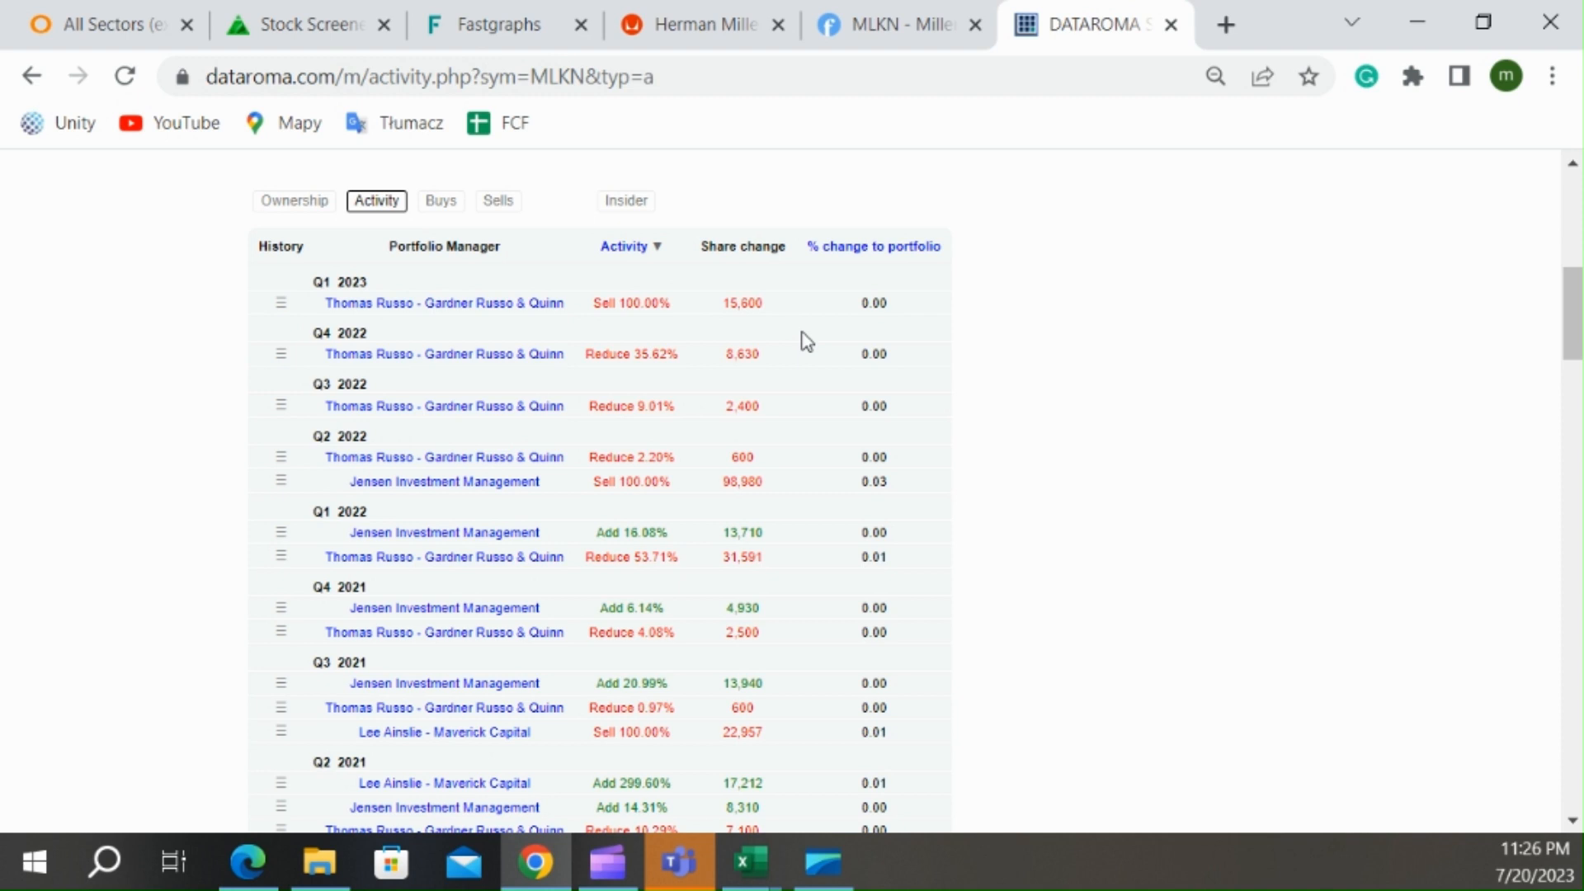
left_click(747, 863)
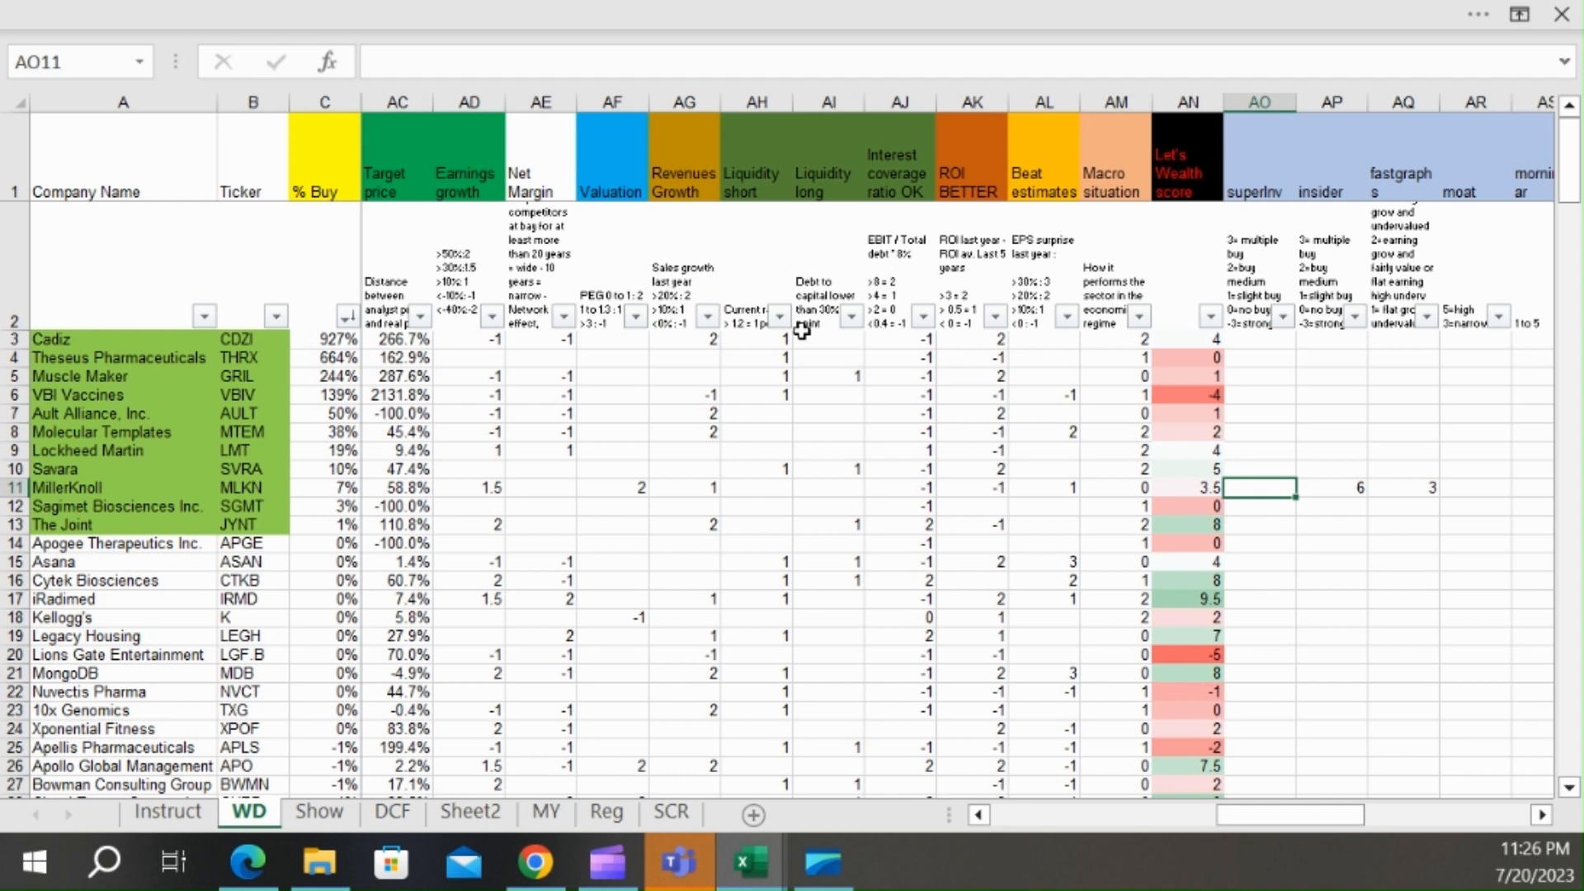
- Start a -4 superinvestor score for MillerKnoll, review its shares, piotroski and Let's Wealth cells, then switch to Chrome
type("-4")
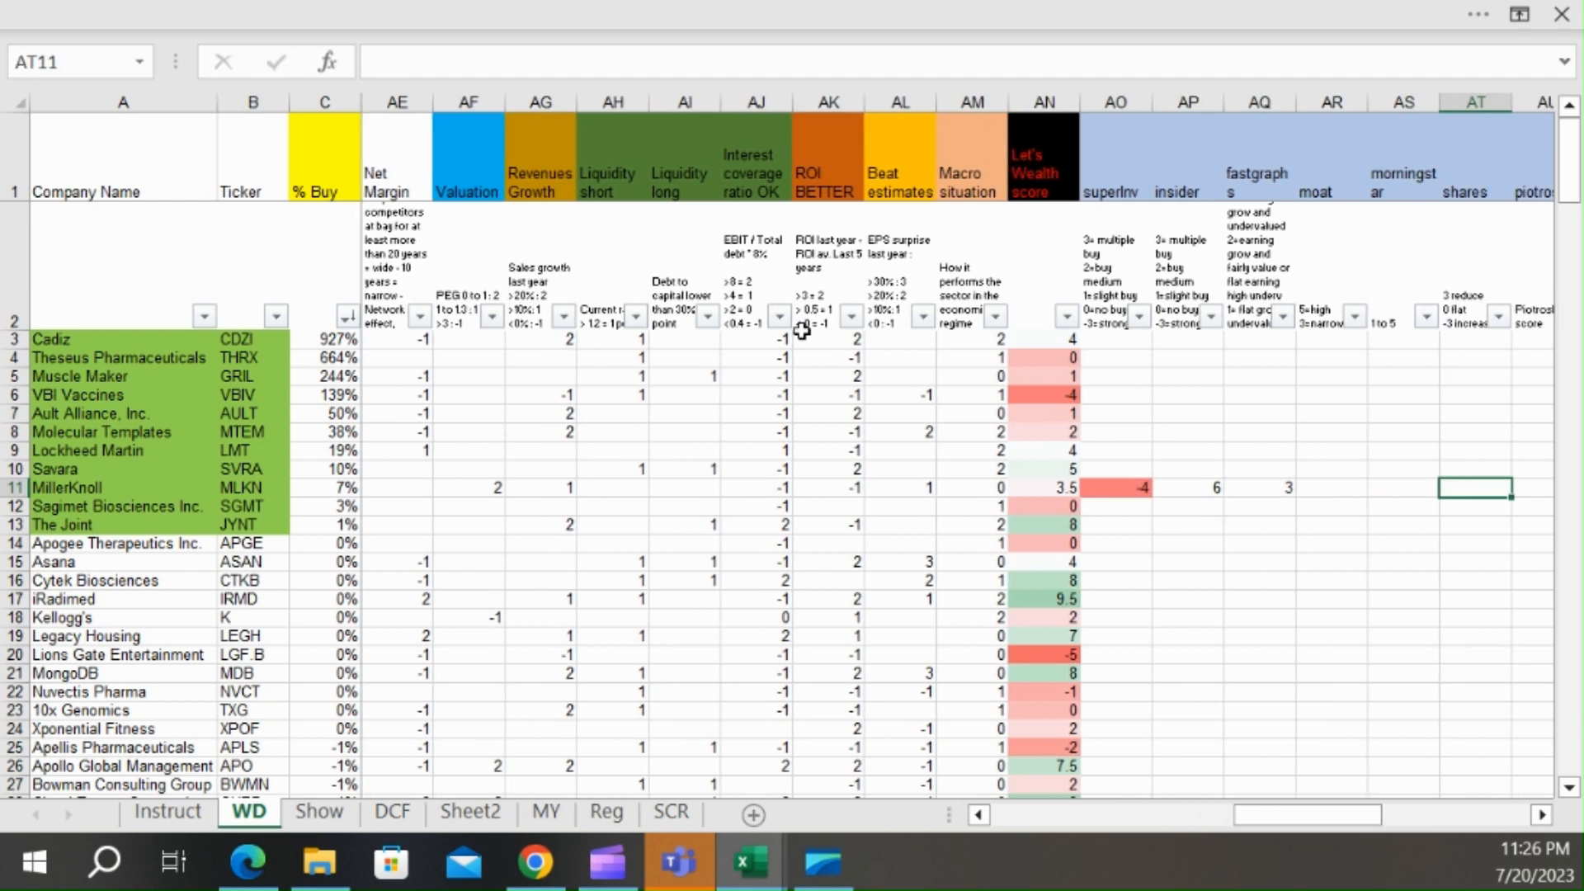
mouse_move(929, 352)
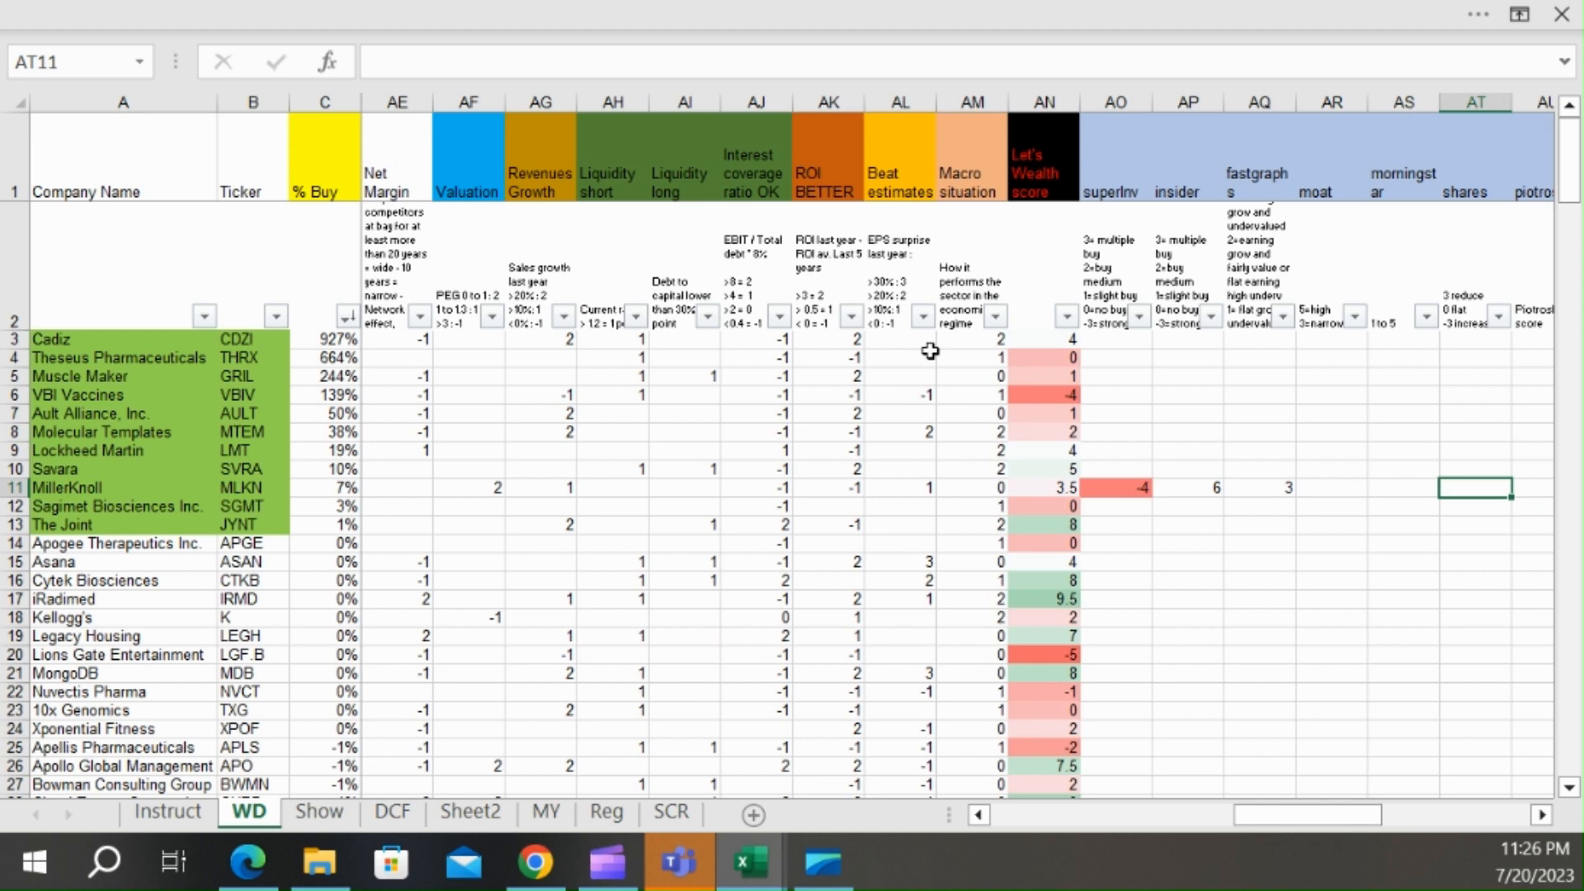
scroll("right", 3)
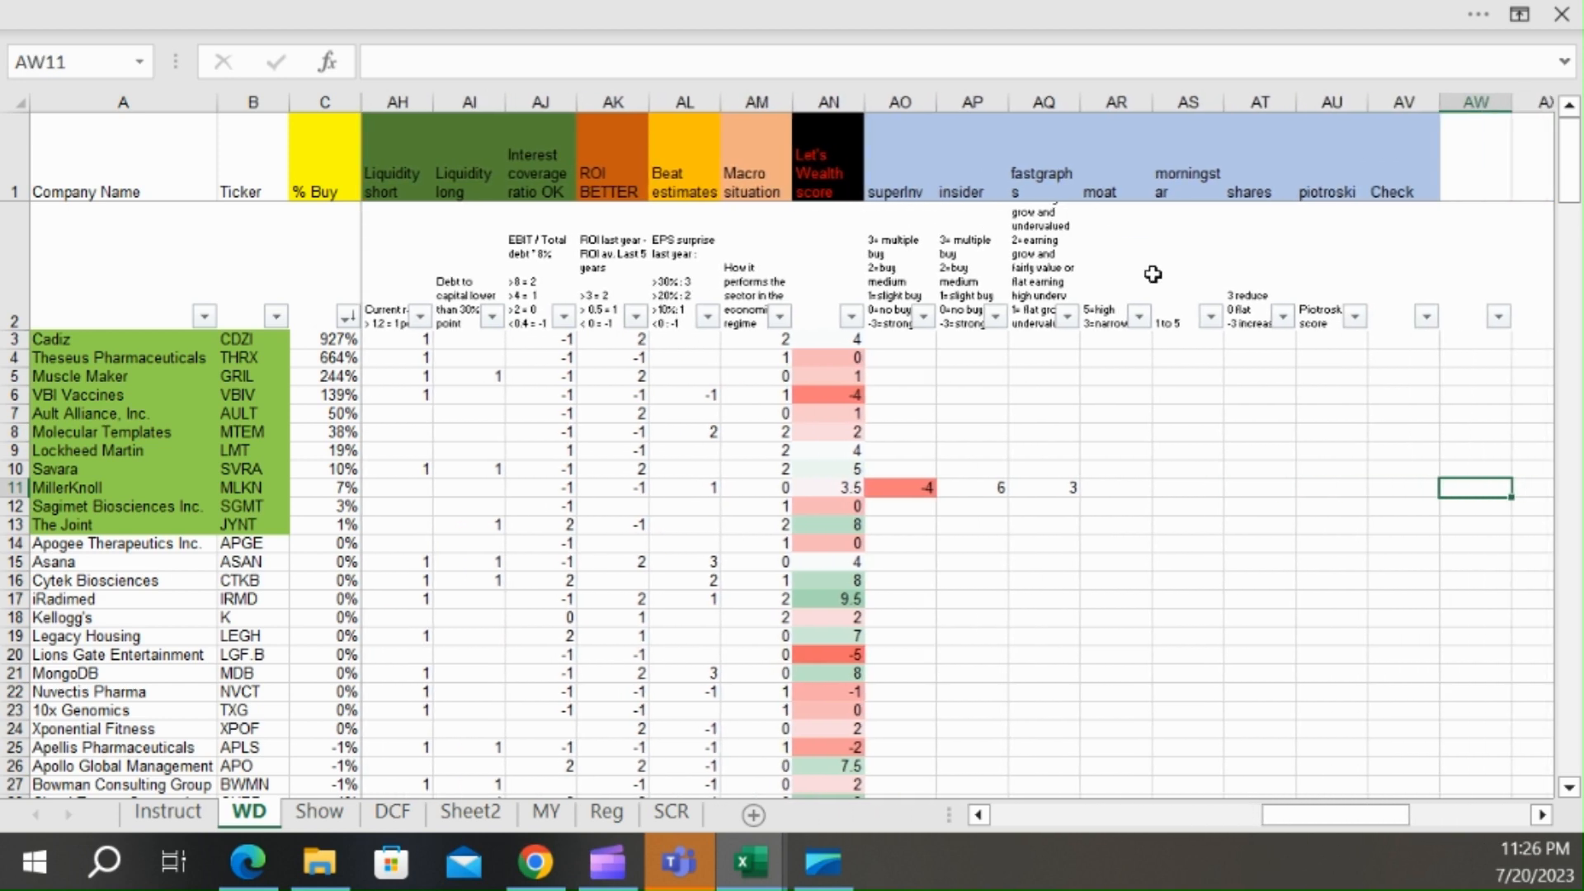
left_click(1330, 488)
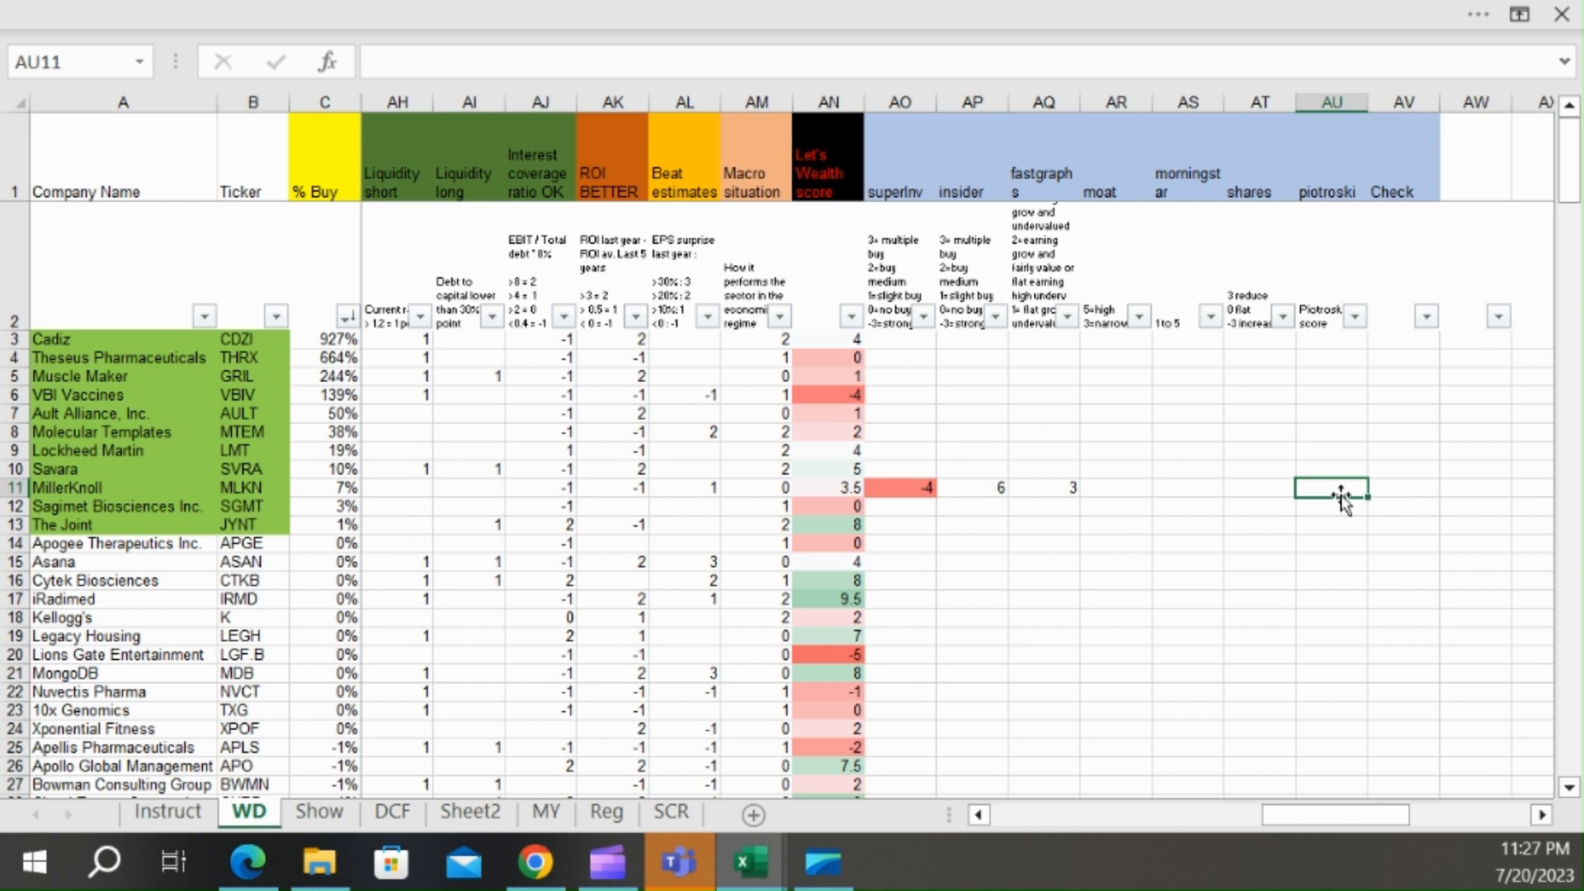
left_click(1259, 489)
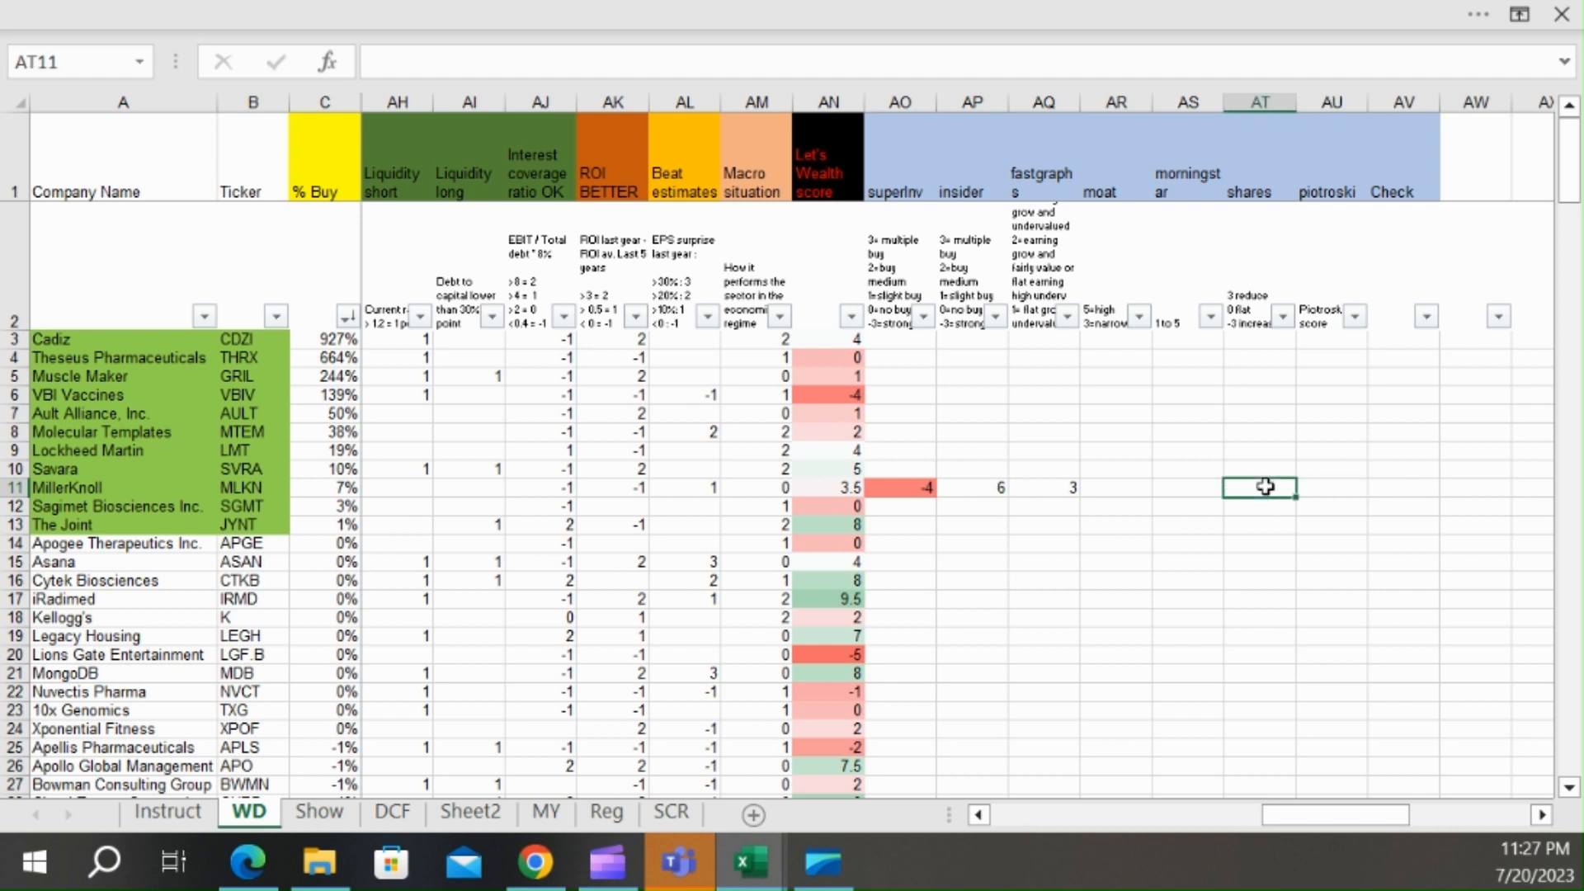
left_click(1332, 487)
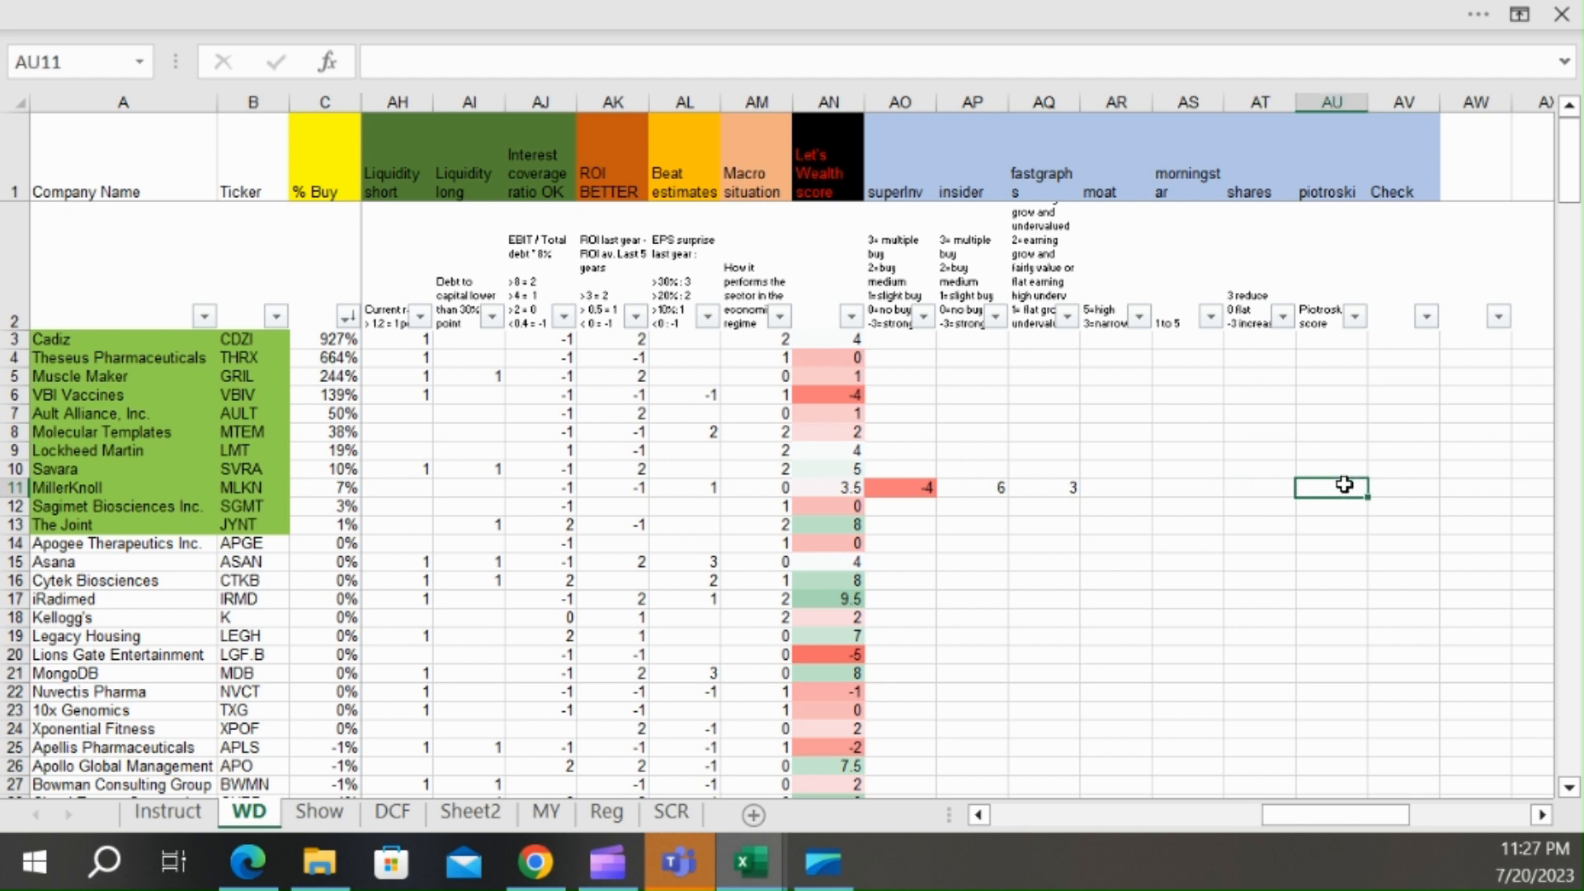
left_click(827, 487)
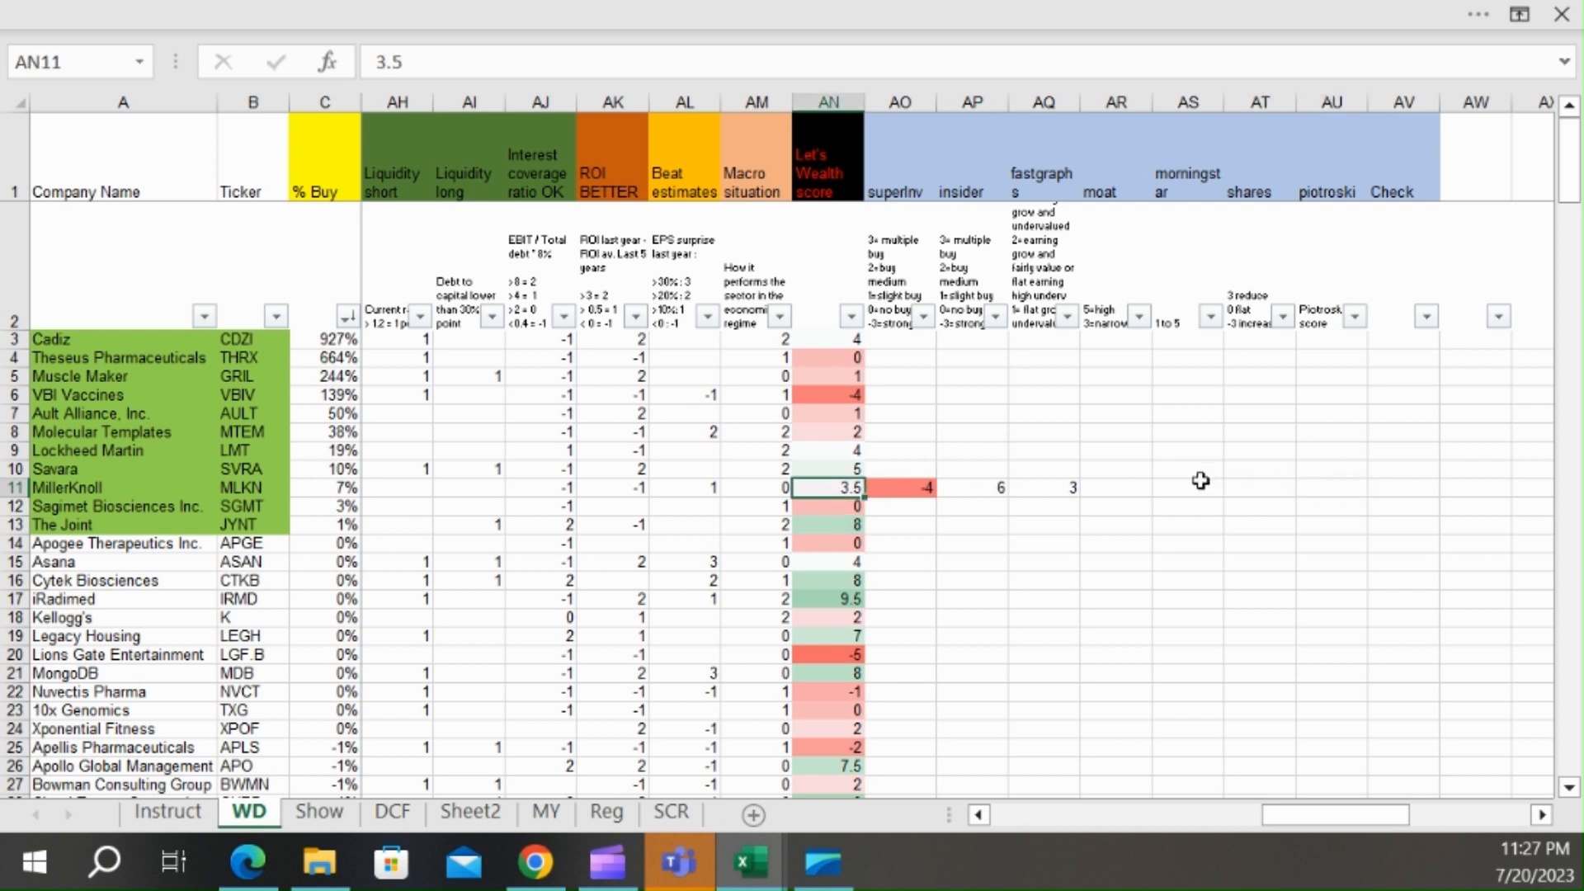
left_click(1332, 488)
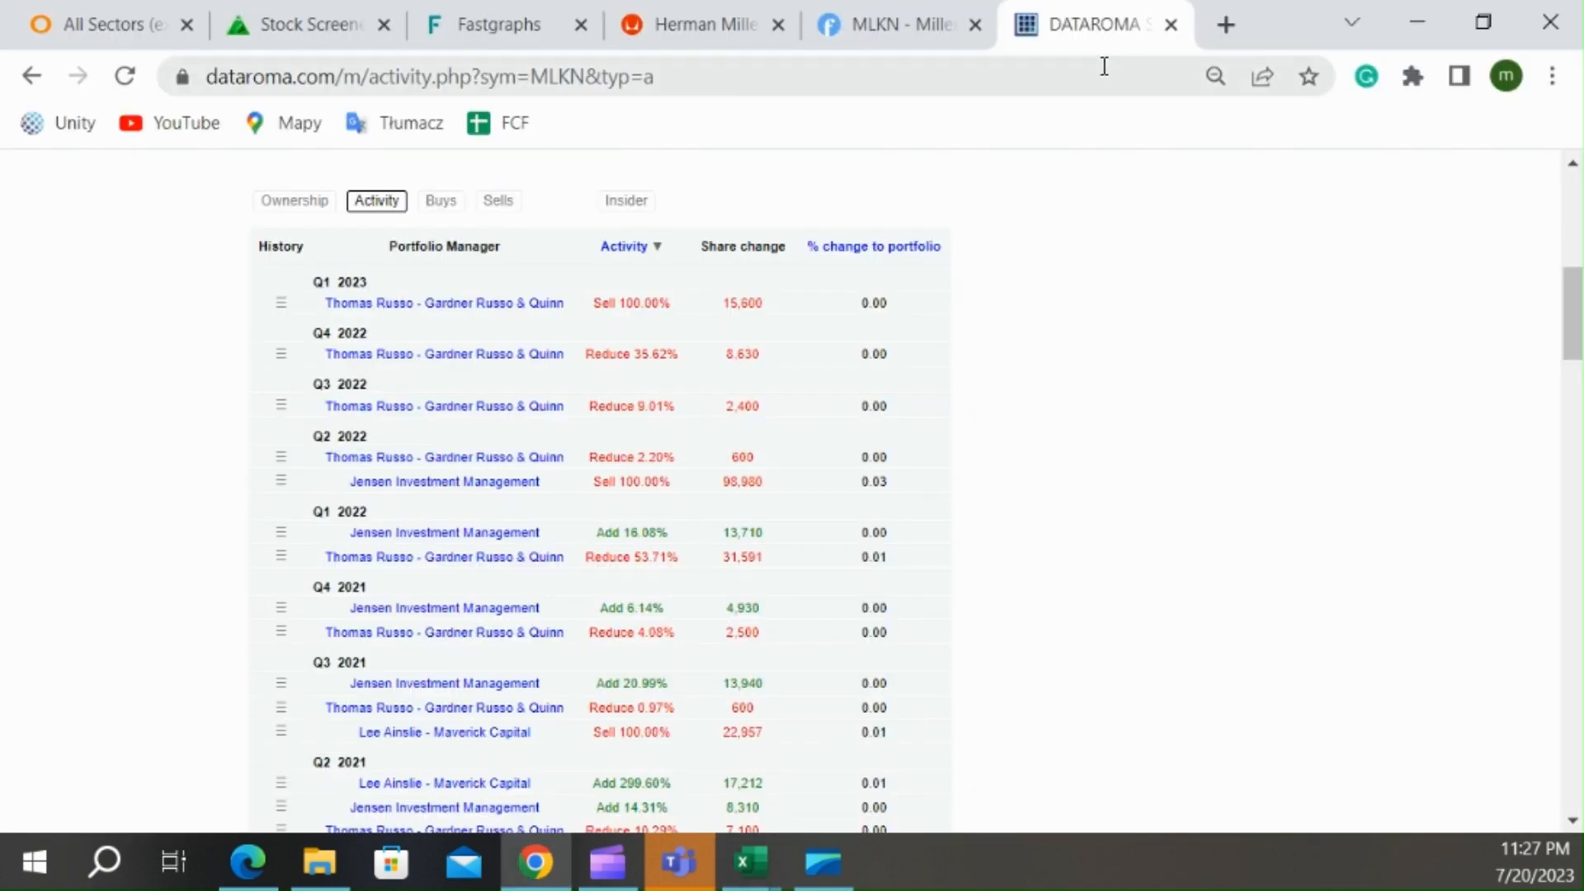
- Google 'mlkn piotroski score', scan the GuruFocus and Investing.com results, then return to Excel
left_click(746, 863)
type("mlkn p")
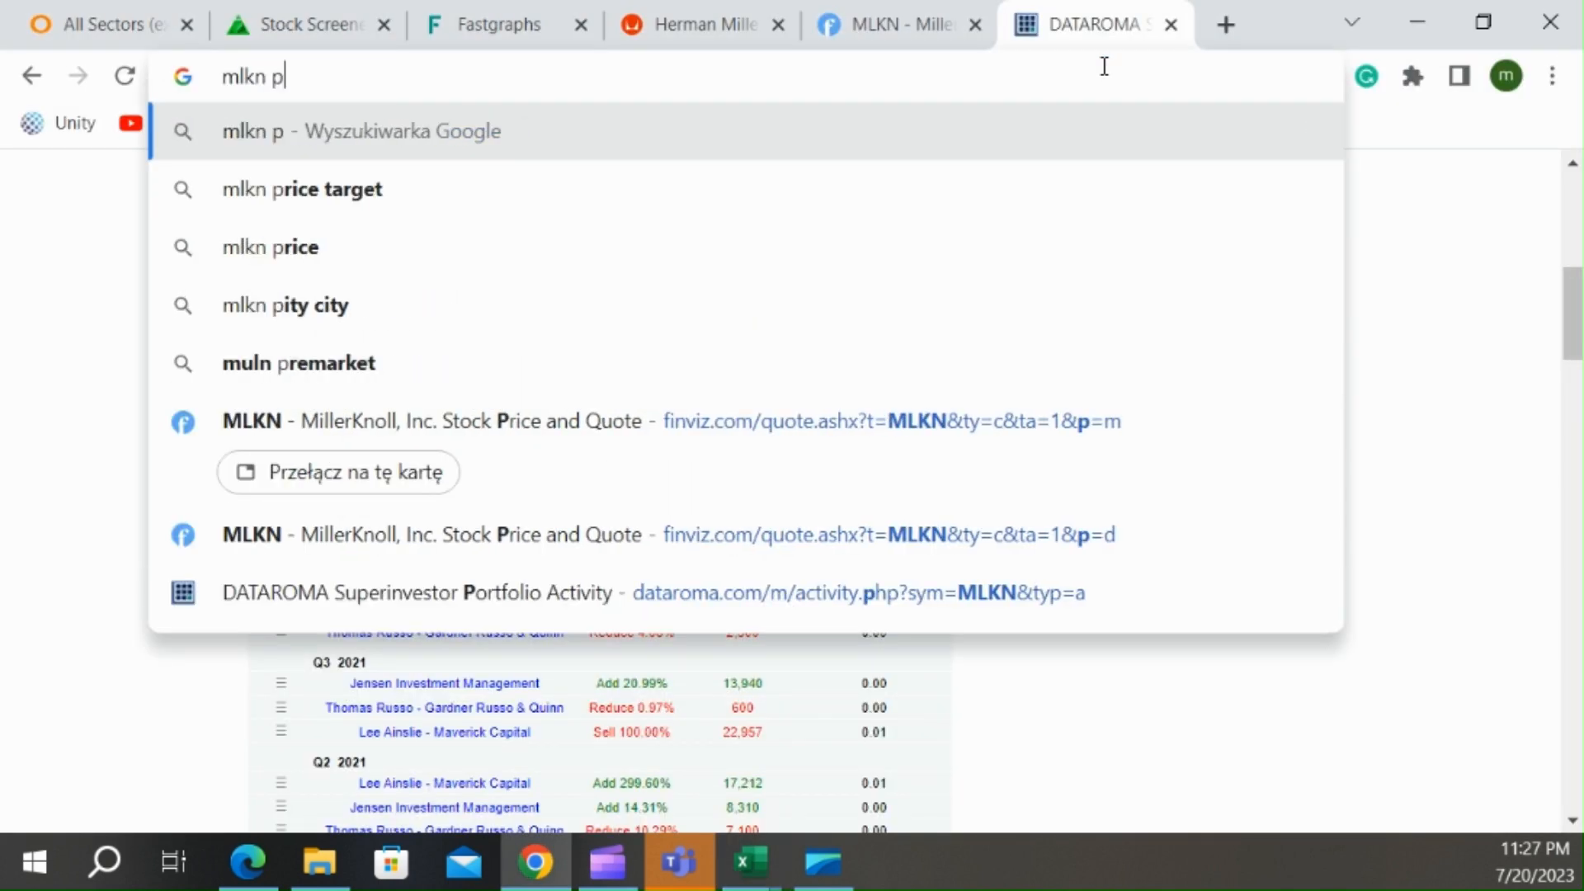
type("iotroski score")
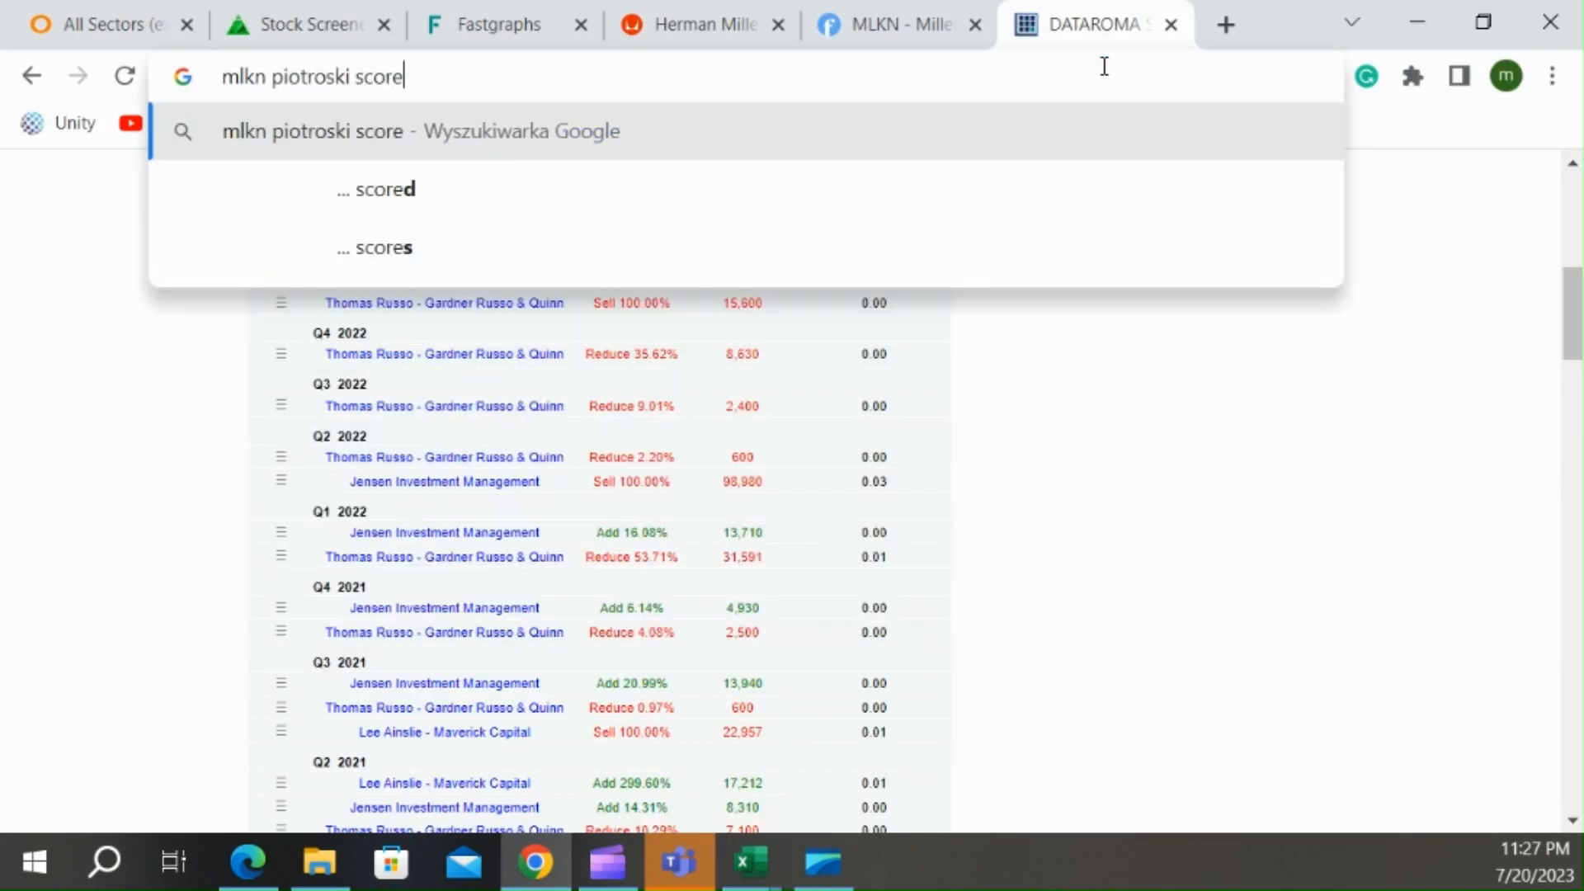
key("Return")
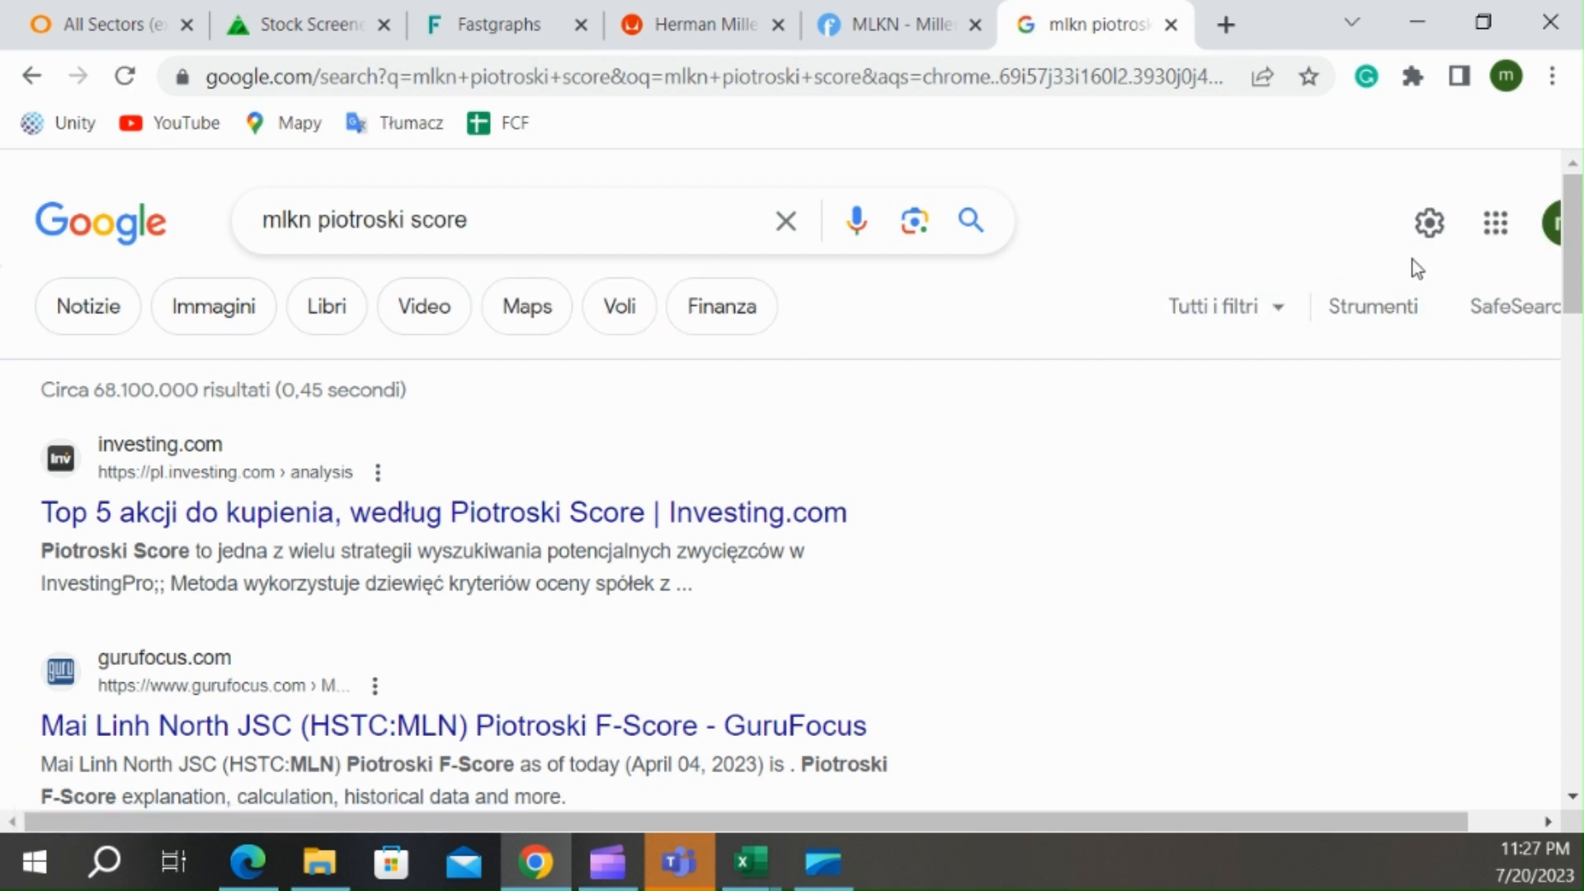
mouse_move(1556, 223)
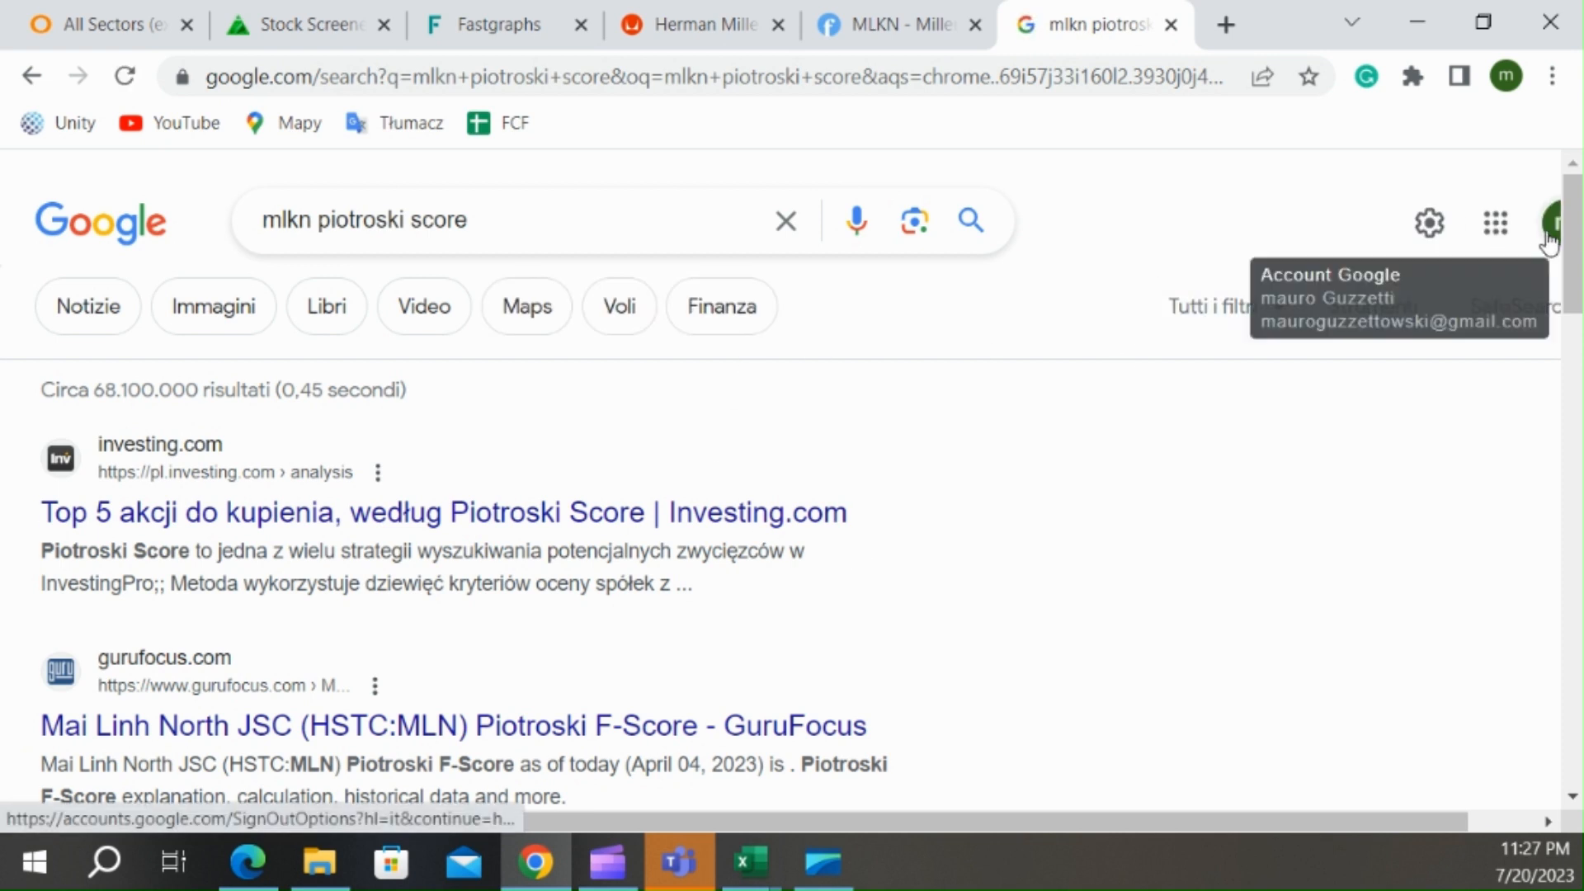
mouse_move(1549, 237)
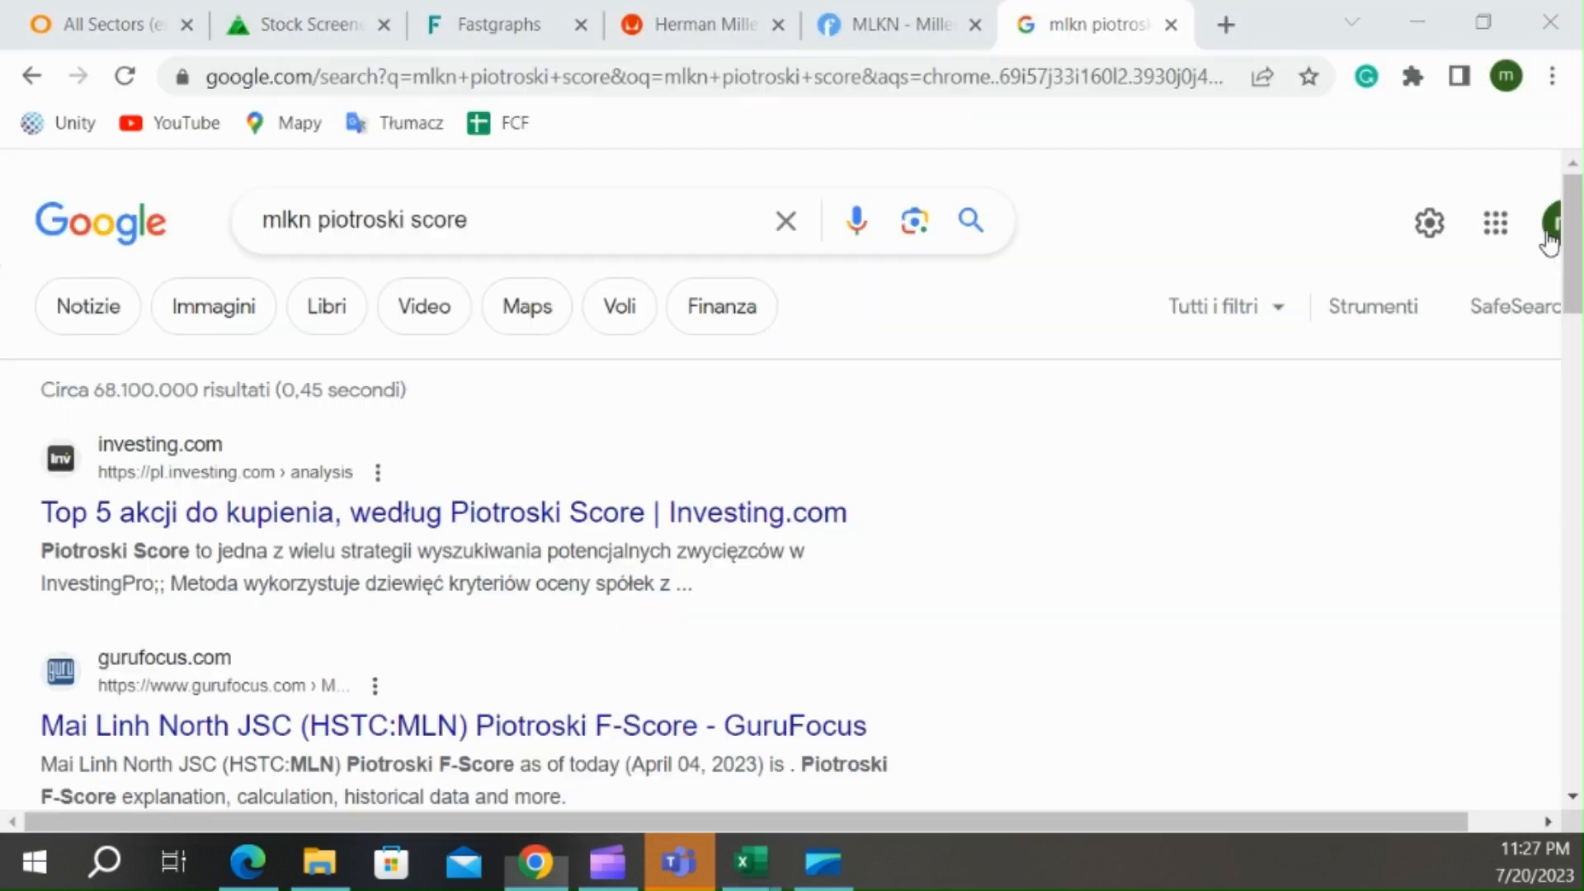
scroll("down", 3)
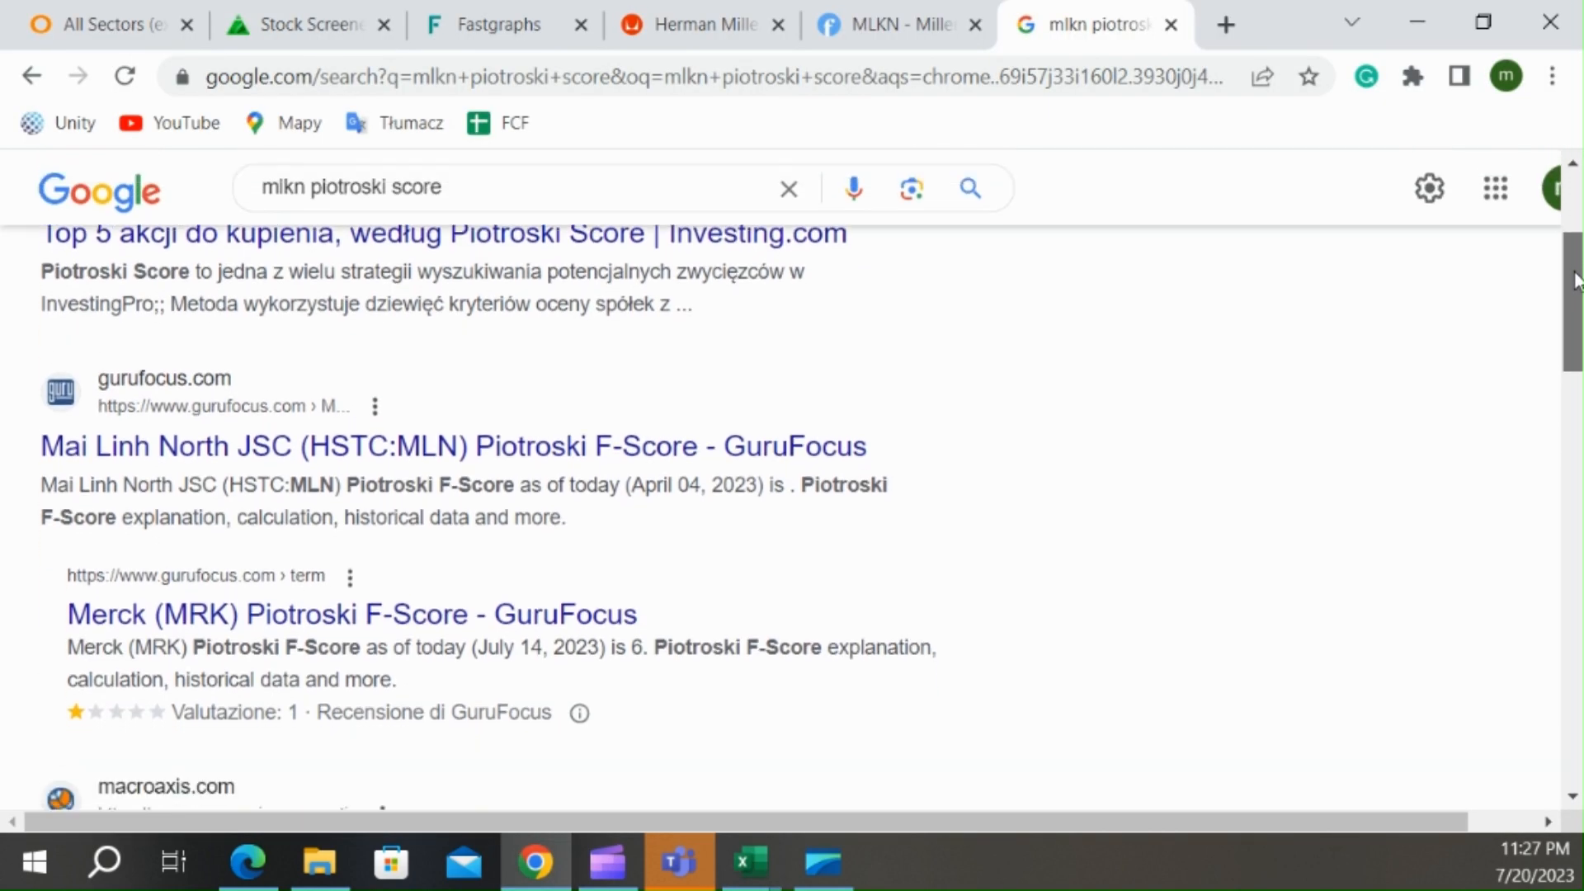
left_click(746, 863)
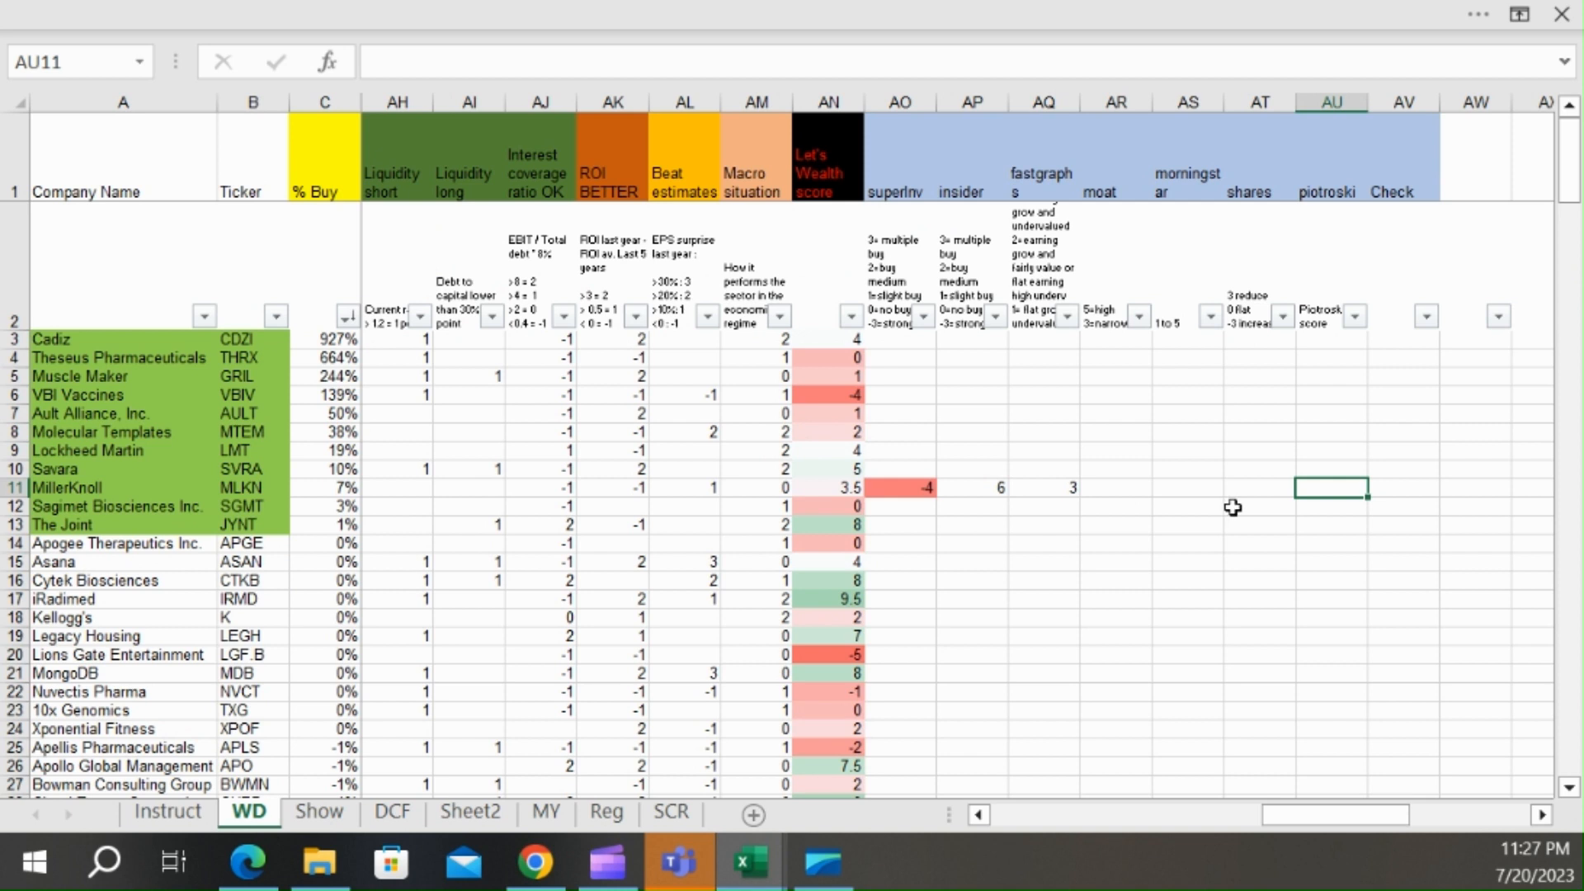
mouse_move(1089, 462)
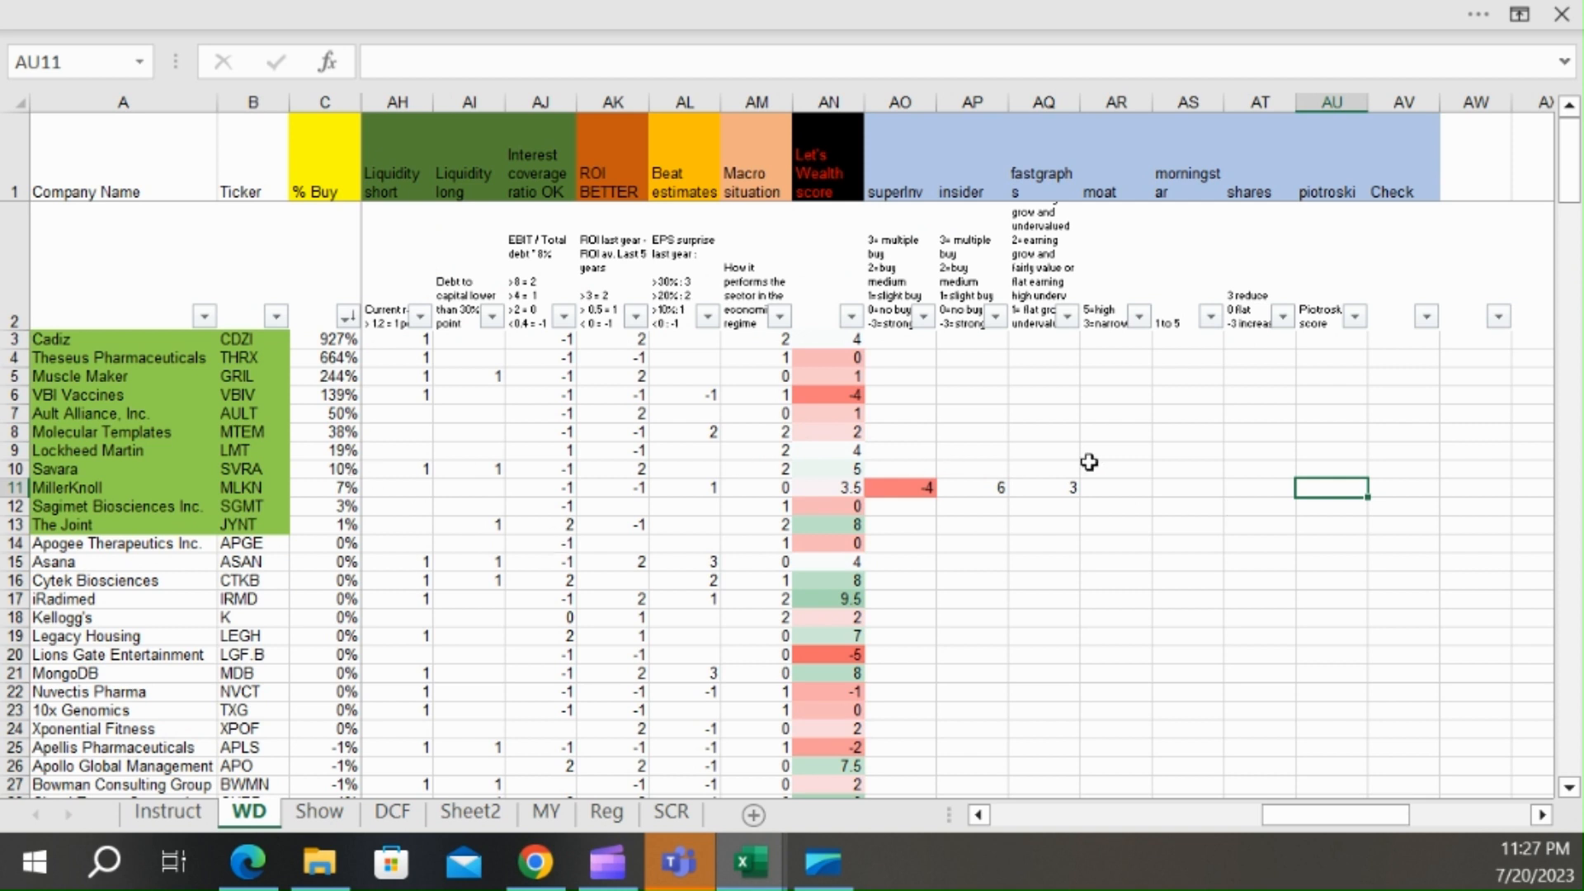
- Enter -4 in the superInv cell AO11 of MillerKnoll's row
left_click(898, 505)
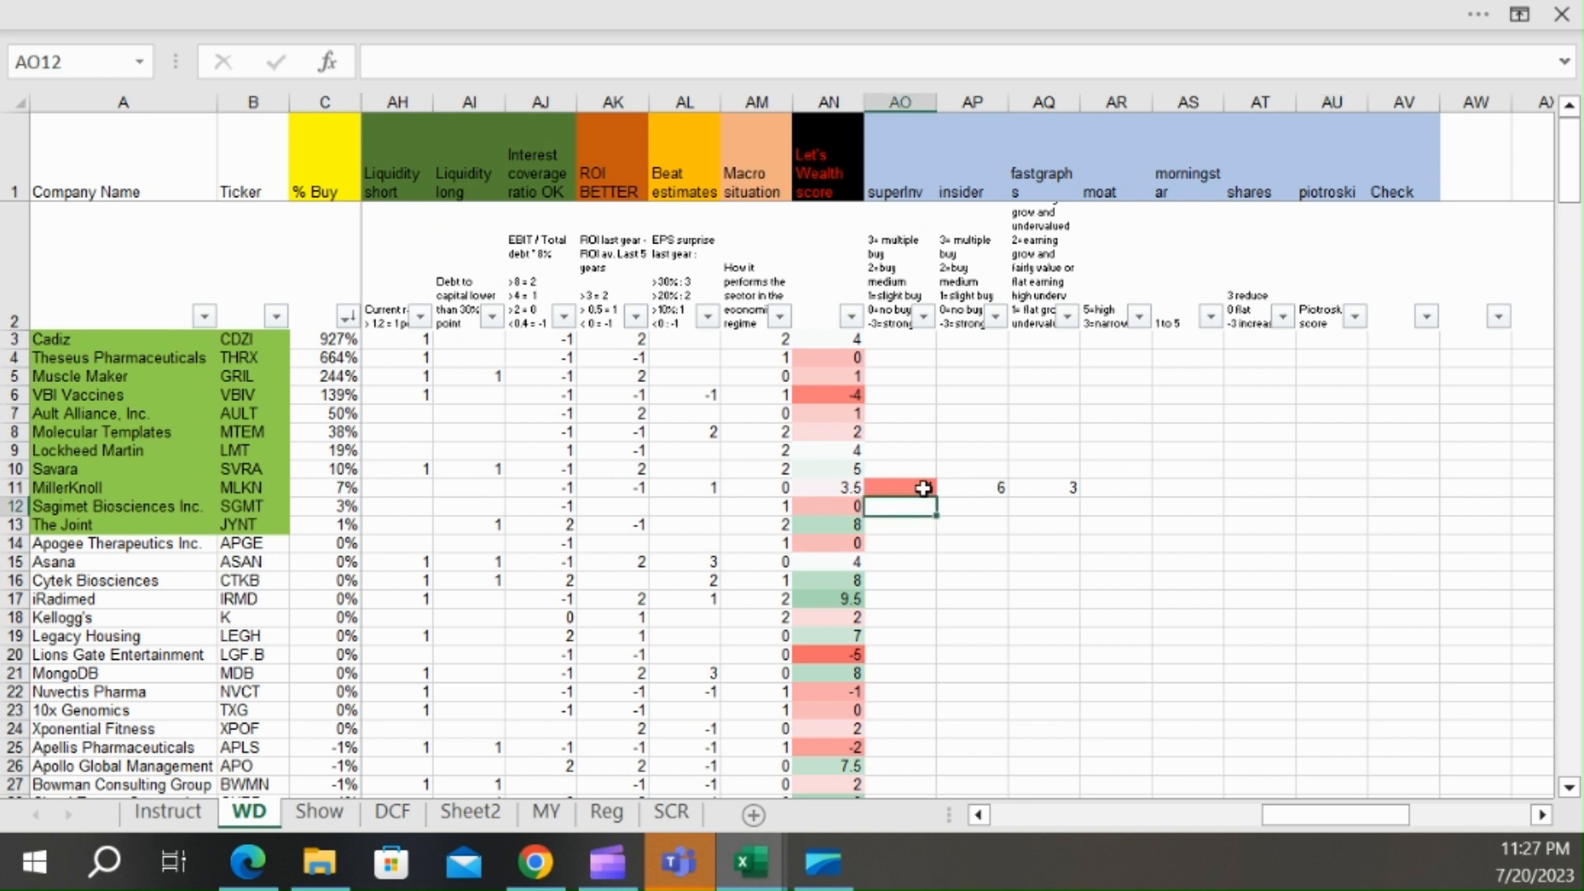
type("-4")
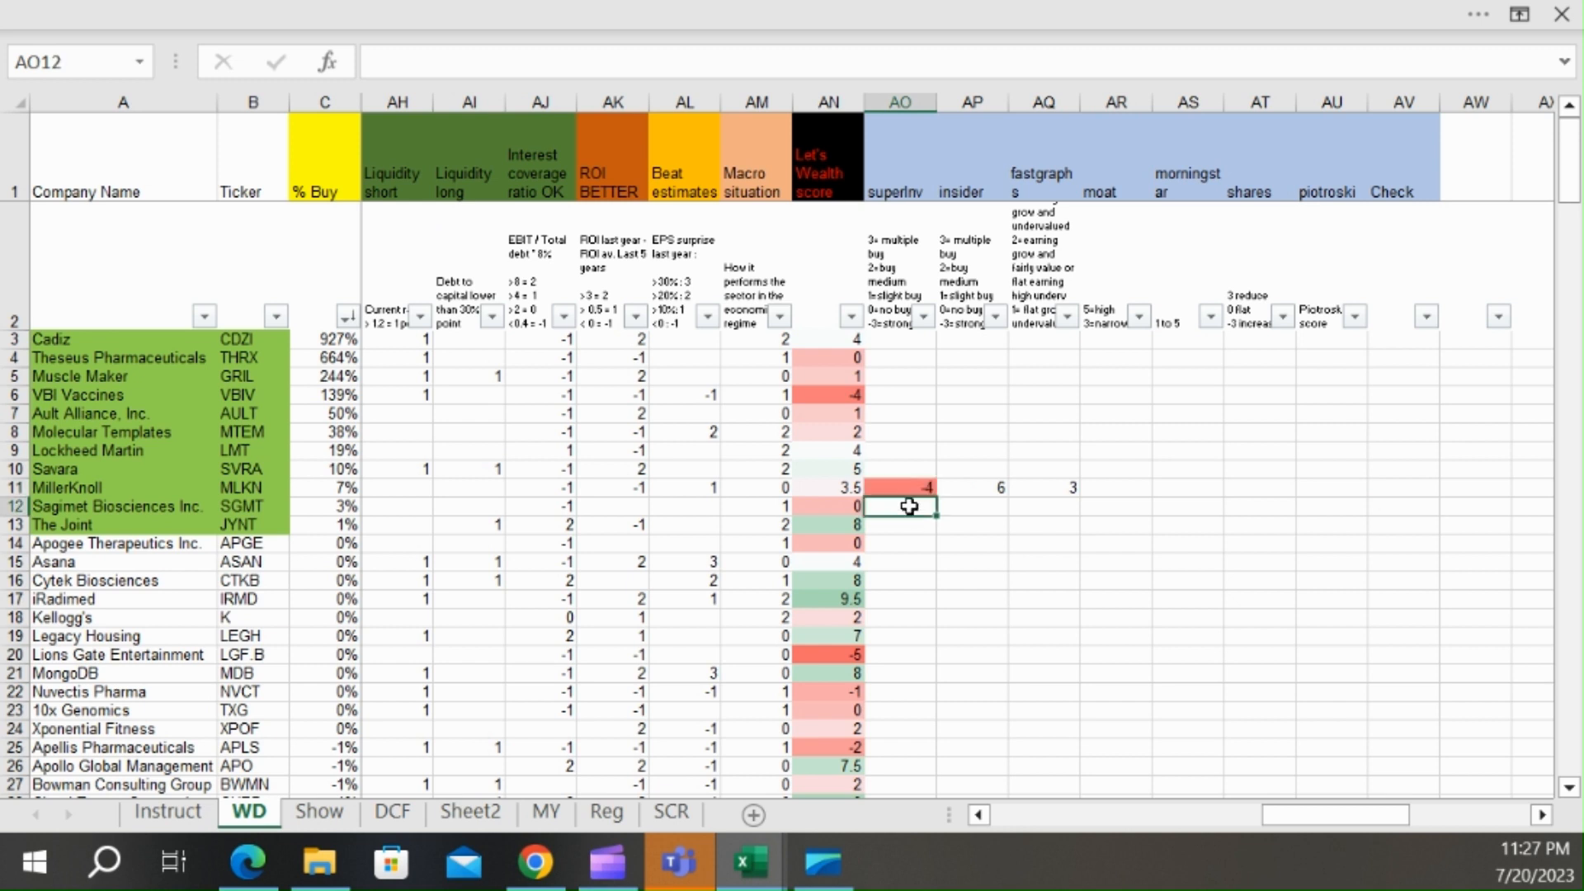
mouse_move(1132, 486)
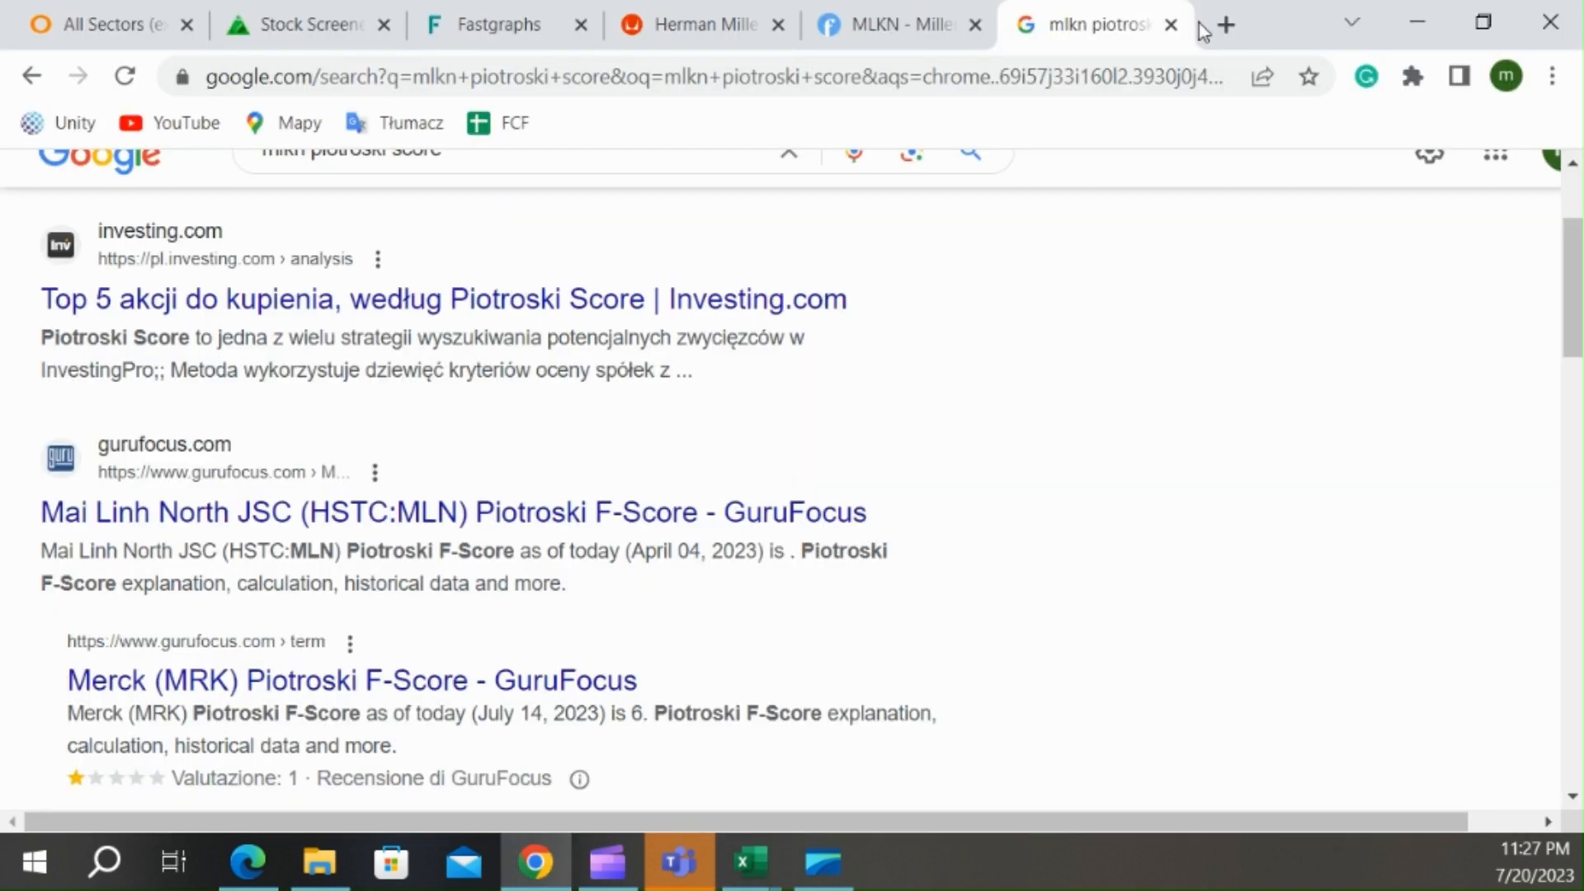
- Sign in to TIKR Terminal and open MillerKnoll's Financials income statement
left_click(1227, 23)
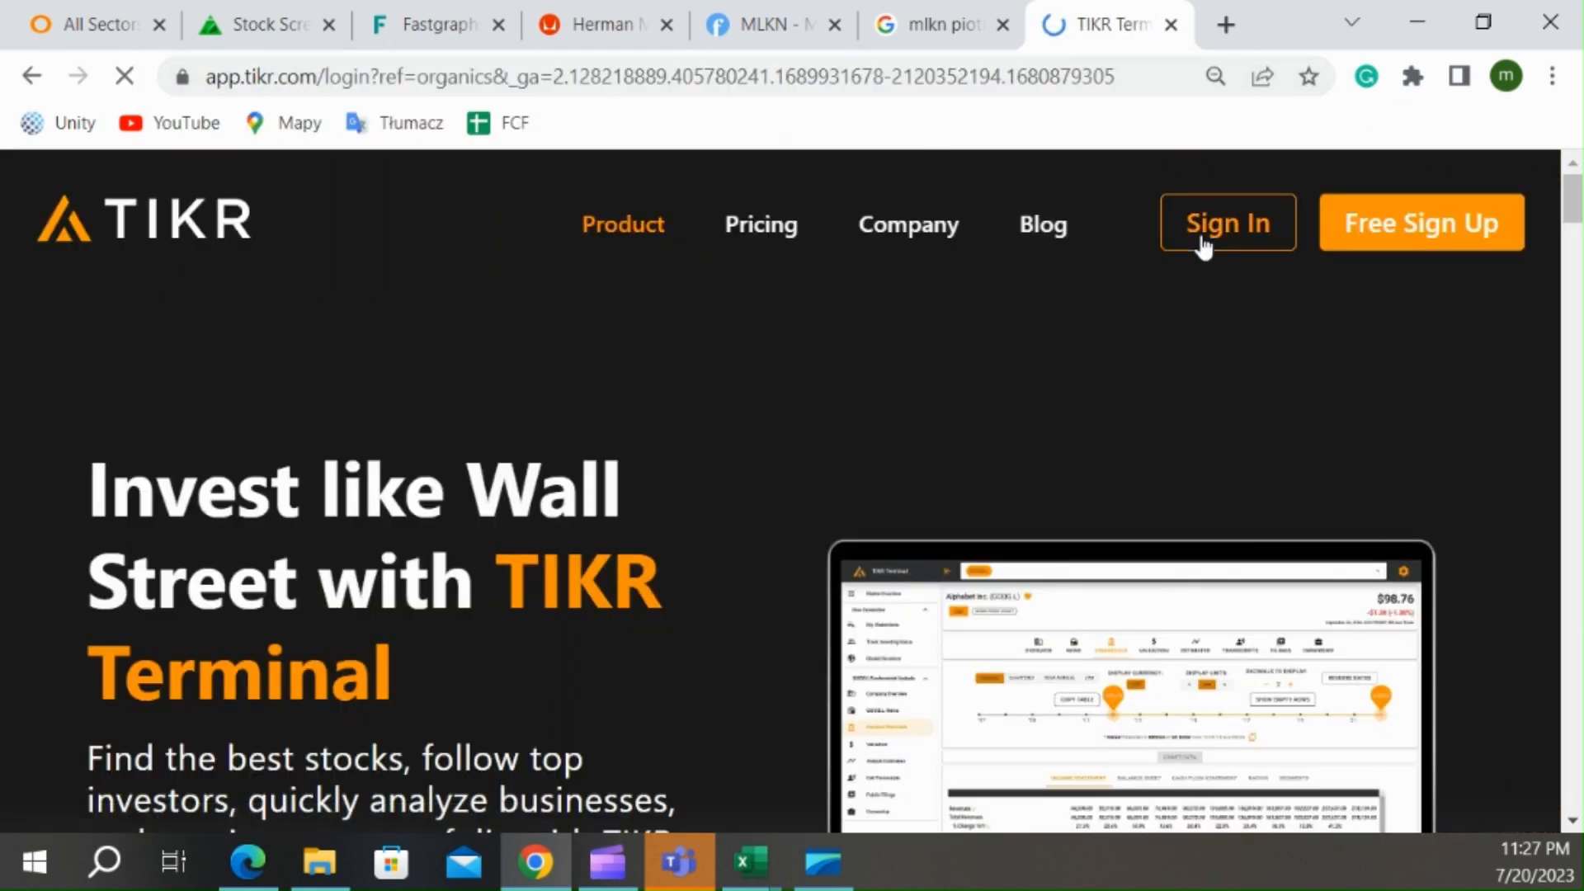
left_click(1226, 223)
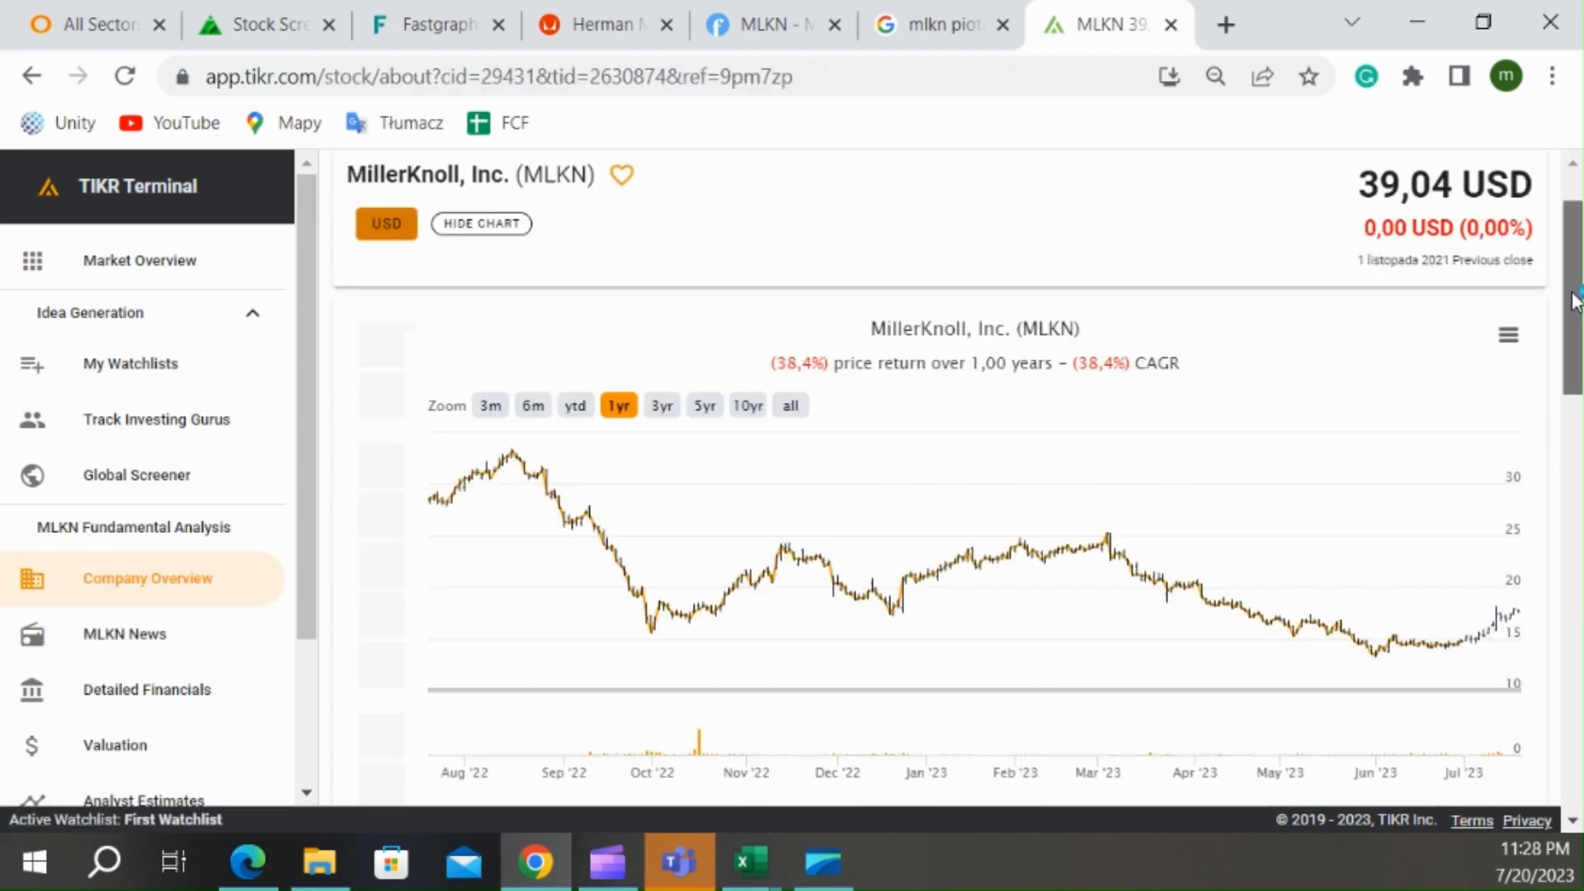
scroll("down", 3)
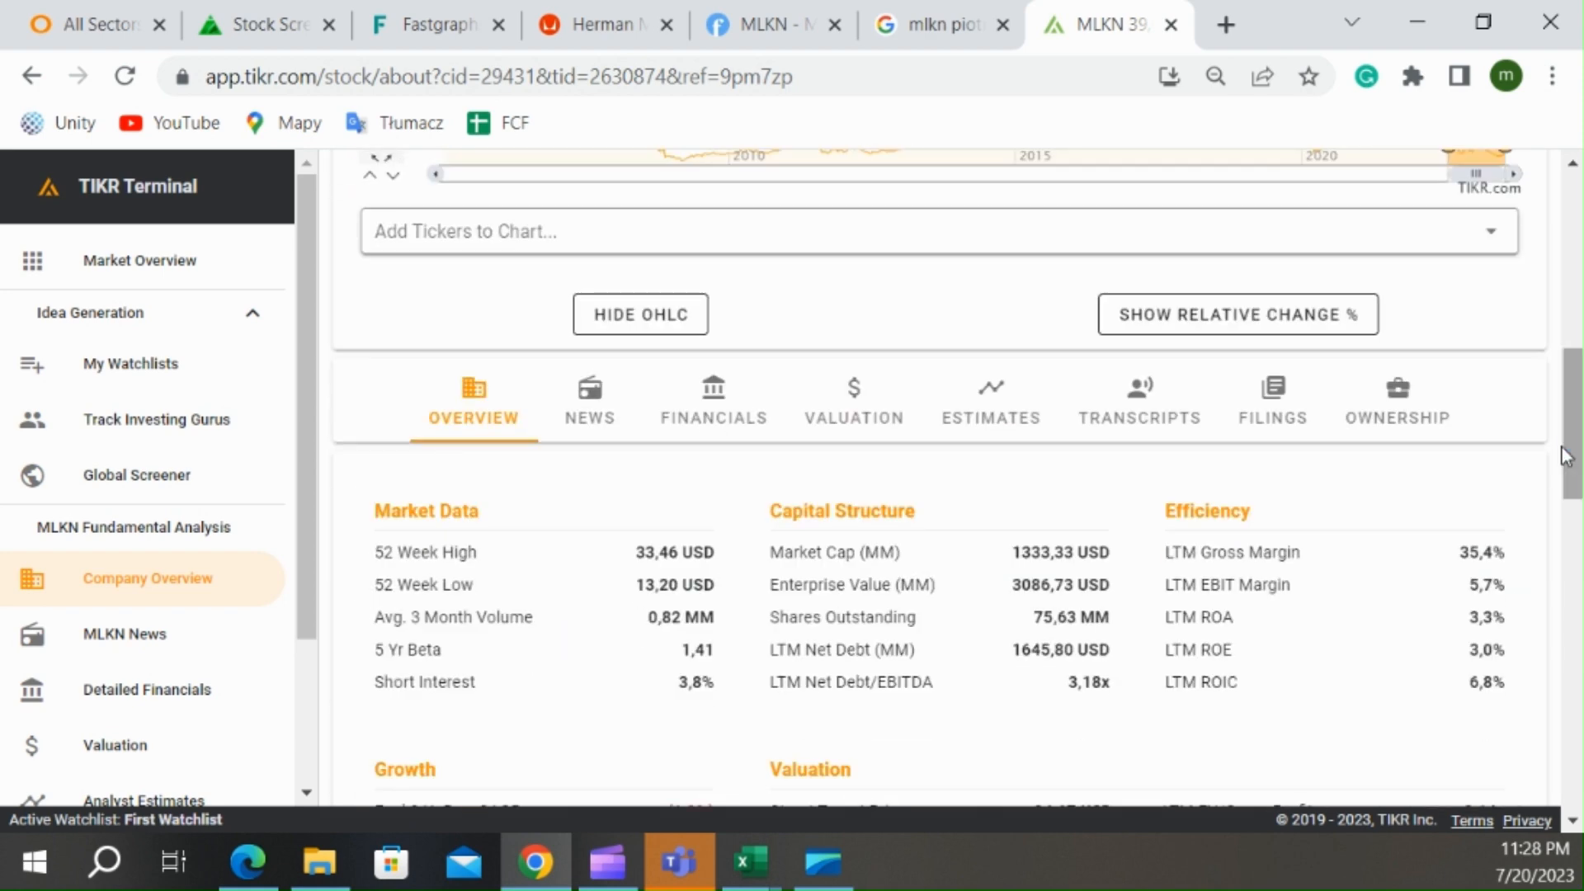
left_click(990, 403)
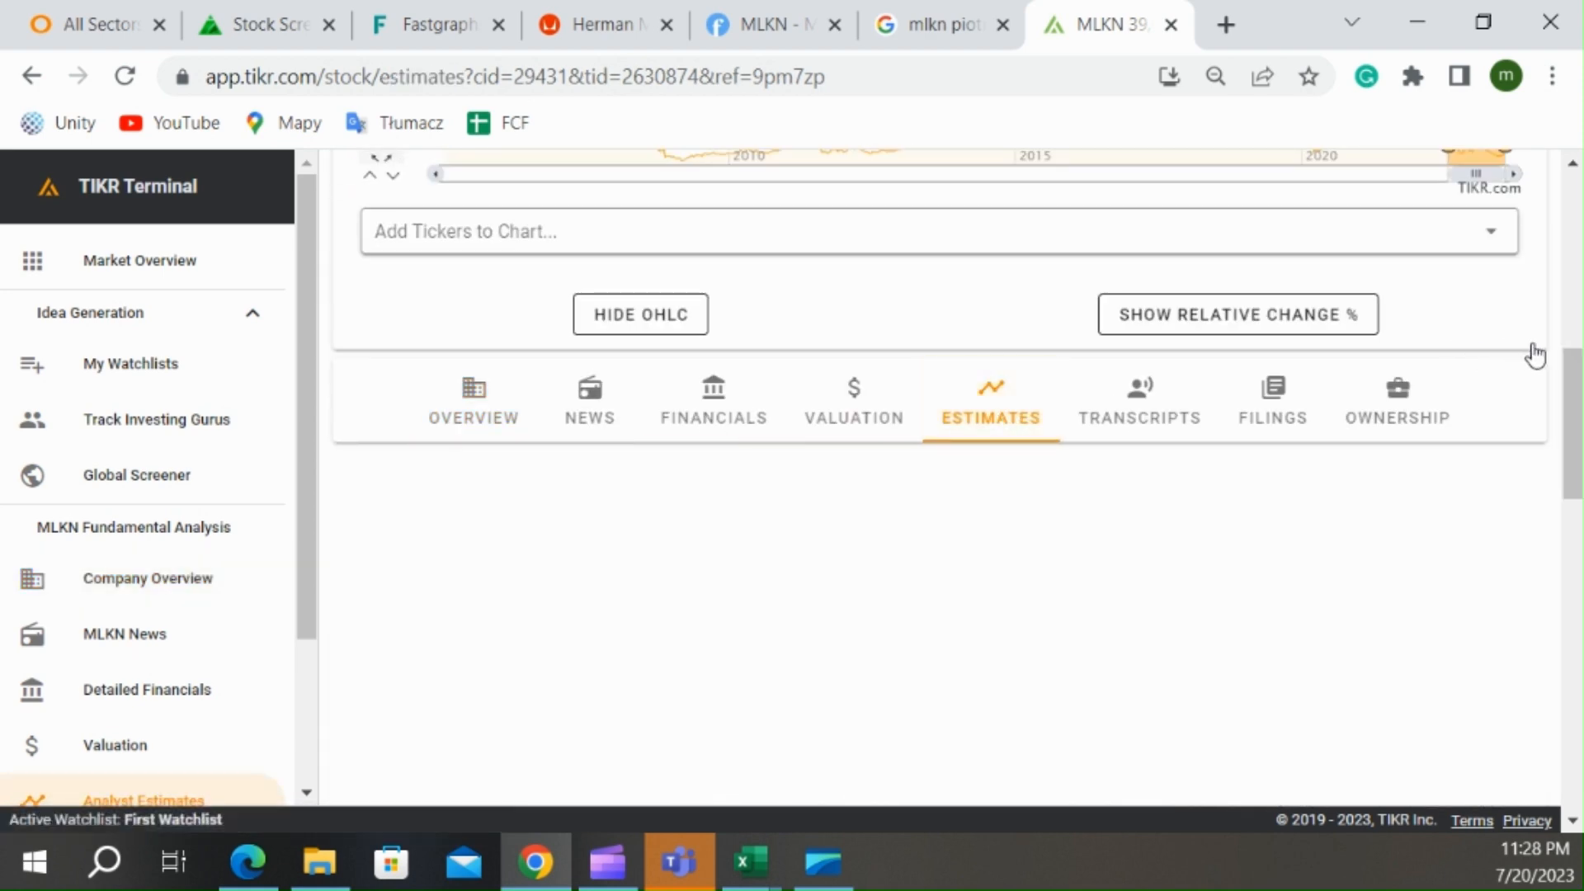
- Scroll through the annual income statement to net income and the supplementary EPS, shares and dividend data
scroll("down", 3)
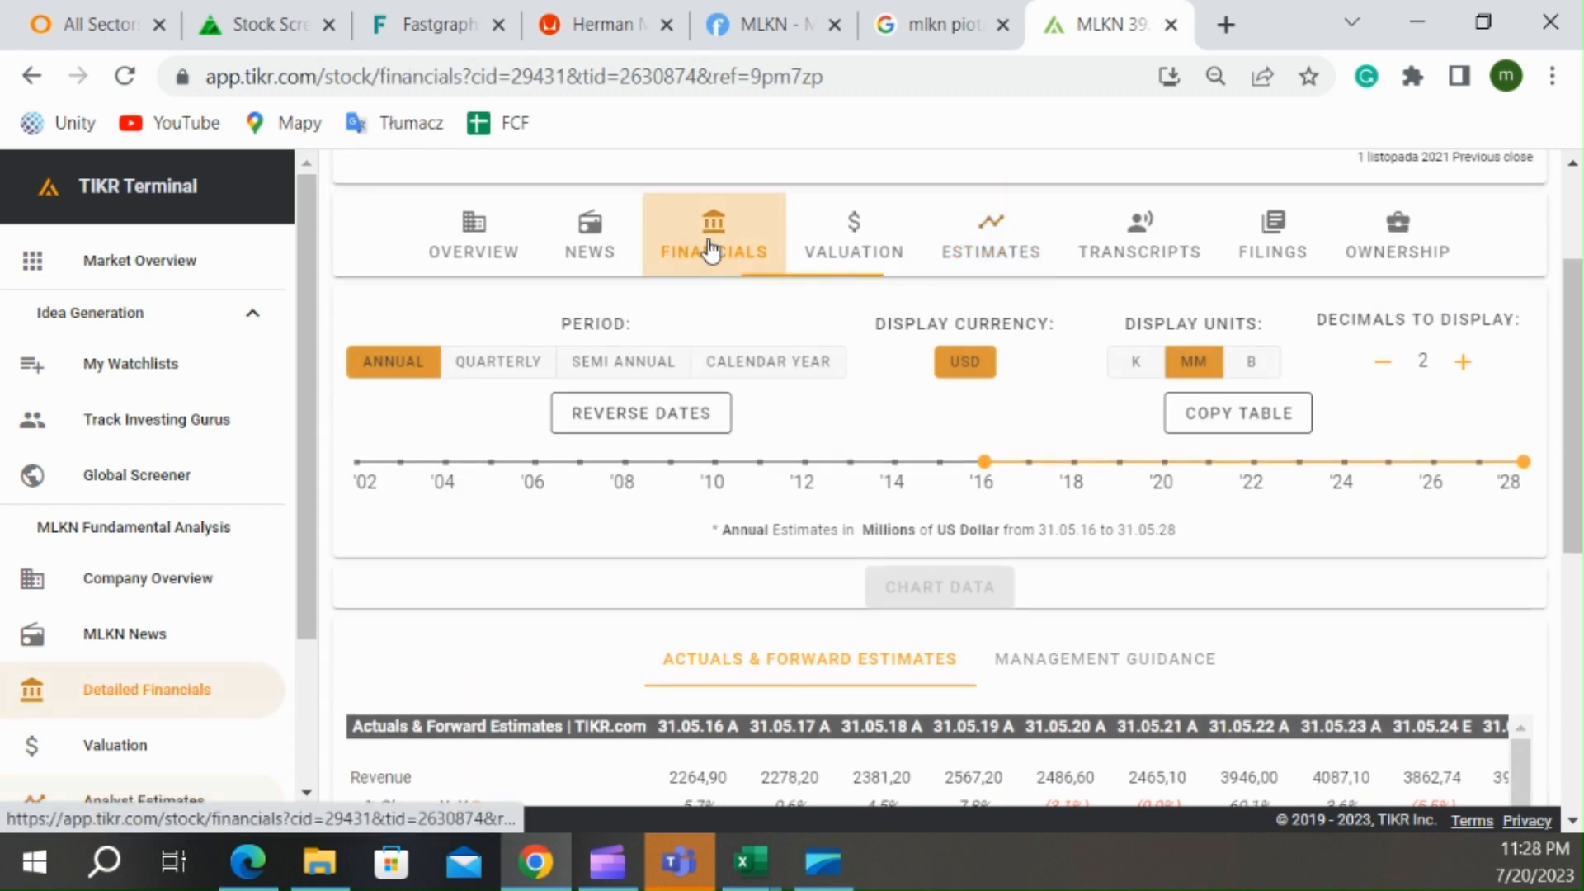
scroll("down", 3)
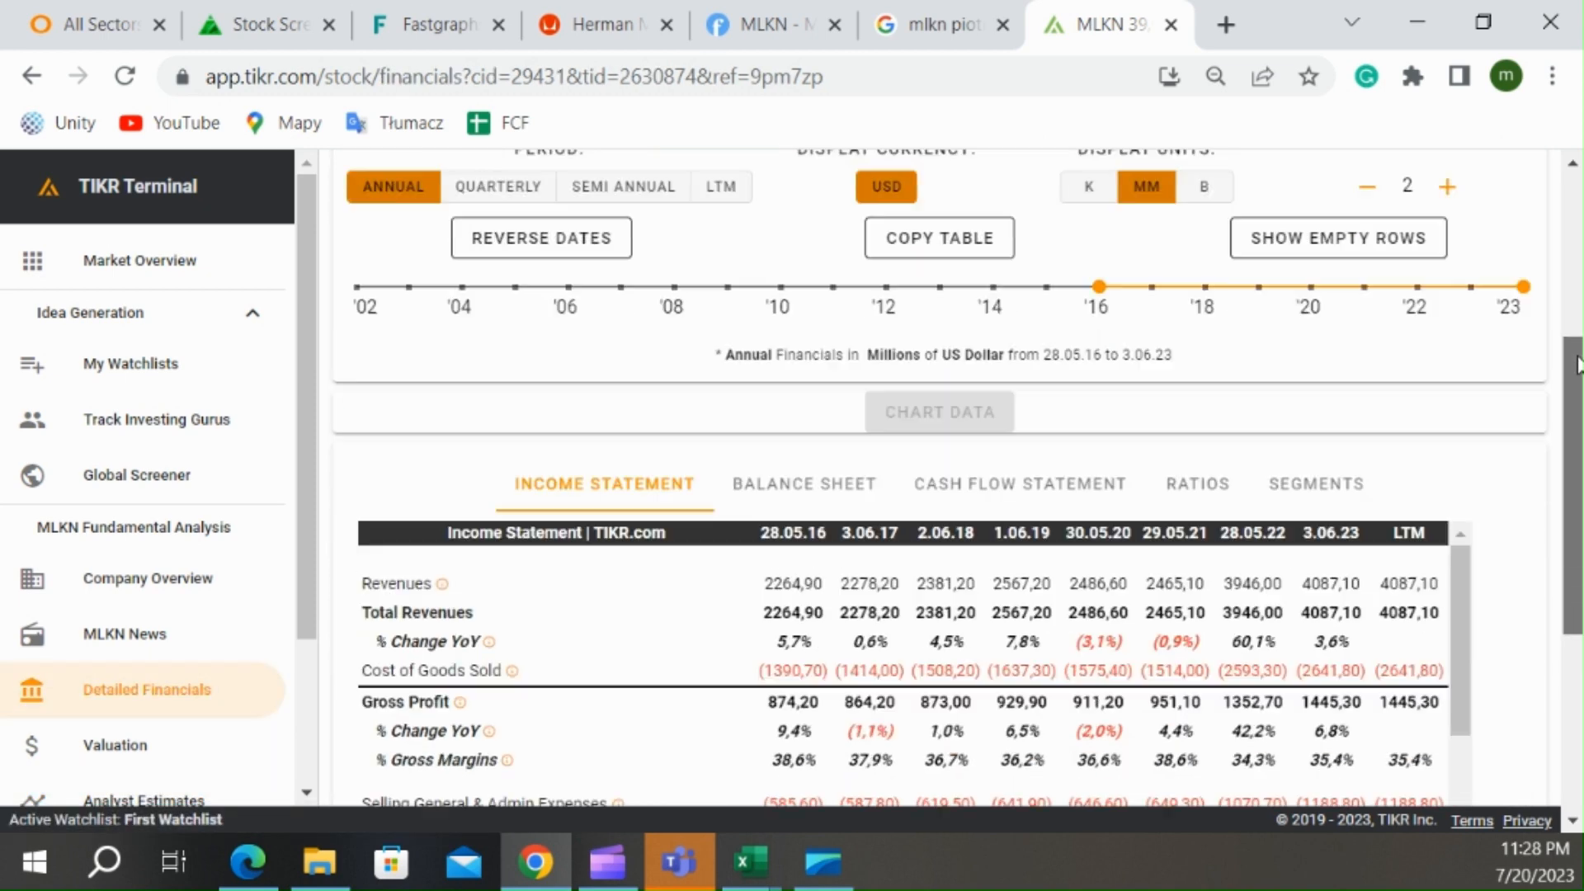
scroll("down", 3)
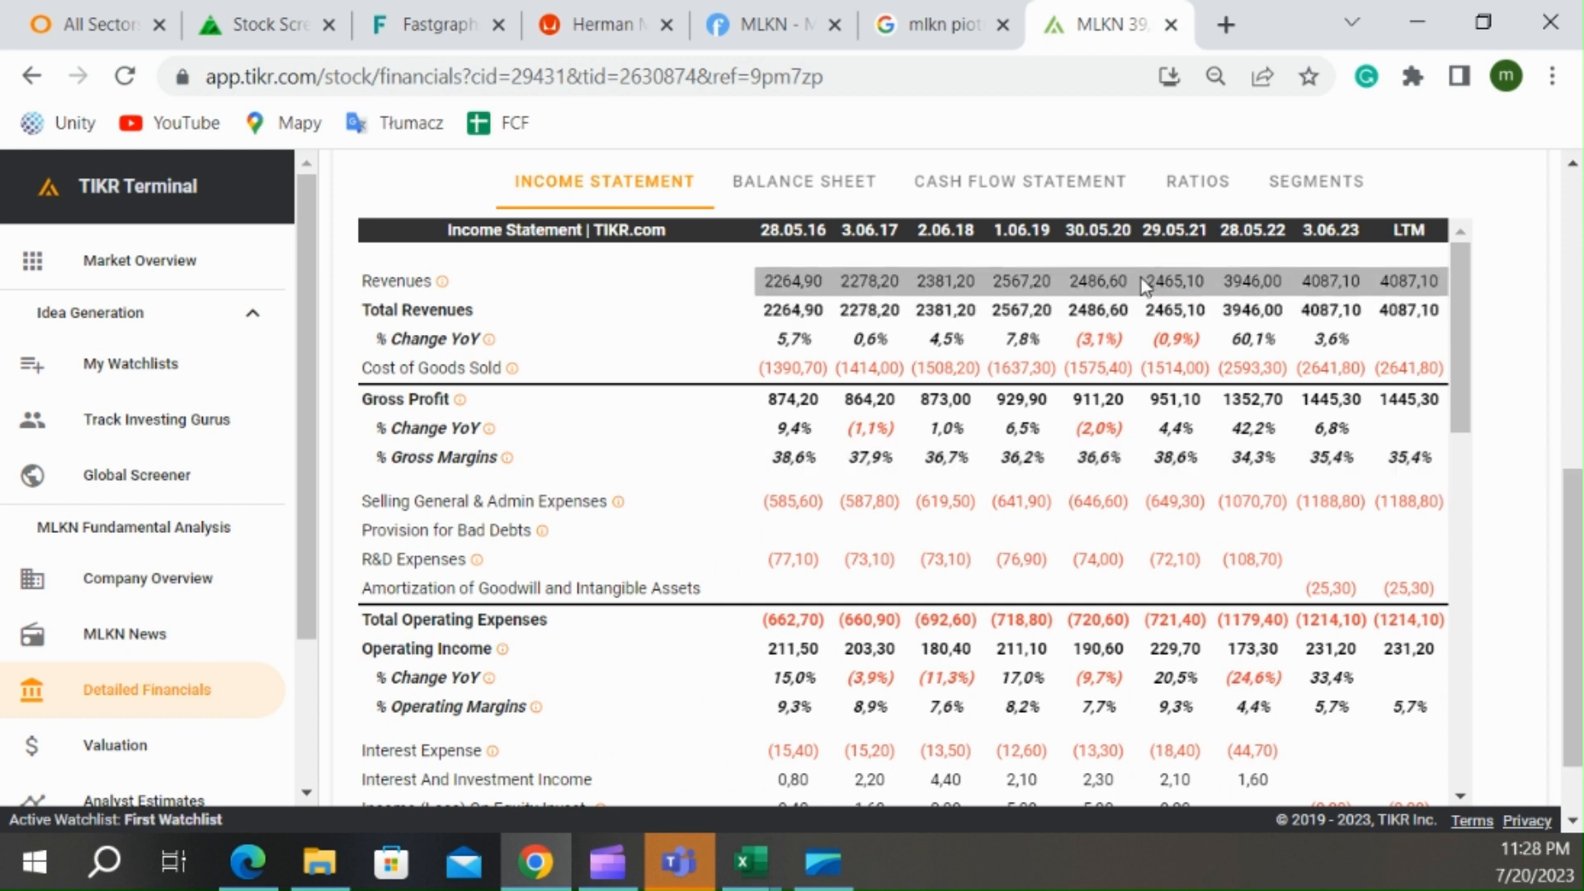
mouse_move(1470, 291)
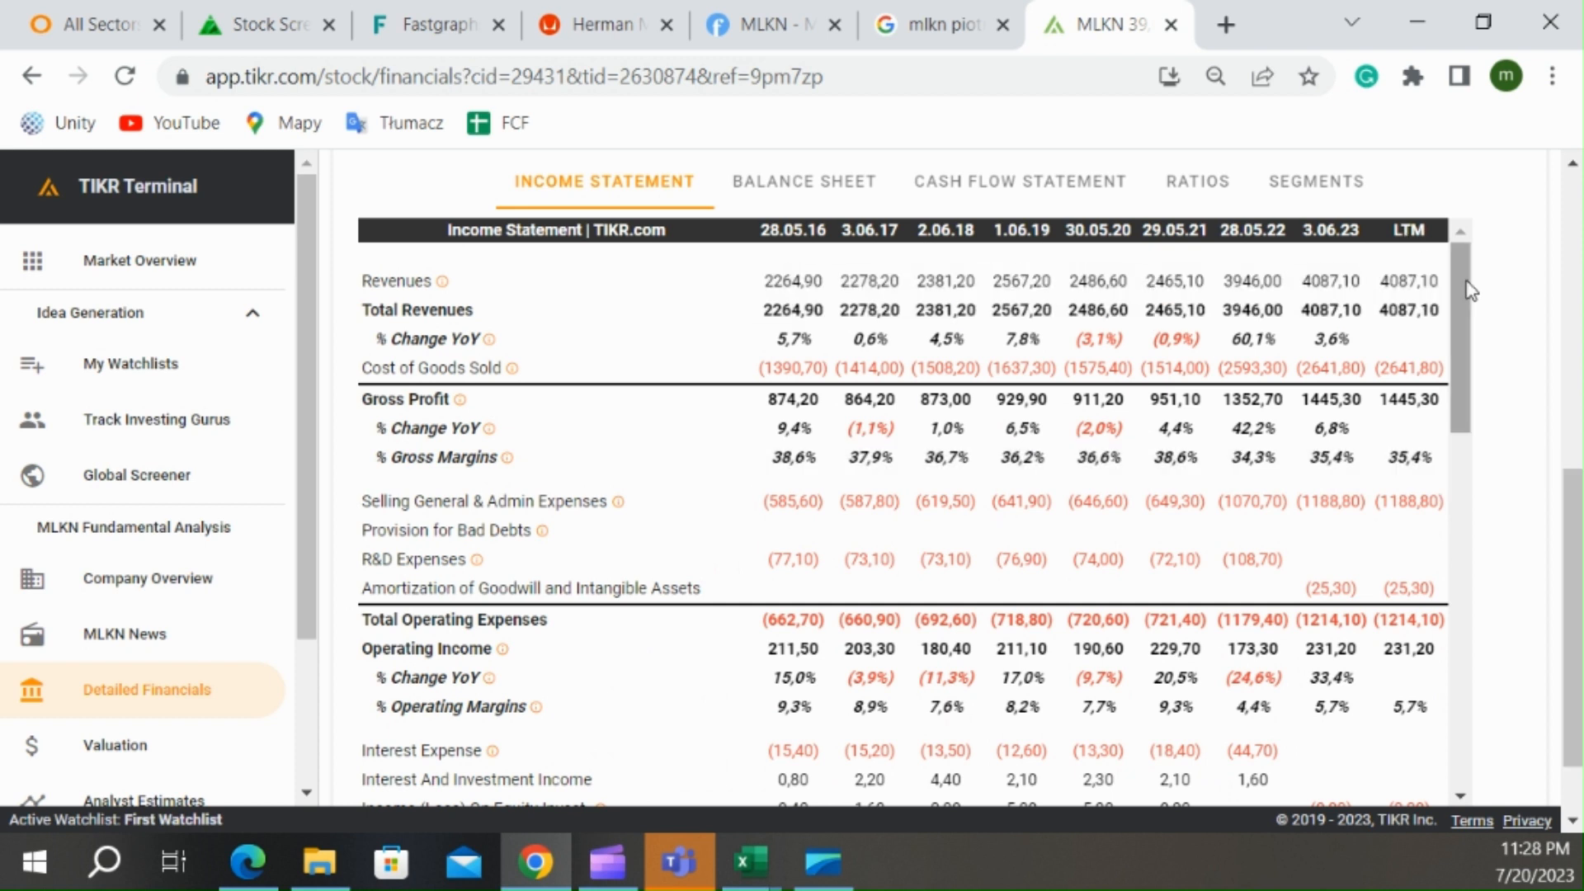
scroll("down", 3)
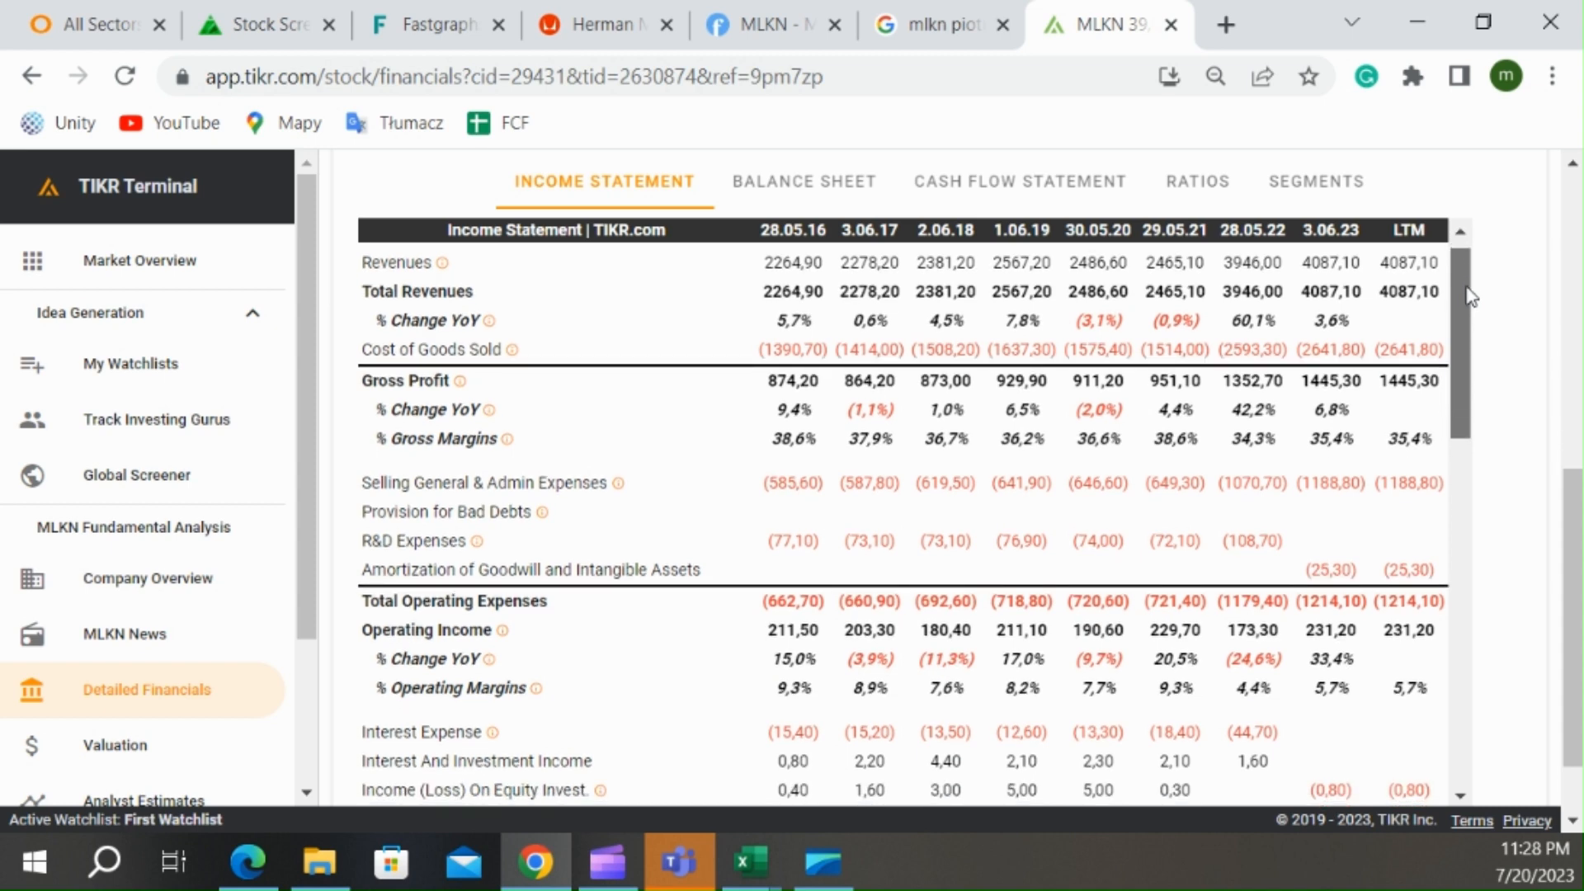
scroll("down", 3)
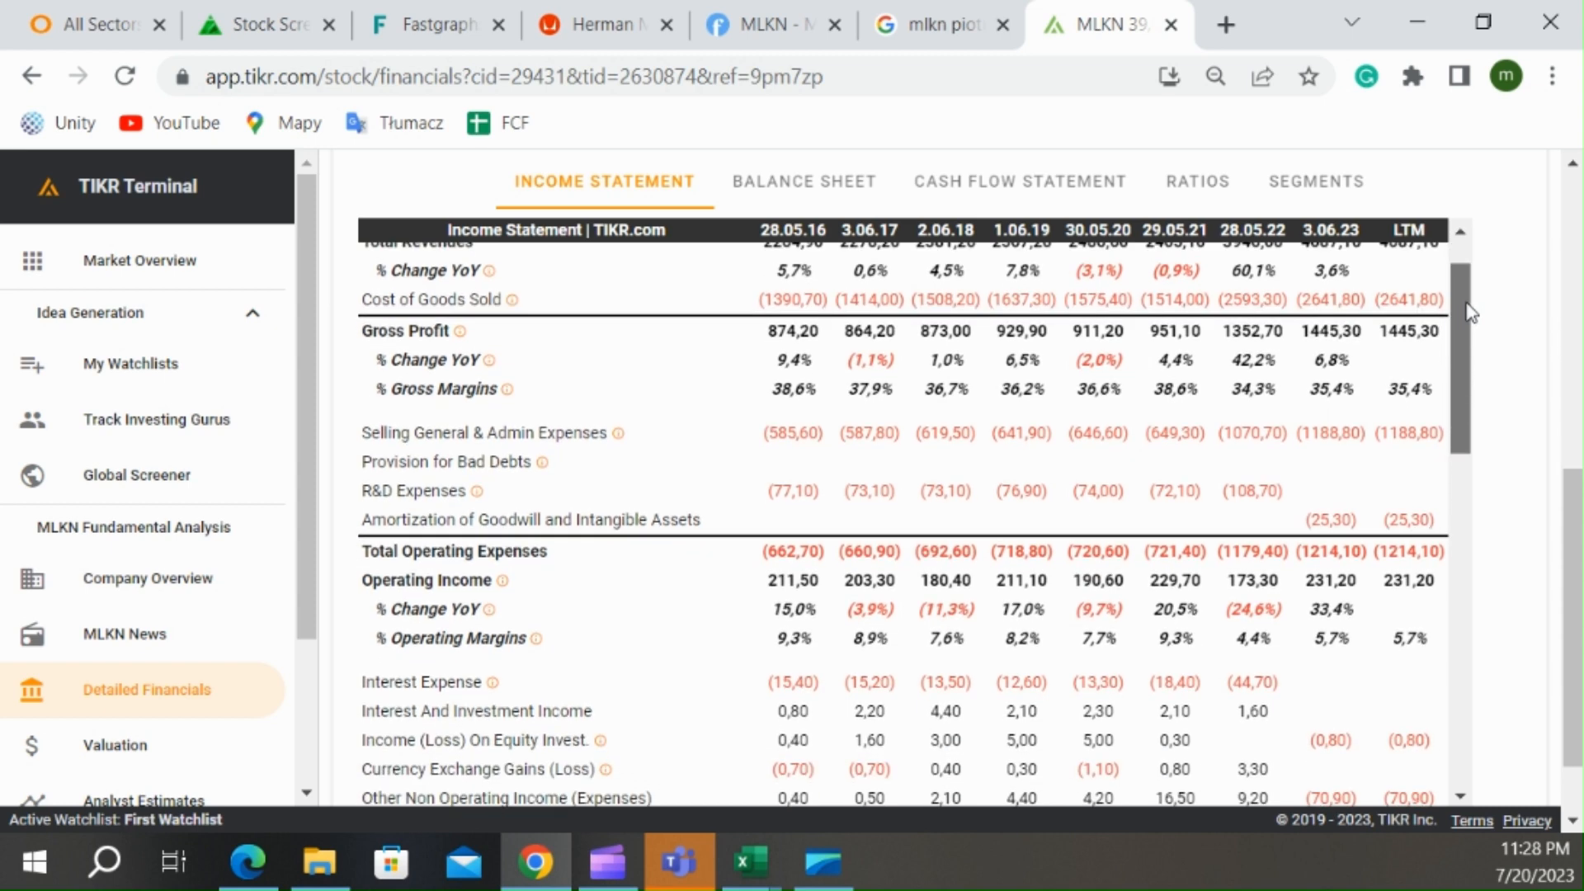
scroll("up", 3)
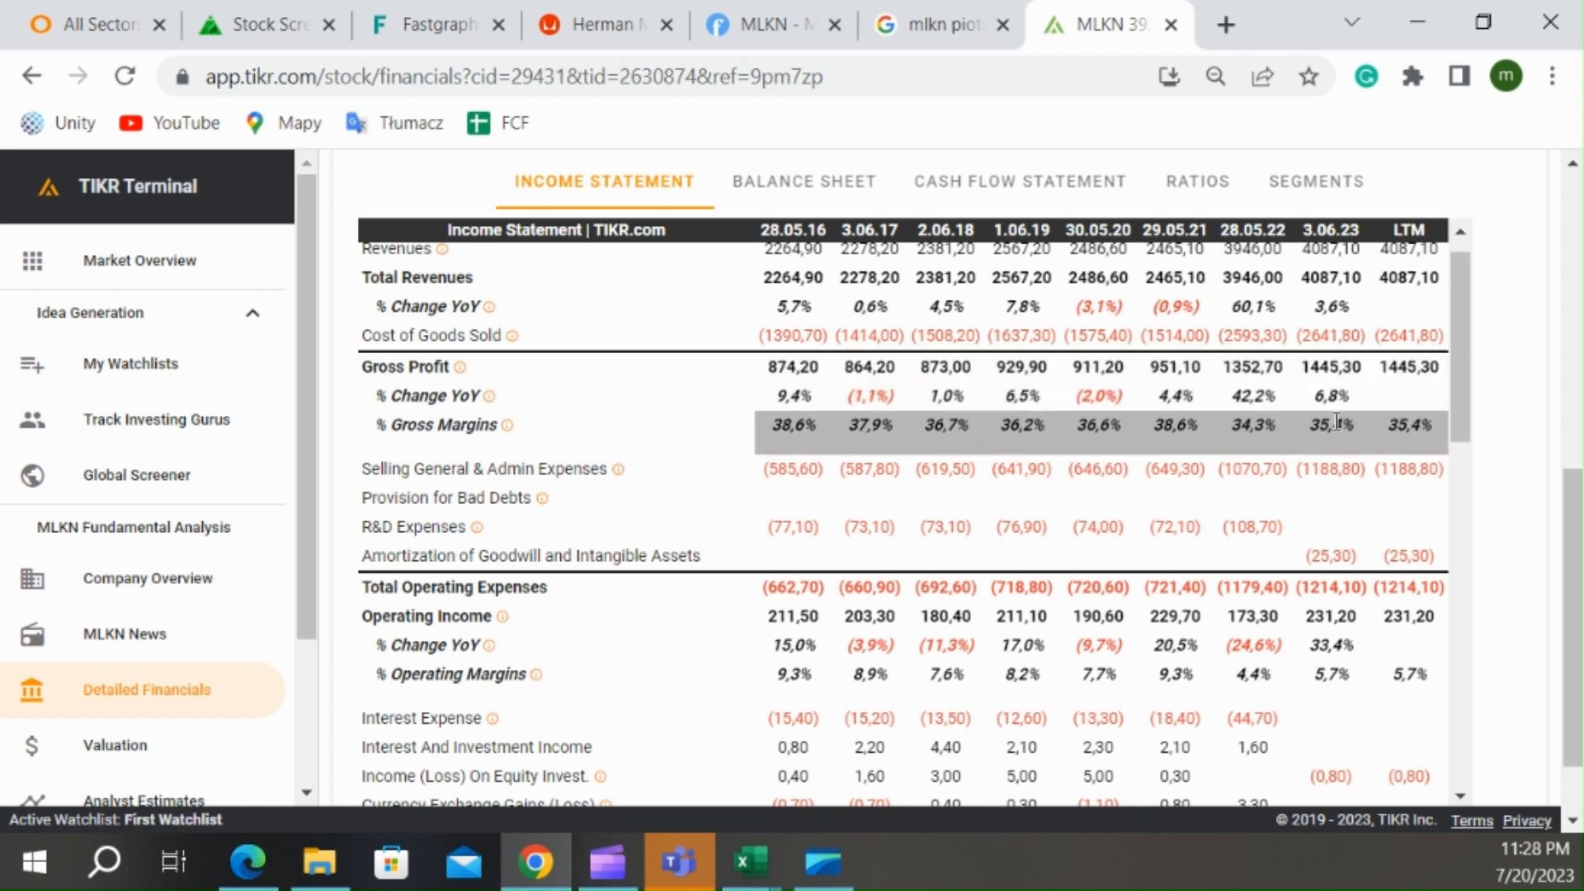
mouse_move(1233, 456)
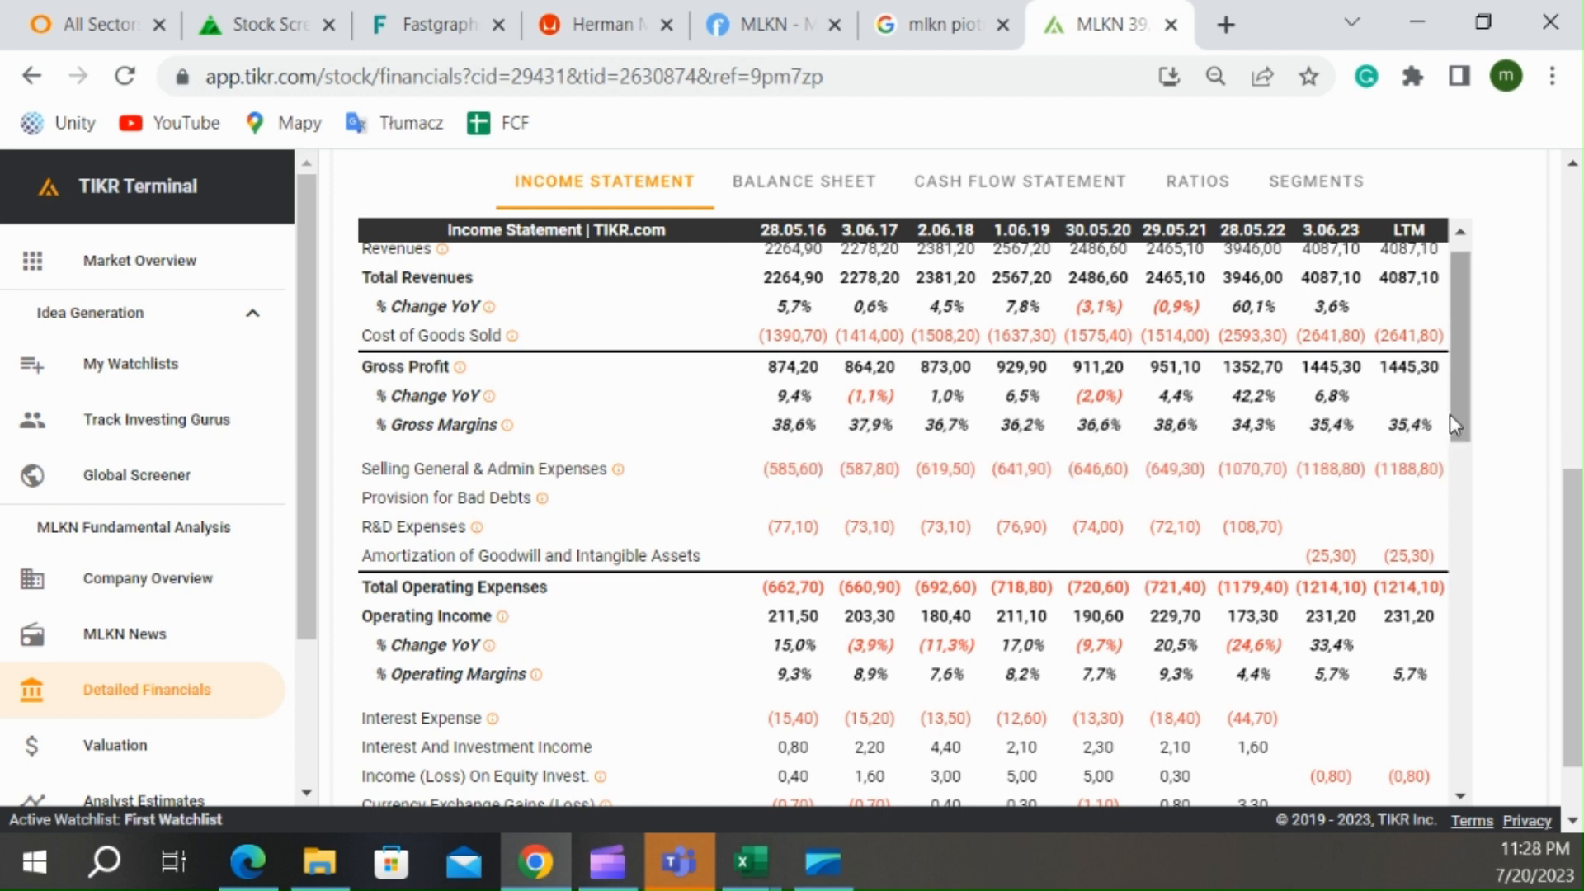
scroll("down", 3)
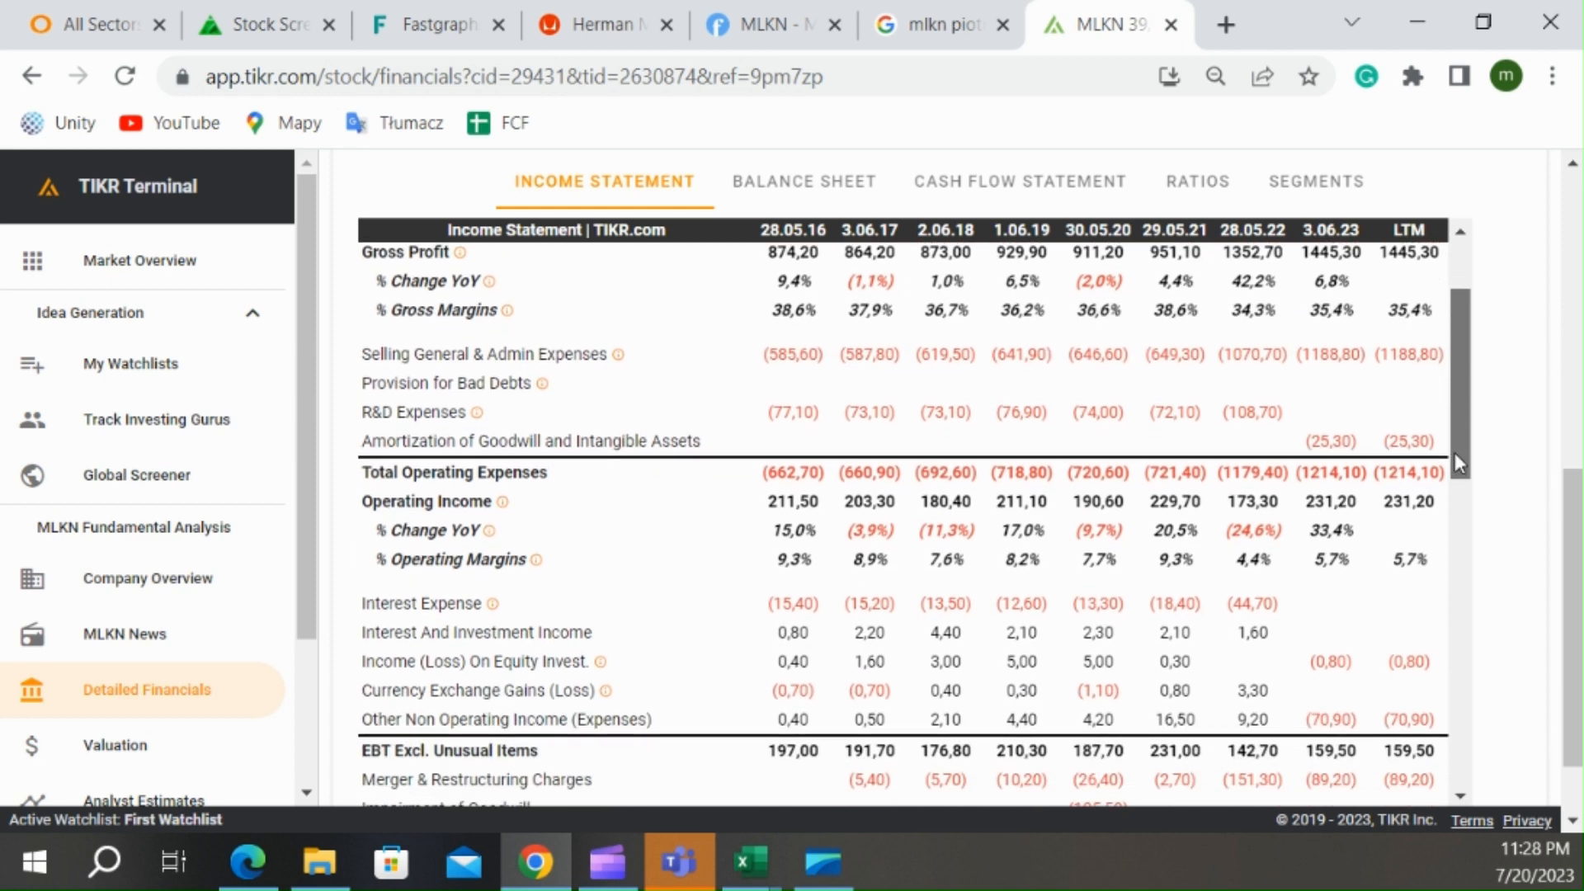
scroll("down", 3)
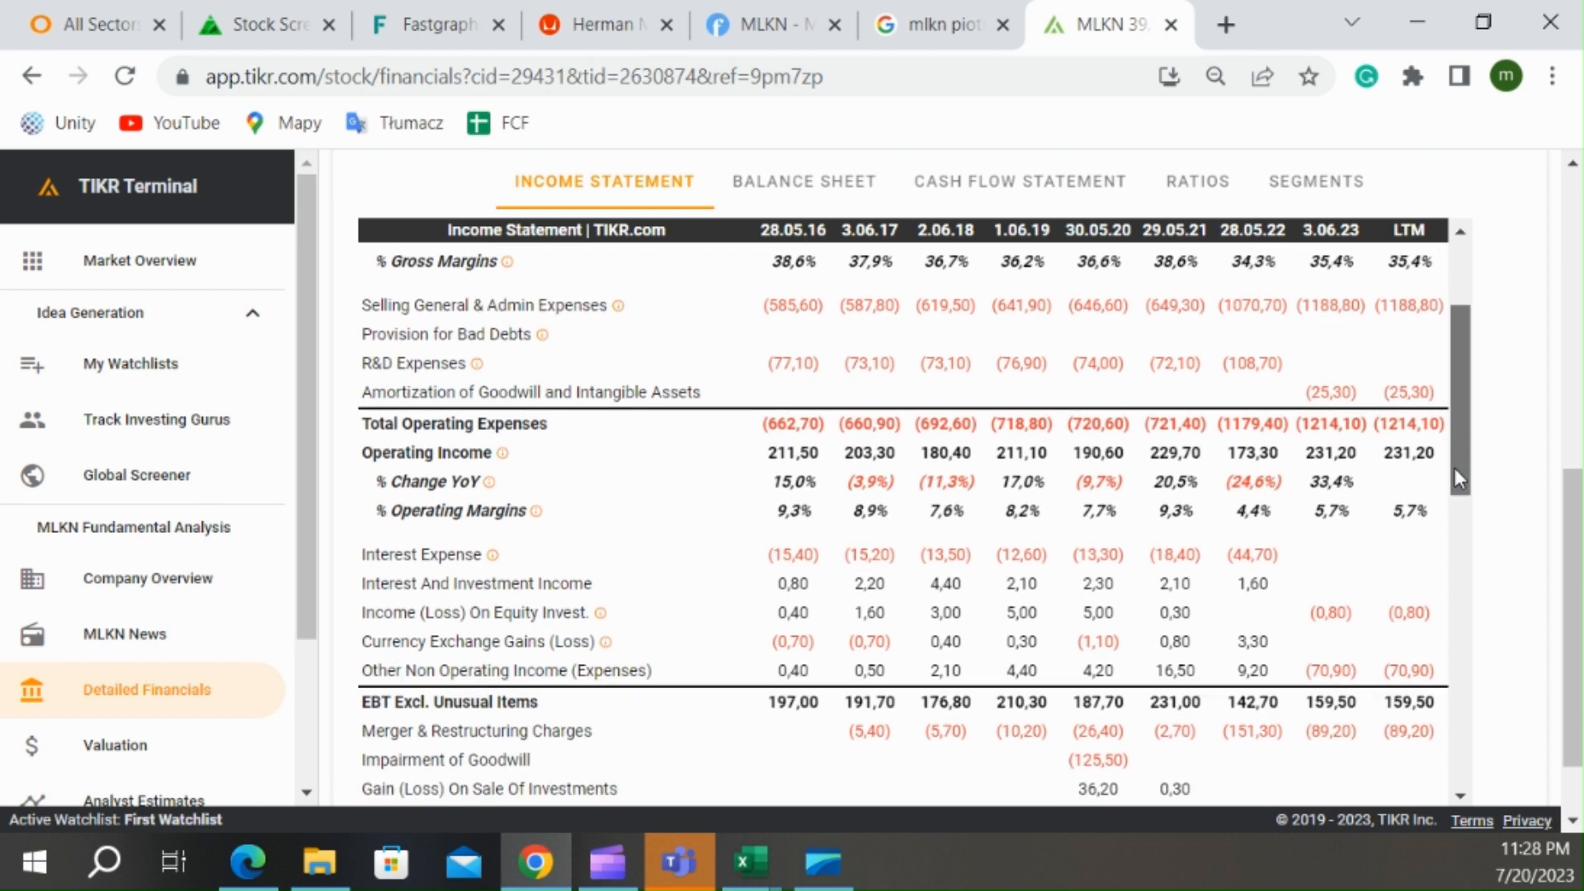
scroll("down", 3)
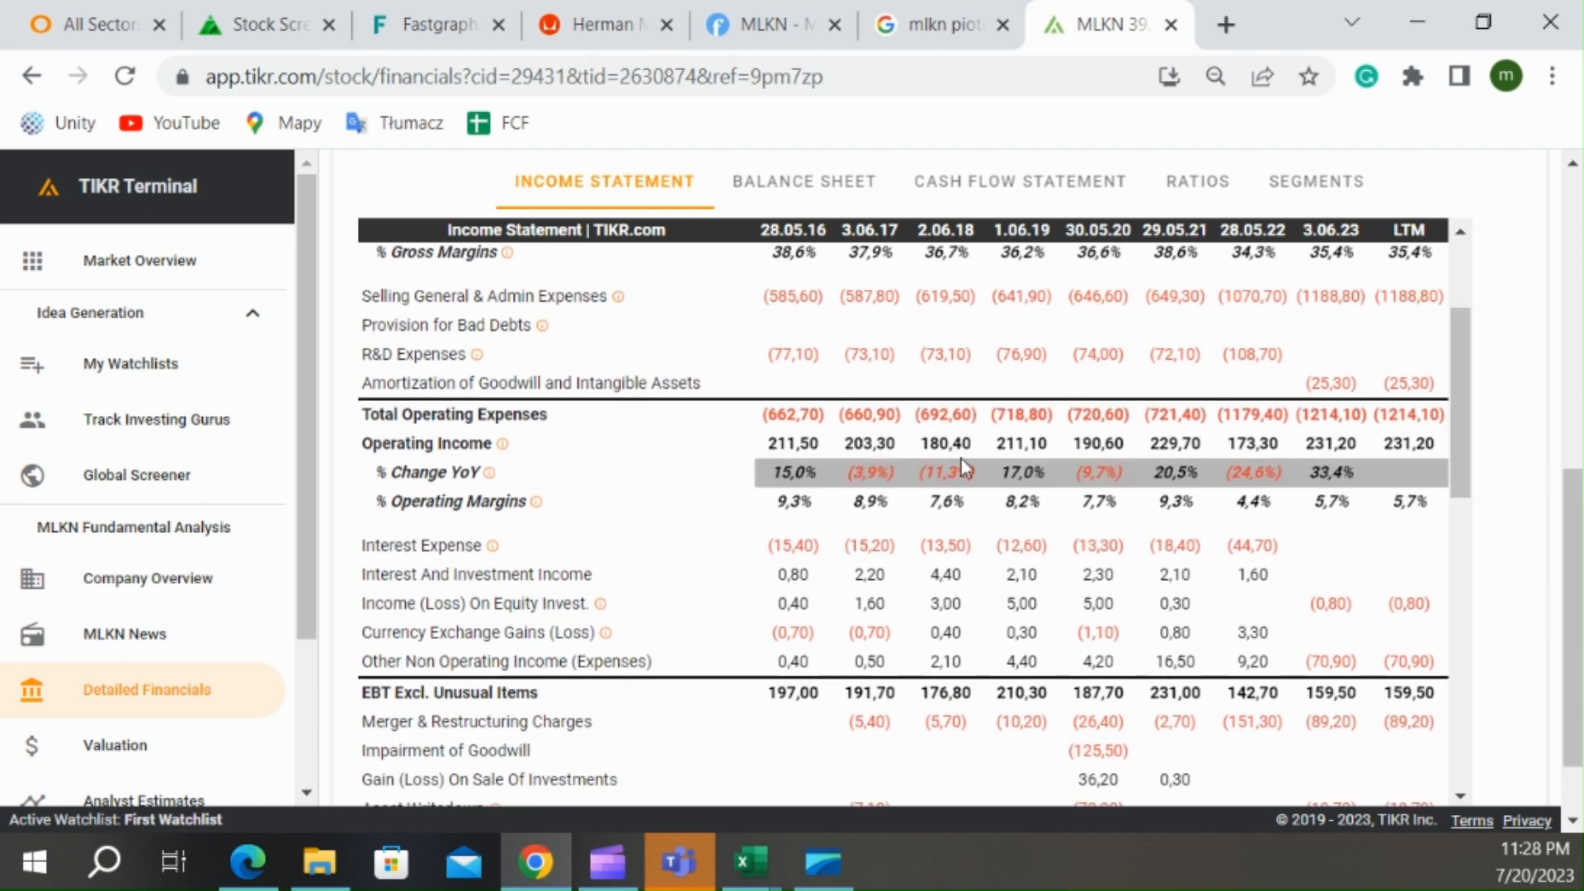
mouse_move(1284, 463)
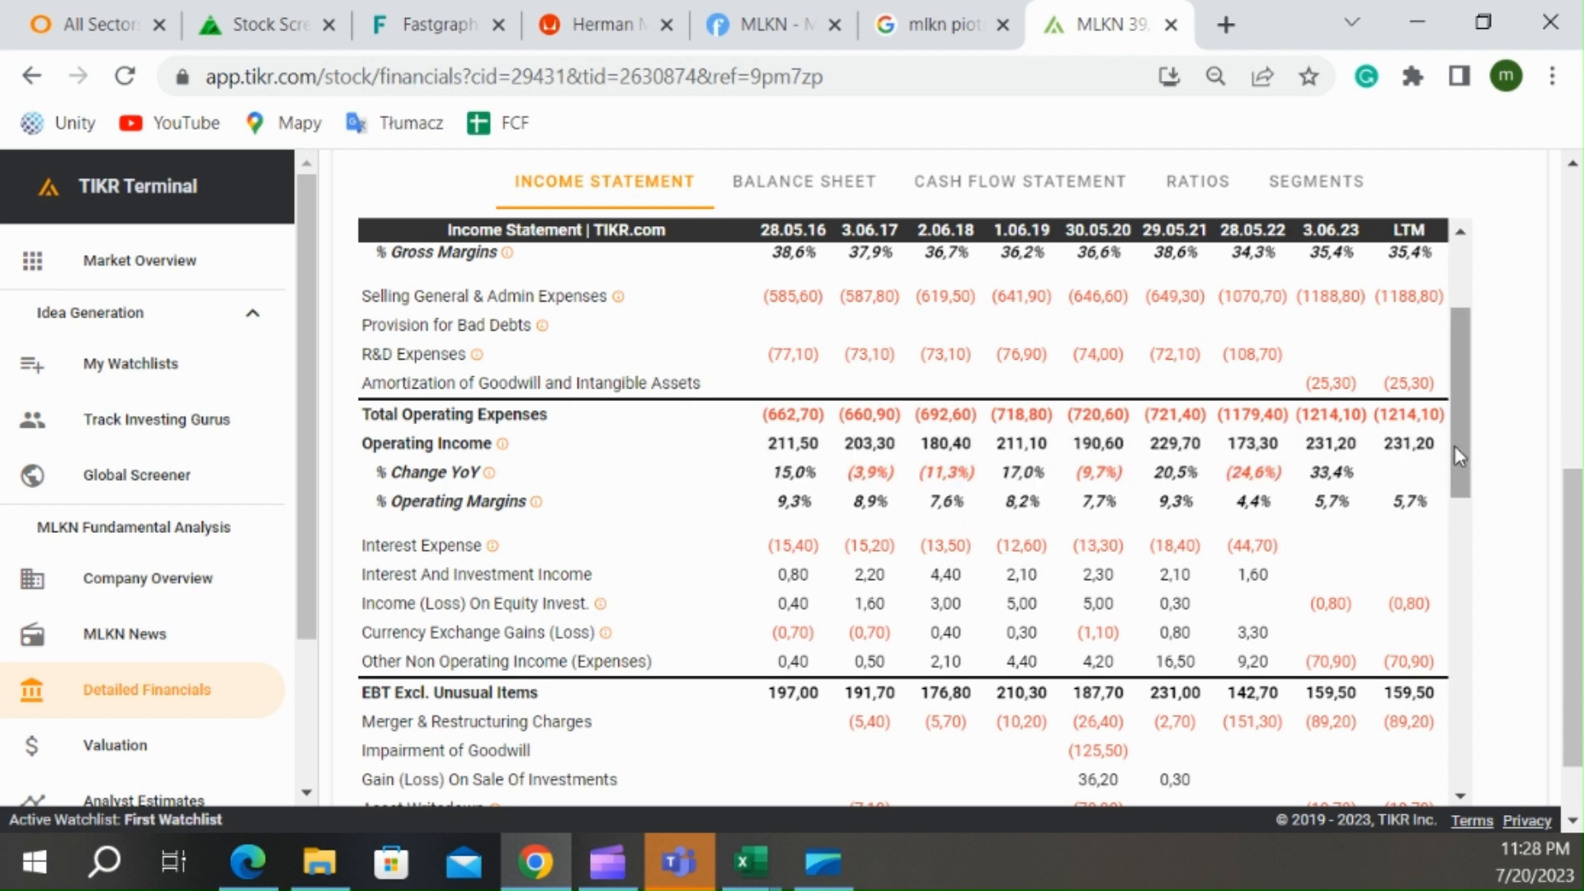
scroll("down", 3)
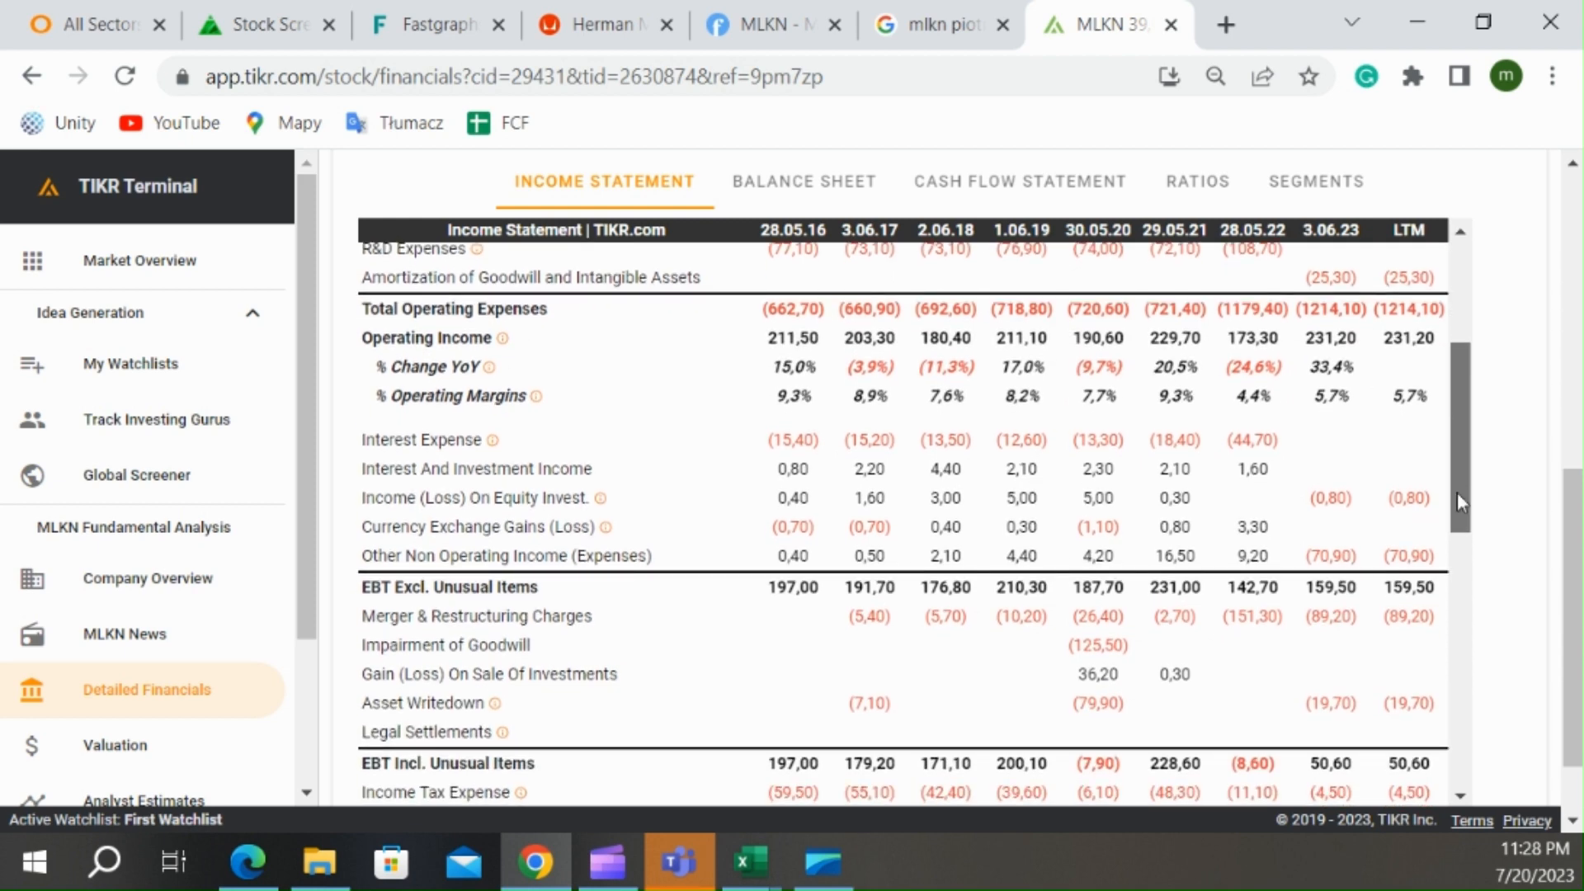
scroll("down", 3)
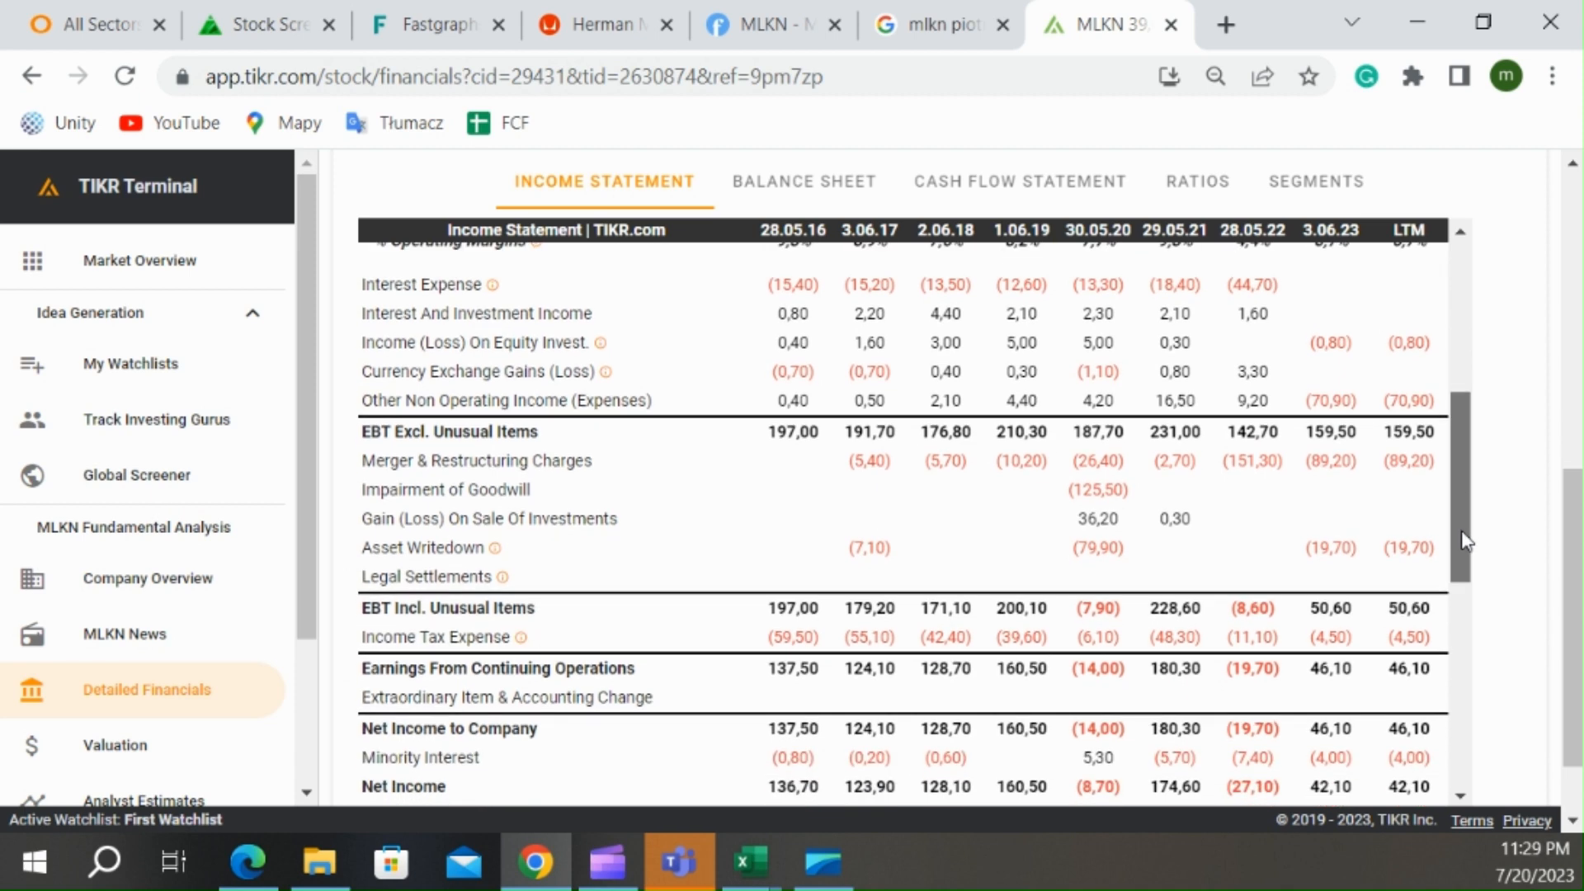
scroll("down", 3)
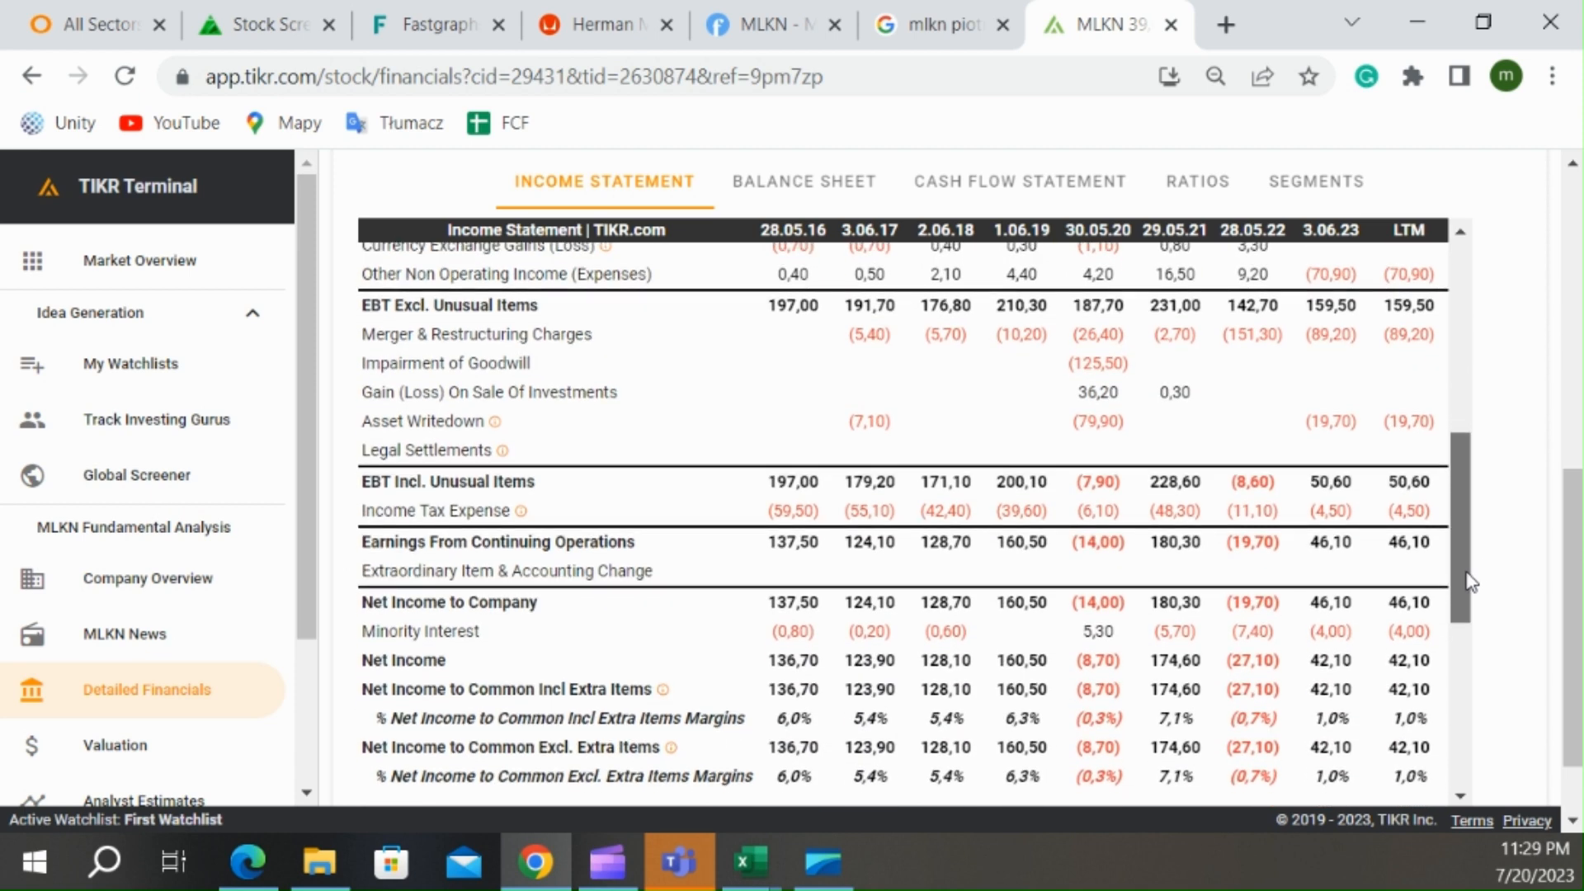
scroll("down", 3)
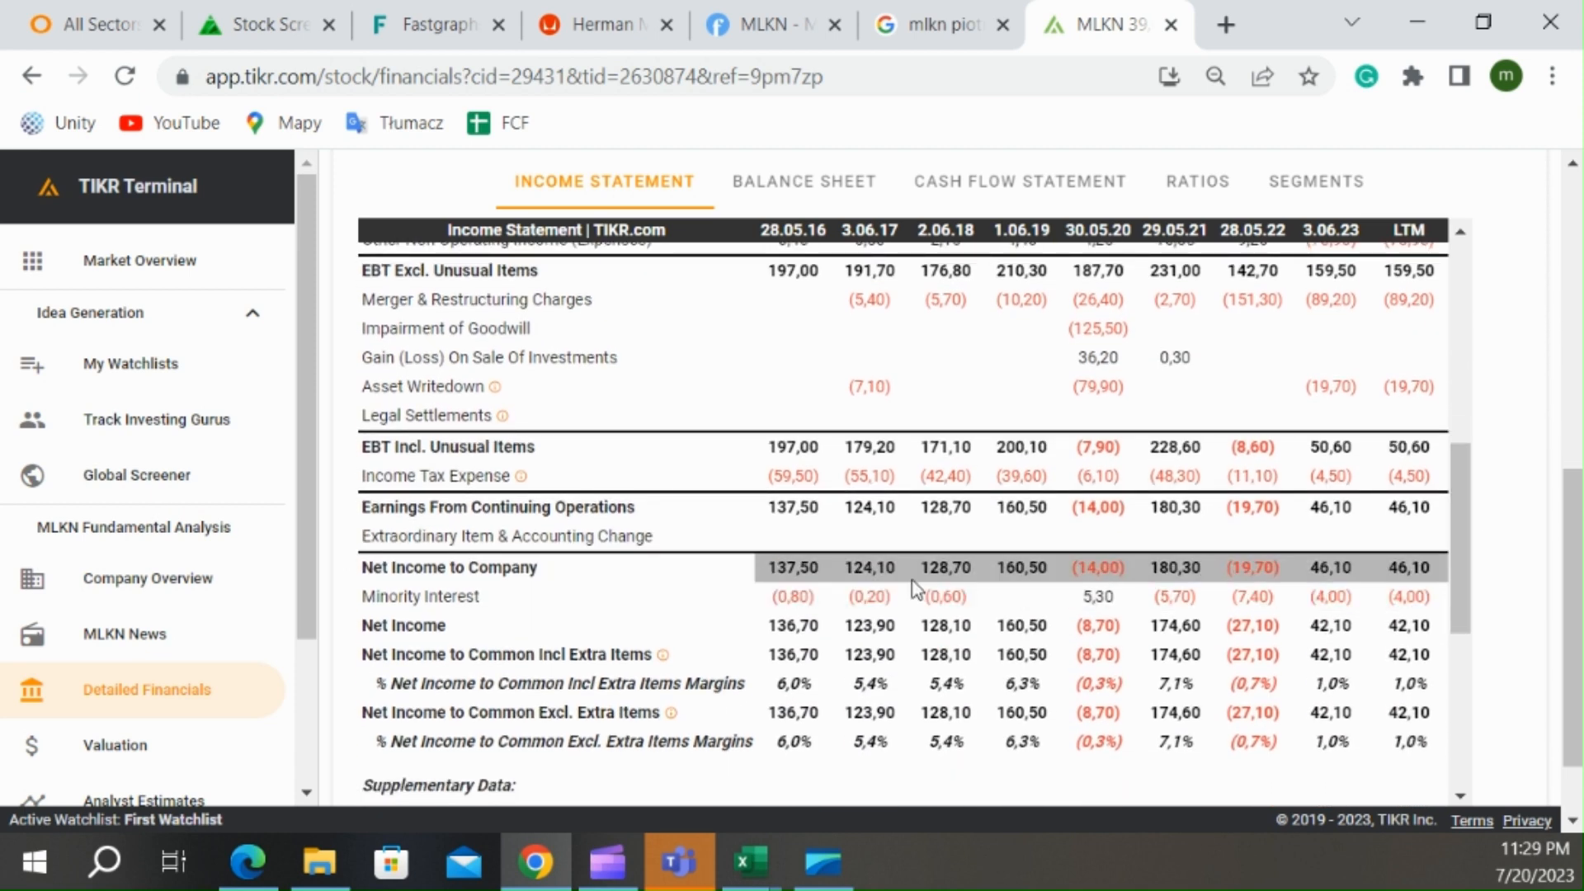
mouse_move(1010, 574)
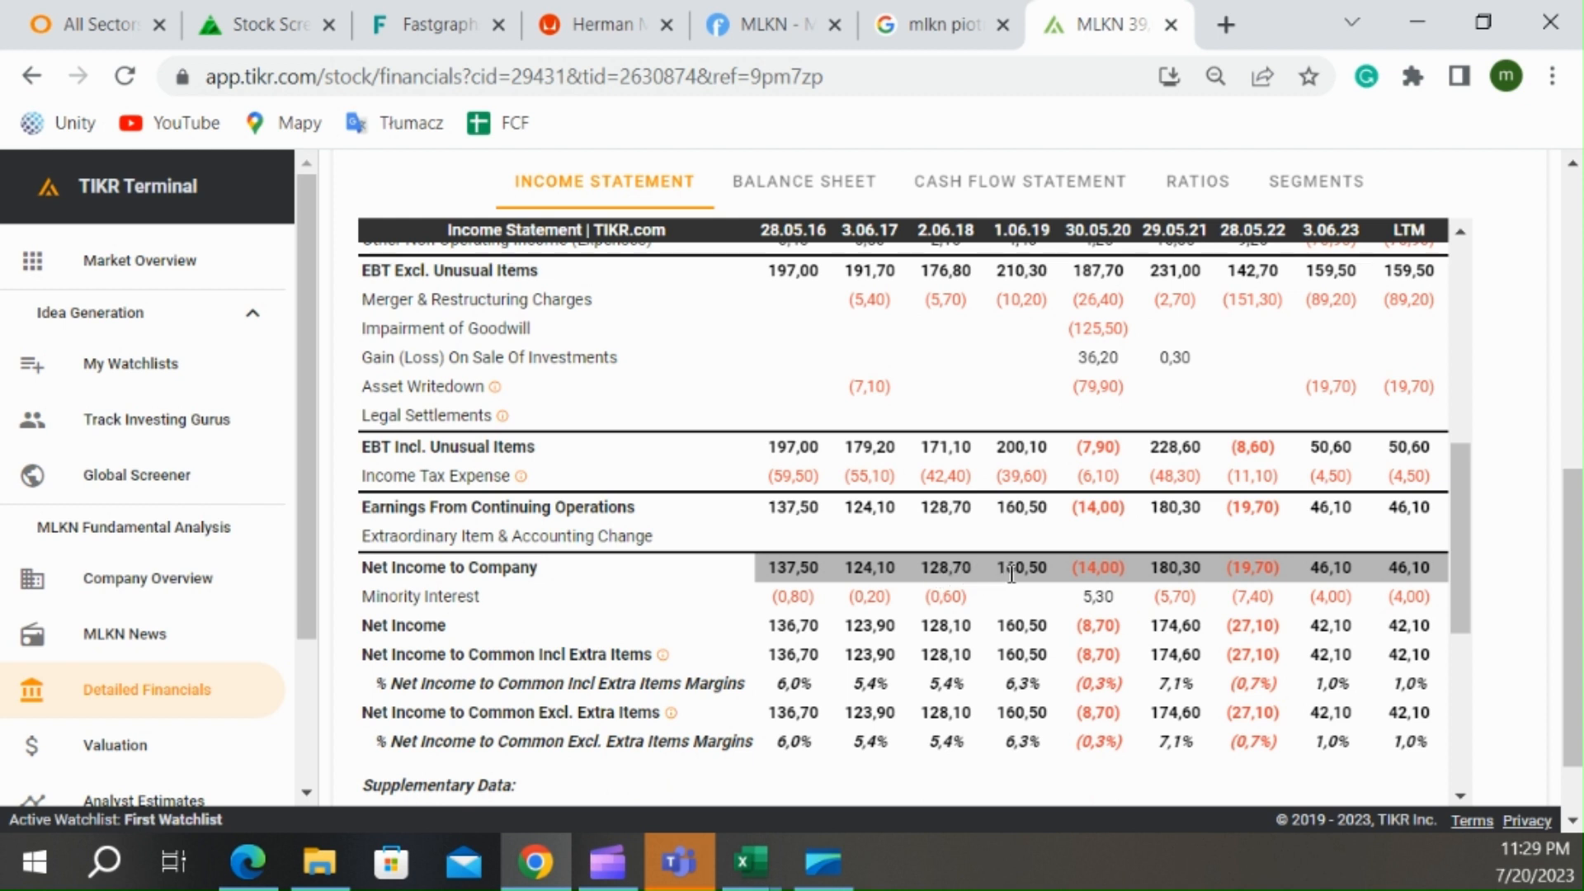
mouse_move(1258, 535)
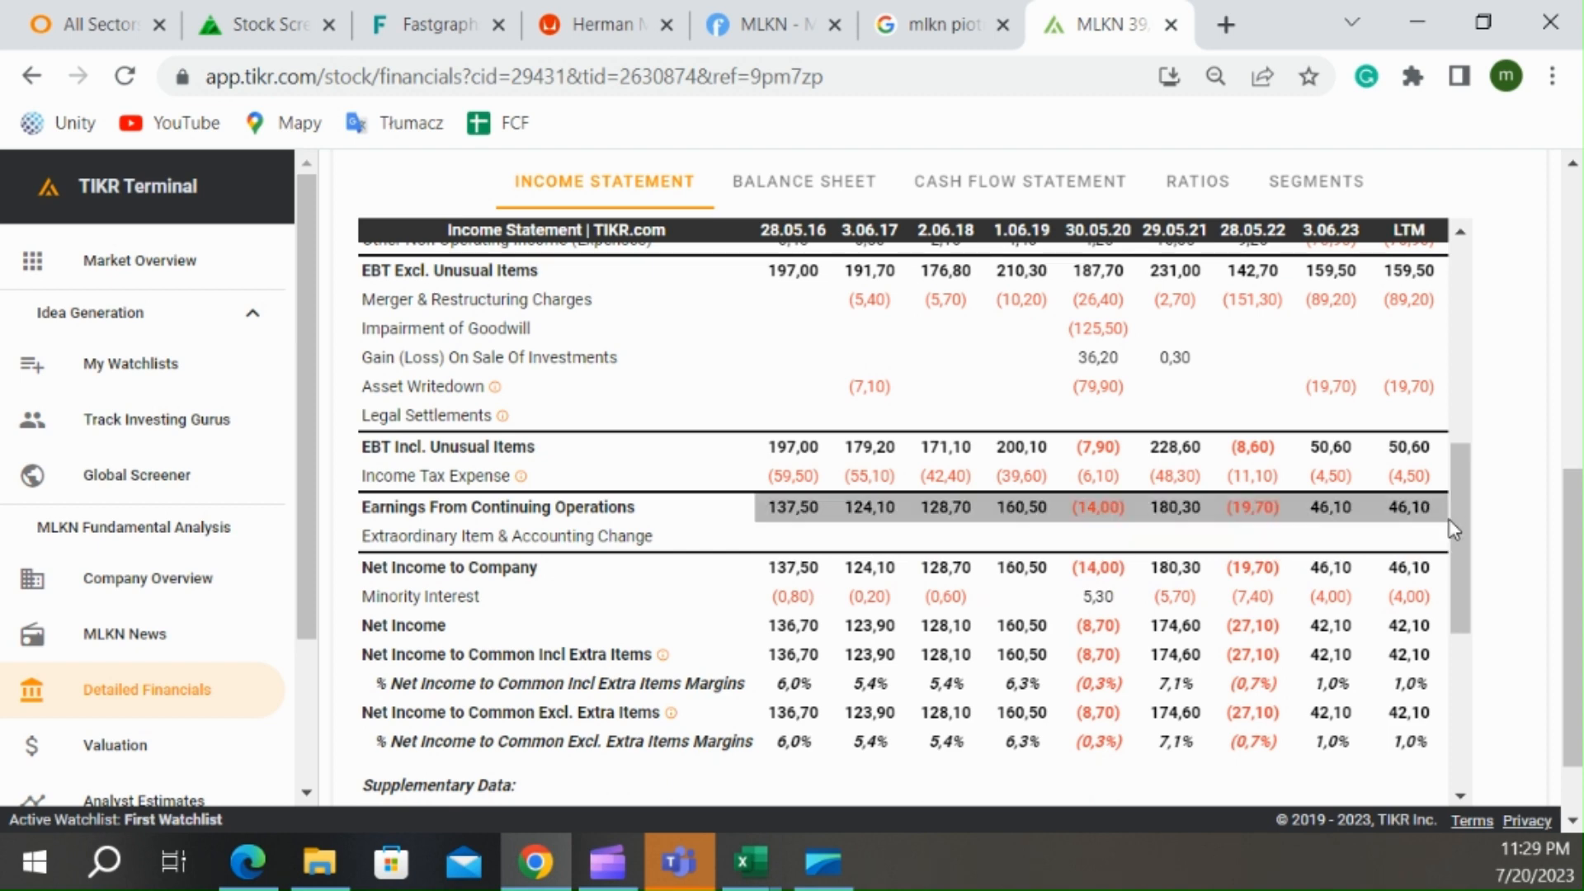
scroll("down", 3)
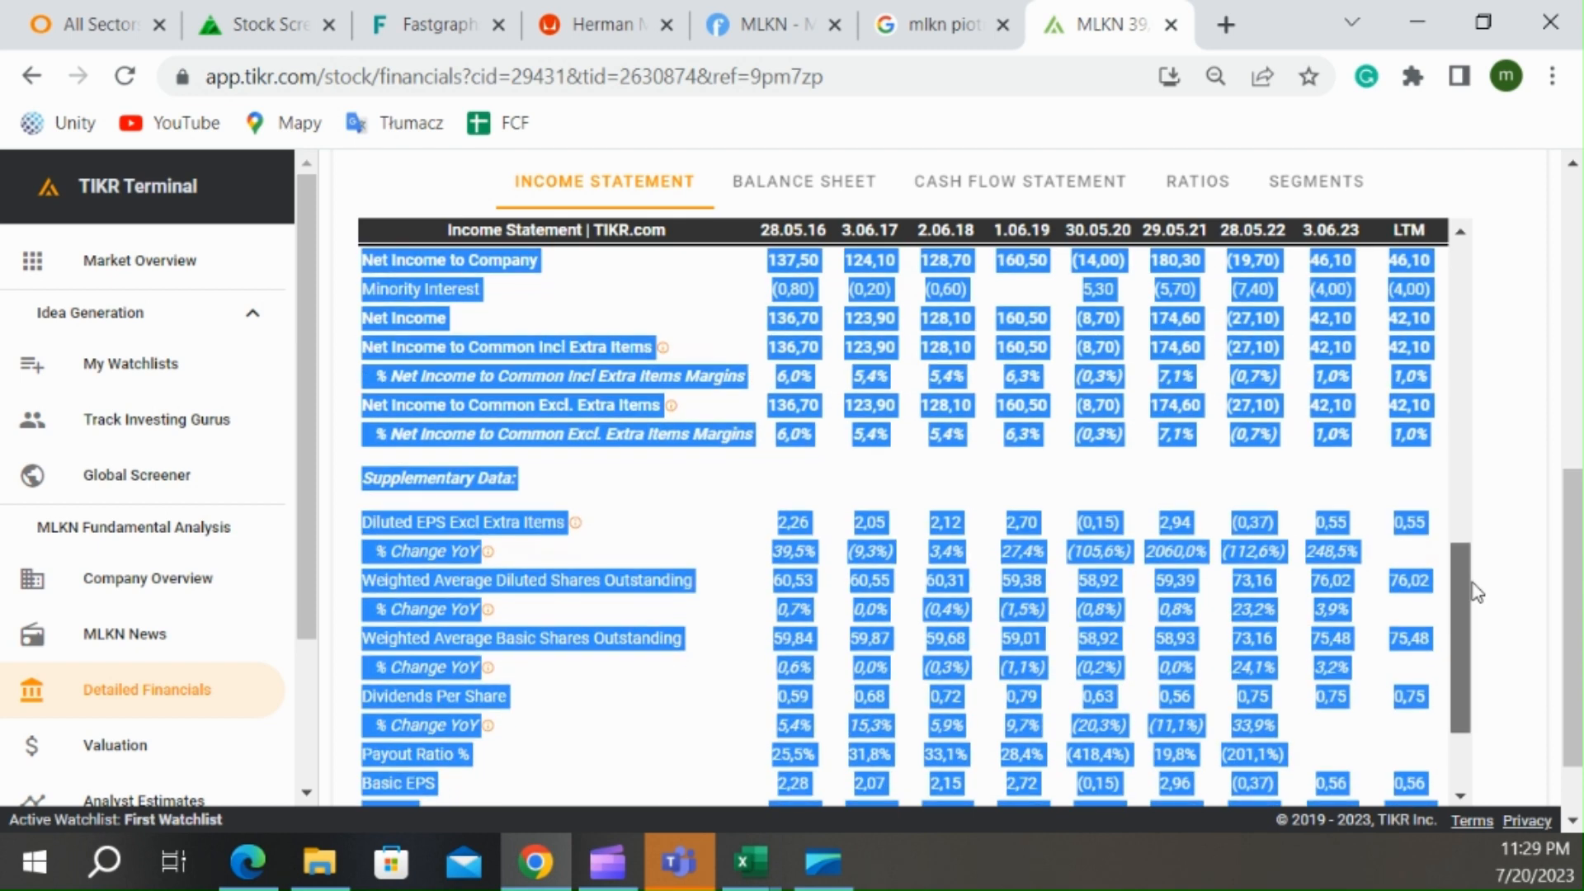
left_click(1503, 414)
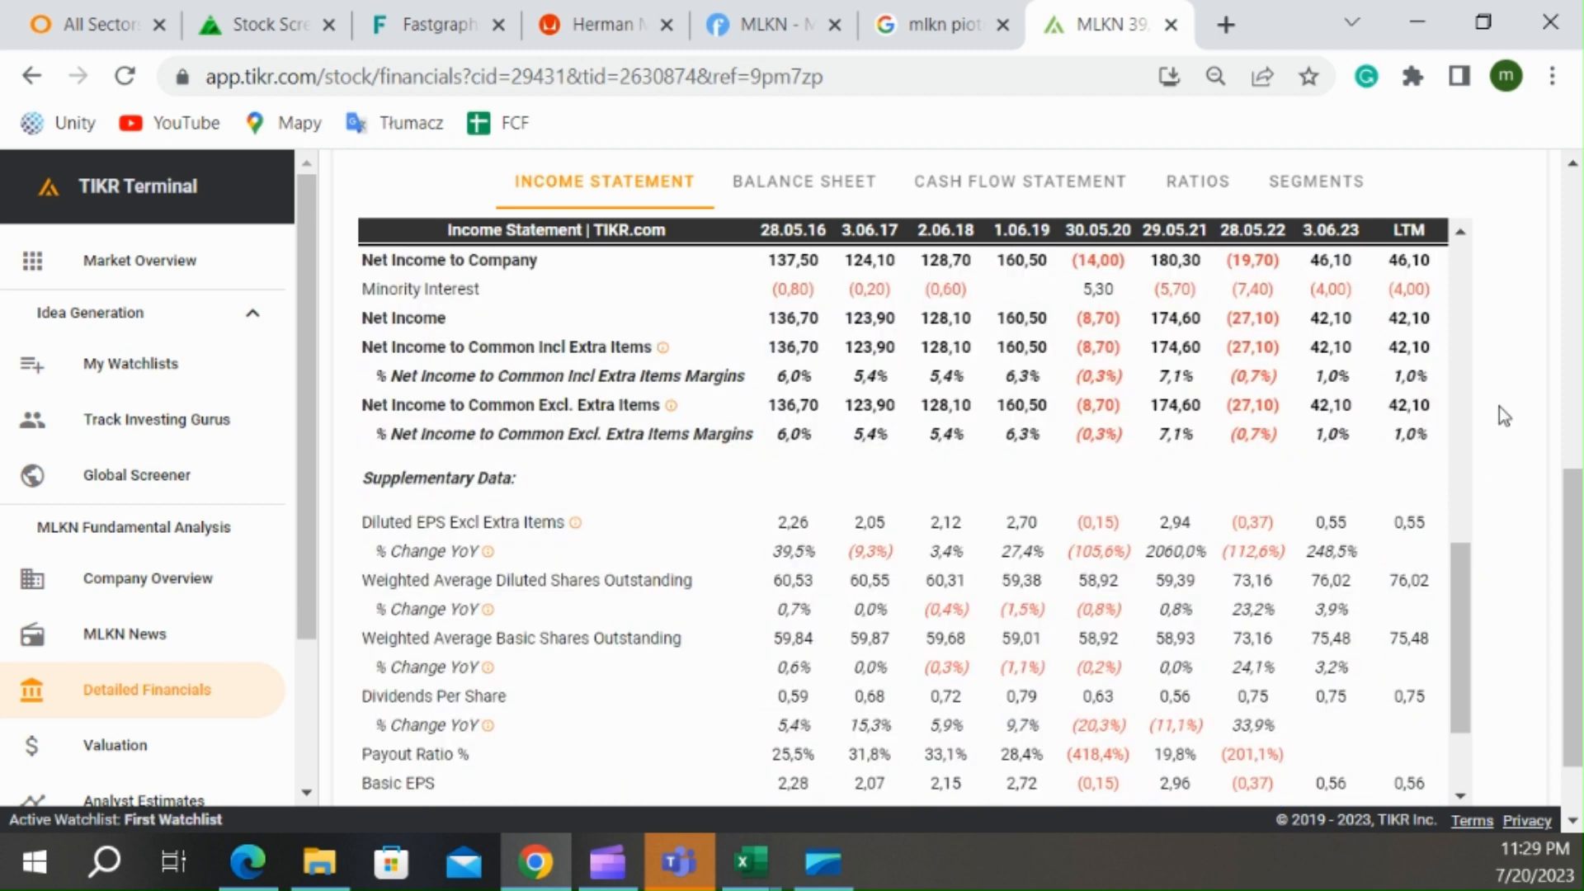
left_click(804, 182)
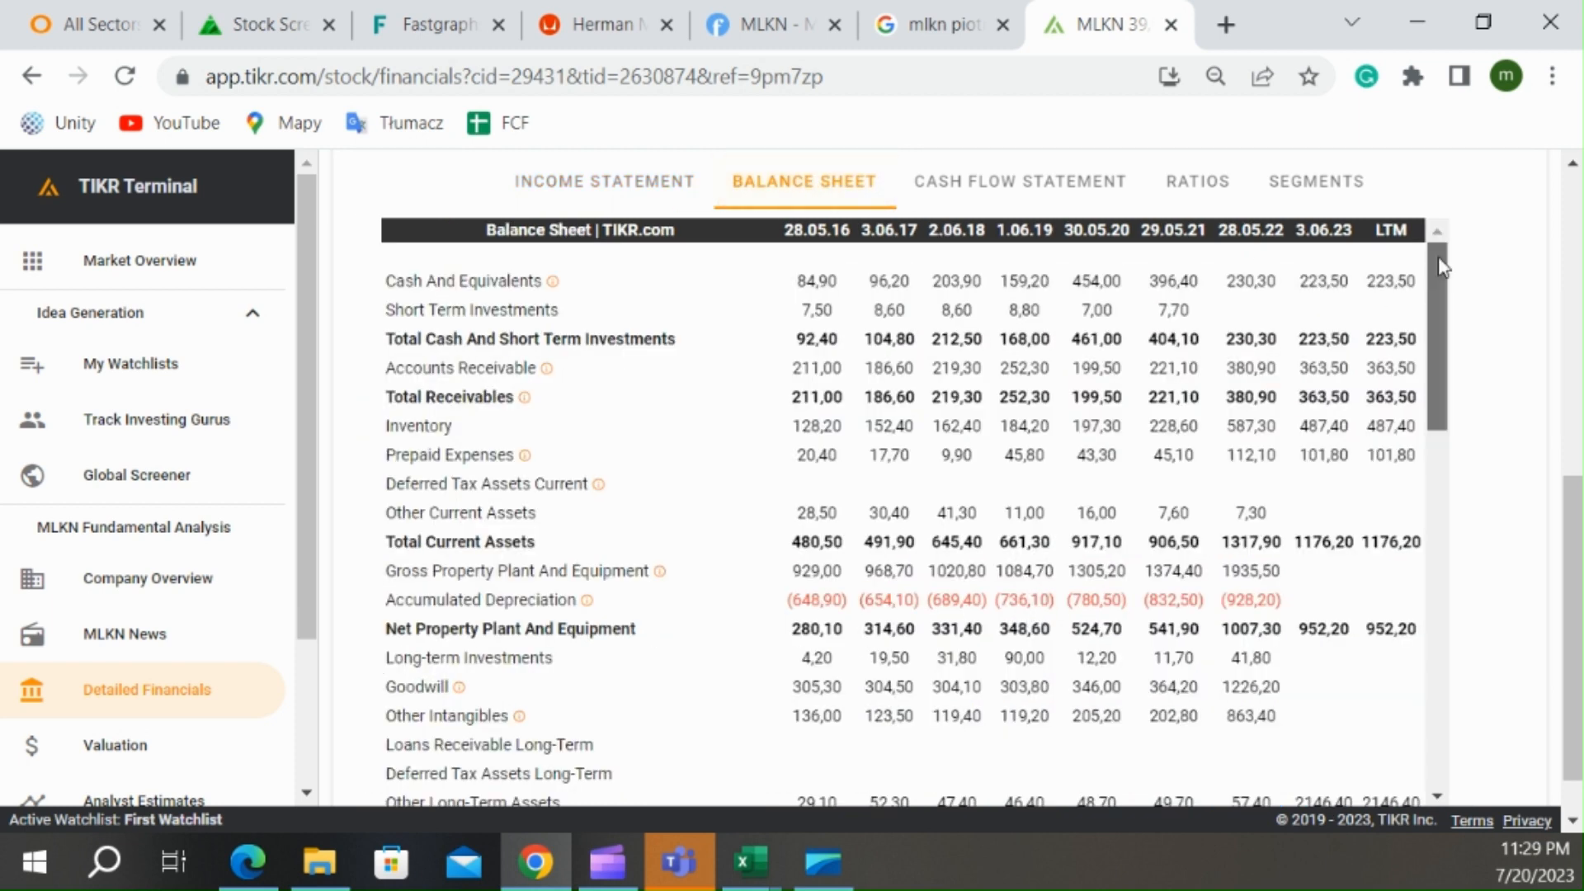
scroll("down", 3)
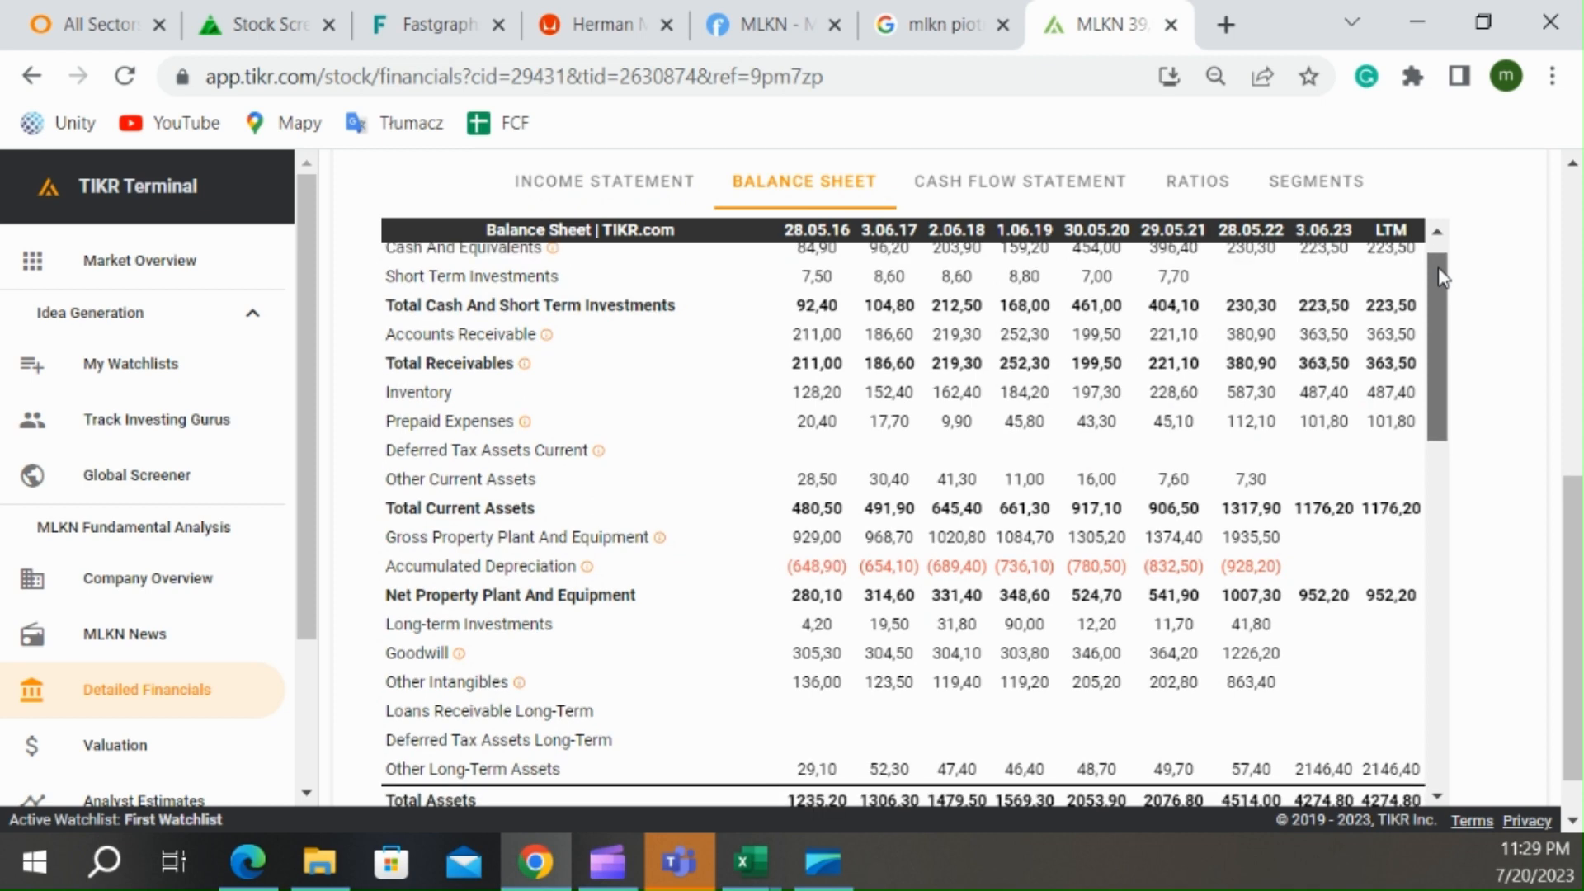
scroll("down", 3)
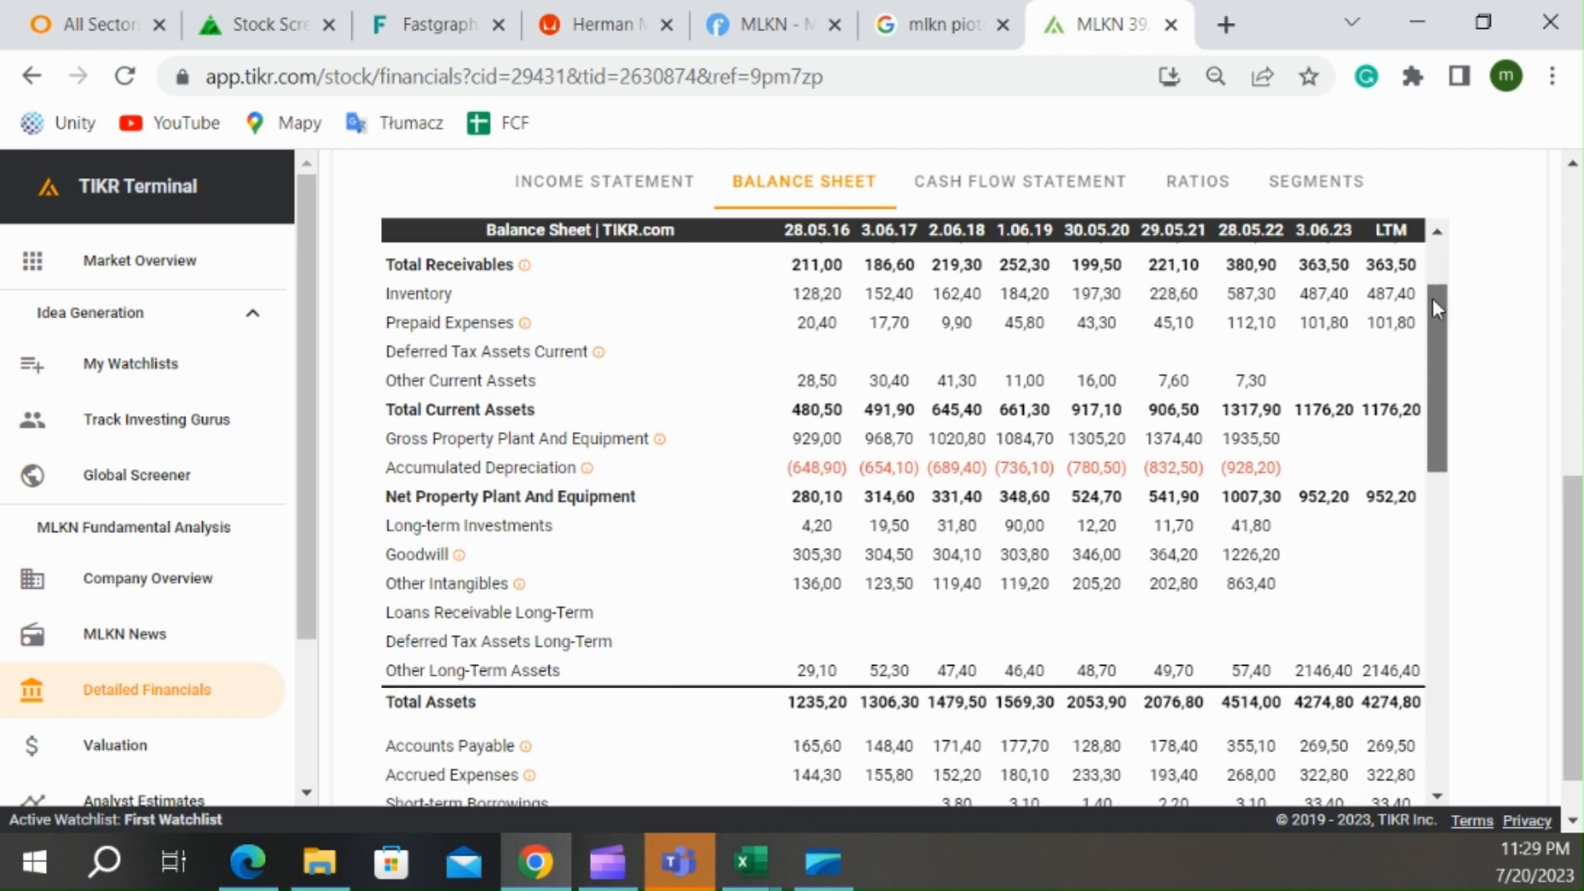
scroll("down", 3)
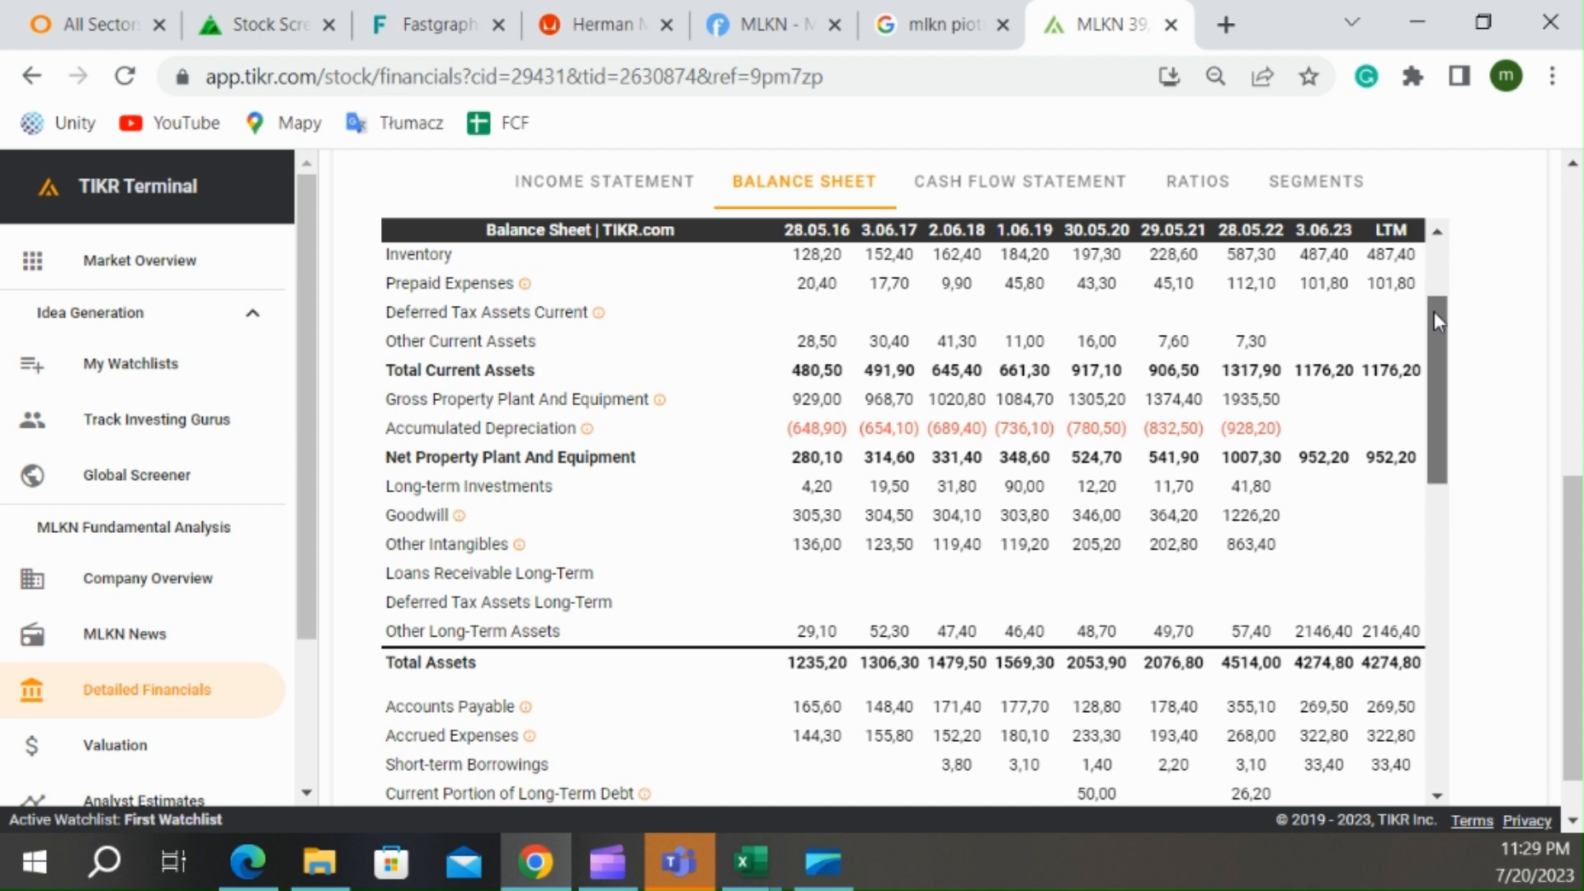
scroll("down", 3)
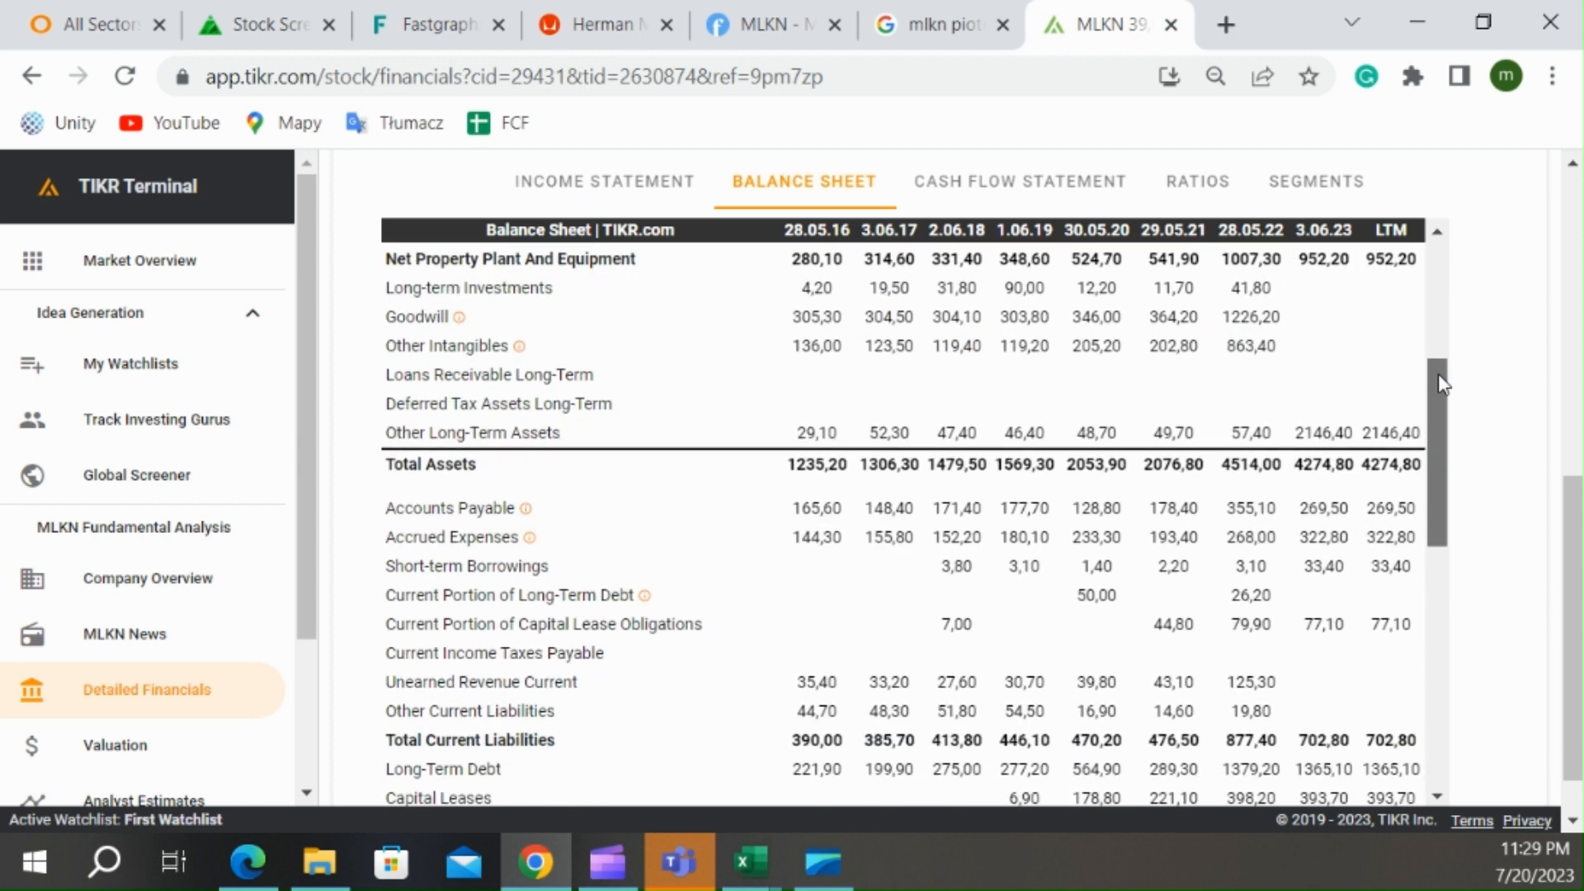
scroll("down", 3)
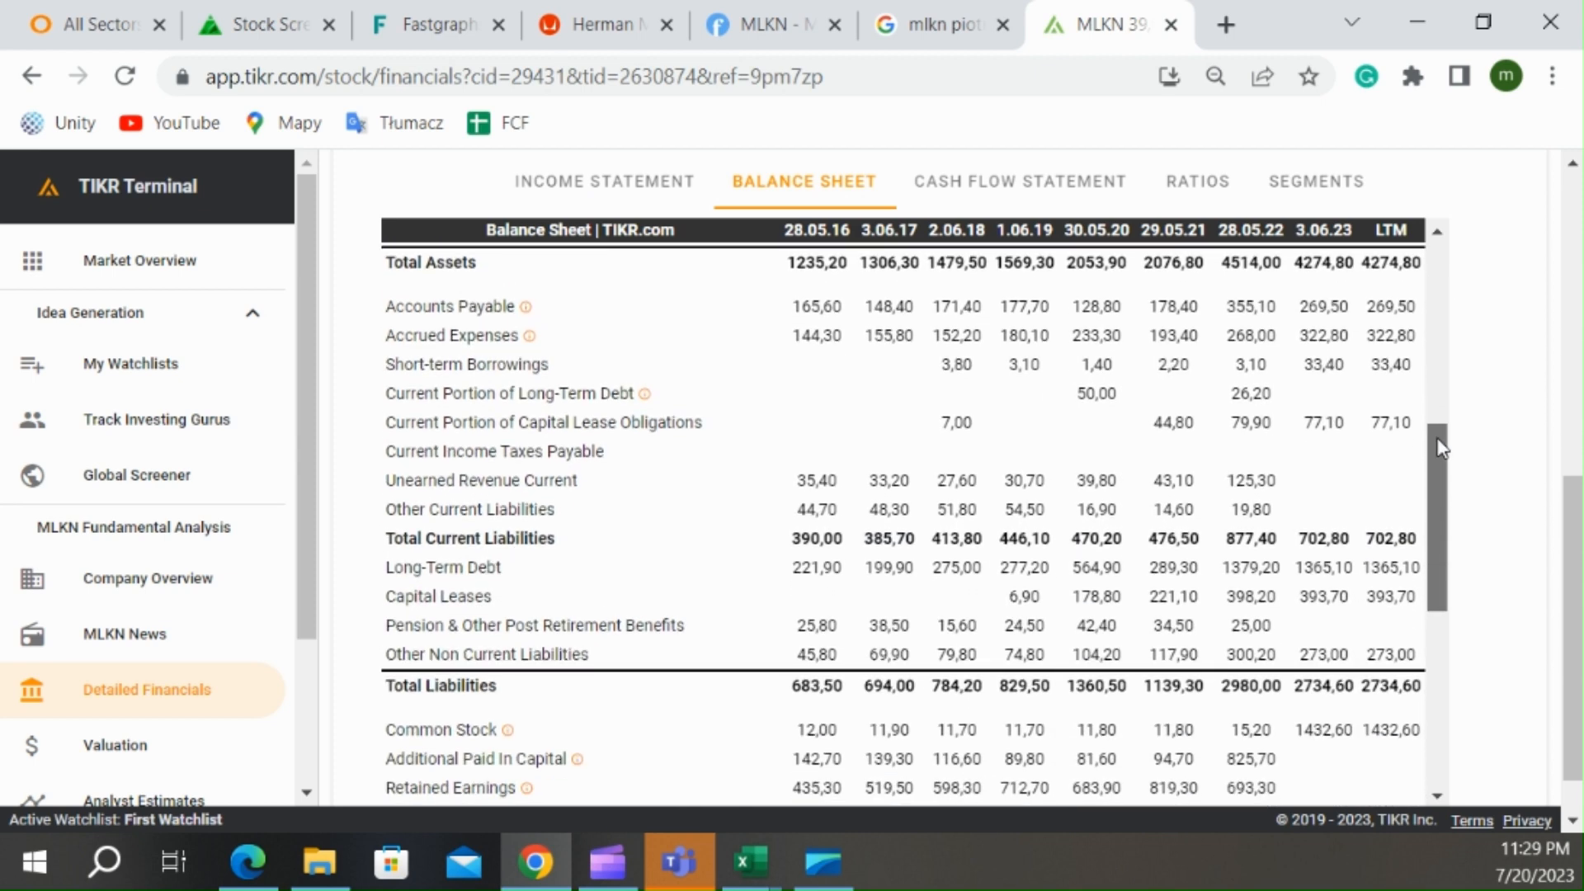
scroll("down", 3)
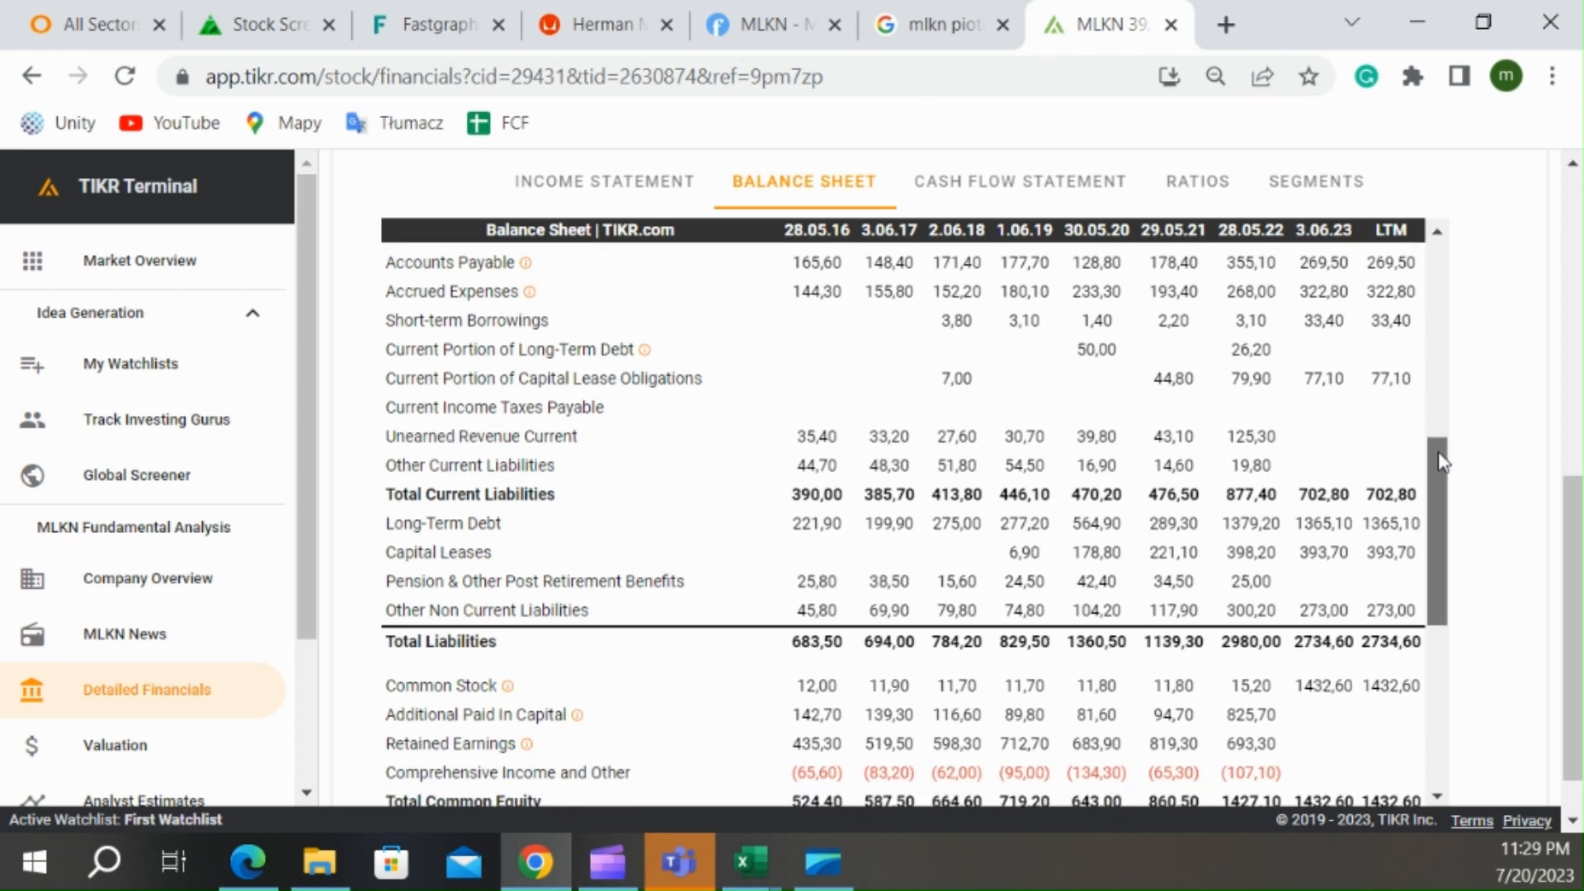
scroll("down", 3)
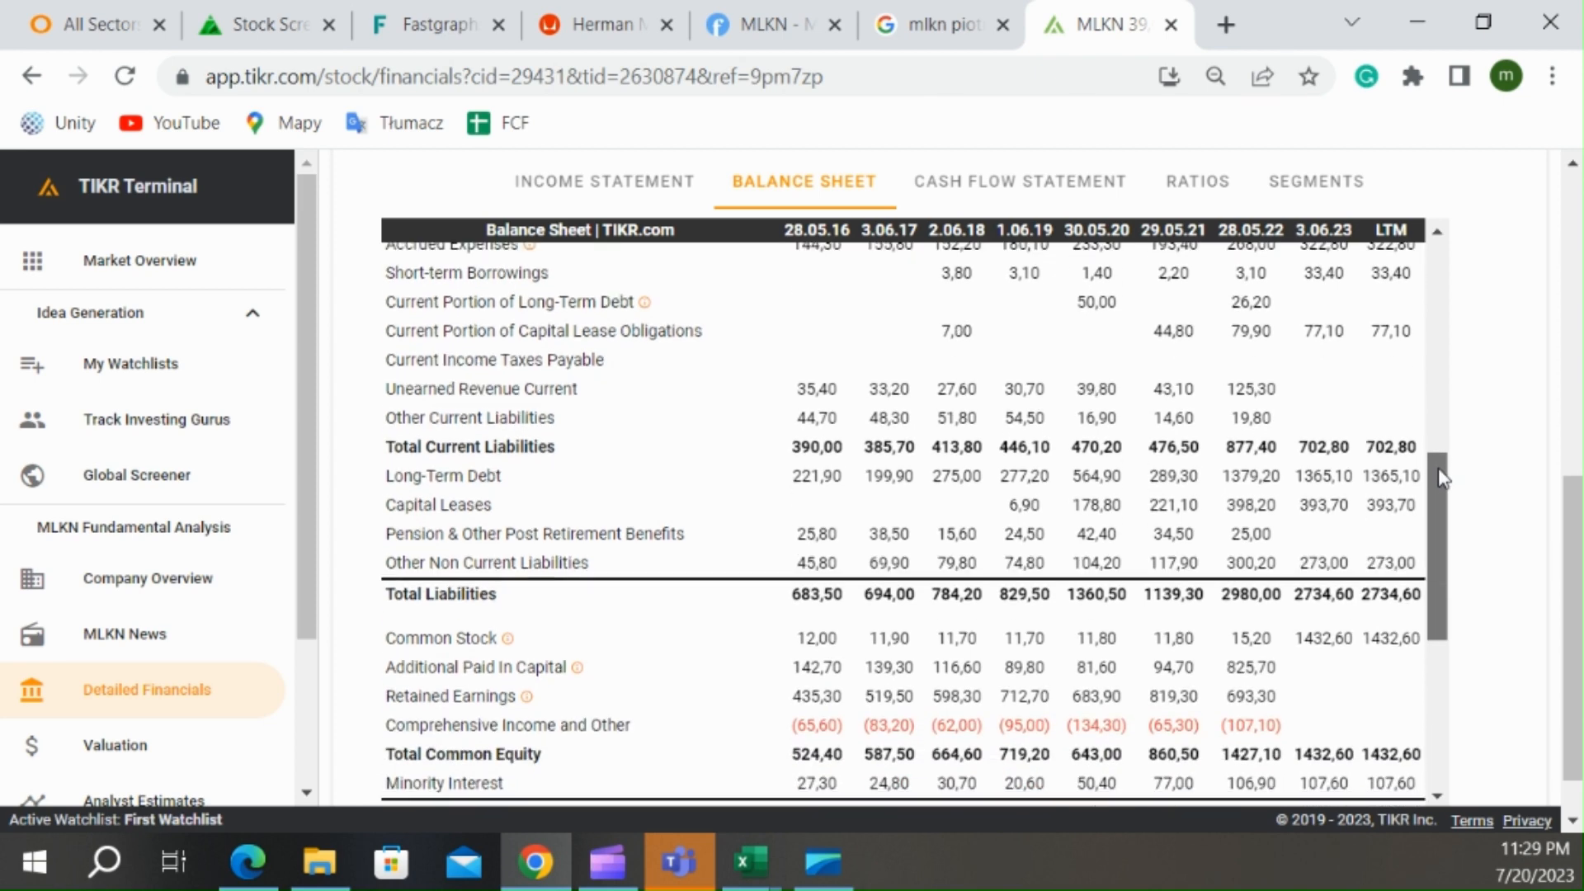
scroll("down", 3)
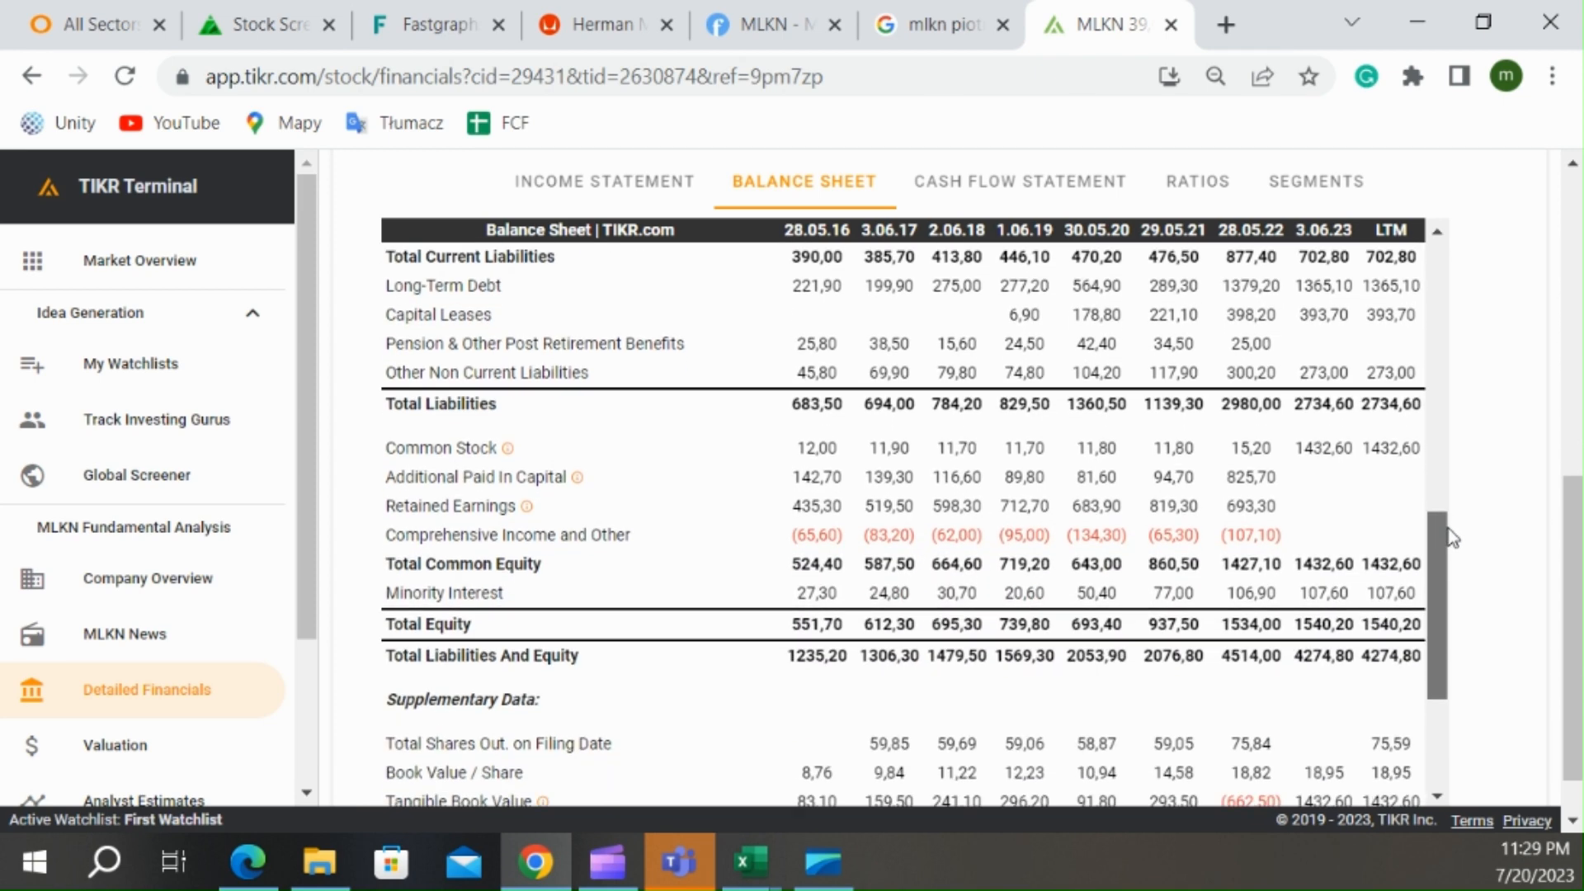
scroll("down", 3)
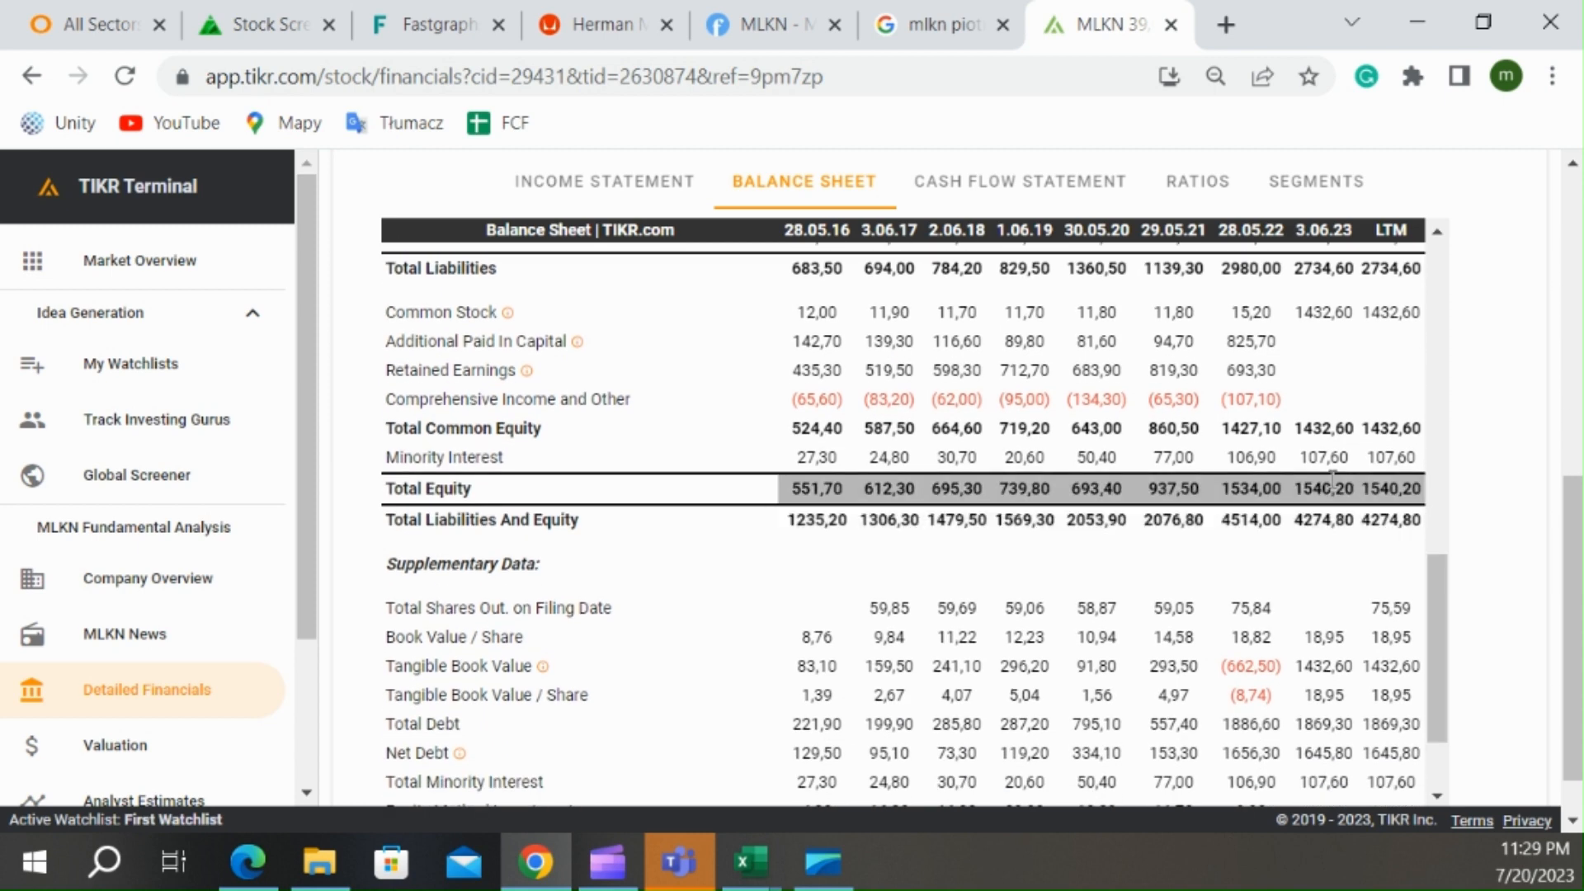
mouse_move(1439, 581)
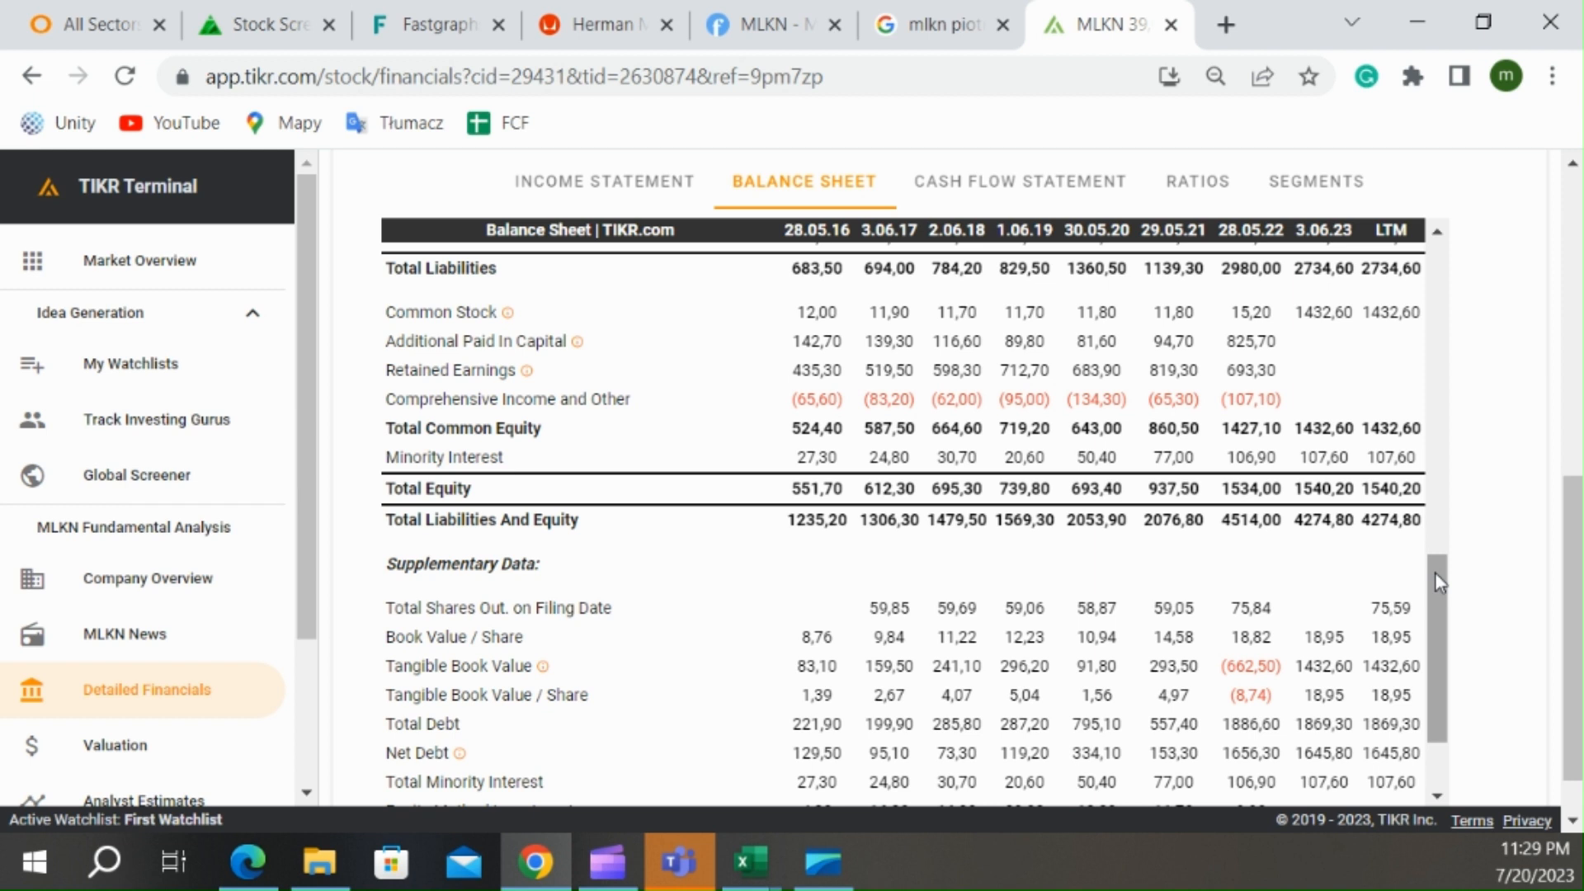
mouse_move(1444, 619)
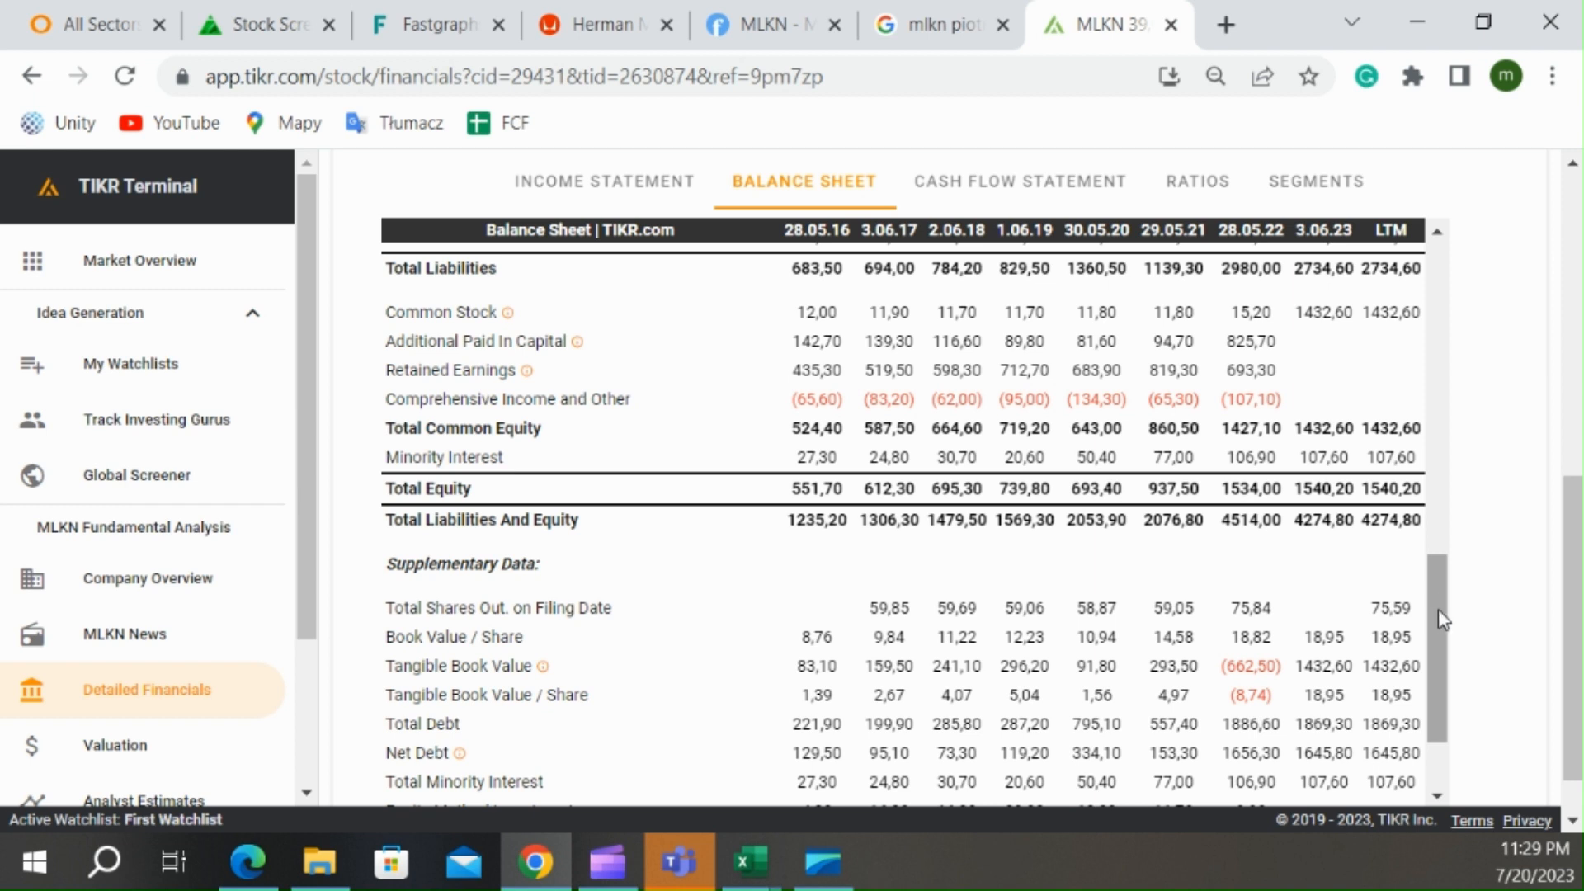
mouse_move(1075, 594)
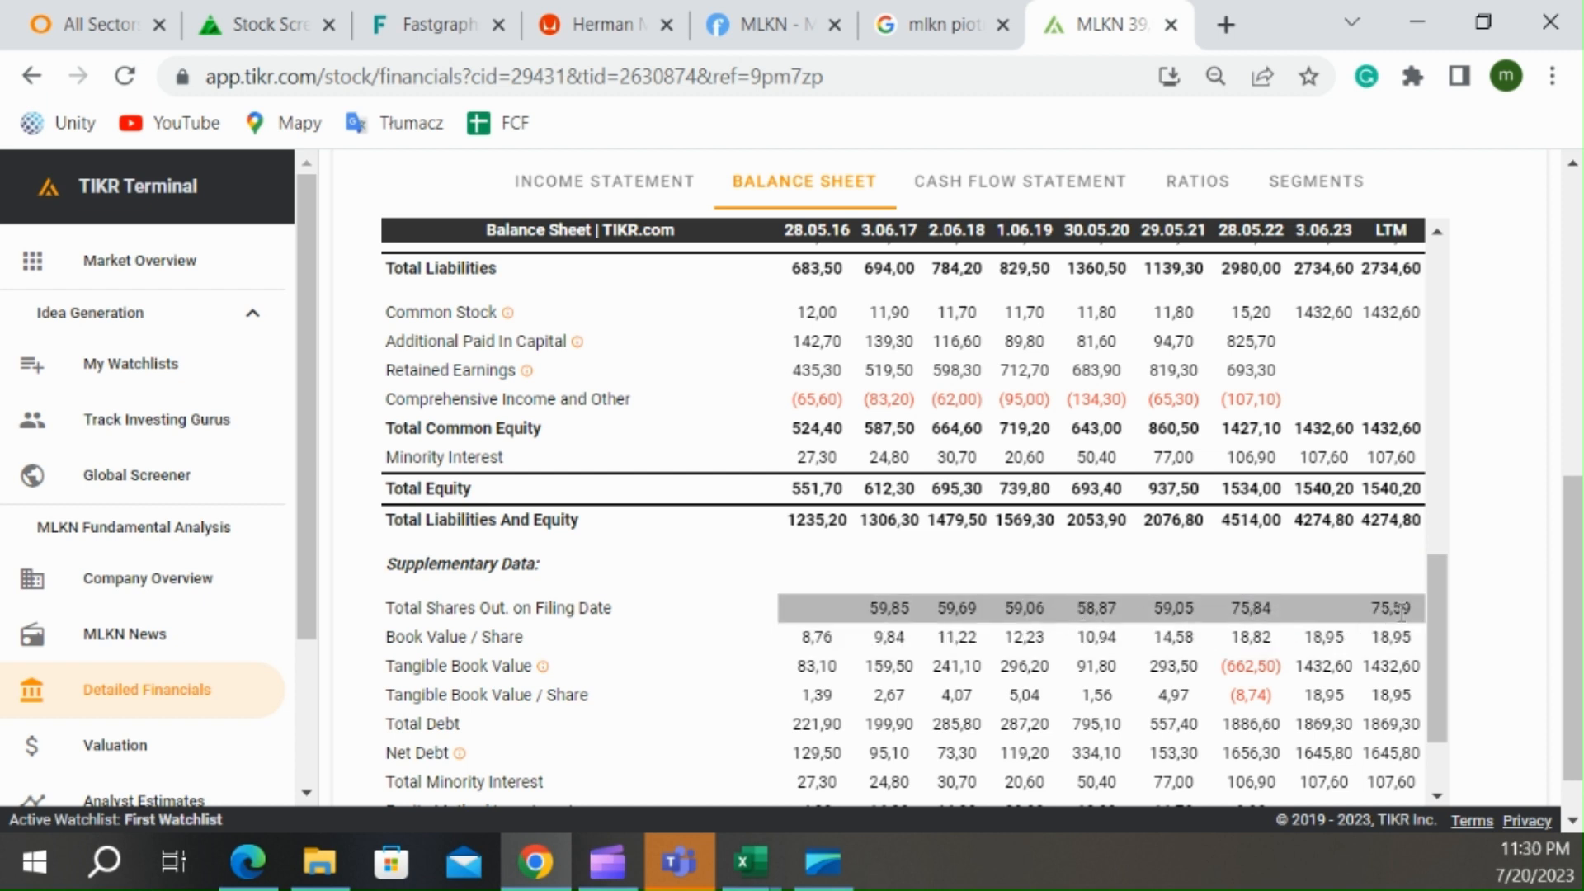
scroll("down", 3)
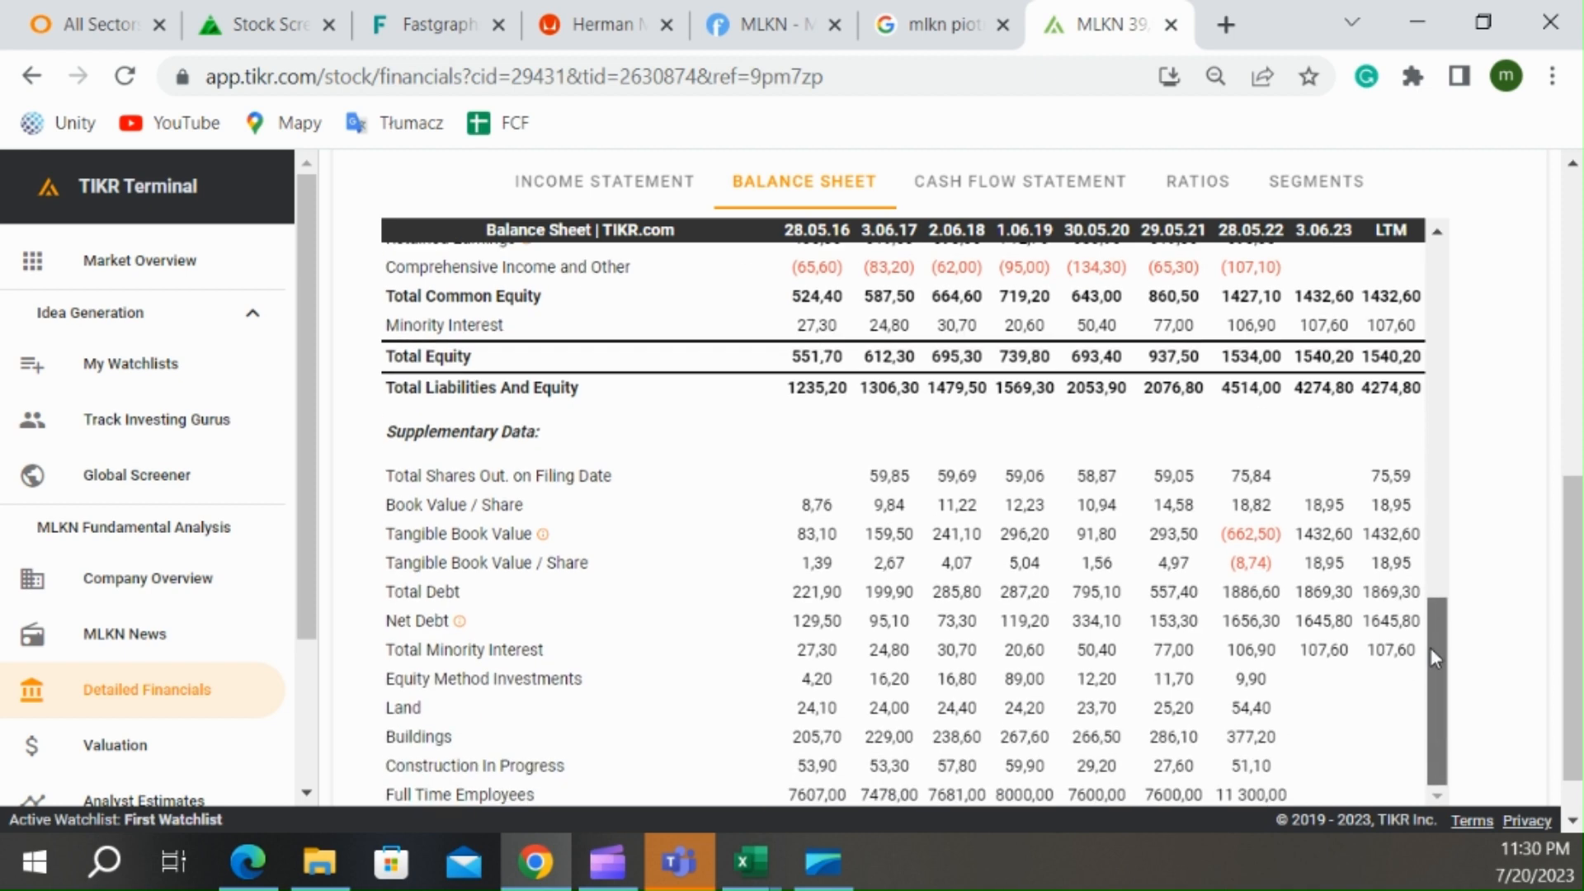
mouse_move(1434, 682)
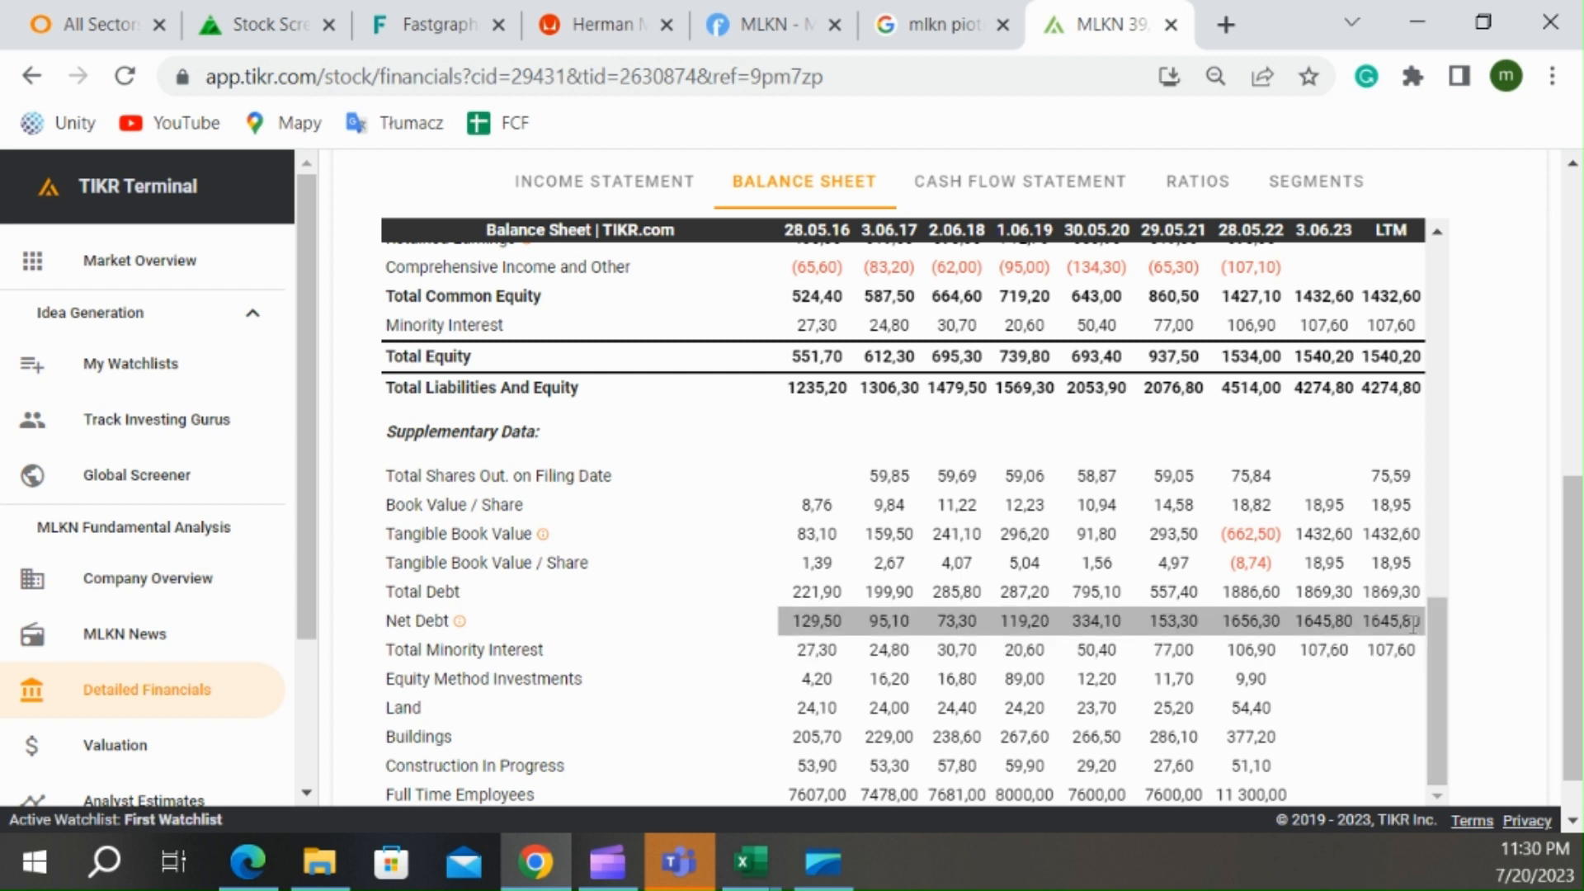
mouse_move(1446, 666)
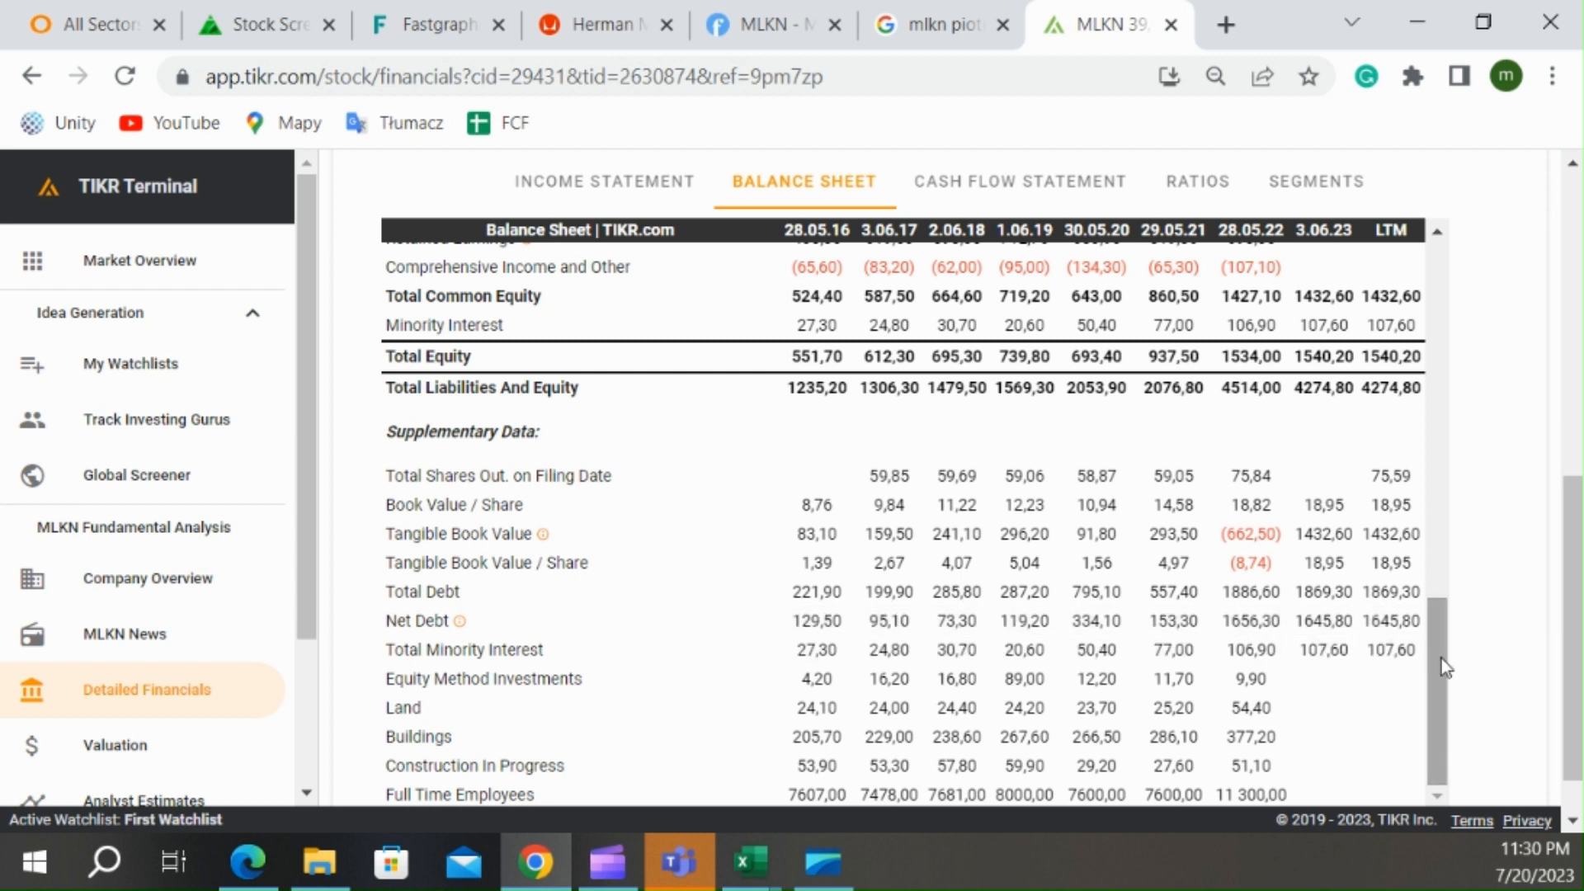
mouse_move(1437, 658)
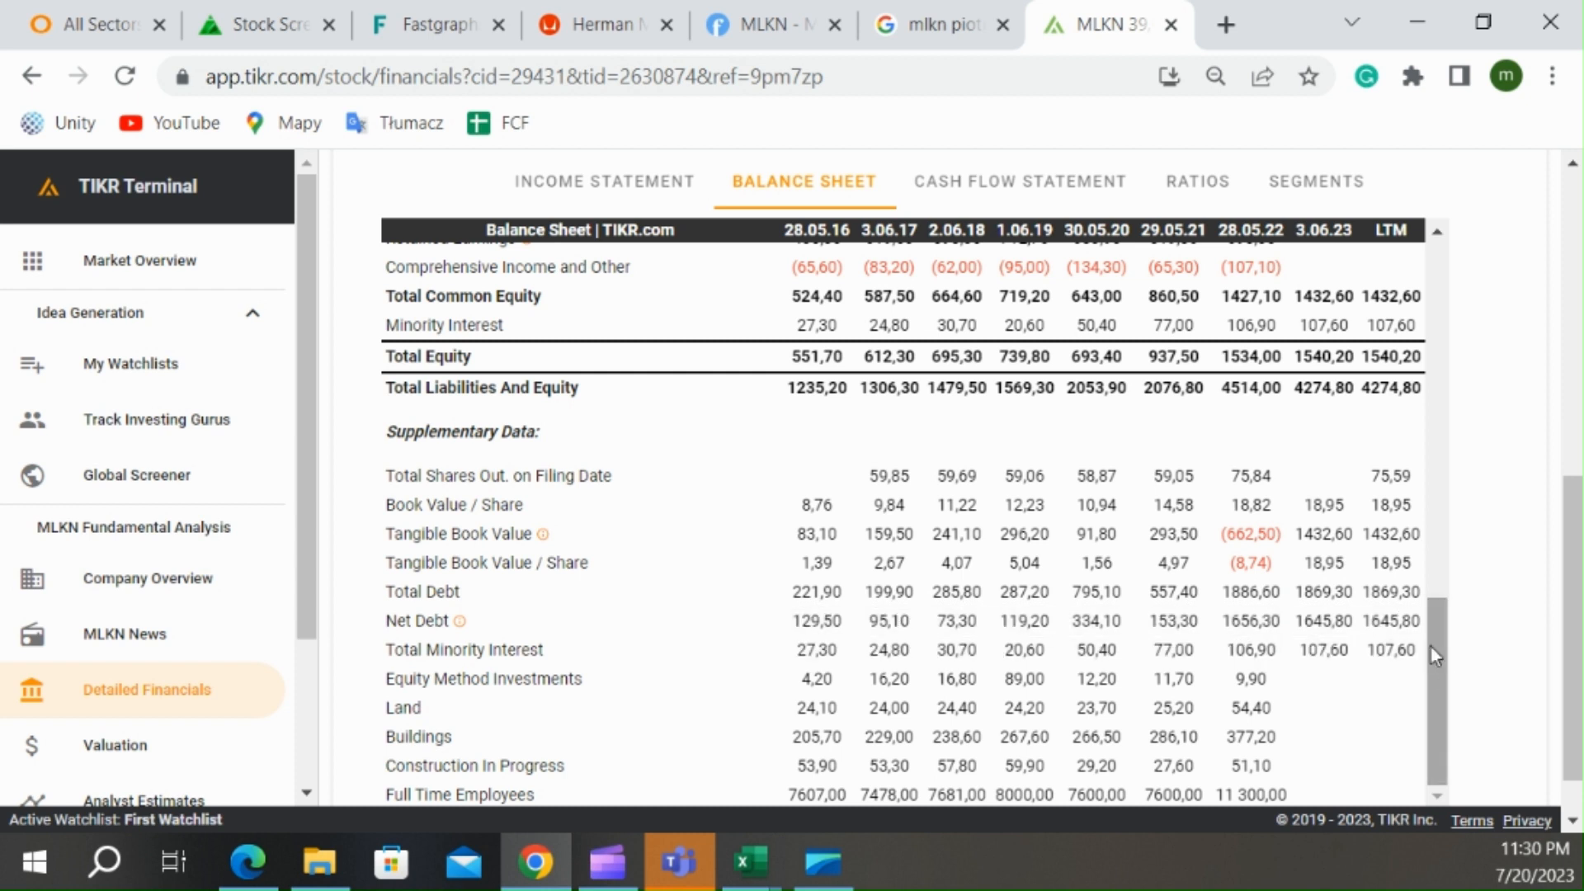
left_click(746, 863)
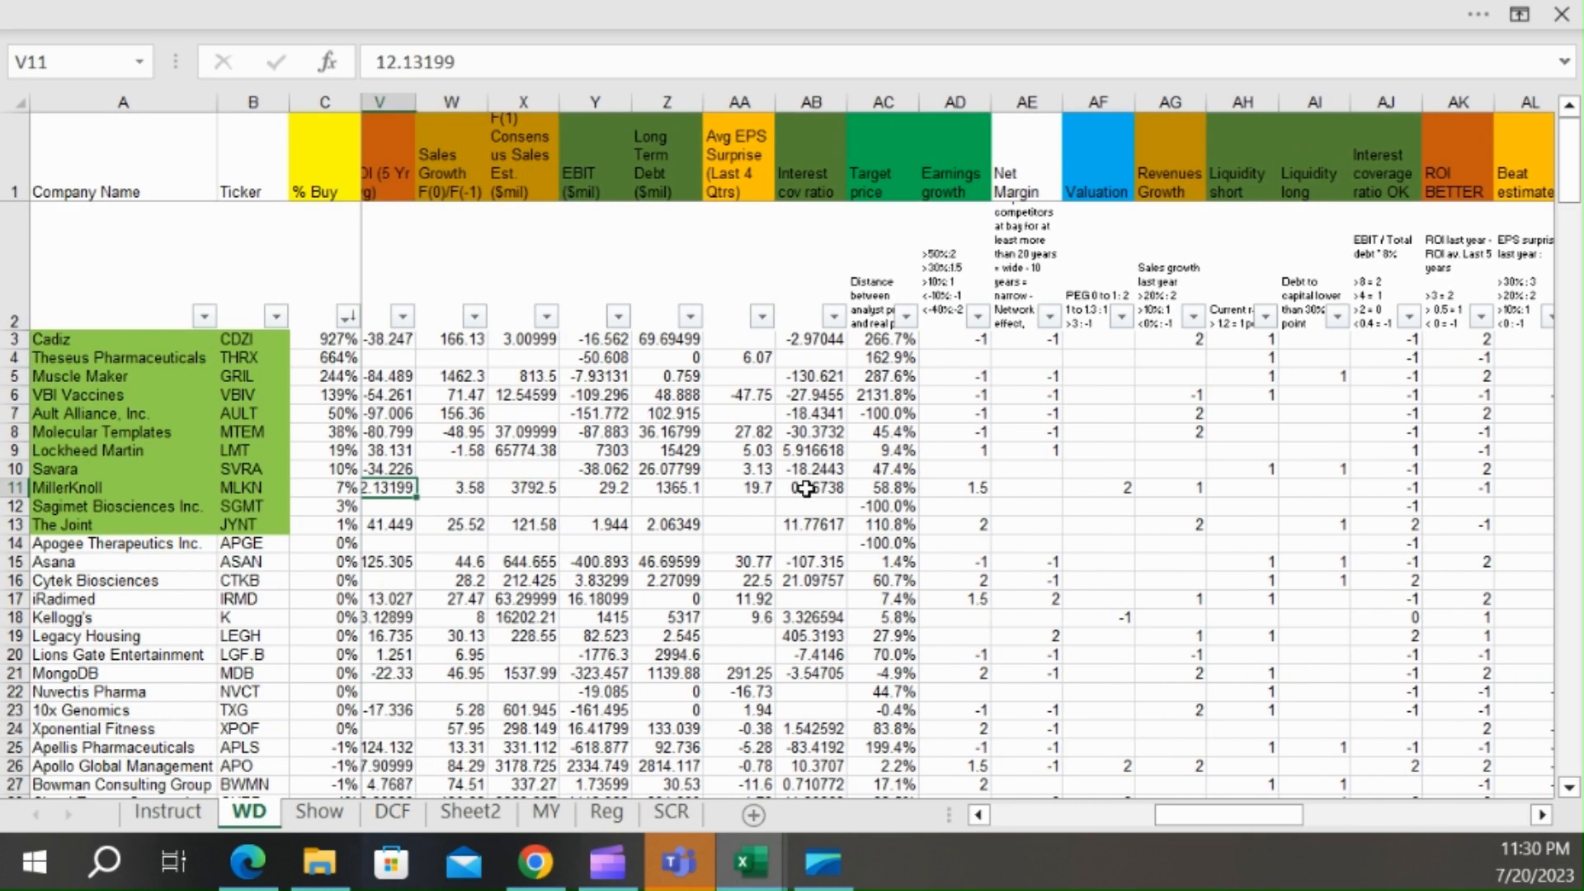
left_click(1260, 486)
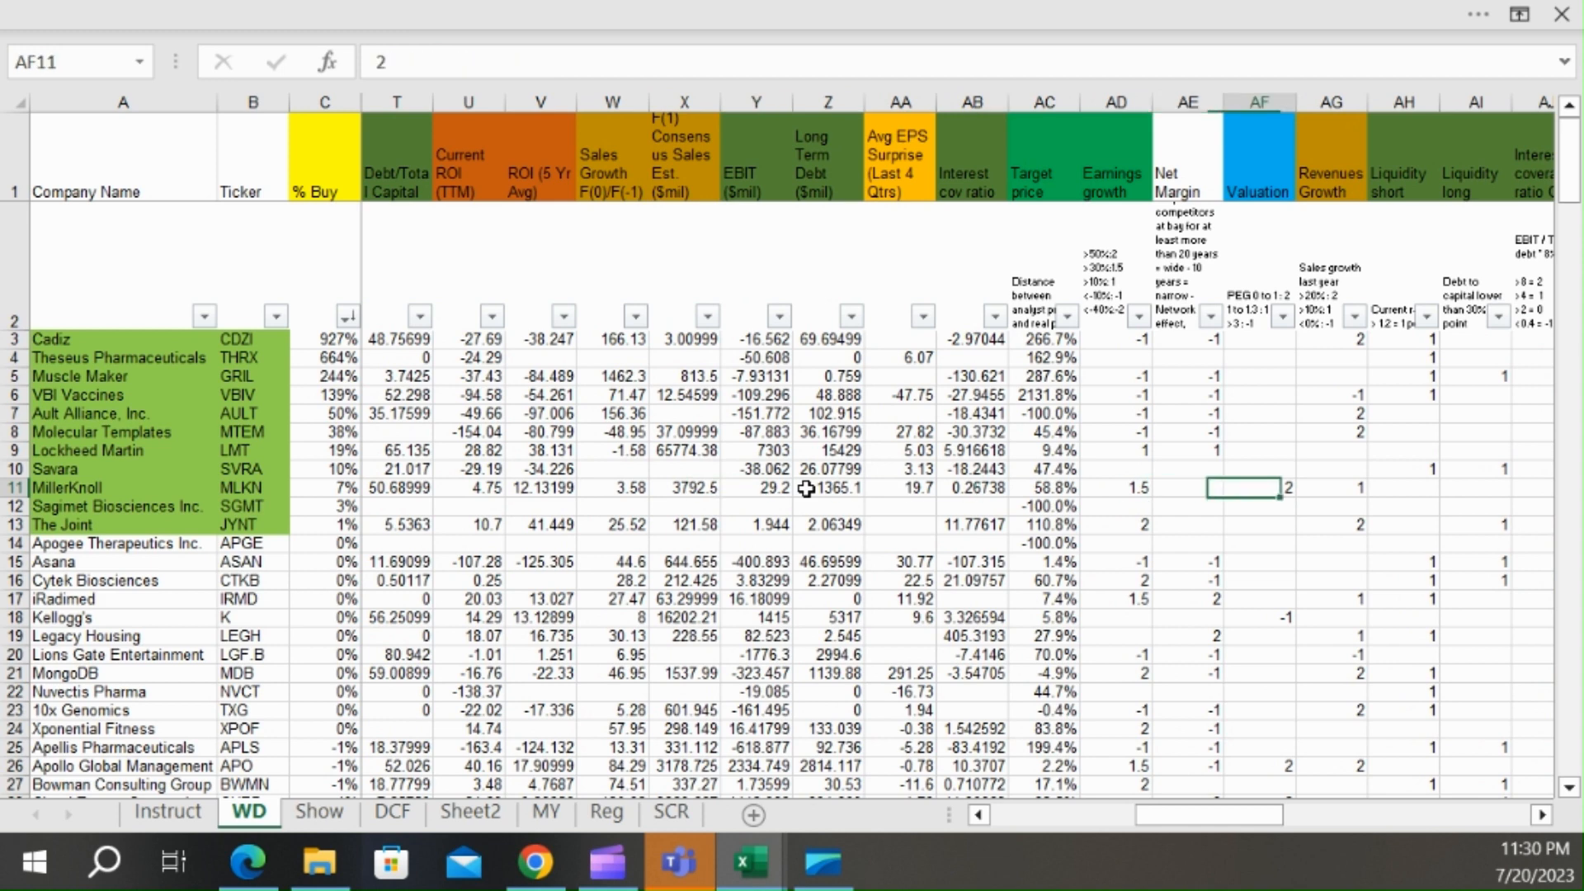
left_click(1330, 489)
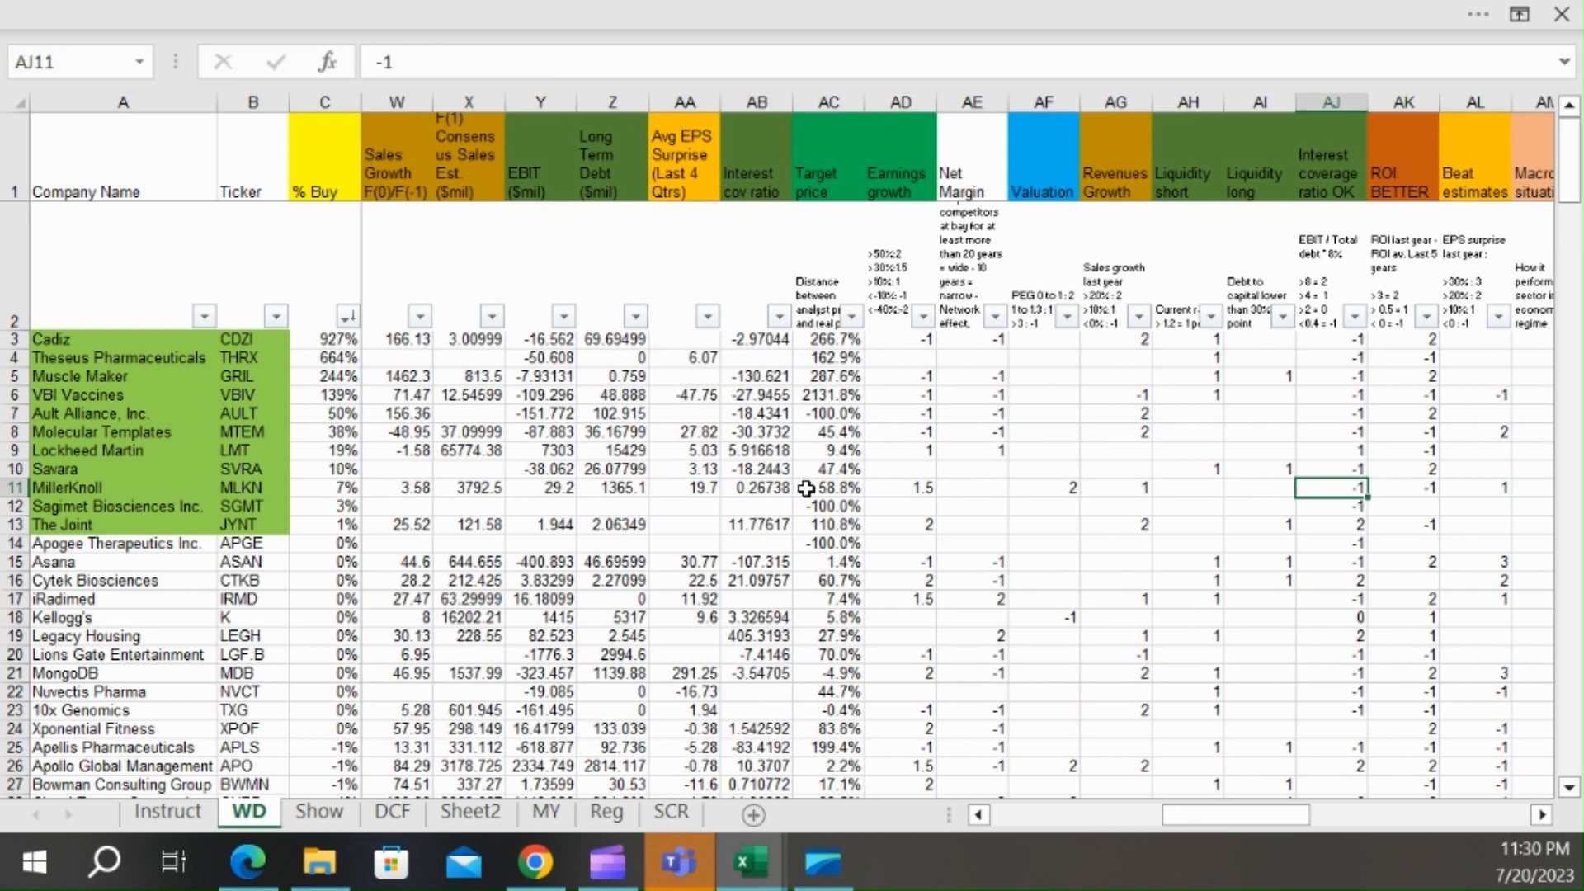
left_click(1186, 489)
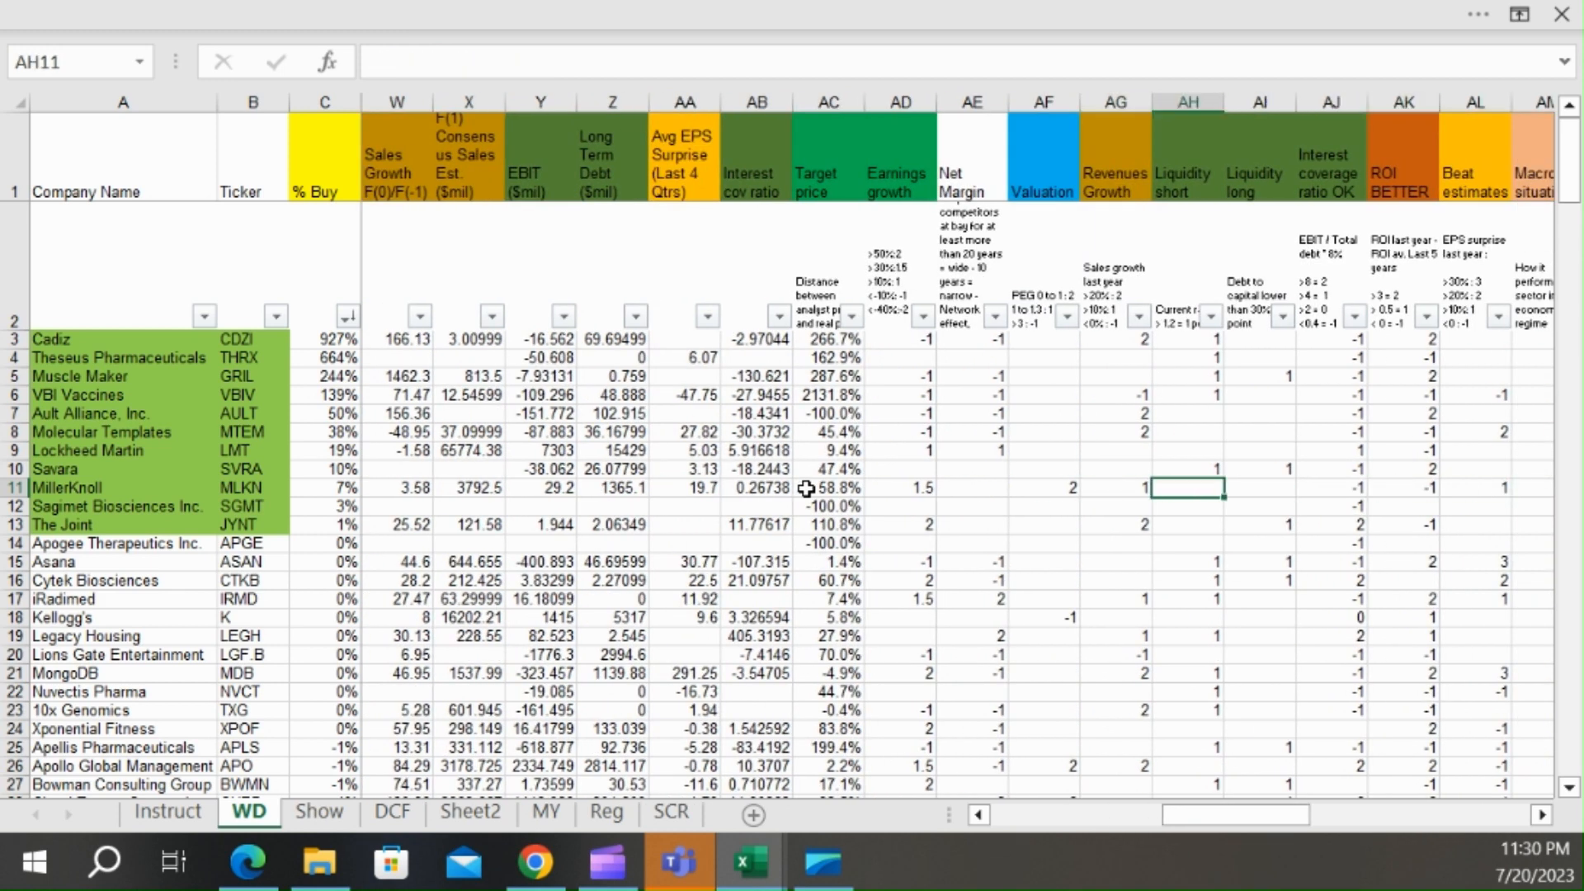
left_click(754, 488)
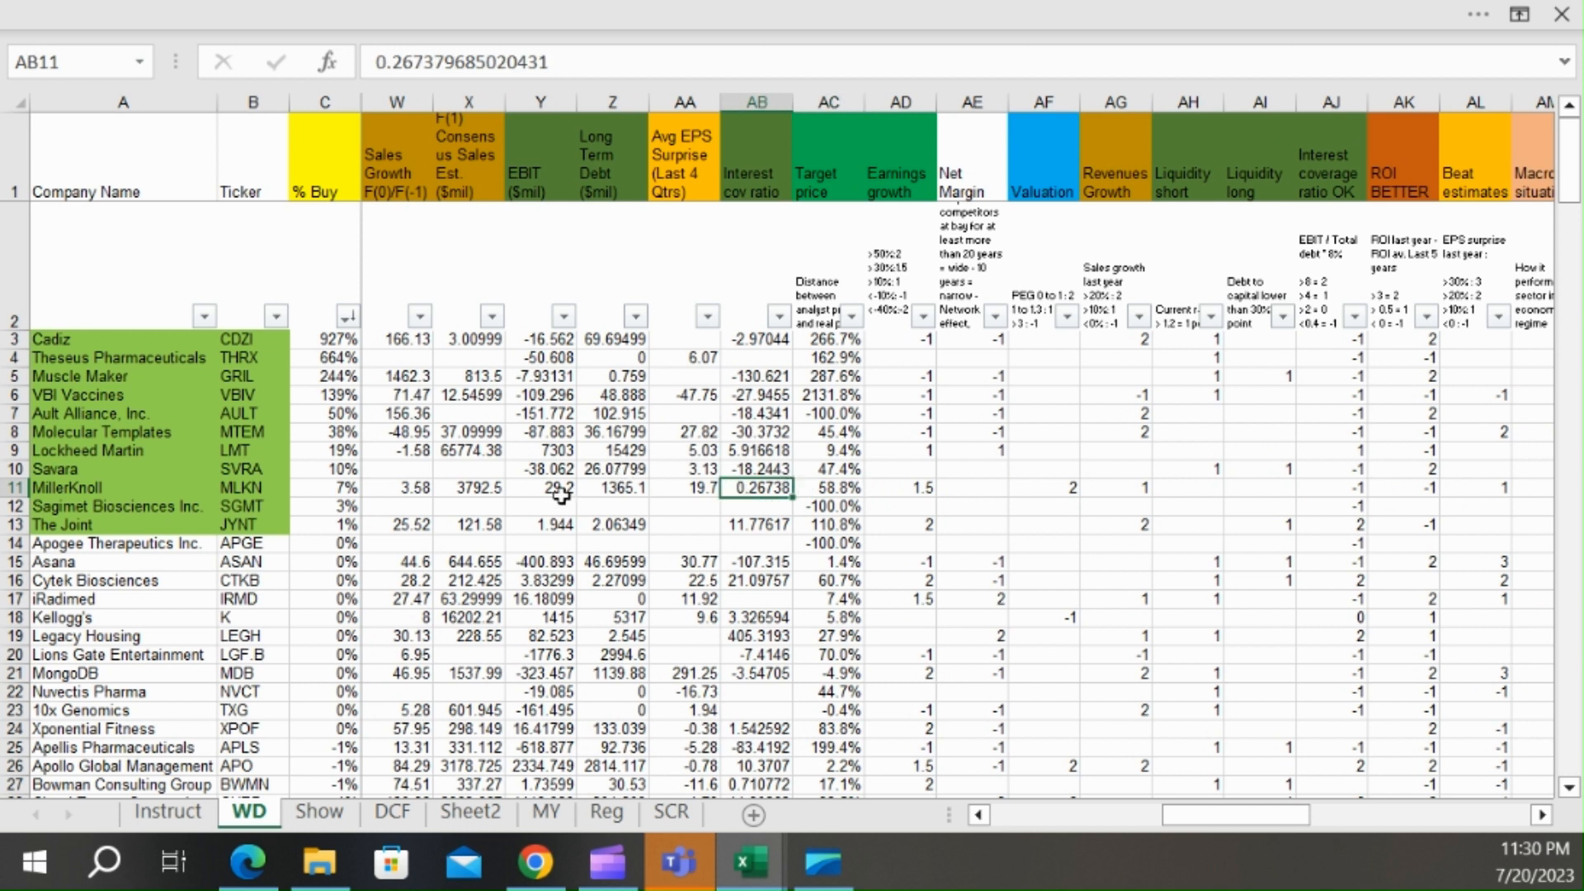
left_click(611, 487)
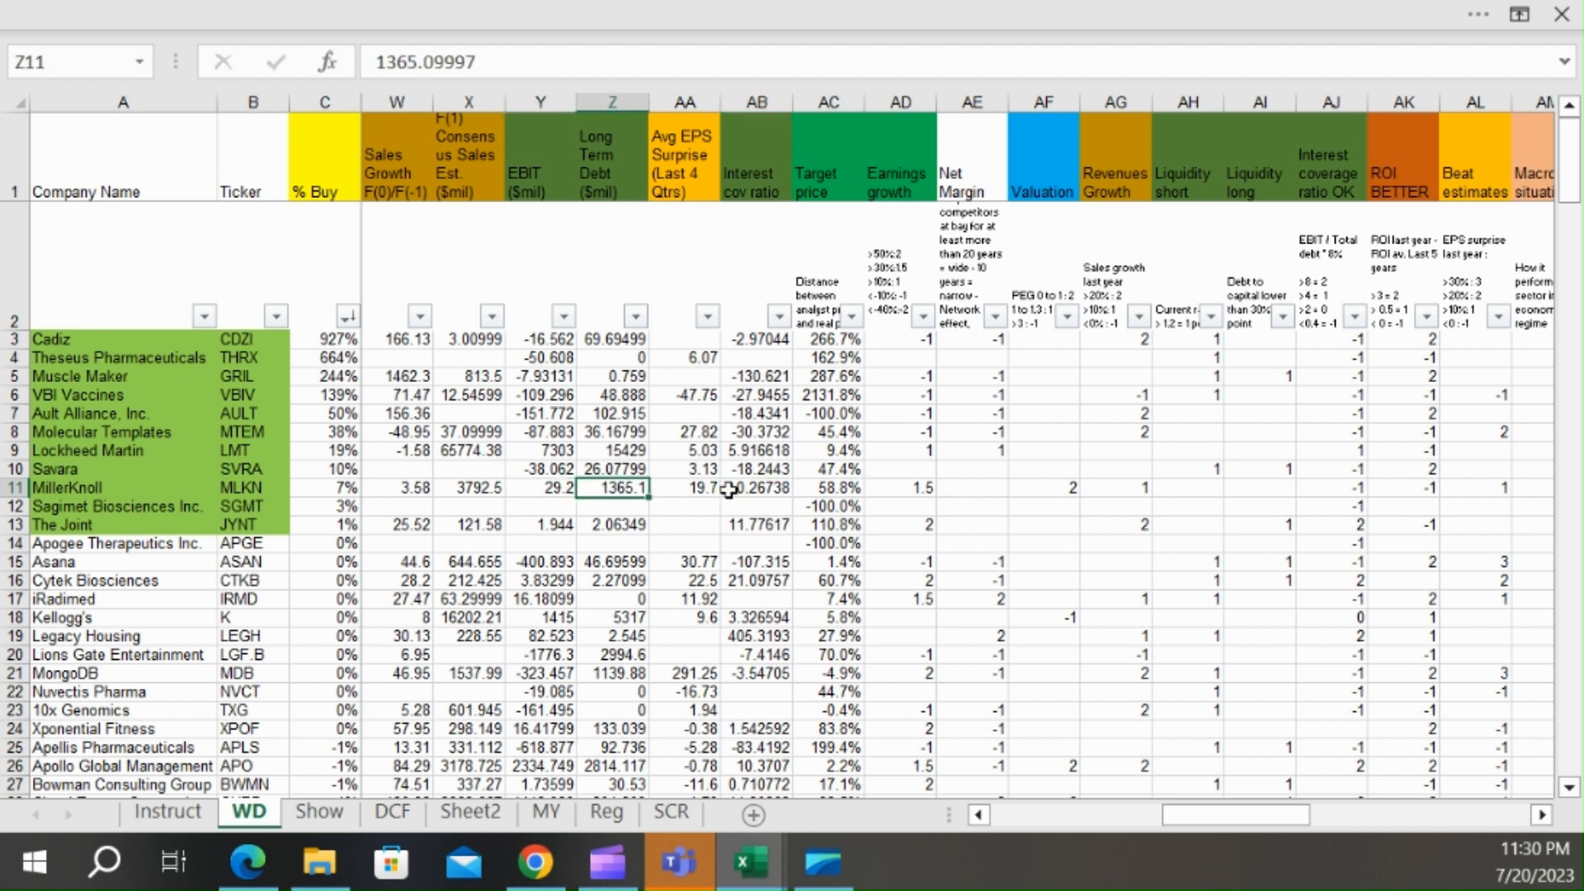
left_click(756, 486)
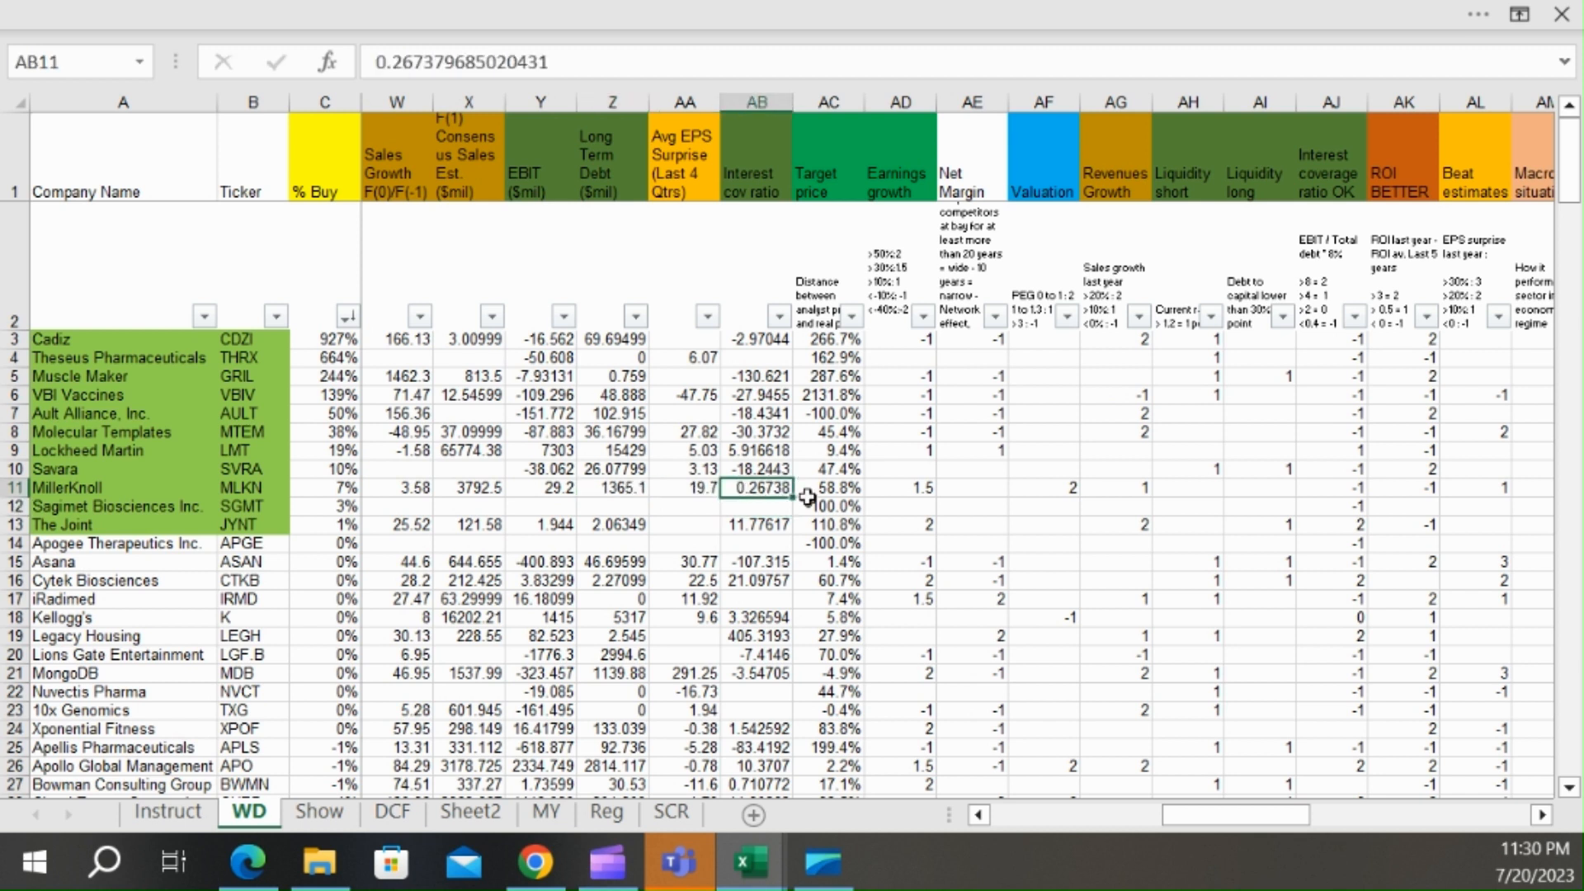
left_click(898, 488)
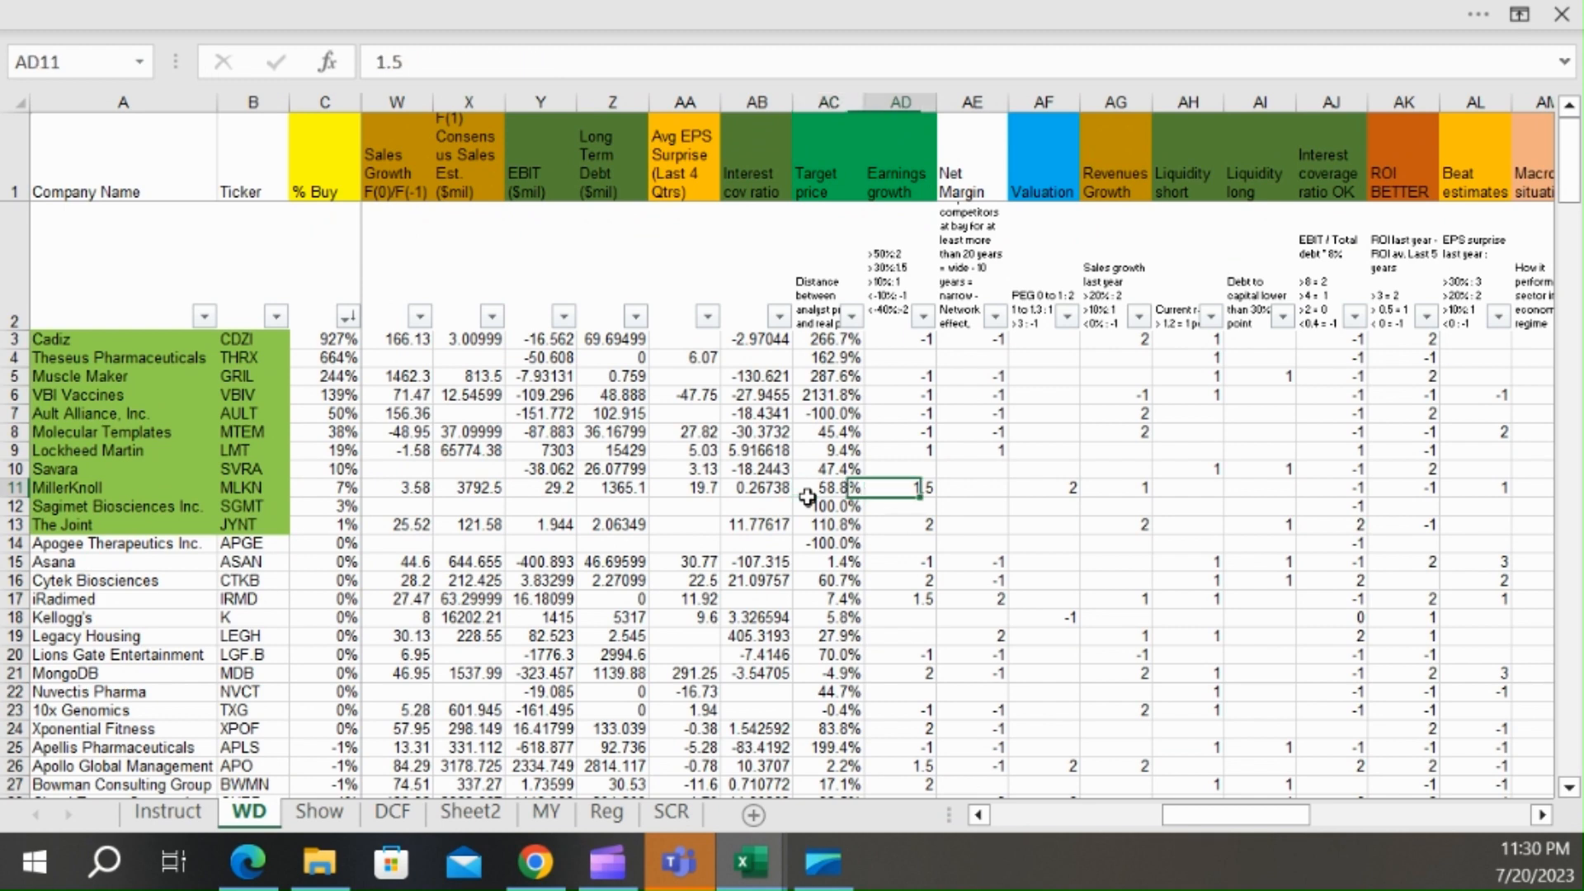
left_click(1475, 489)
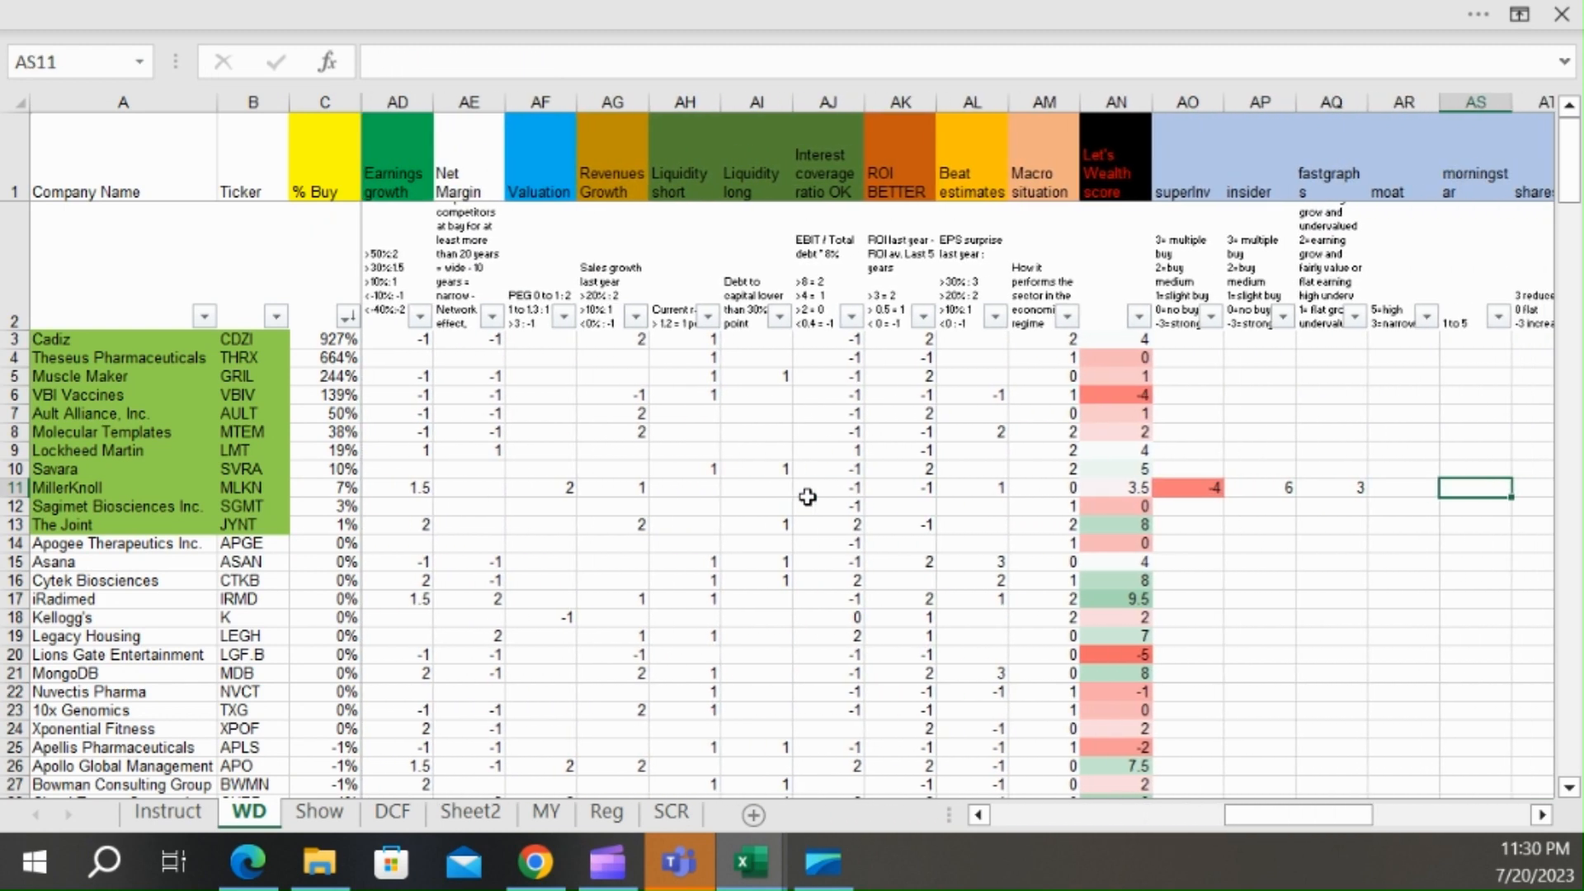
left_click(827, 489)
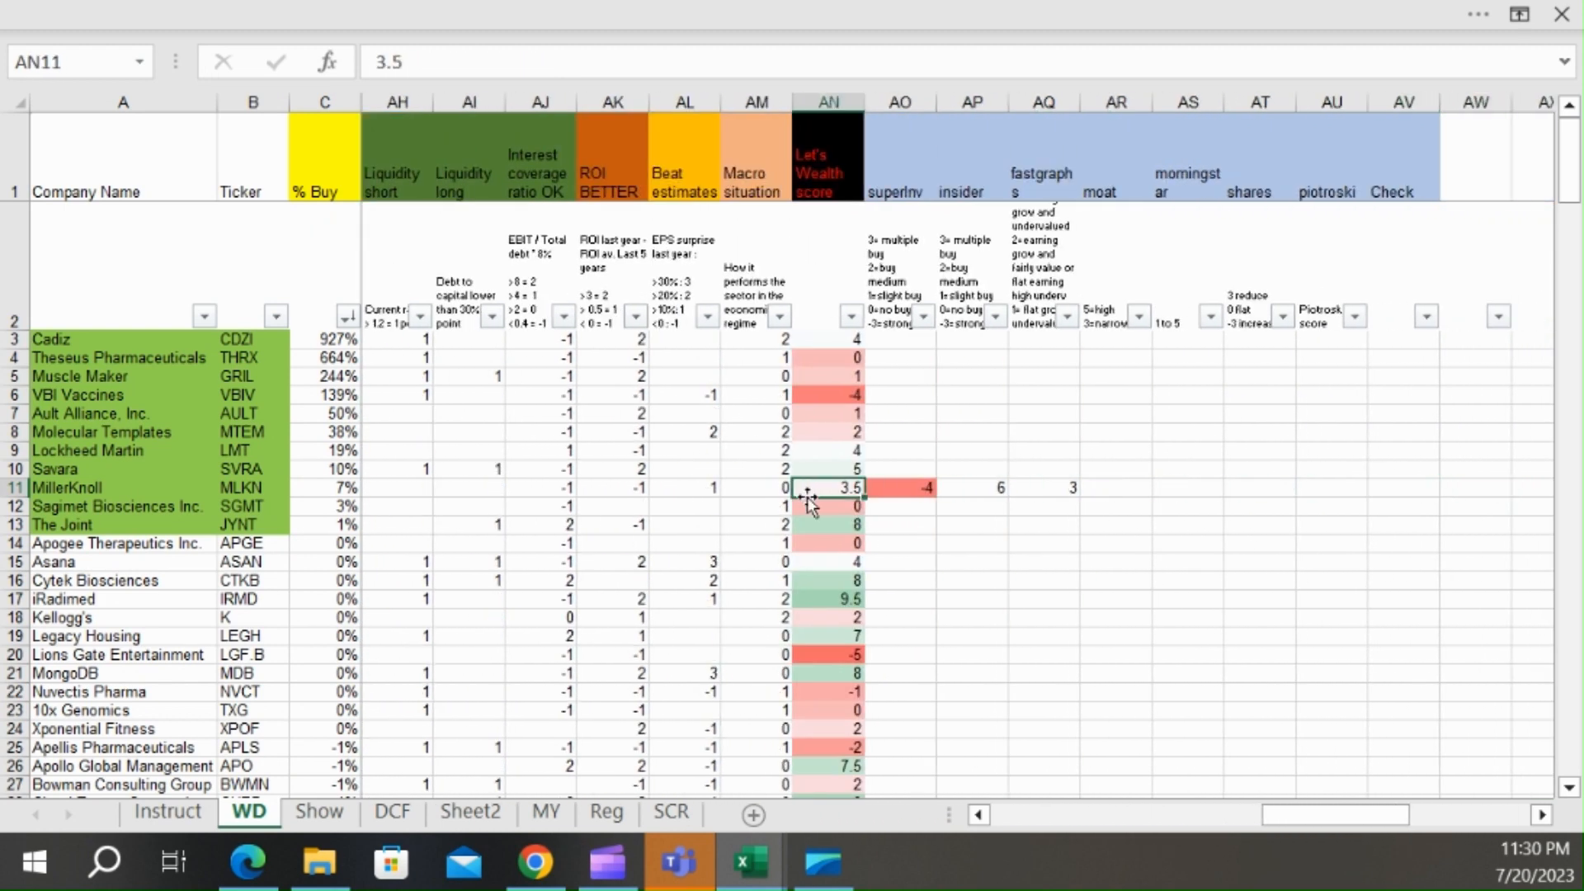
left_click(533, 862)
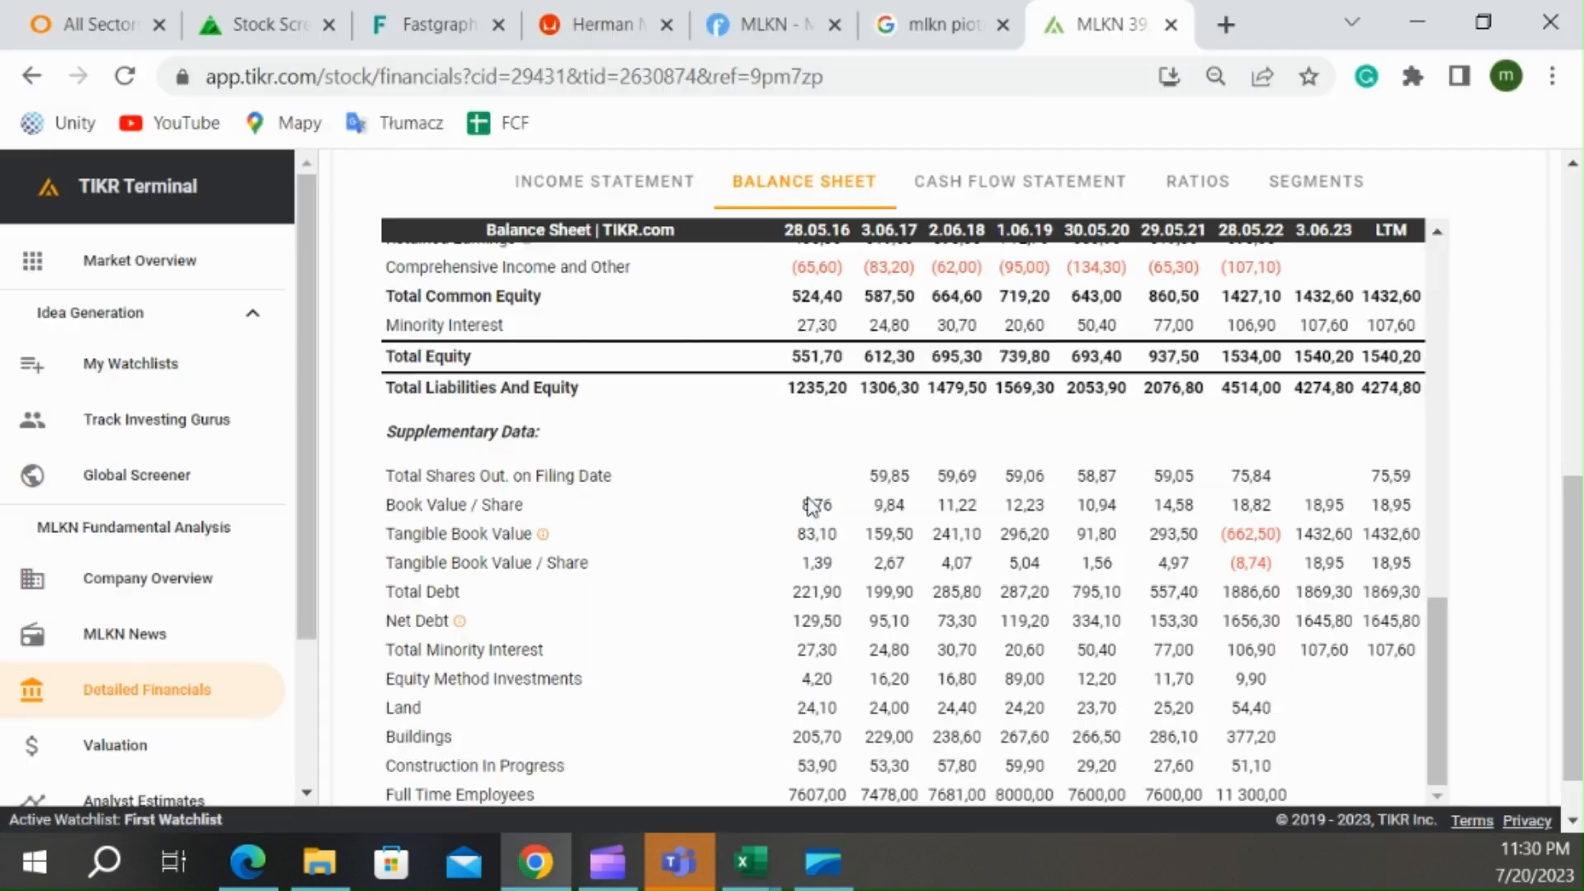
- Look up SGMT in Fastgraphs and glance at Sagimet's spreadsheet row, finding no chart data
left_click(434, 25)
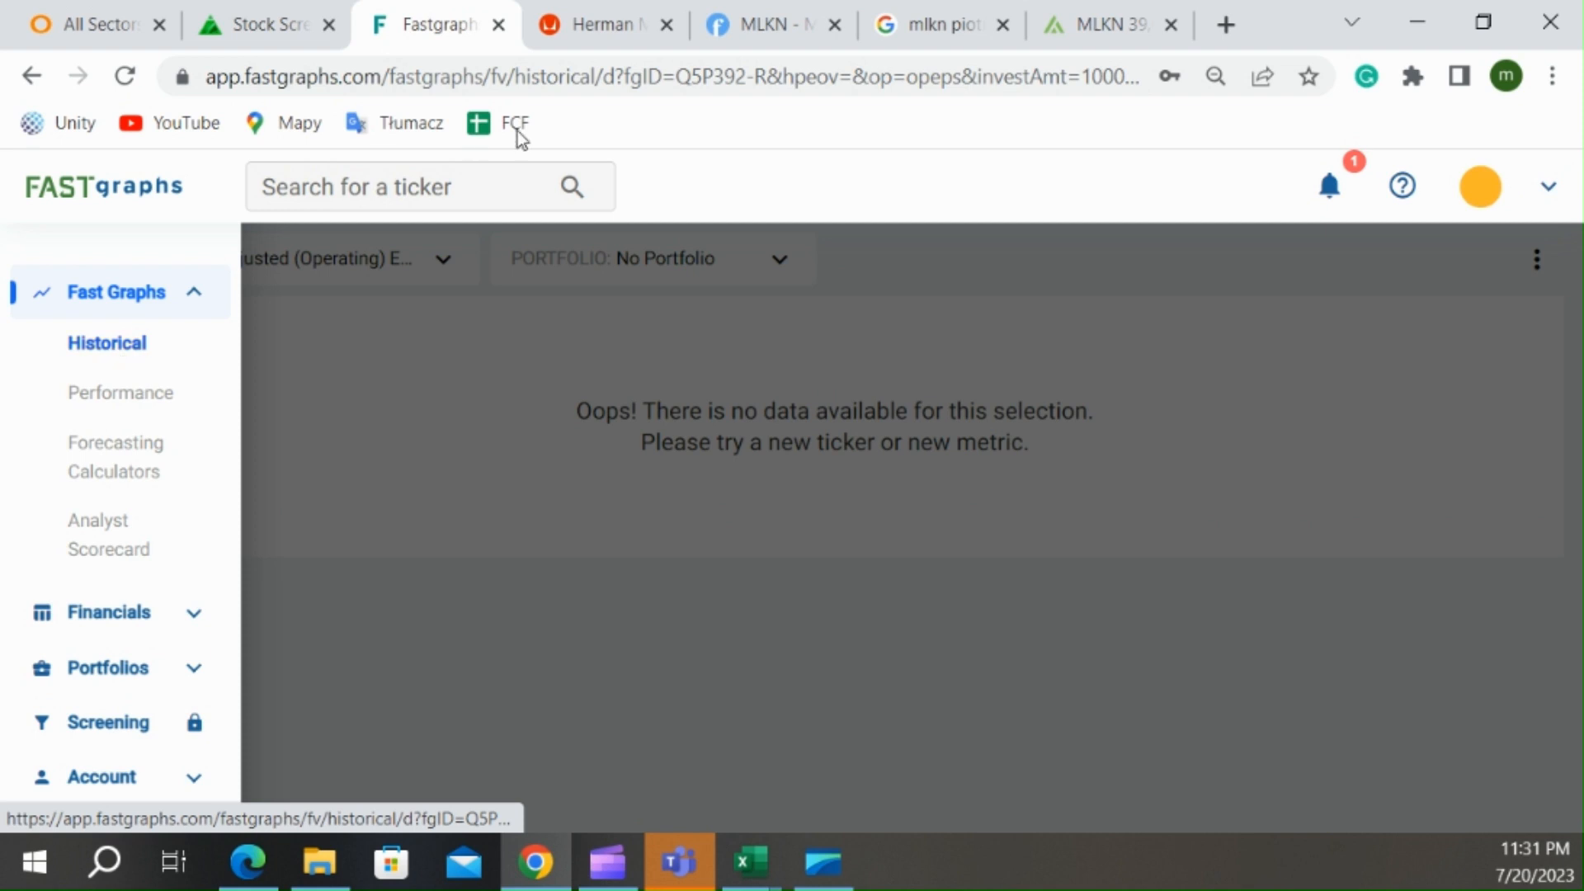
type("sgmt")
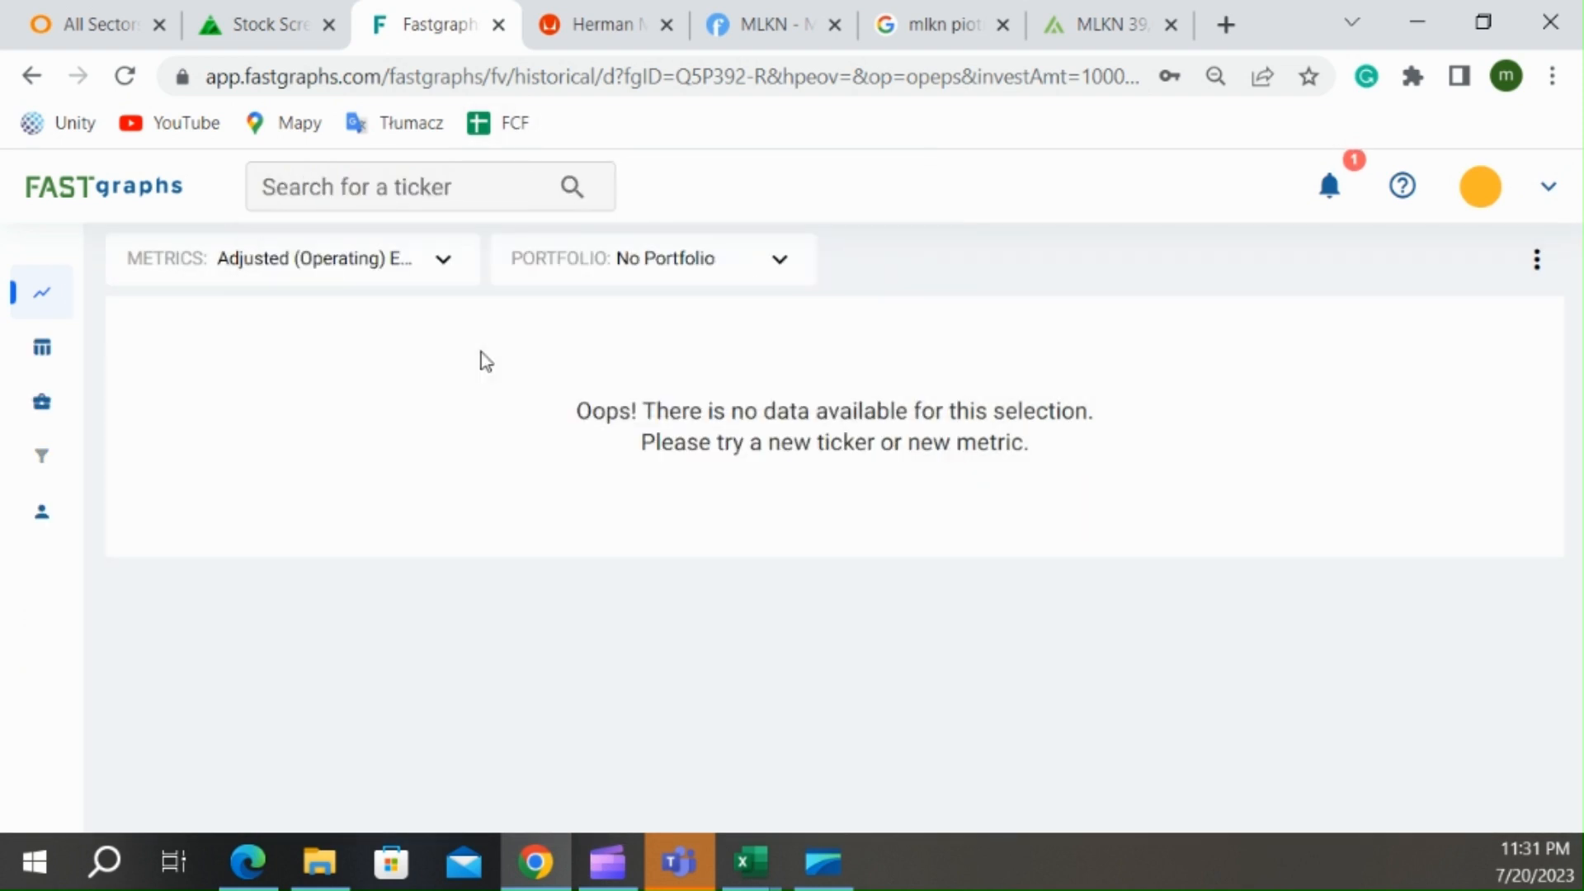
left_click(747, 862)
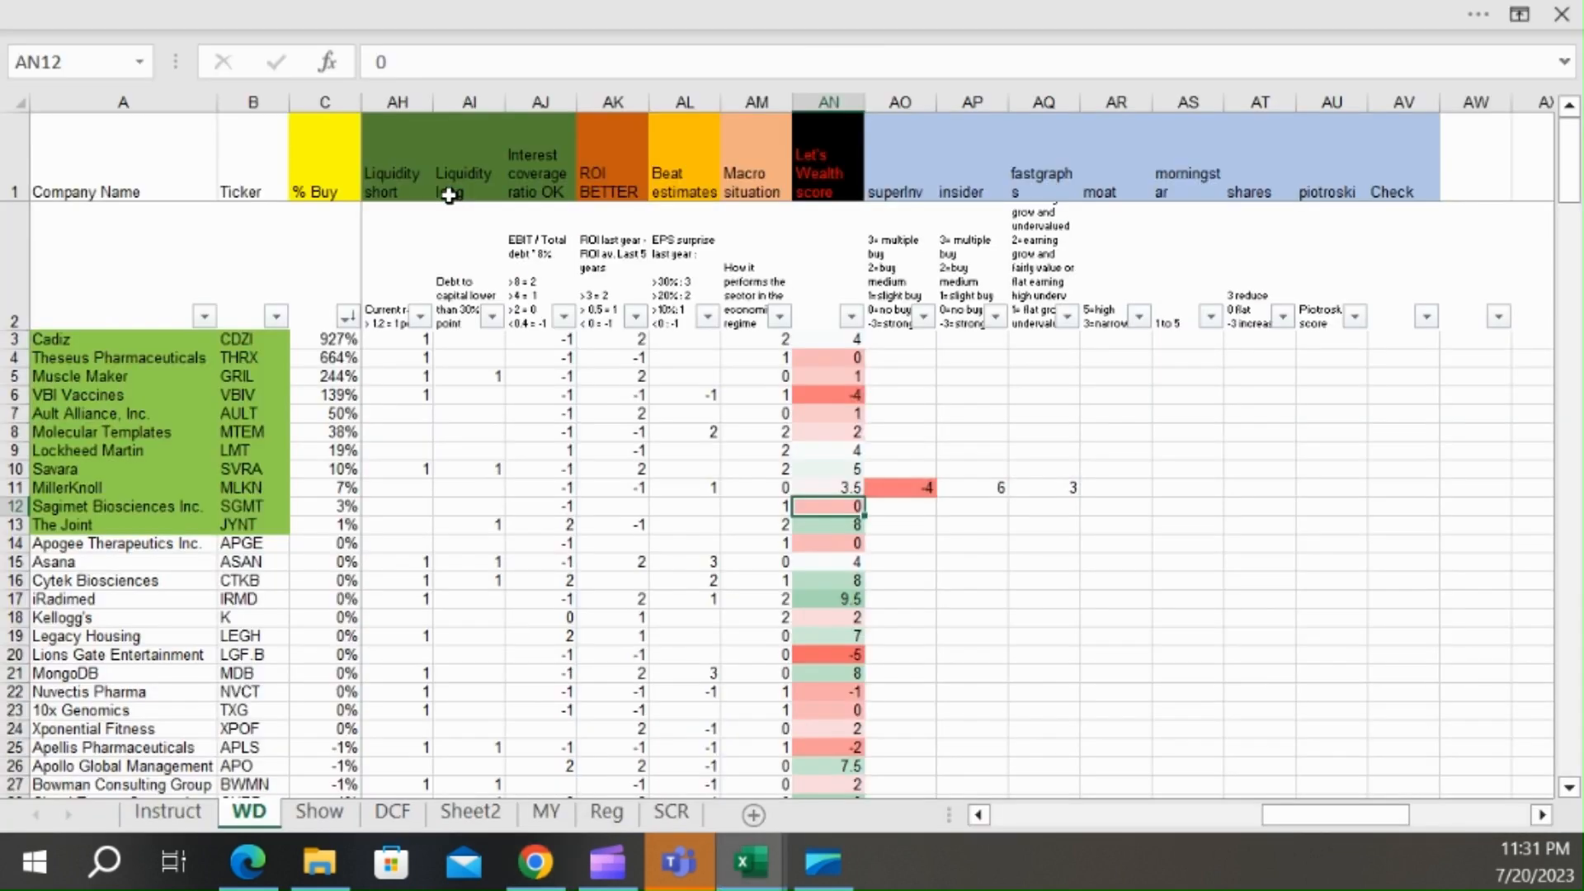
left_click(833, 525)
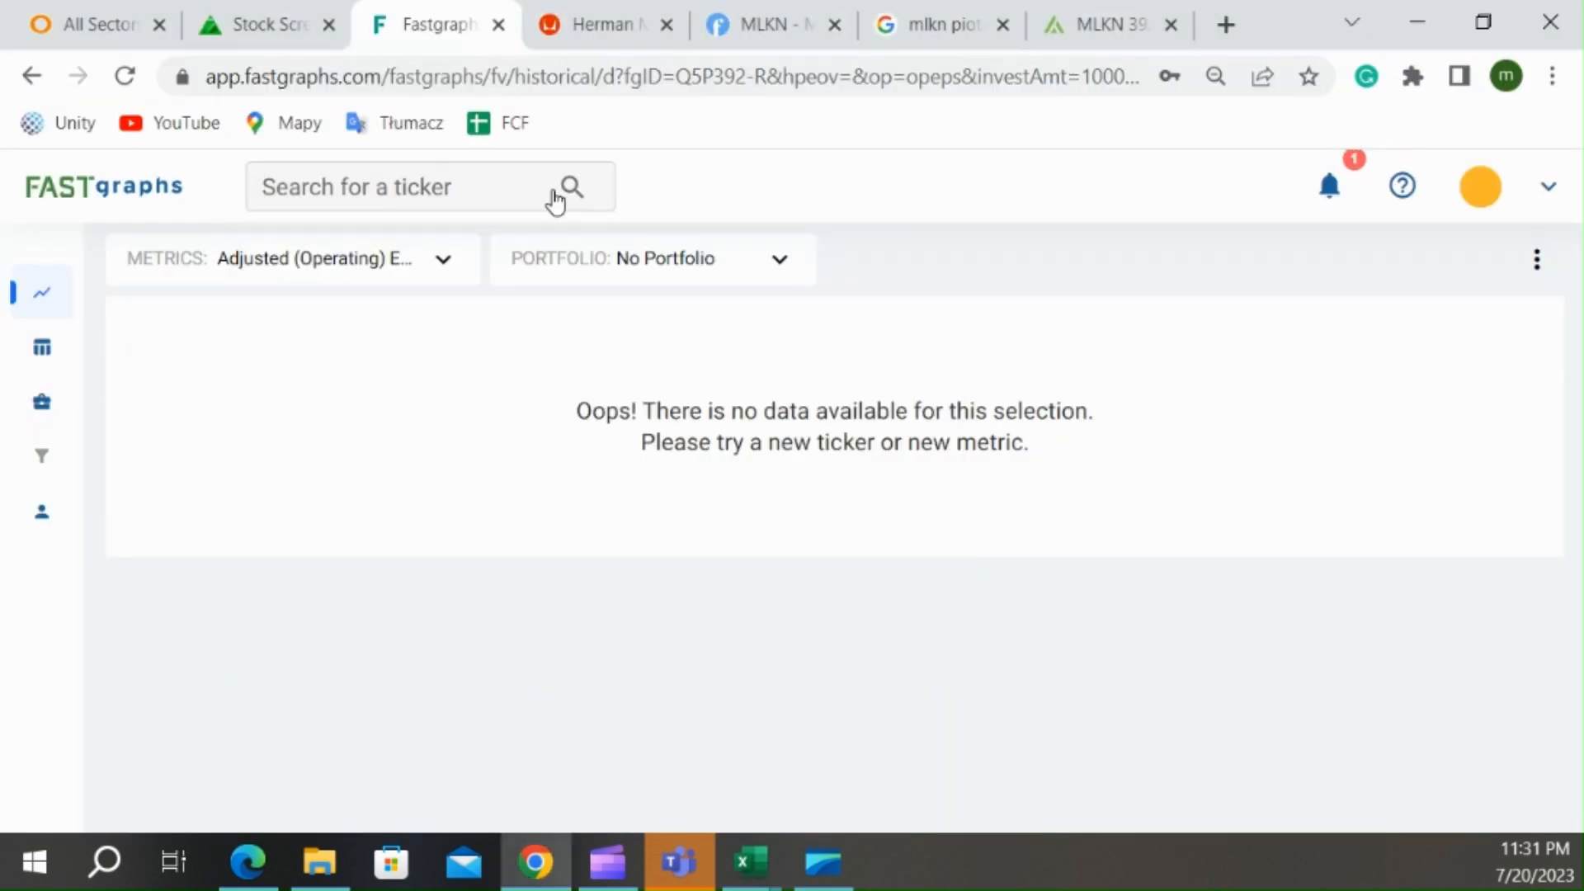
- Load The Joint Corp (JYNT) chart and narrow it to a three-year view
type("j")
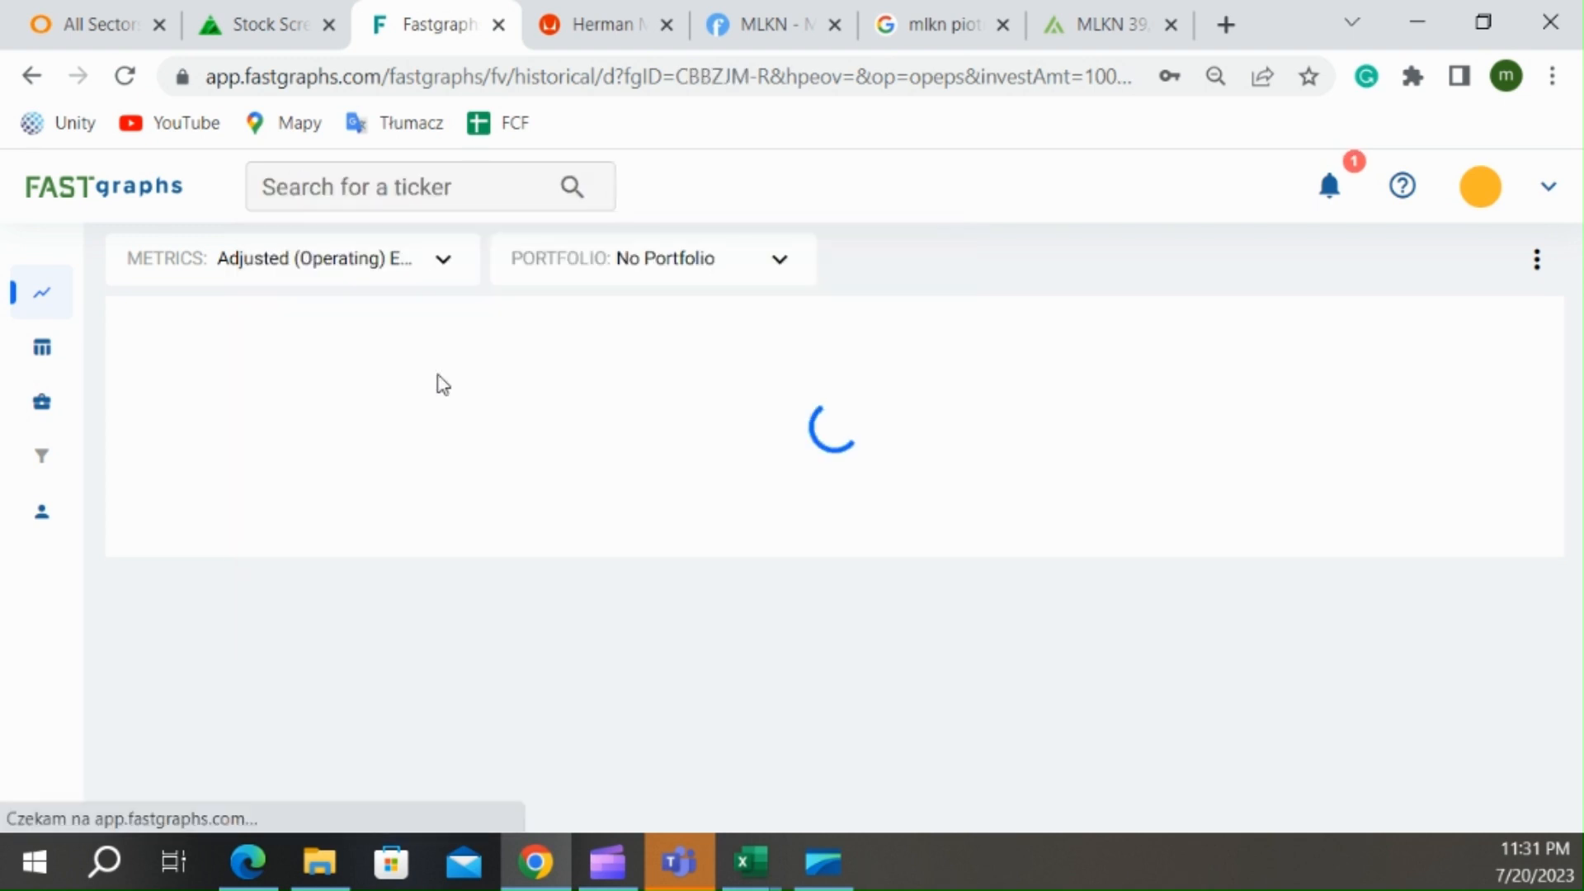
left_click(746, 863)
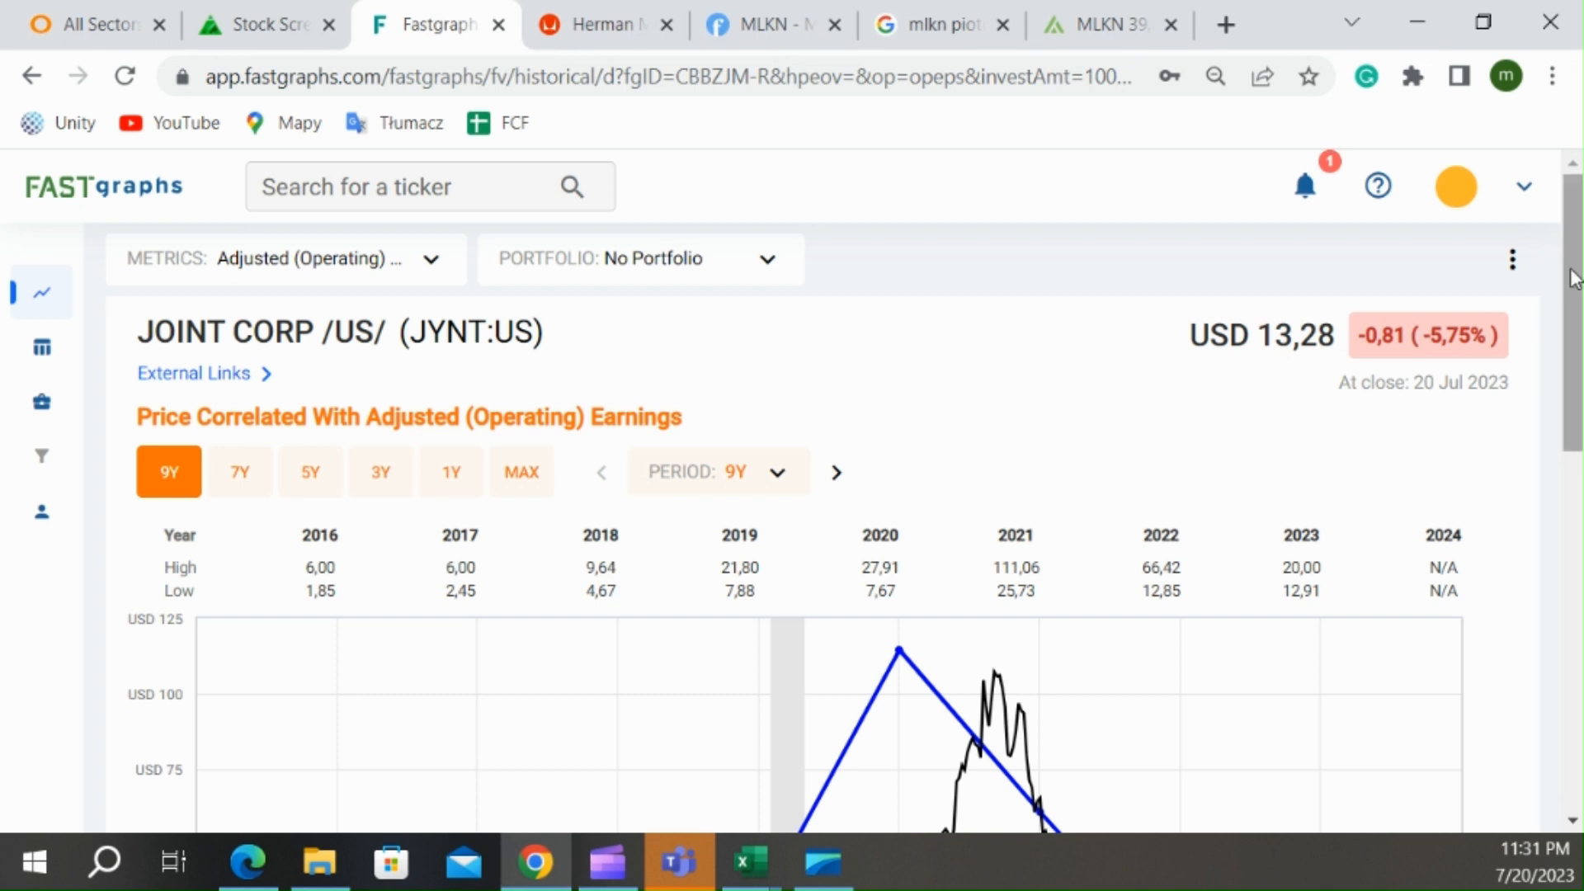
scroll("down", 3)
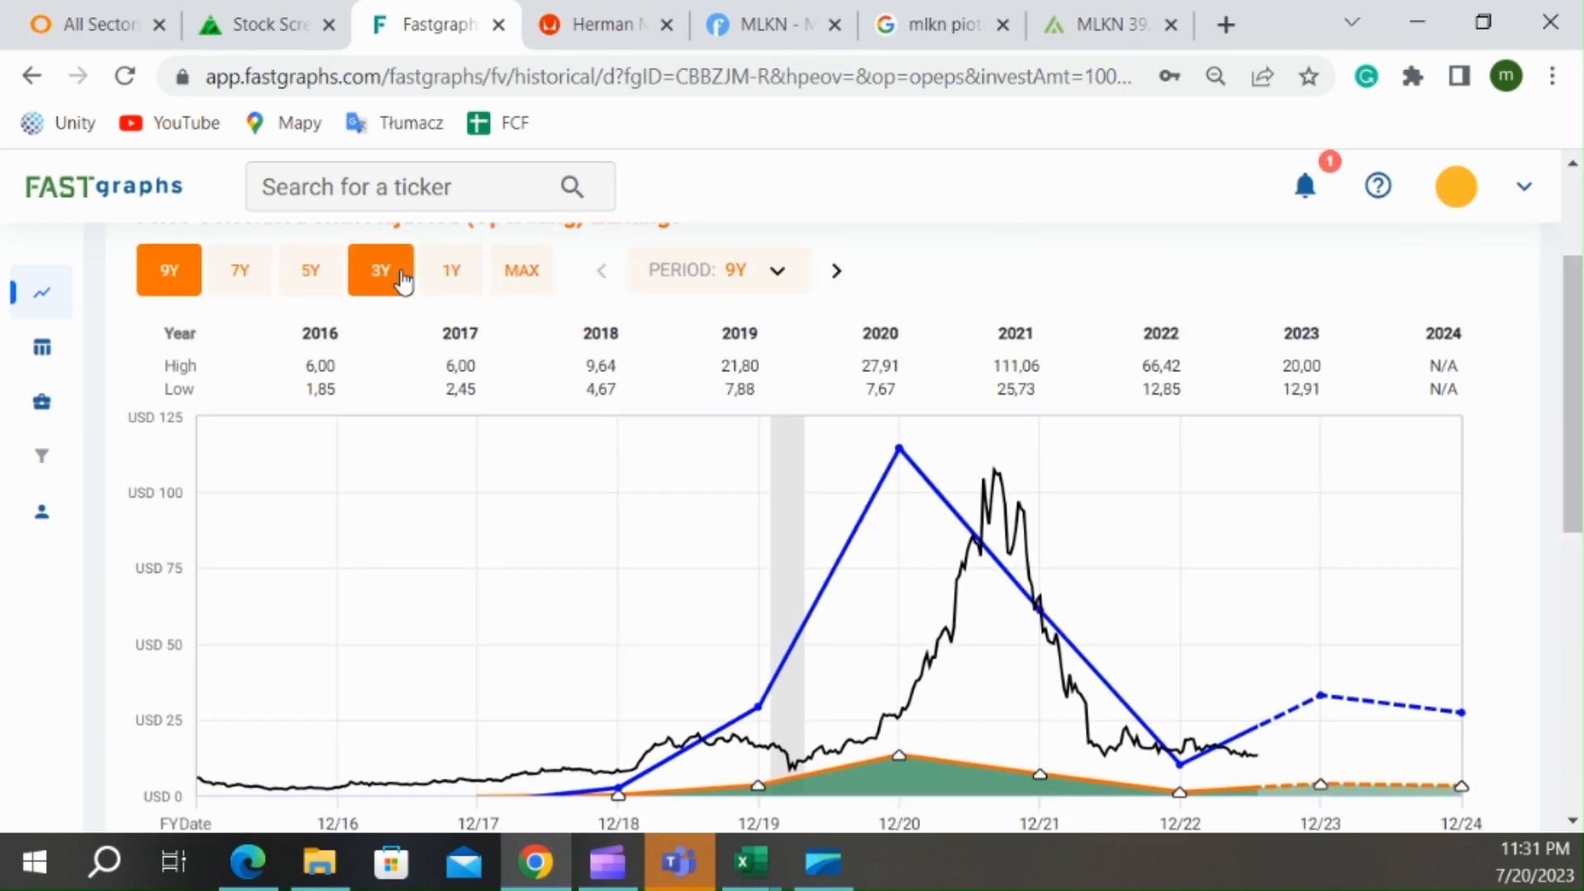
left_click(311, 269)
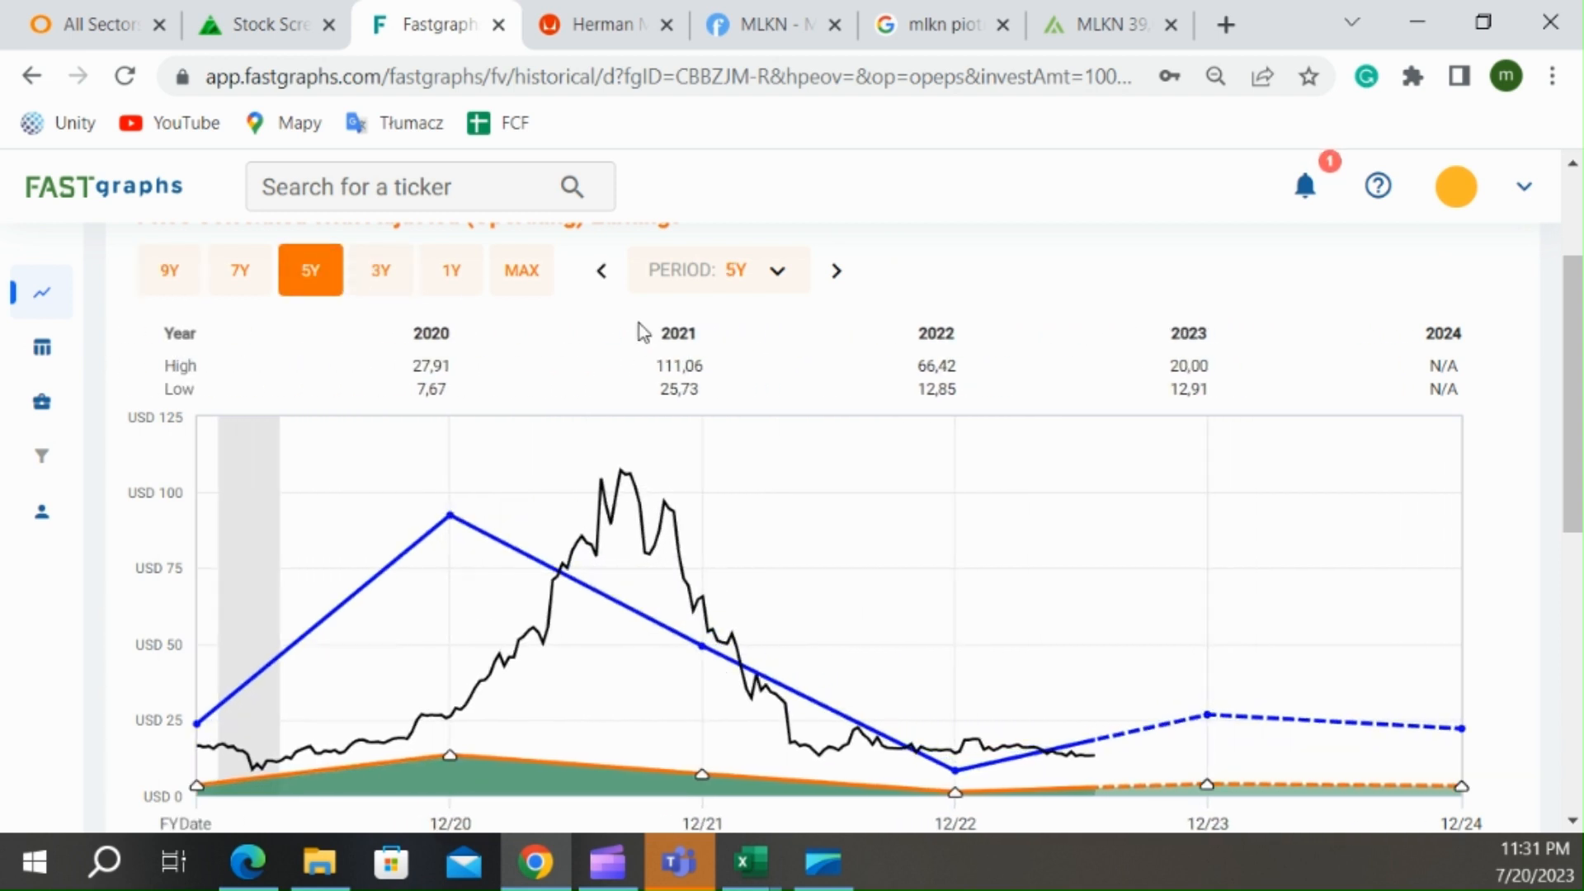
left_click(381, 269)
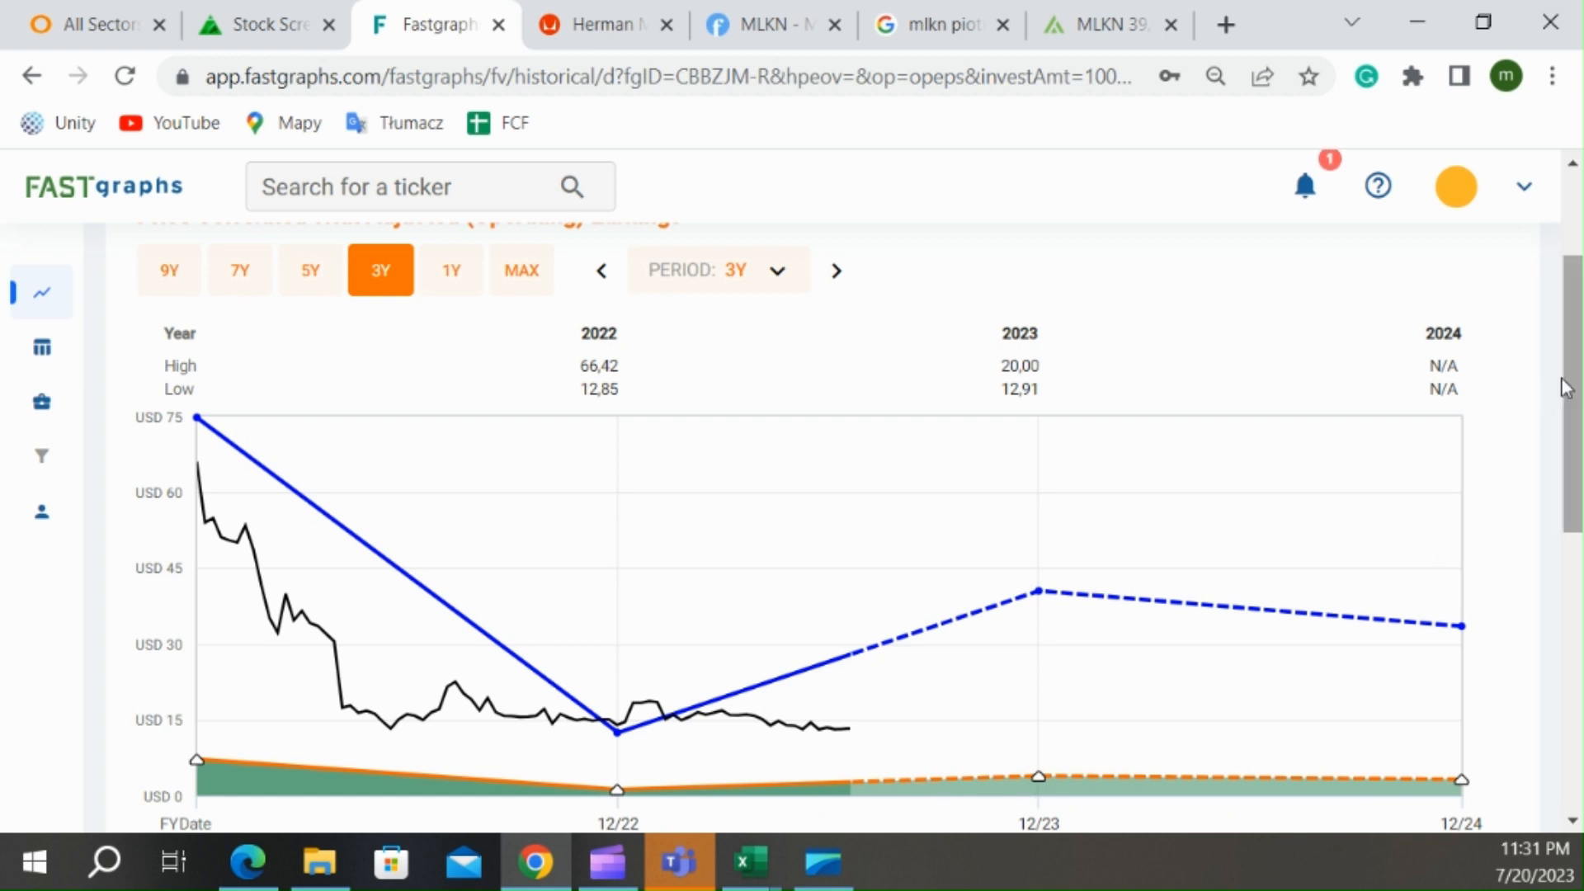
scroll("down", 3)
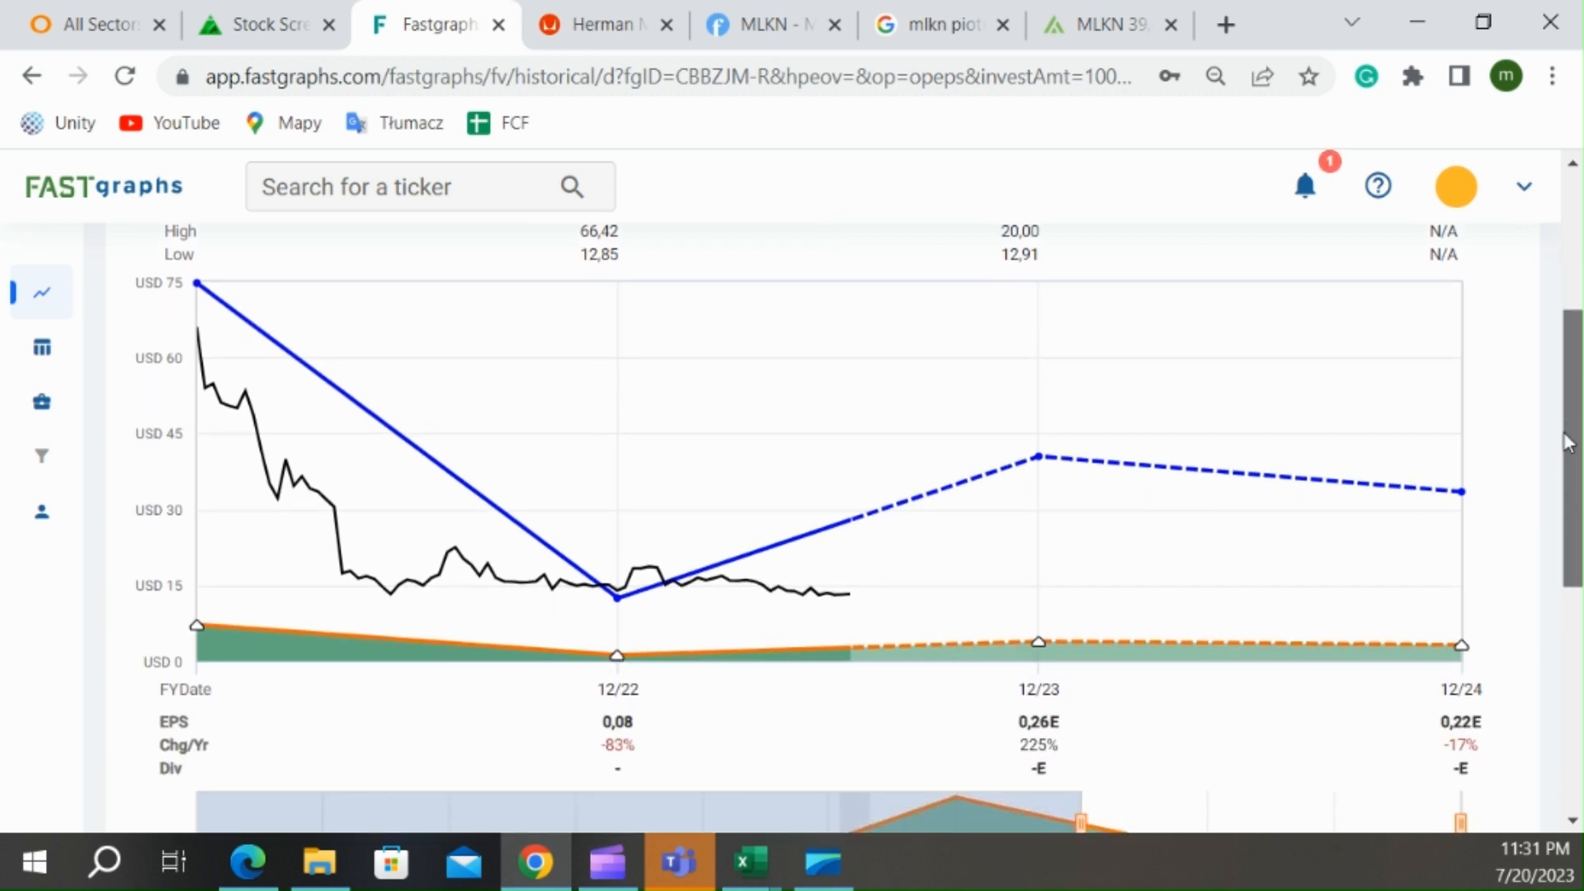